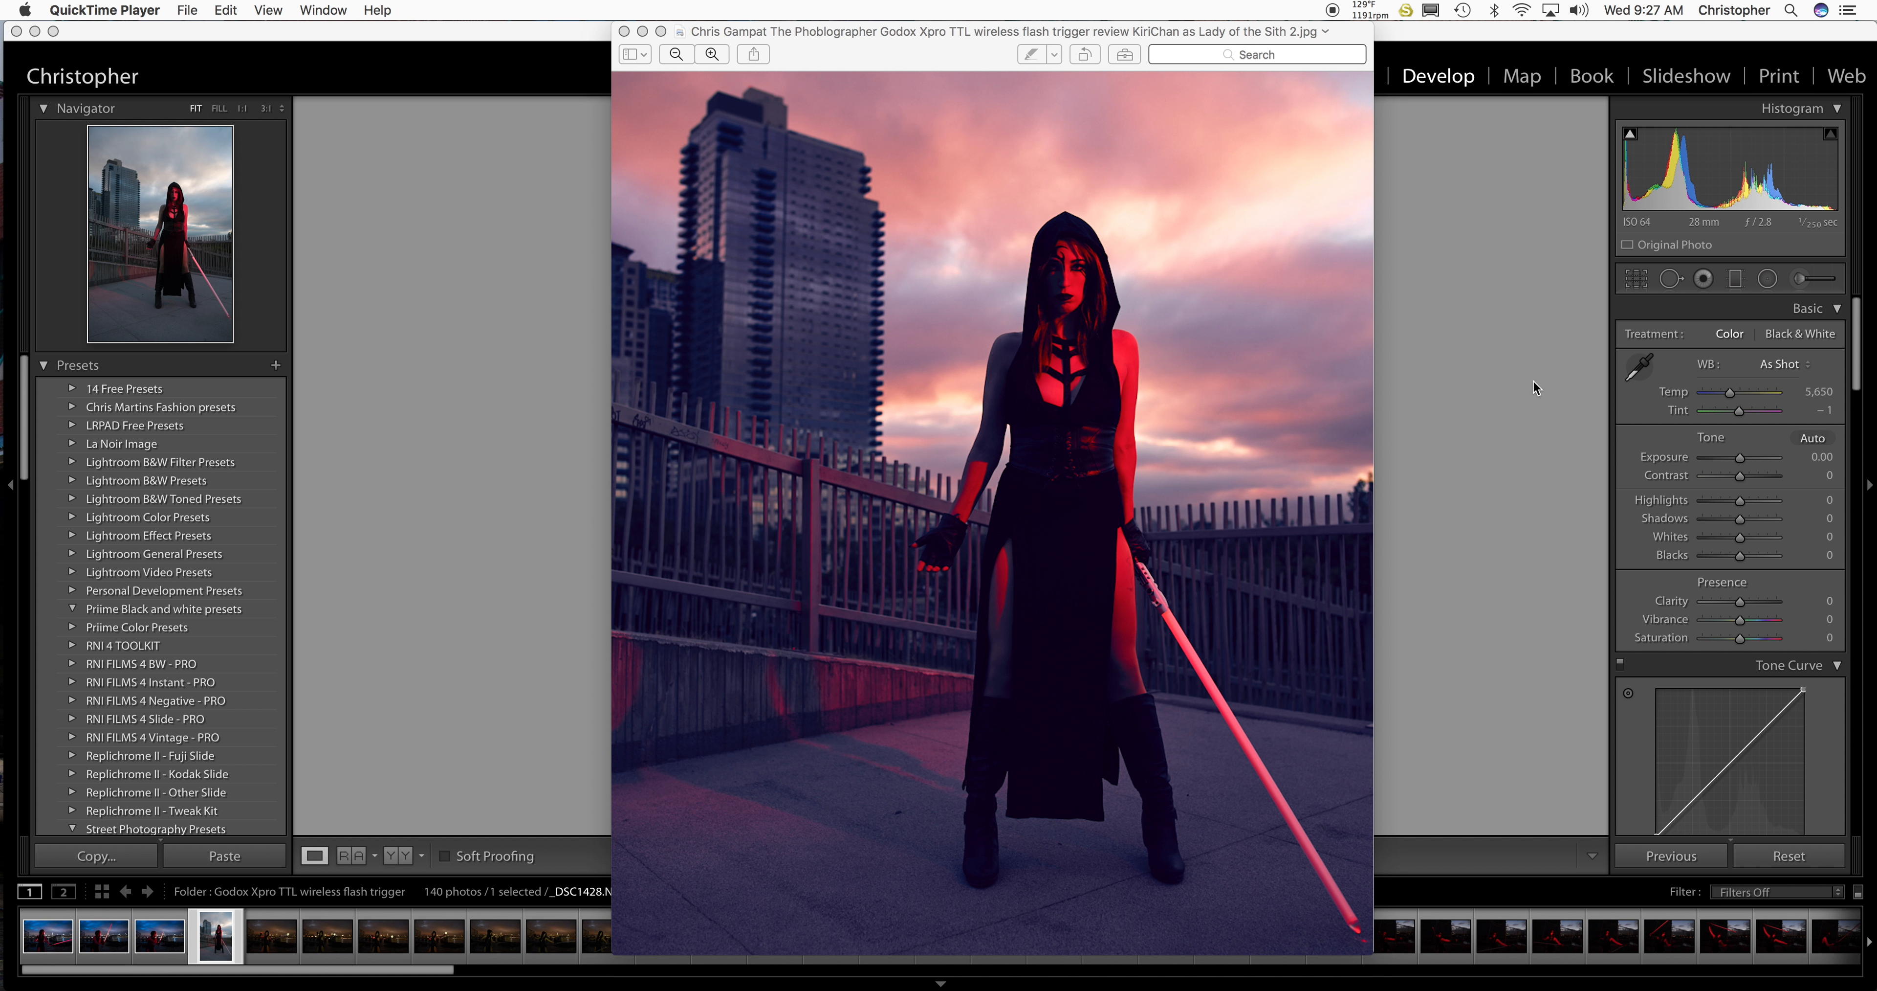
pyautogui.moveTo(1225, 465)
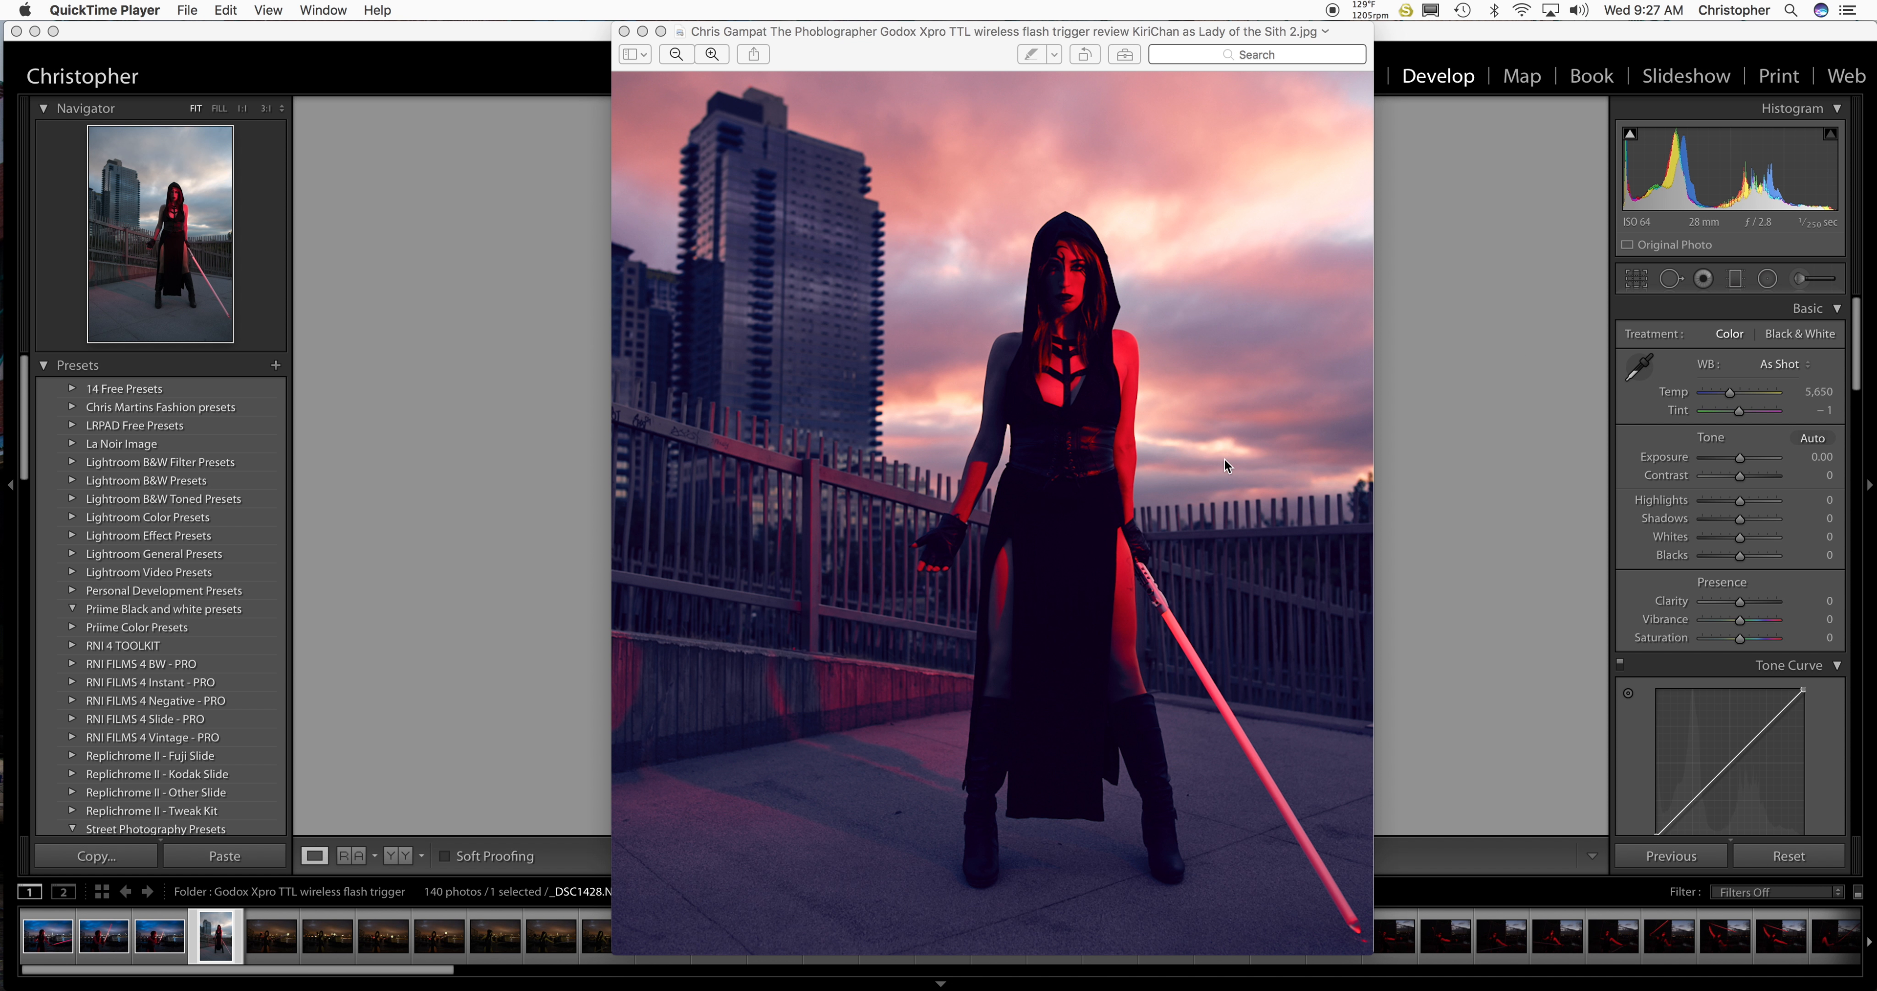
pyautogui.moveTo(1293, 462)
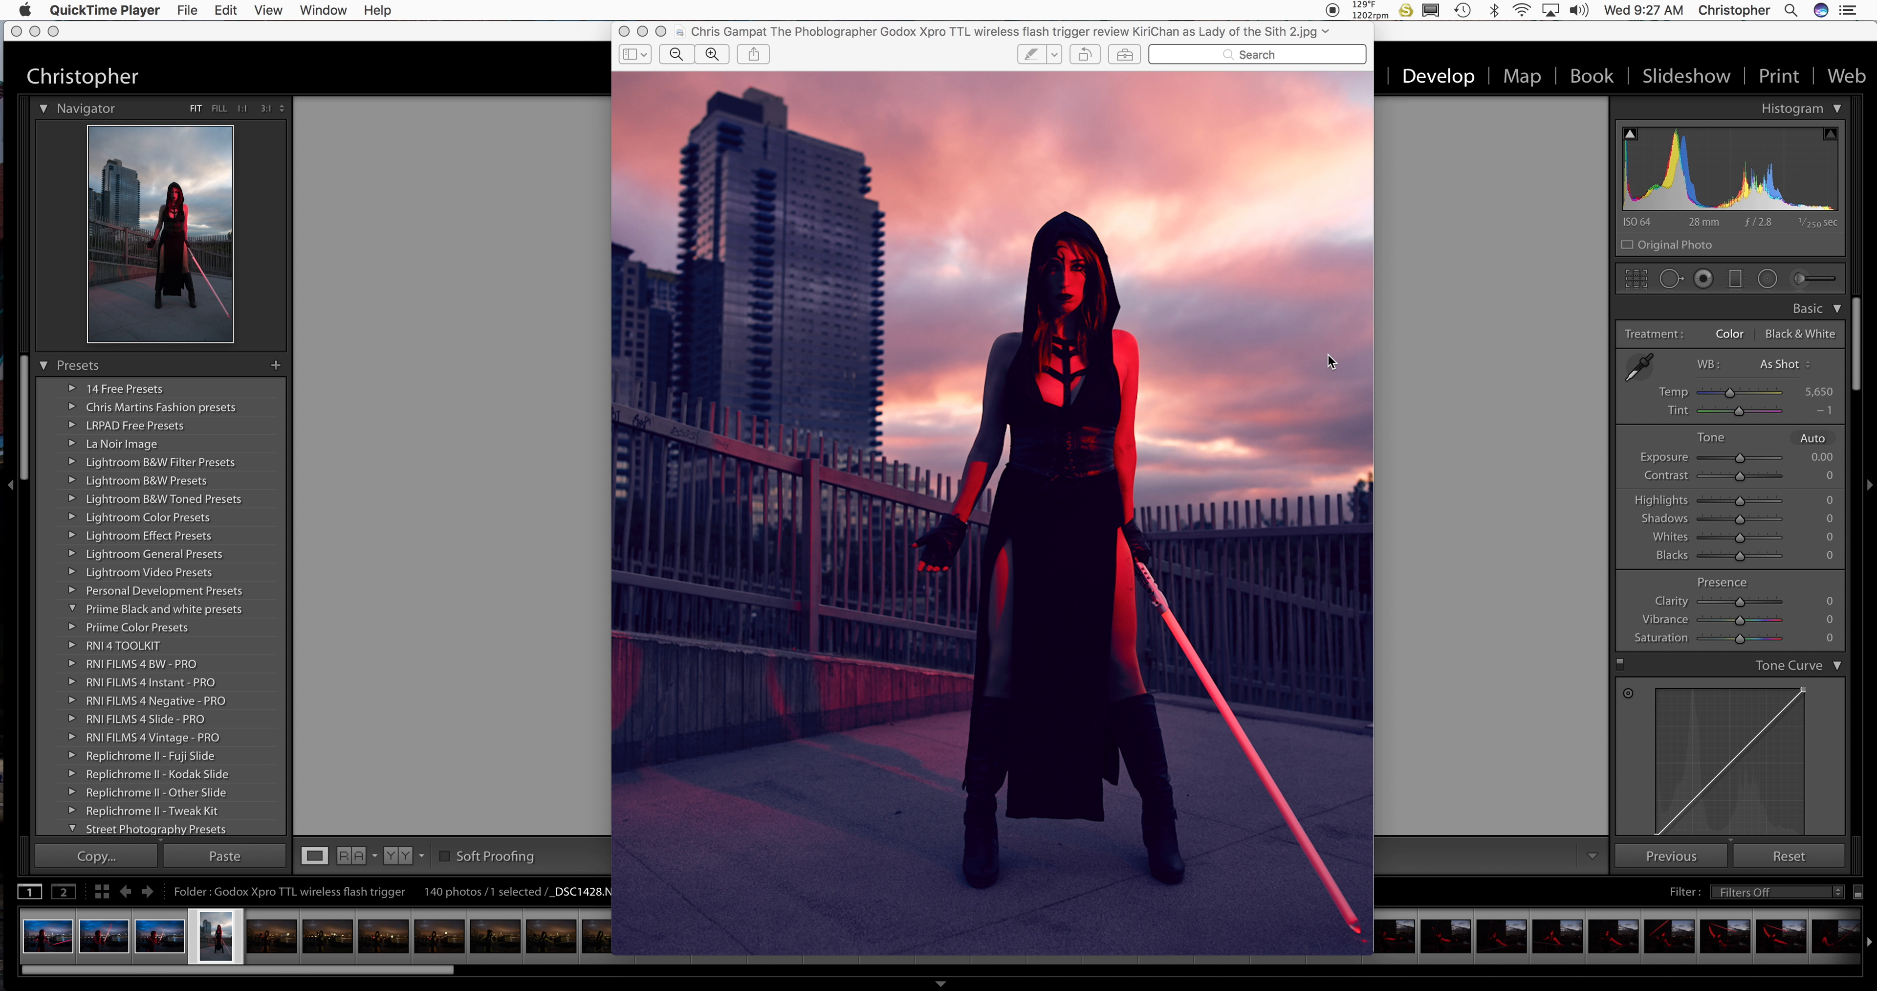
pyautogui.moveTo(1450, 392)
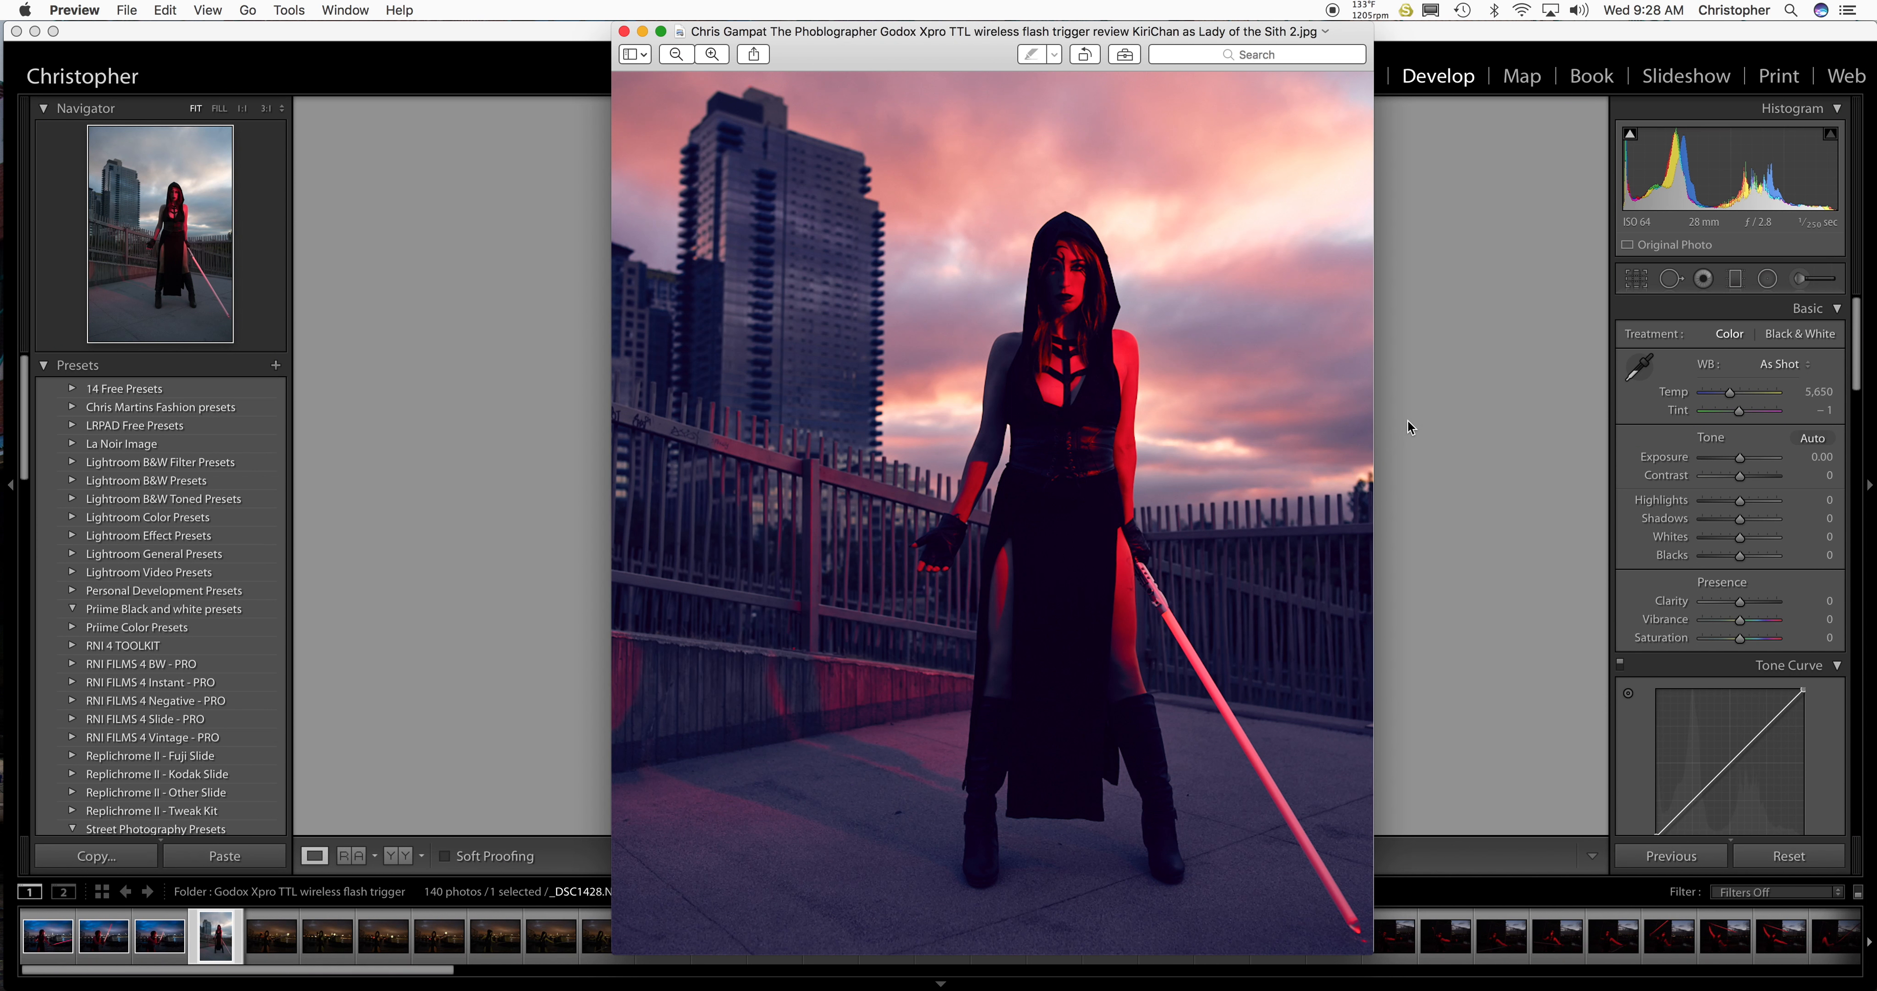
pyautogui.moveTo(1434, 421)
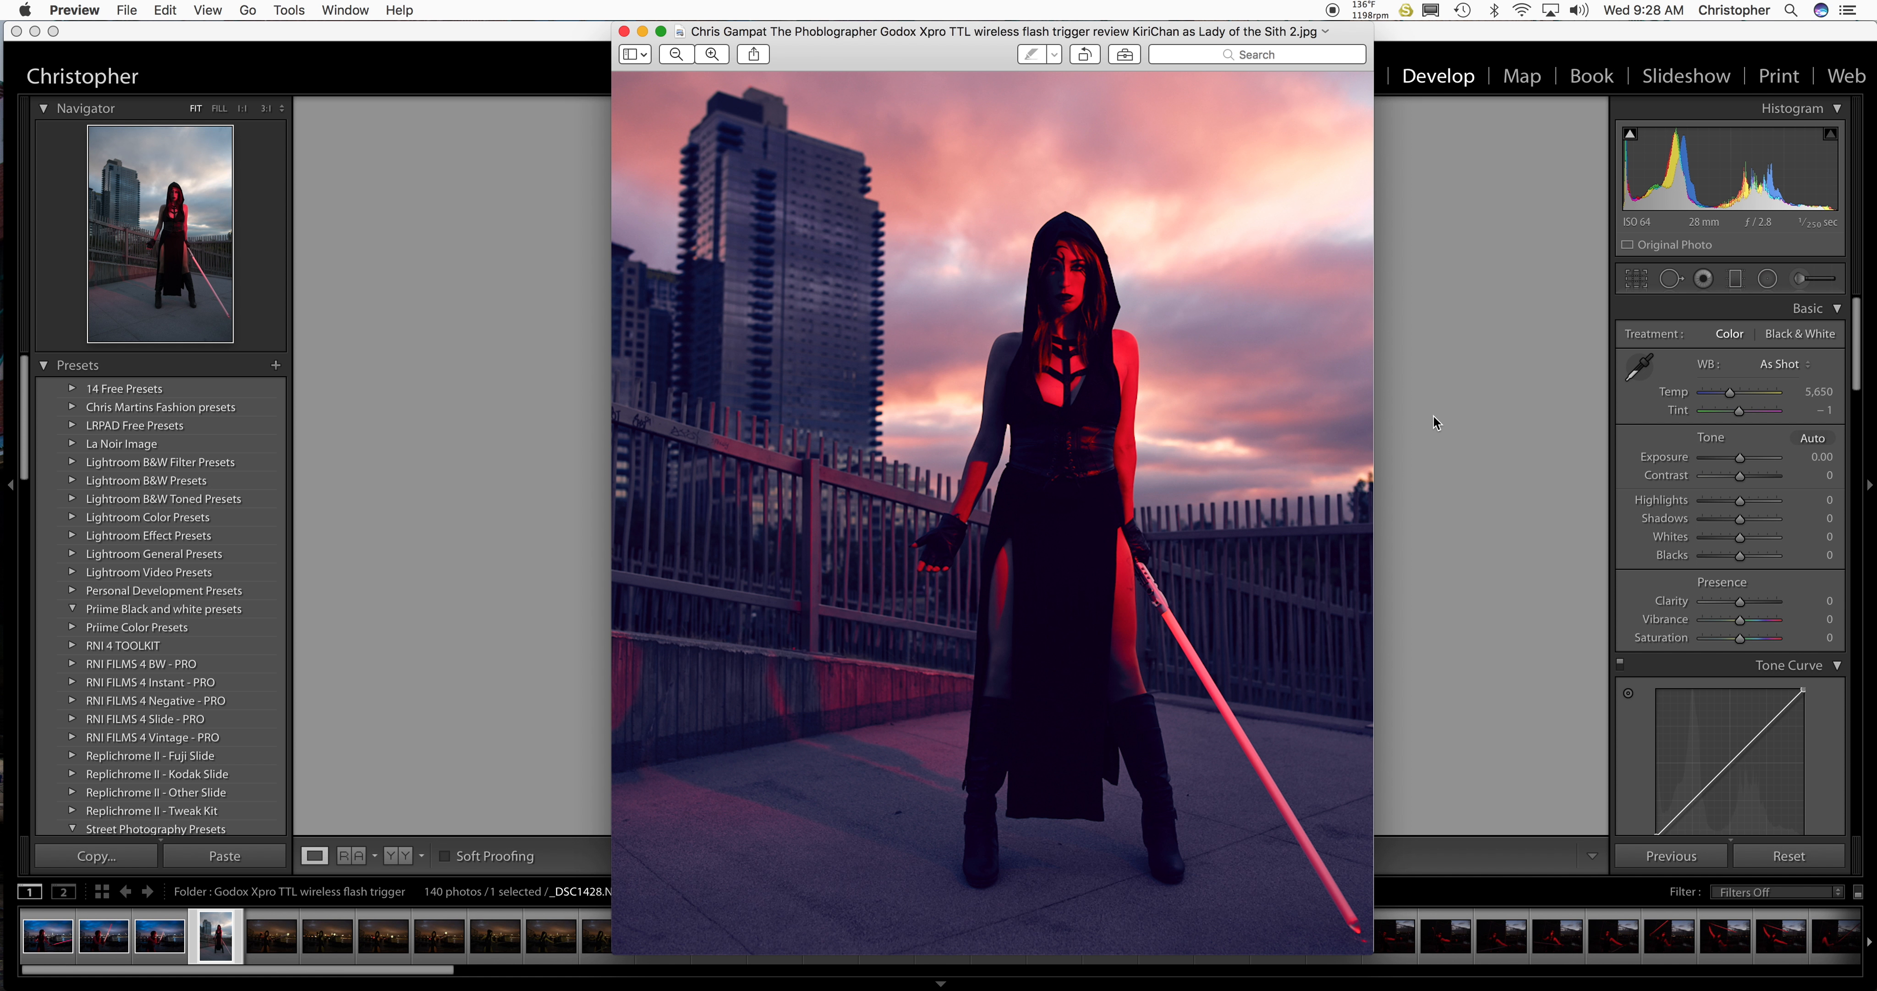
pyautogui.moveTo(1438, 420)
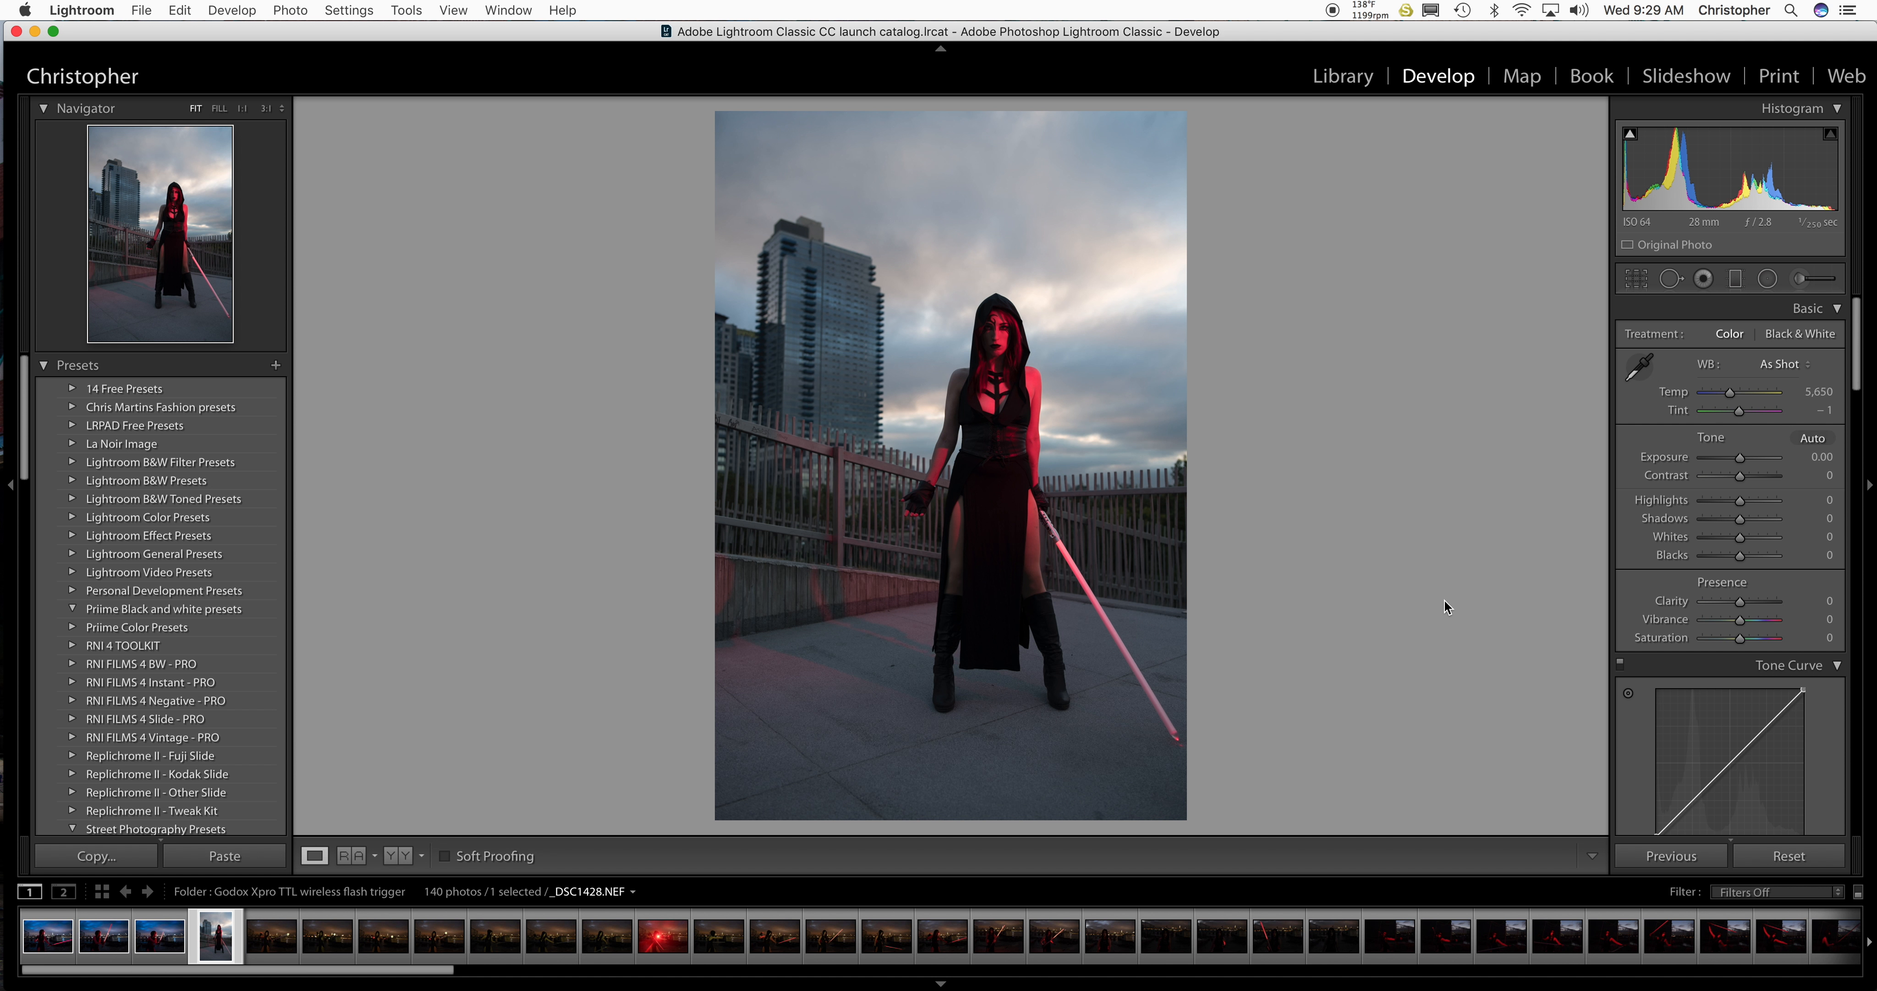
pyautogui.moveTo(1331, 386)
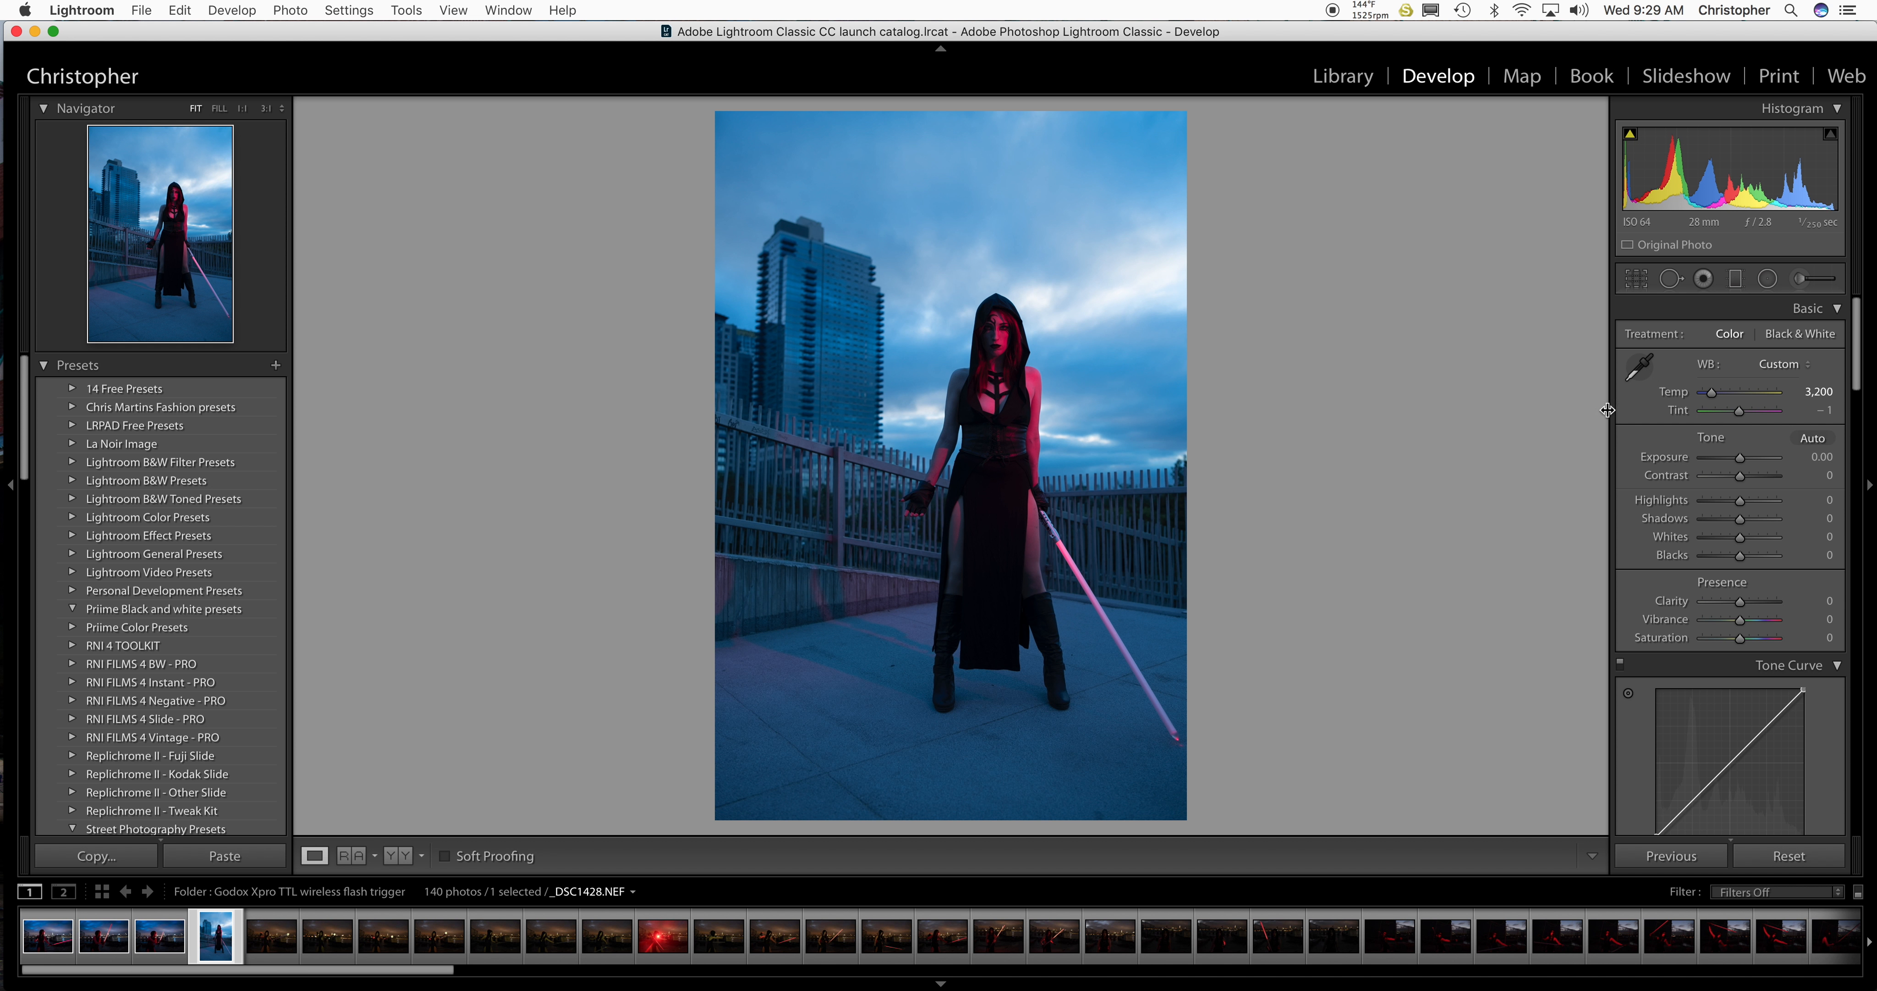
pyautogui.moveTo(1610, 356)
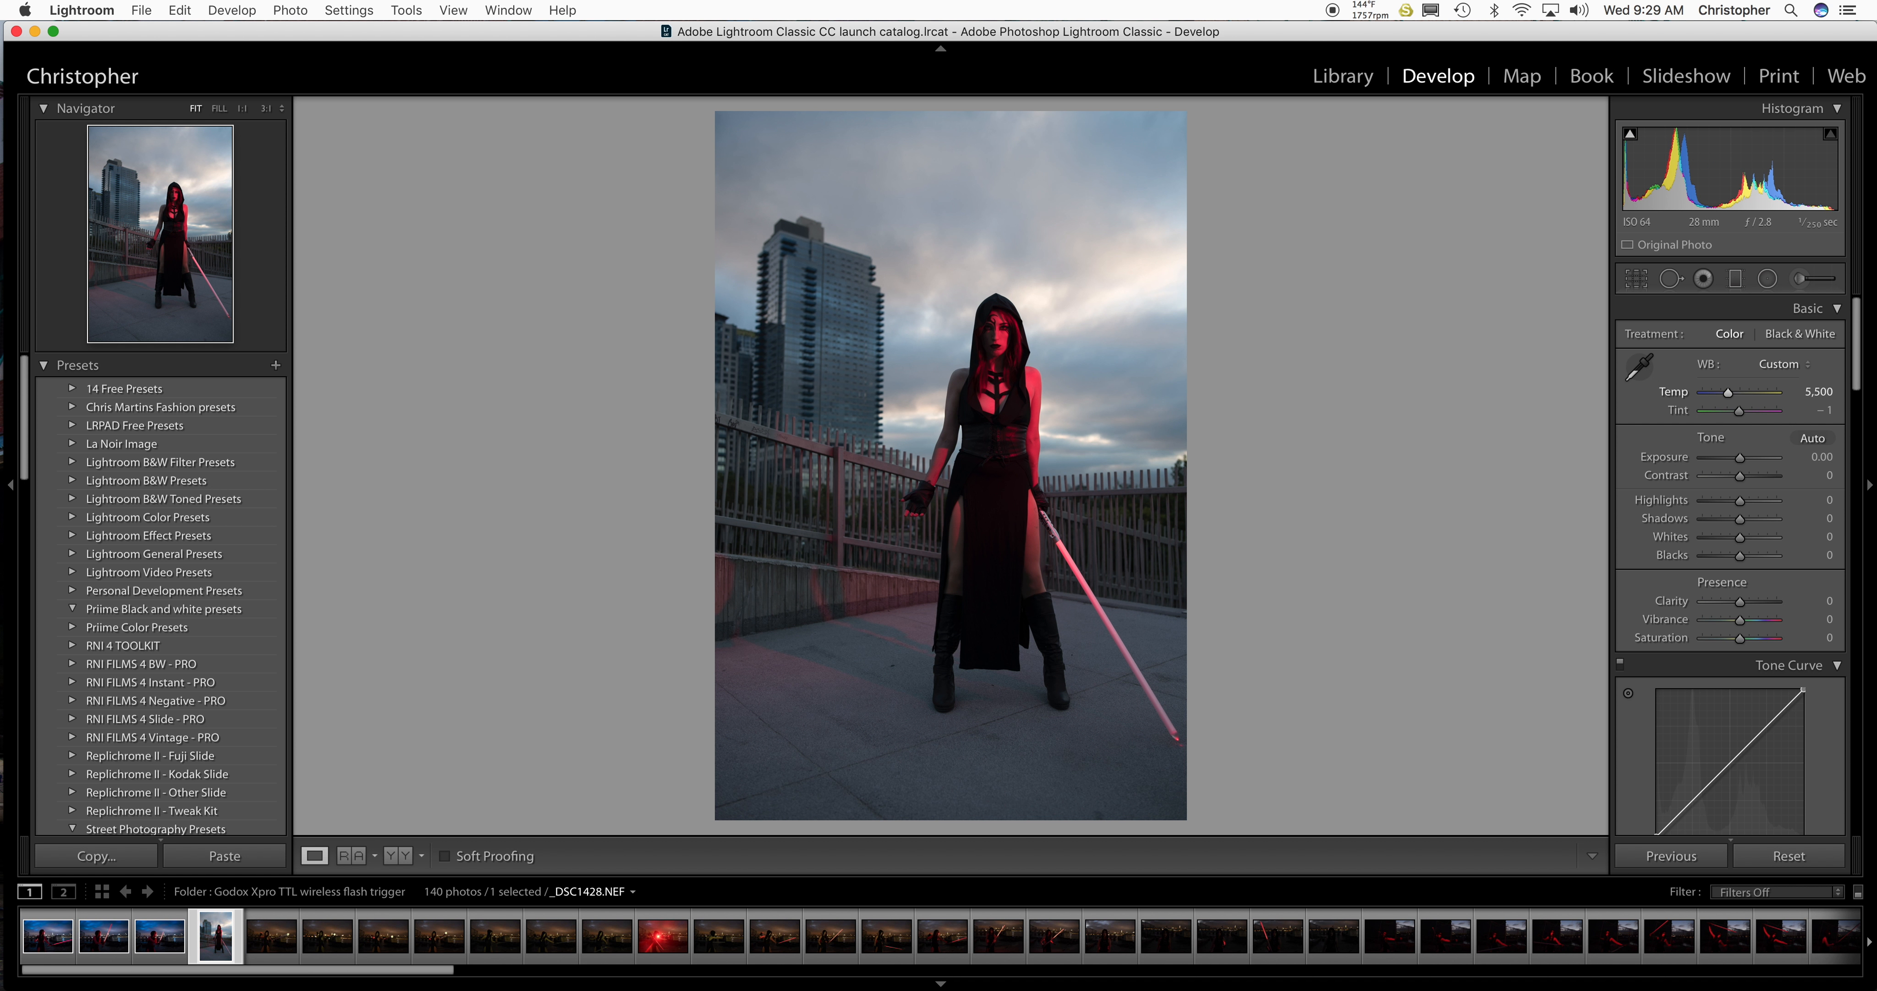
# Keep the white balance on Custom at the 5,500 temperature.
pyautogui.click(1782, 363)
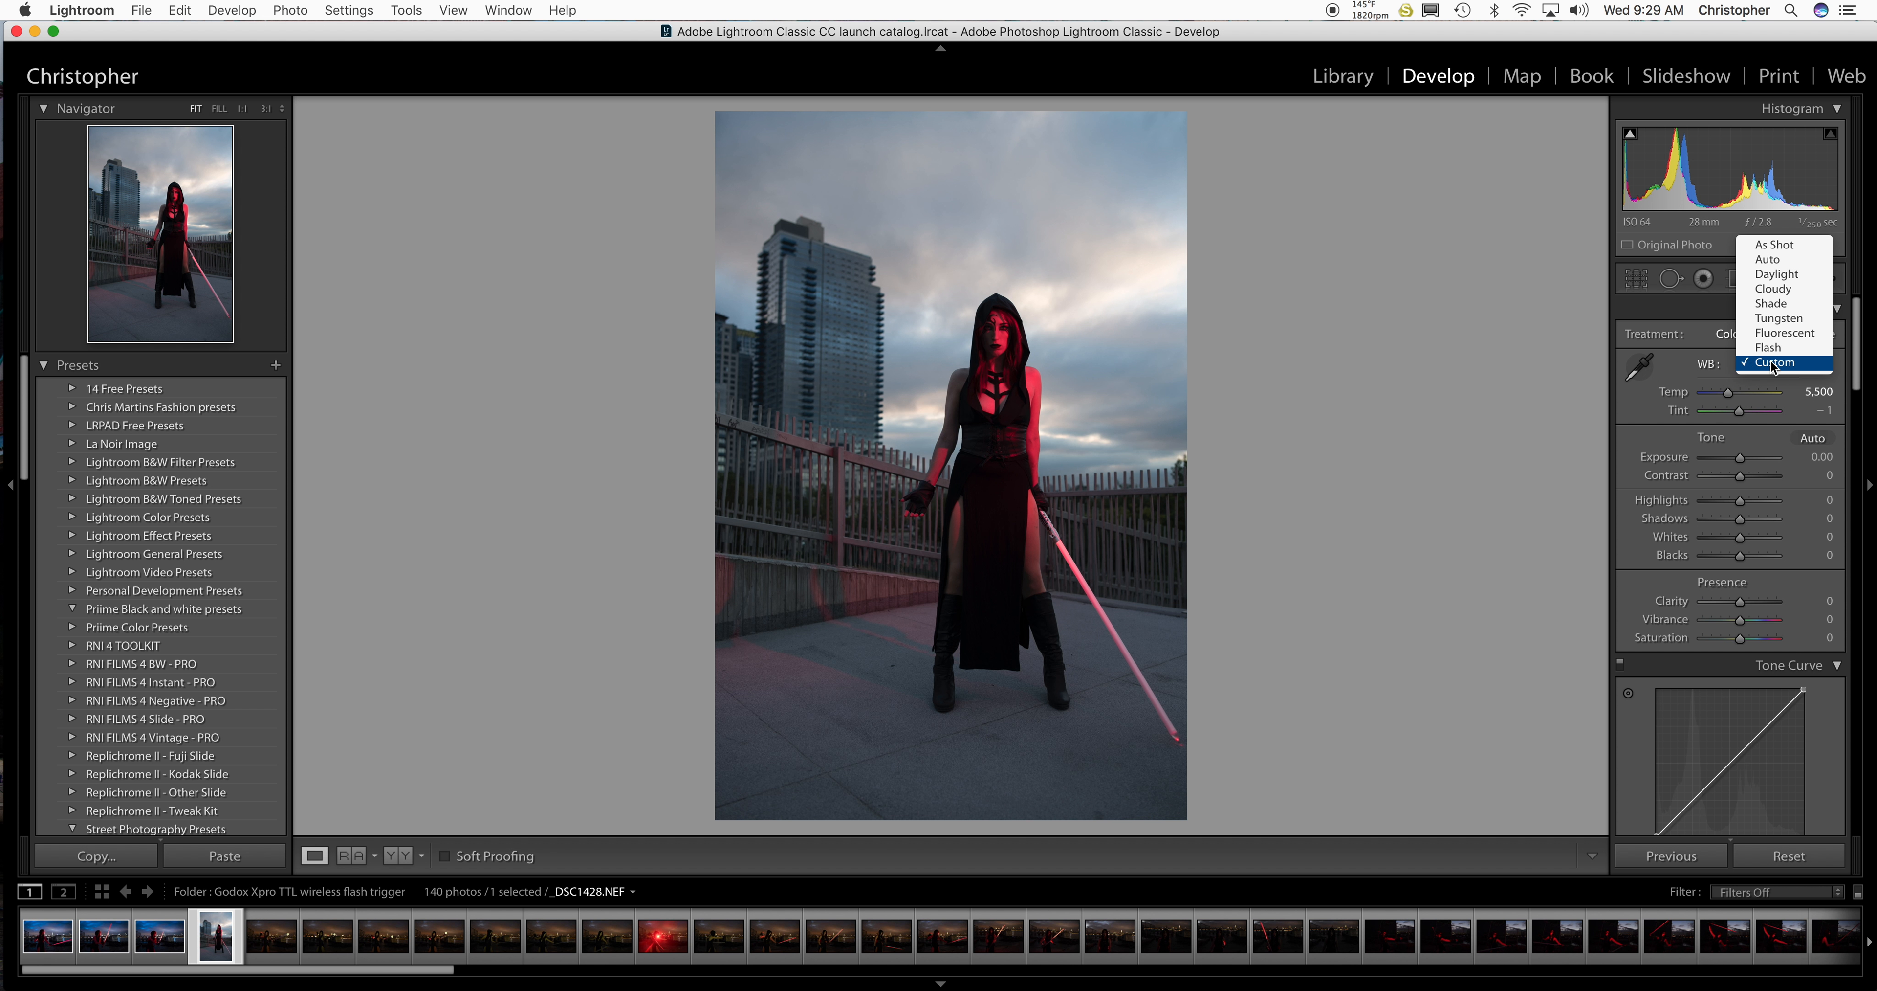
pyautogui.click(1777, 361)
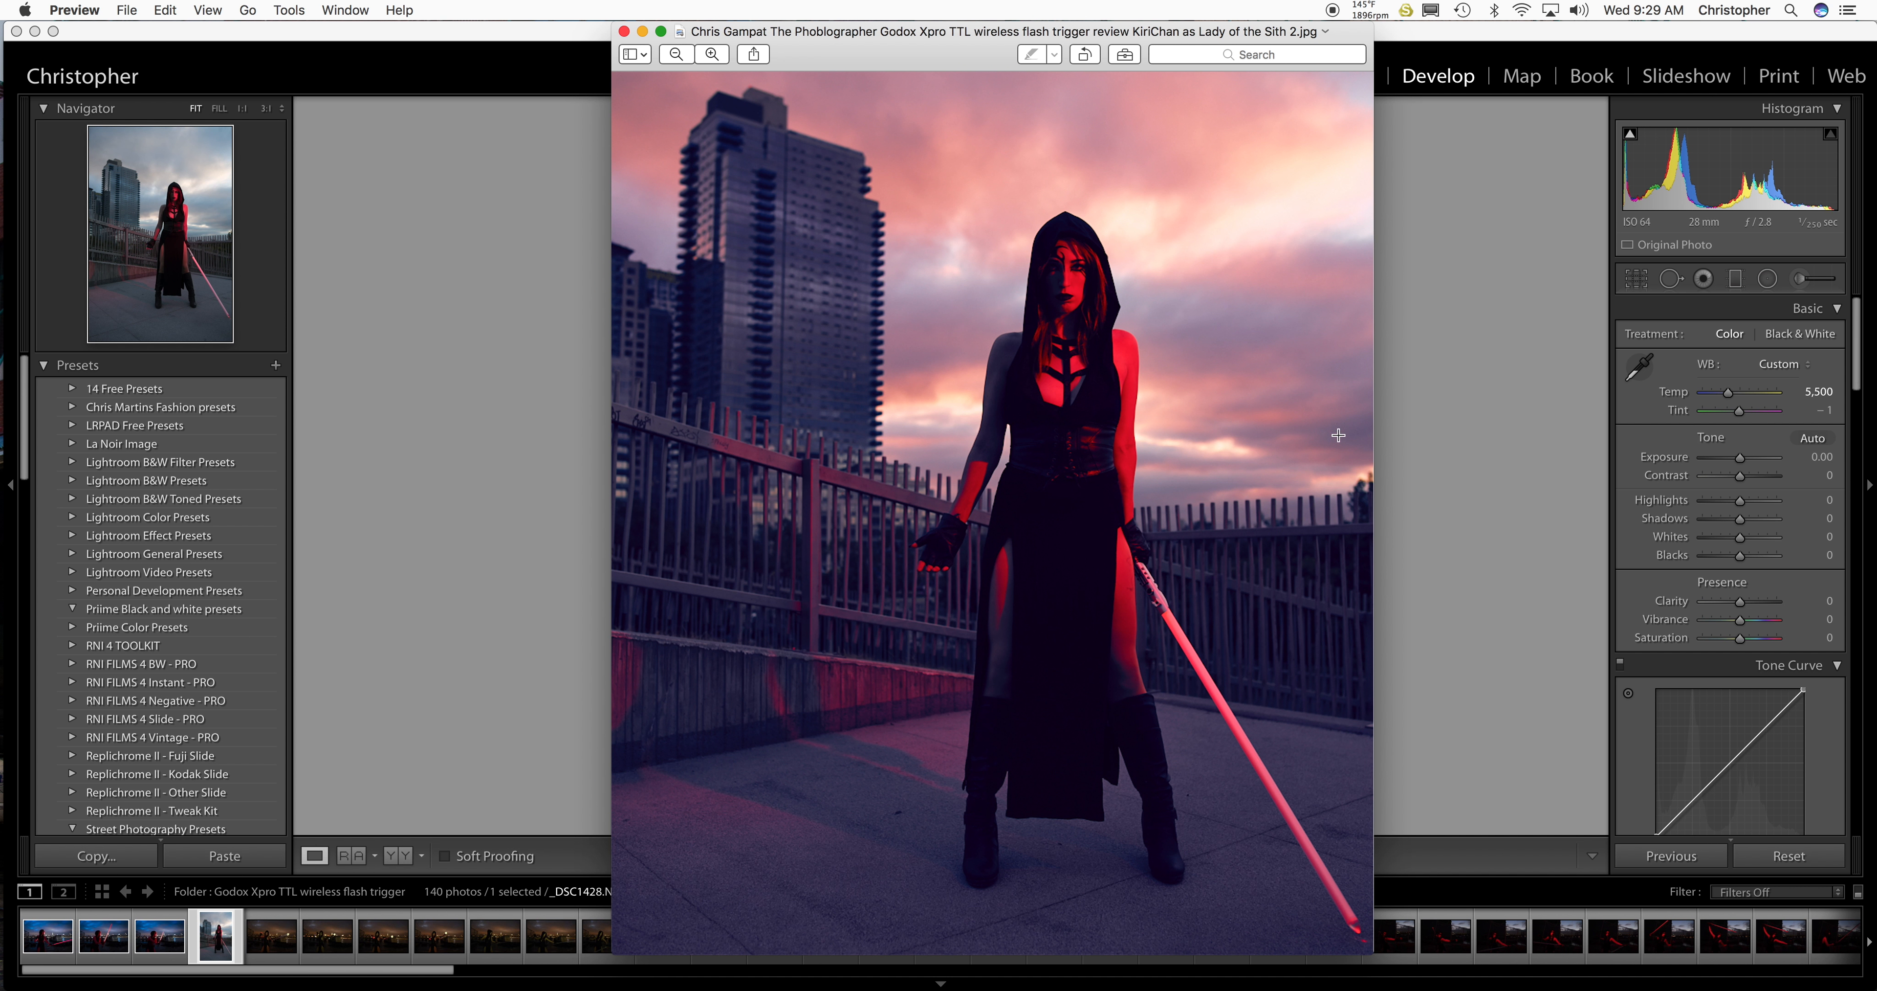
pyautogui.moveTo(1447, 431)
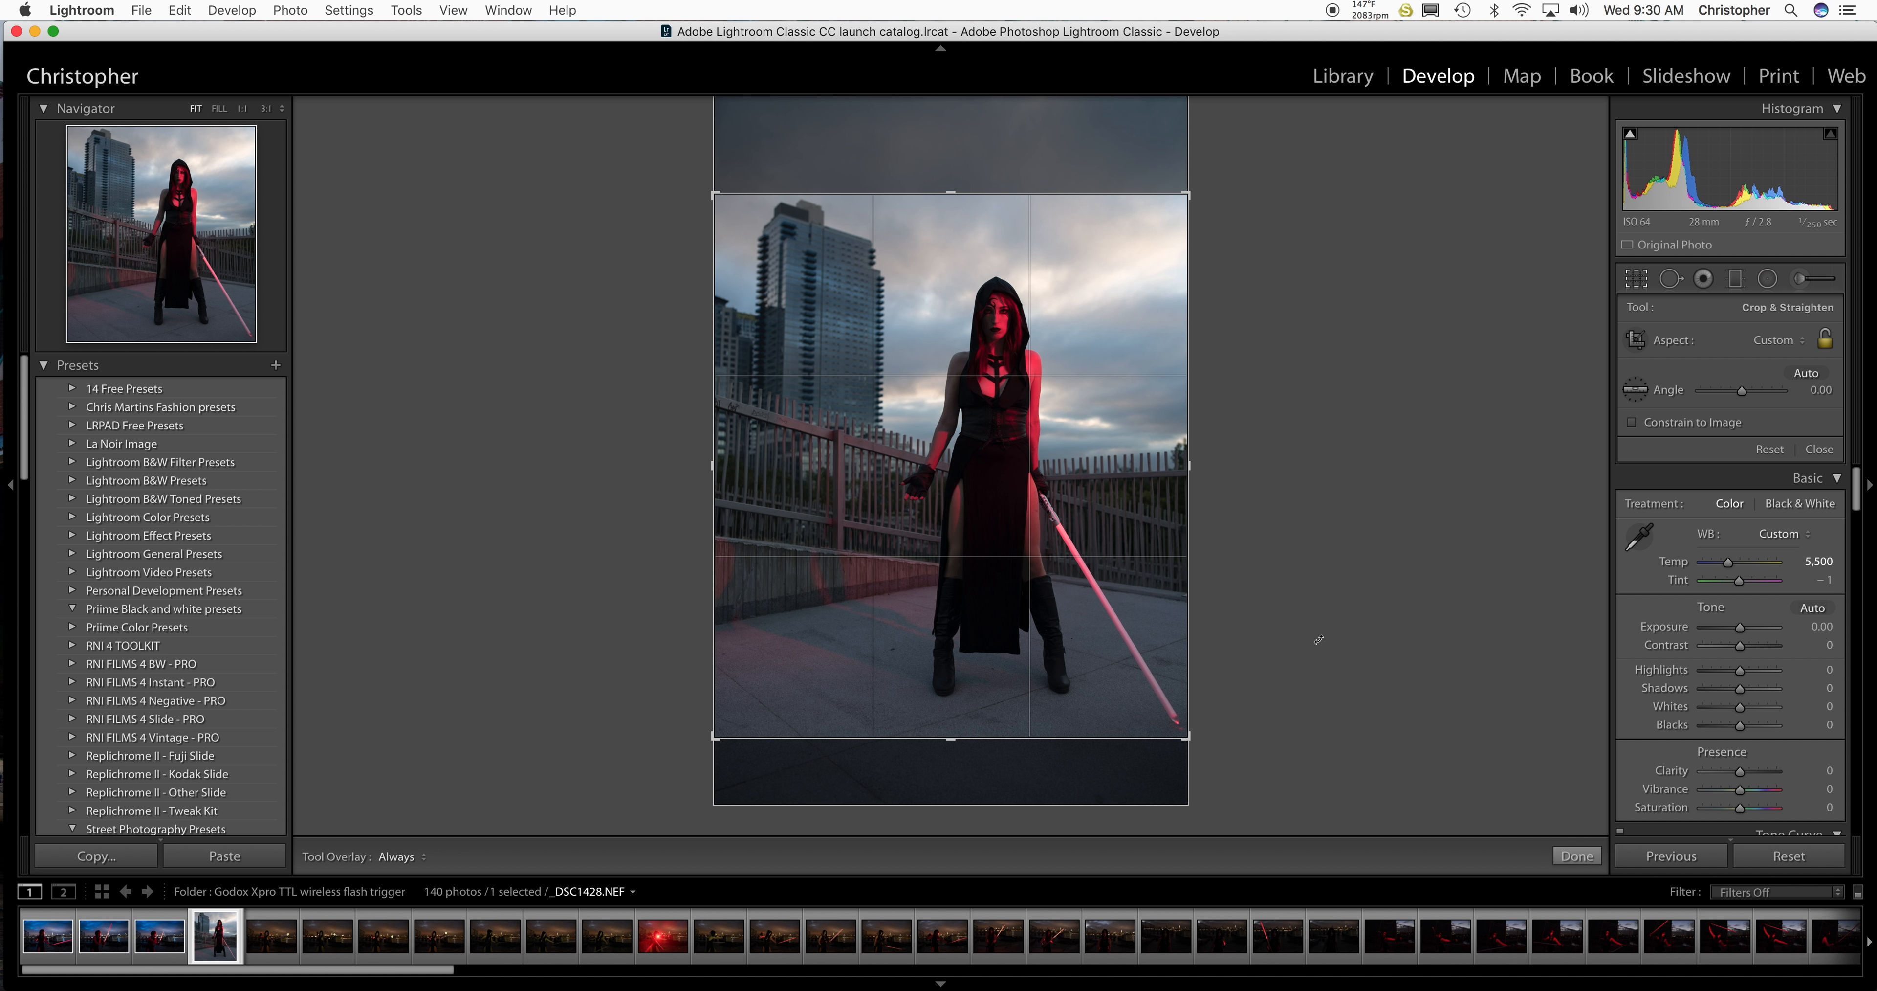
# Apply the tighter crop around the hooded figure.
pyautogui.click(1575, 856)
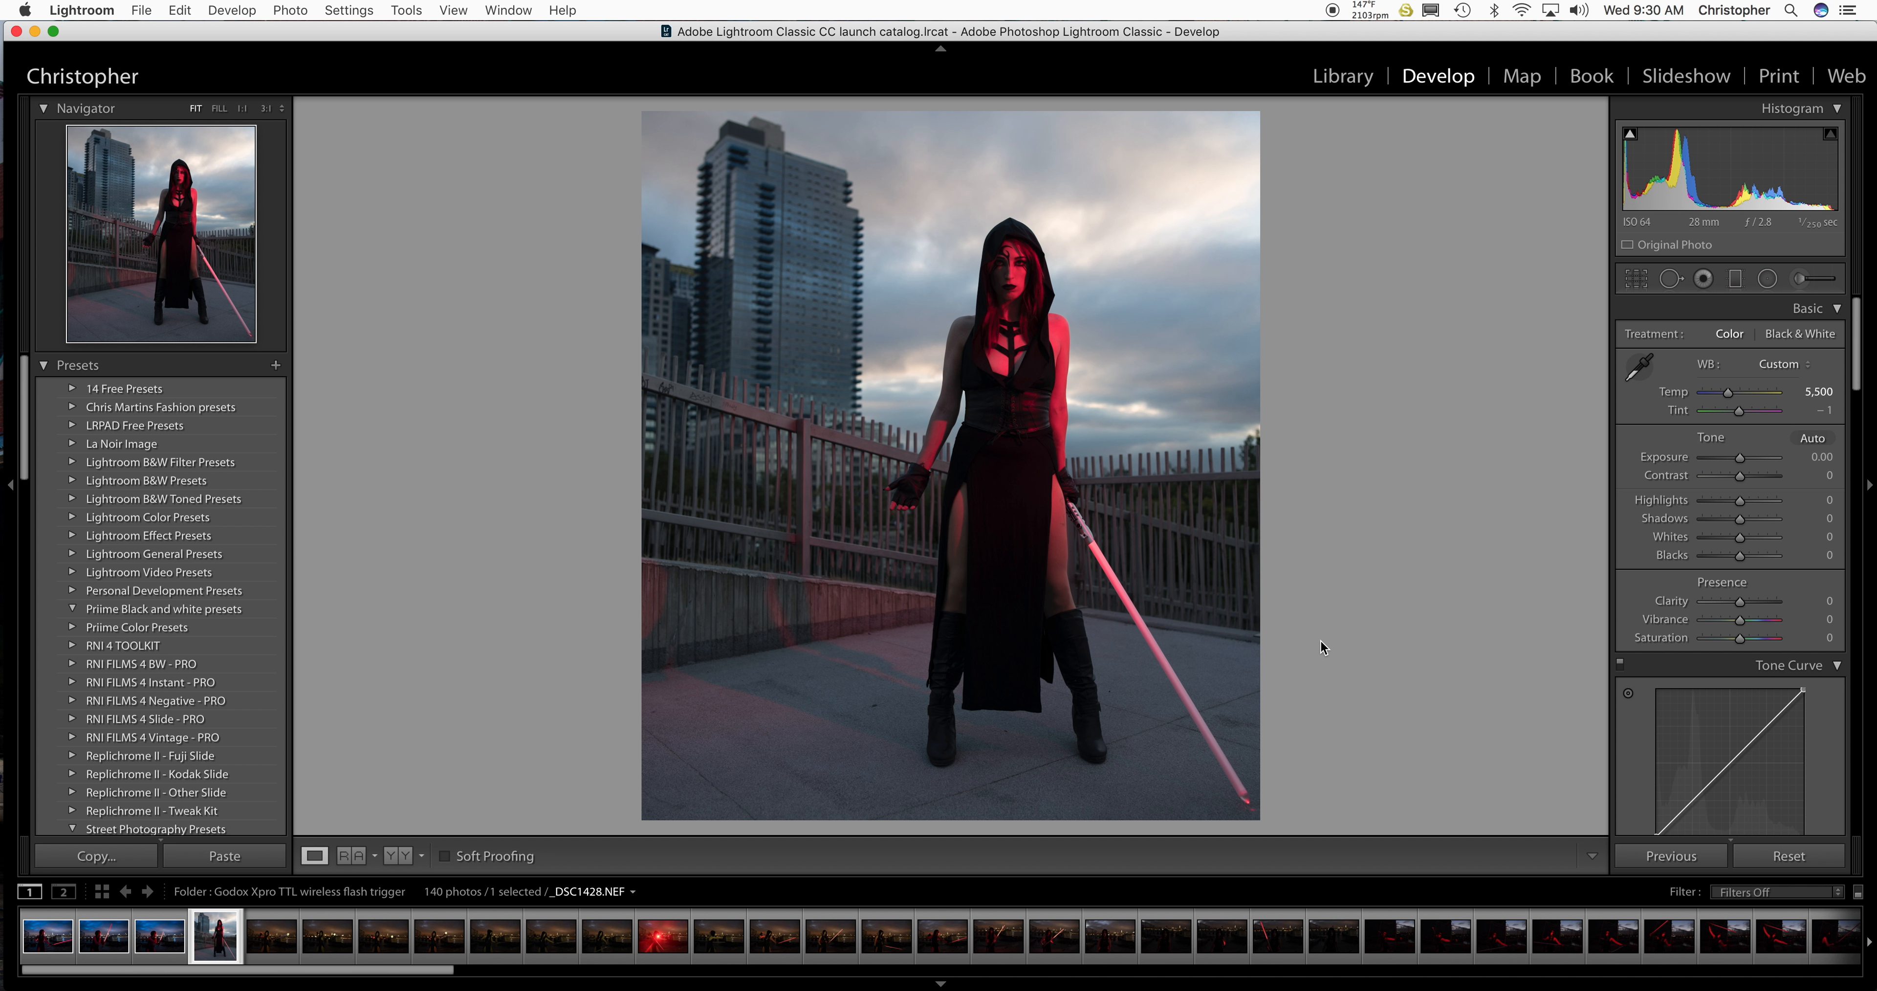
pyautogui.moveTo(1553, 639)
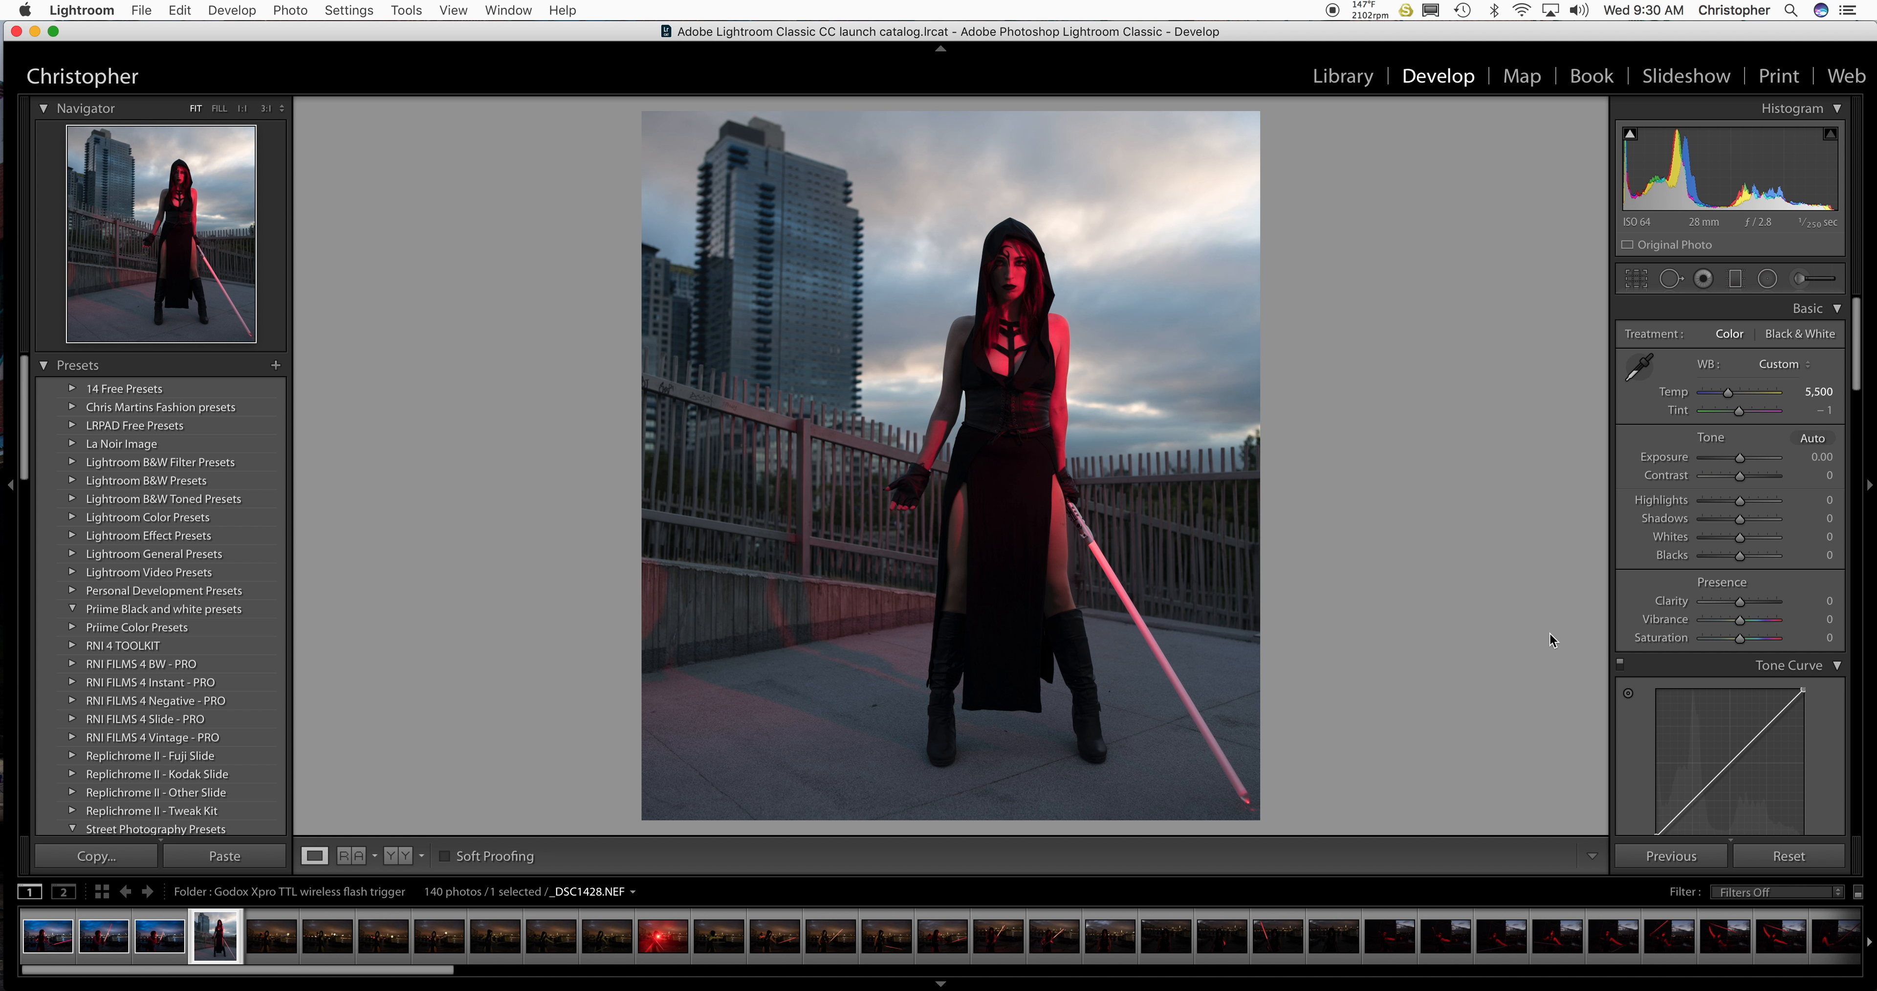
pyautogui.moveTo(1414, 476)
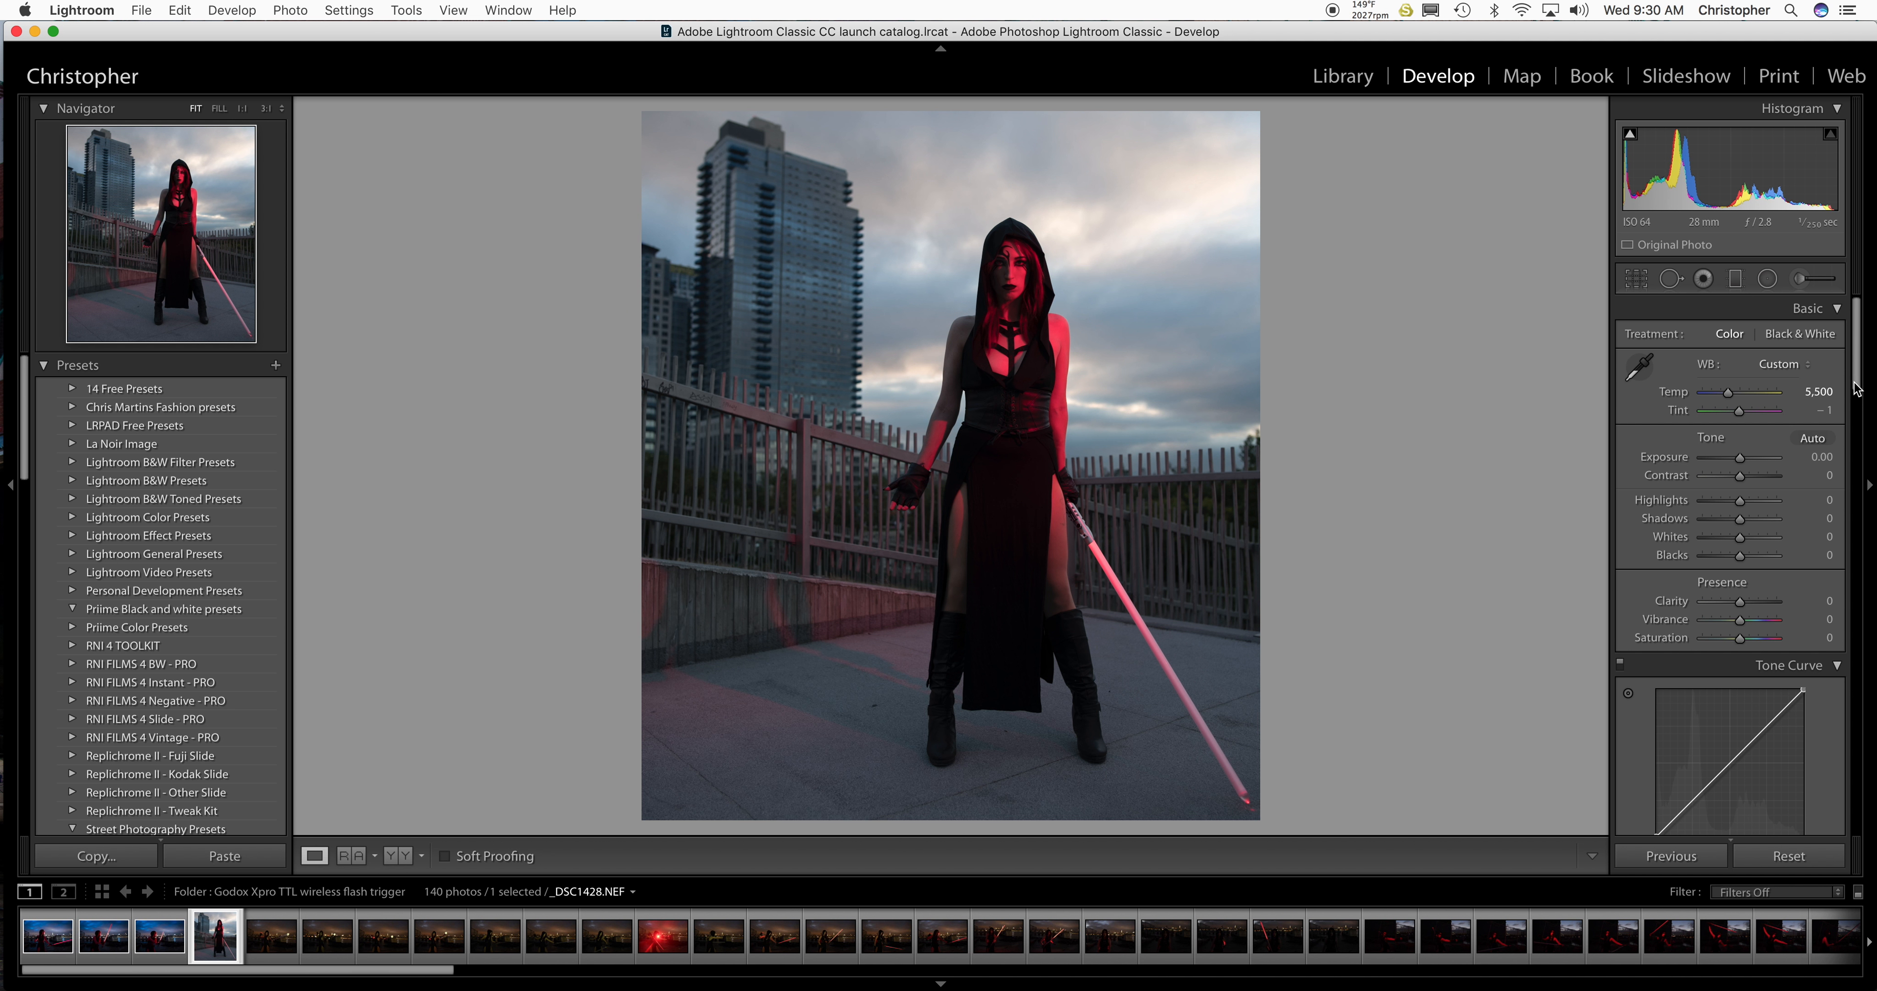
# Switch Camera Calibration from Adobe Standard to another camera profile for deeper contrast.
pyautogui.scroll(-3)
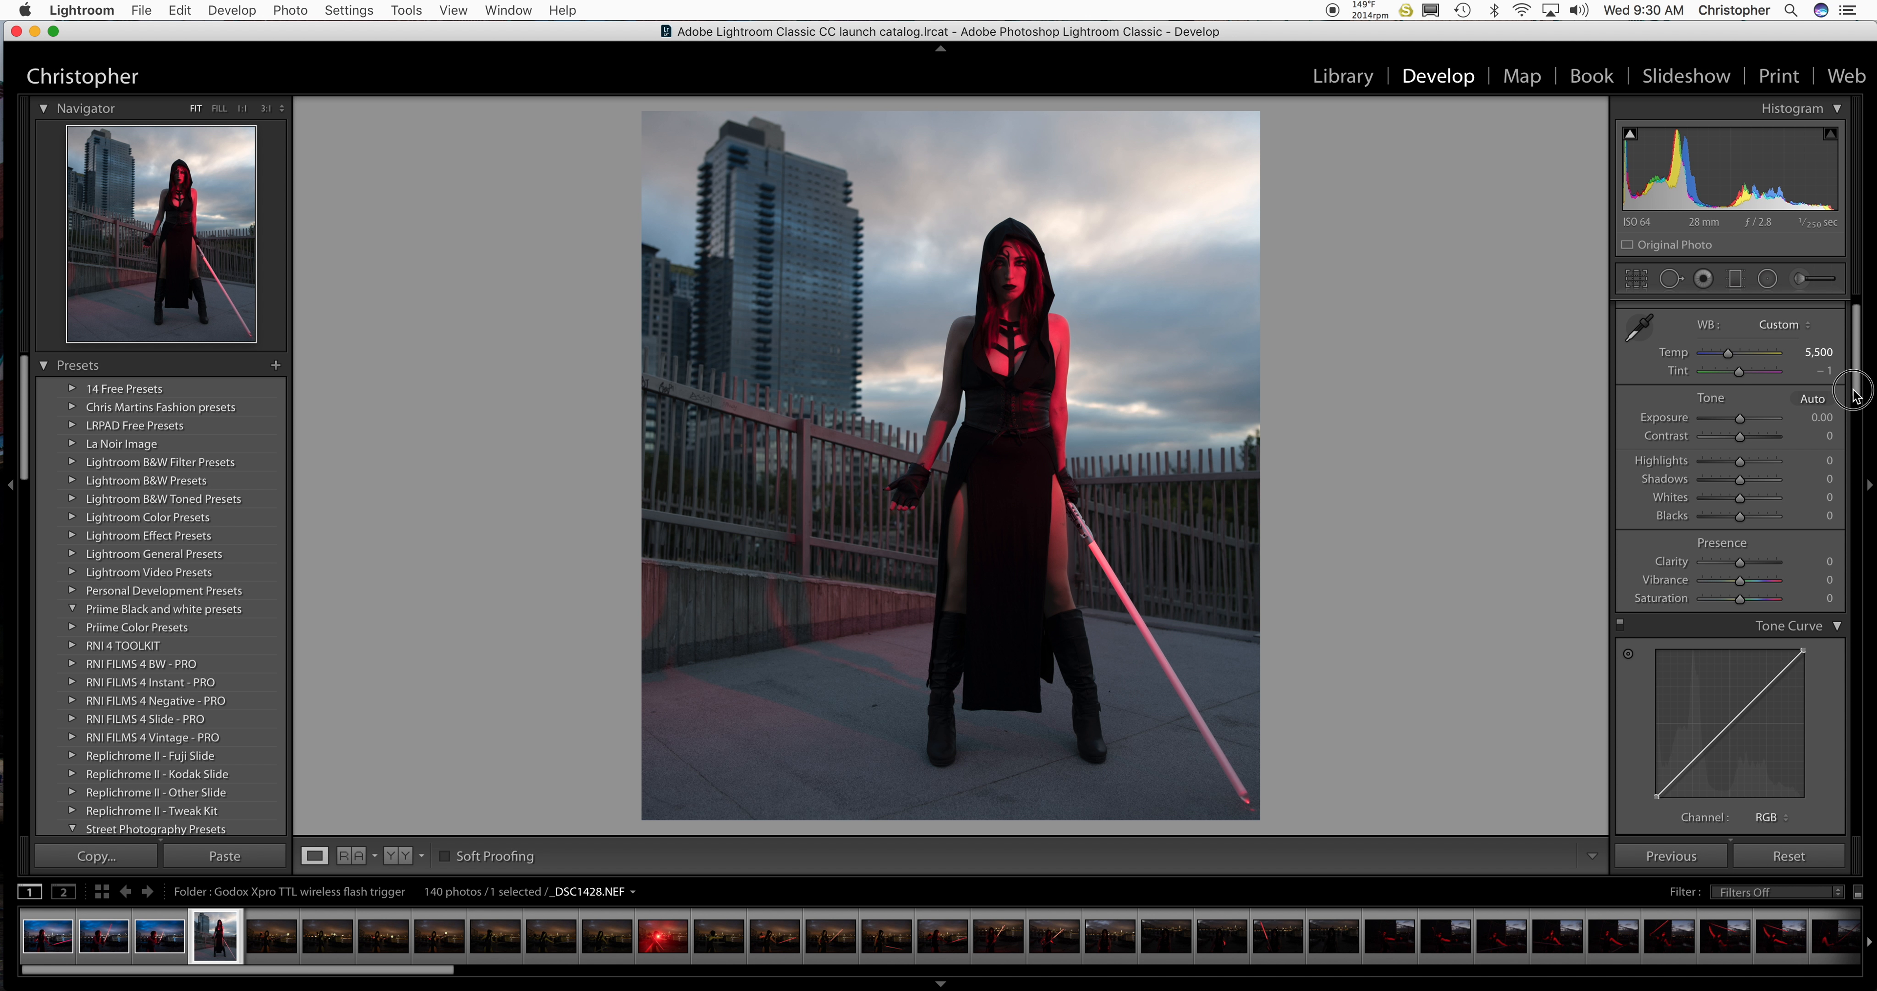
pyautogui.scroll(-3)
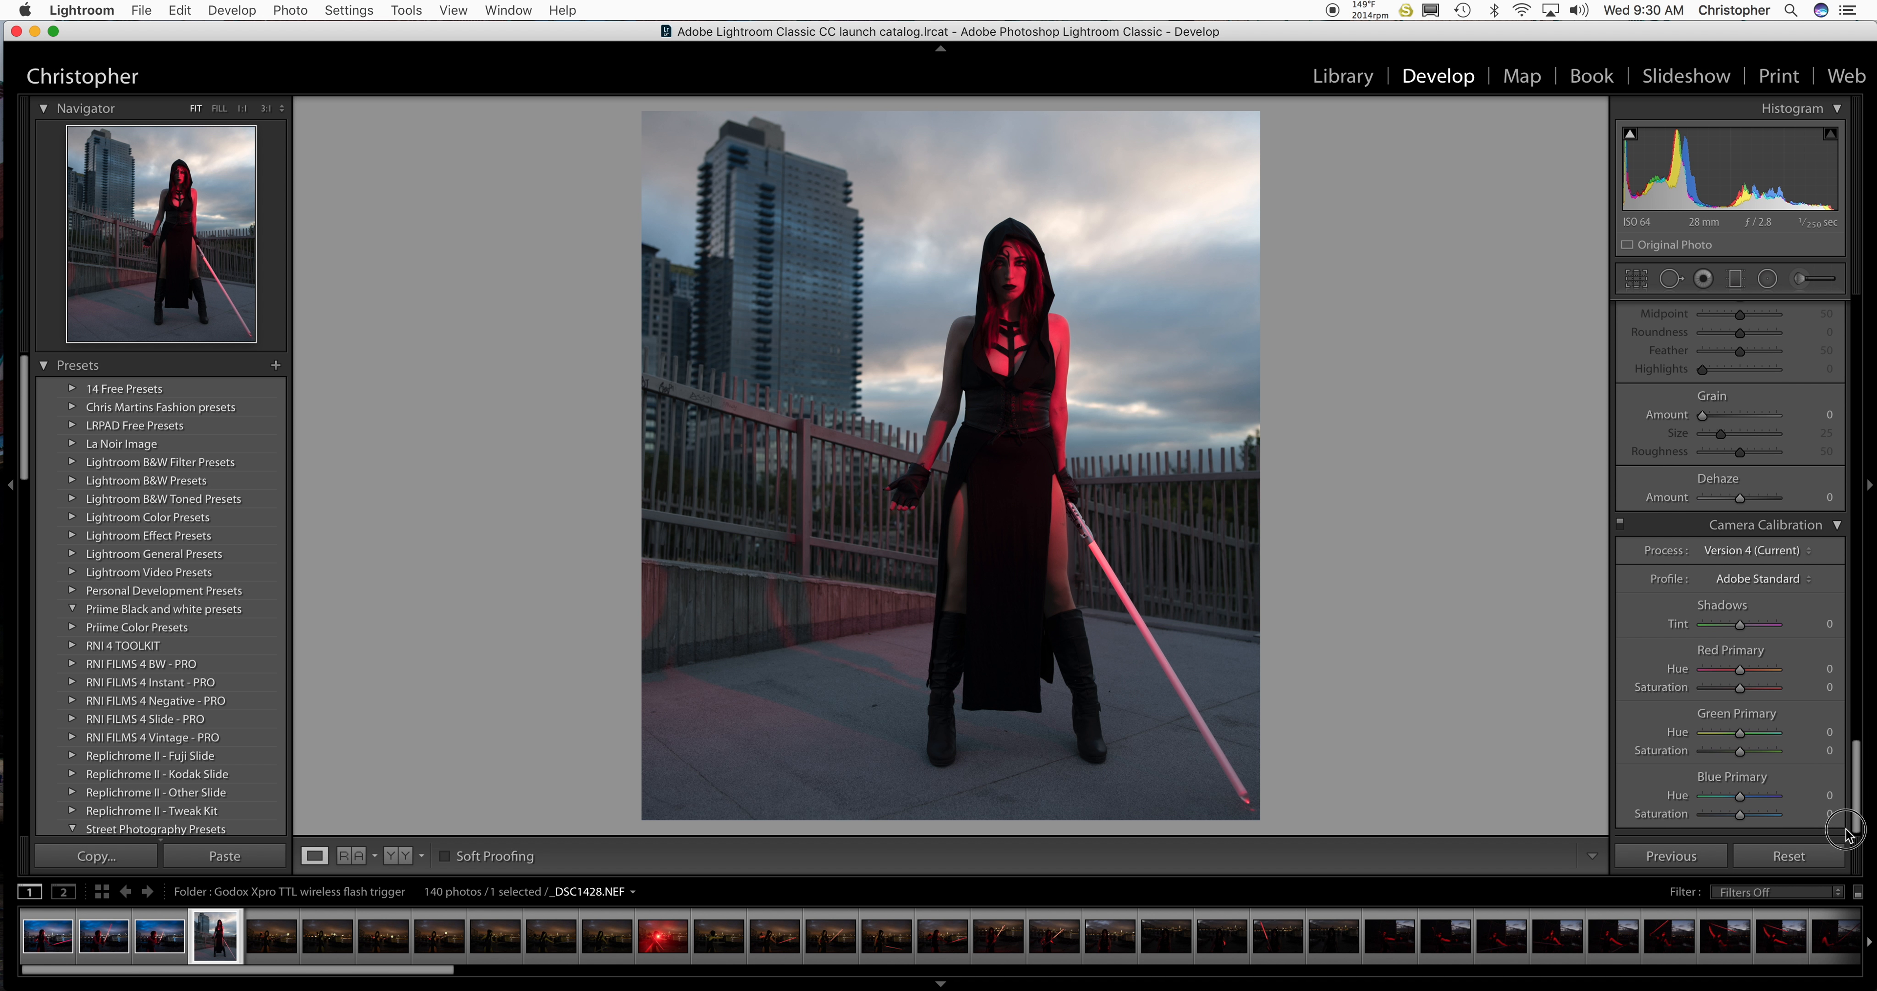
pyautogui.click(1756, 579)
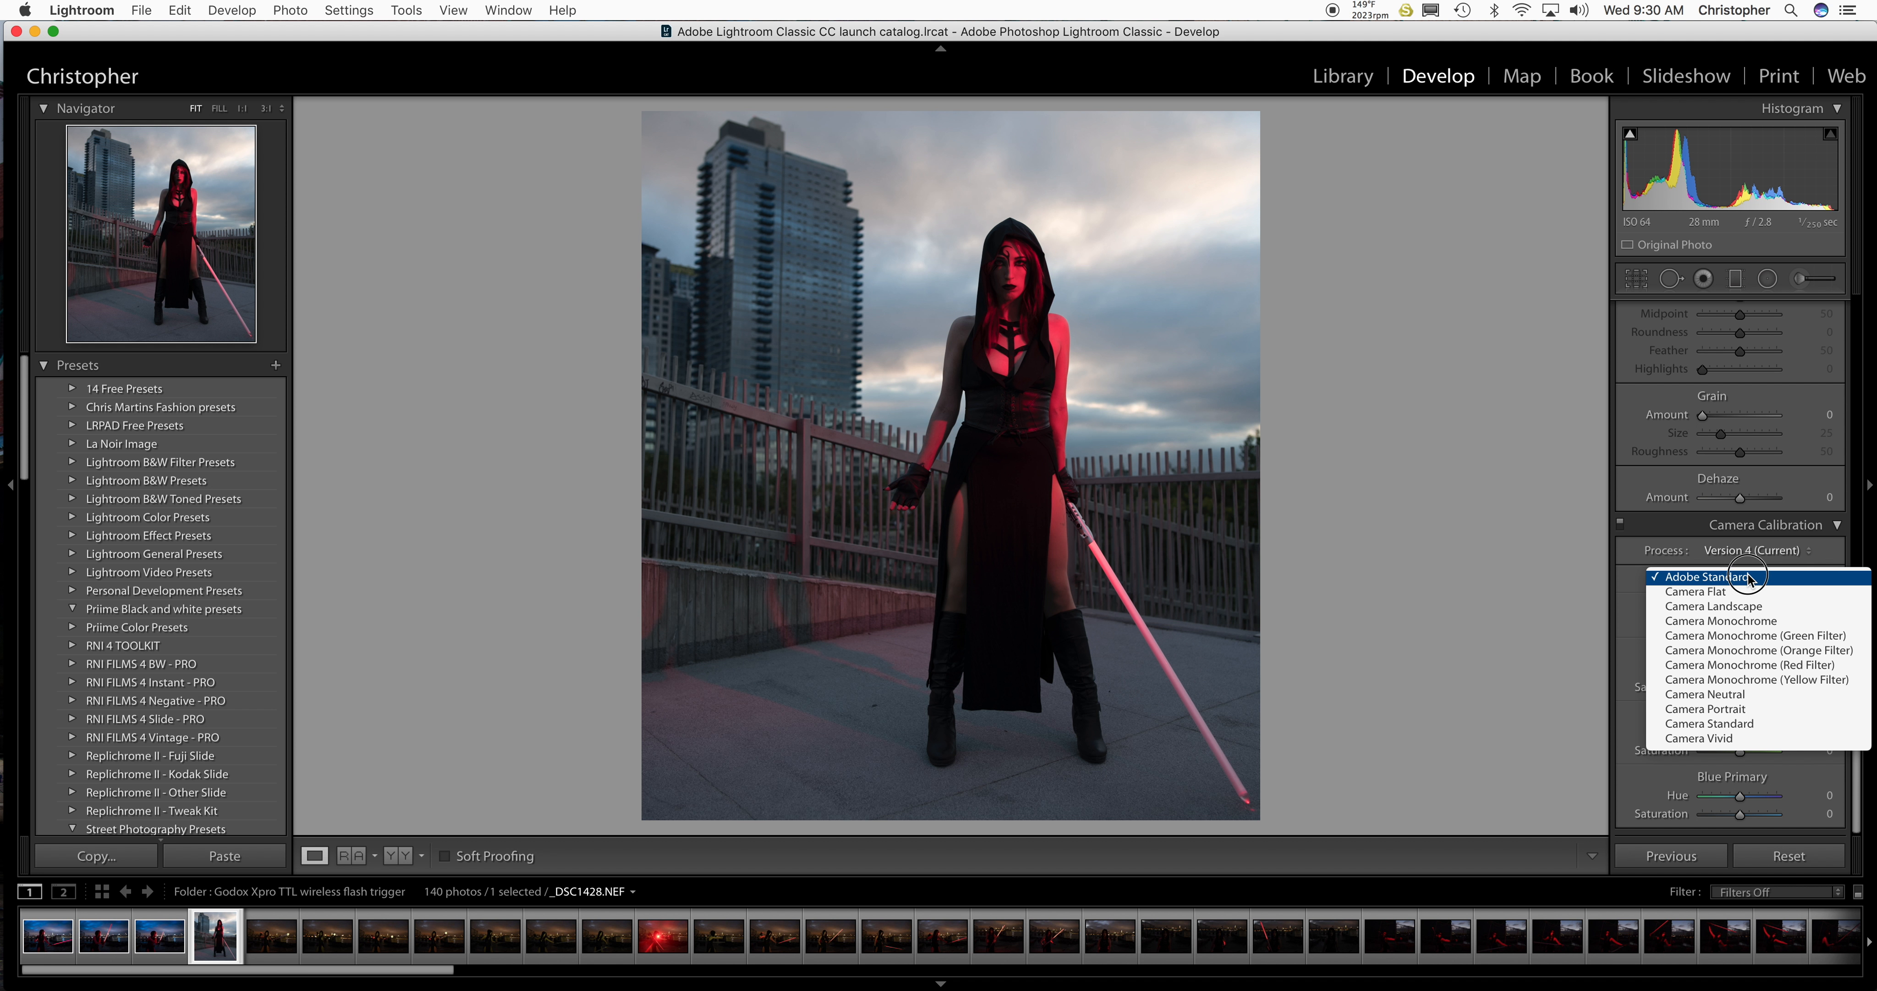
pyautogui.moveTo(1739, 709)
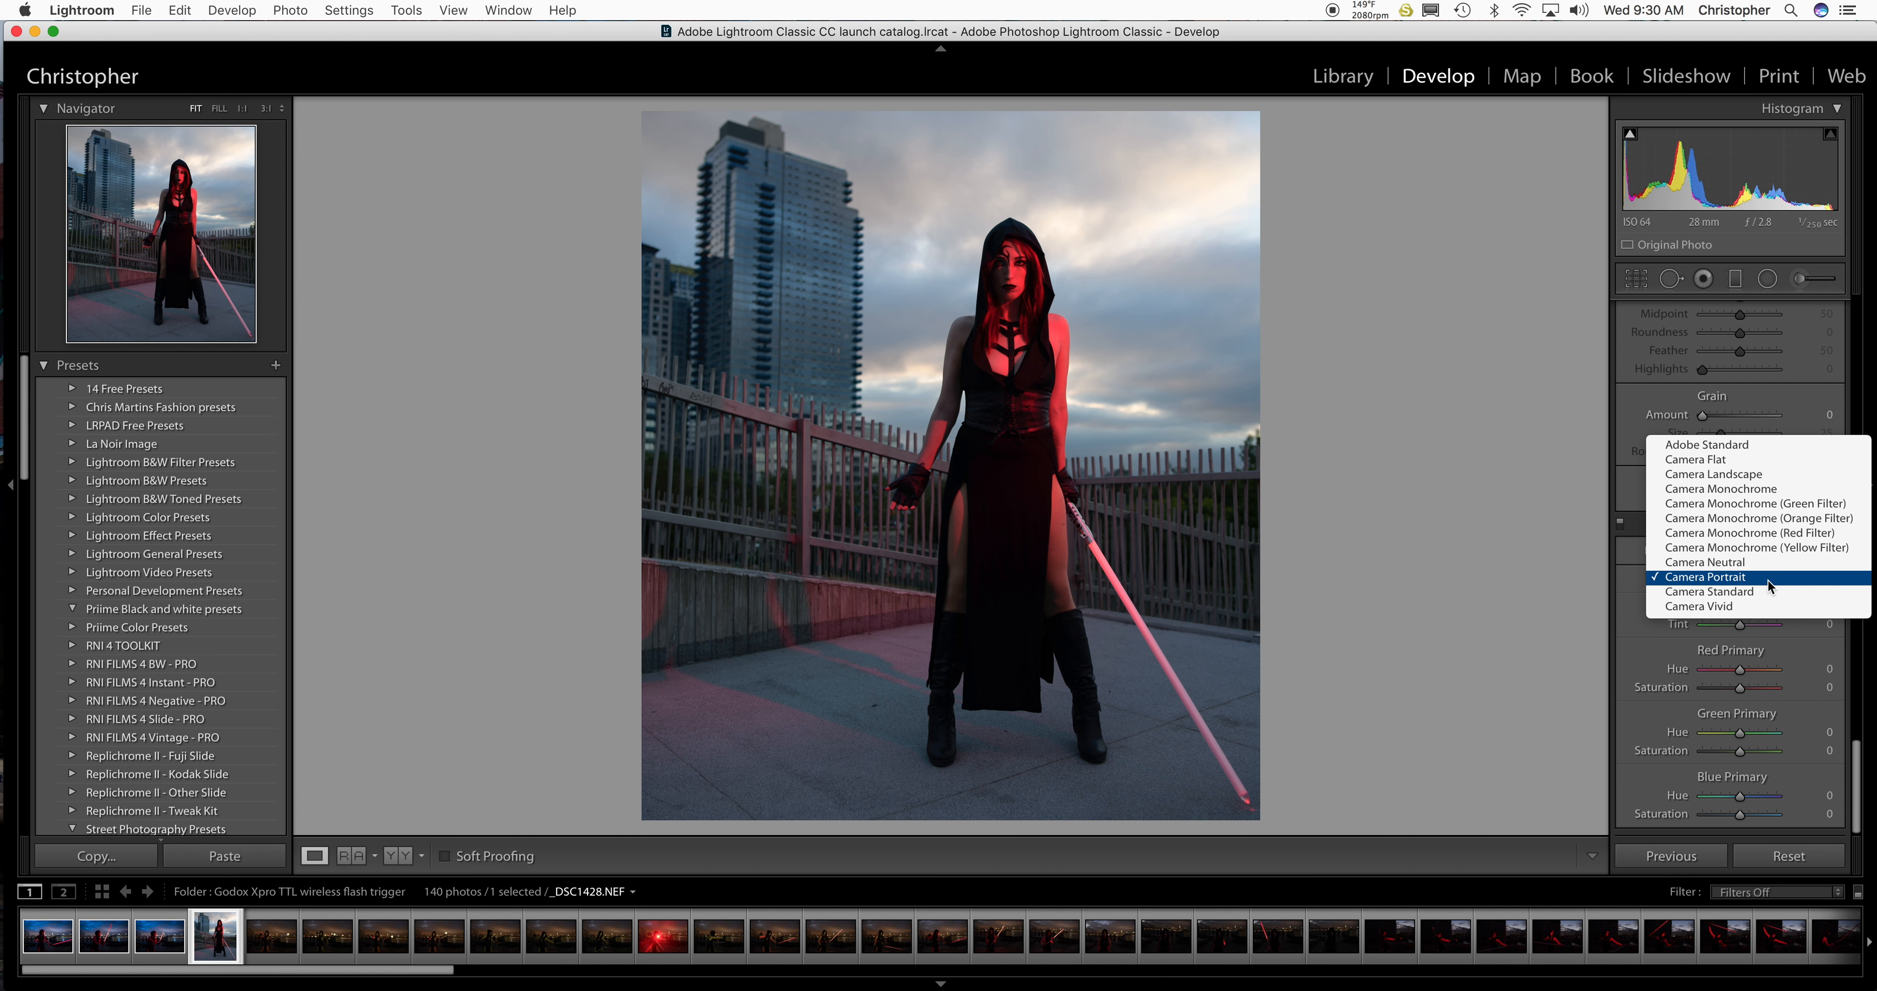
pyautogui.click(1710, 575)
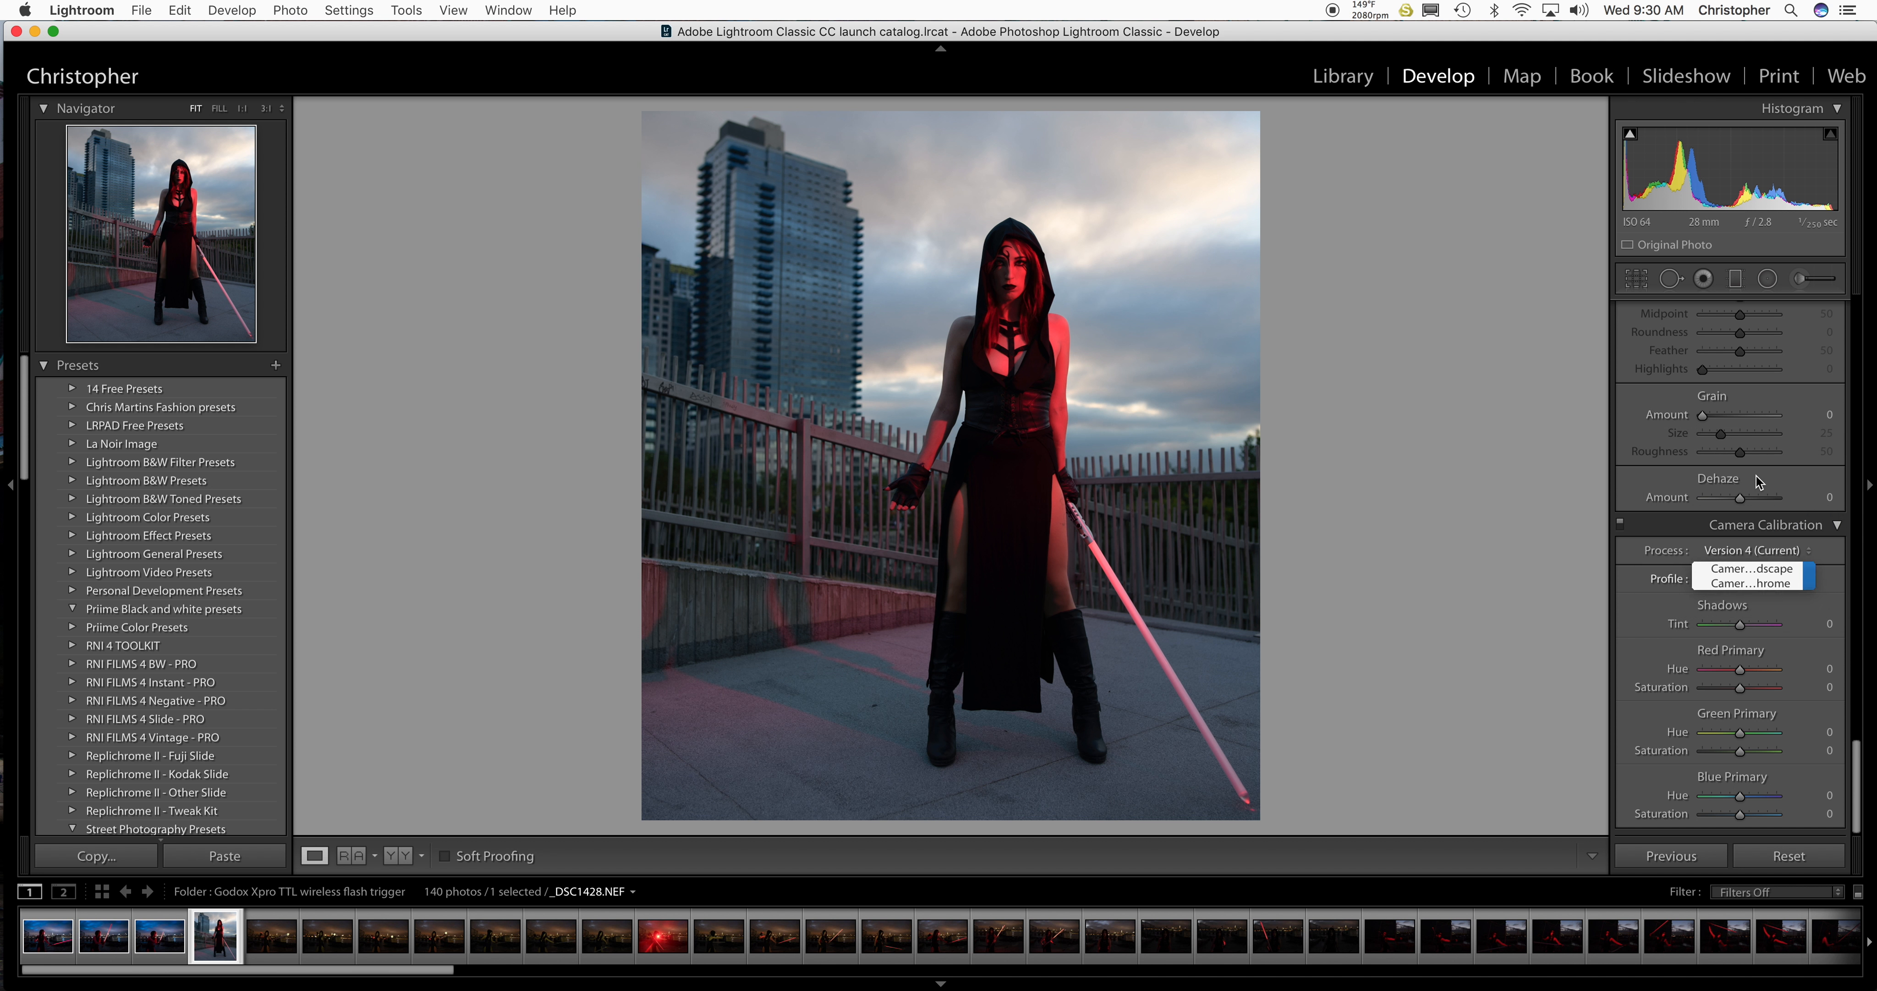
pyautogui.click(1751, 569)
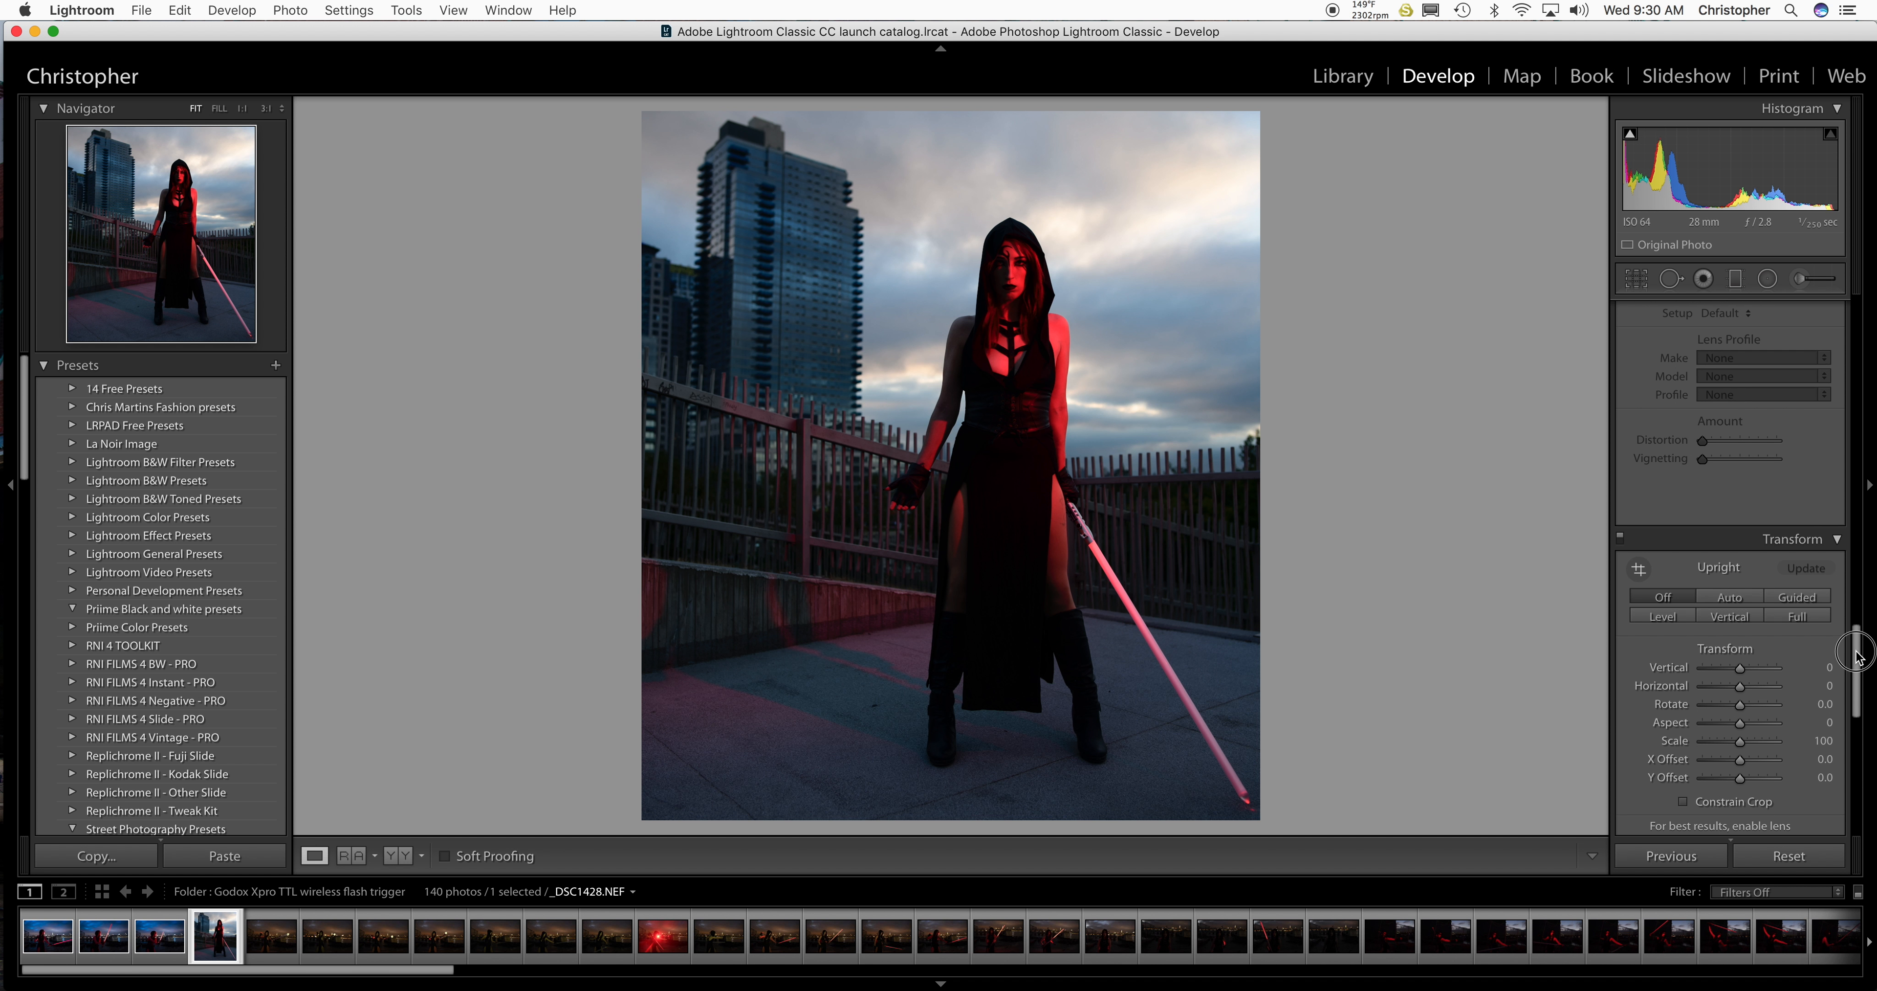
pyautogui.click(1631, 533)
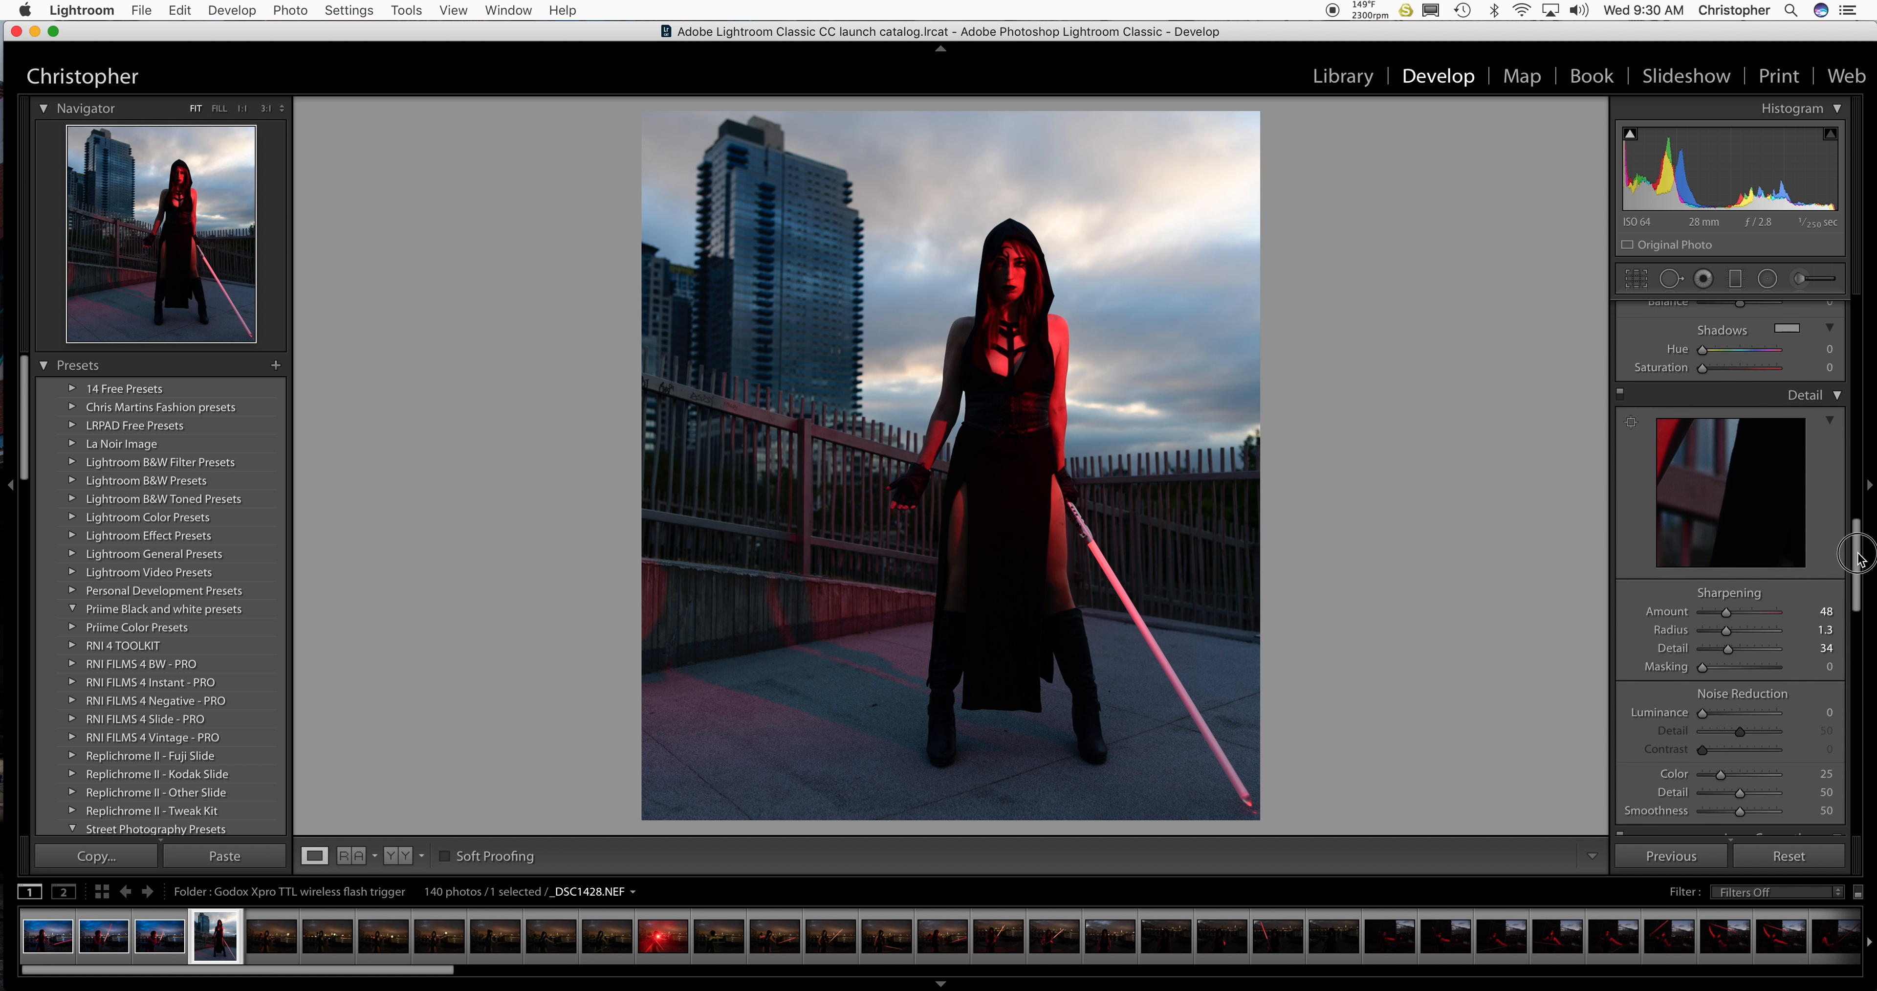
pyautogui.scroll(-3)
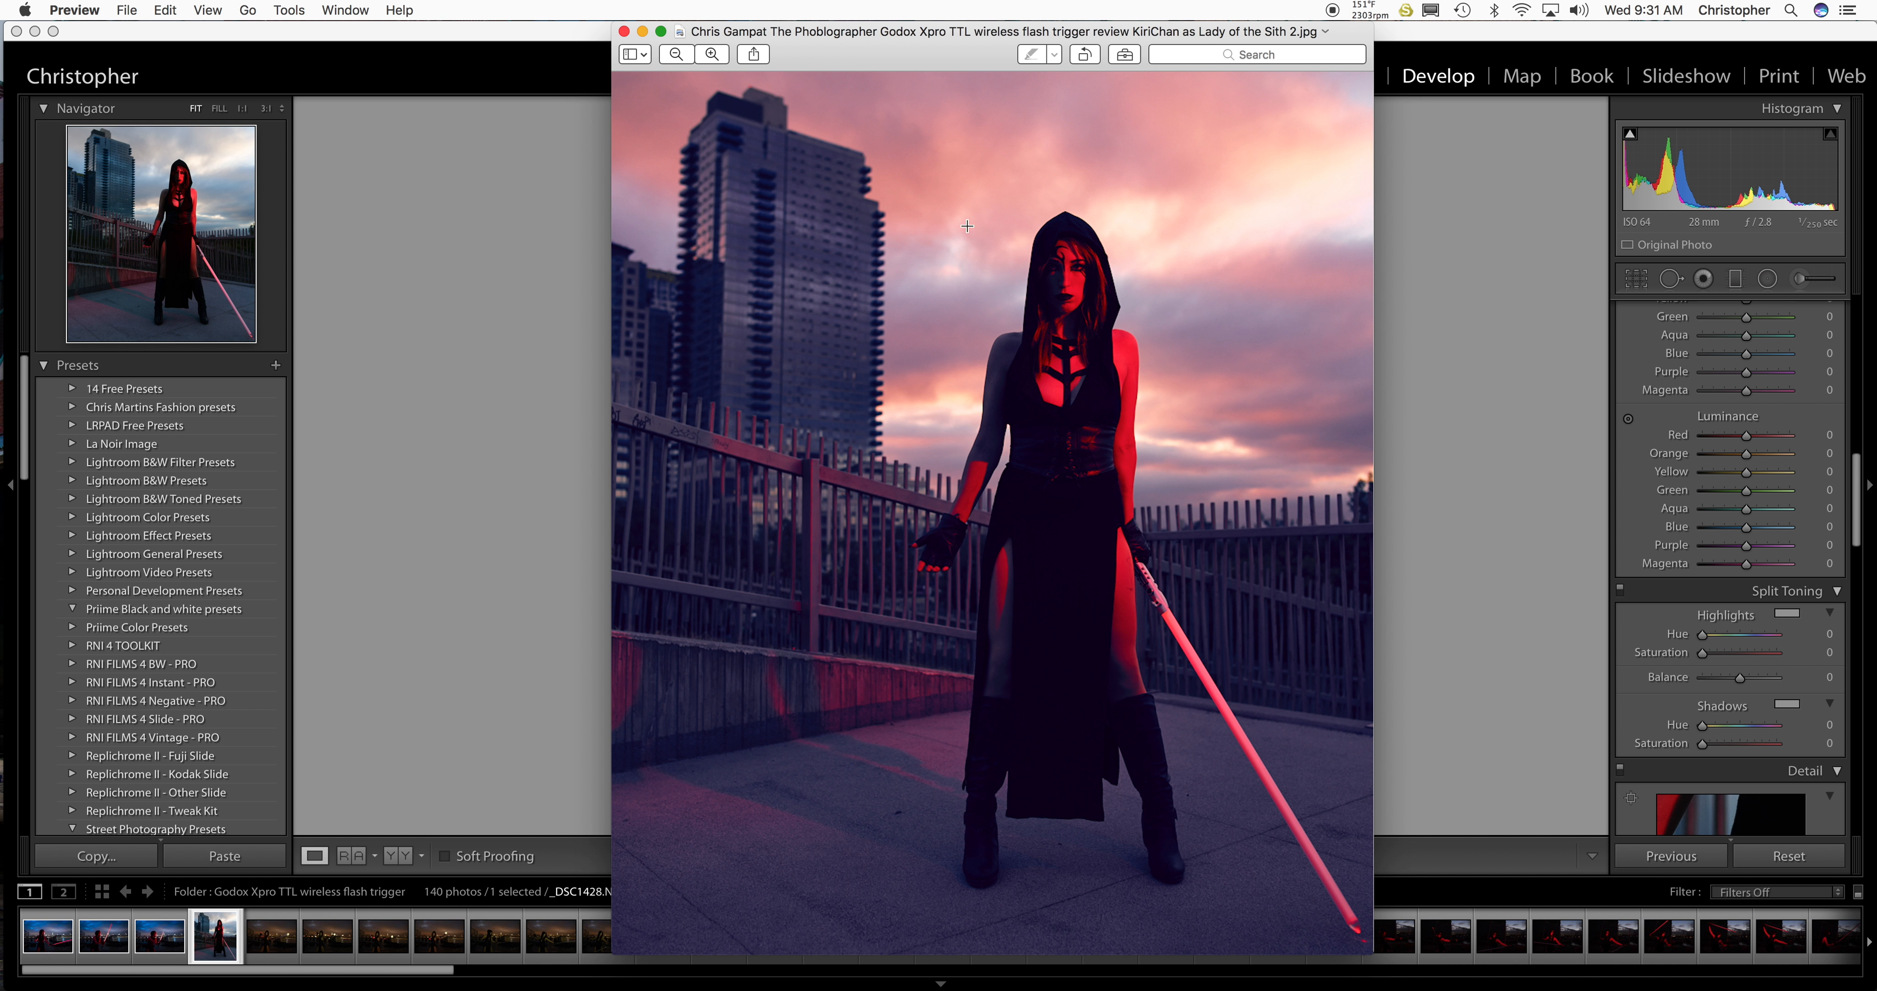
pyautogui.moveTo(975, 204)
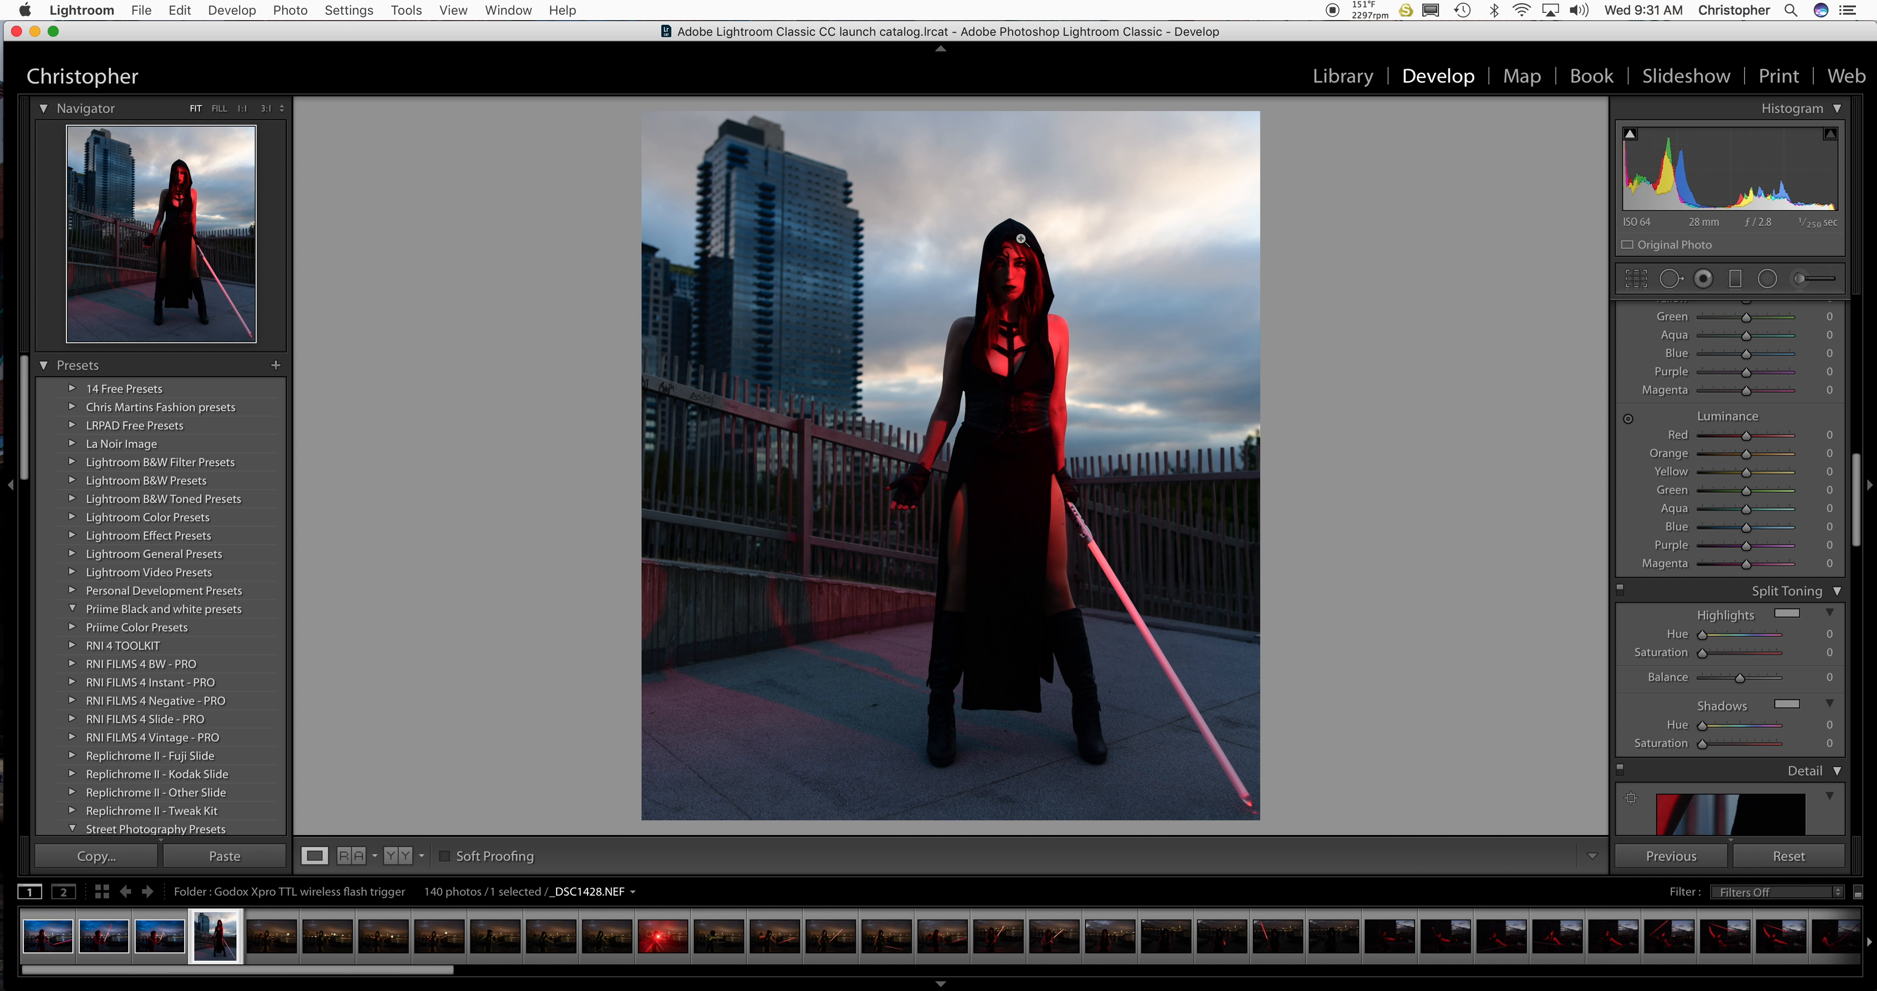
pyautogui.moveTo(1654, 523)
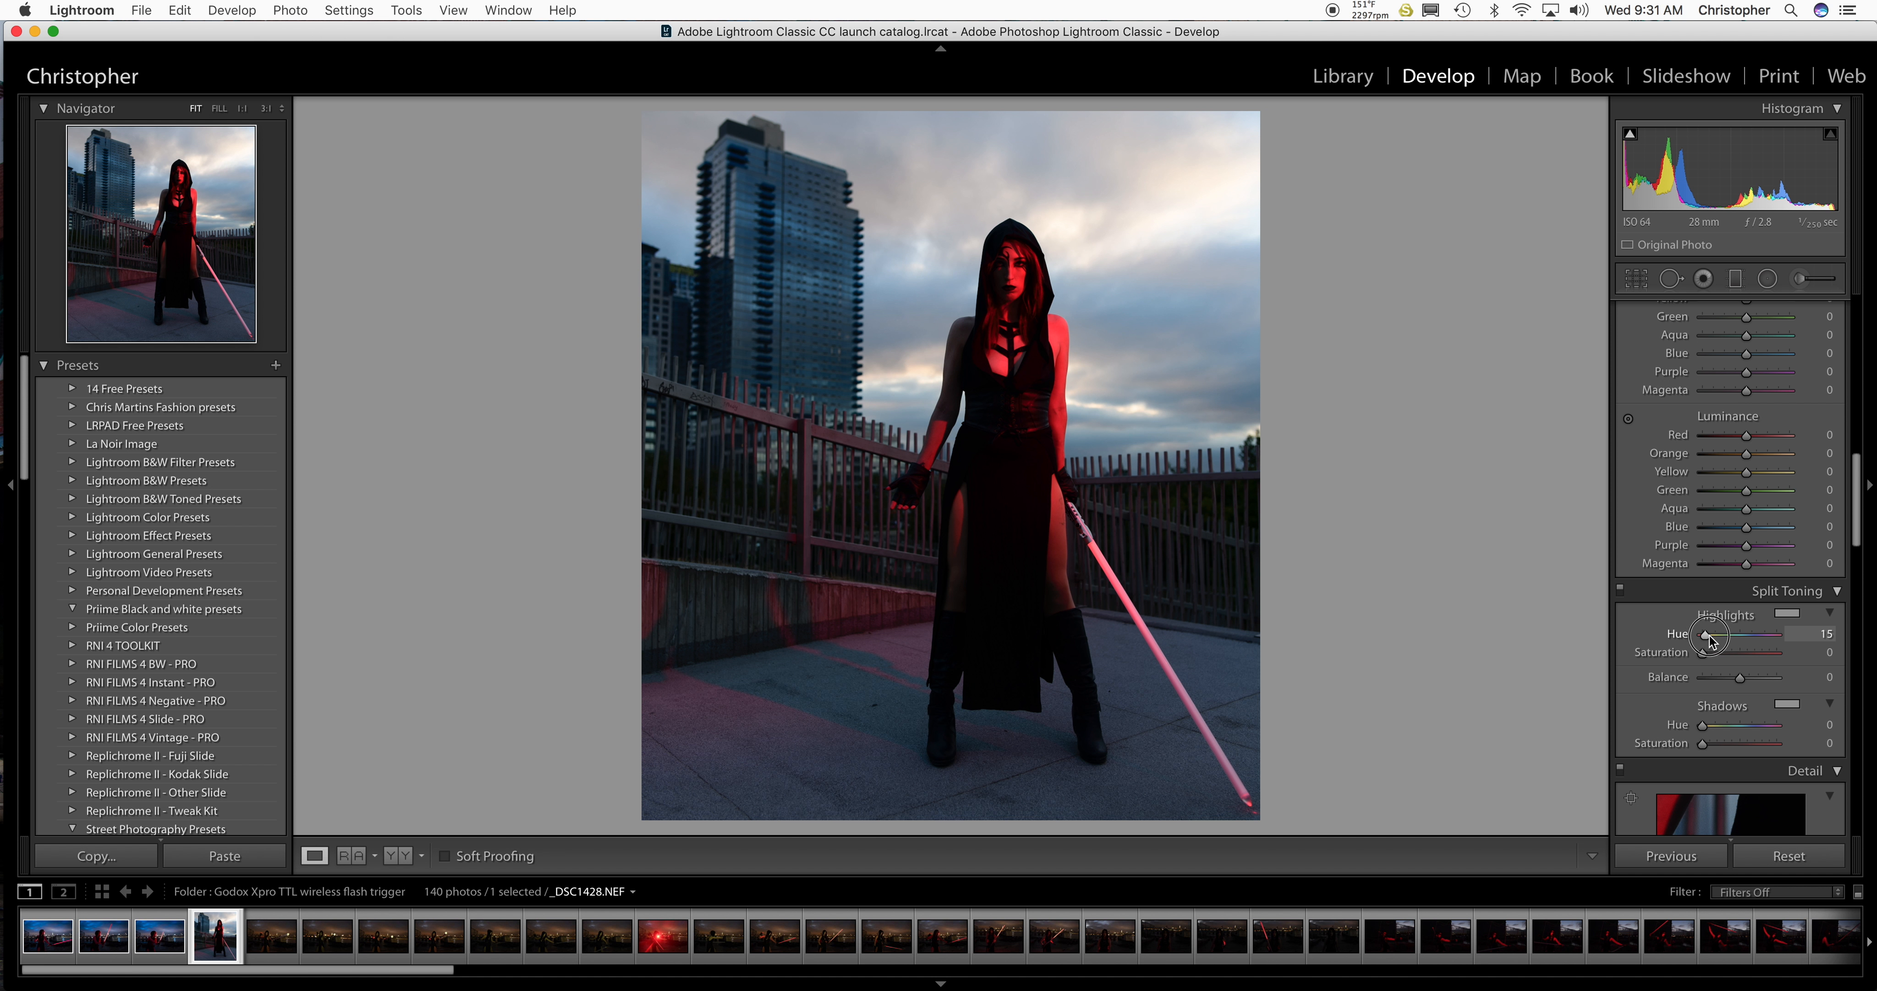
# Split-tone with highlights hue 315/sat 41, shadows hue 245/sat 33, balance +47.
pyautogui.moveTo(1710, 636); pyautogui.dragTo(1770, 635)
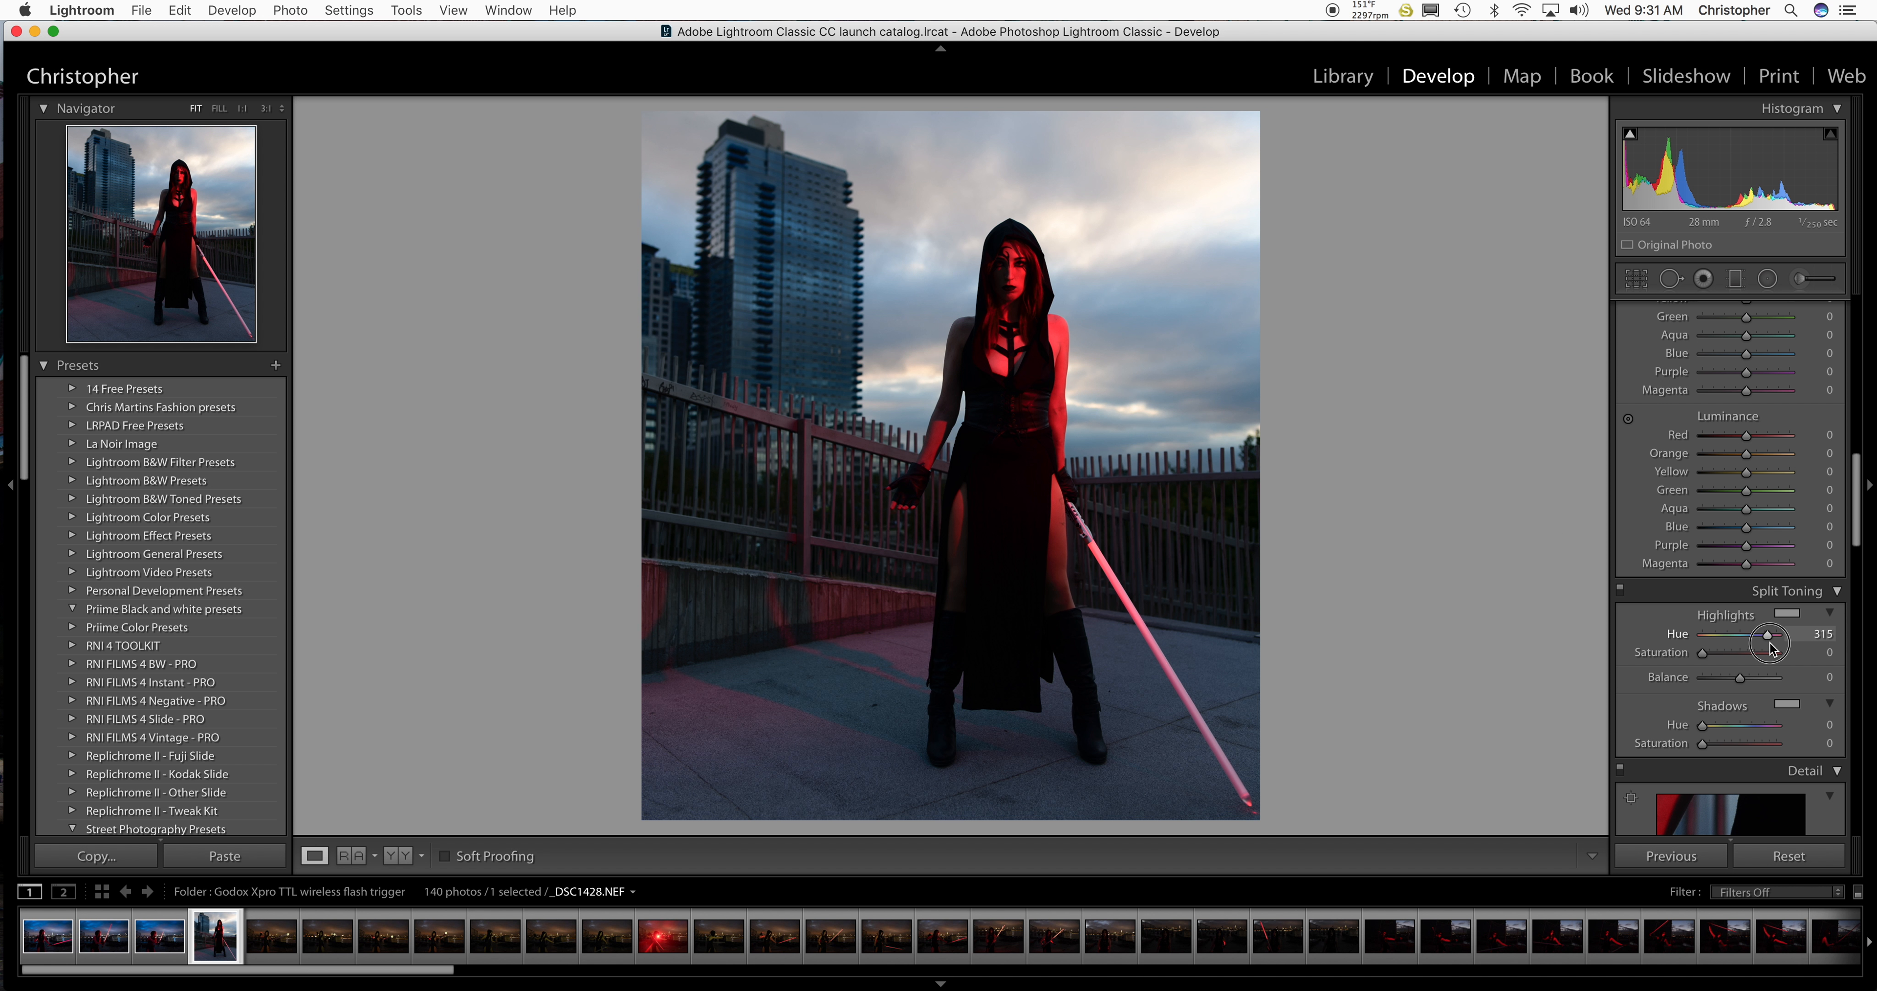
pyautogui.moveTo(1707, 661); pyautogui.dragTo(1737, 661)
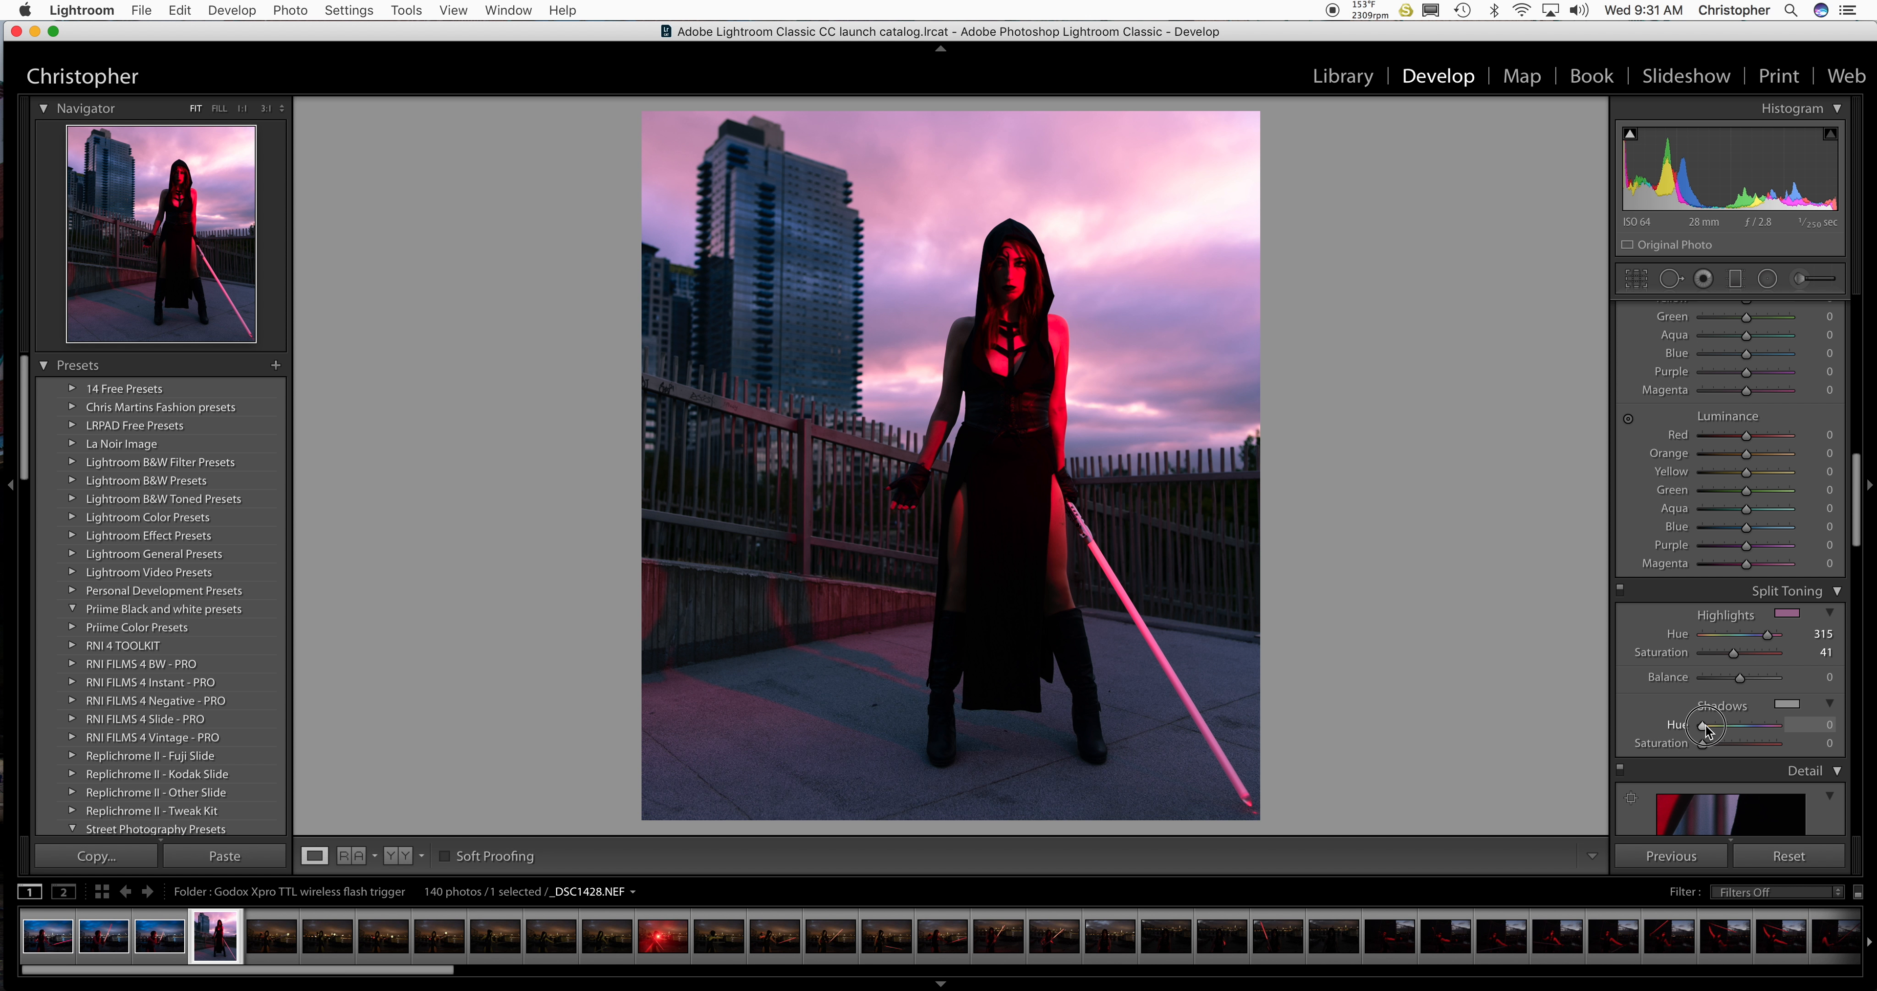
pyautogui.moveTo(1744, 724); pyautogui.dragTo(1765, 724)
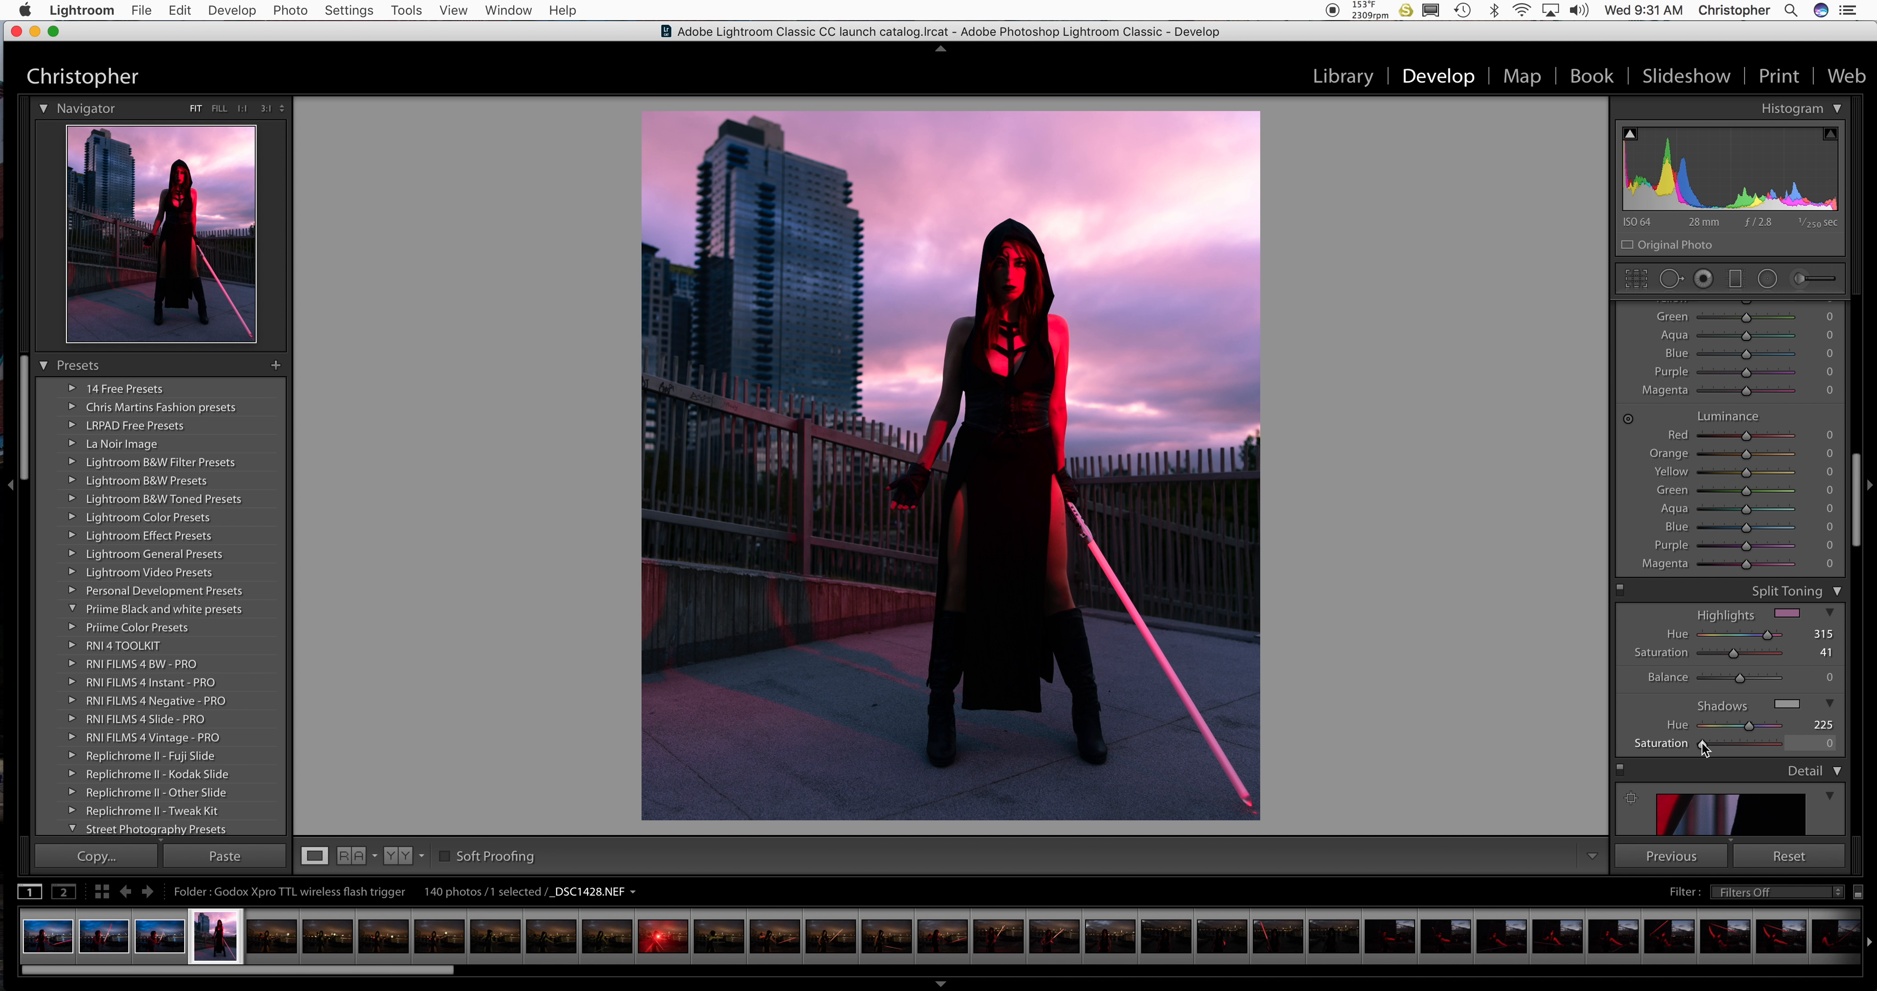
pyautogui.moveTo(1707, 746); pyautogui.dragTo(1748, 746)
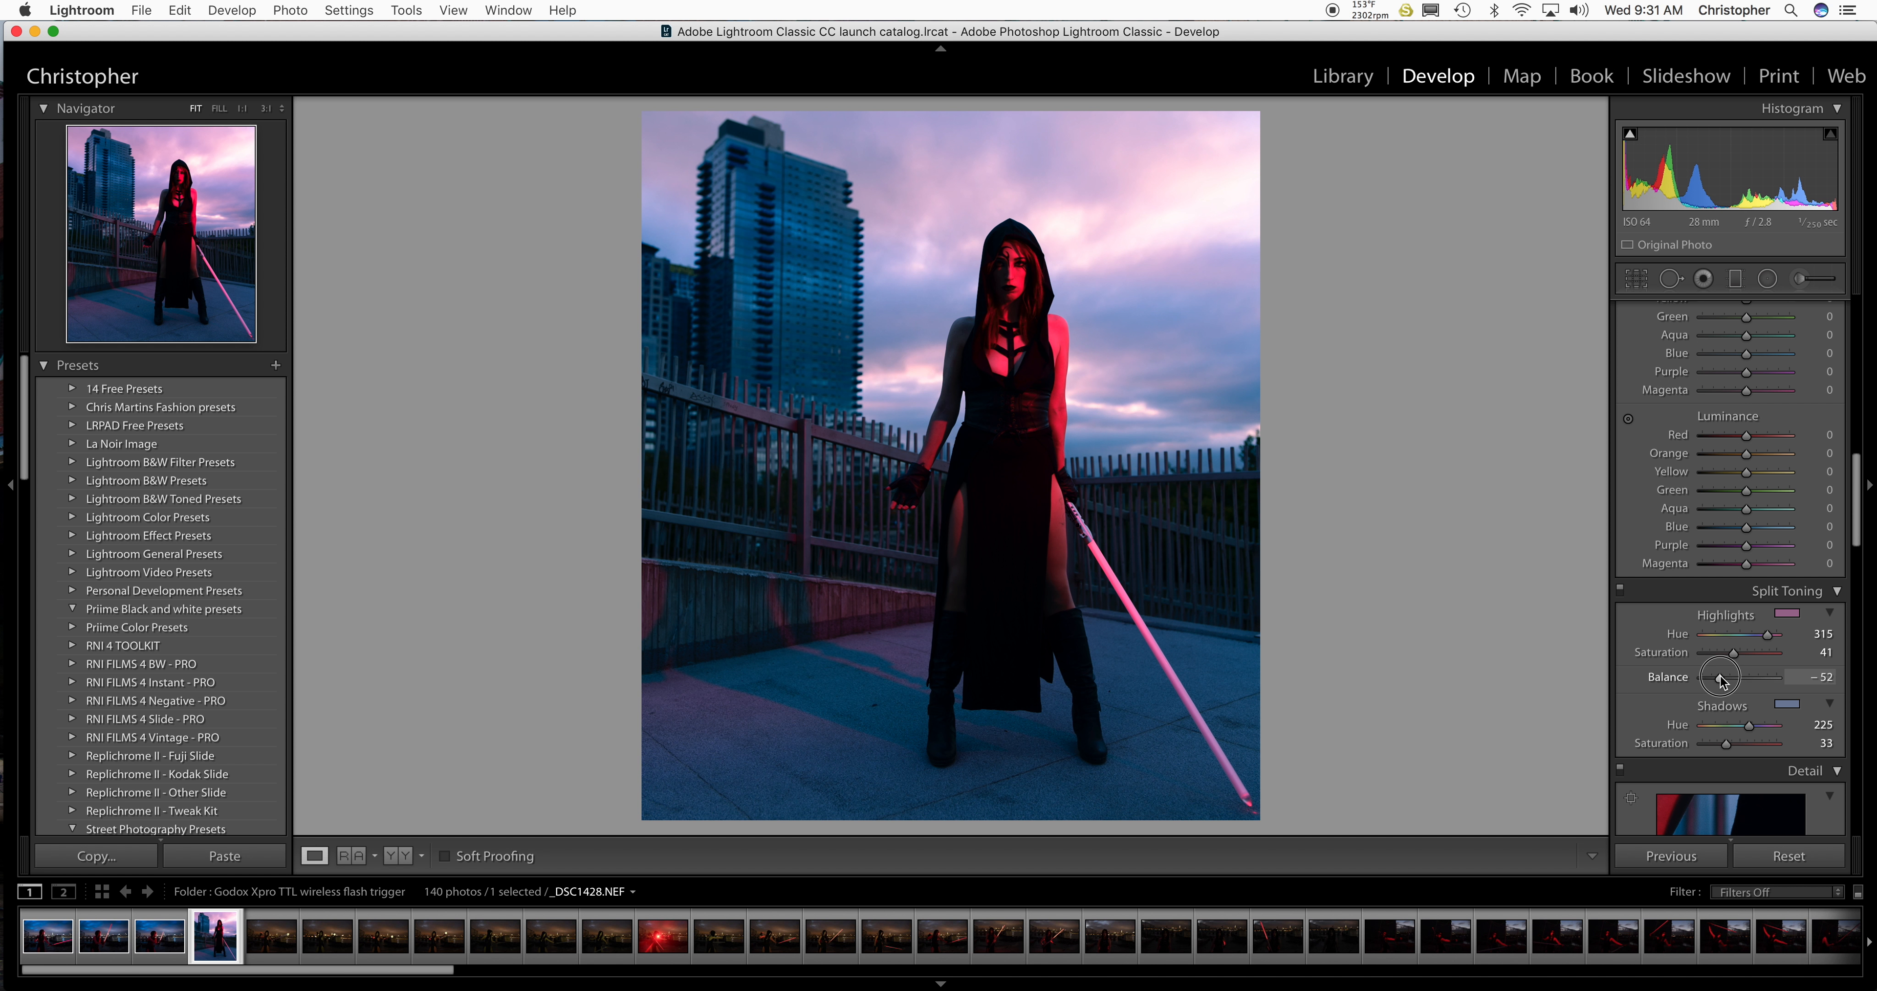
pyautogui.moveTo(1721, 676); pyautogui.dragTo(1756, 676)
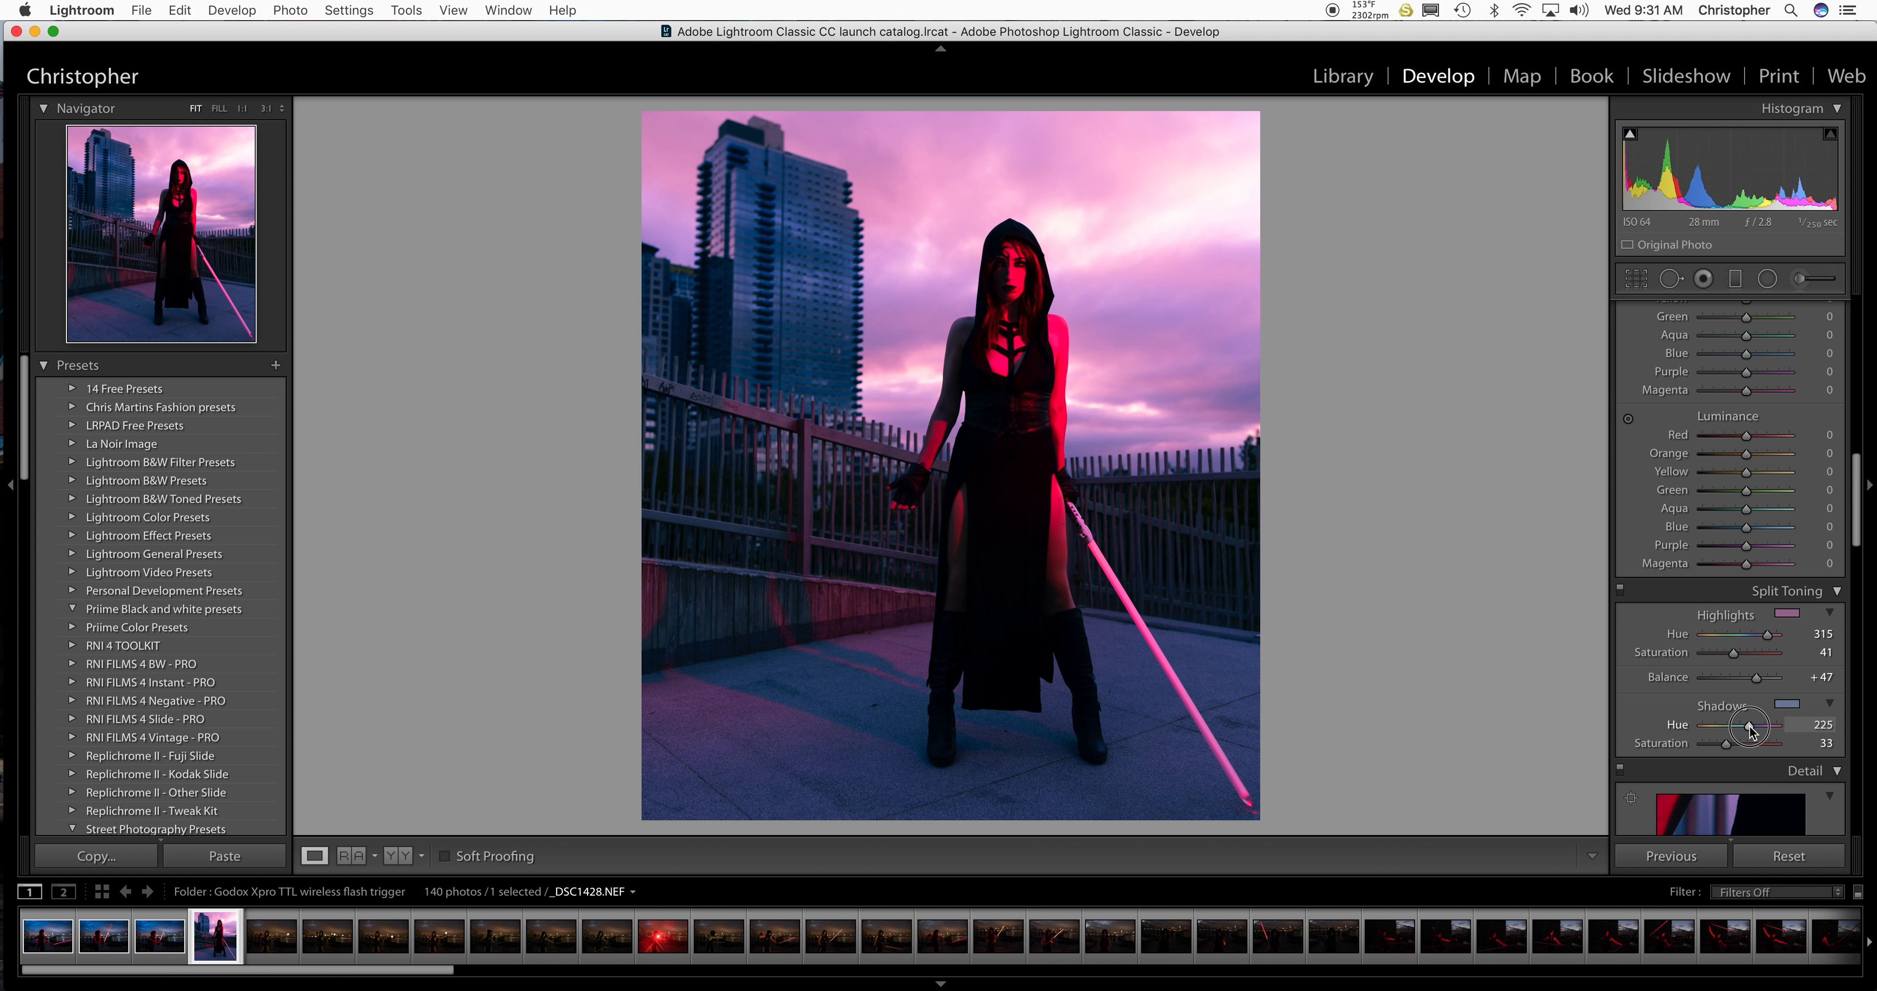
pyautogui.moveTo(1748, 724); pyautogui.dragTo(1754, 725)
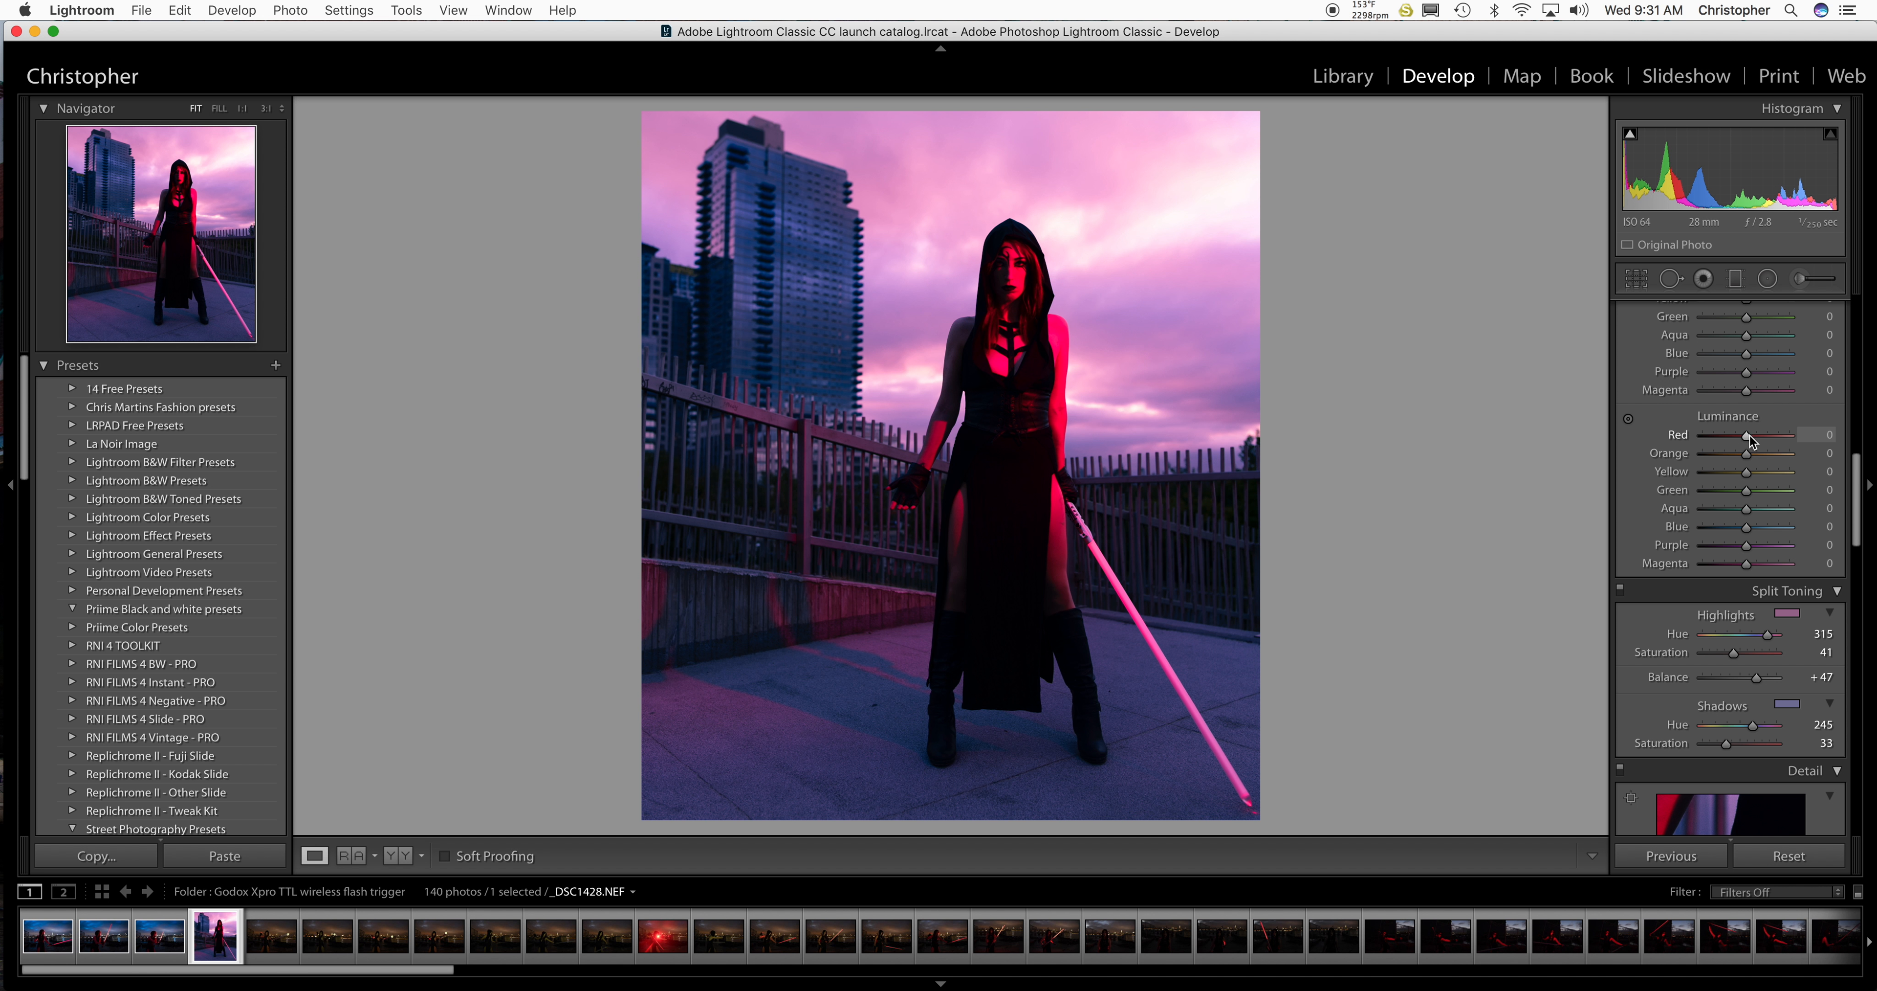
# Boost red and orange saturation and luminance, and add a little yellow saturation.
pyautogui.scroll(-3)
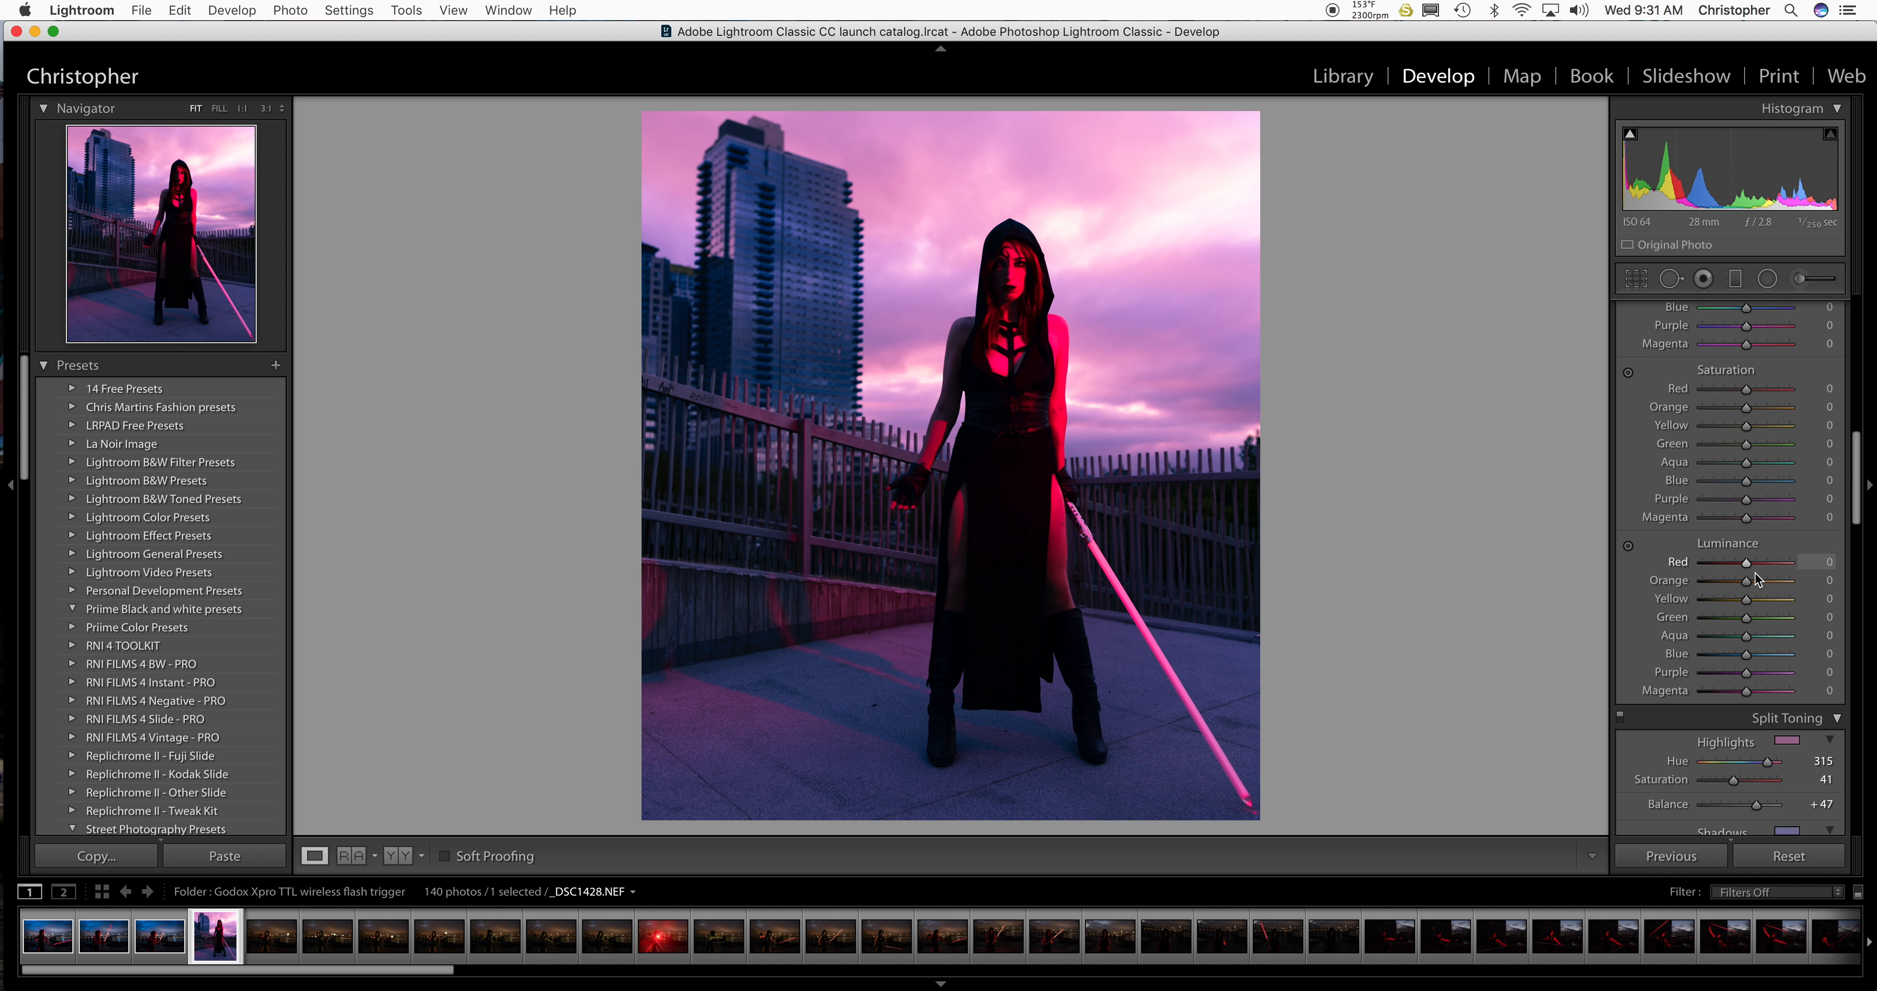
pyautogui.moveTo(1746, 561); pyautogui.dragTo(1820, 561)
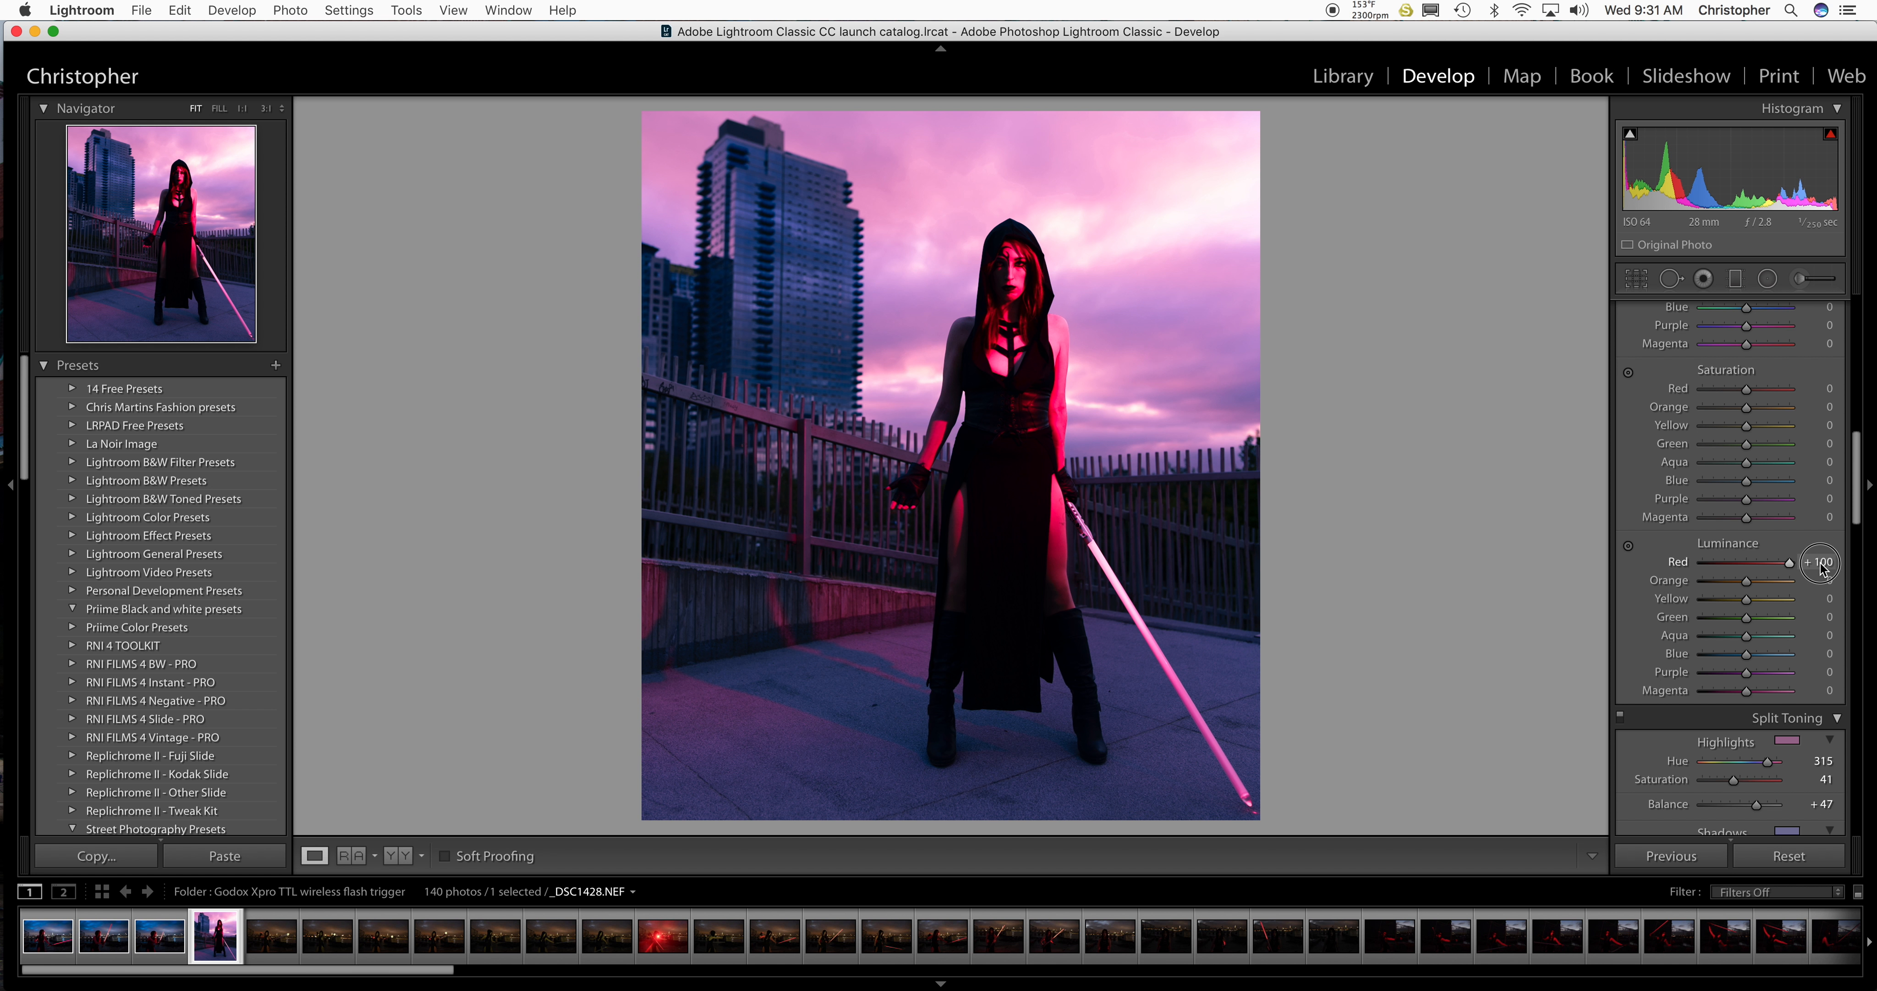
pyautogui.moveTo(1813, 561); pyautogui.dragTo(1794, 562)
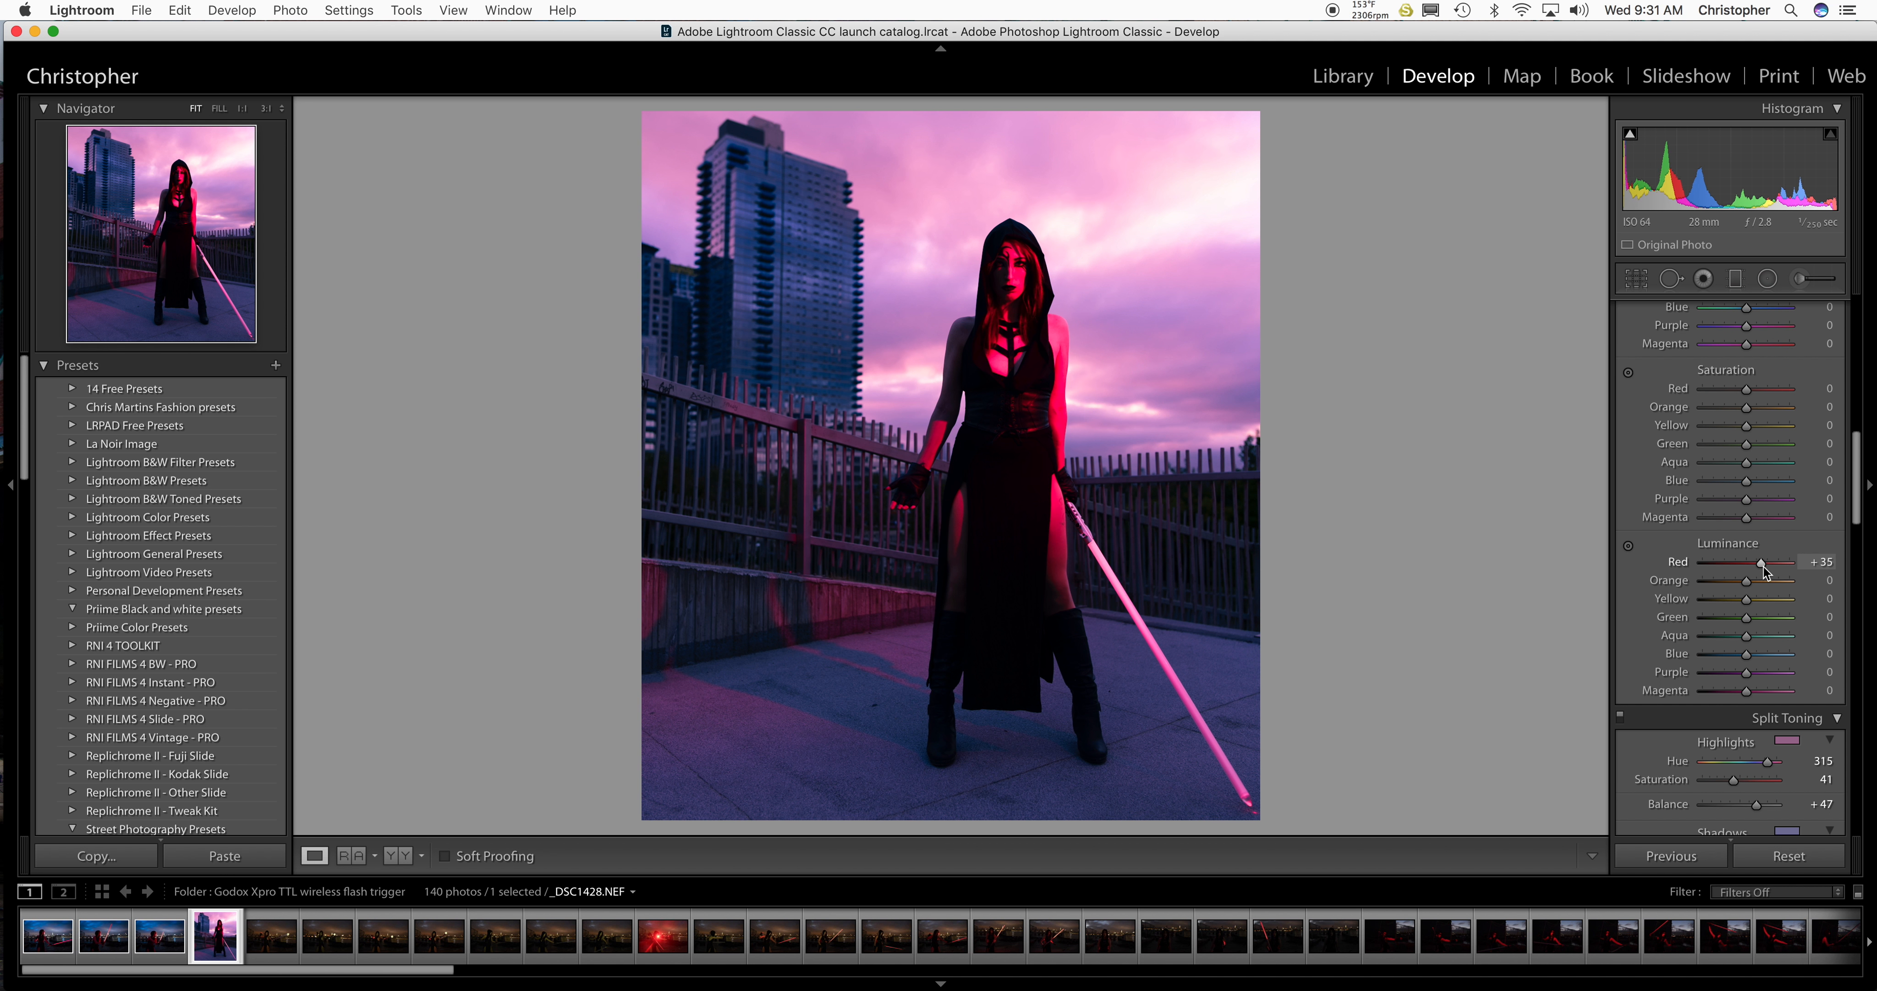
pyautogui.moveTo(1779, 388); pyautogui.dragTo(1808, 389)
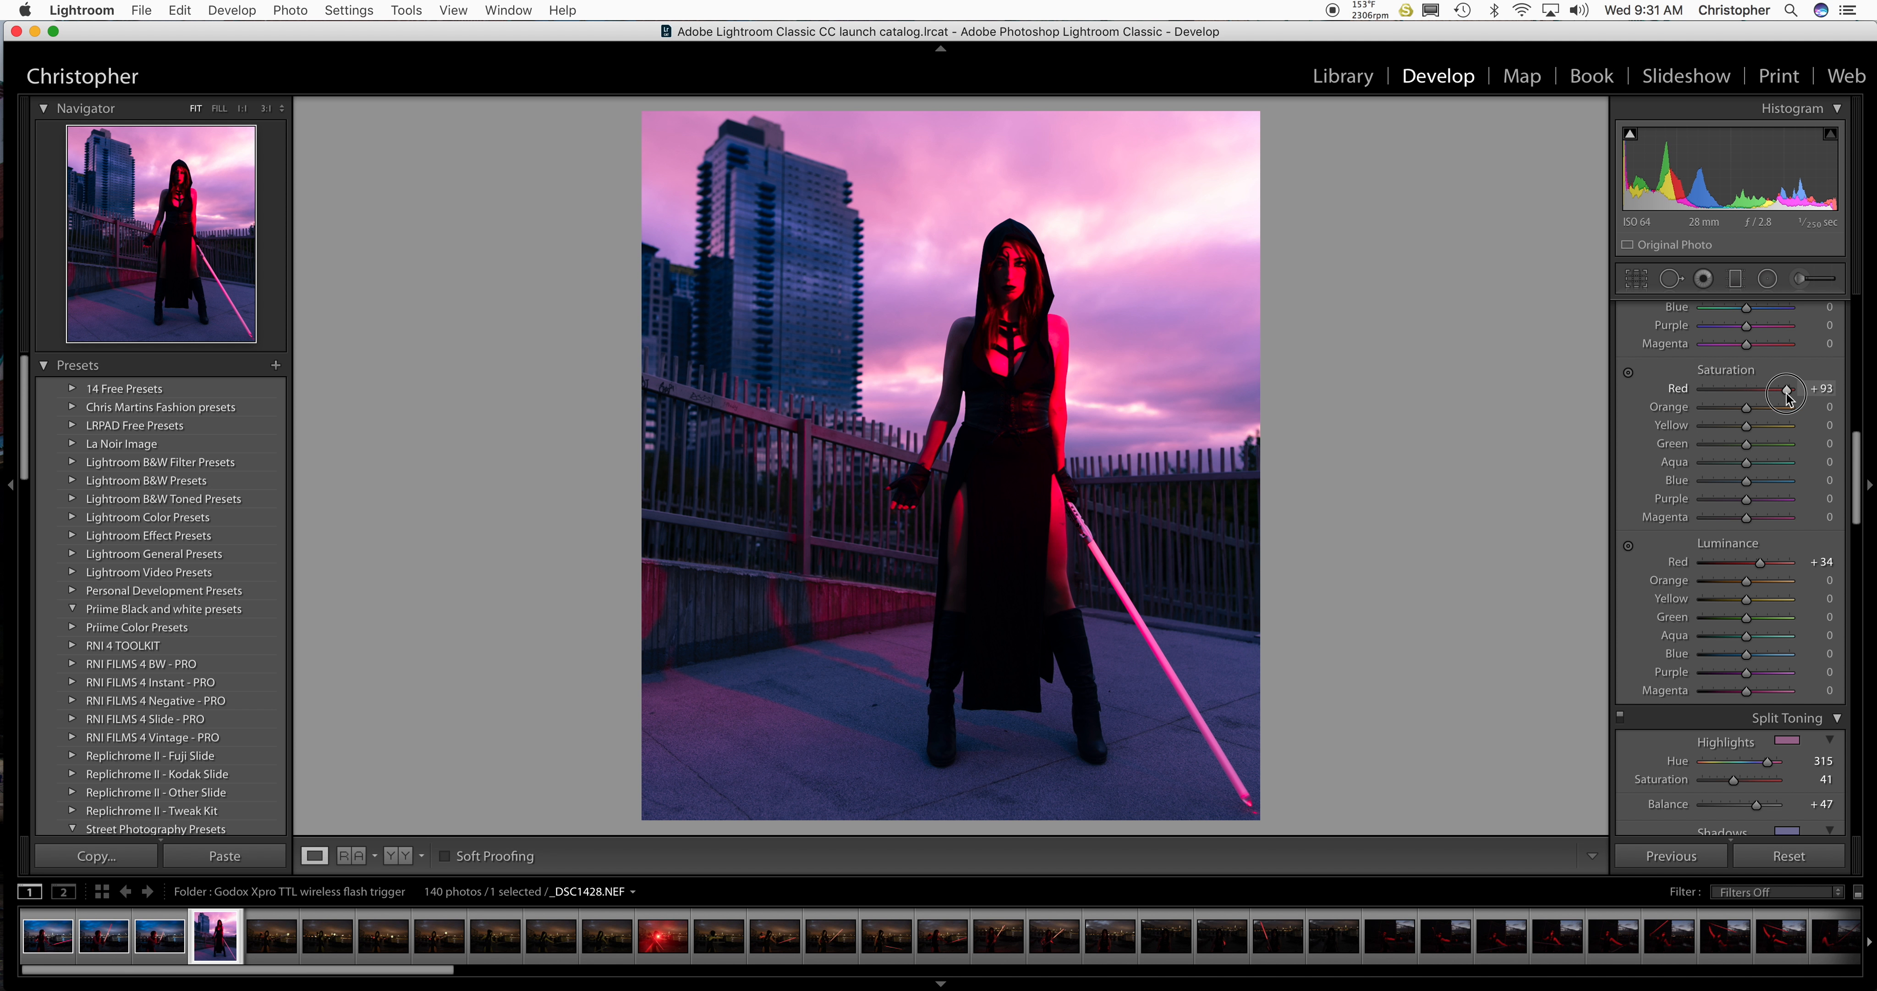
pyautogui.moveTo(1783, 388); pyautogui.dragTo(1743, 388)
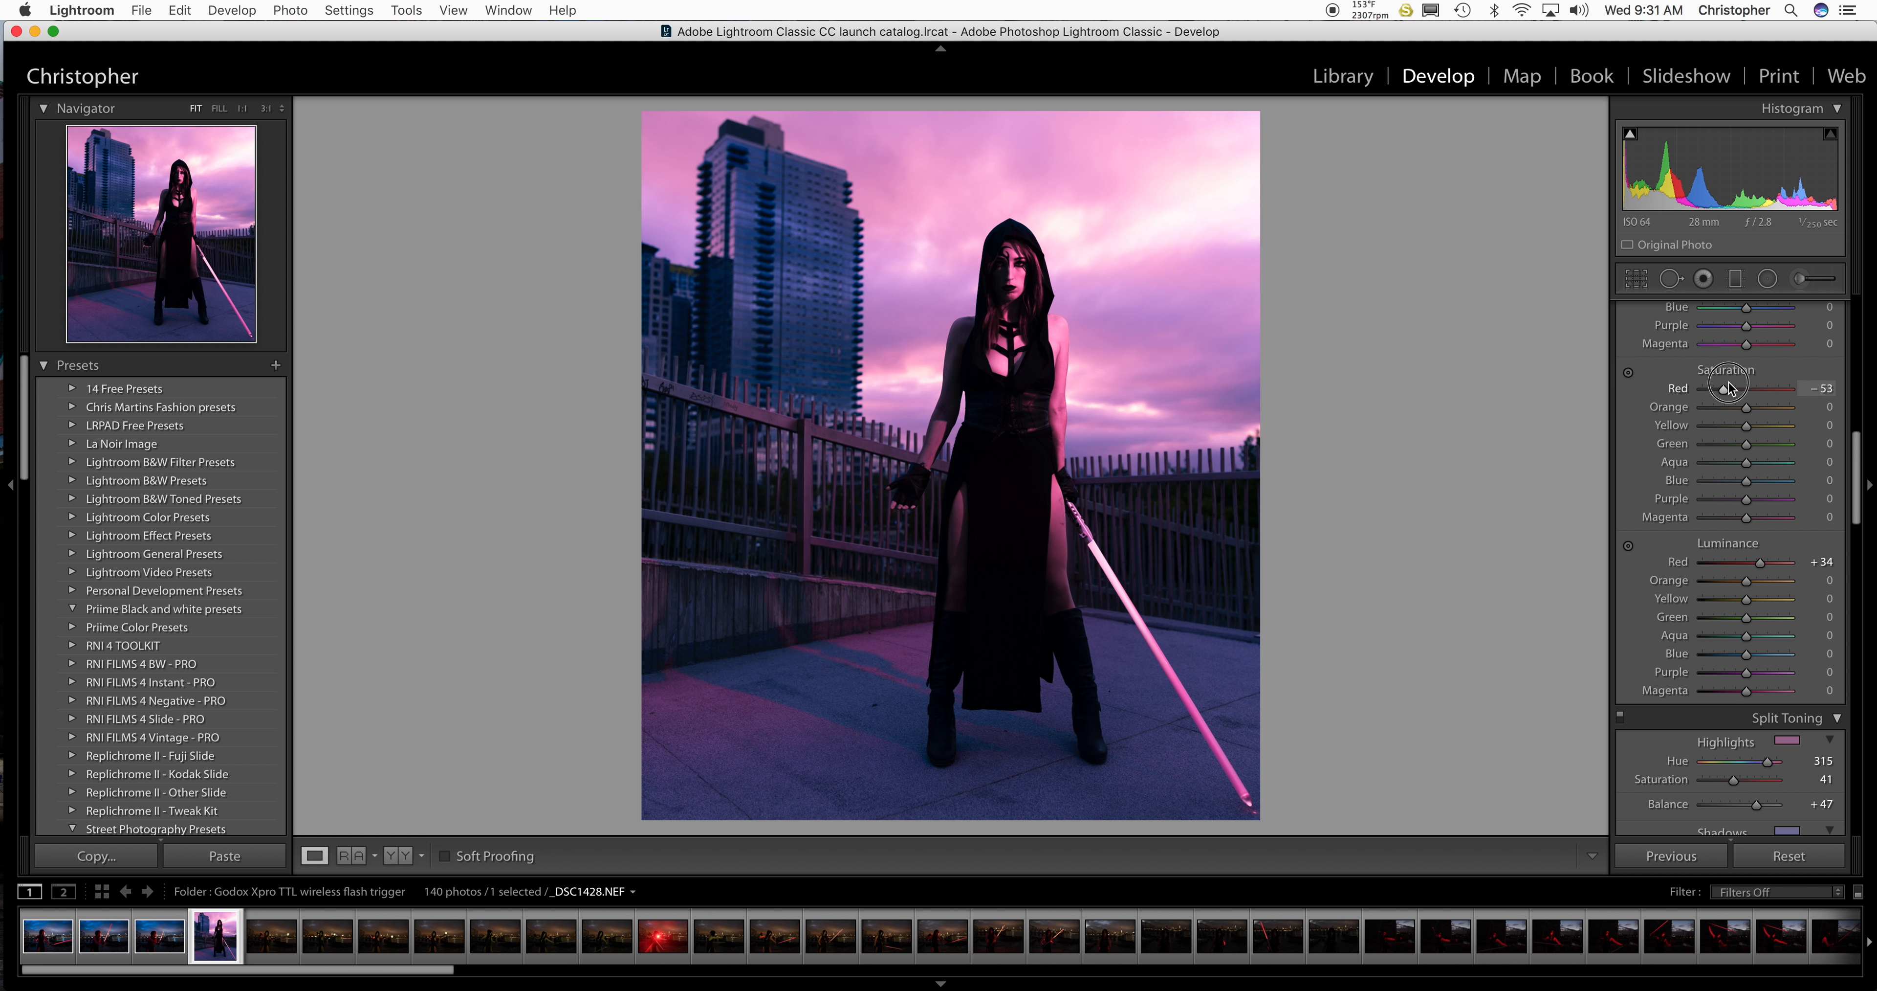
pyautogui.moveTo(1784, 388); pyautogui.dragTo(1810, 389)
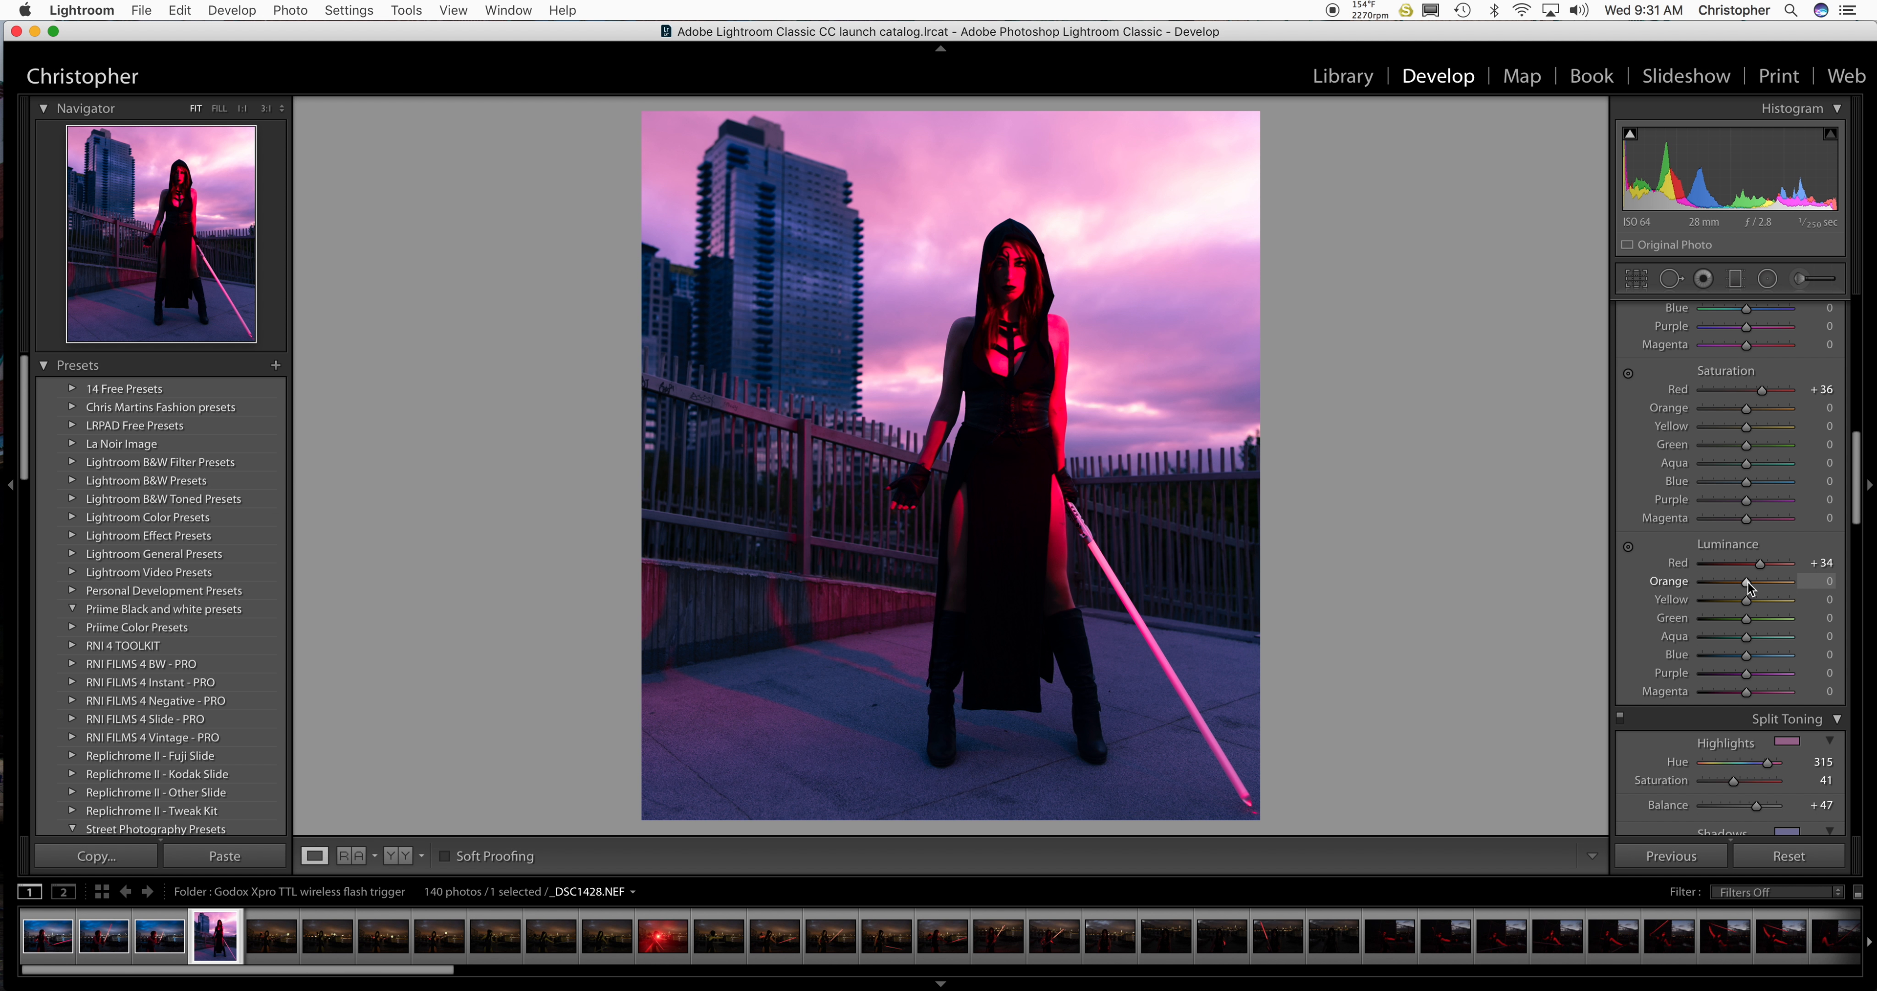
pyautogui.moveTo(1780, 580); pyautogui.dragTo(1824, 581)
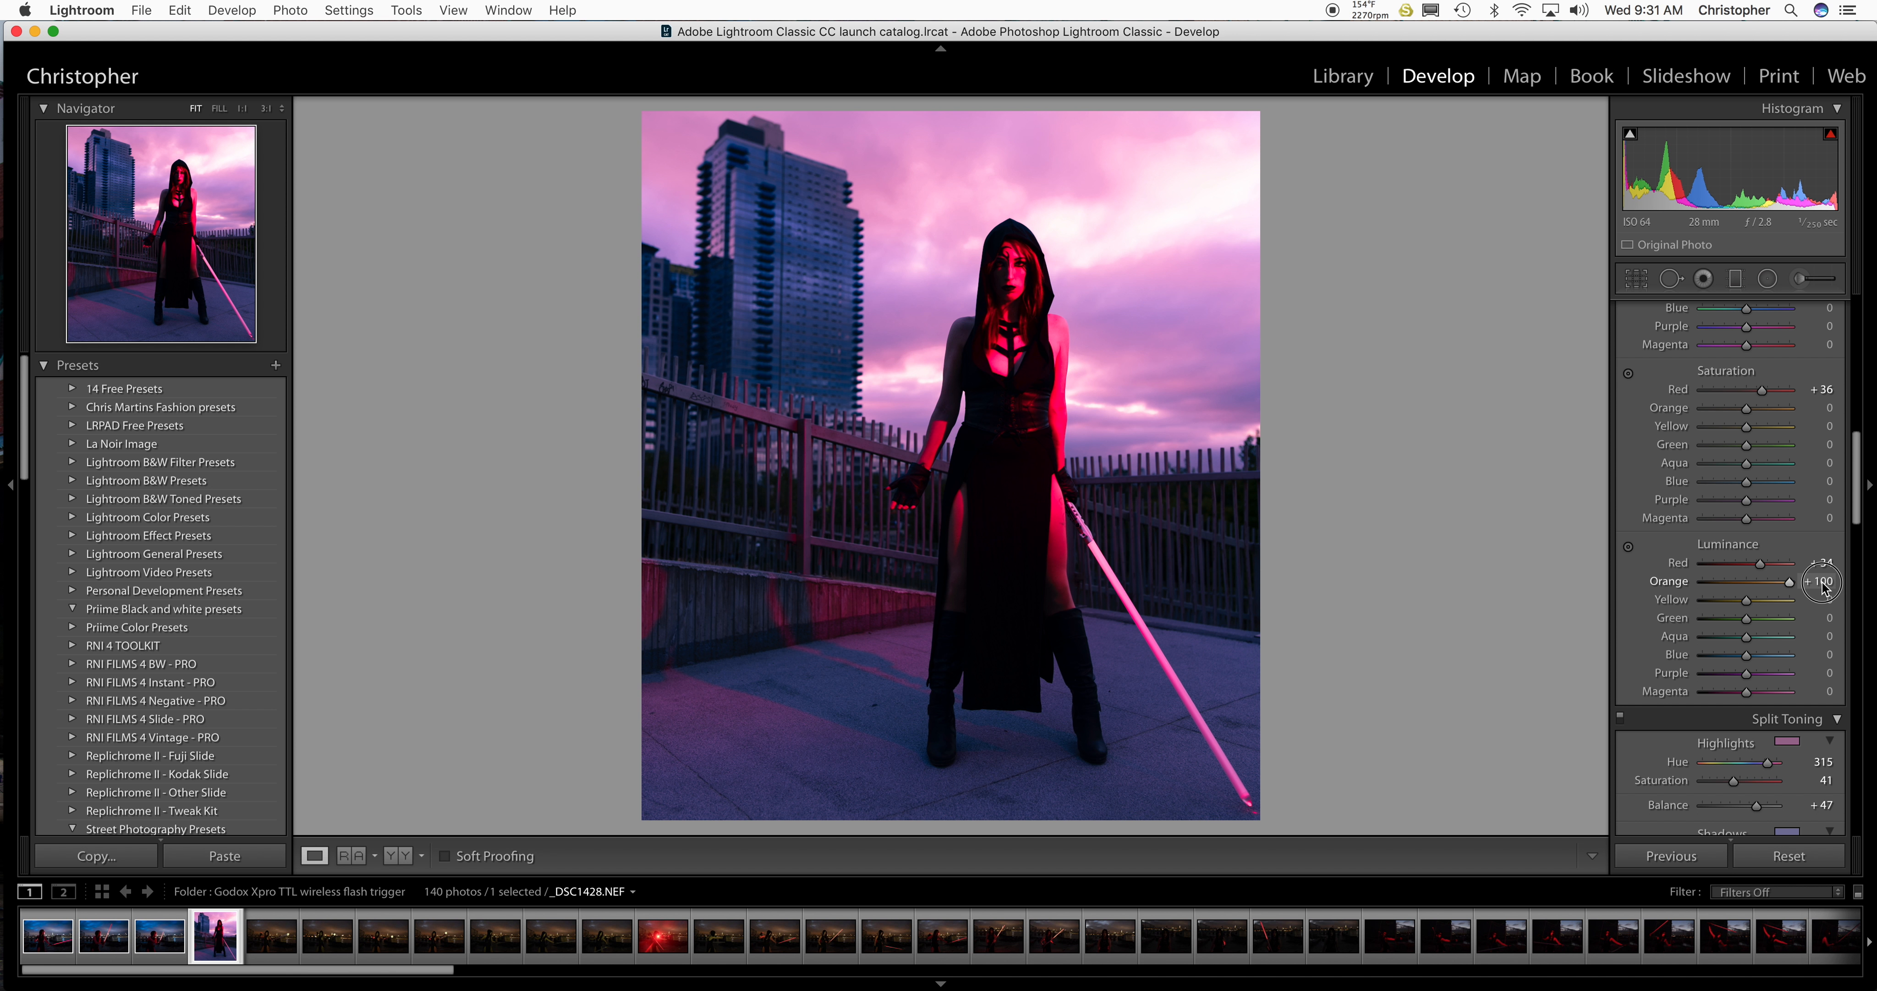
pyautogui.moveTo(1820, 581); pyautogui.dragTo(1749, 581)
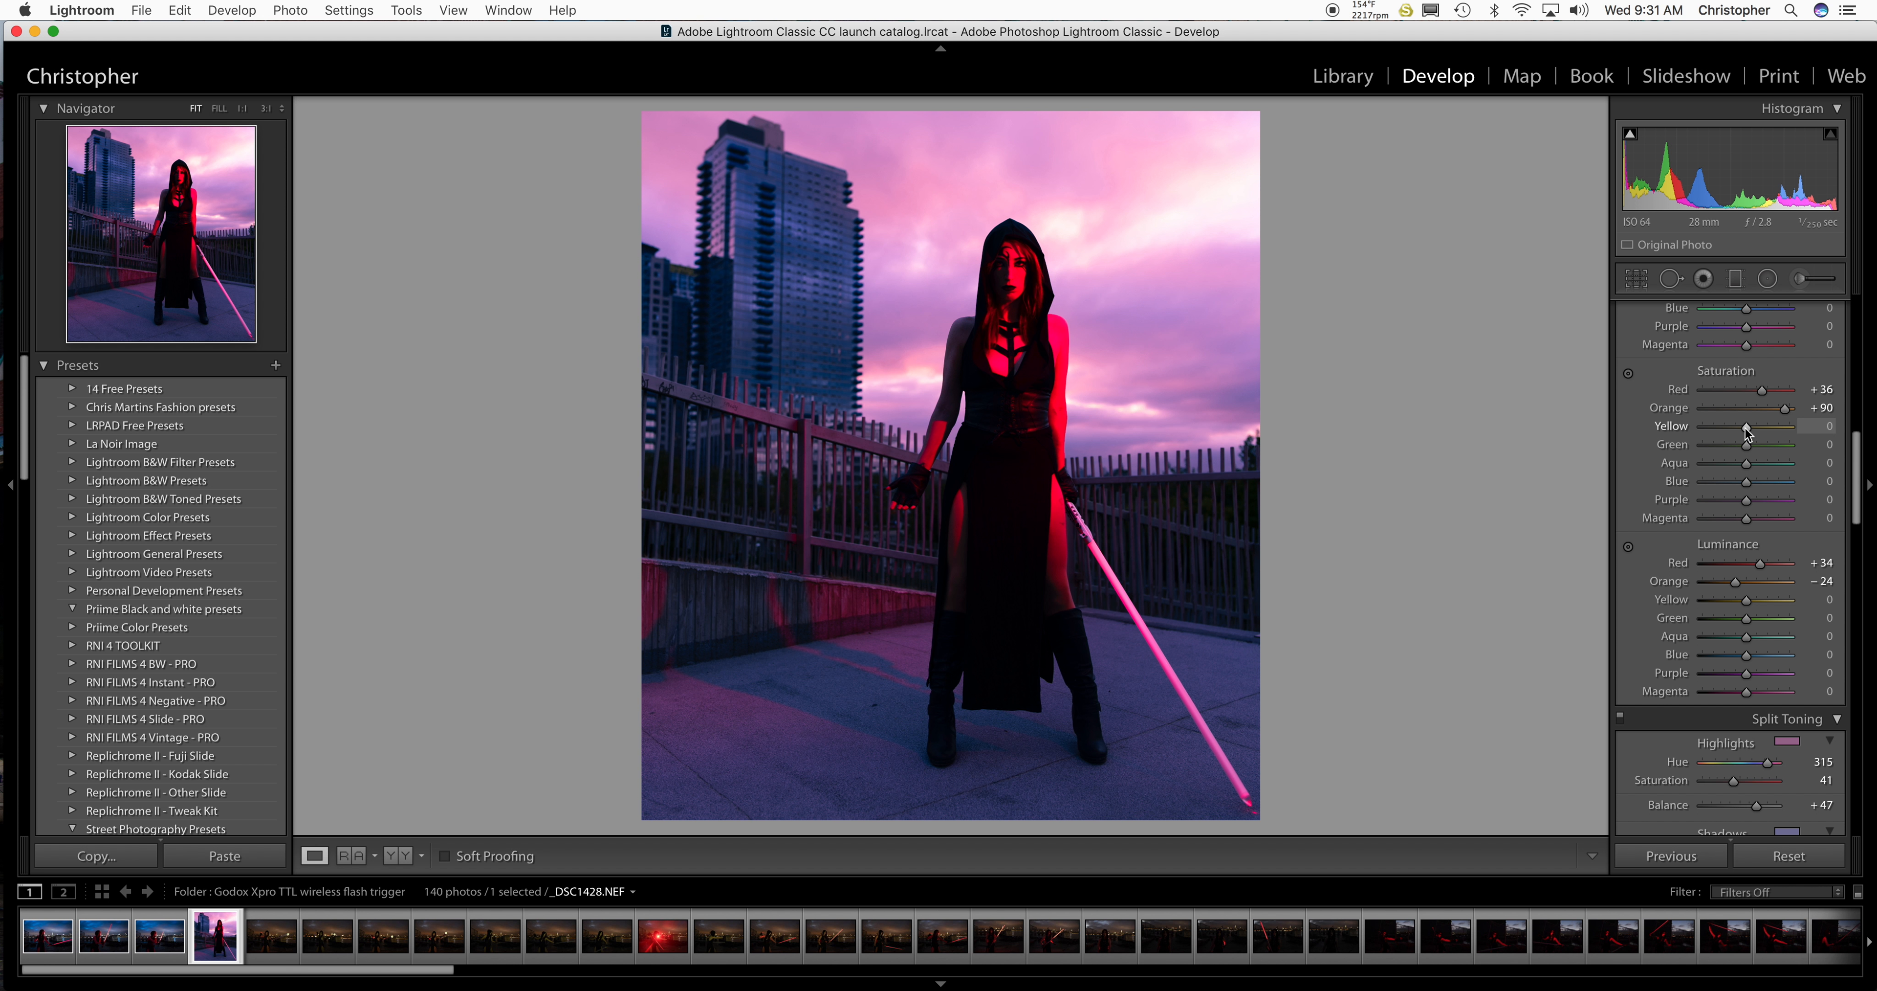
pyautogui.moveTo(1747, 427); pyautogui.dragTo(1769, 428)
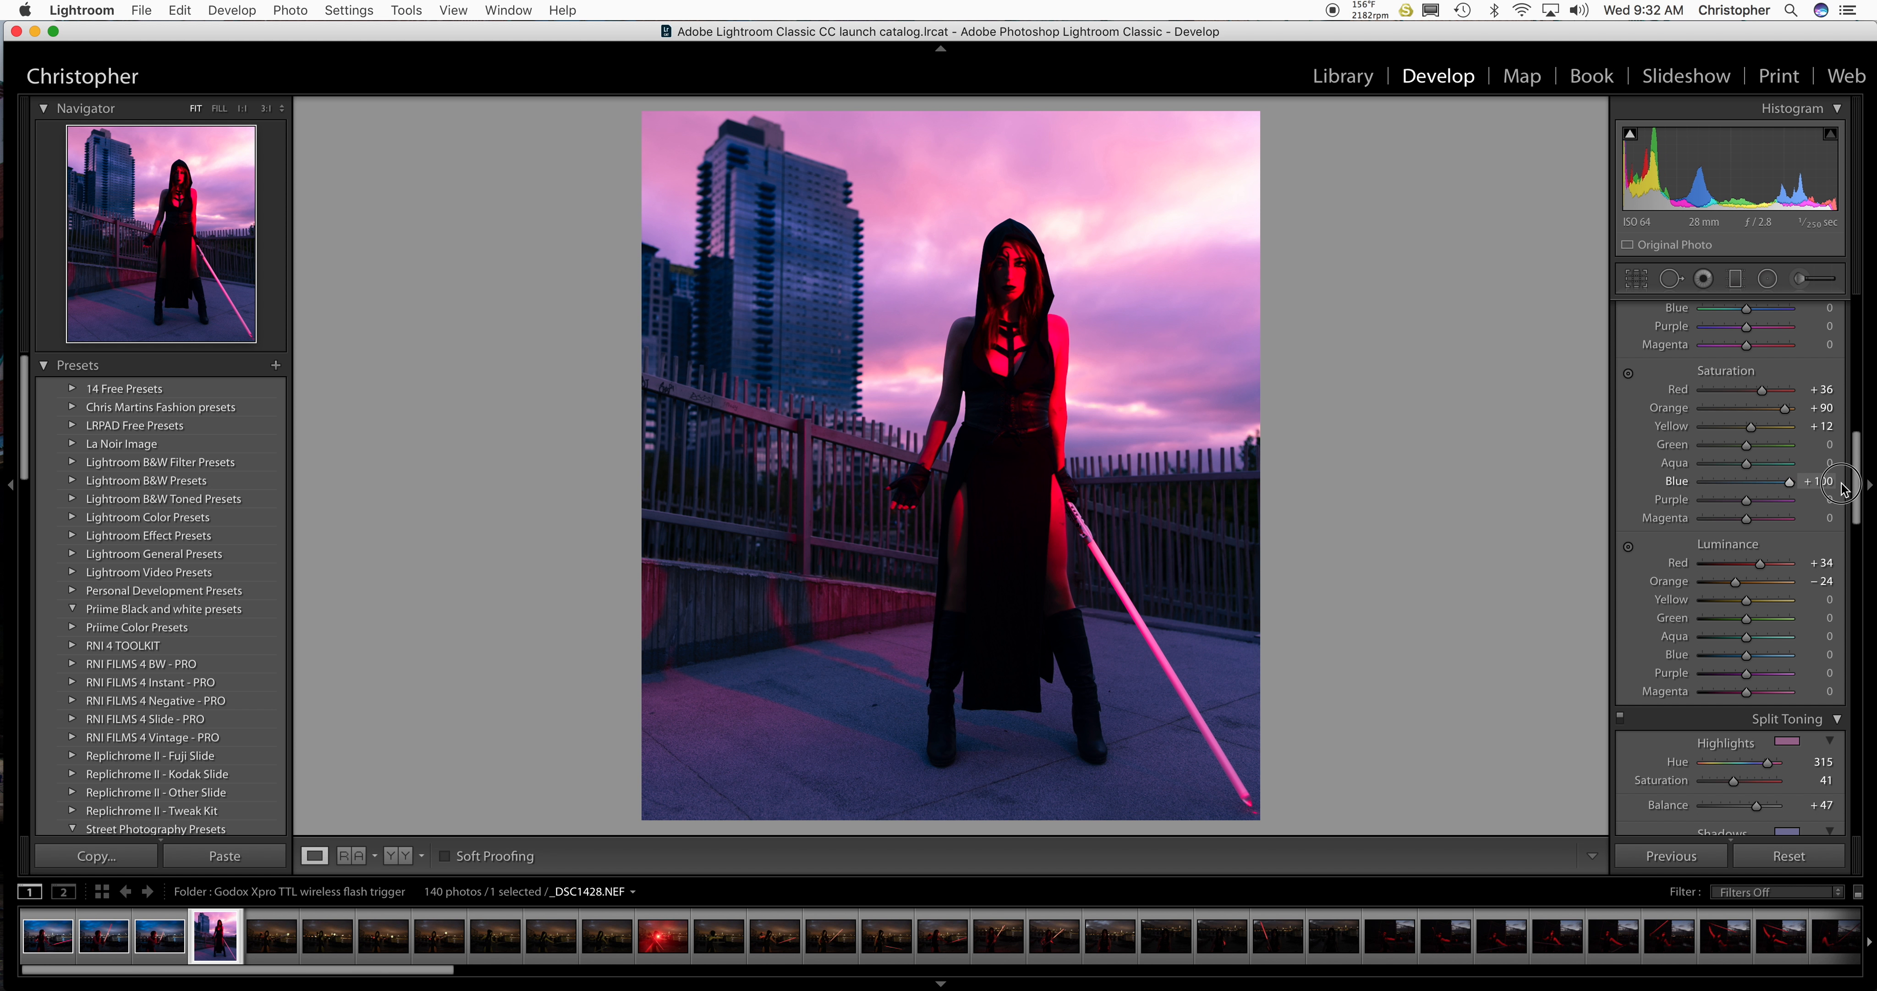
# Saturate and darken the blues, and strengthen and brighten the purples.
pyautogui.moveTo(1802, 480); pyautogui.dragTo(1778, 481)
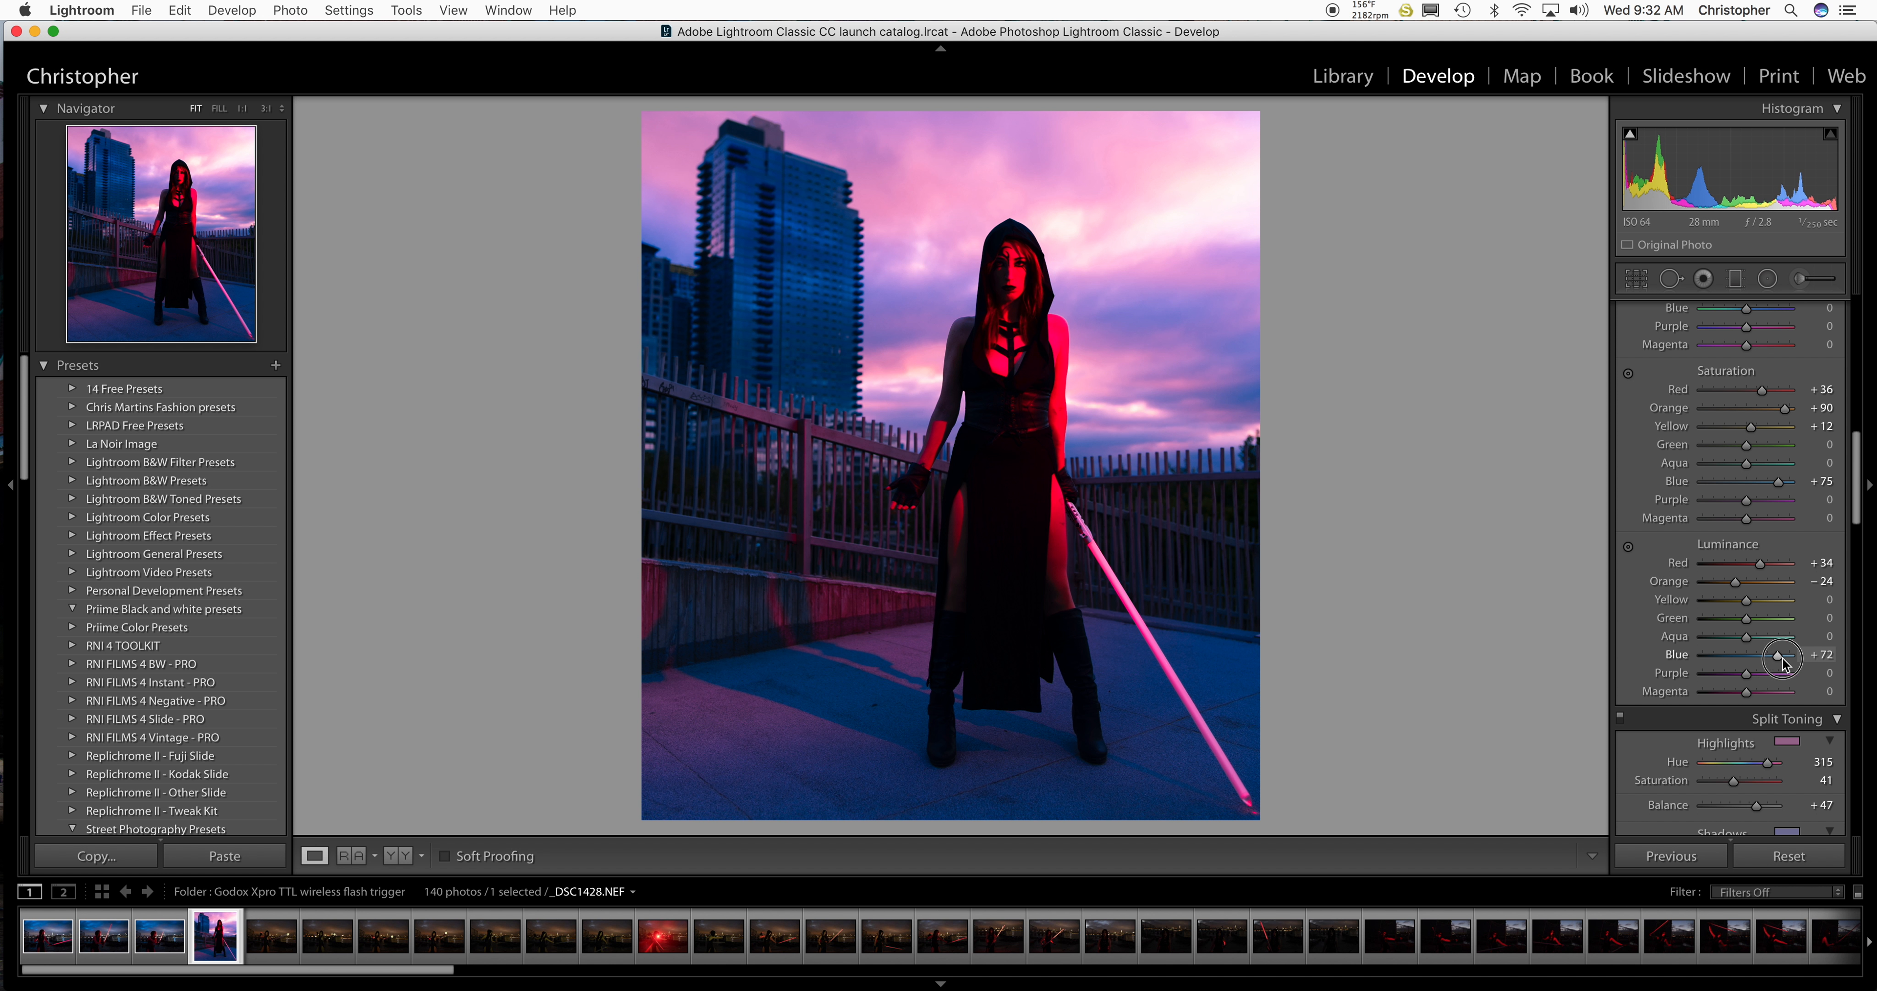
pyautogui.moveTo(1783, 659); pyautogui.dragTo(1738, 659)
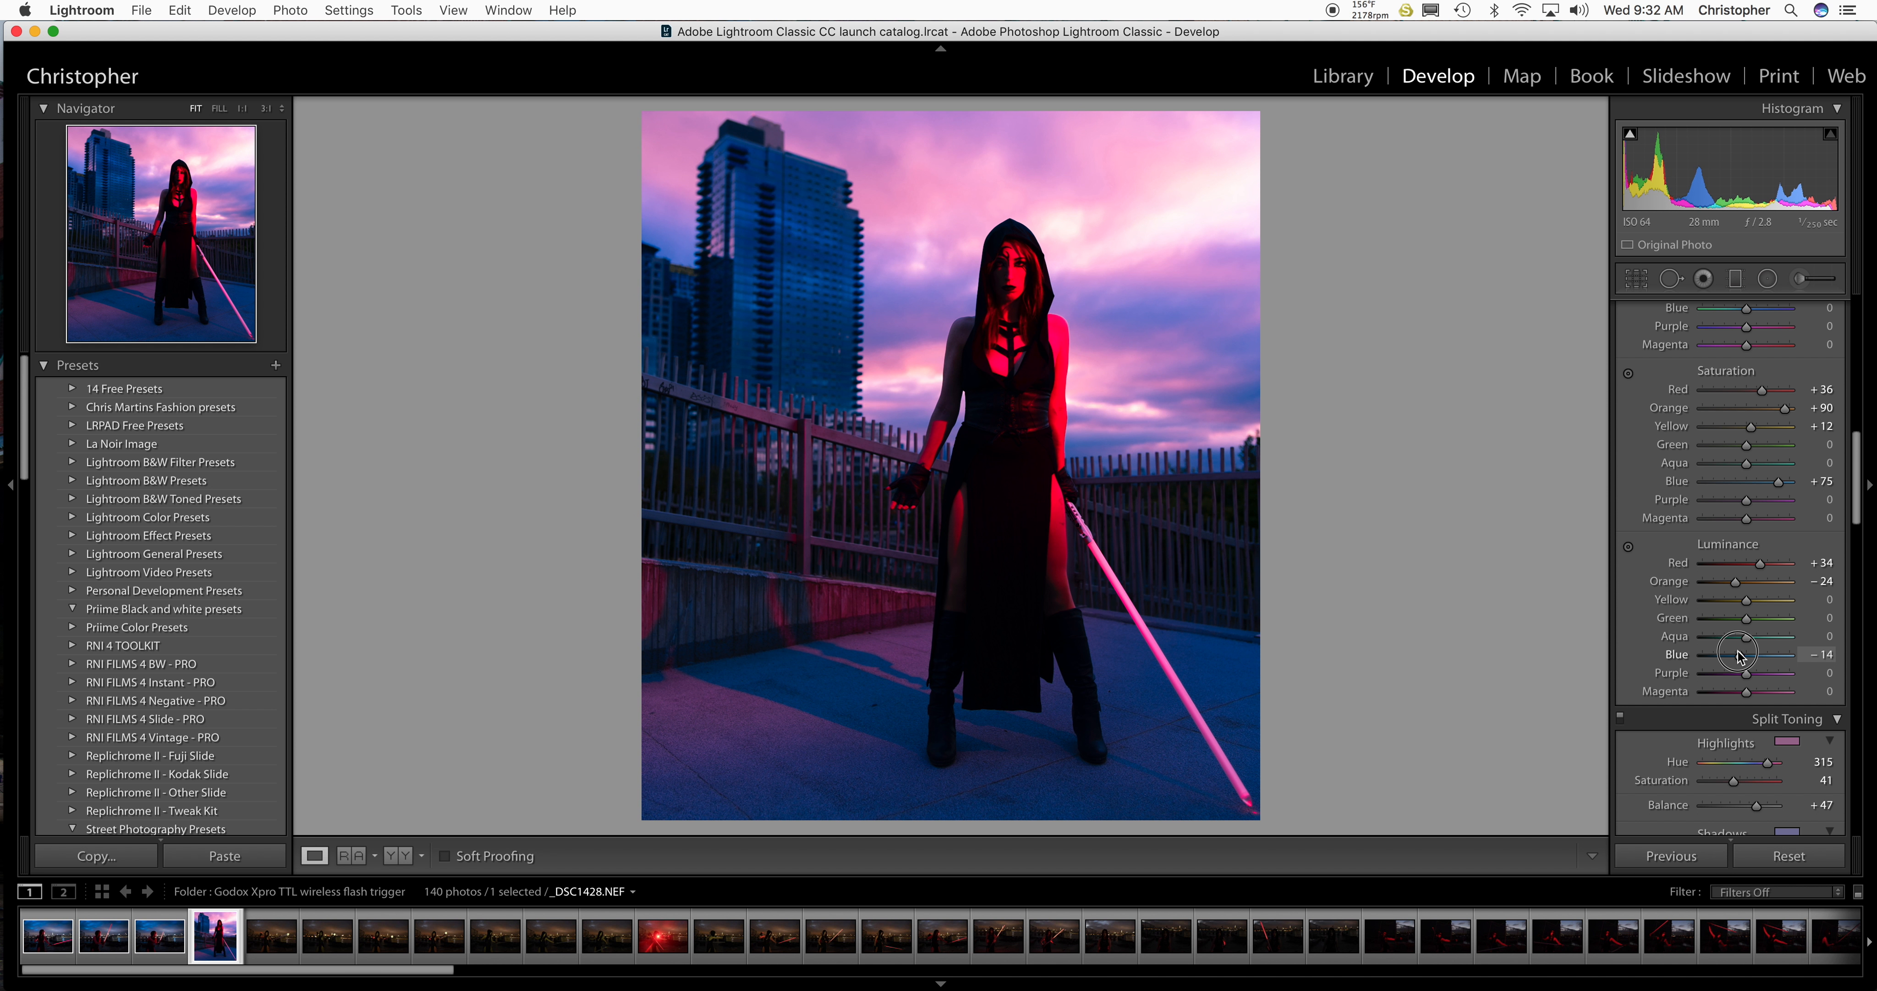
pyautogui.moveTo(1740, 653); pyautogui.dragTo(1741, 670)
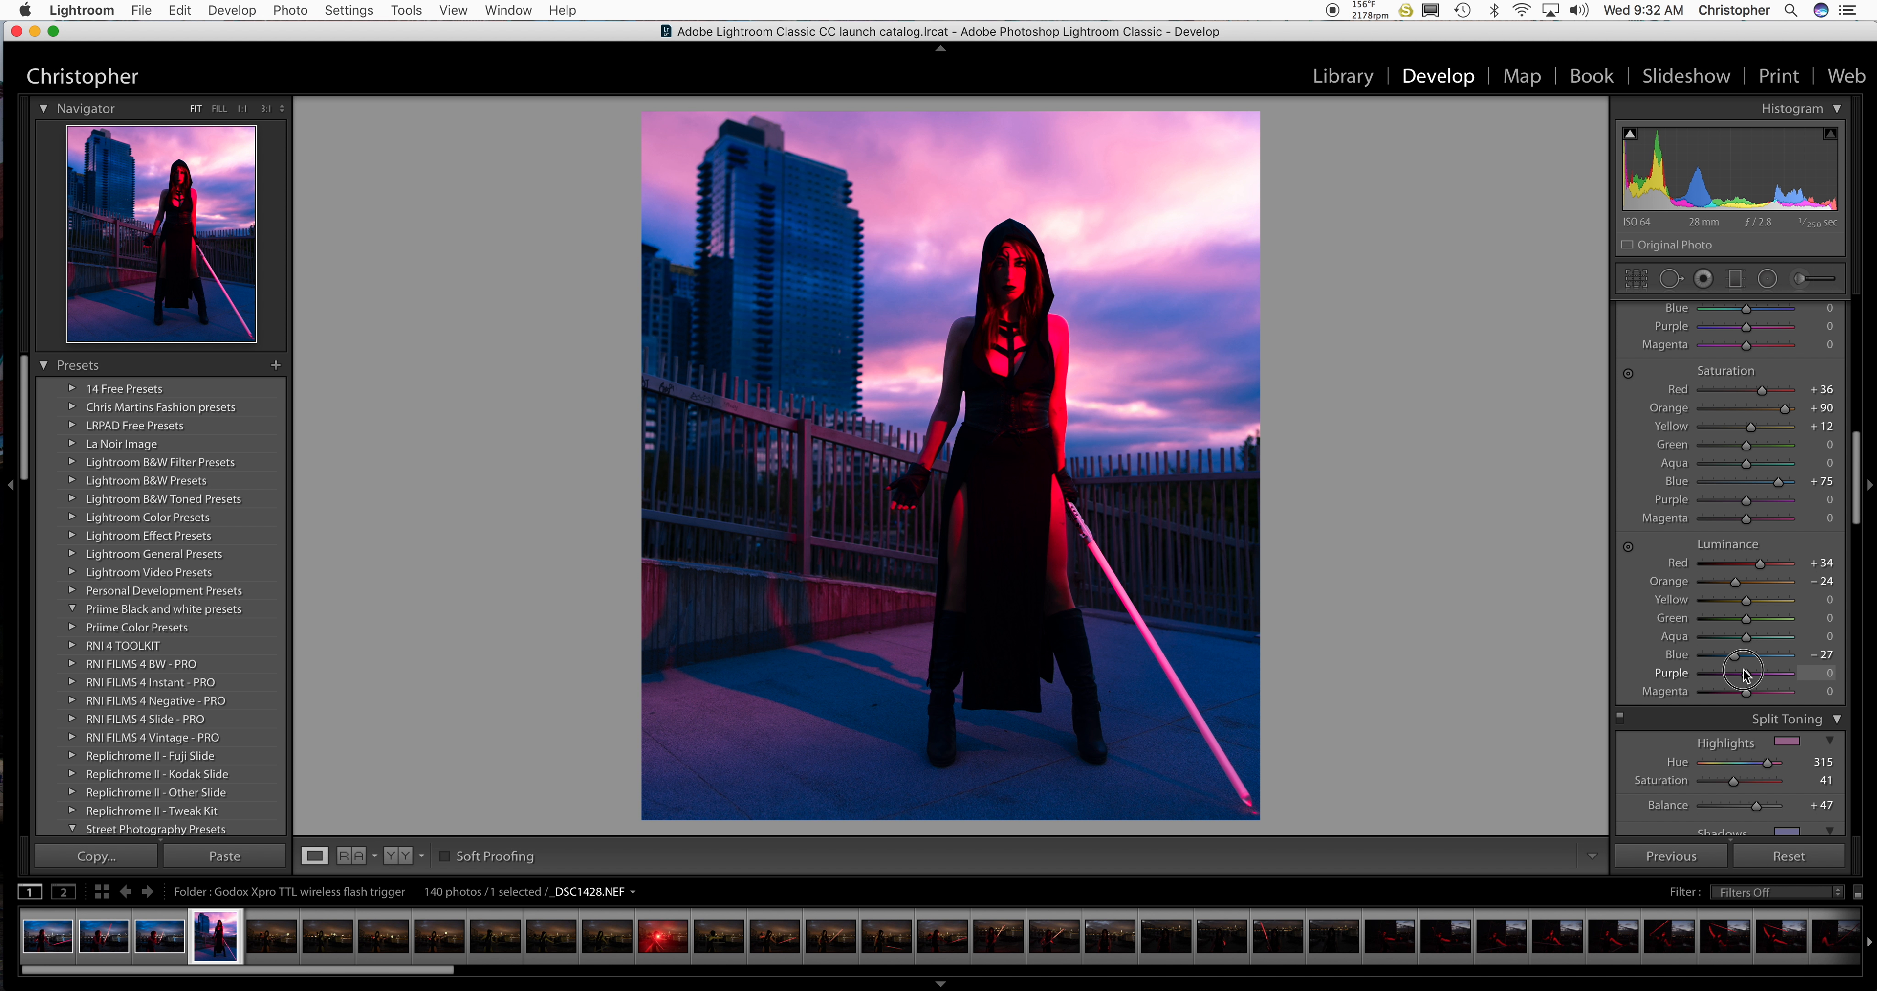
pyautogui.moveTo(1745, 670); pyautogui.dragTo(1780, 671)
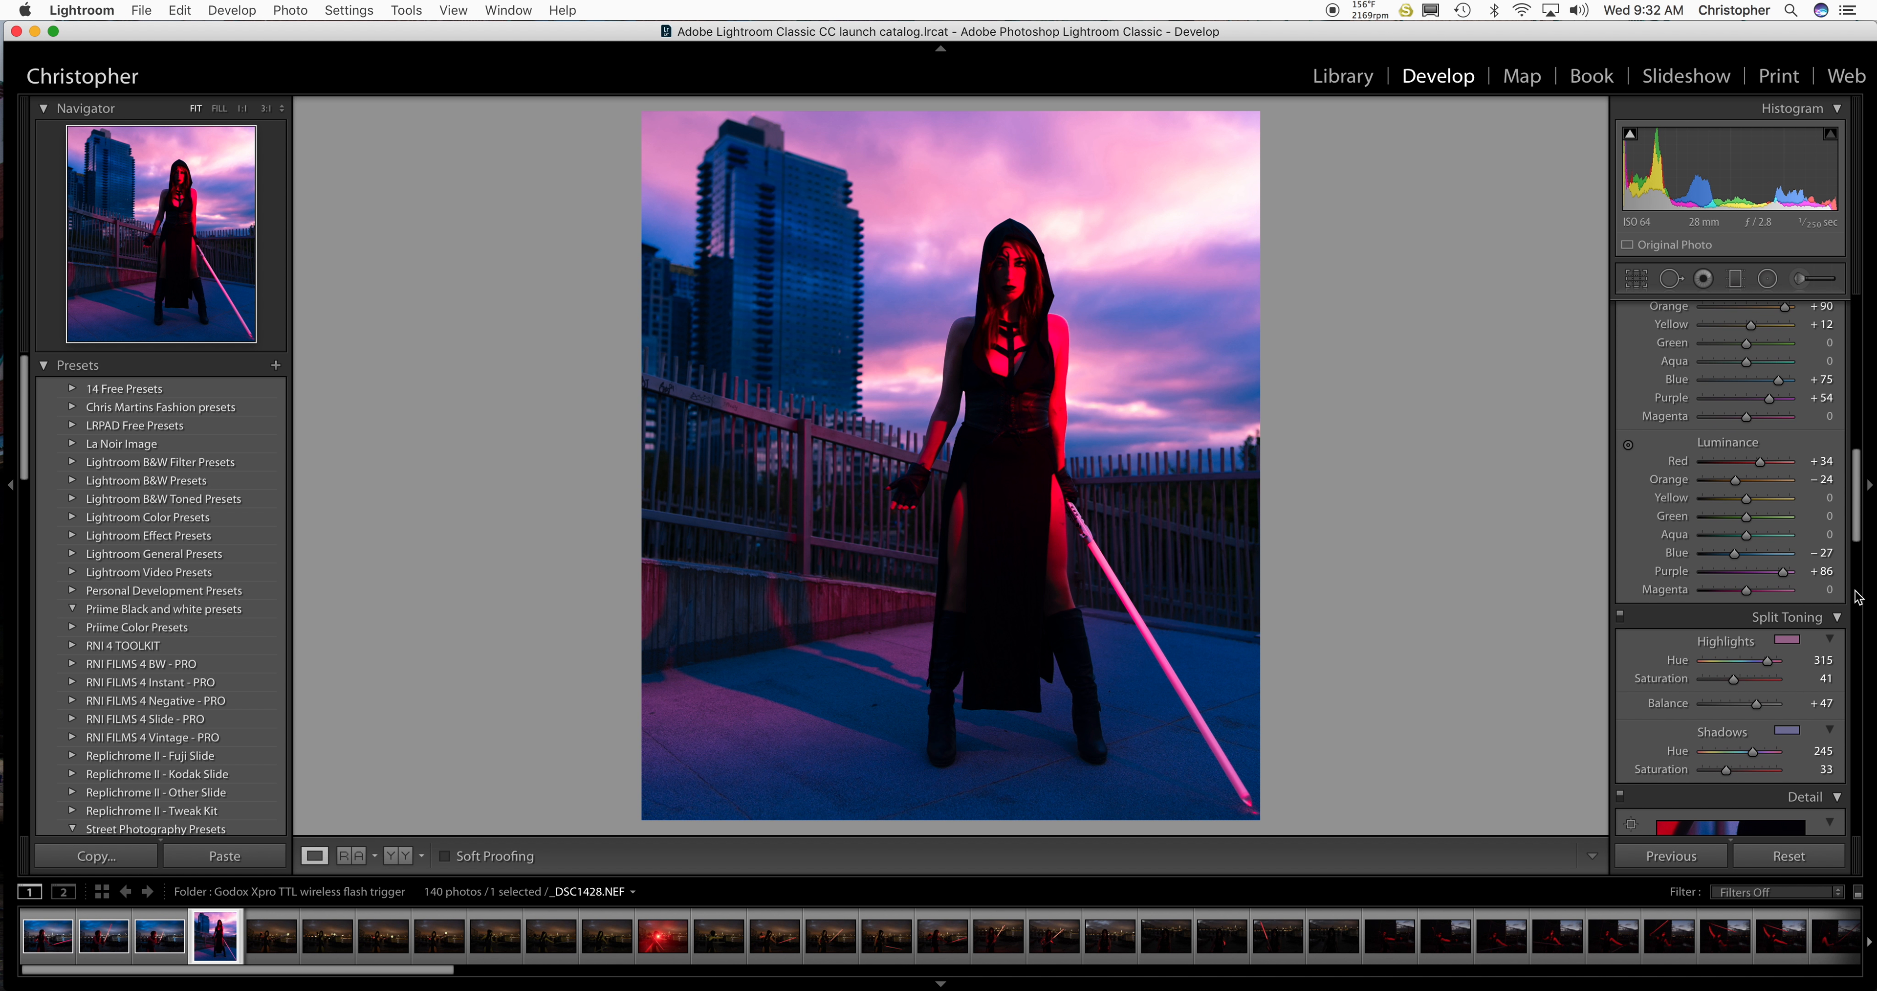
# Set noise reduction Luminance to 38 and Color to 61.
pyautogui.scroll(-3)
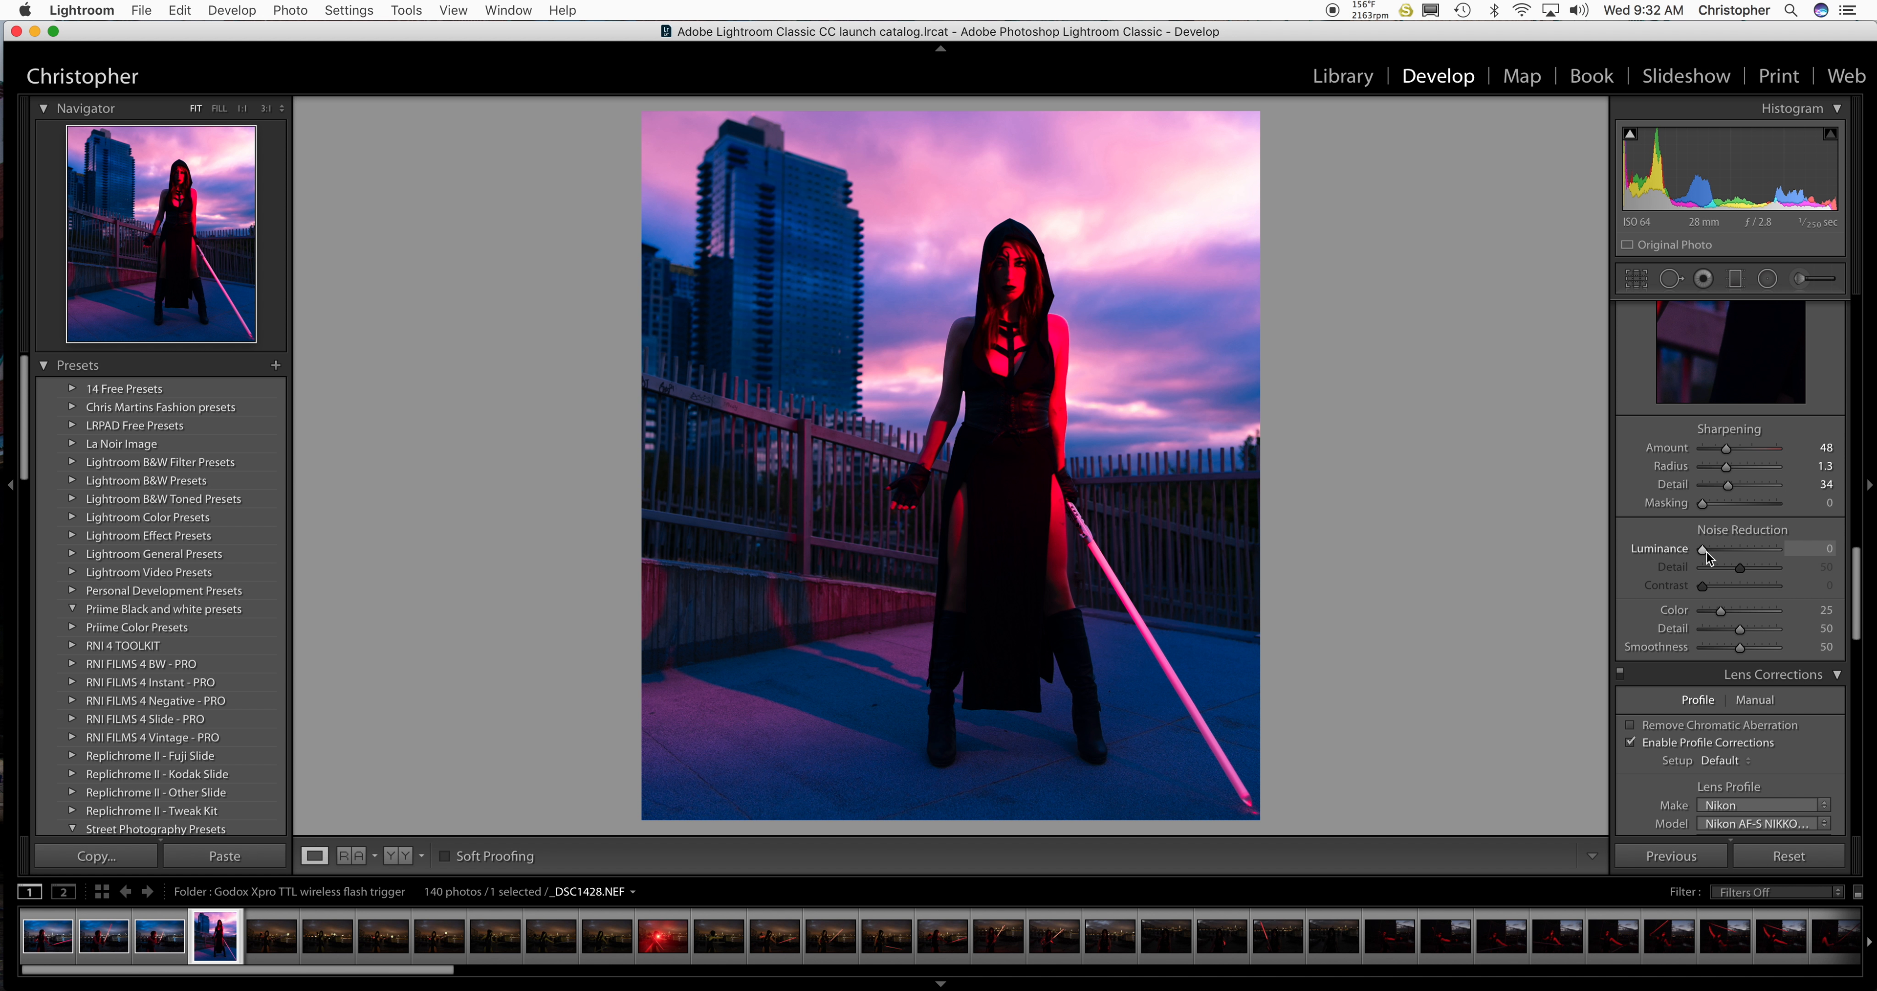
pyautogui.moveTo(1730, 548); pyautogui.dragTo(1767, 549)
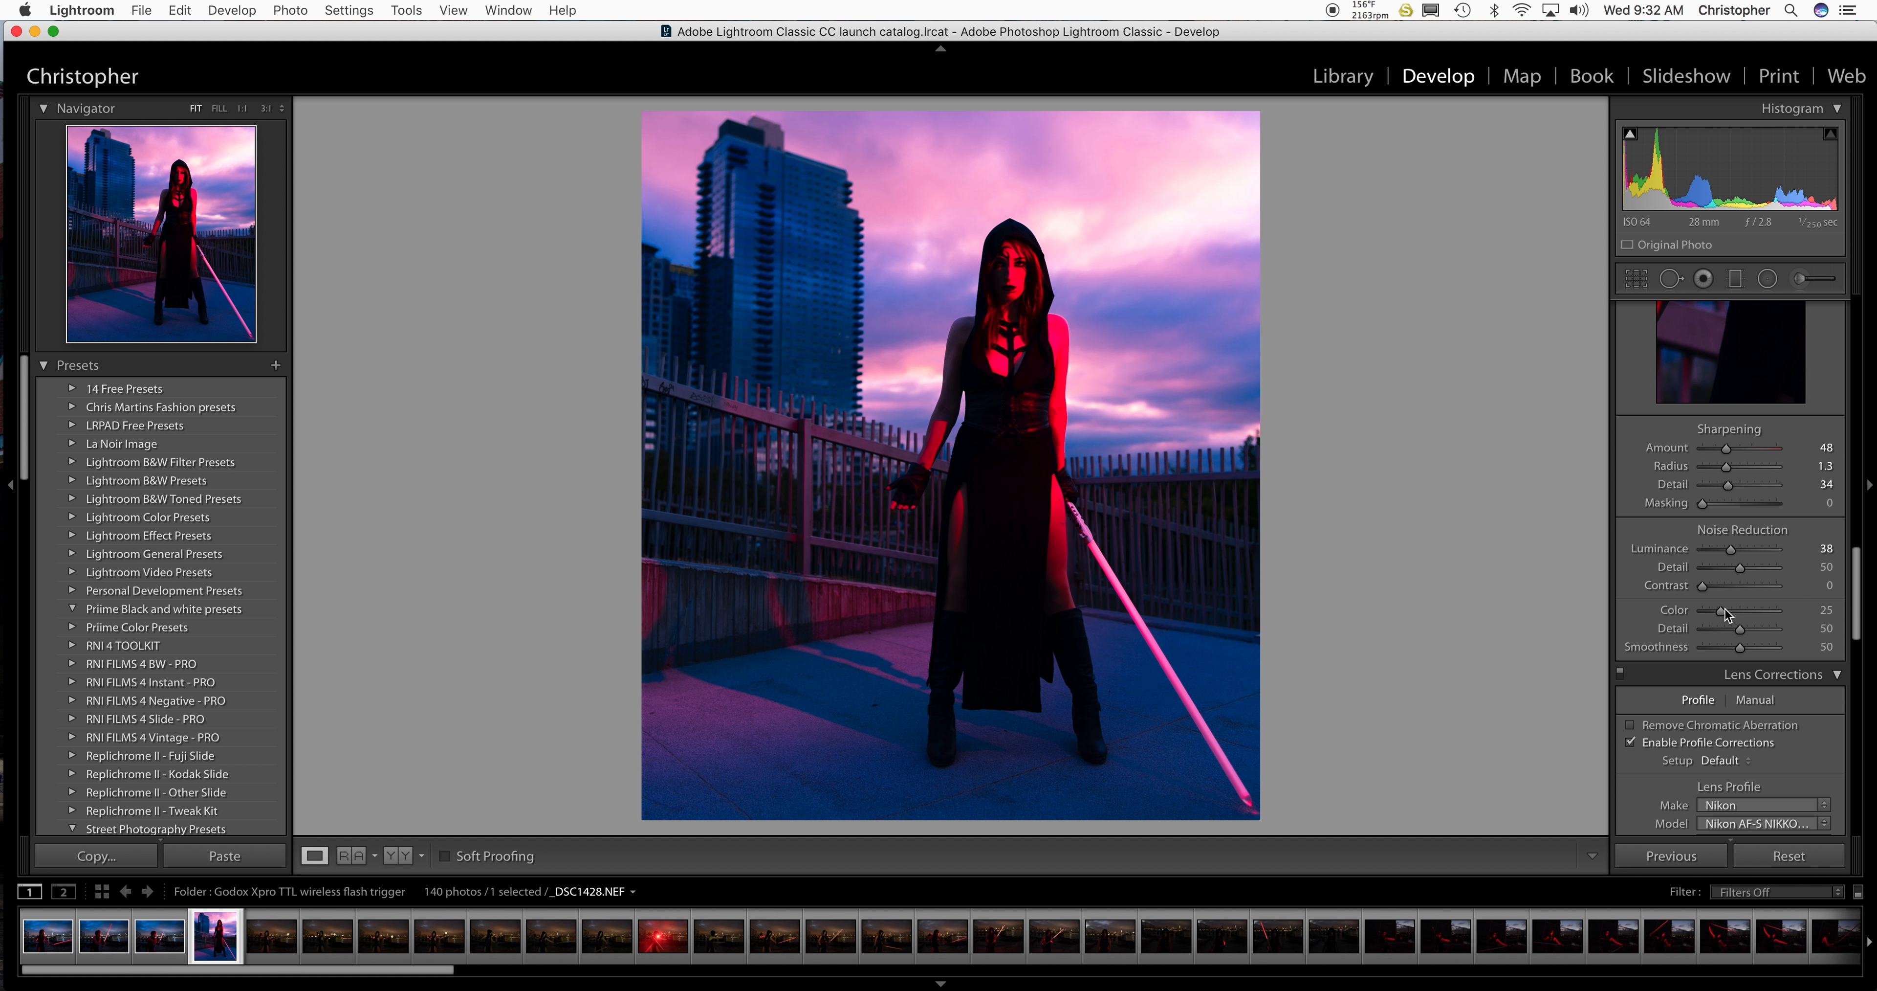
pyautogui.moveTo(1742, 610); pyautogui.dragTo(1796, 609)
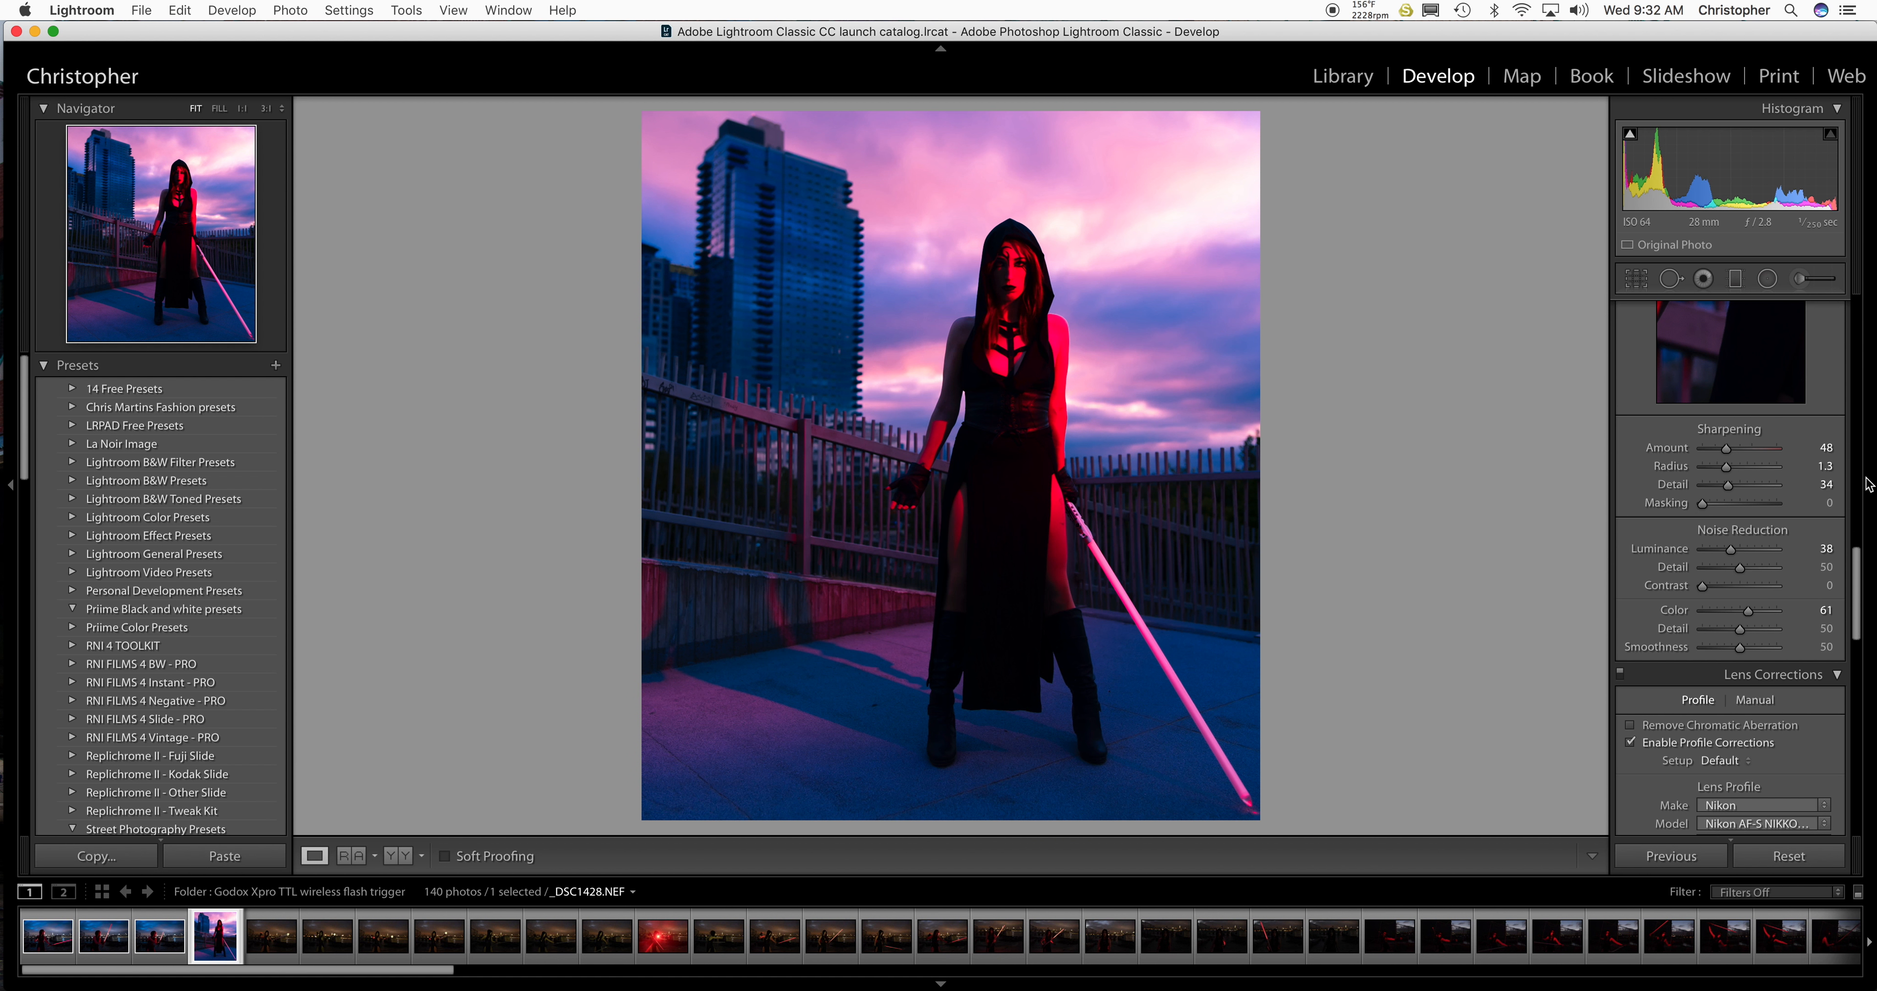
pyautogui.moveTo(1852, 597)
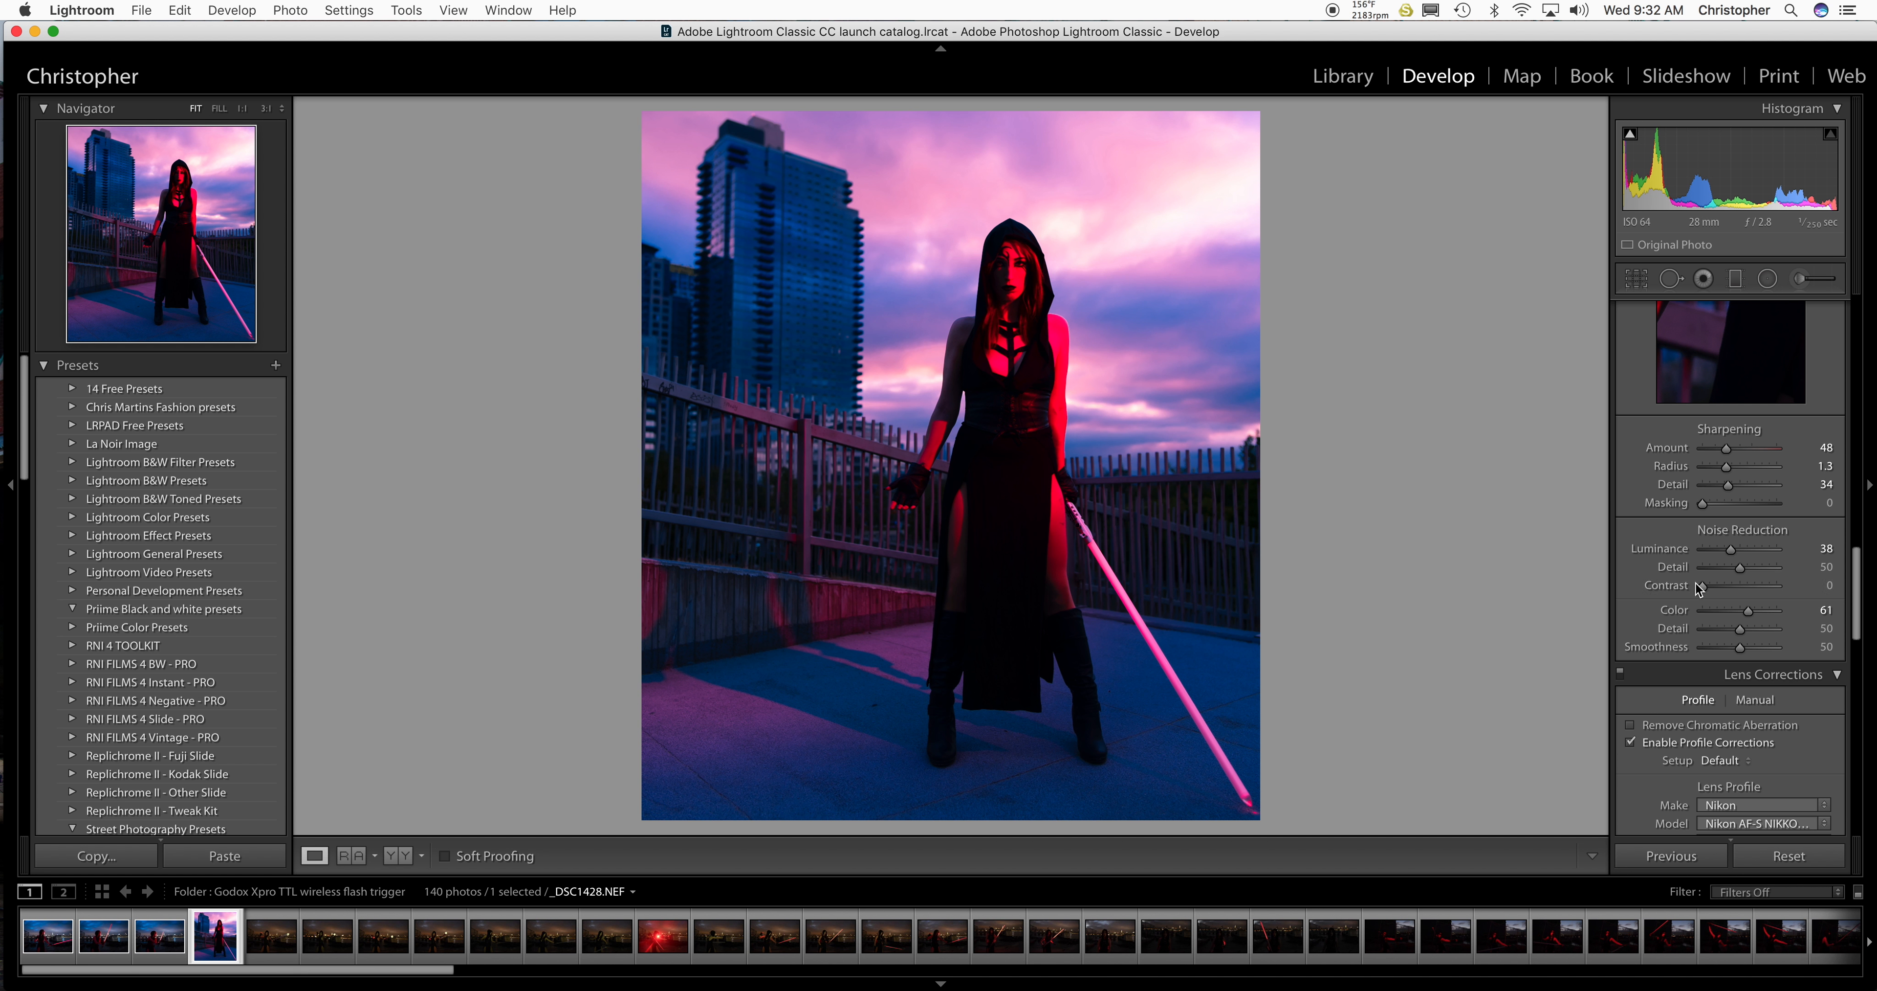
pyautogui.moveTo(1730, 548); pyautogui.dragTo(1734, 549)
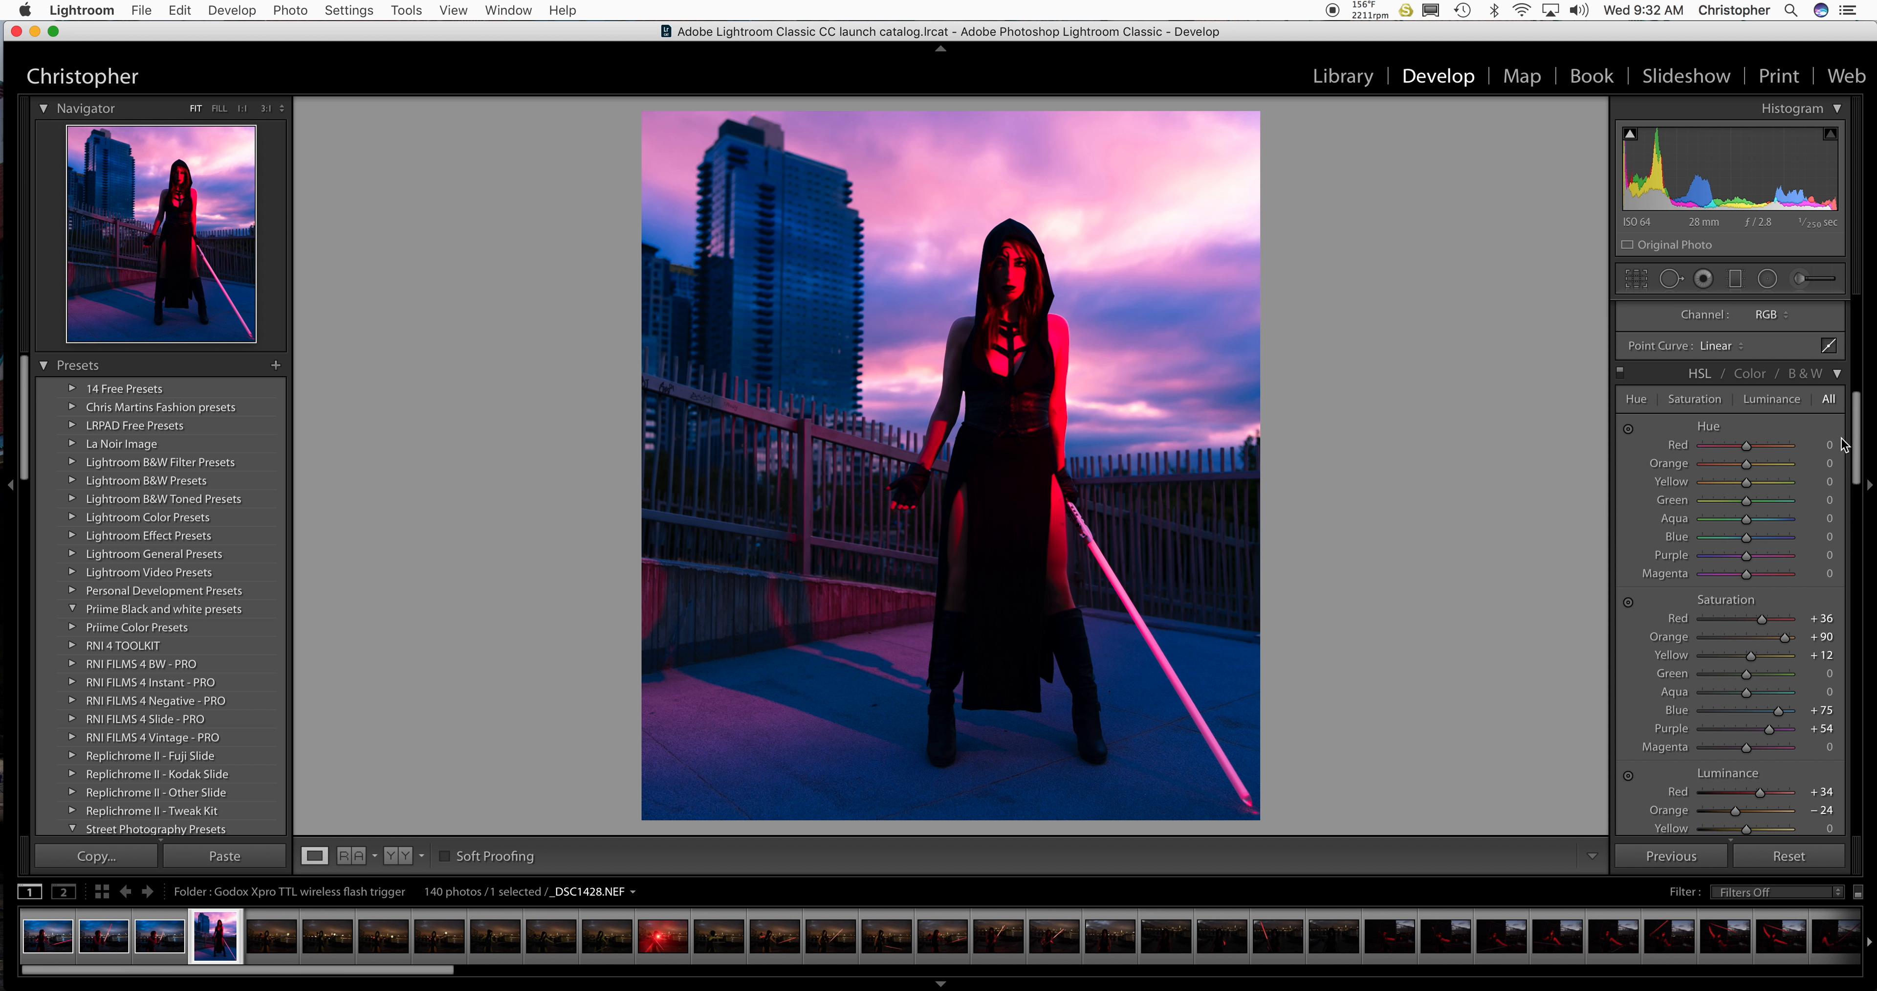
# Nudge hues: red +7, orange -5, yellow +4, blue +2, with purple tried and returned.
pyautogui.moveTo(1777, 444); pyautogui.dragTo(1806, 444)
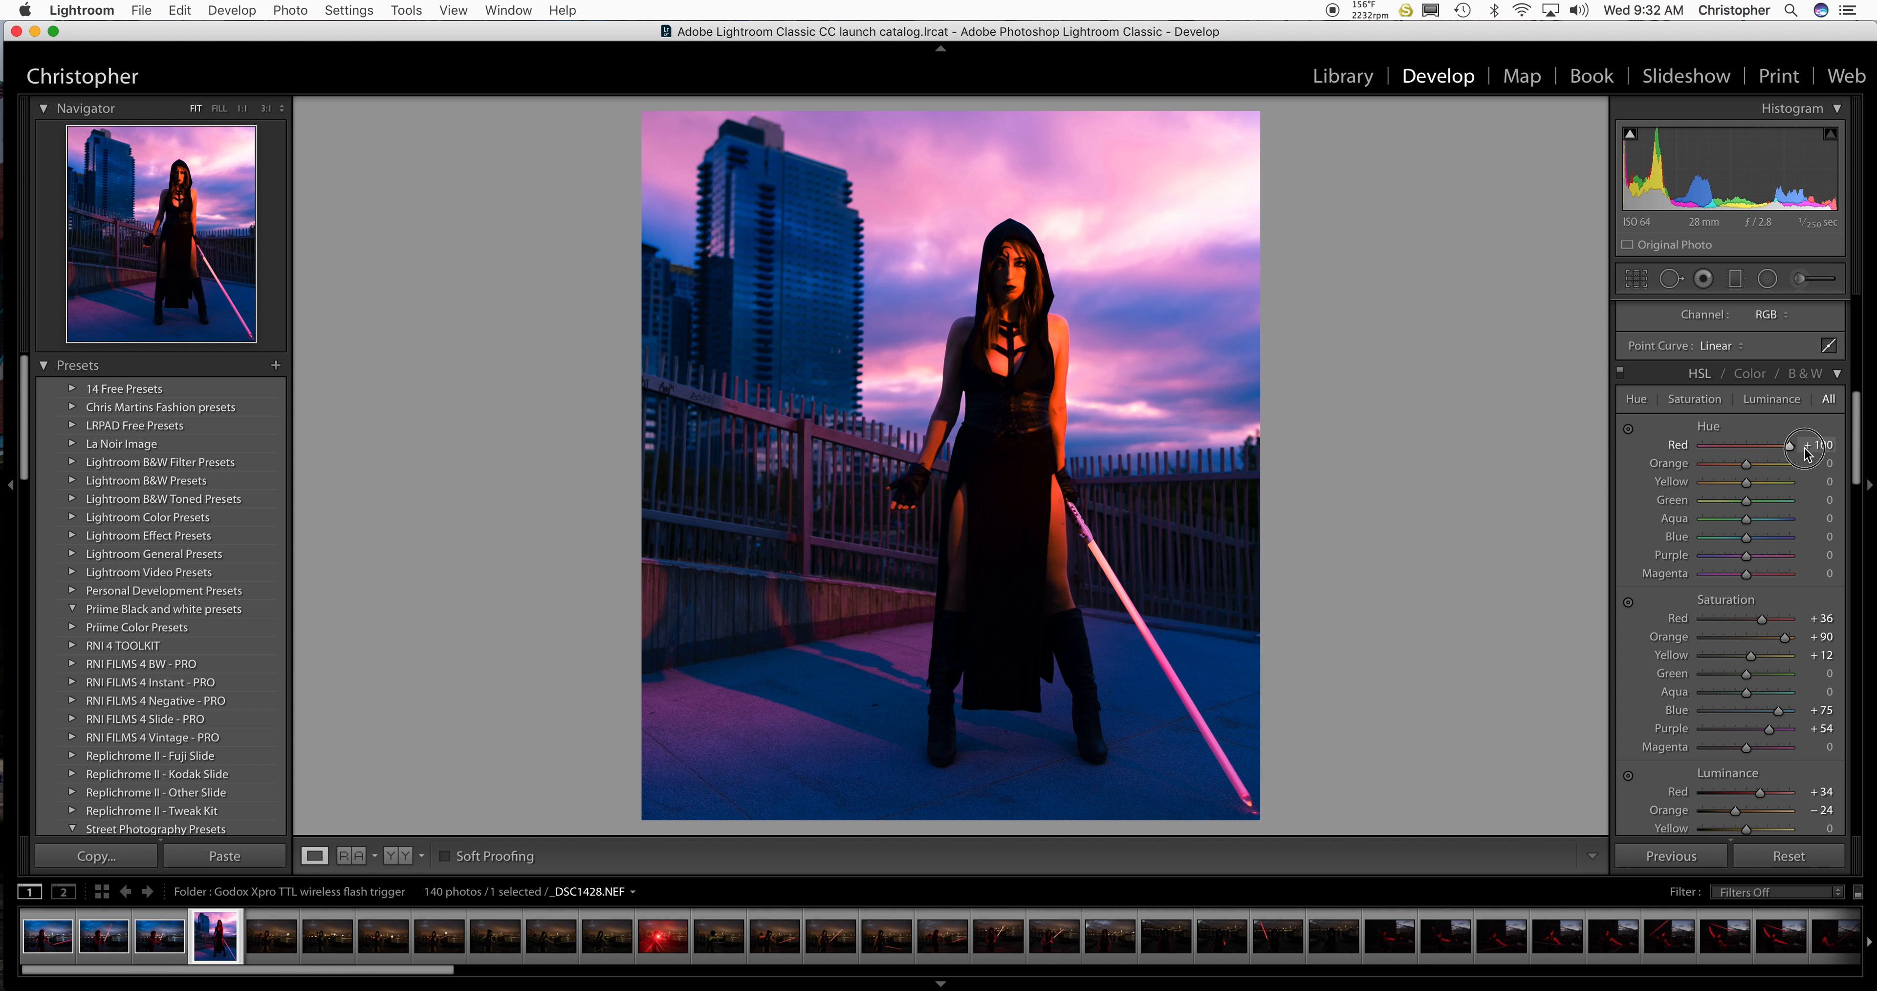
pyautogui.moveTo(1808, 446); pyautogui.dragTo(1685, 446)
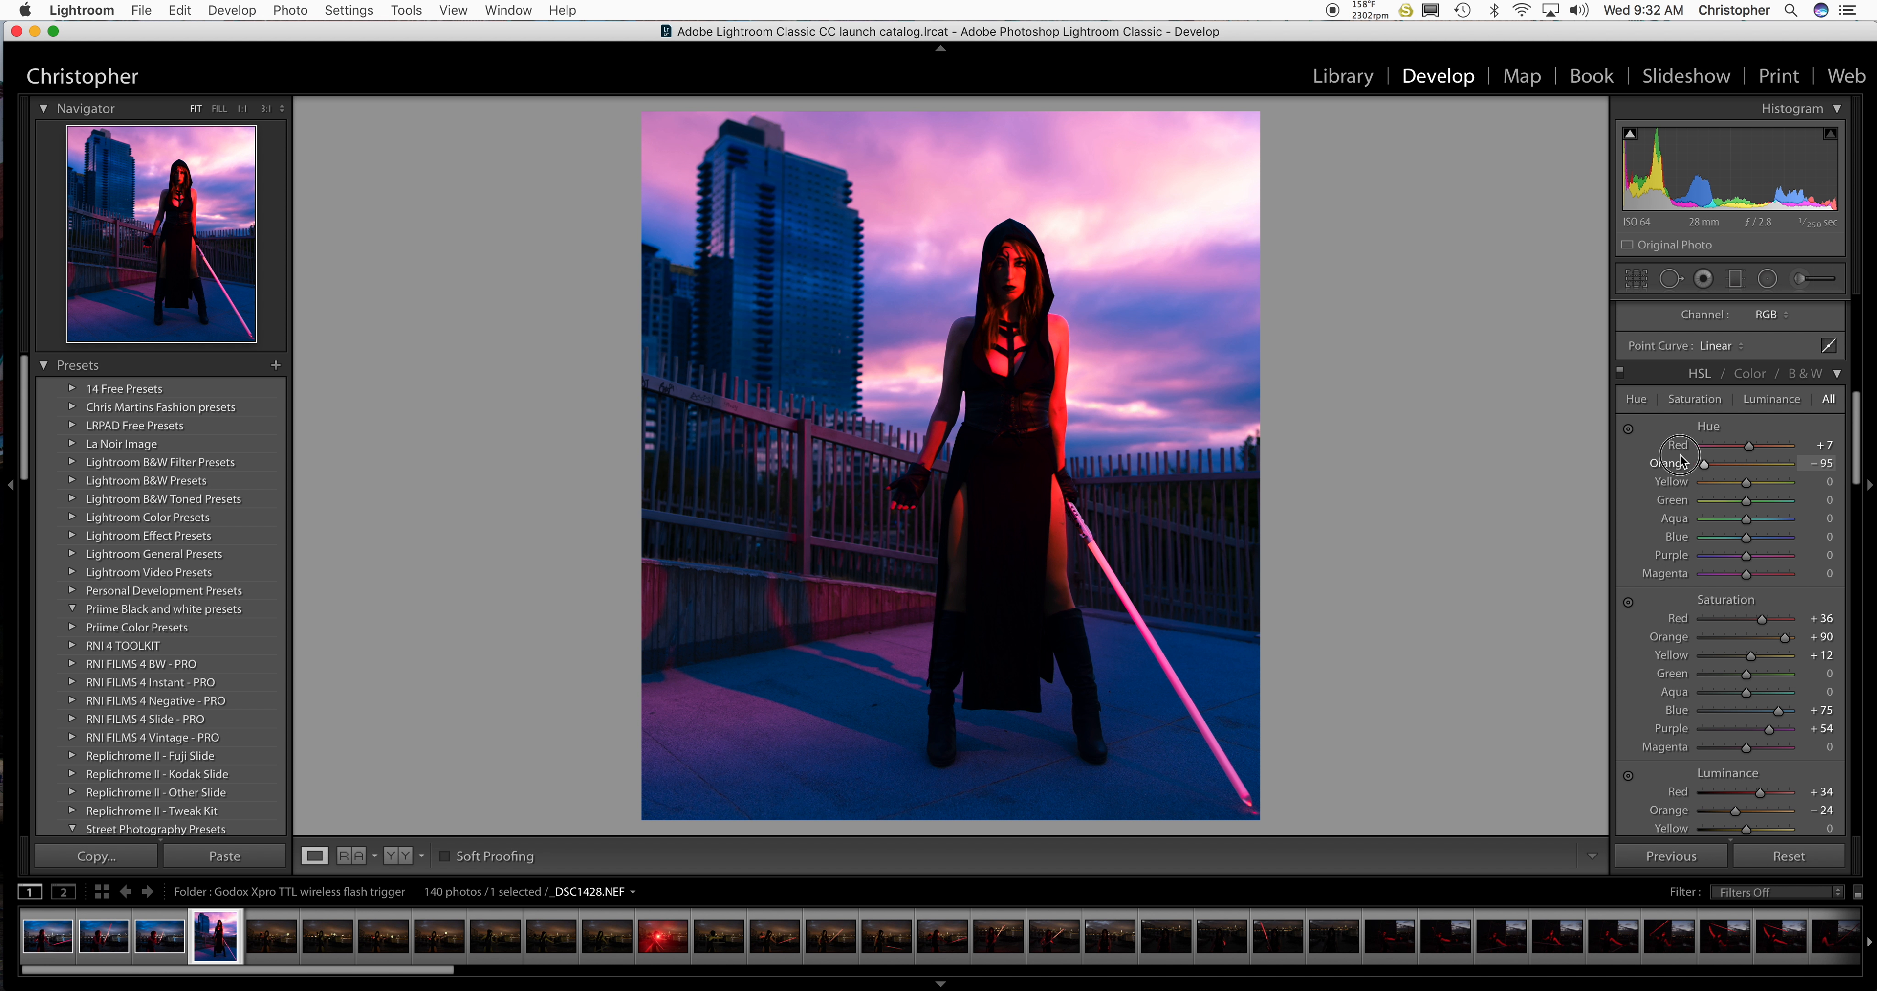
pyautogui.moveTo(1704, 462); pyautogui.dragTo(1743, 463)
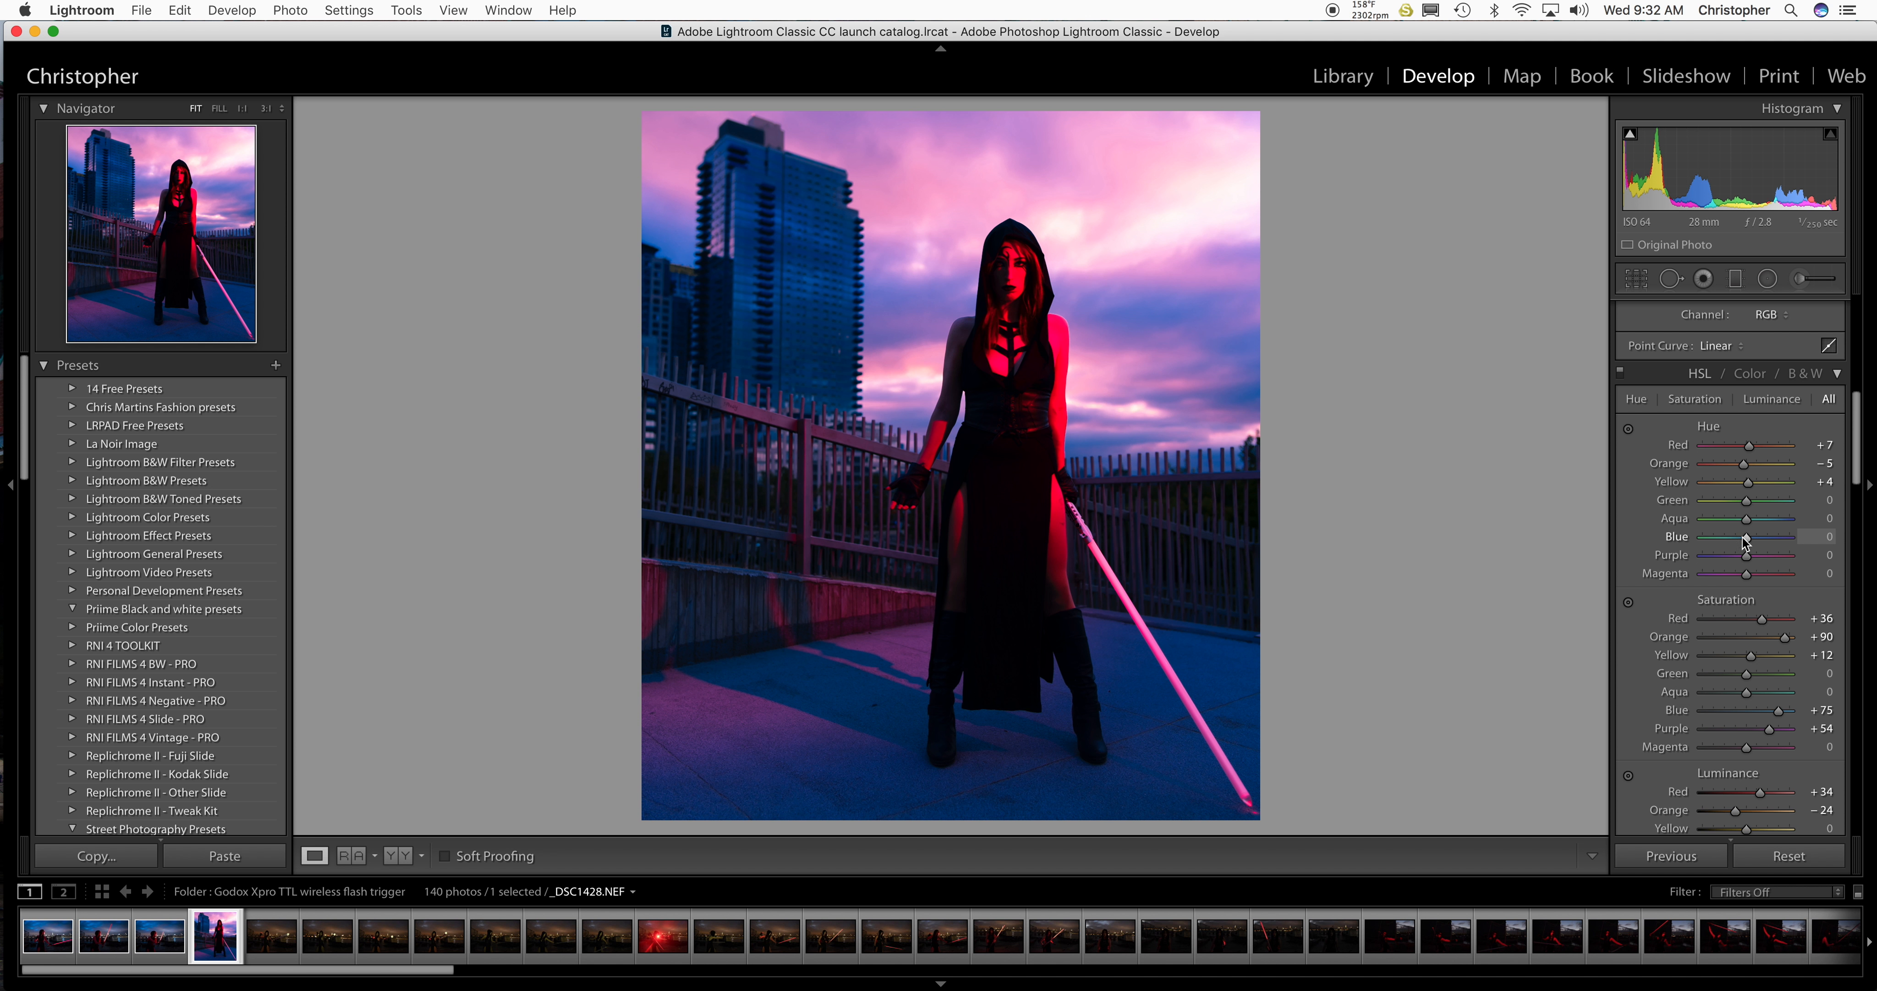
pyautogui.moveTo(1778, 536); pyautogui.dragTo(1730, 536)
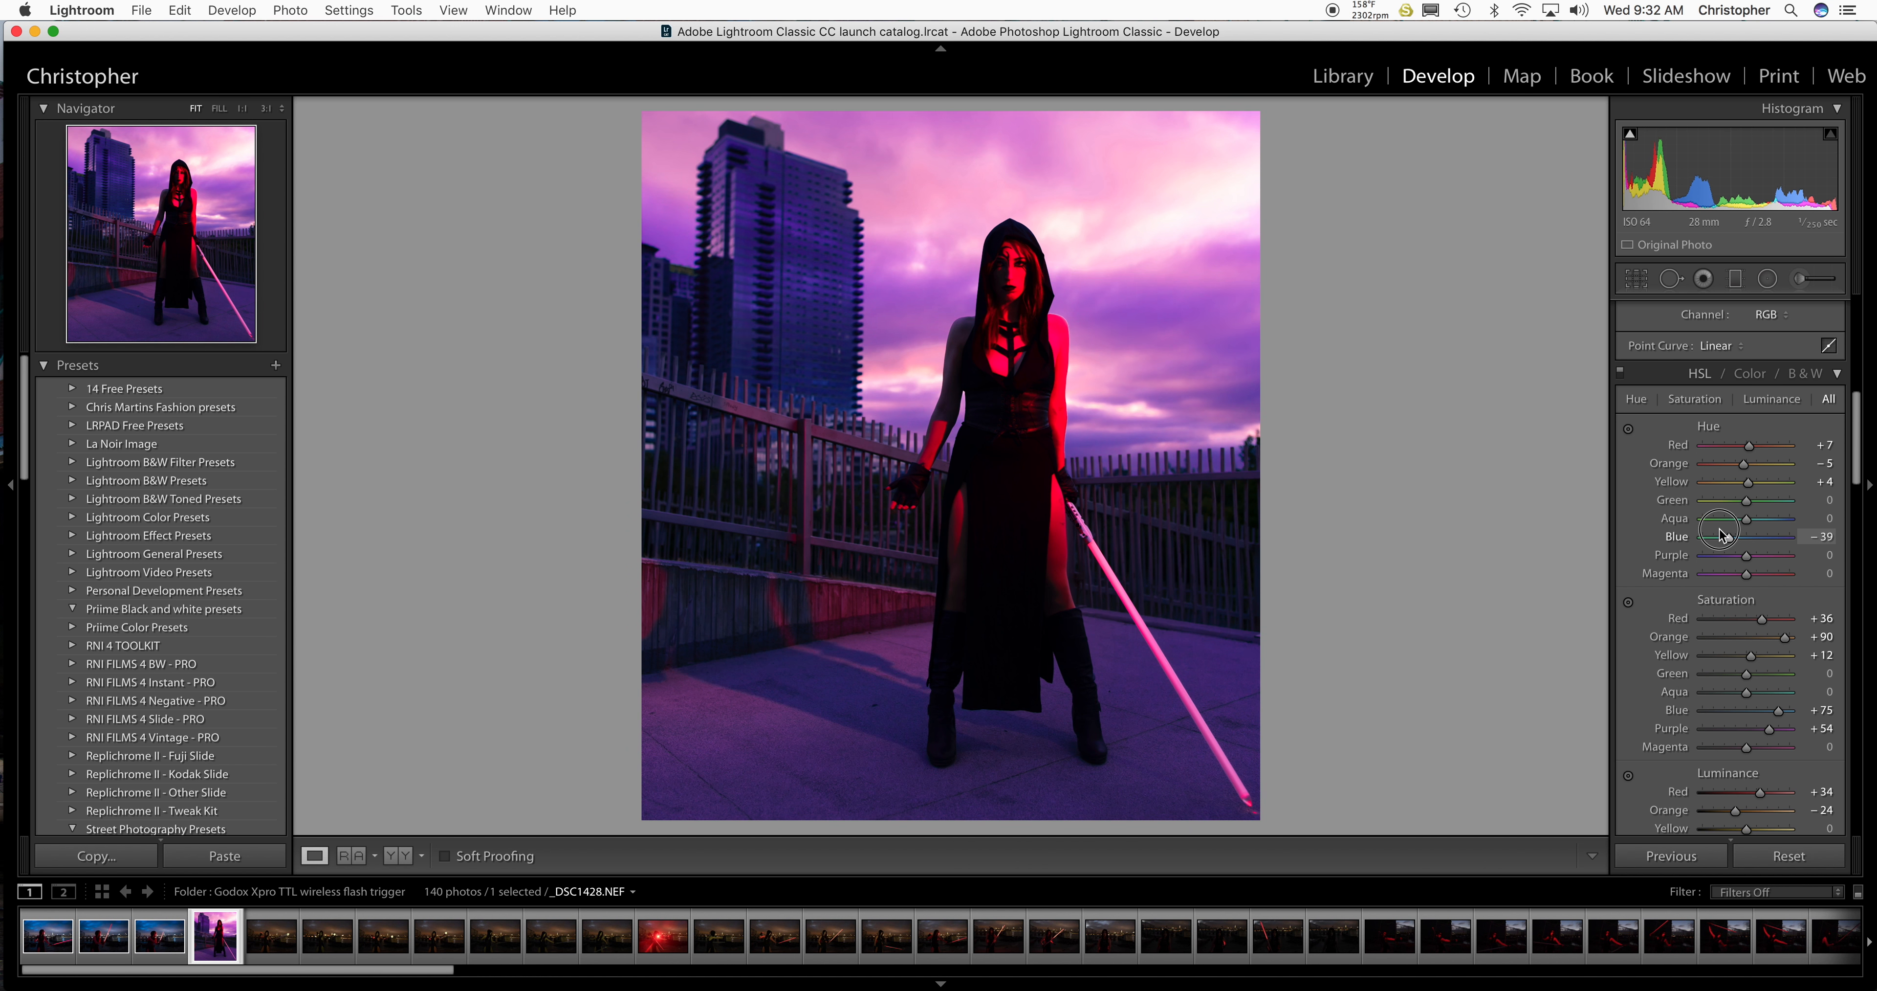
pyautogui.moveTo(1749, 536); pyautogui.dragTo(1778, 535)
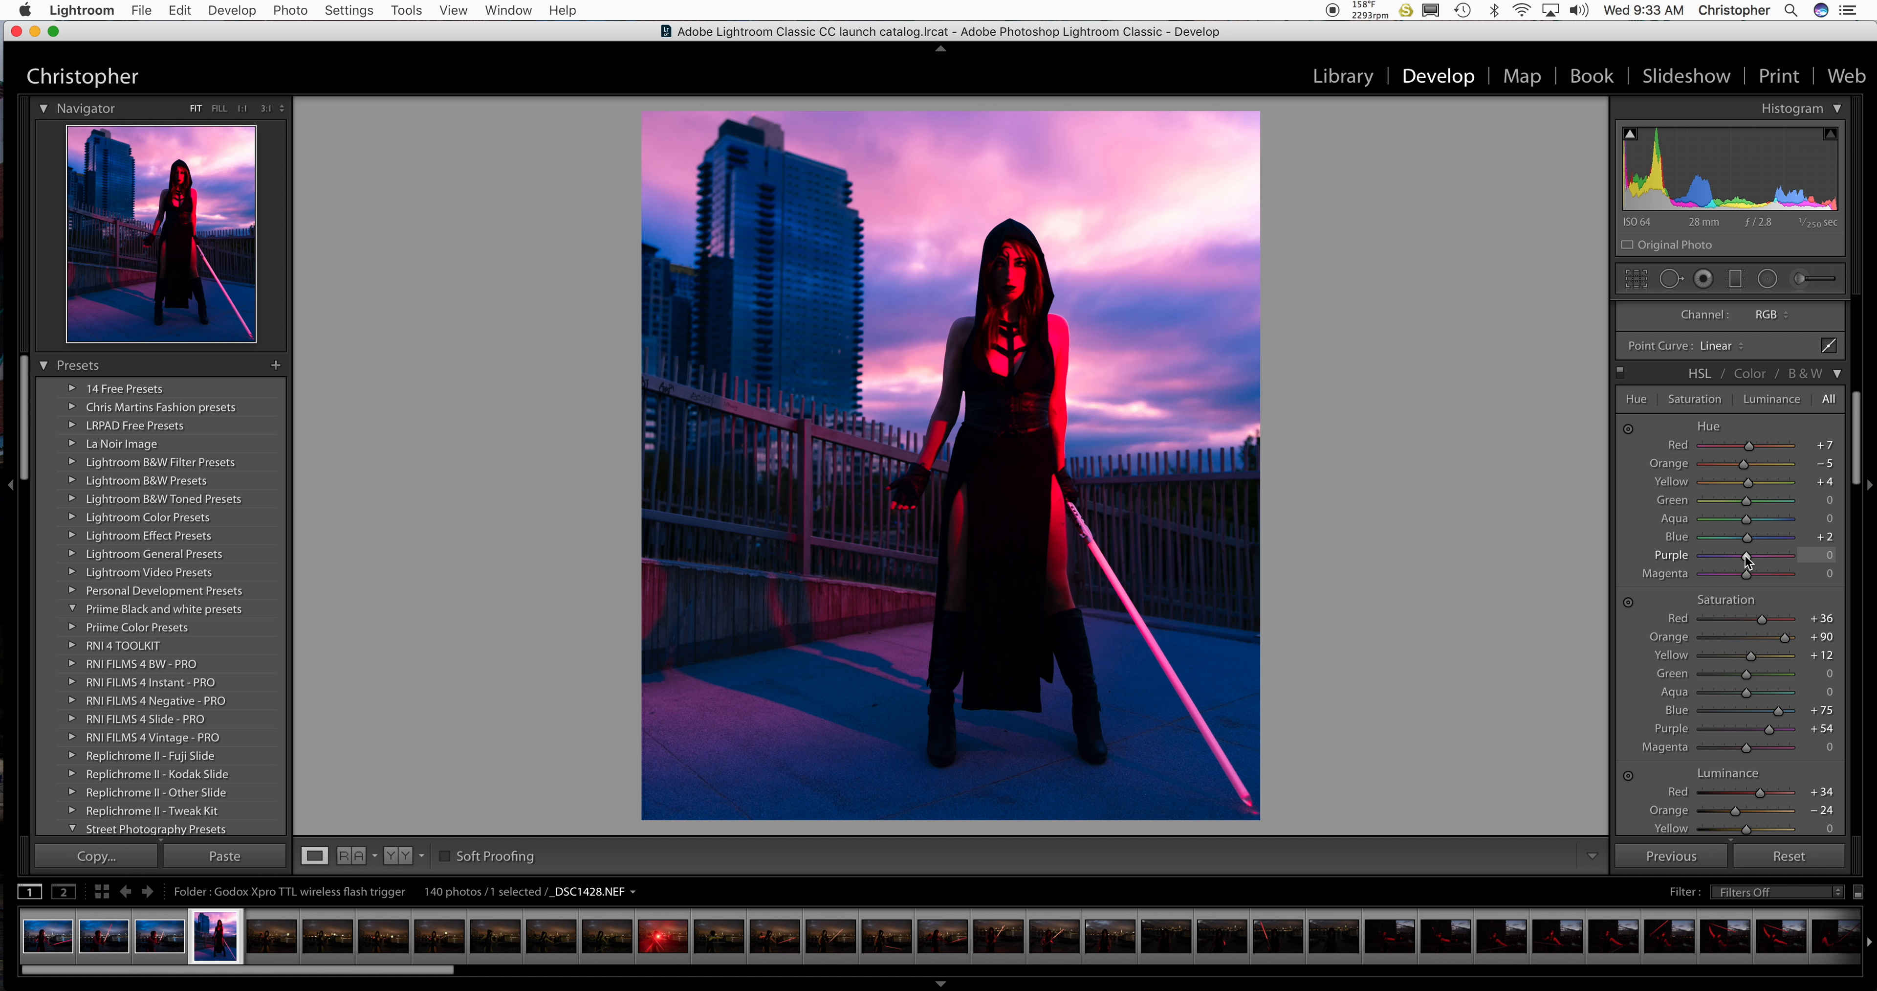
pyautogui.moveTo(1782, 555); pyautogui.dragTo(1814, 555)
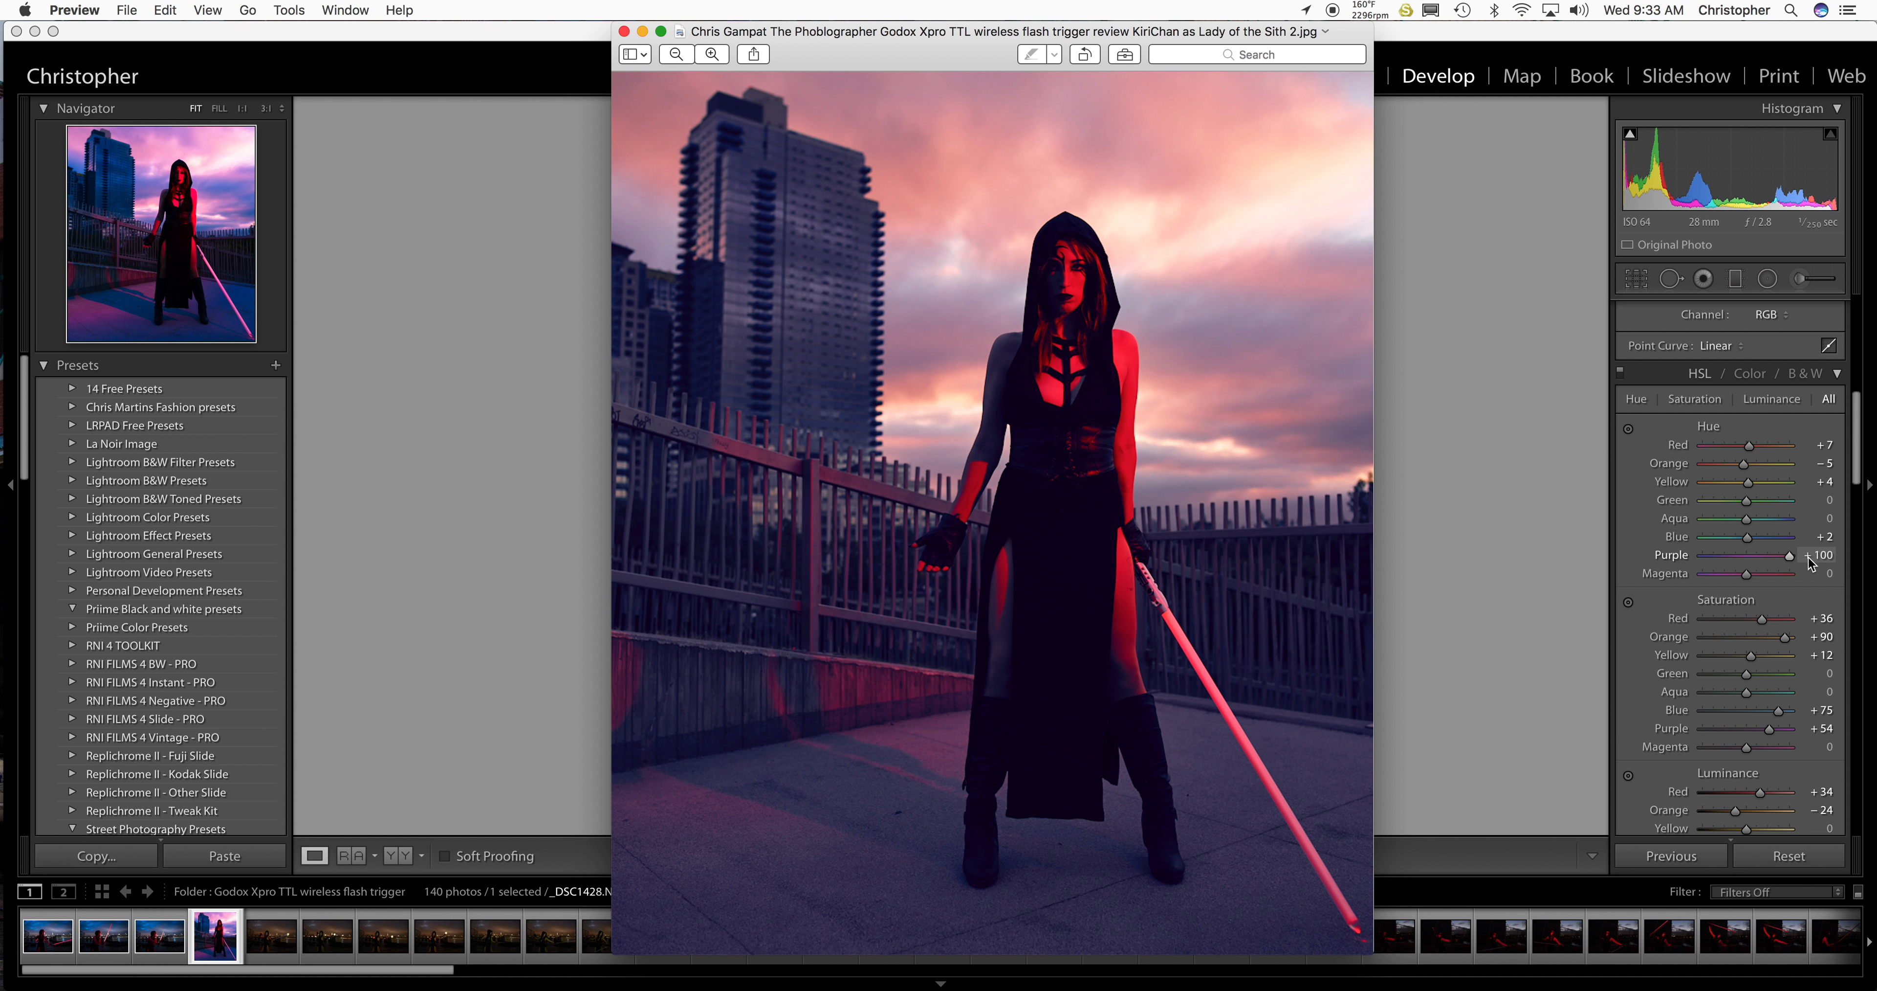
pyautogui.moveTo(1808, 554); pyautogui.dragTo(1754, 554)
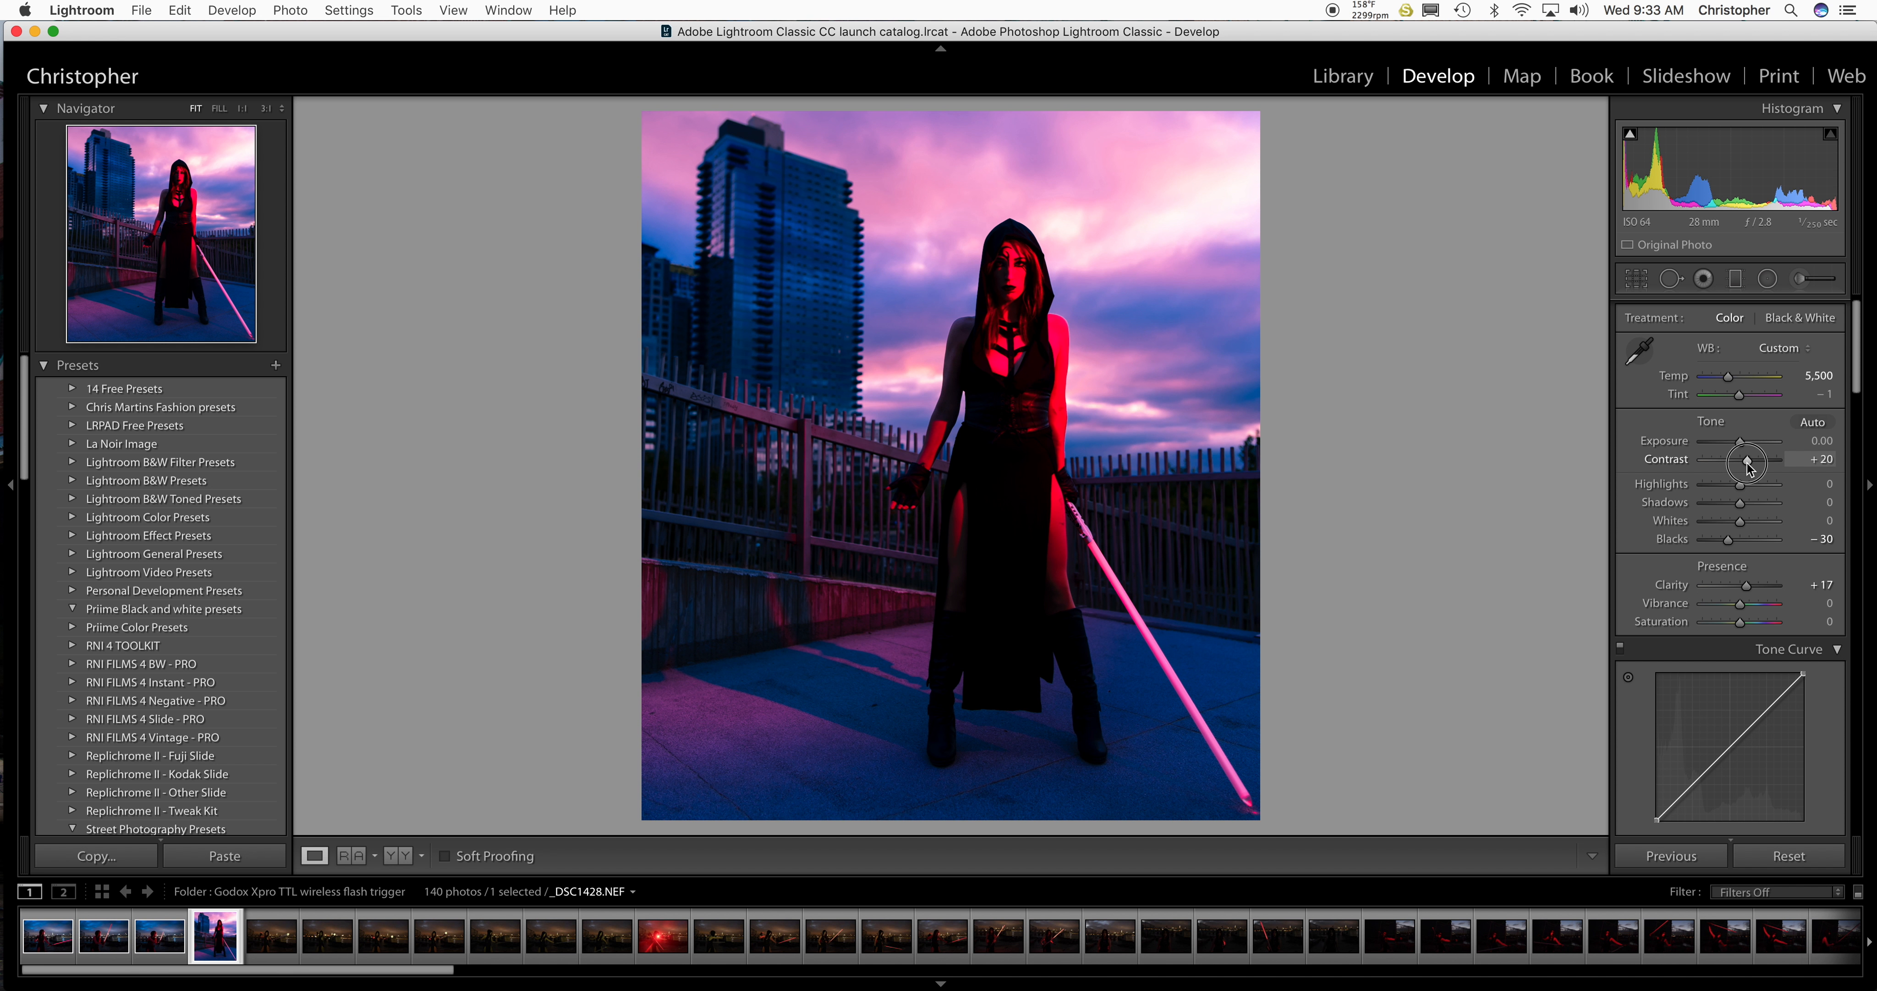
# Raise contrast slightly, lift shadows, and return white balance to As Shot.
pyautogui.moveTo(1748, 459); pyautogui.dragTo(1754, 459)
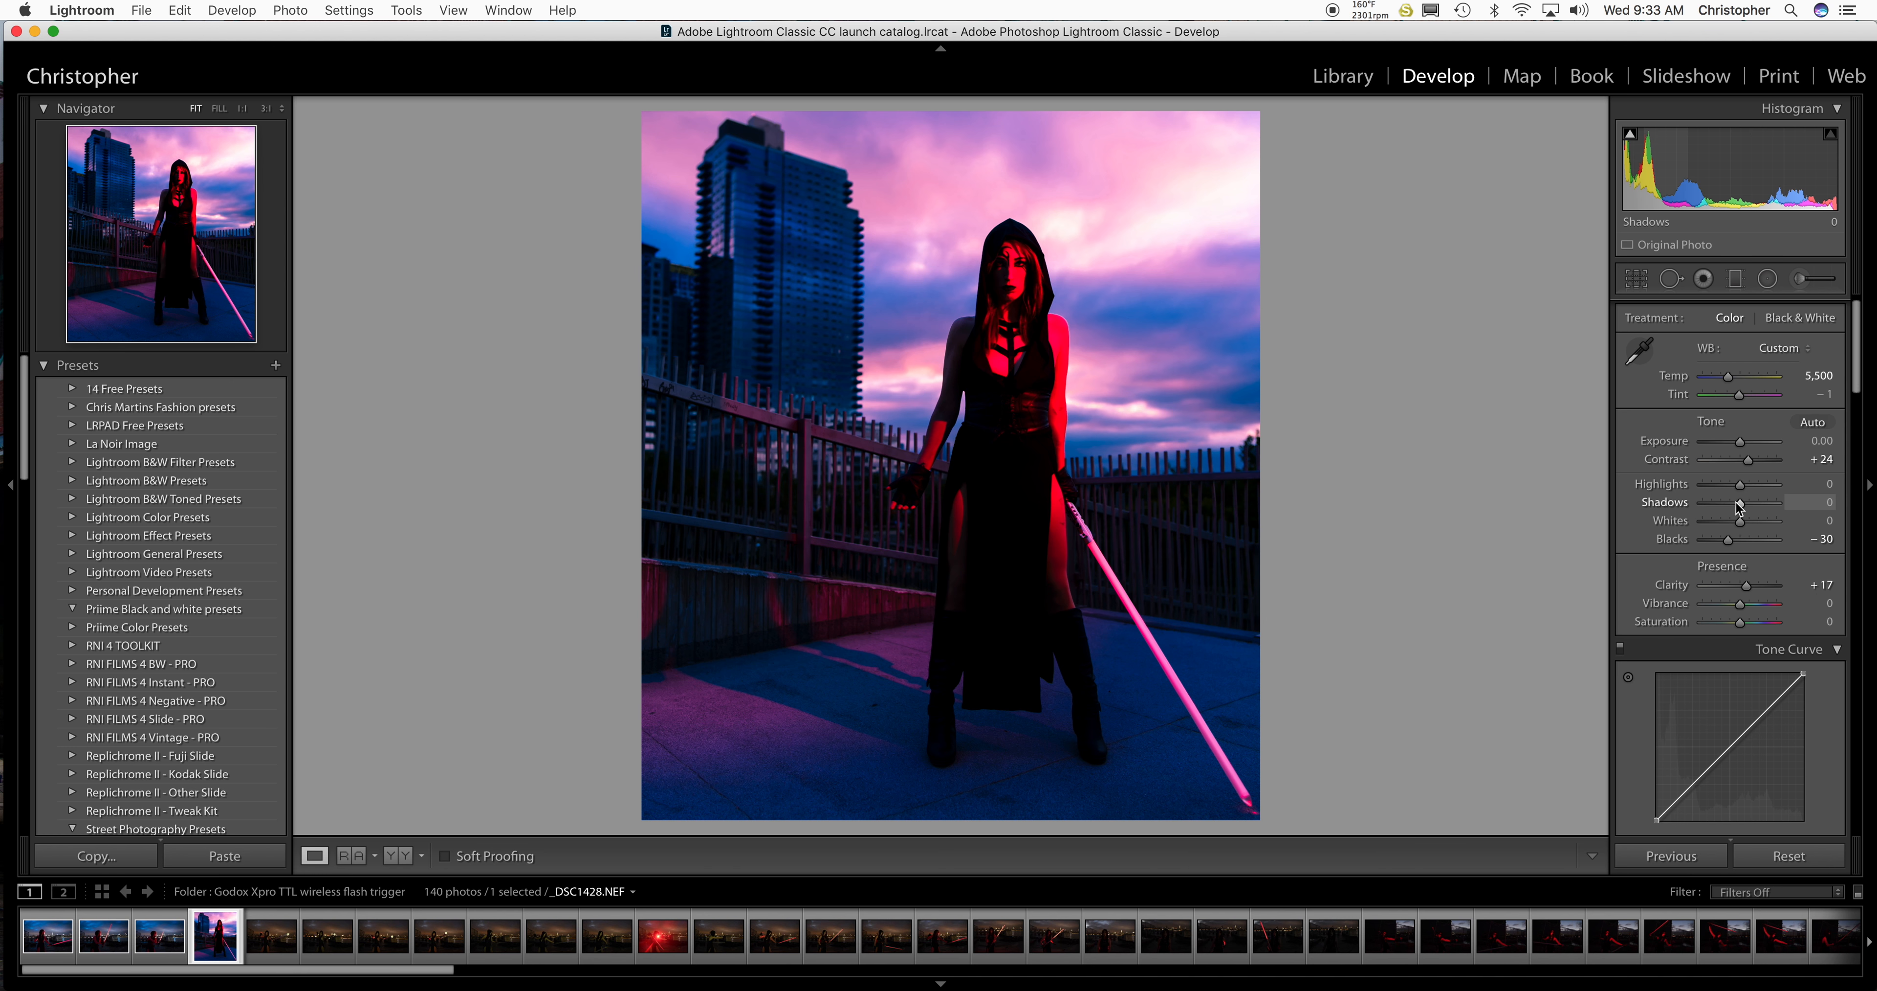
pyautogui.moveTo(1740, 501); pyautogui.dragTo(1749, 501)
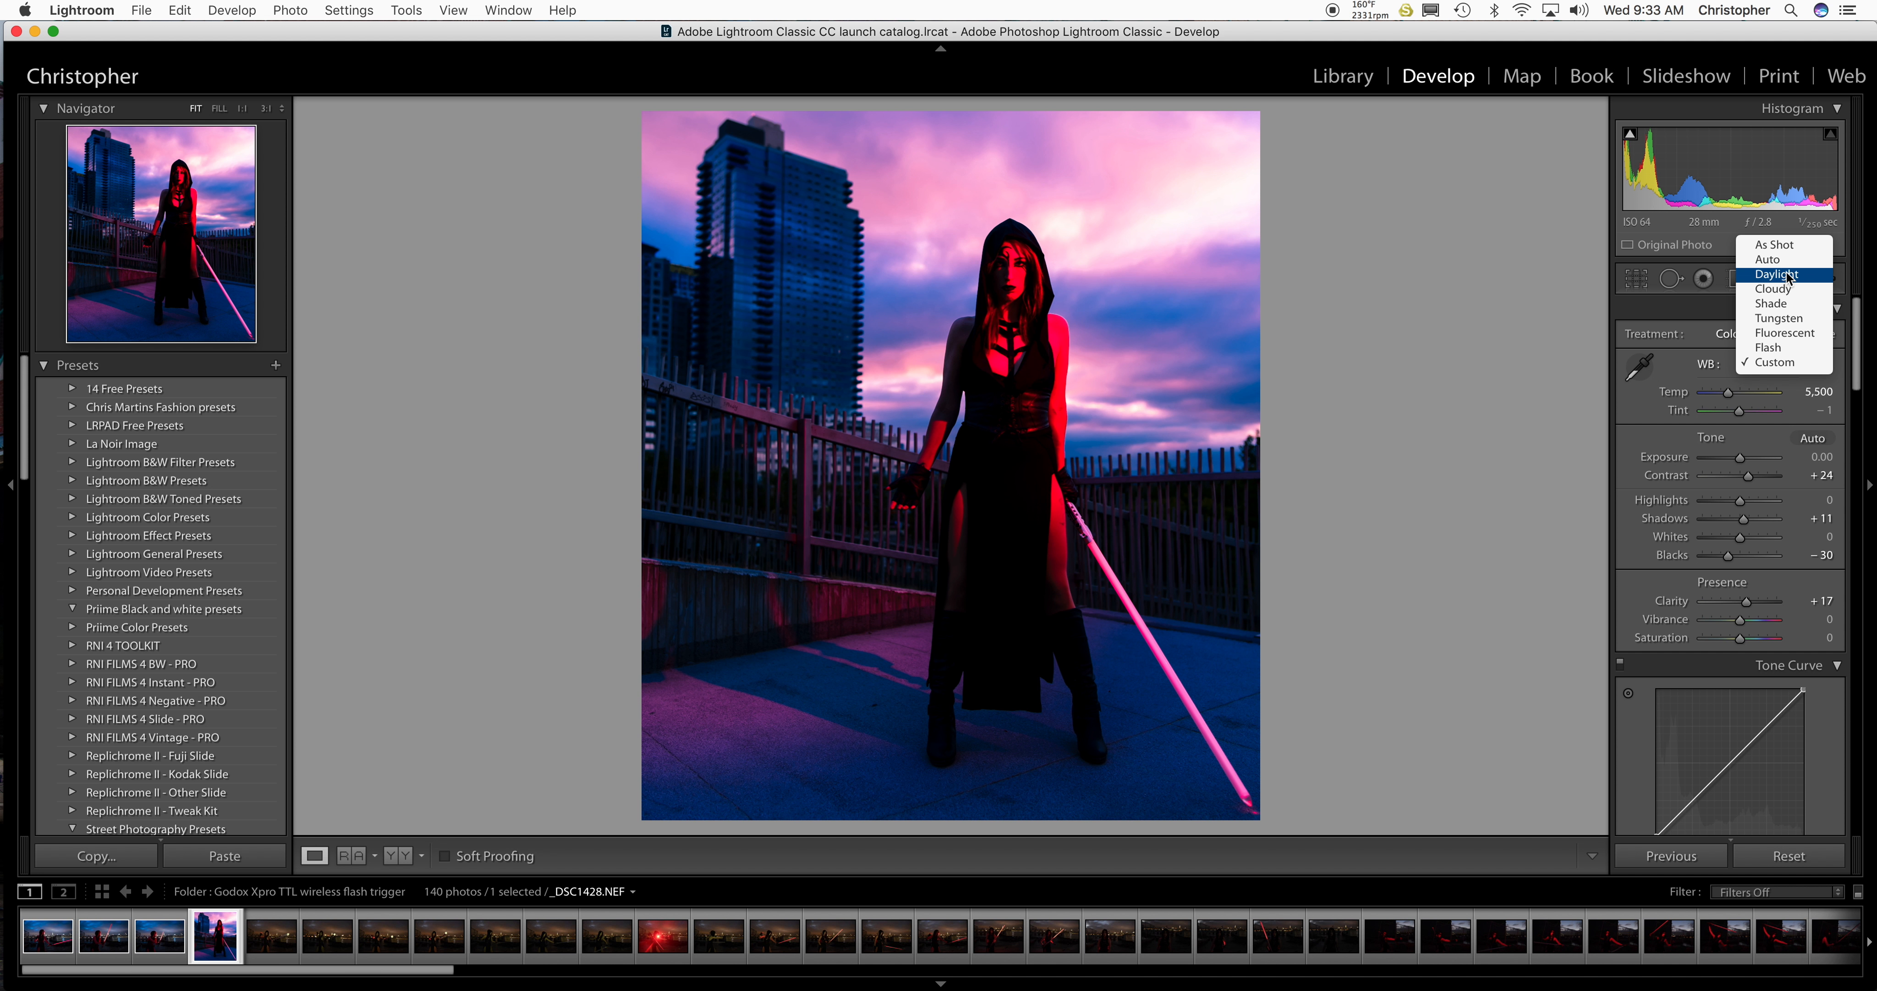
pyautogui.click(1772, 244)
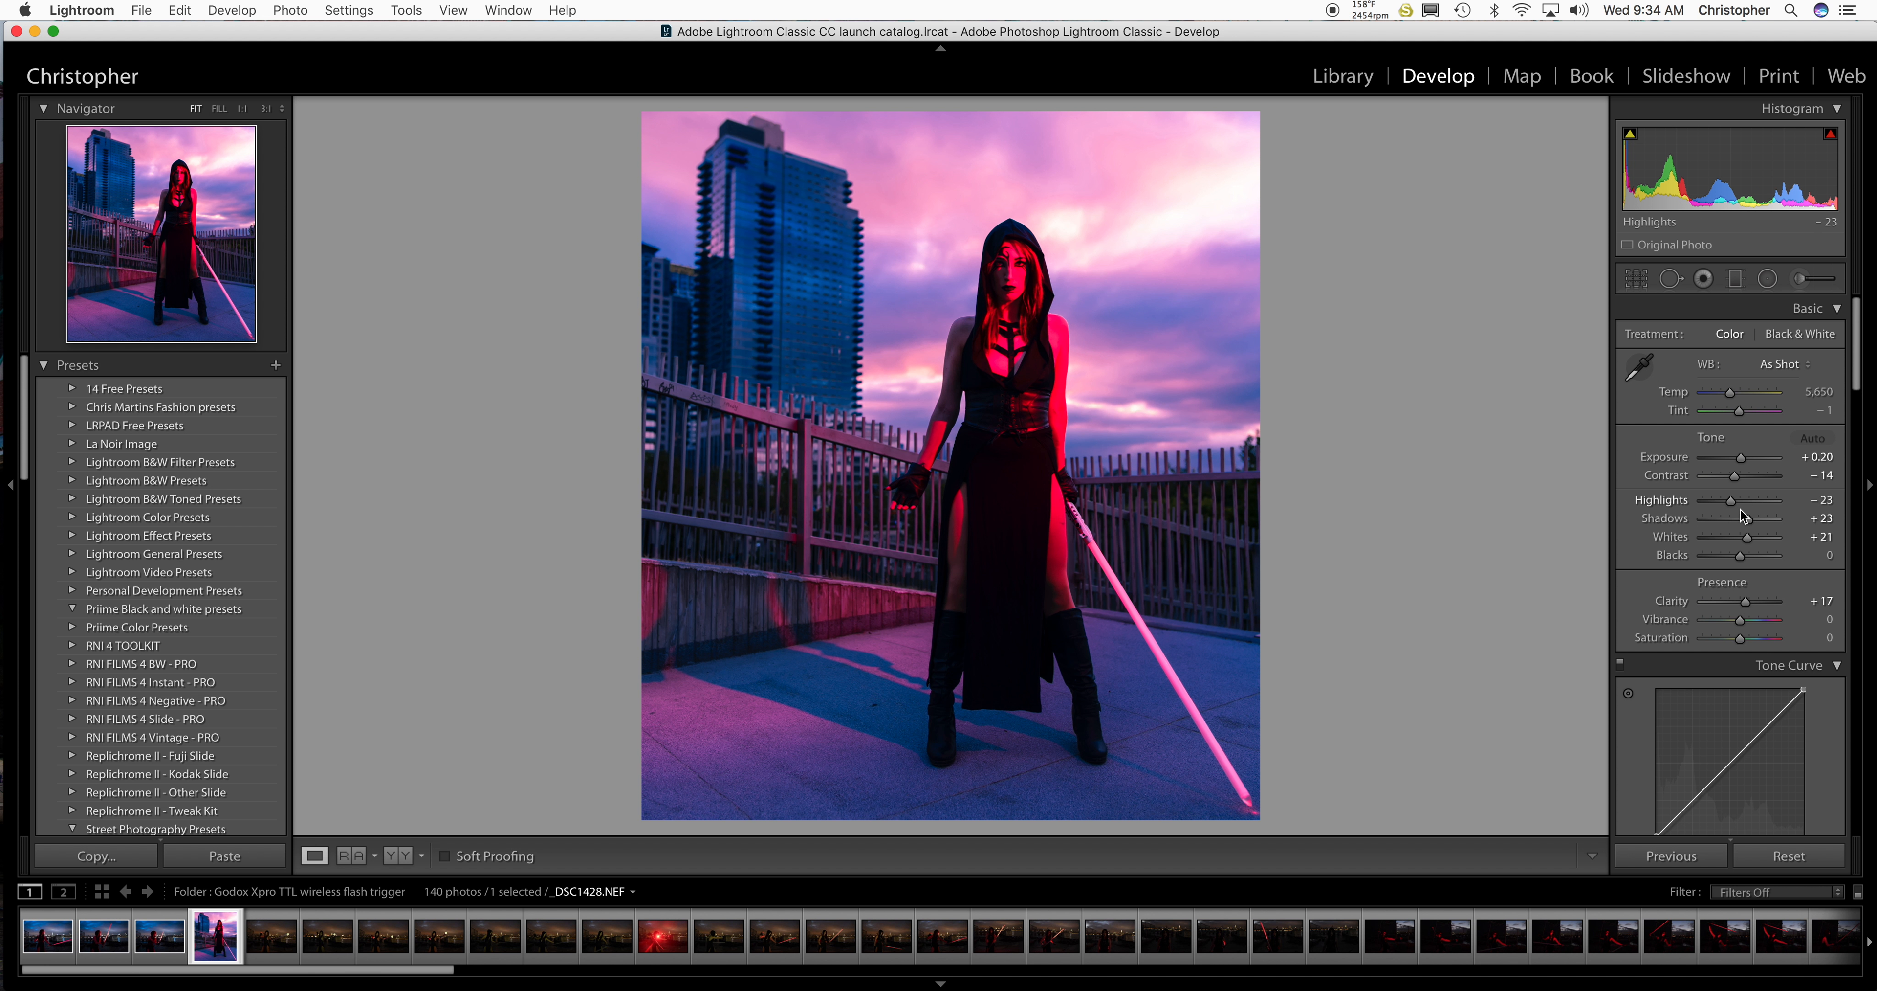
# Pull the highlights down to -21 to recover sky detail.
pyautogui.moveTo(1752, 501); pyautogui.dragTo(1711, 500)
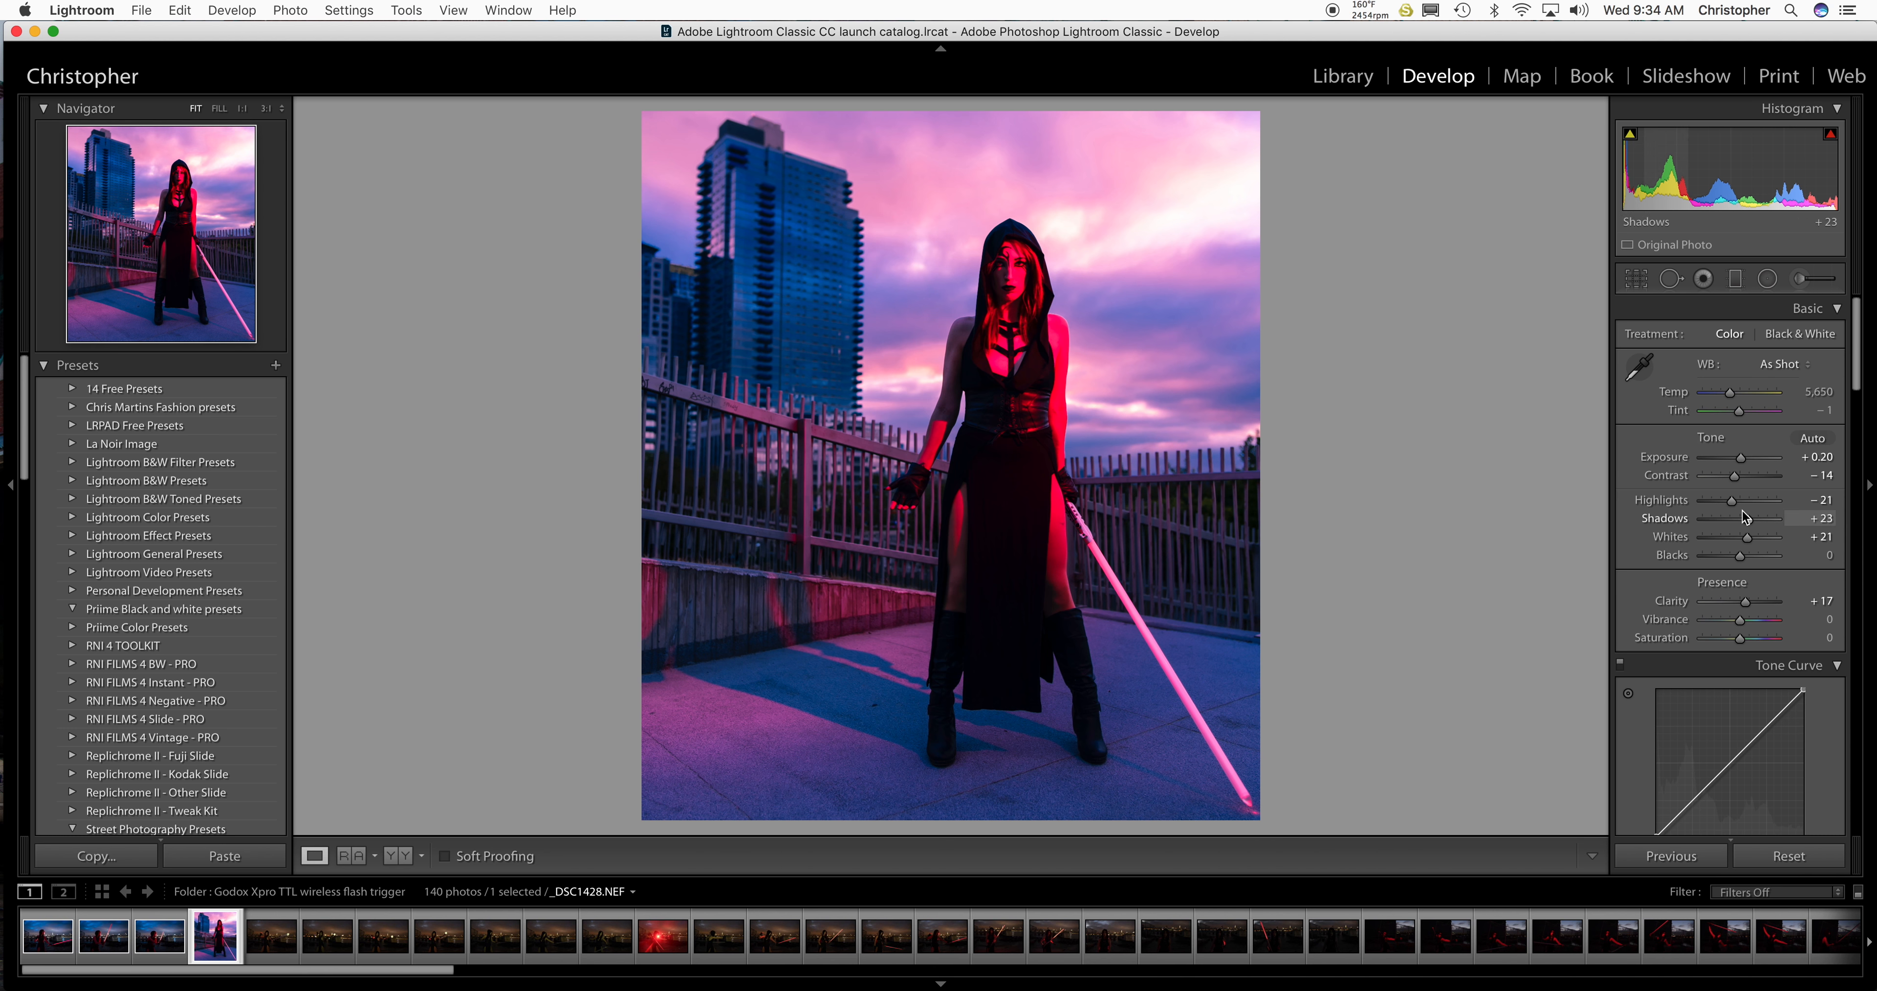
pyautogui.moveTo(1732, 500); pyautogui.dragTo(1808, 500)
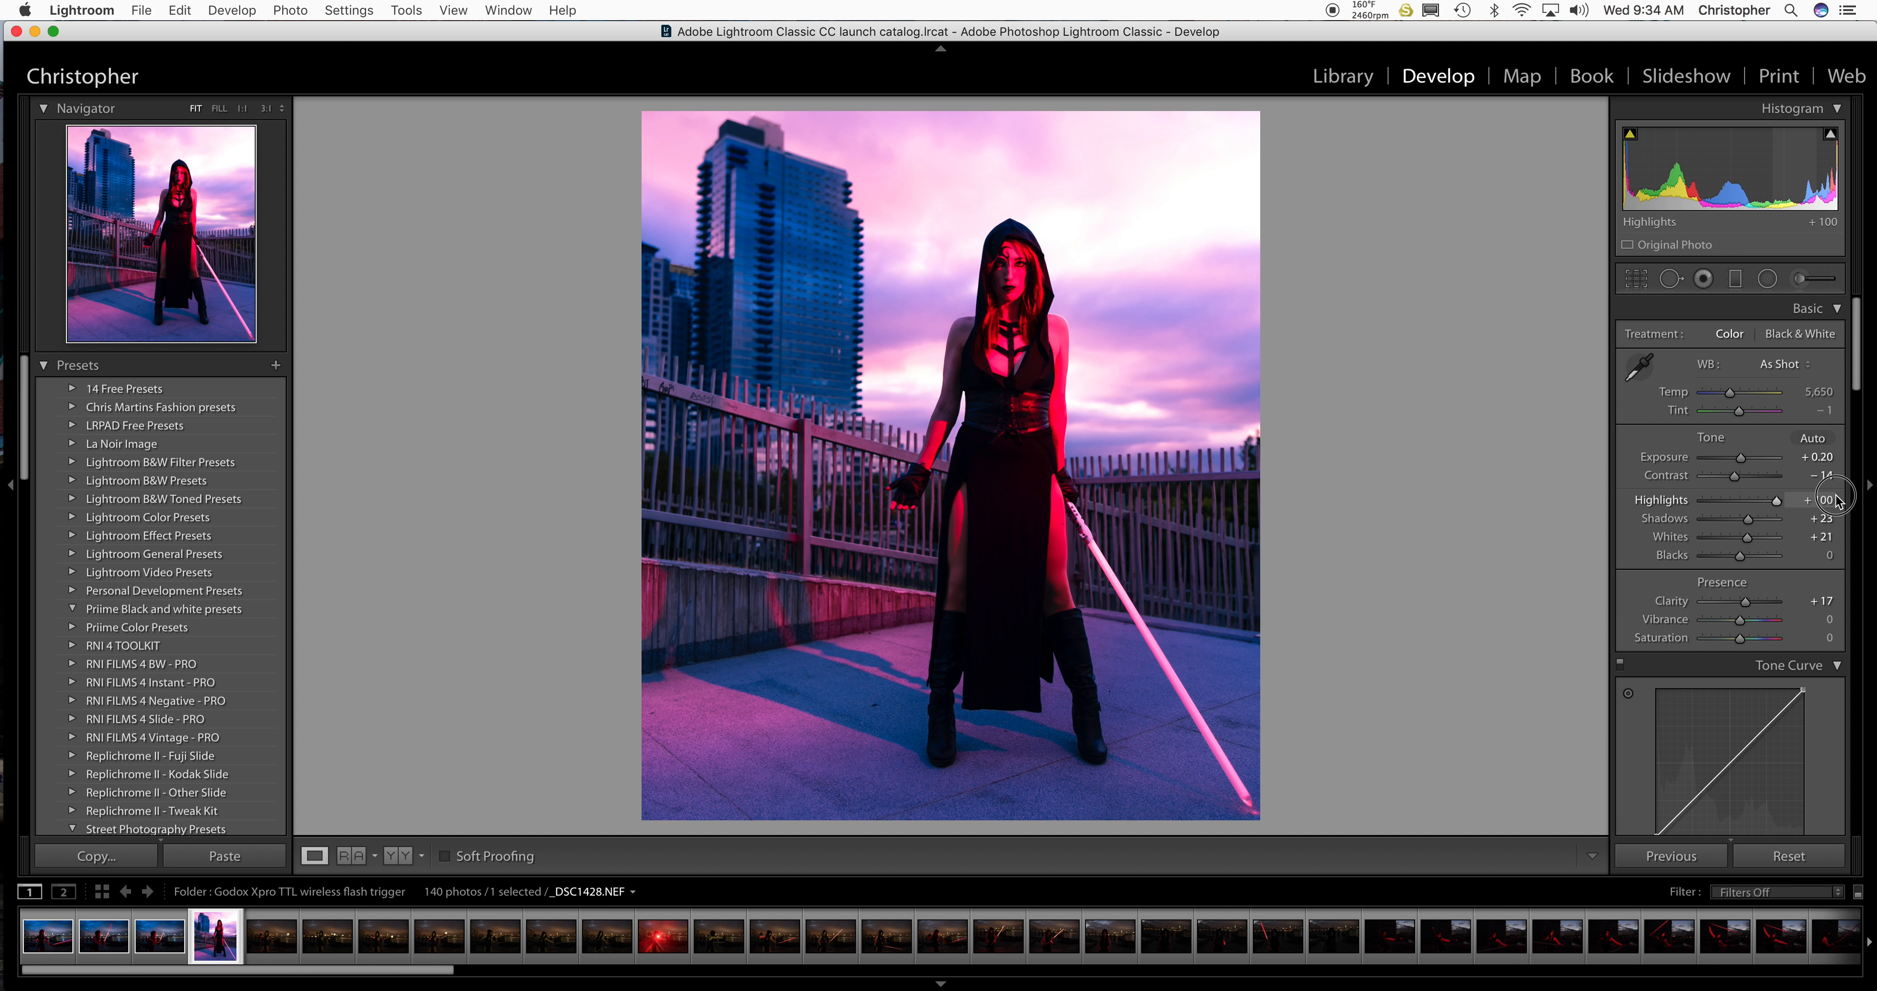
pyautogui.moveTo(1808, 500); pyautogui.dragTo(1754, 499)
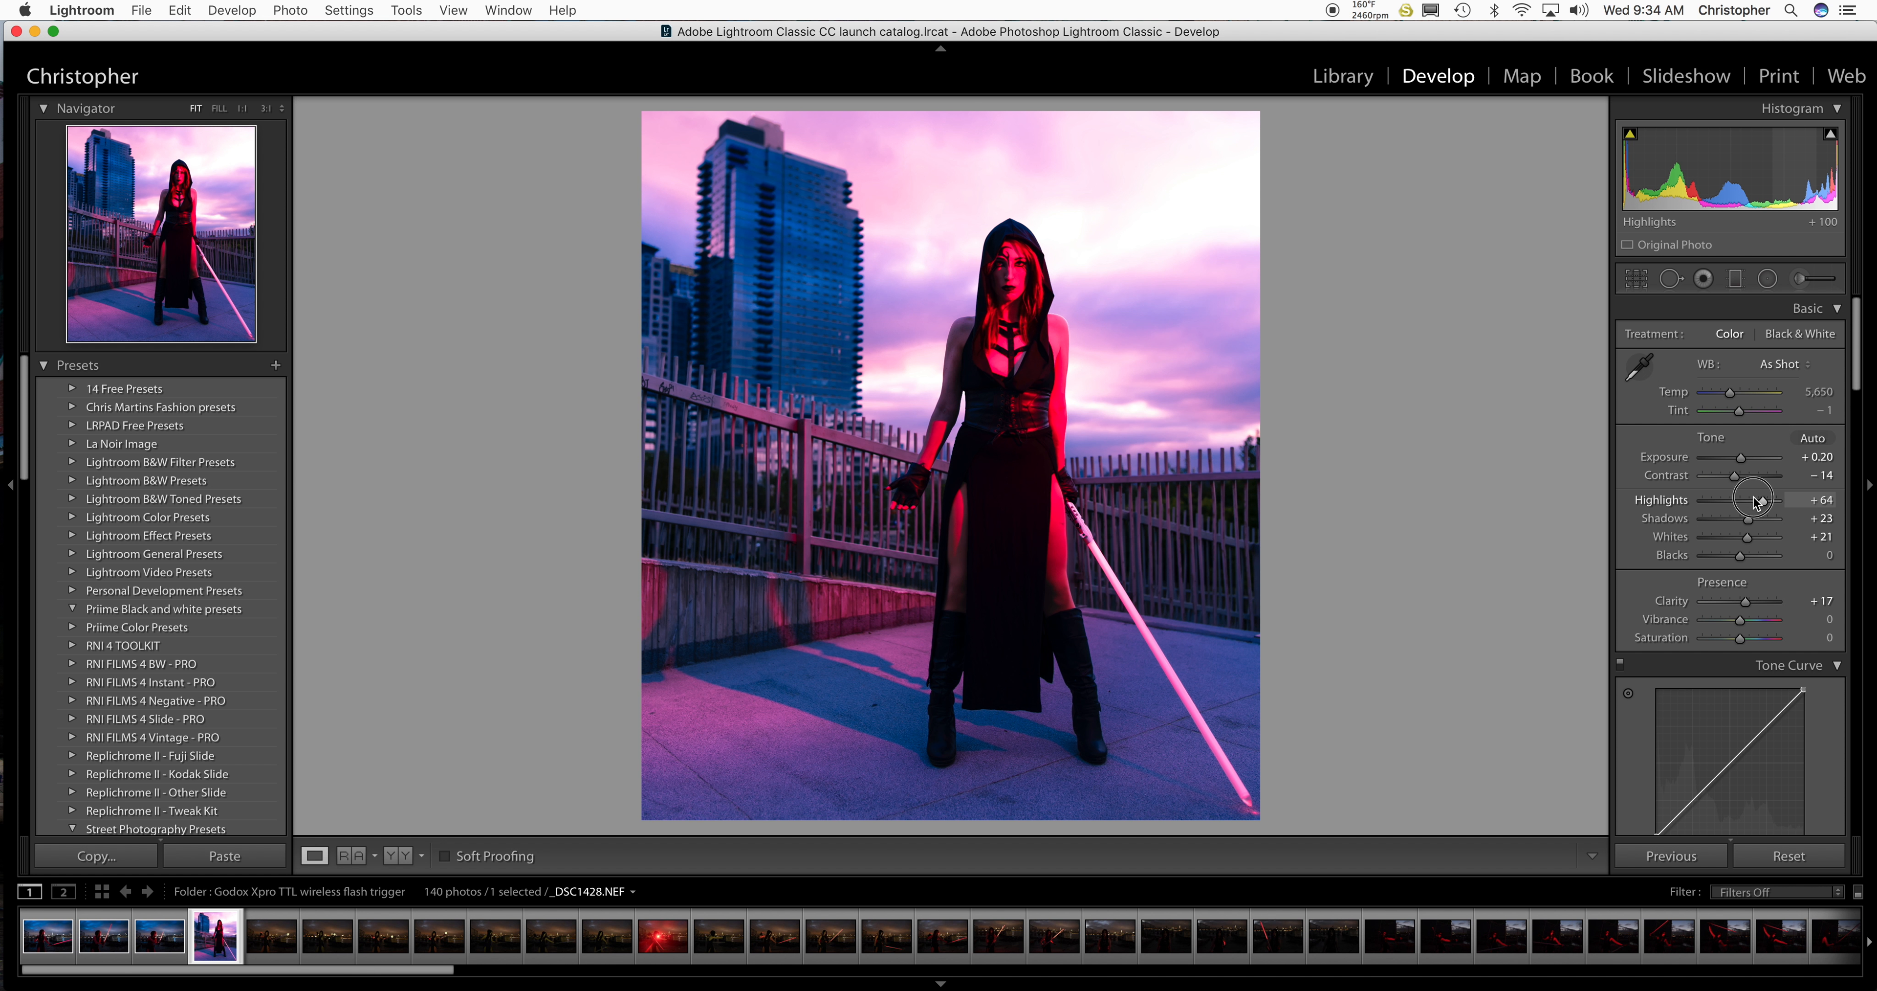
pyautogui.moveTo(1770, 500); pyautogui.dragTo(1730, 500)
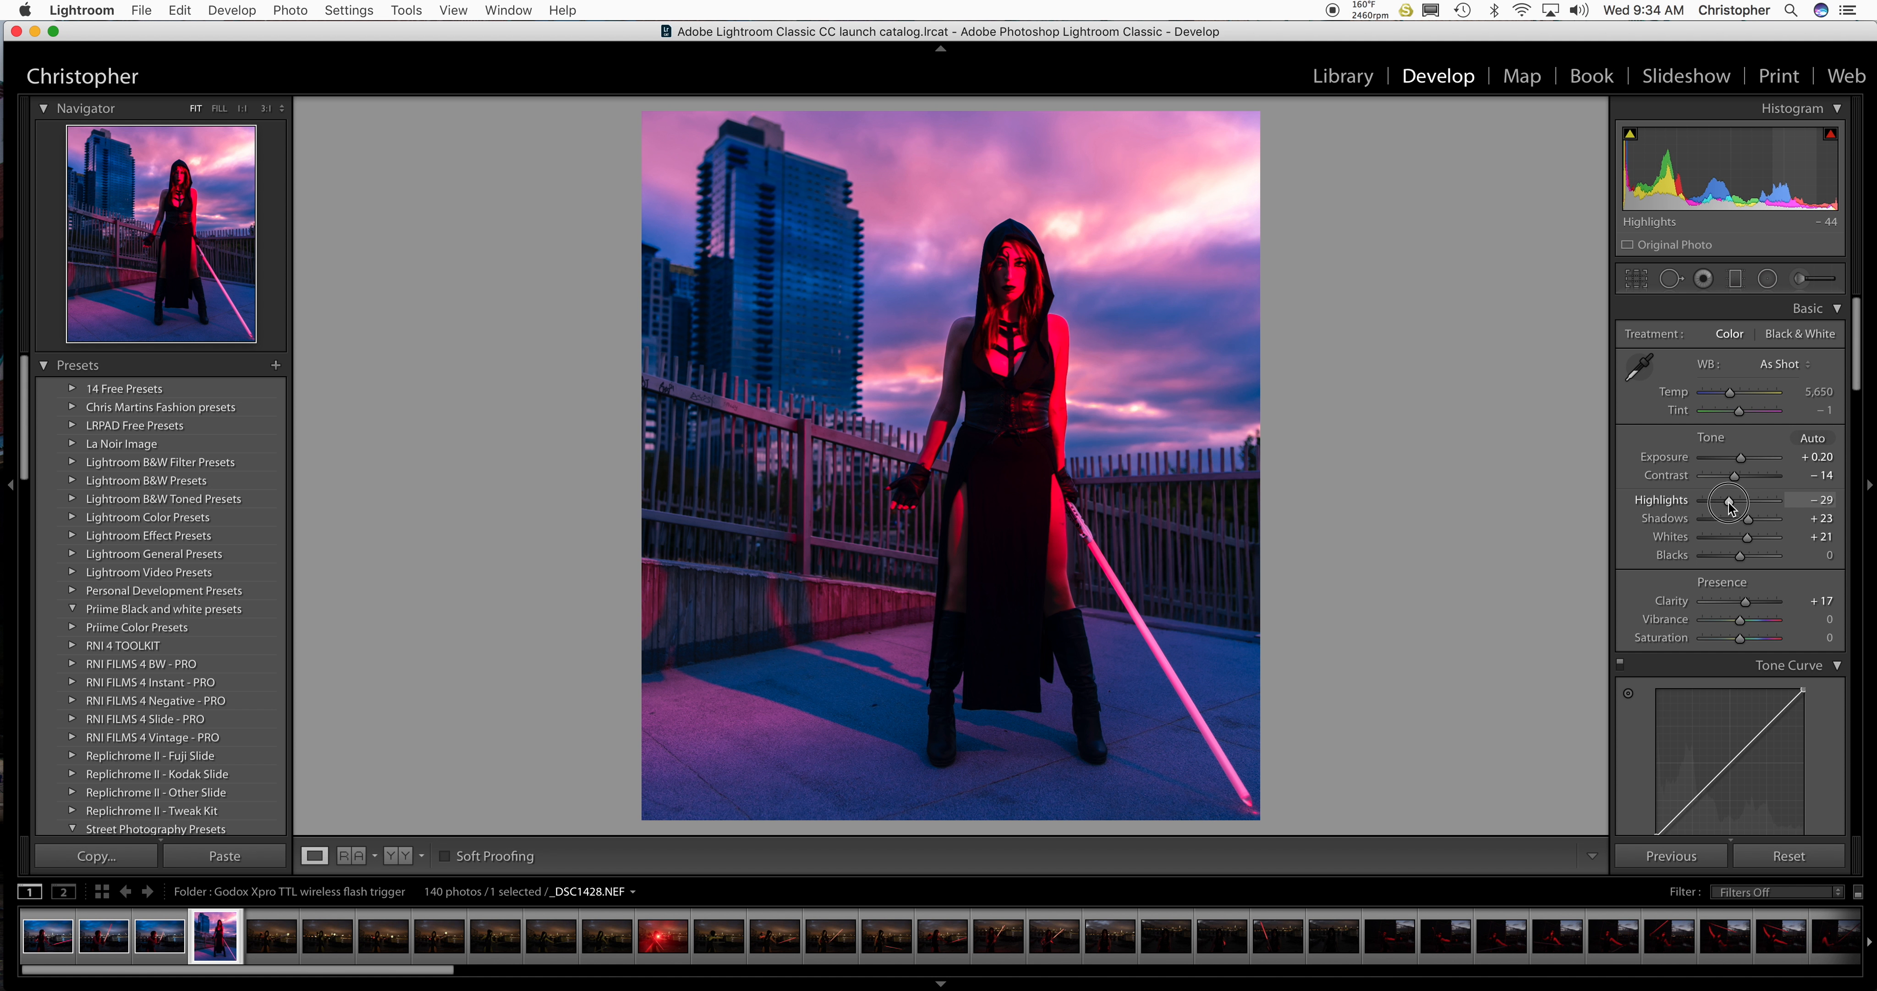
pyautogui.moveTo(1728, 499); pyautogui.dragTo(1738, 499)
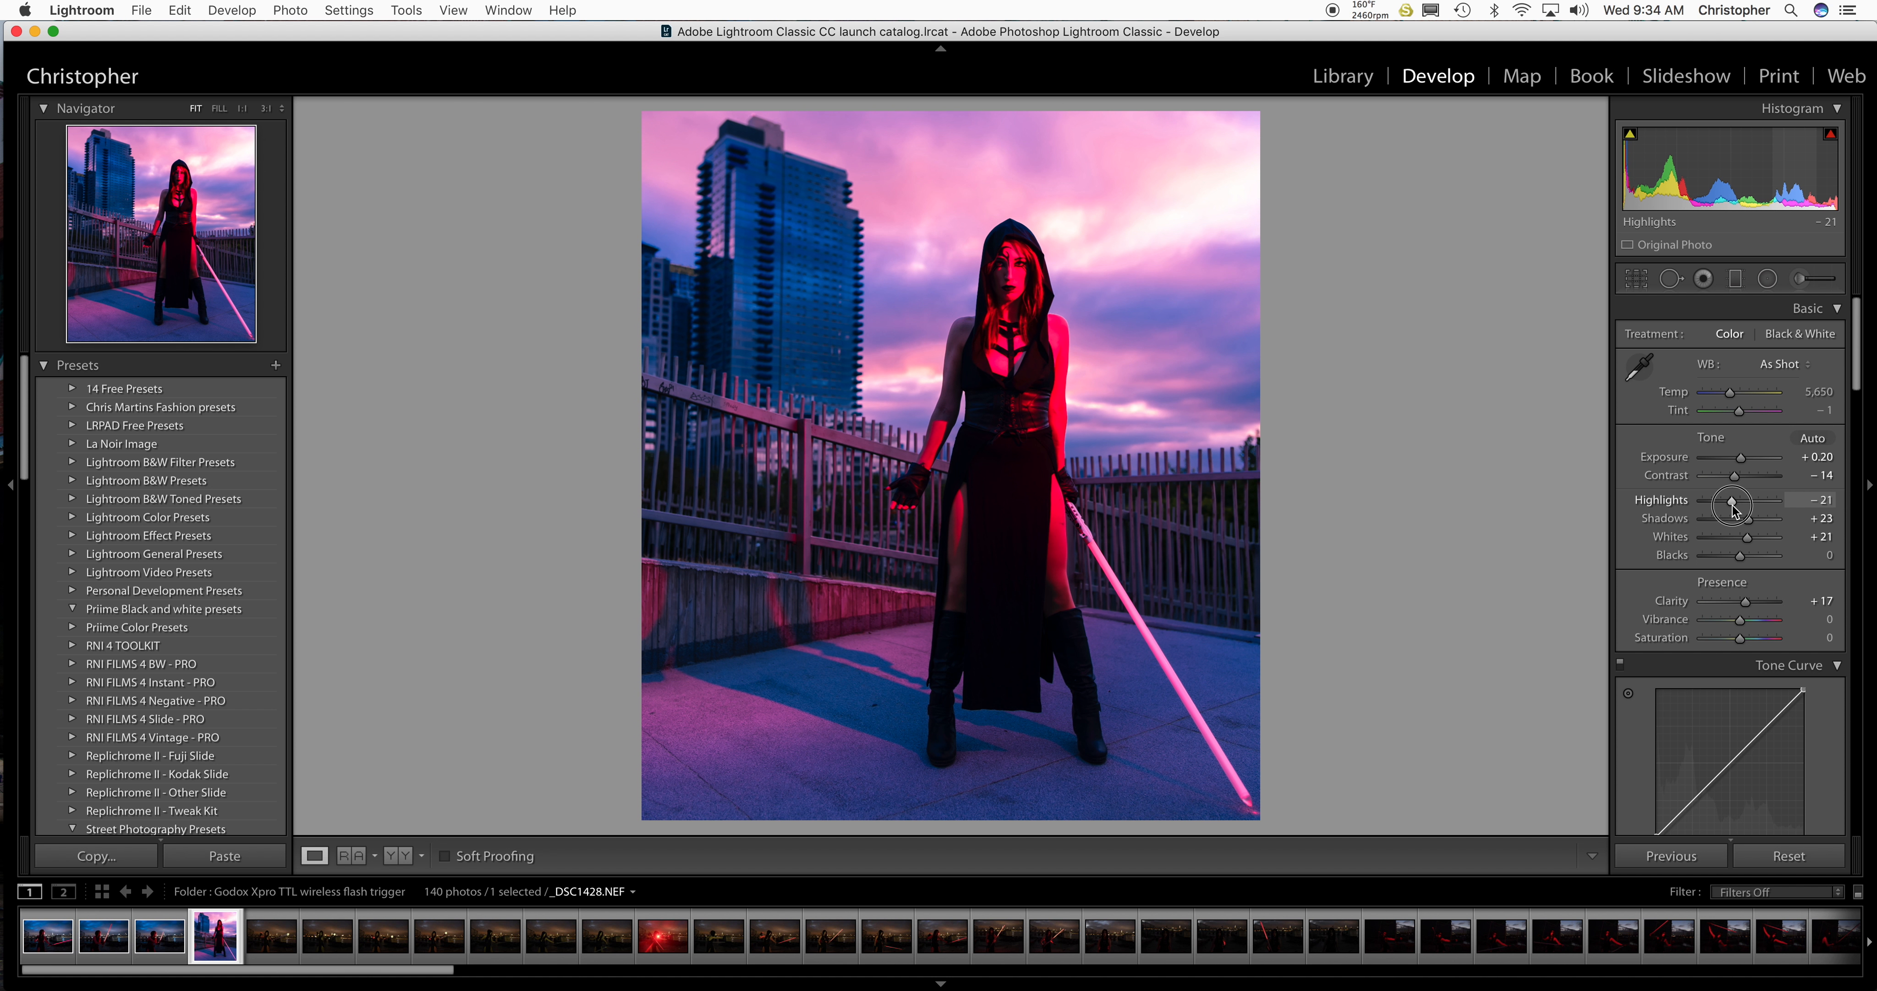
pyautogui.scroll(-3)
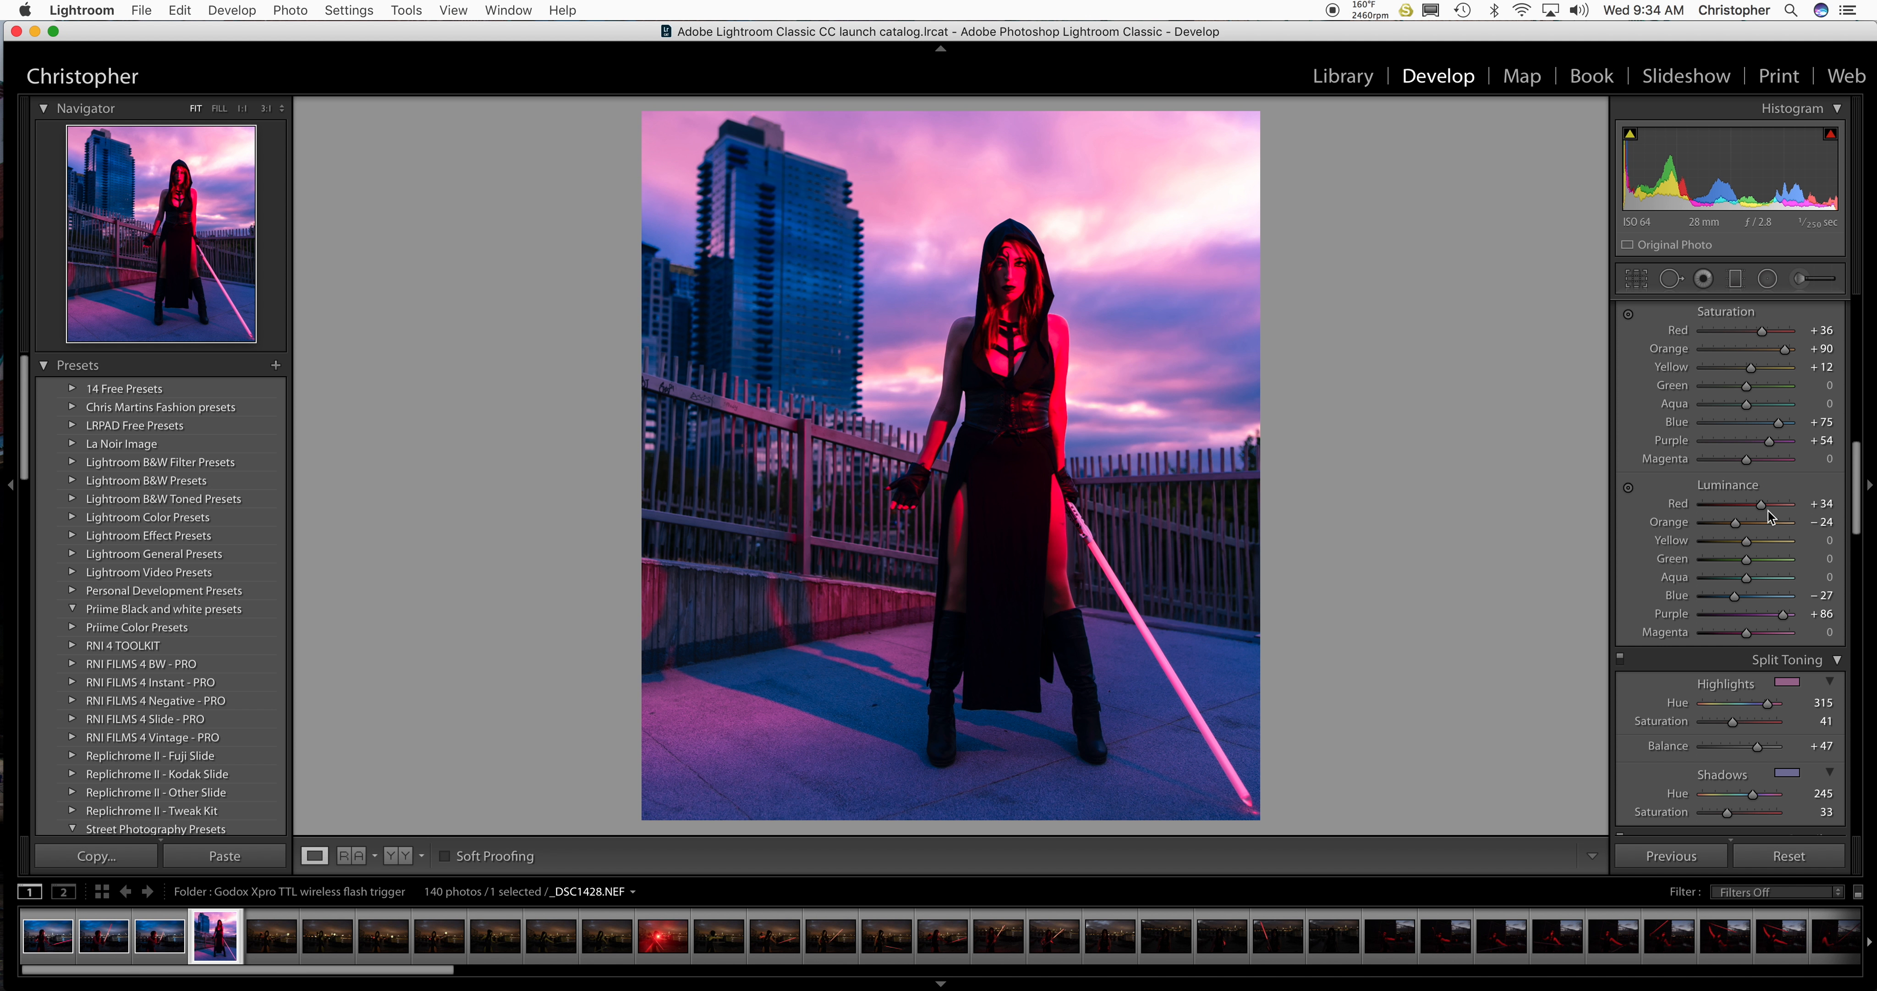
# Darken HSL luminance to red -40 and orange -69.
pyautogui.moveTo(1754, 502); pyautogui.dragTo(1730, 503)
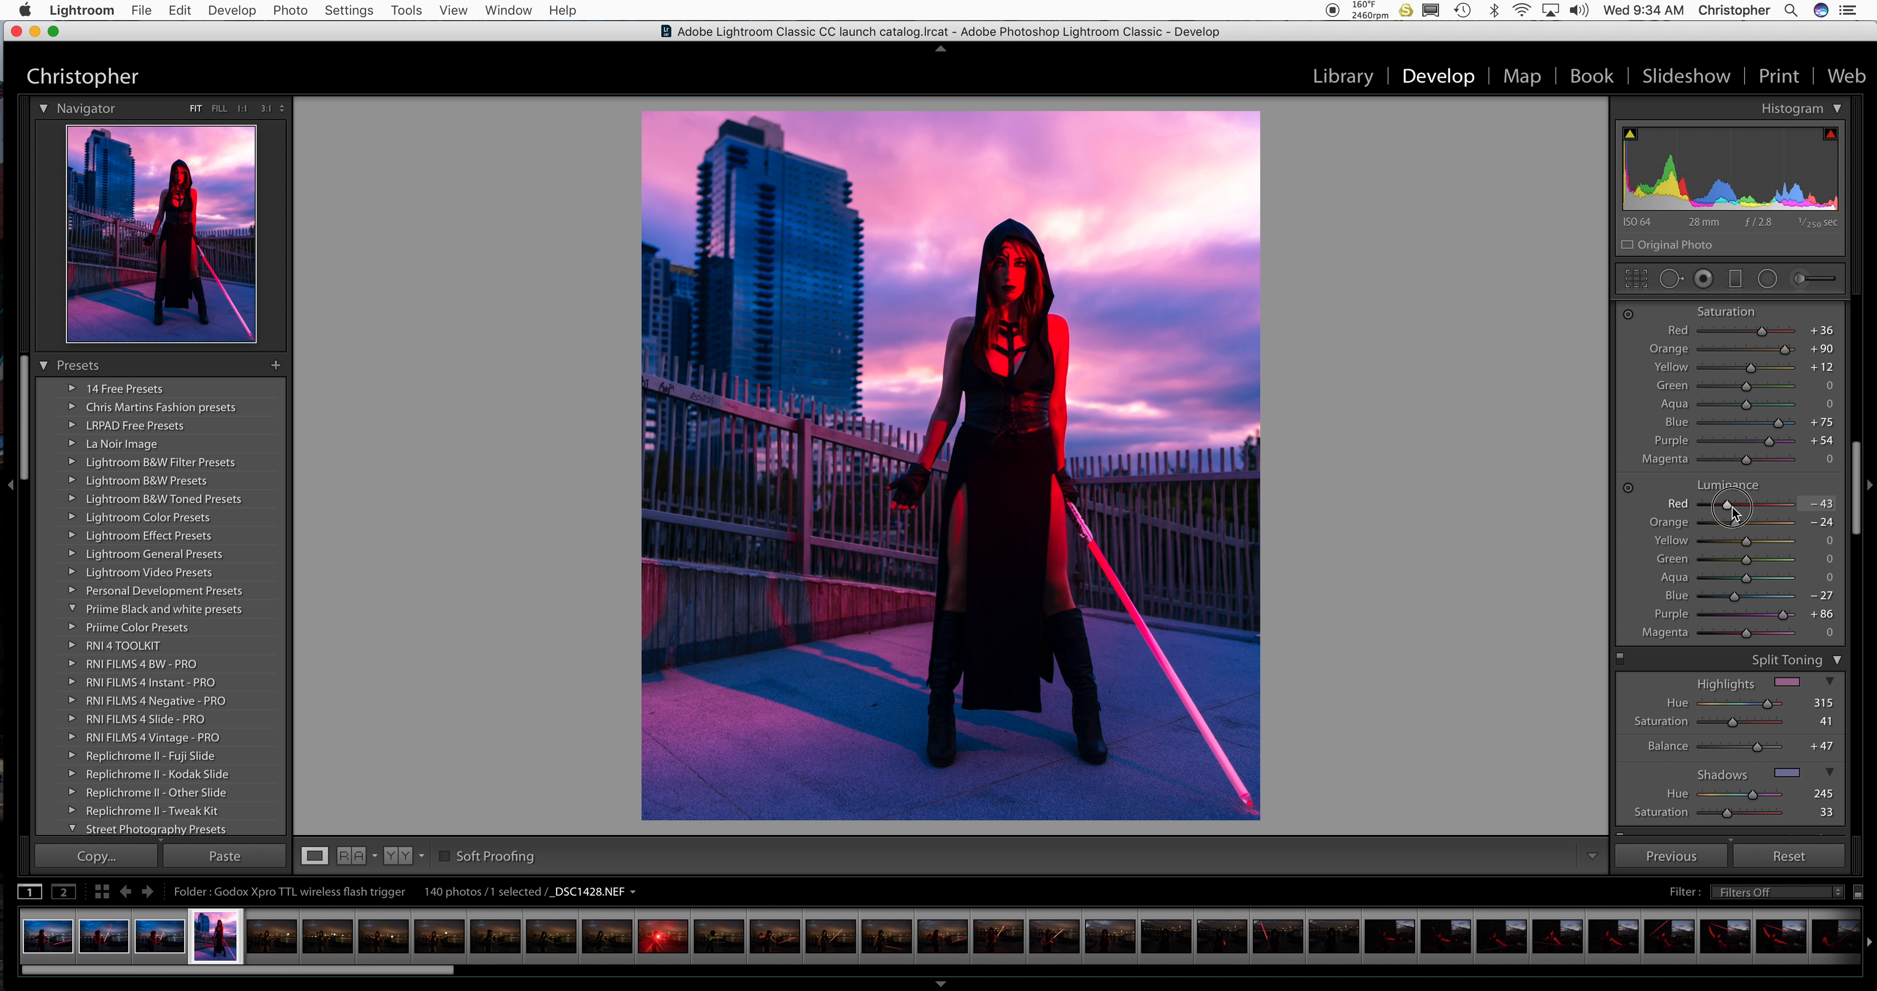
pyautogui.moveTo(1760, 521); pyautogui.dragTo(1710, 521)
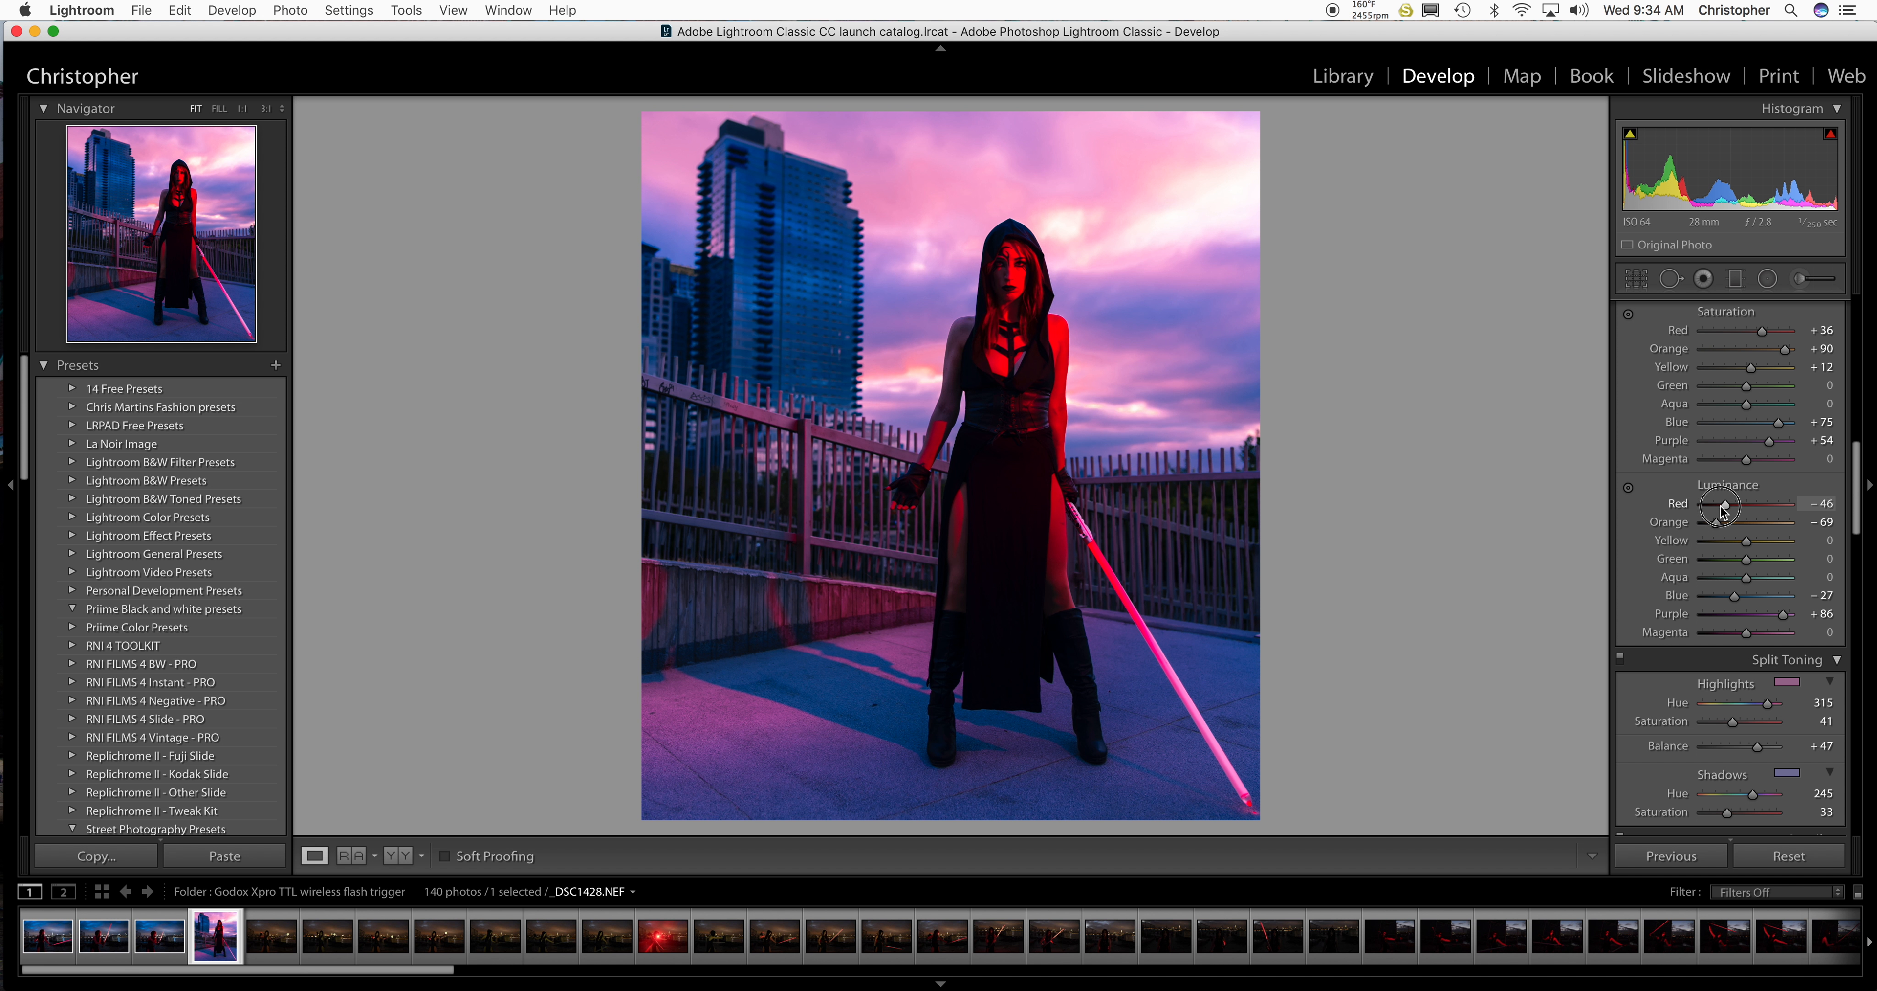
pyautogui.moveTo(1743, 507); pyautogui.dragTo(1750, 507)
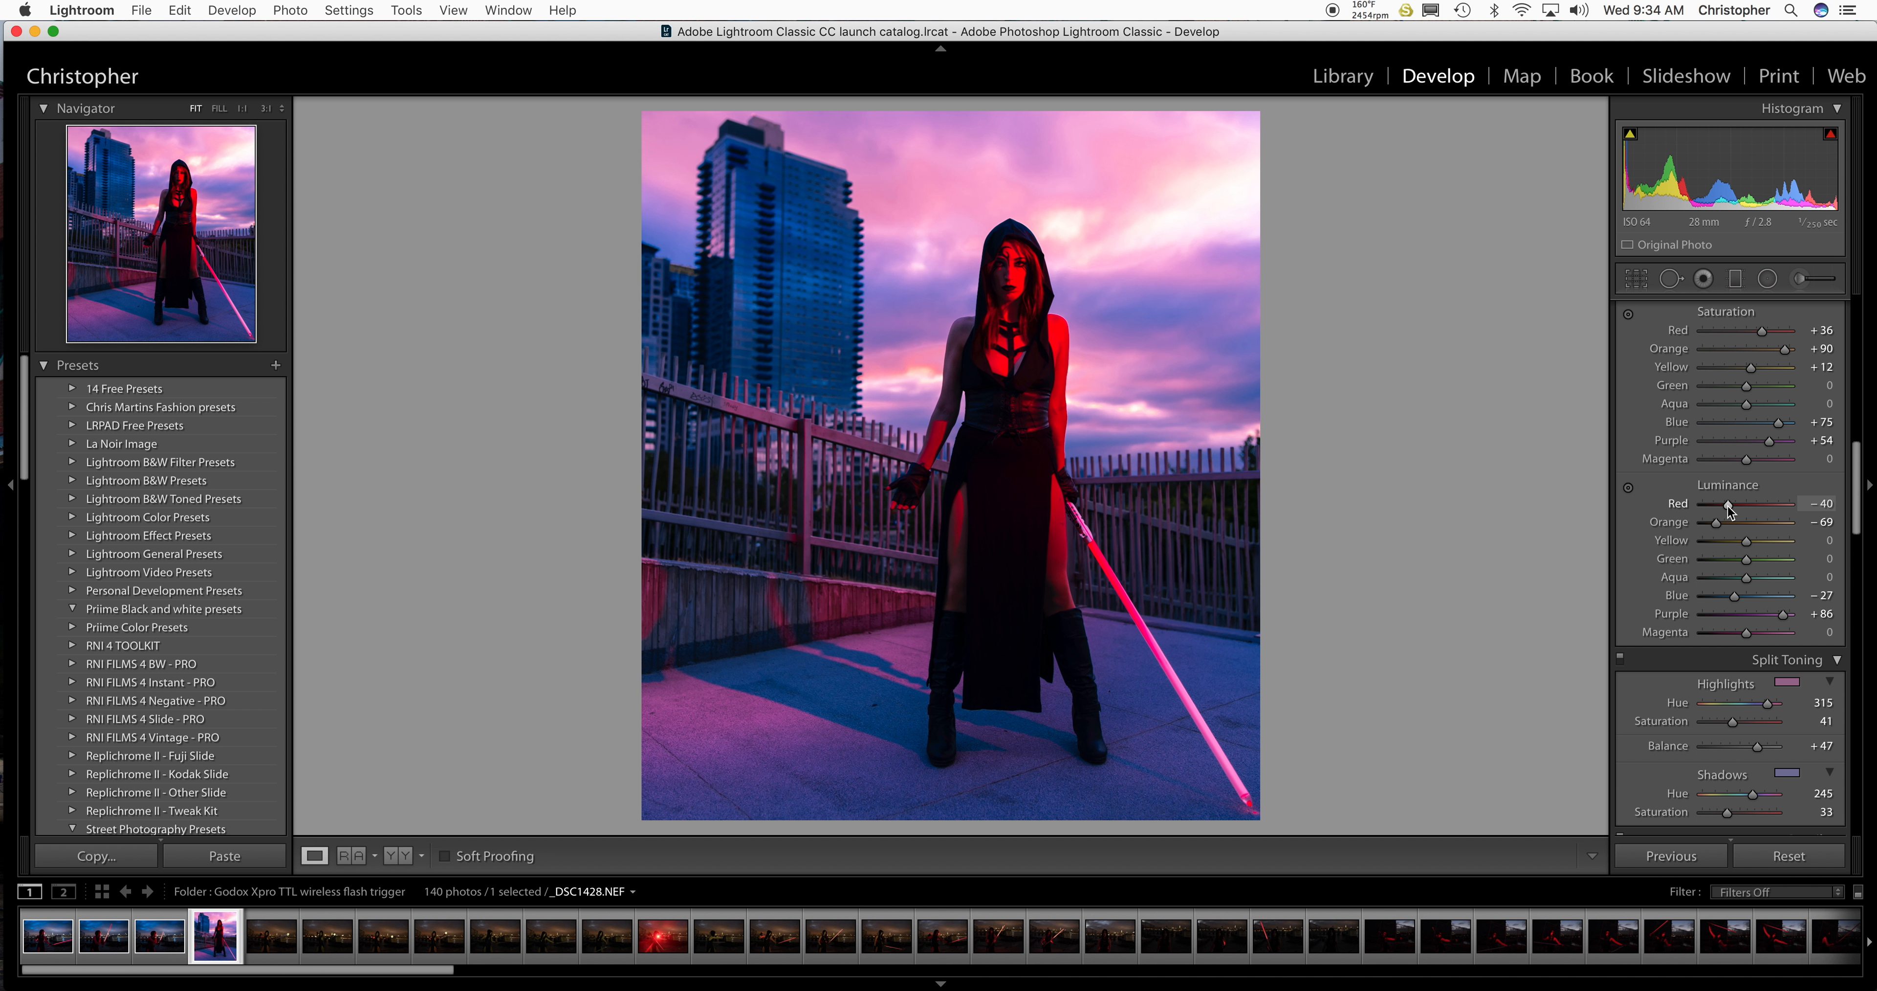
pyautogui.moveTo(1481, 494)
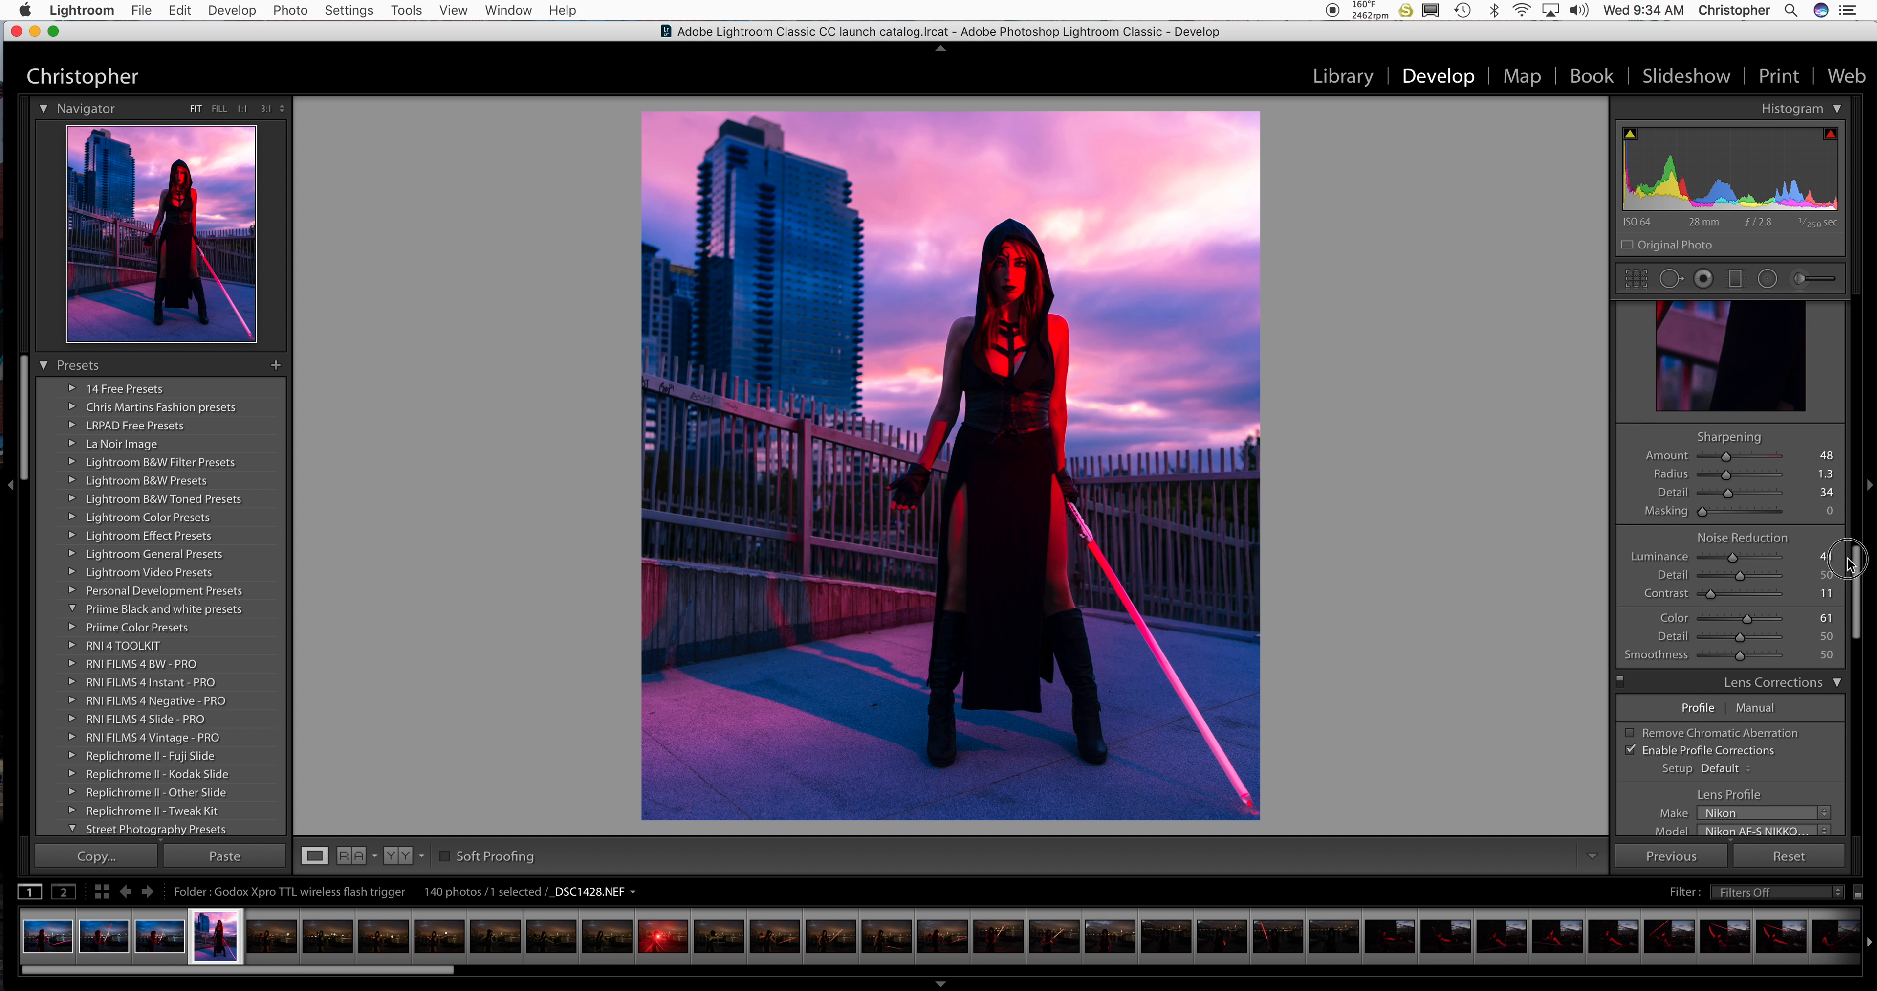
# Export to a new folder named for the Lightroom Classic CC vs Capture One comparison.
pyautogui.click(141, 10)
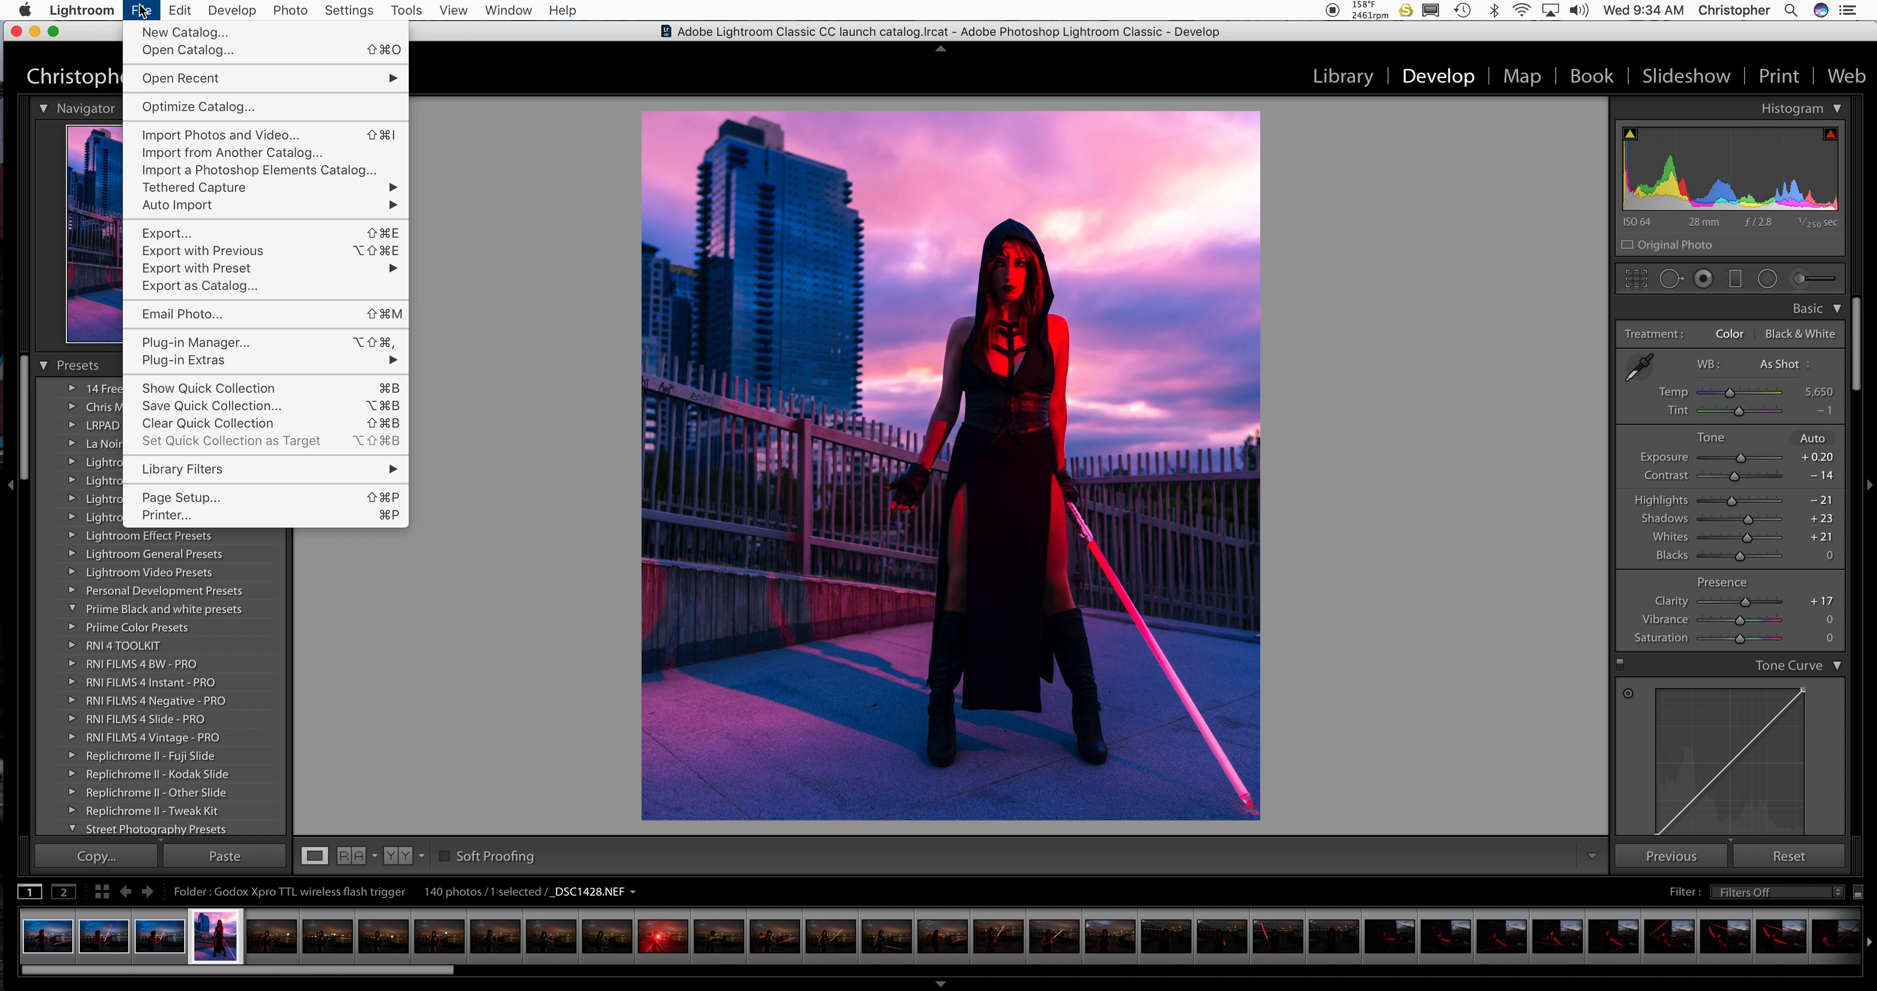
pyautogui.click(141, 10)
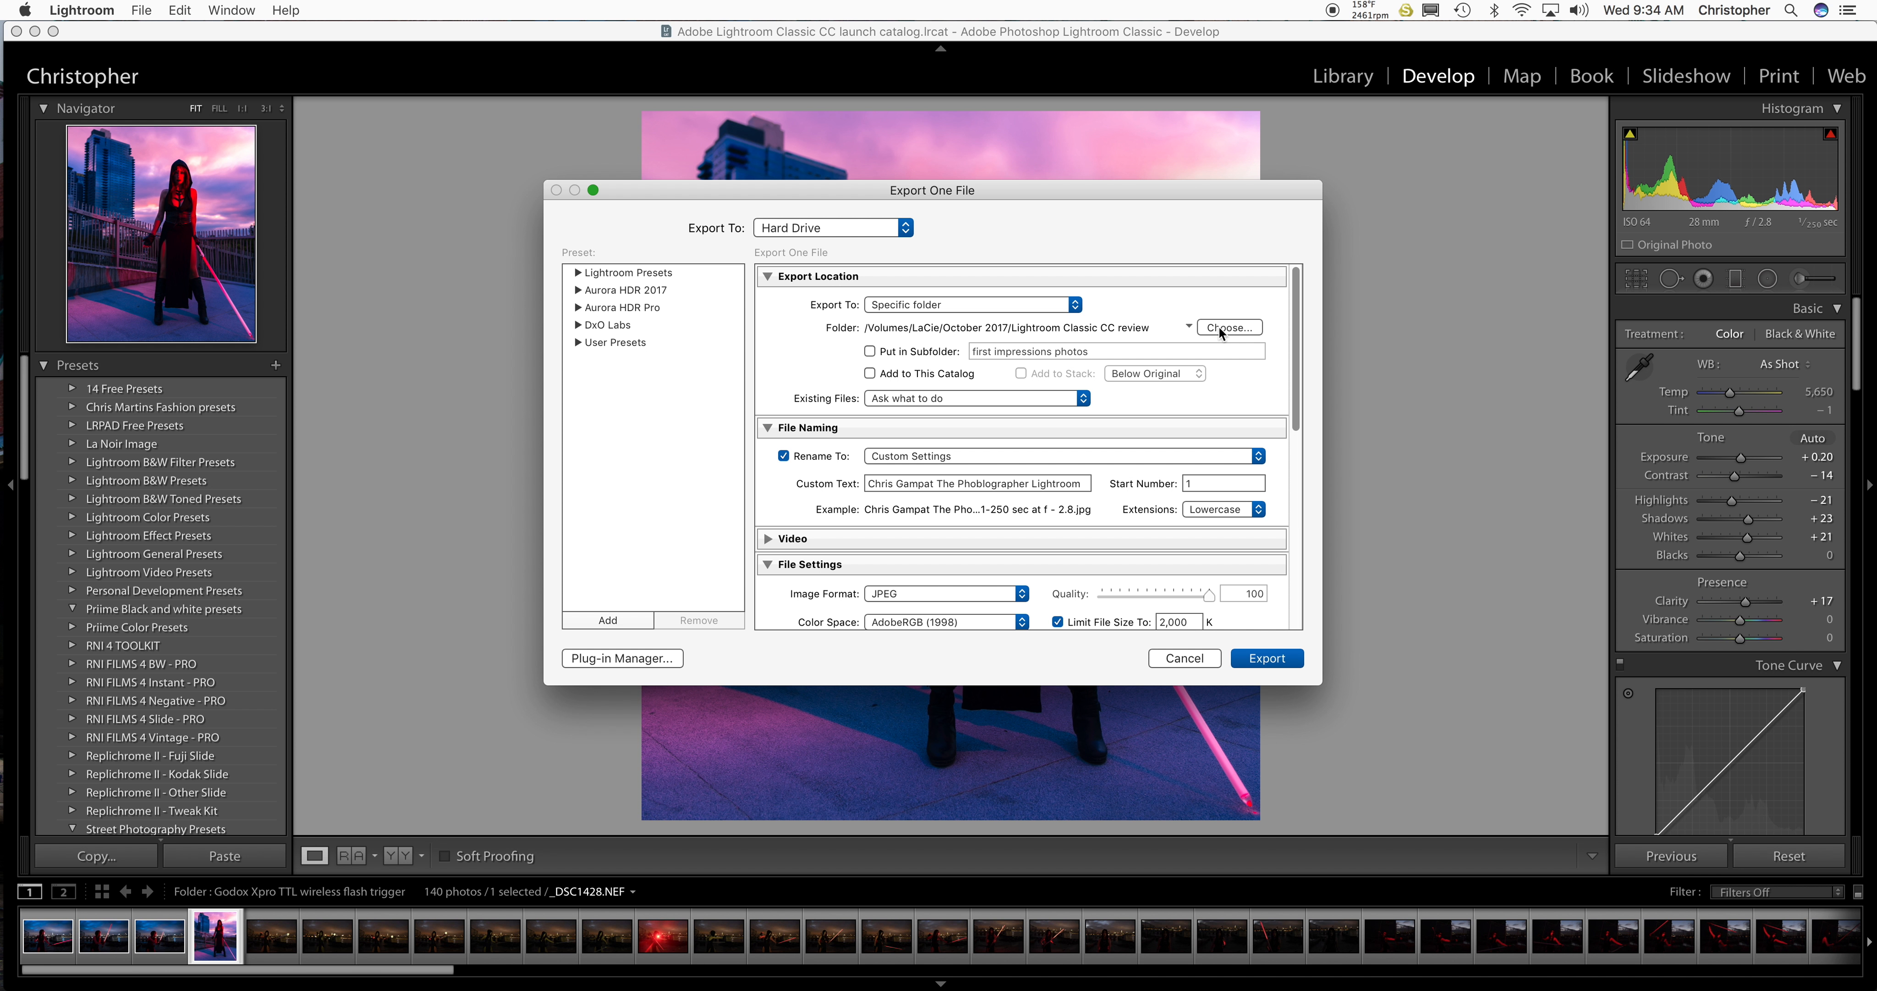
pyautogui.click(1227, 327)
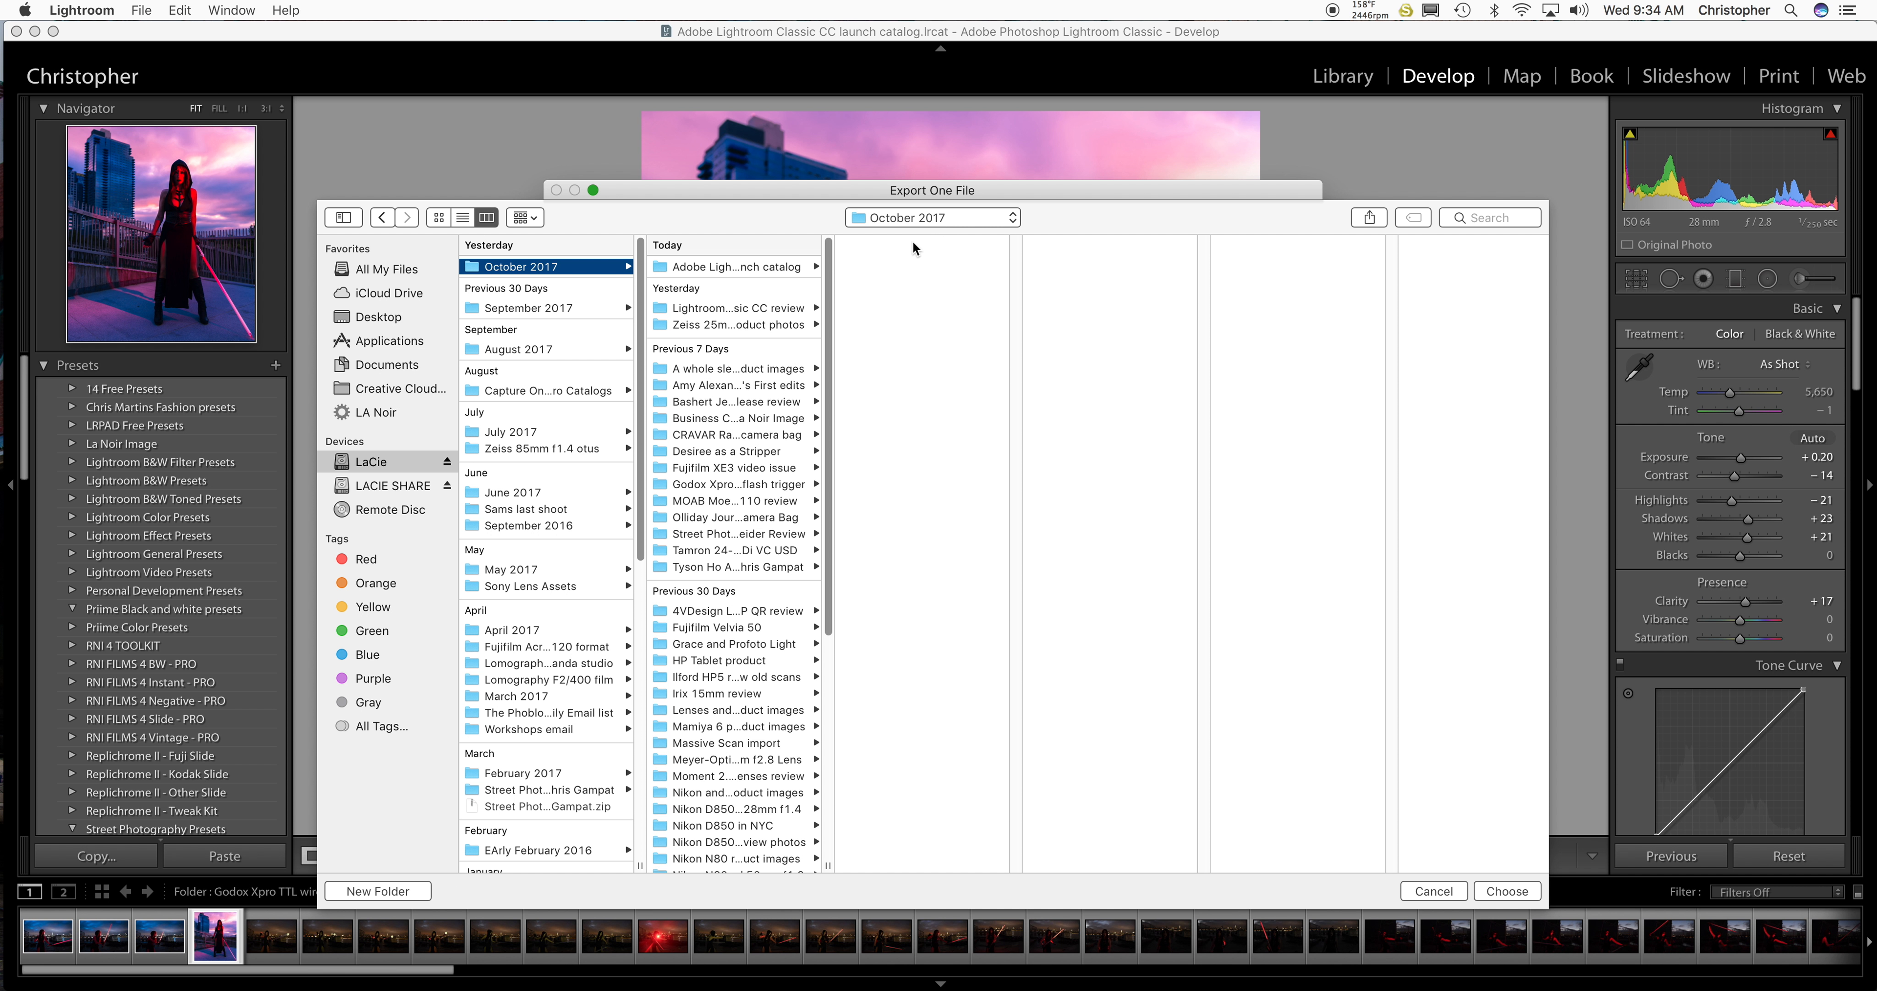
pyautogui.click(377, 889)
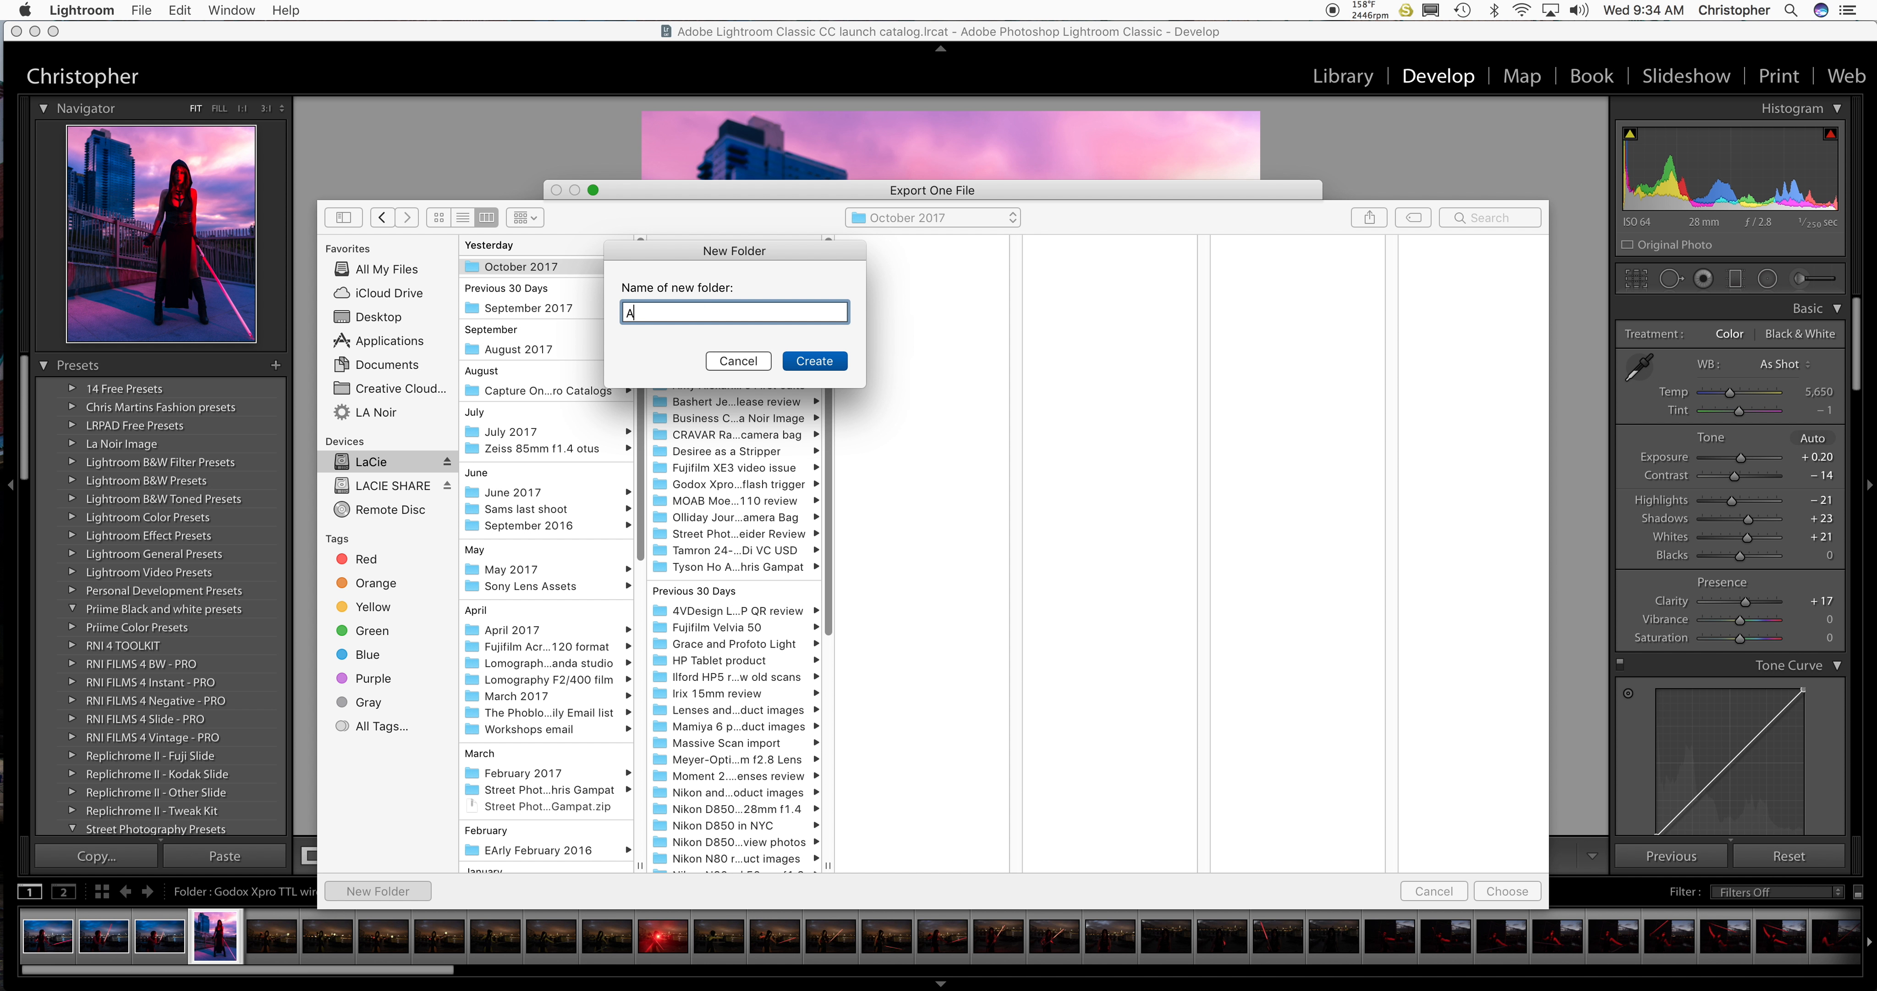
pyautogui.write('dobe Lightroom')
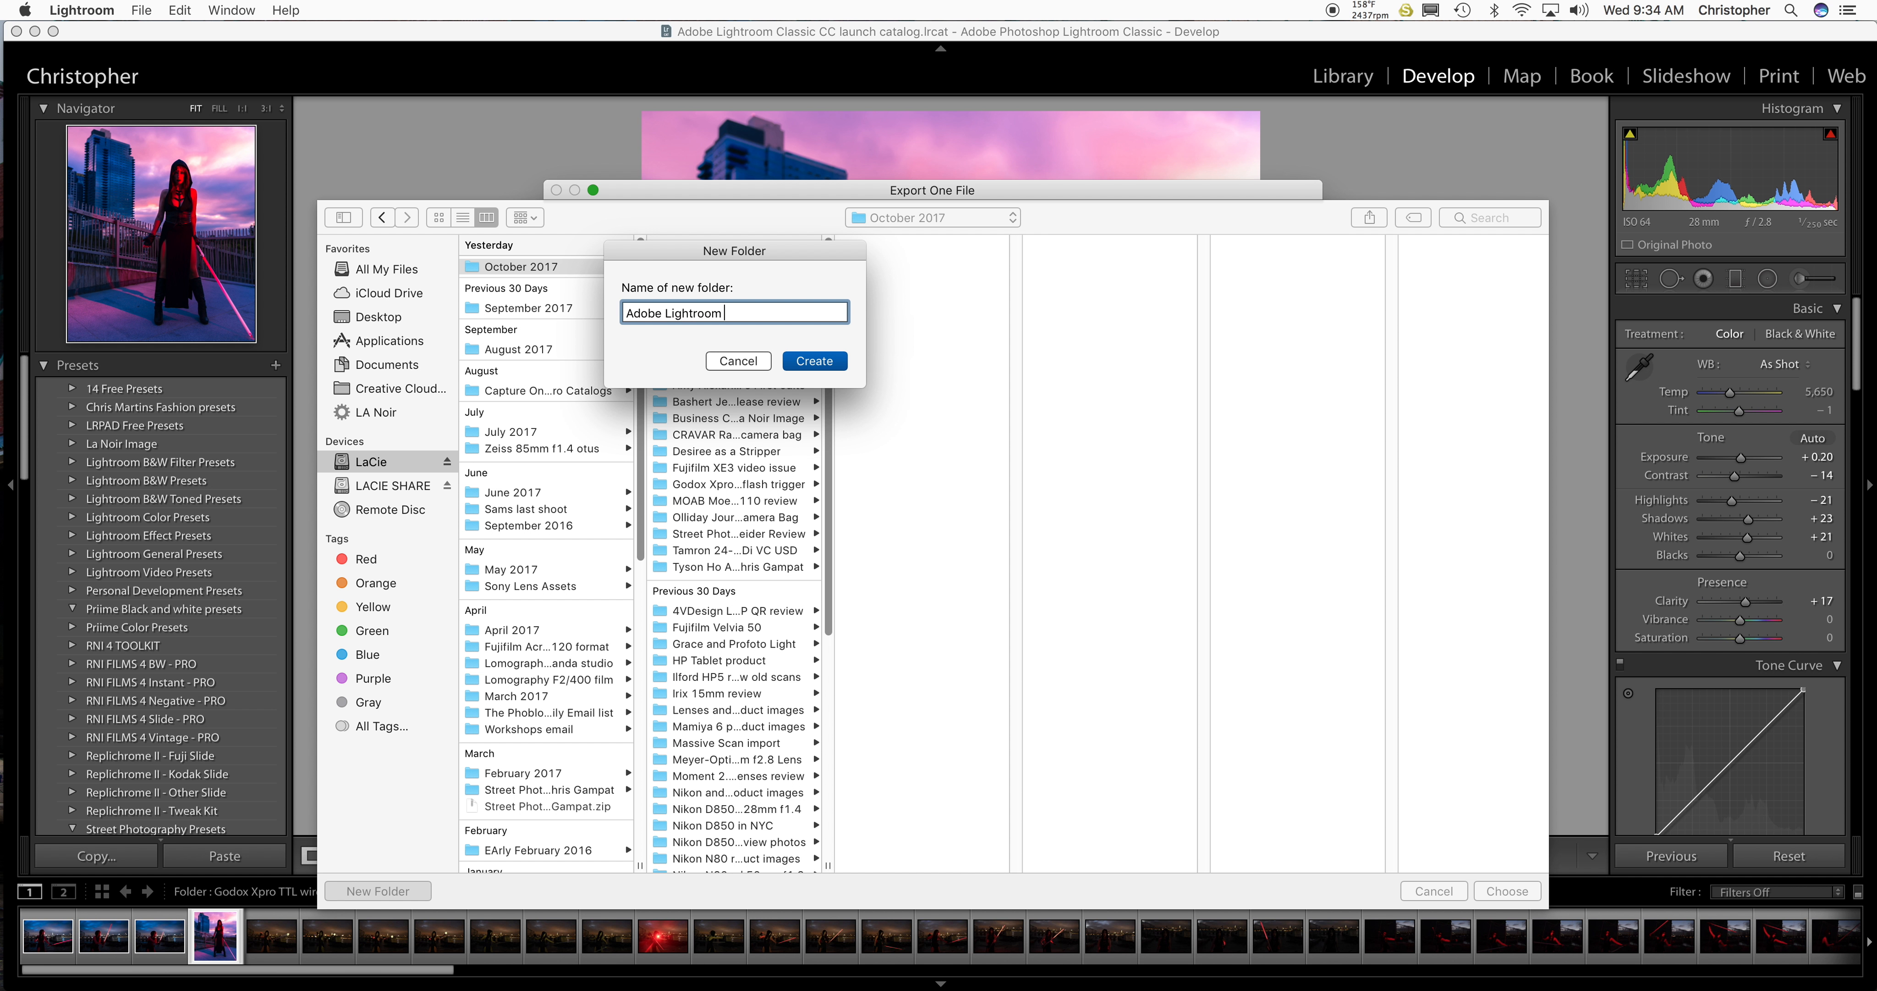
pyautogui.write('Classic CC vs')
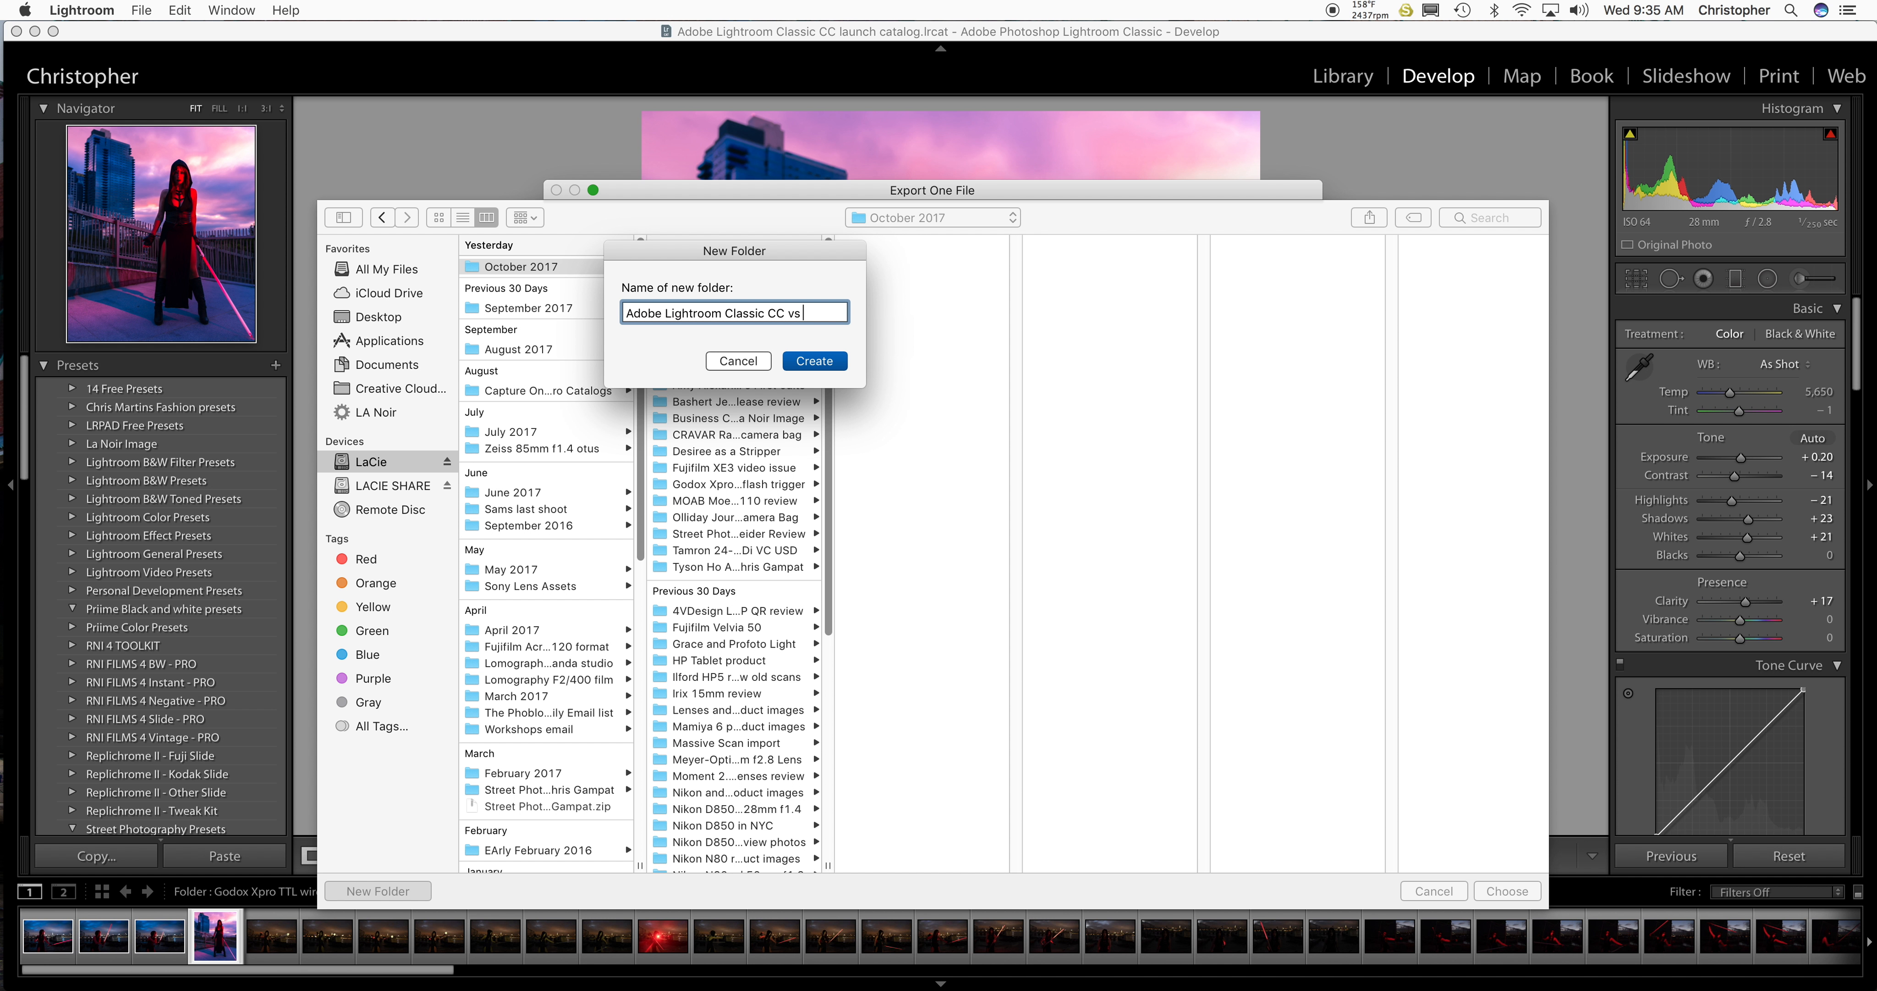
pyautogui.write('Capture One Pro 10 video')
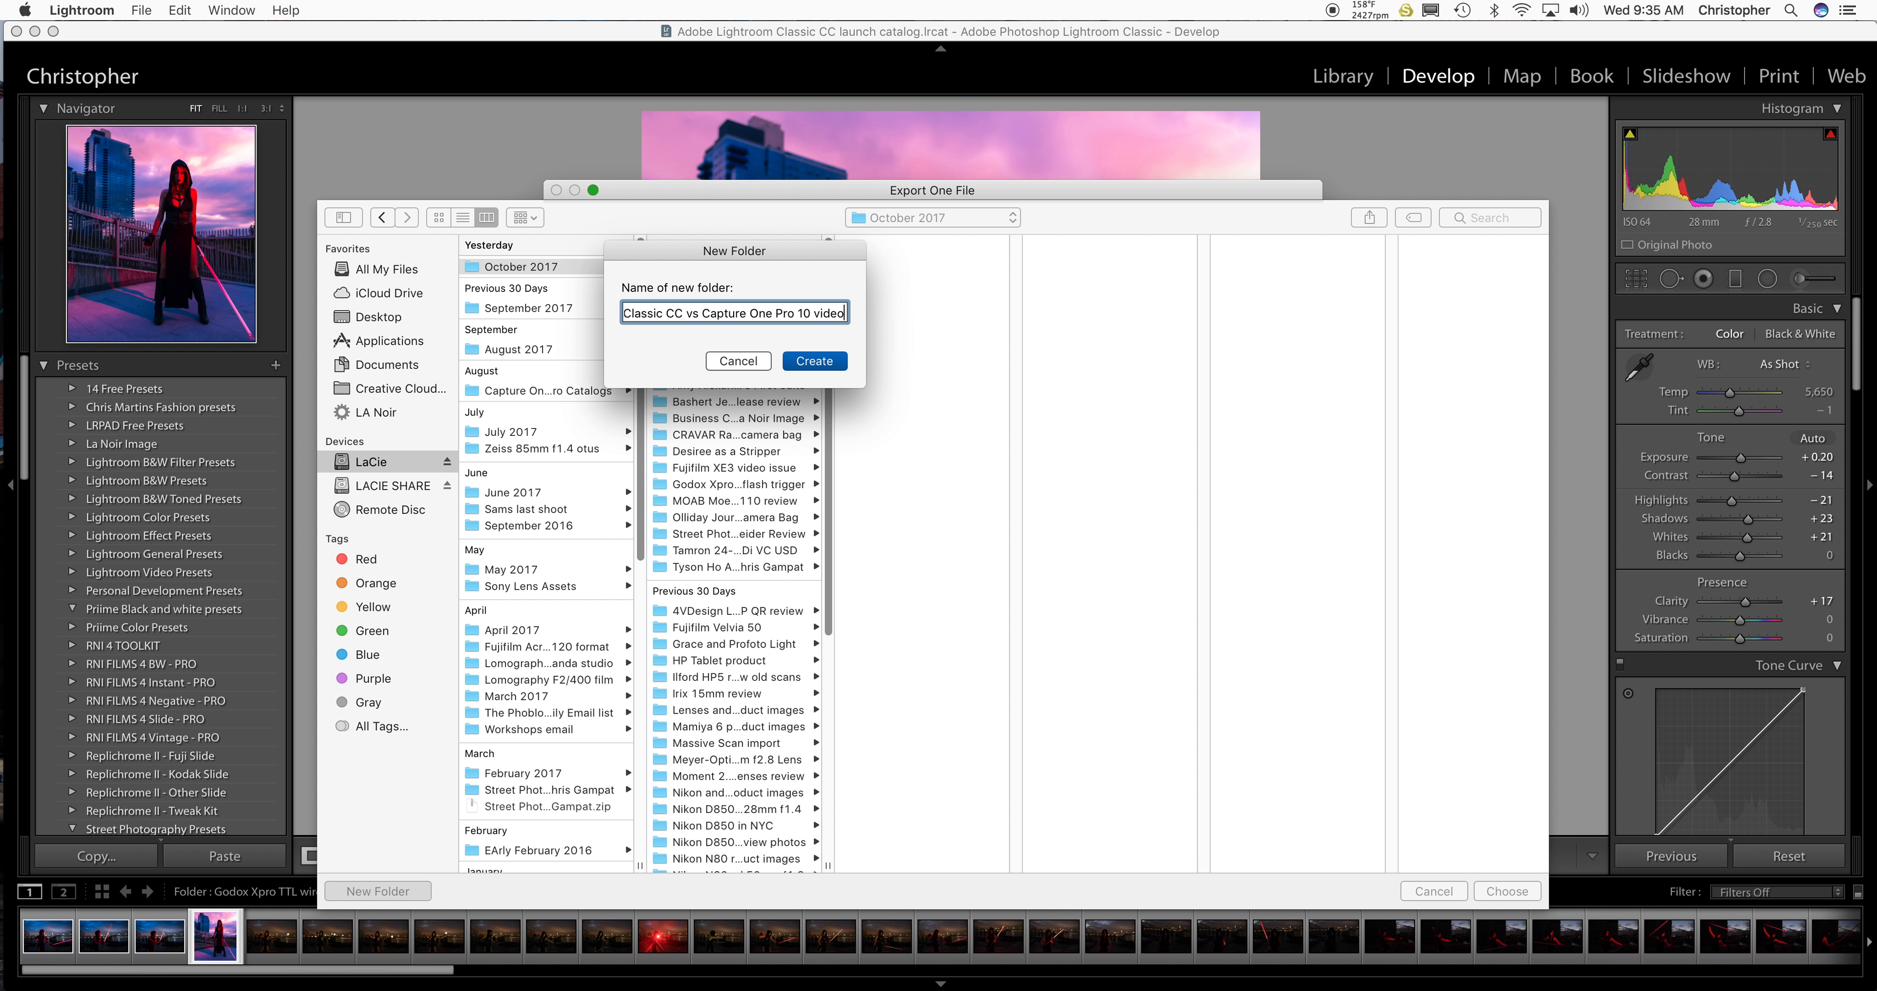
pyautogui.click(812, 361)
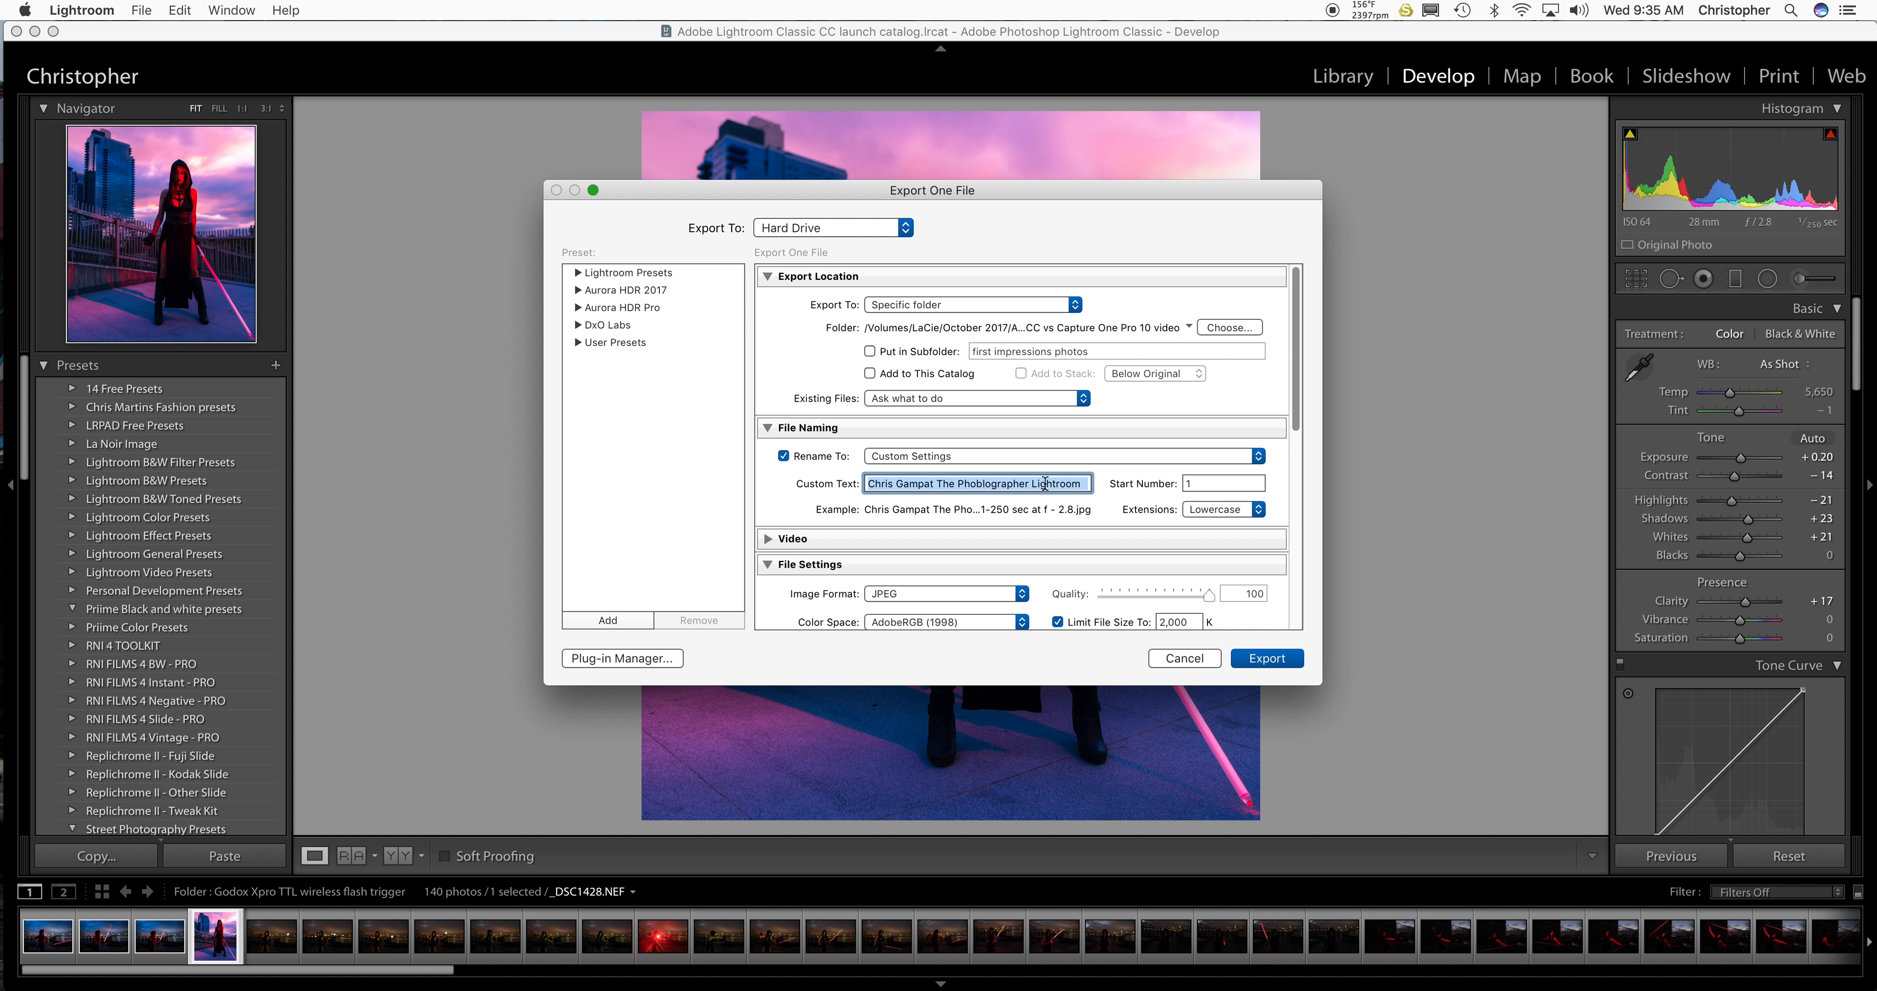
# Name the file 'Classic CC review Nikon D850 video' and start the JPEG export.
pyautogui.write('Classic CC review Nikon D850')
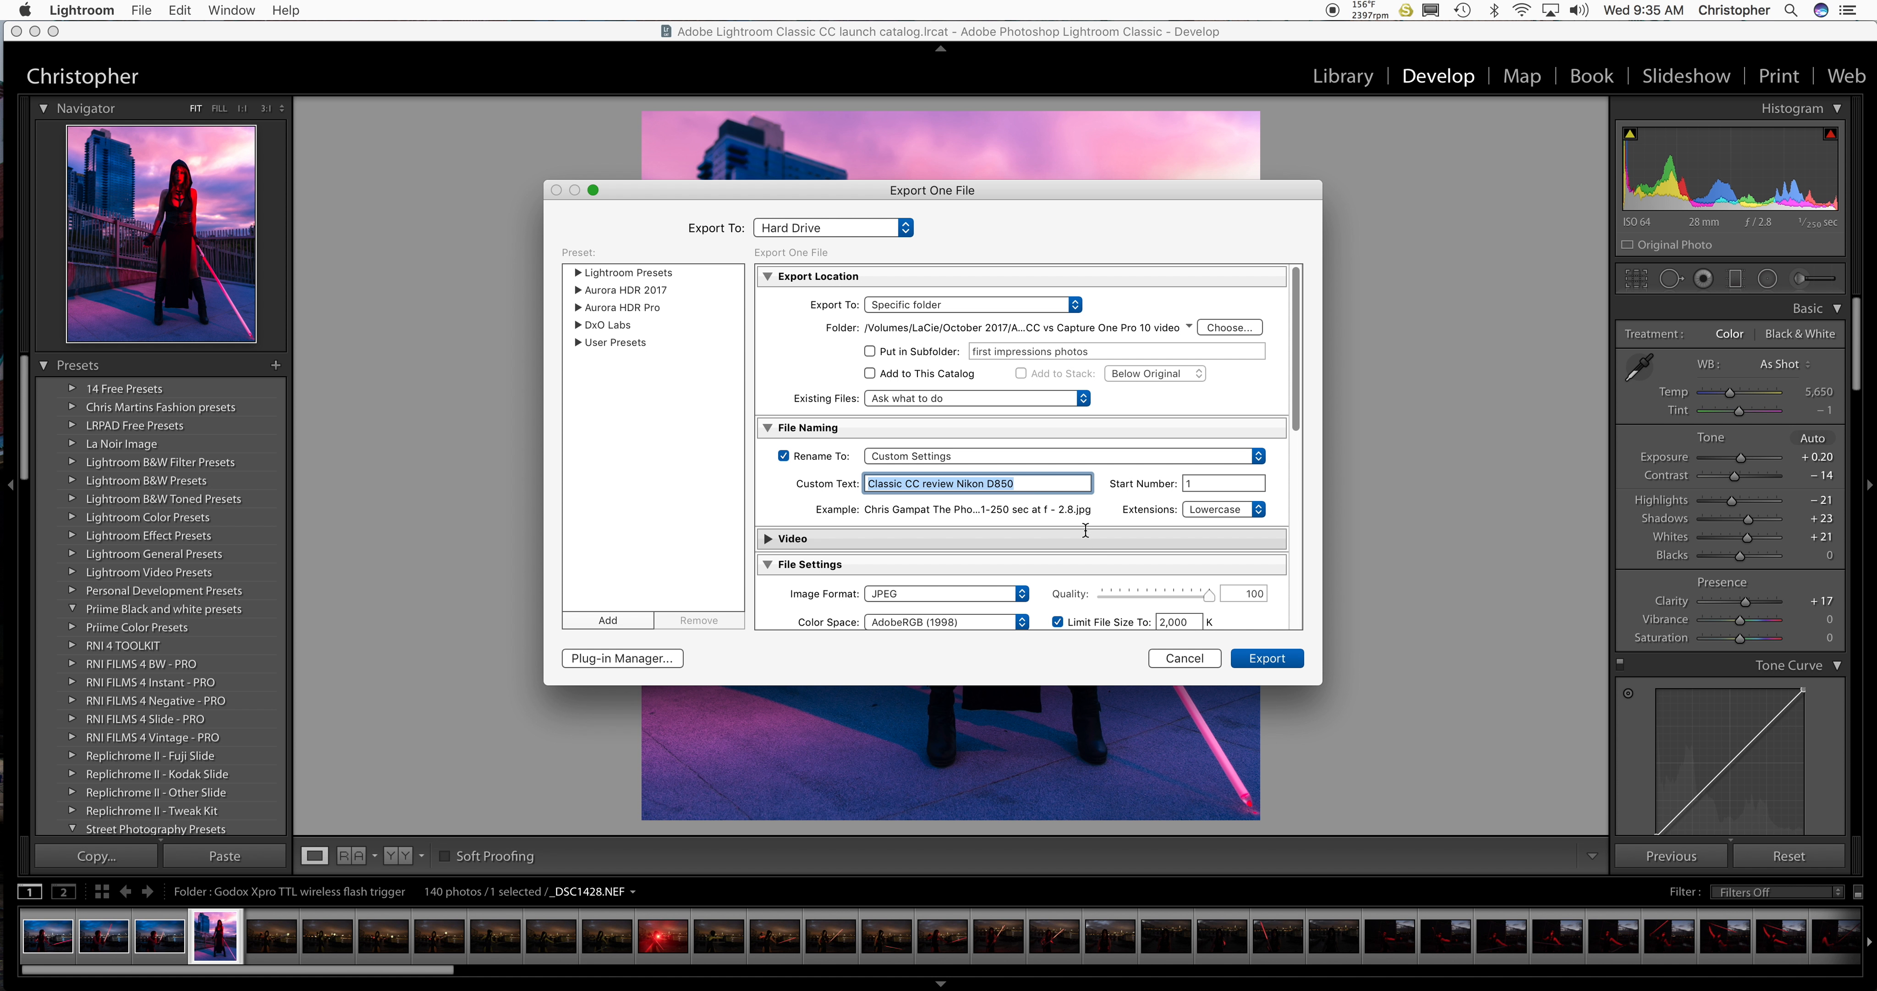
pyautogui.write('video Lightroom ed')
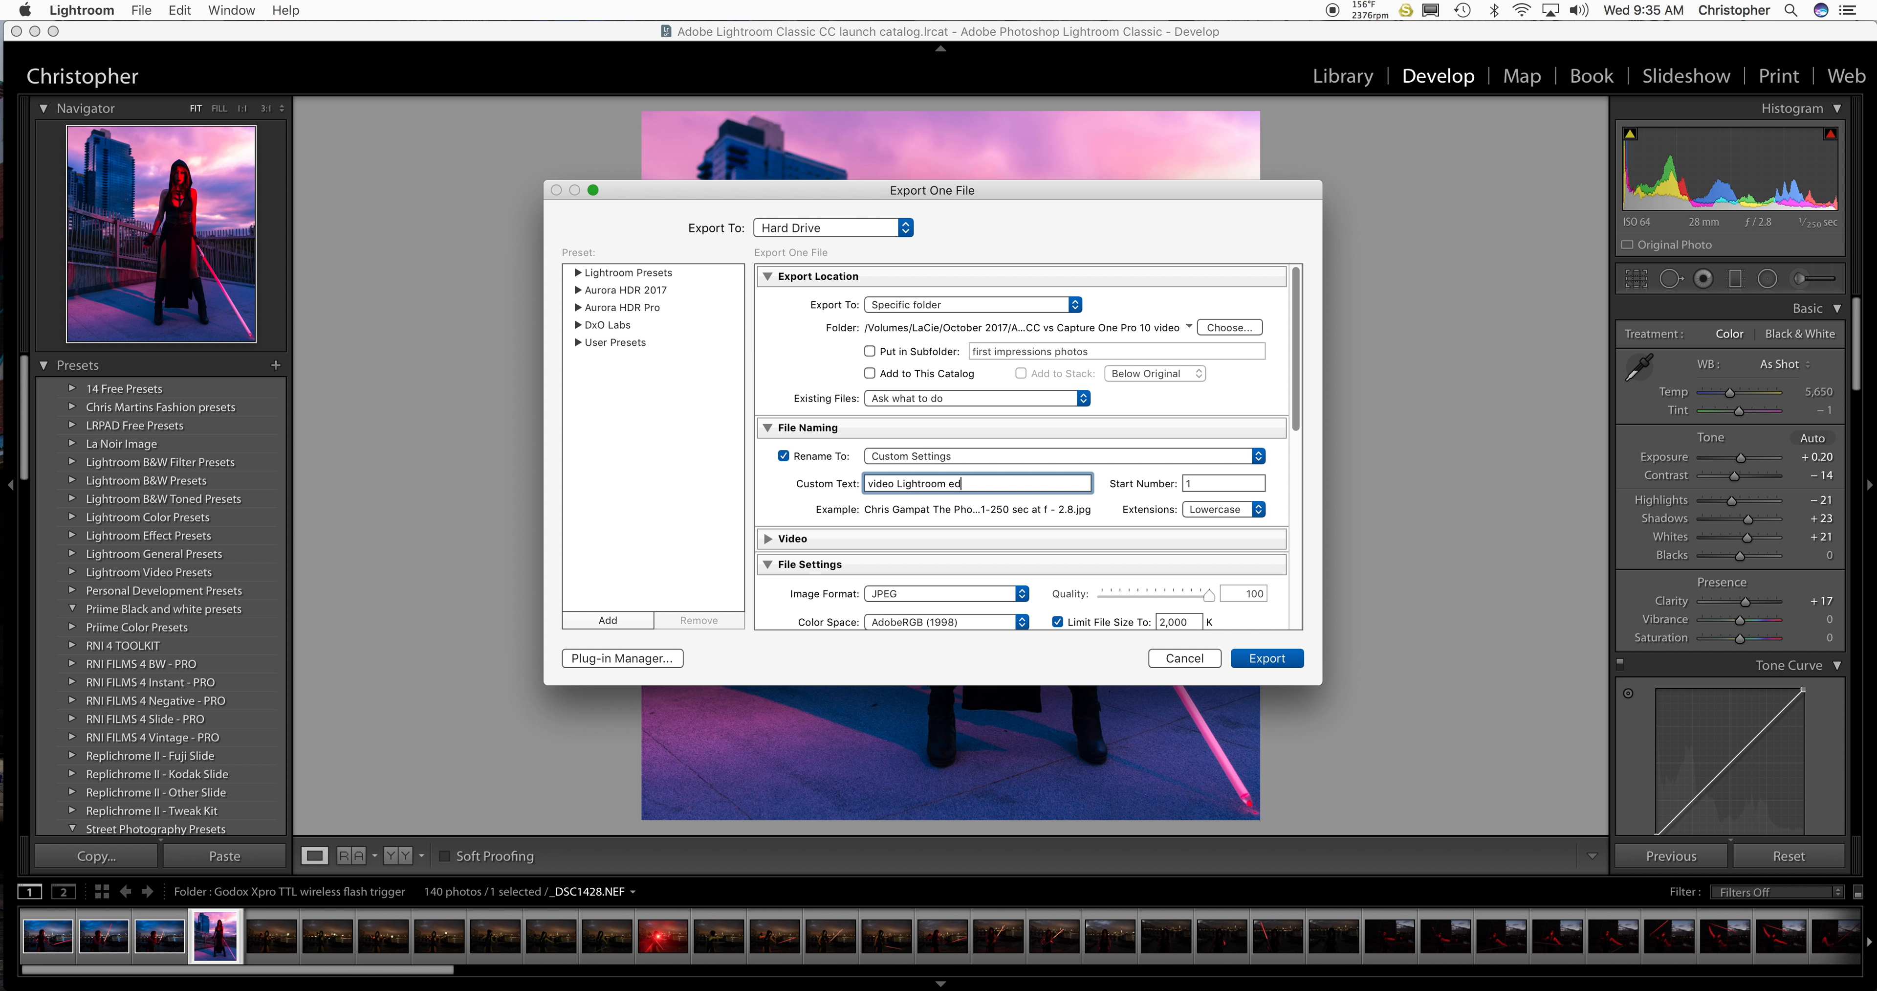
pyautogui.scroll(-3)
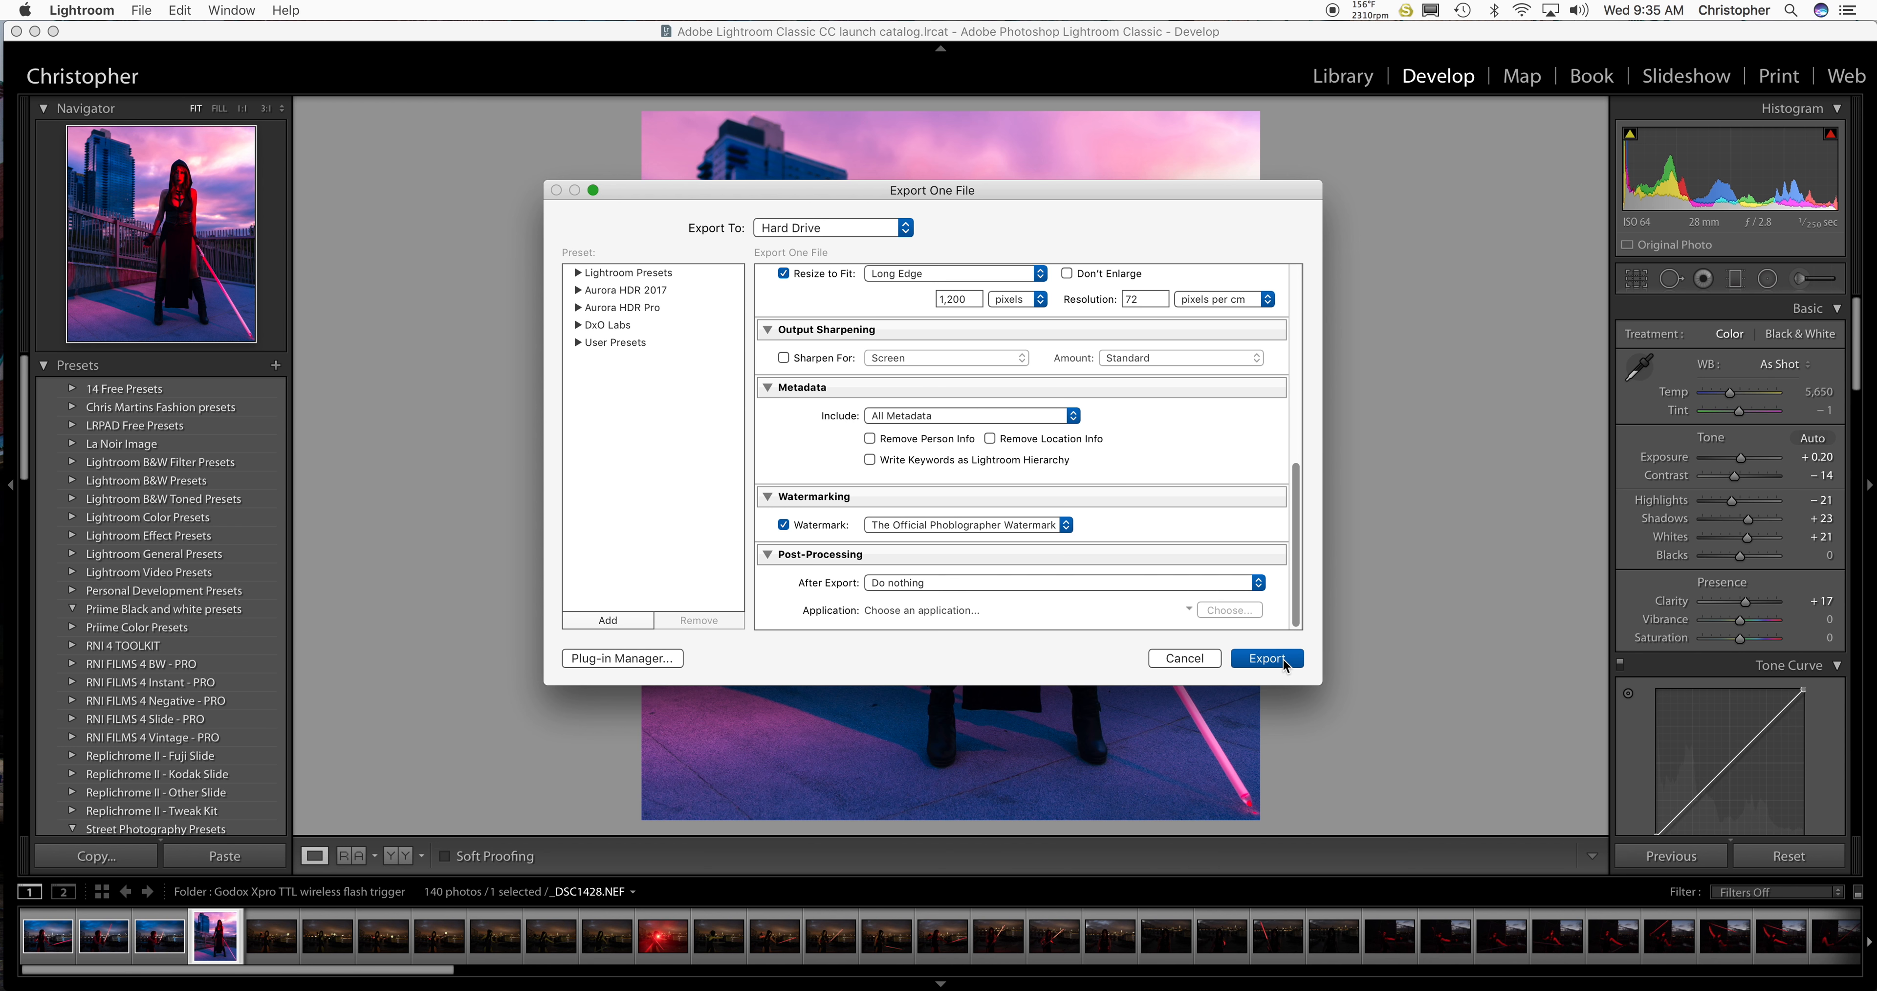
pyautogui.click(1265, 657)
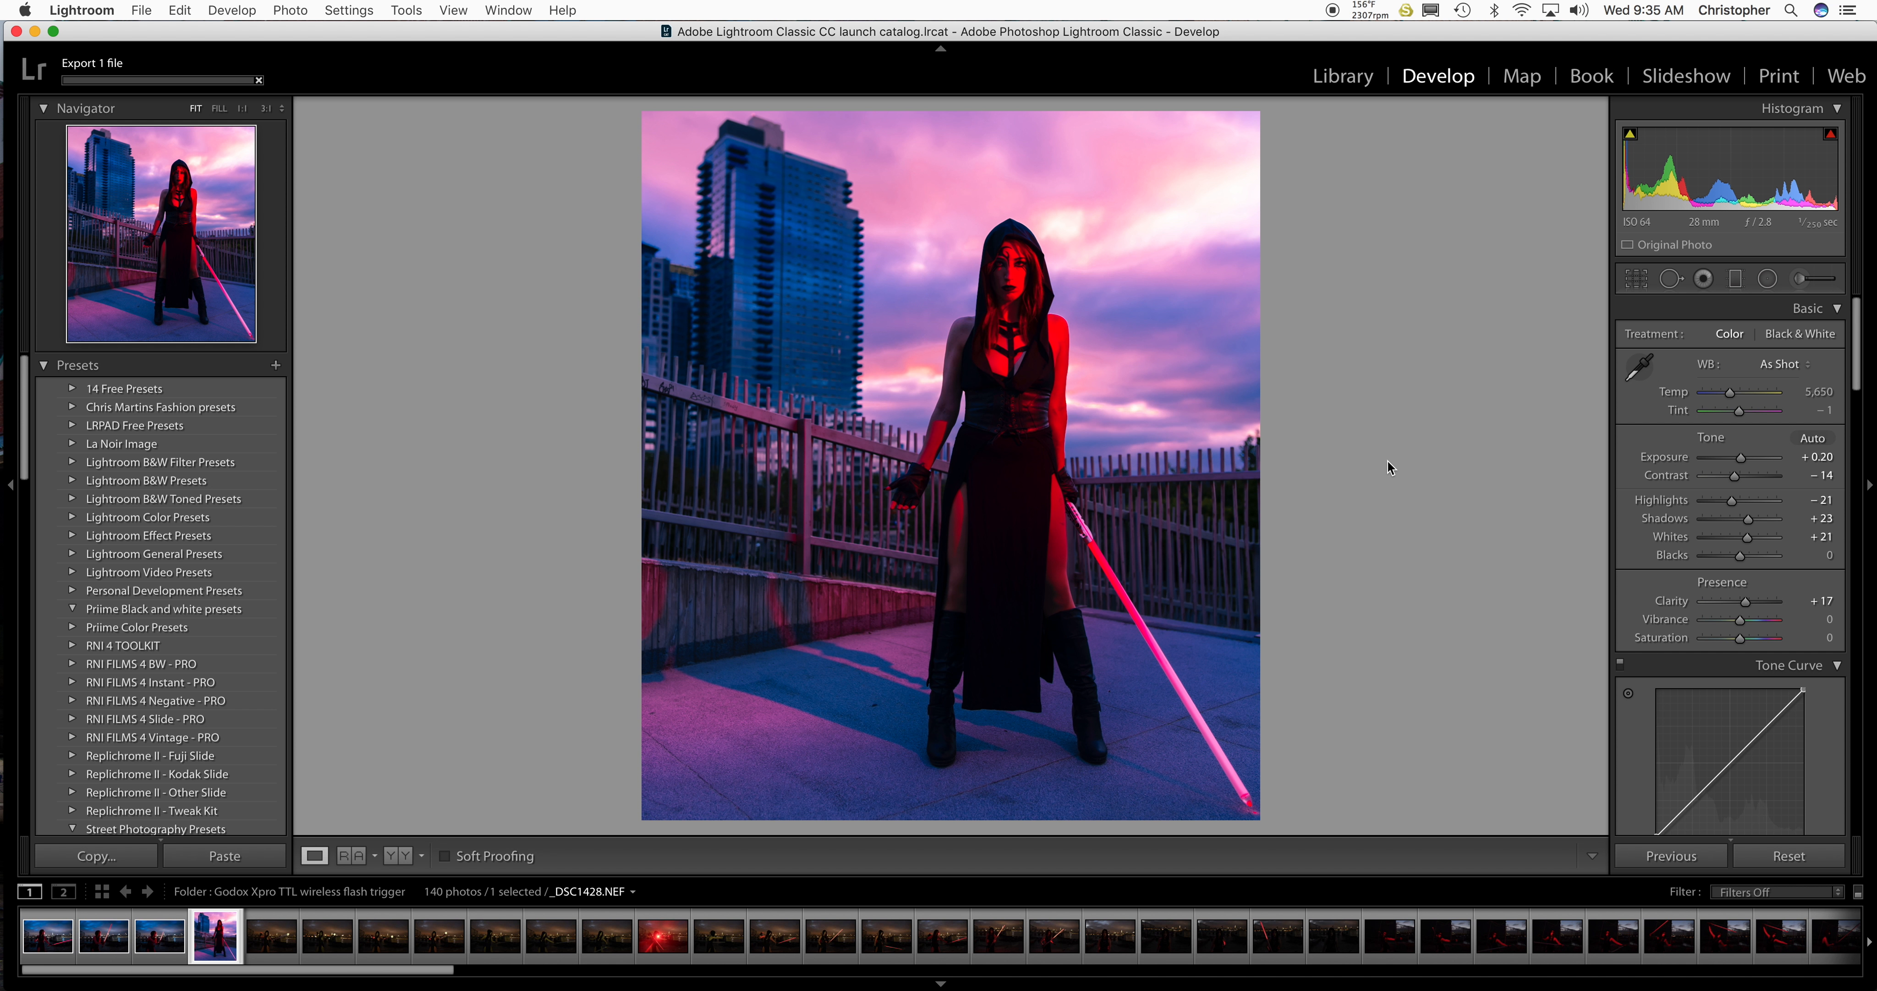
pyautogui.moveTo(1386, 468)
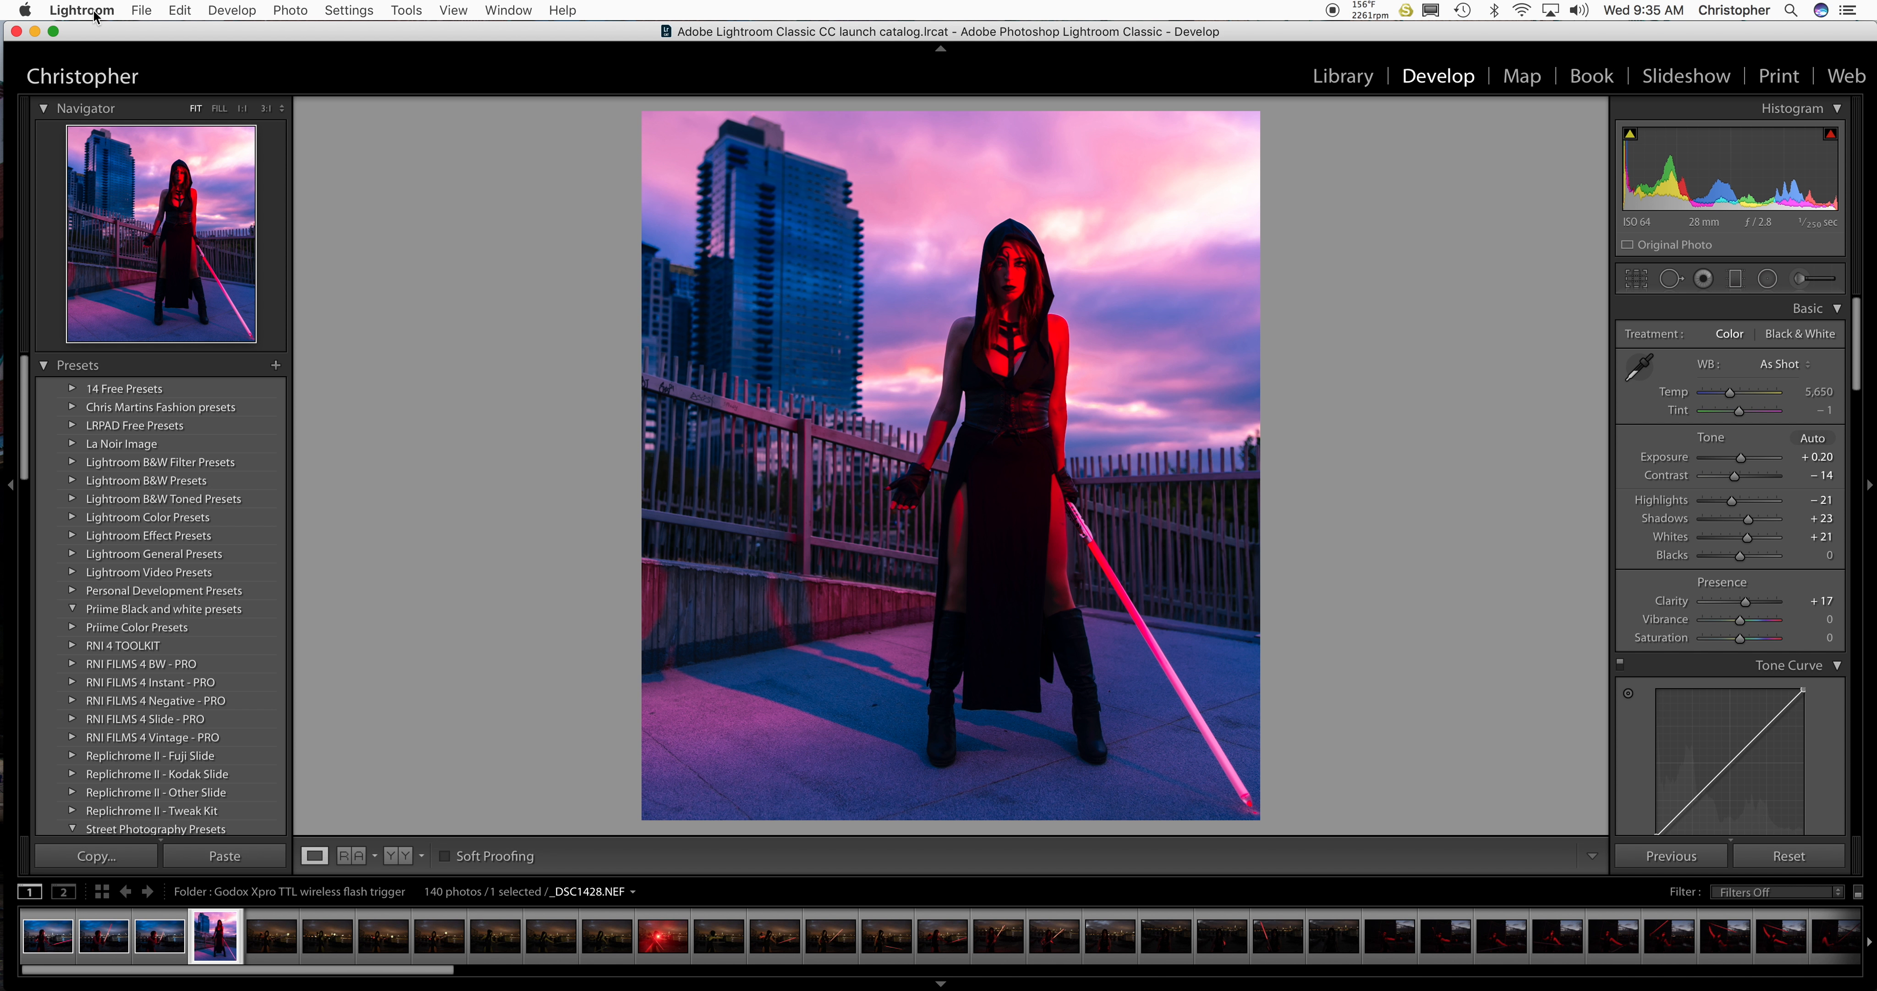
# Quit Lightroom so the same cosplayer original shows in Capture One 10.
pyautogui.click(81, 10)
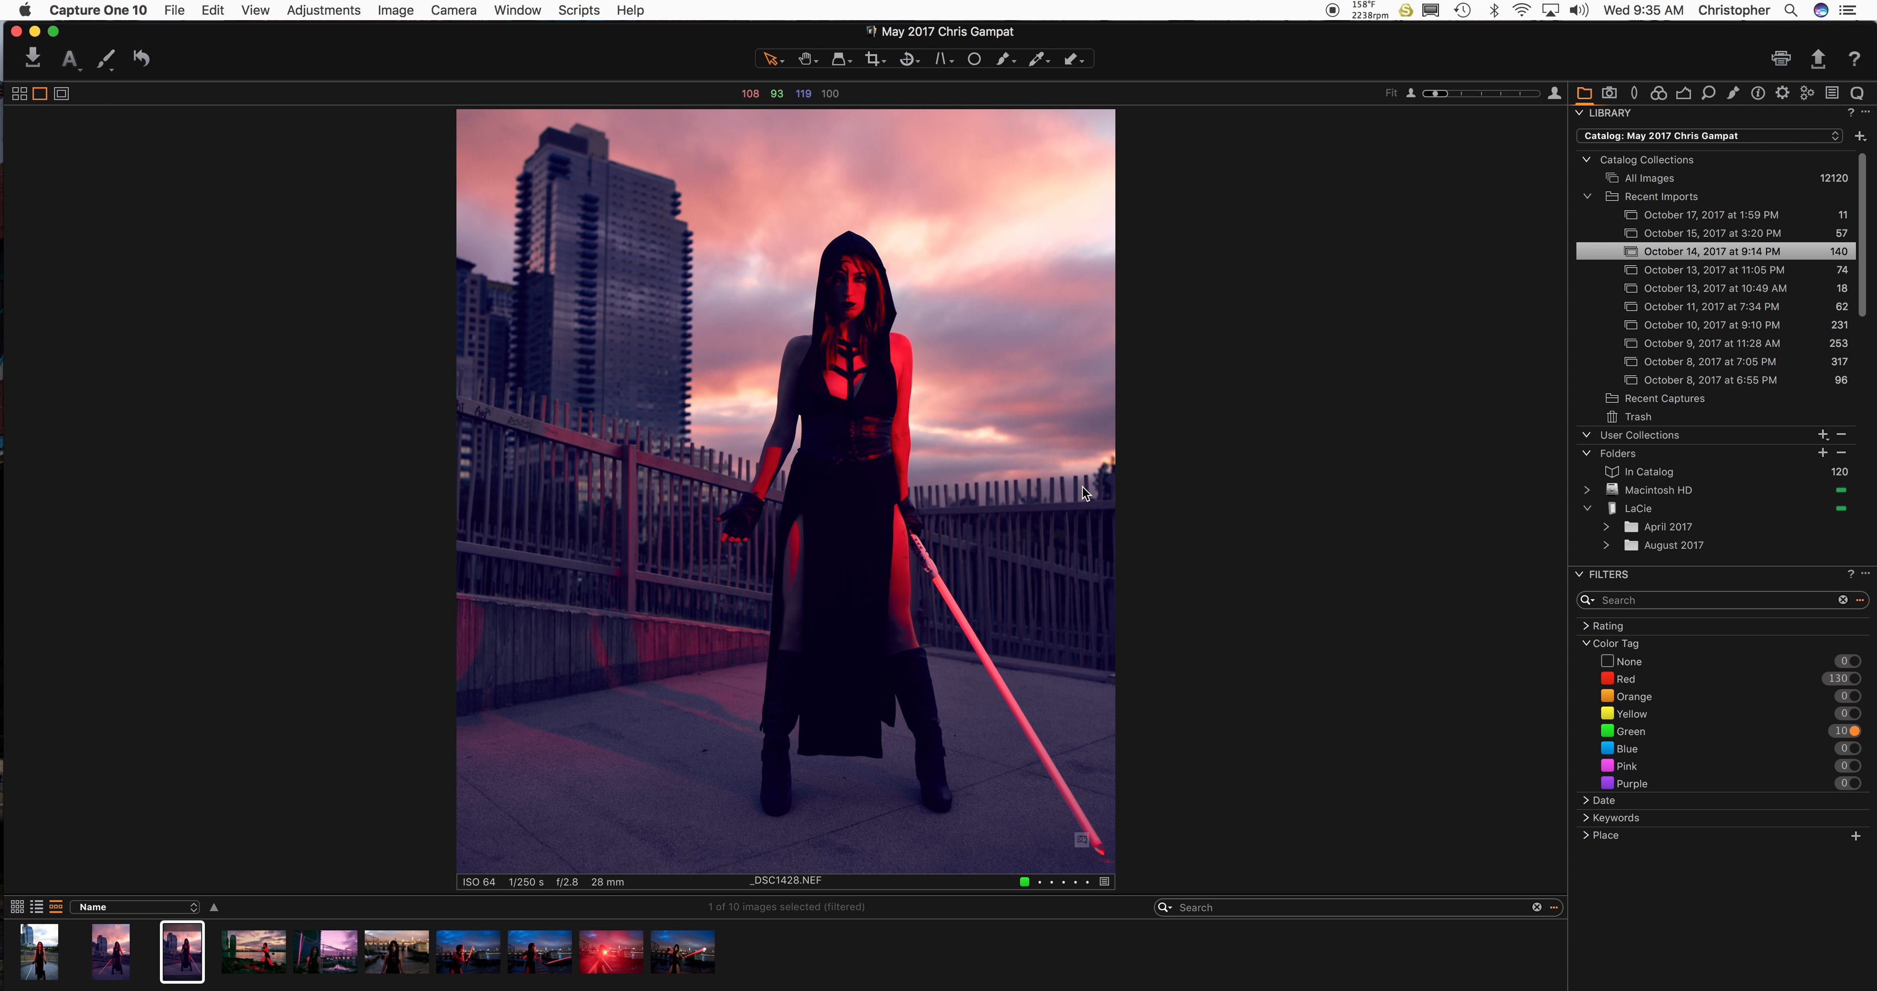
# Reset the photo's adjustments to clear the pink grade, checking the crop framing unchanged.
pyautogui.click(323, 10)
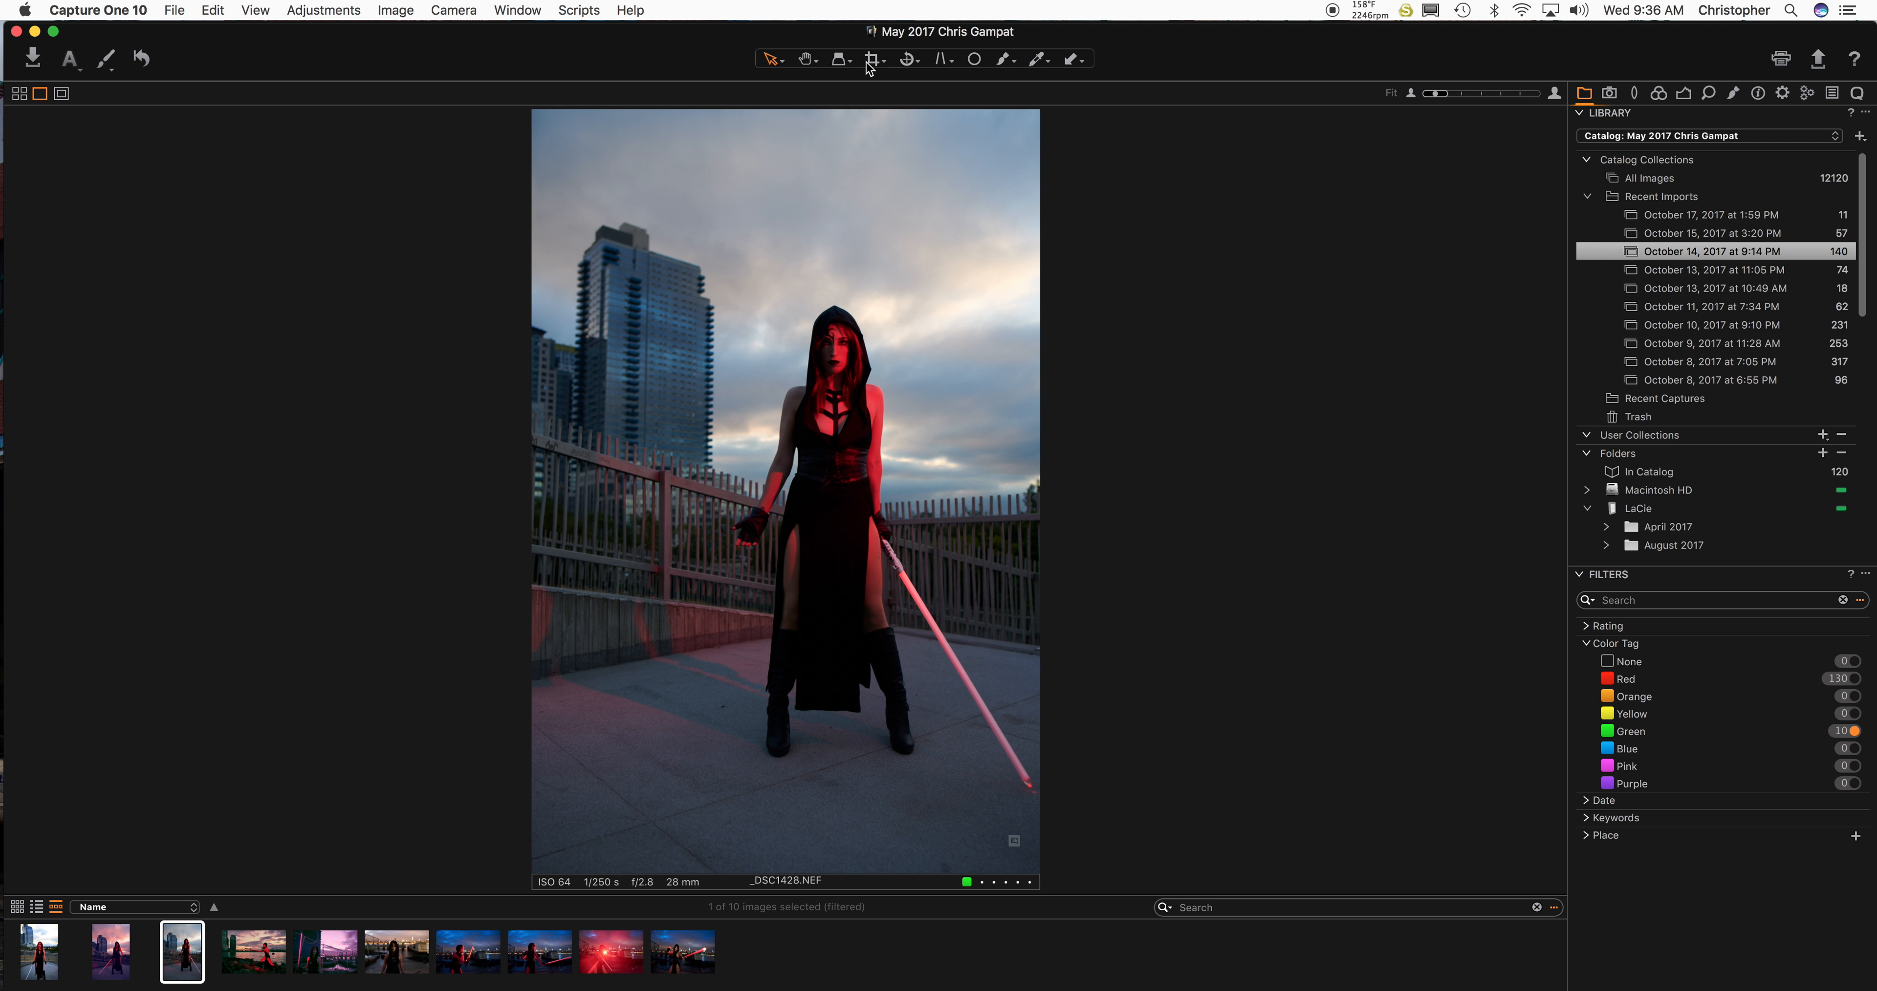
pyautogui.click(873, 58)
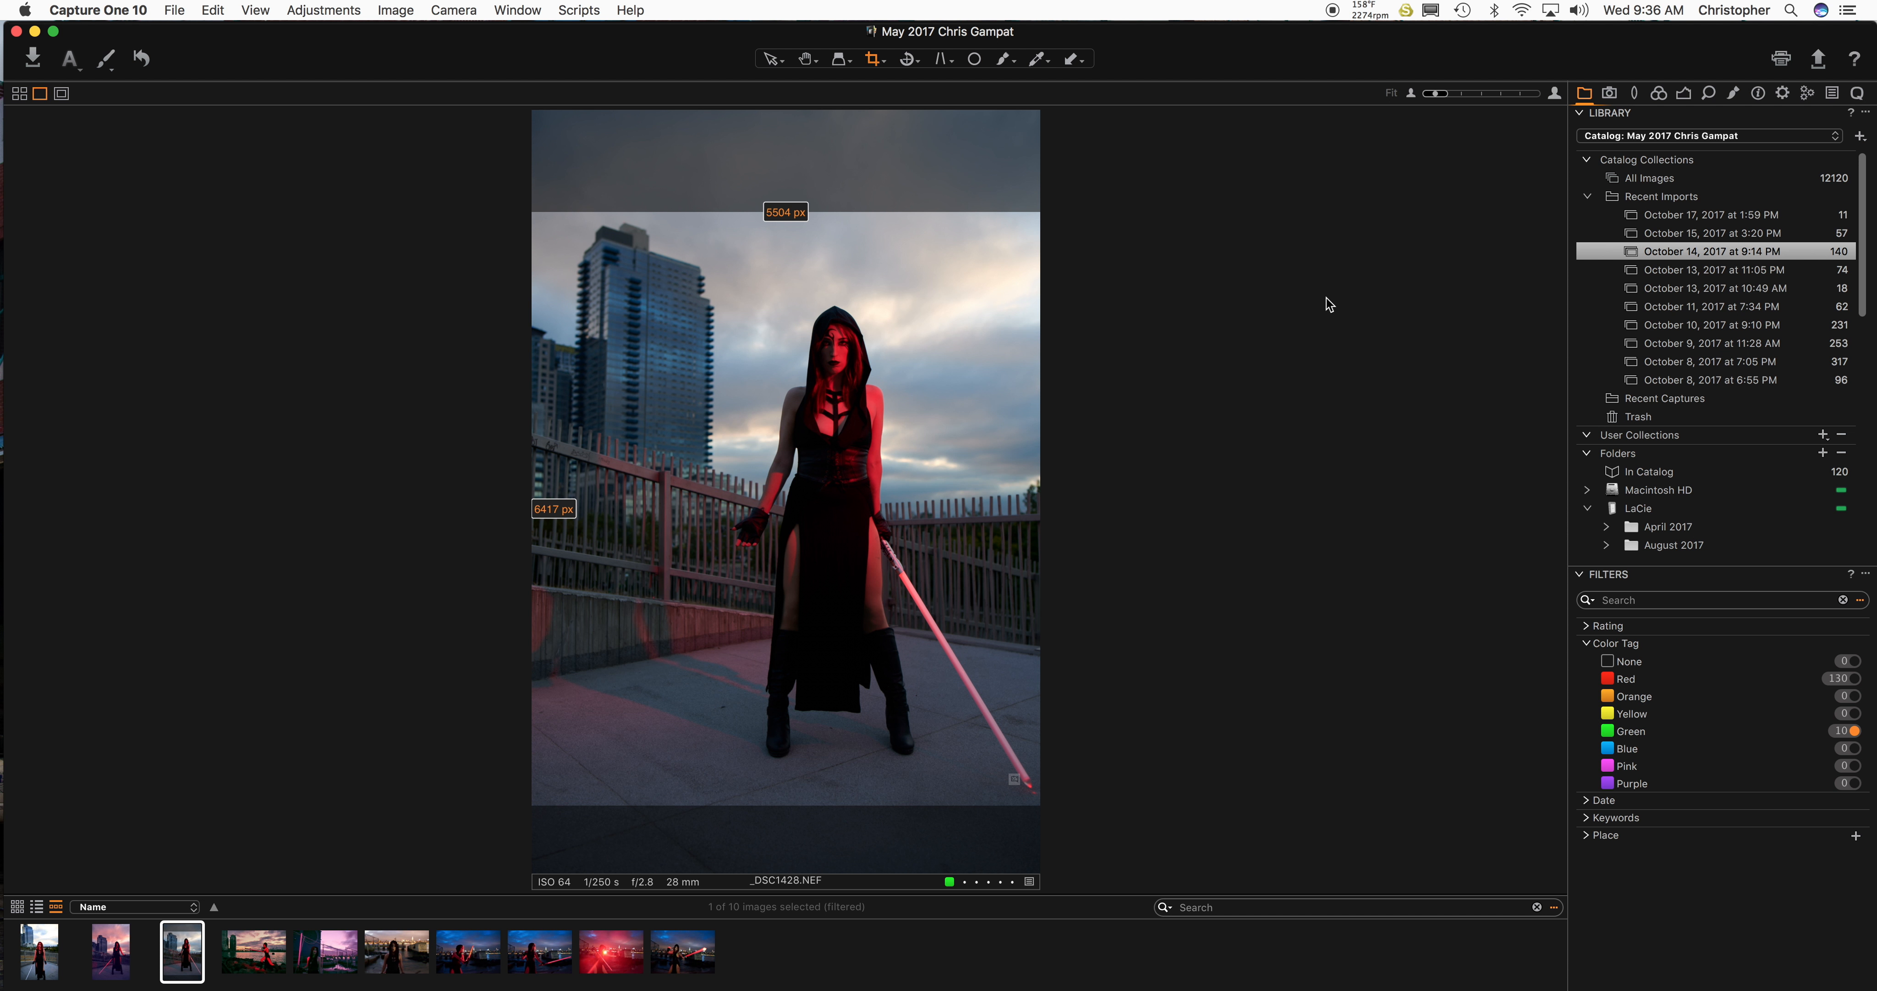
pyautogui.click(772, 58)
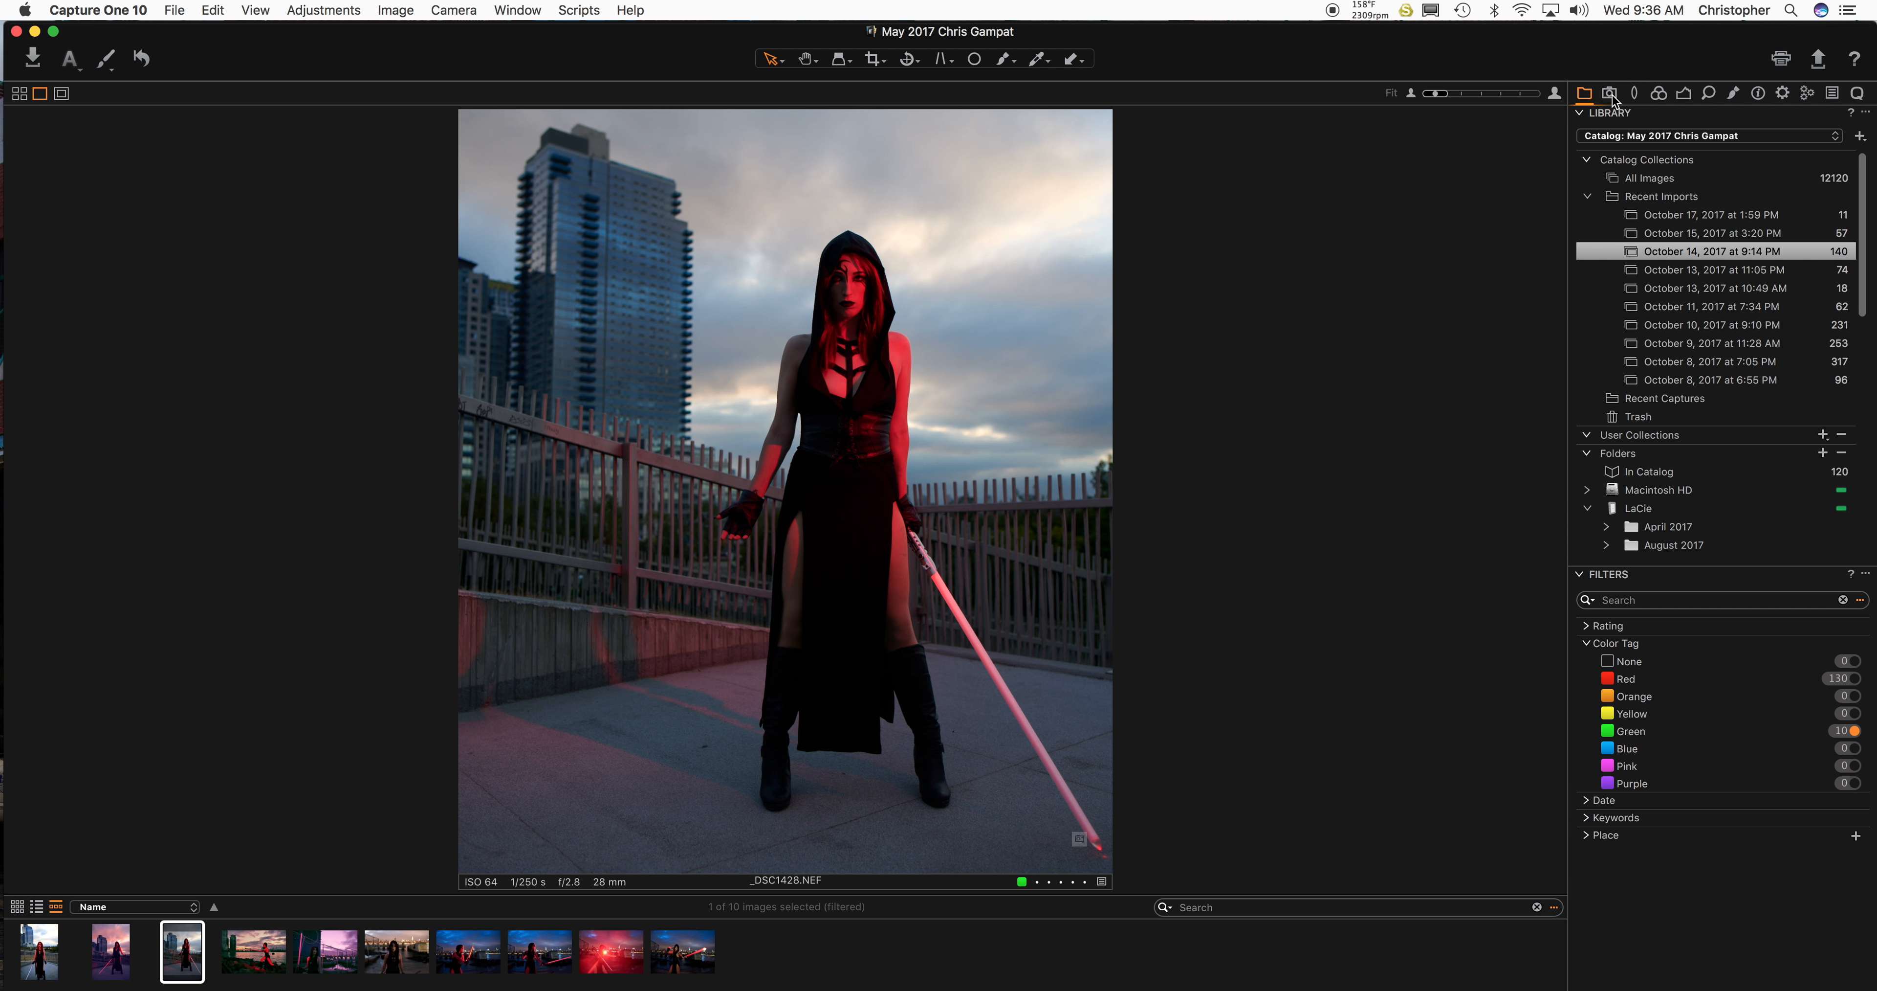
# Enable Chromatic Aberration correction in the Lens Correction tool.
pyautogui.click(1609, 94)
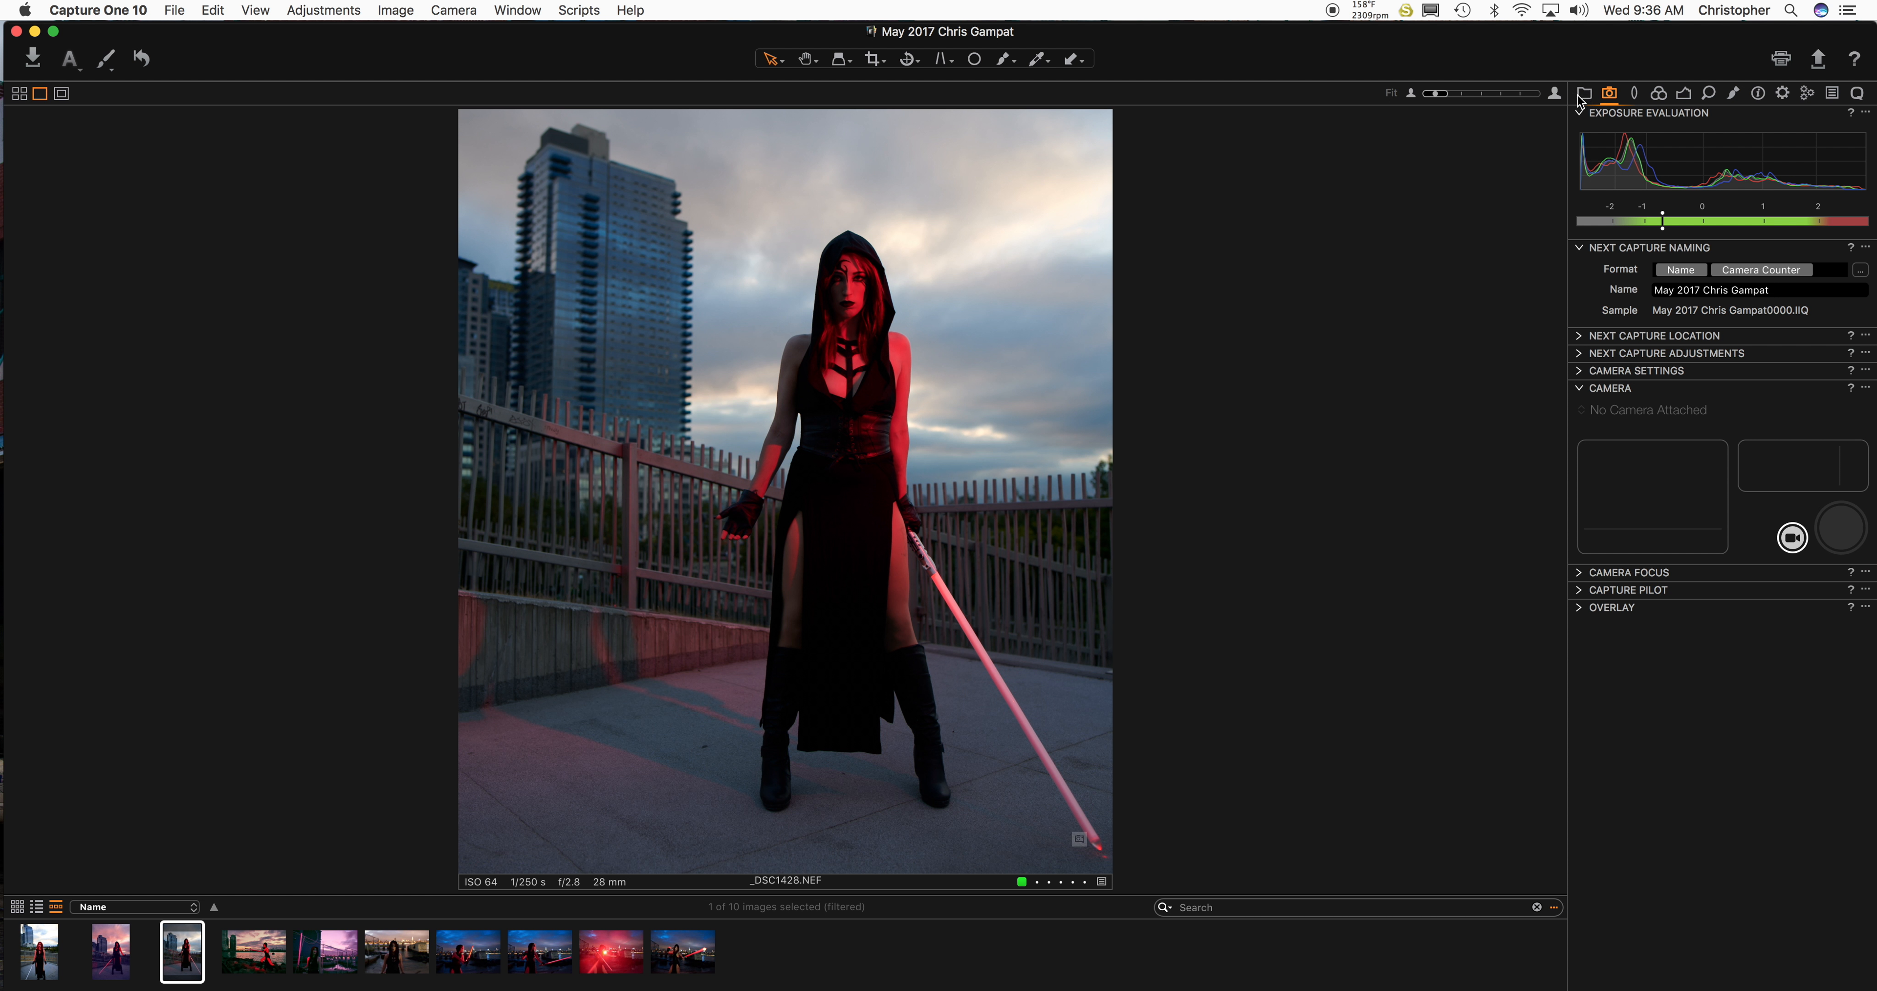
pyautogui.click(1584, 94)
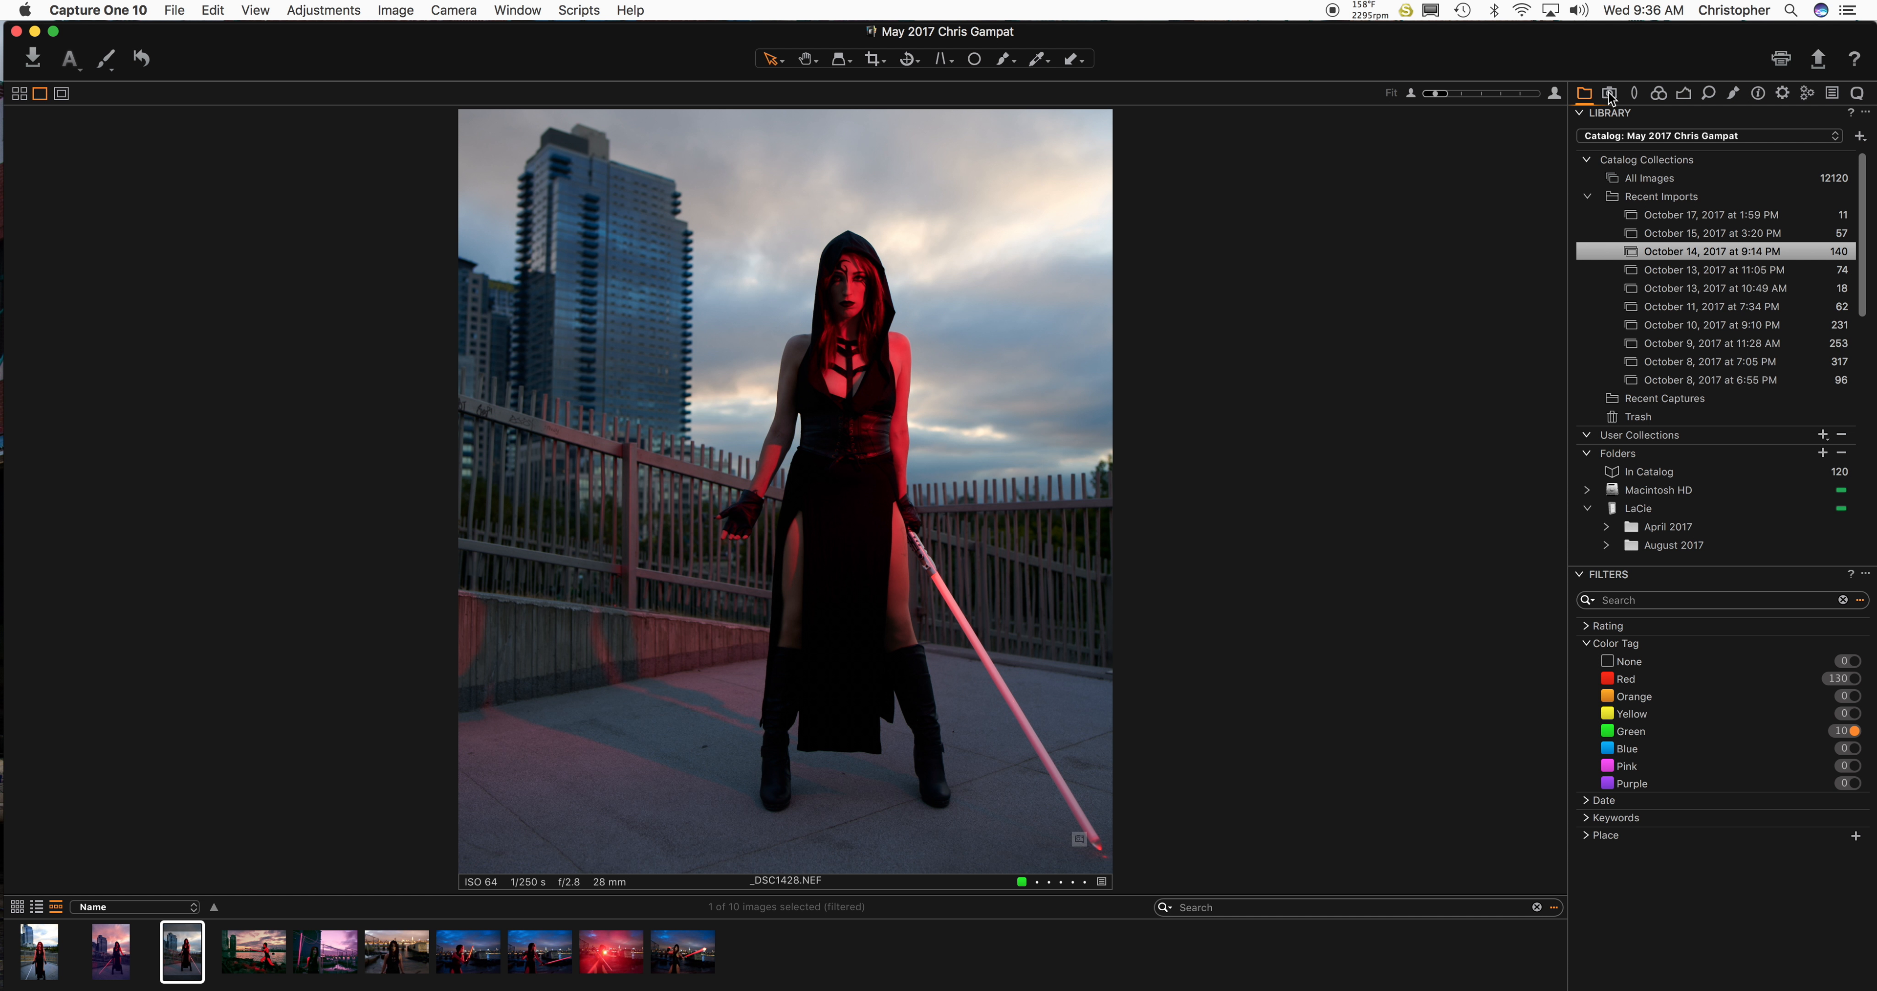
pyautogui.moveTo(1610, 94)
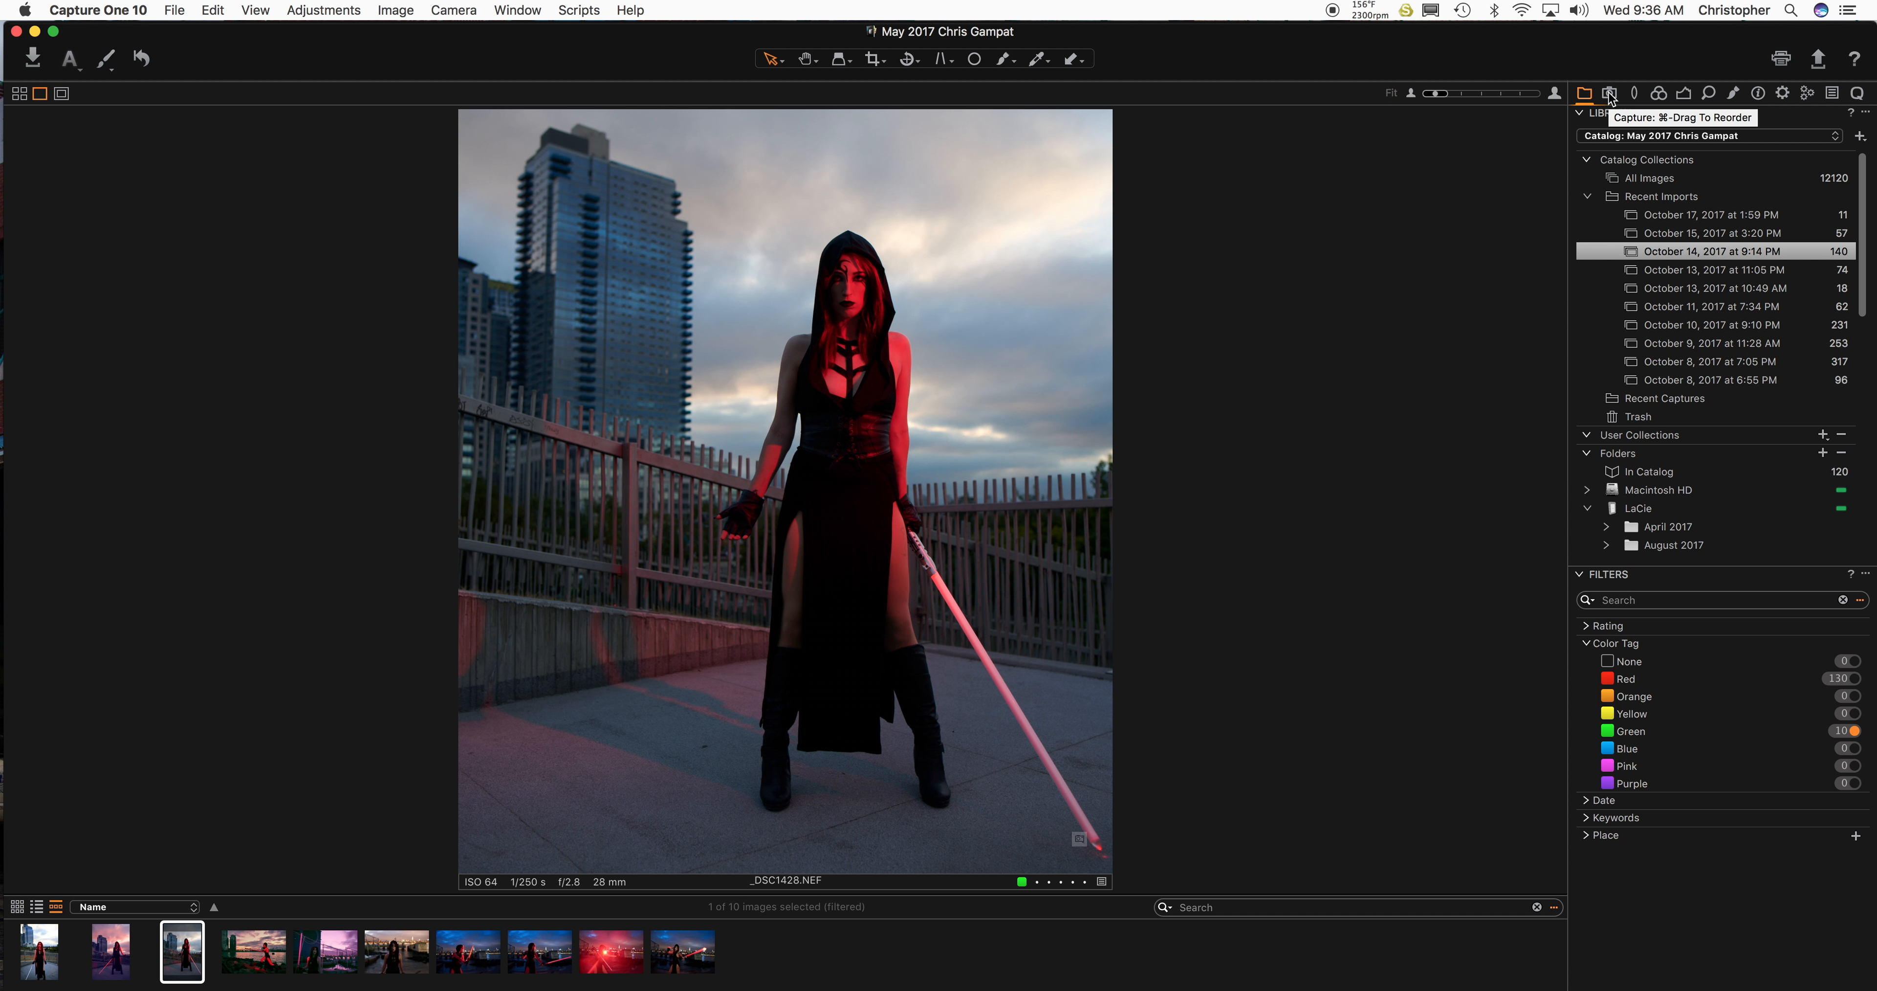
pyautogui.click(1610, 94)
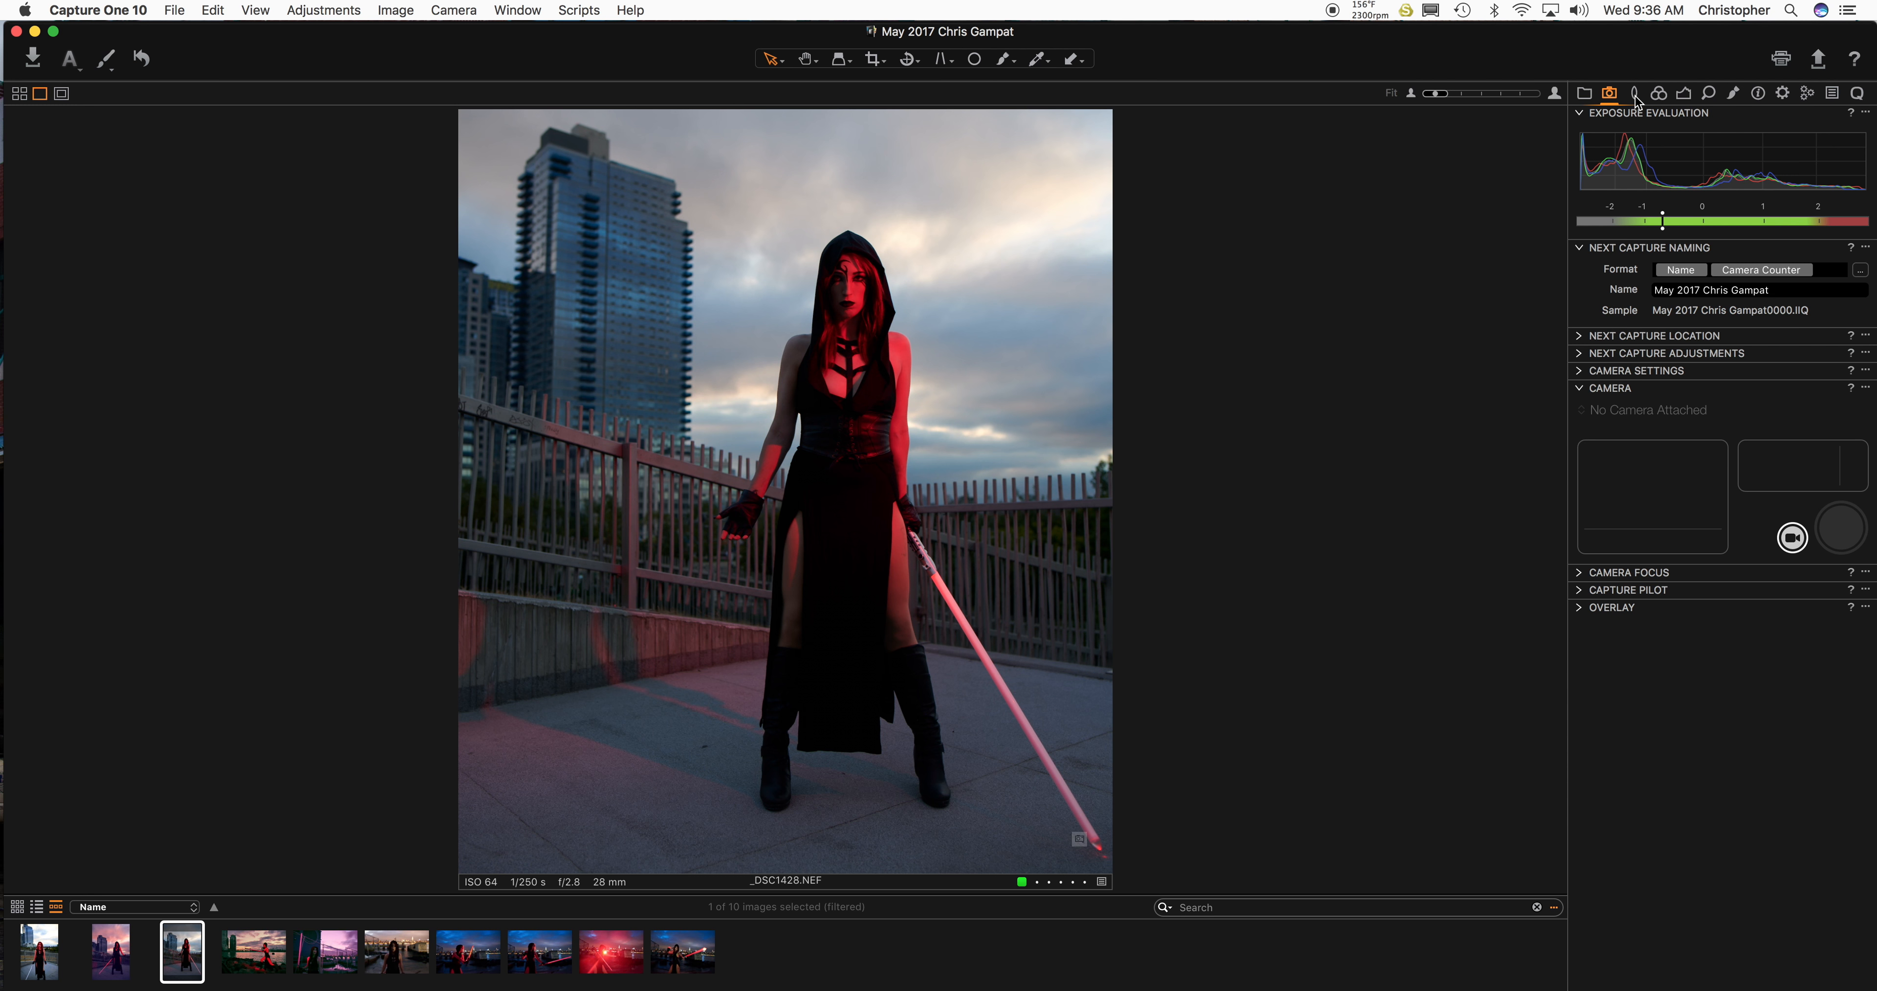
pyautogui.moveTo(1610, 94)
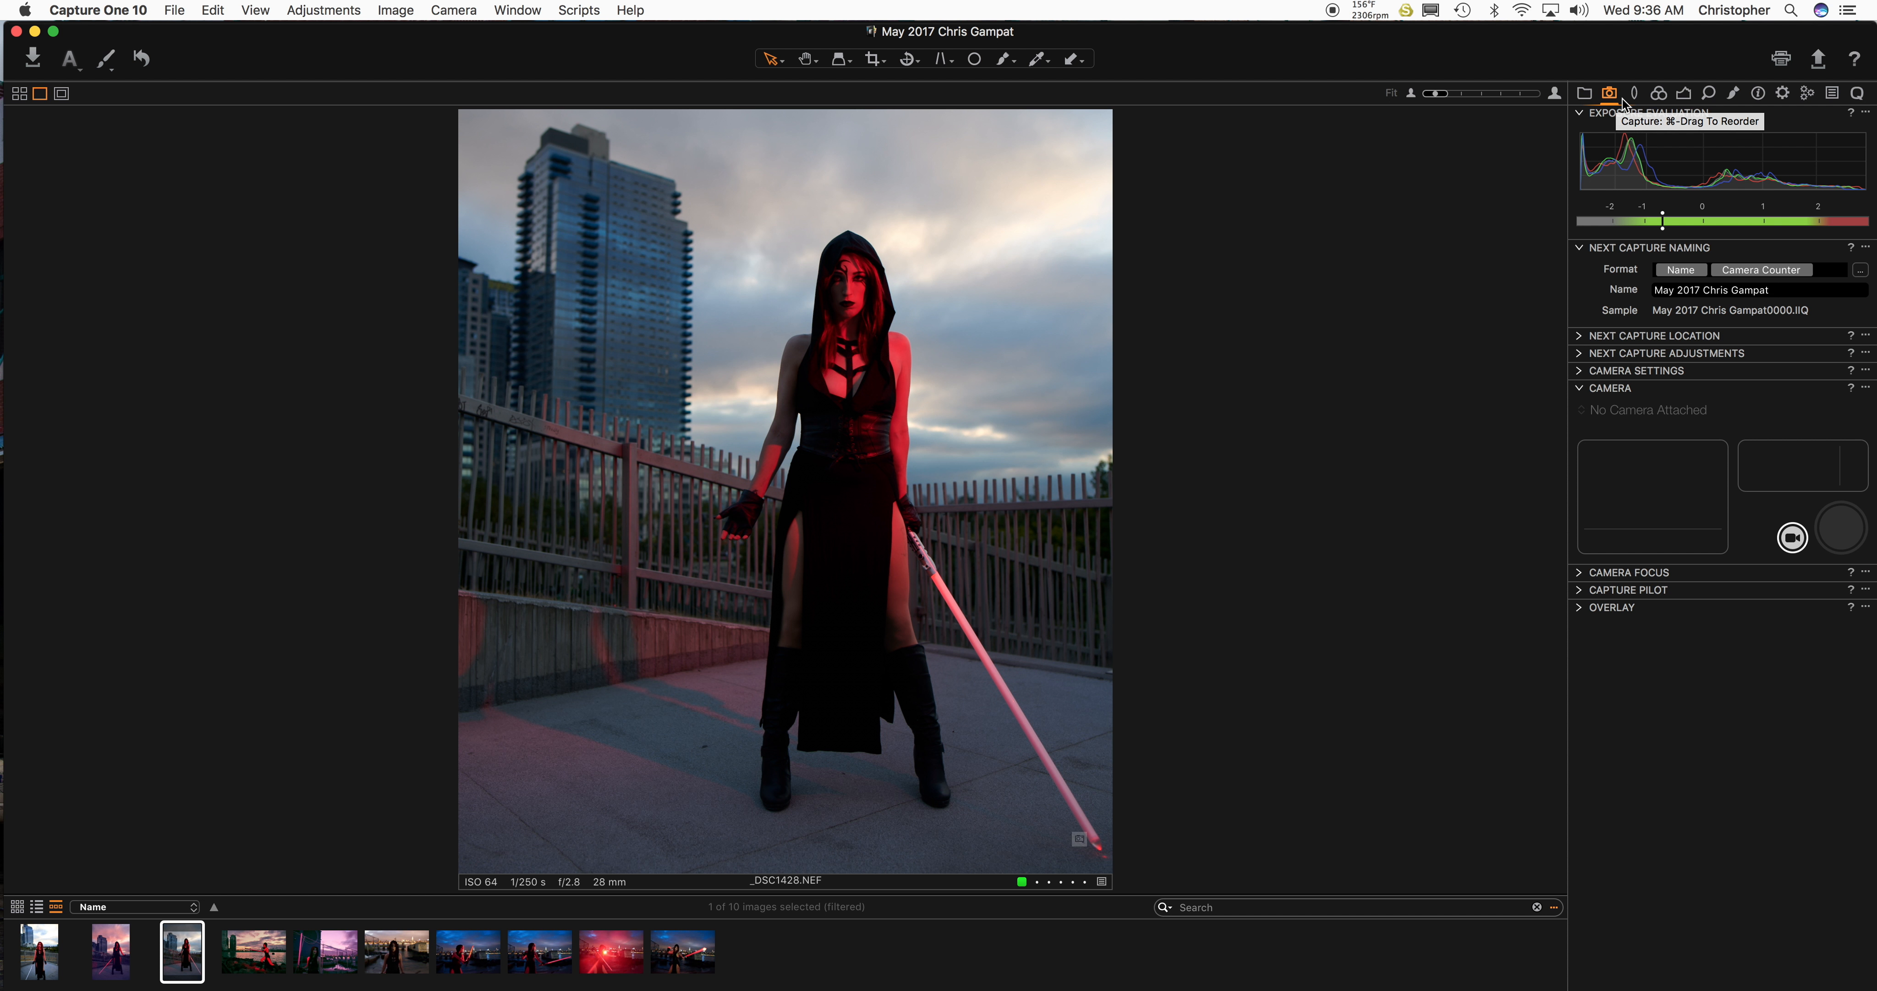
pyautogui.moveTo(1632, 92)
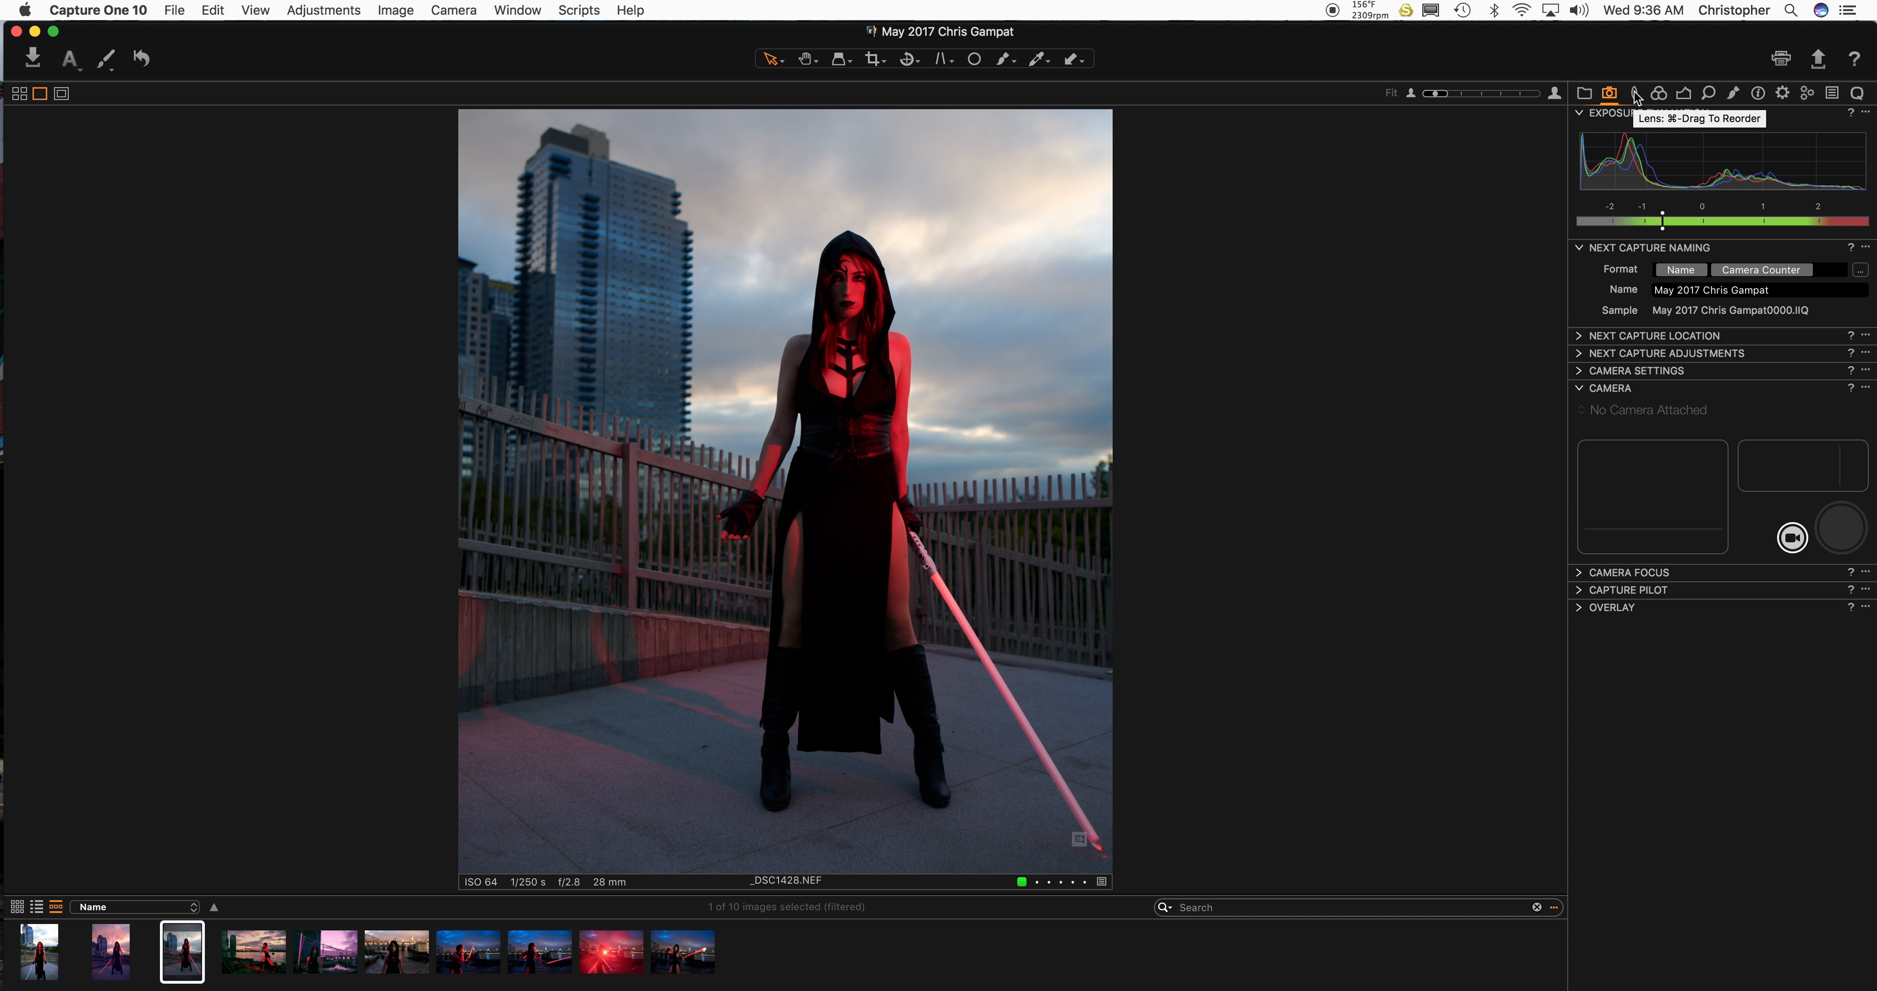
pyautogui.click(1633, 94)
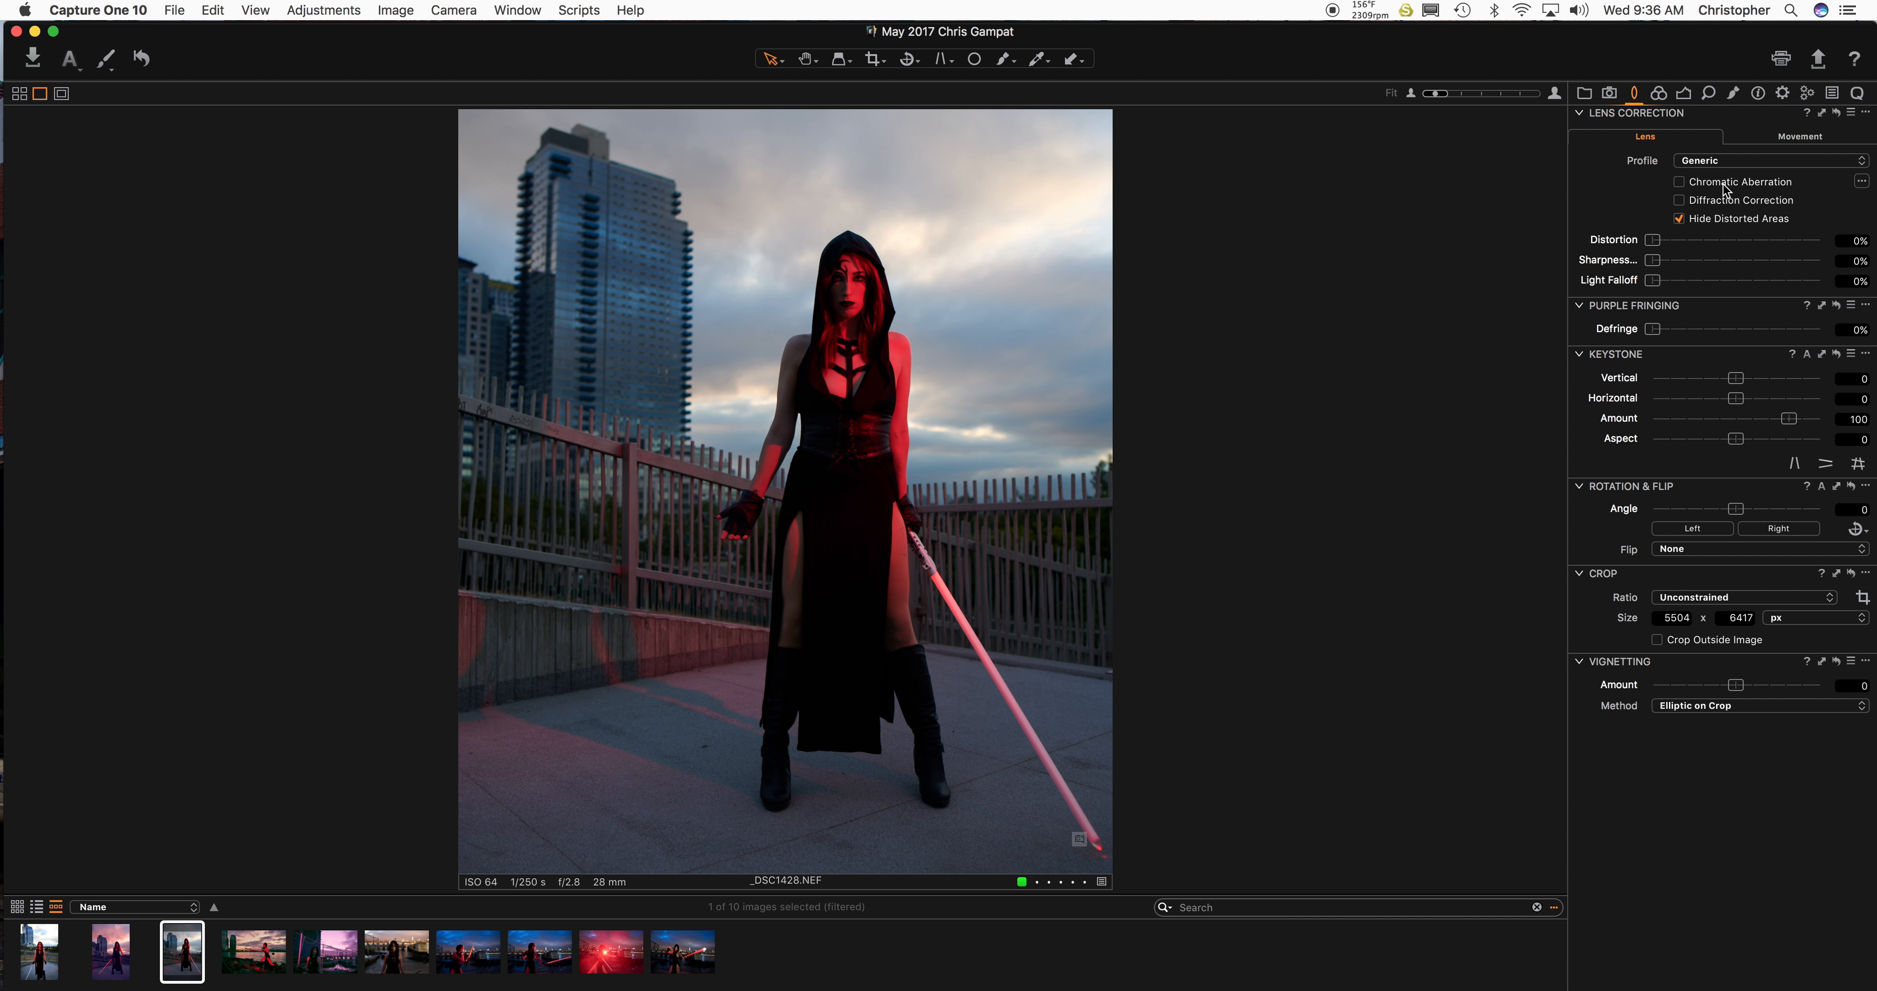
pyautogui.click(1680, 181)
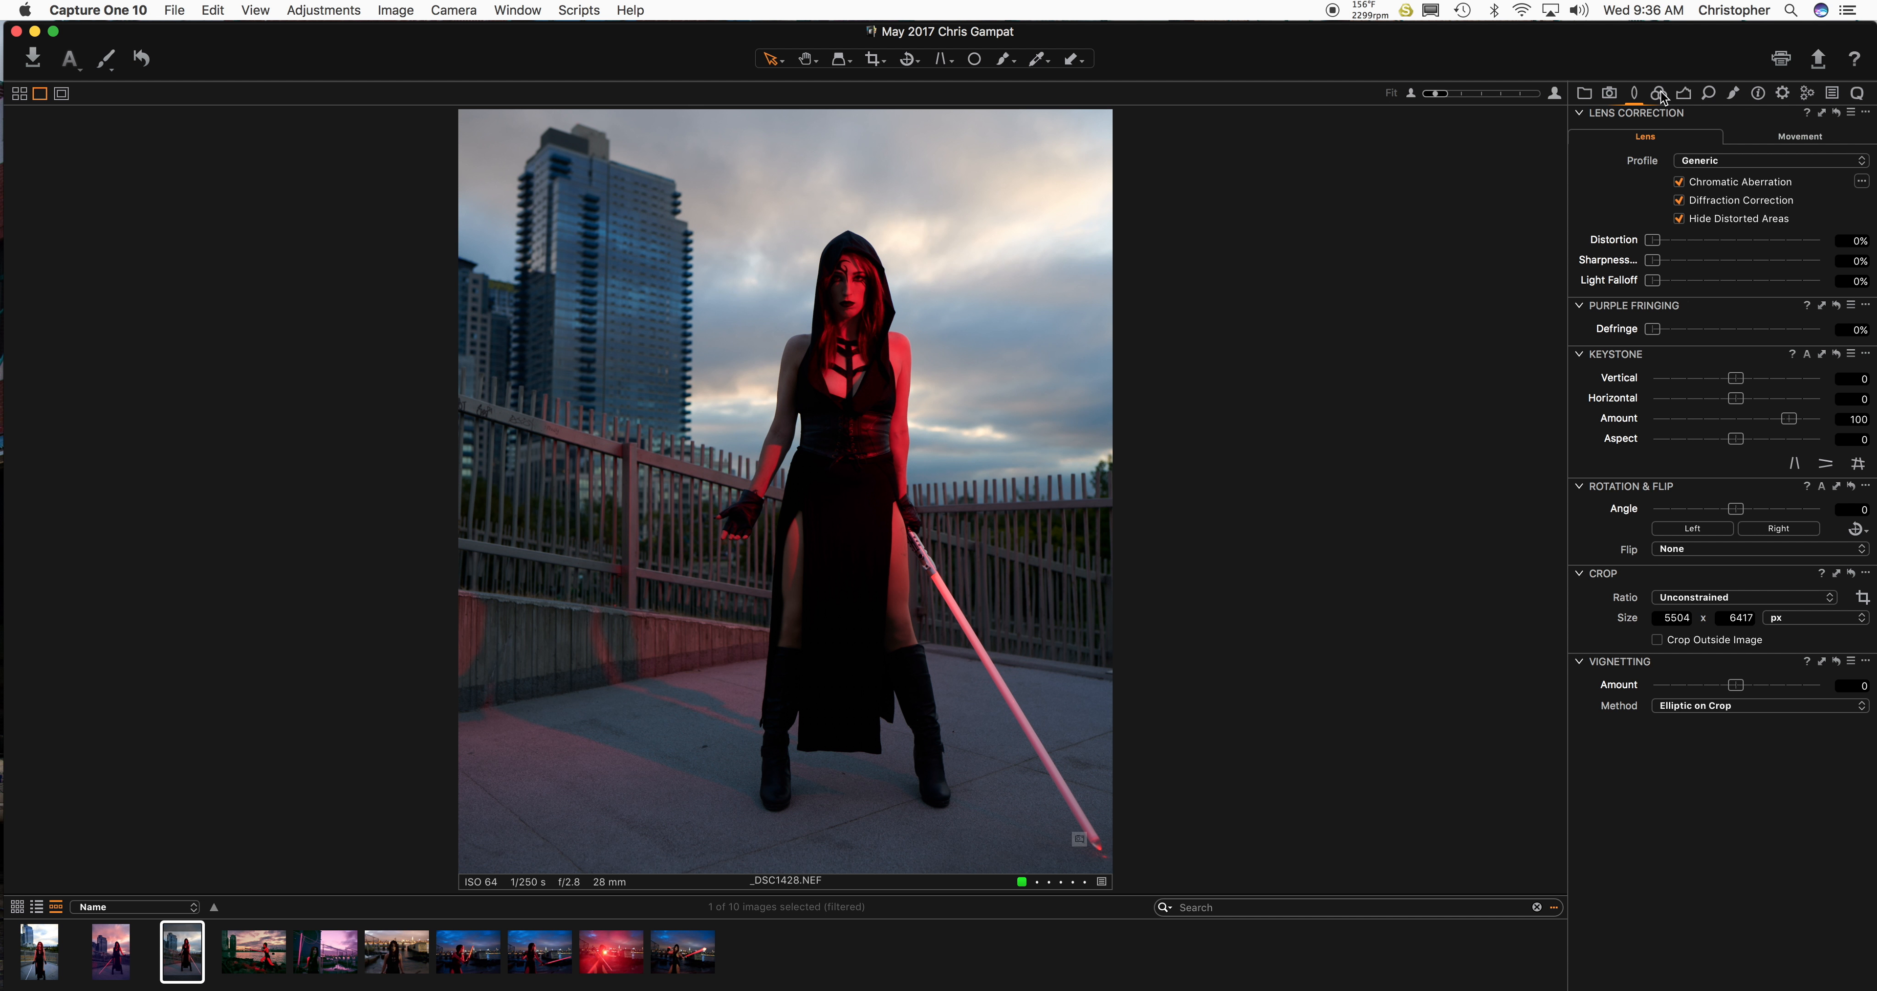
# Set the Base Characteristics curve to Film High Contrast.
pyautogui.click(1659, 92)
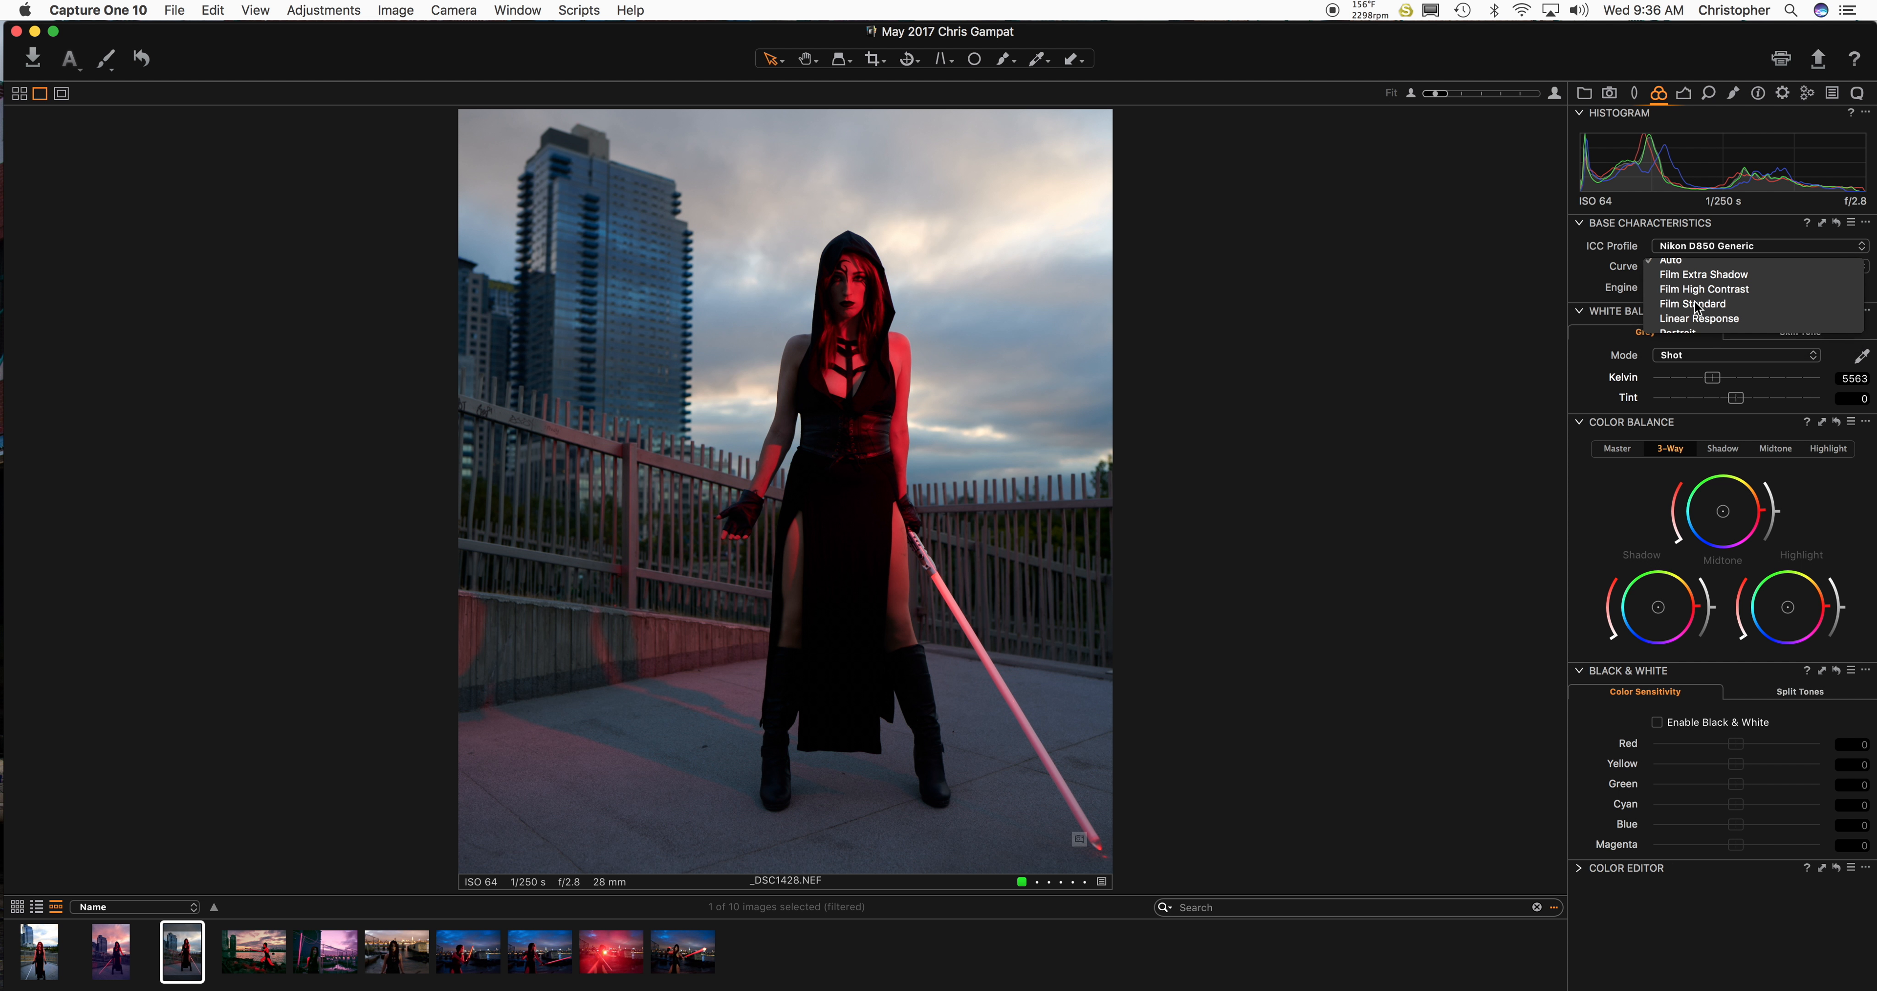
pyautogui.click(1706, 288)
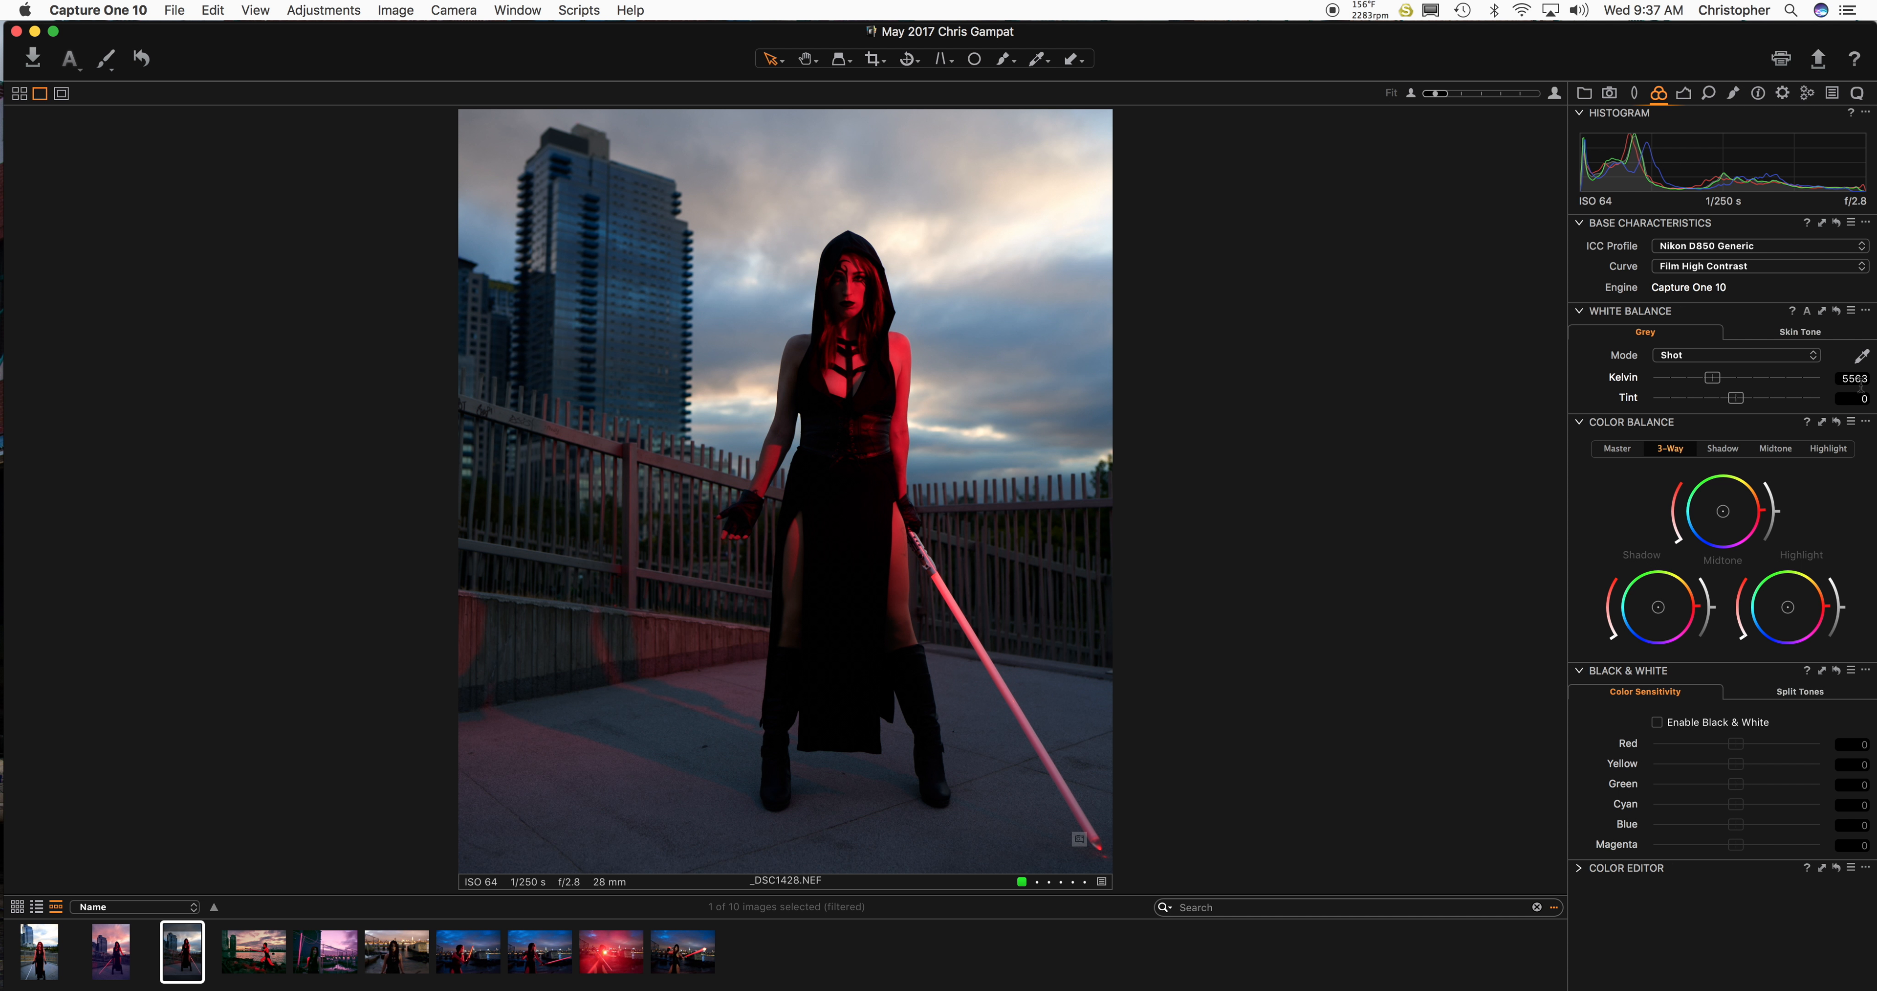
pyautogui.moveTo(1734, 571)
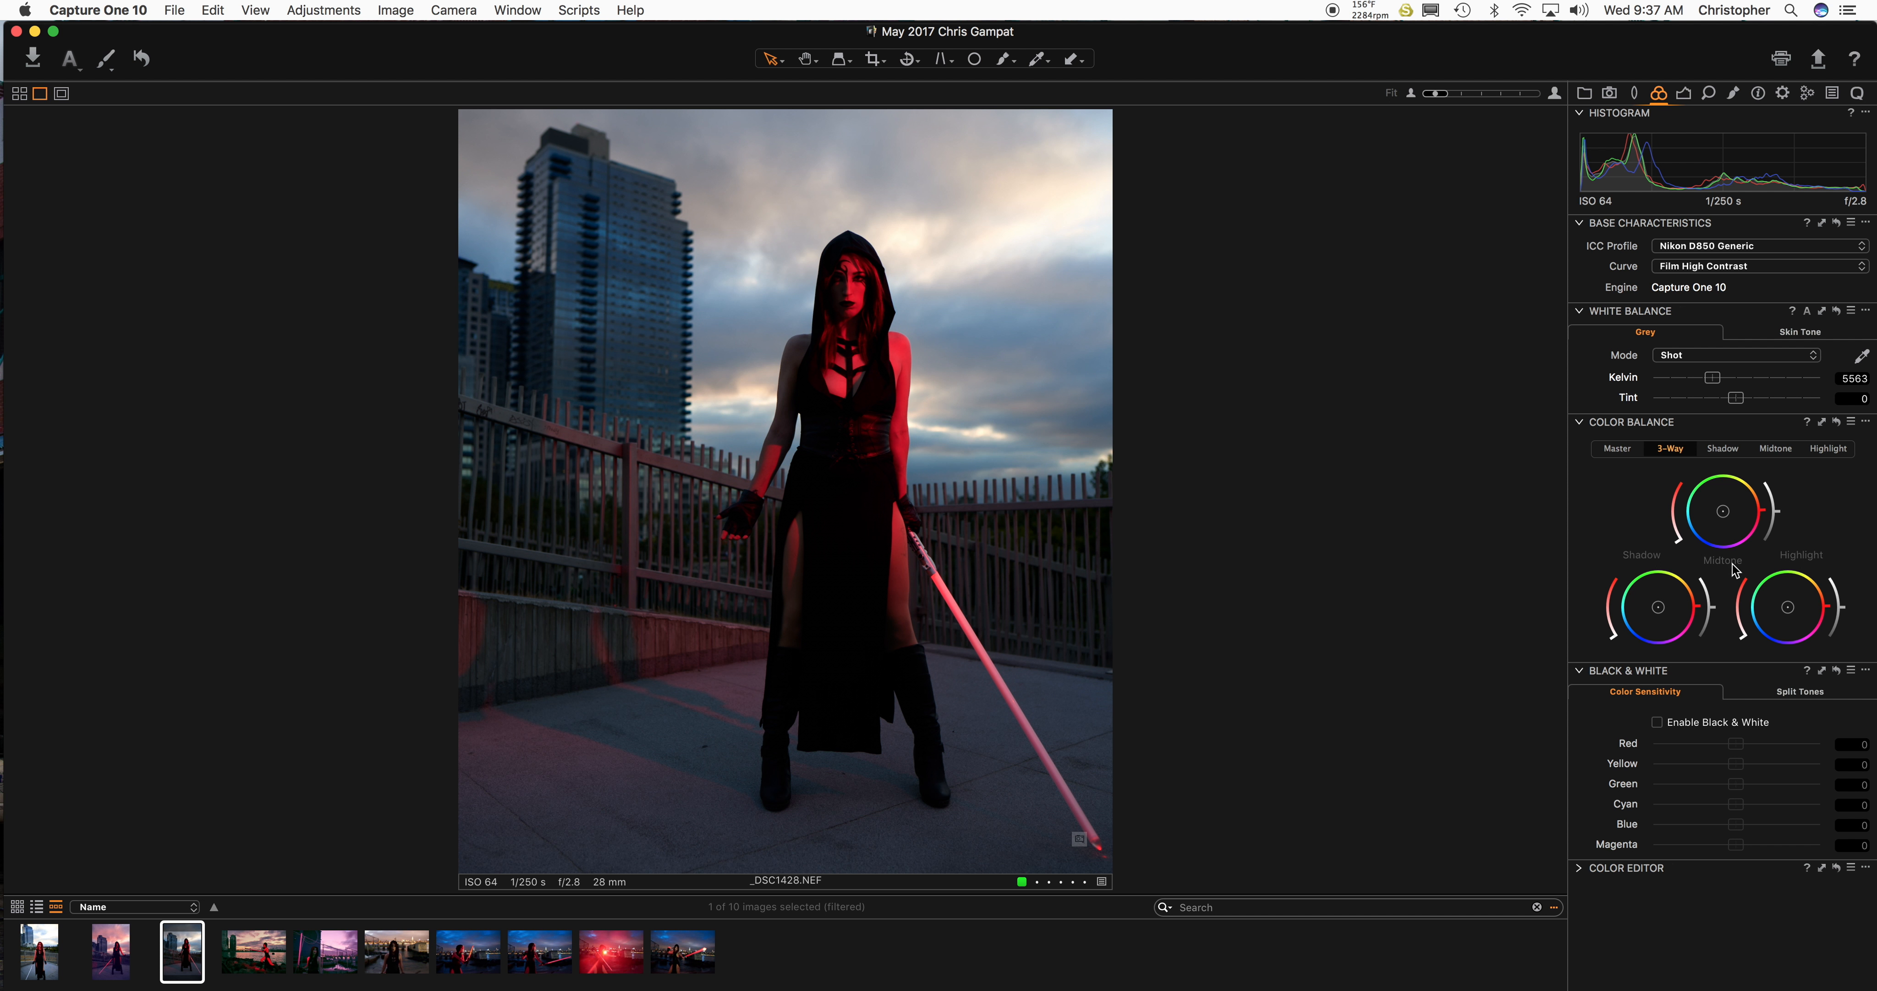
pyautogui.moveTo(1659, 621)
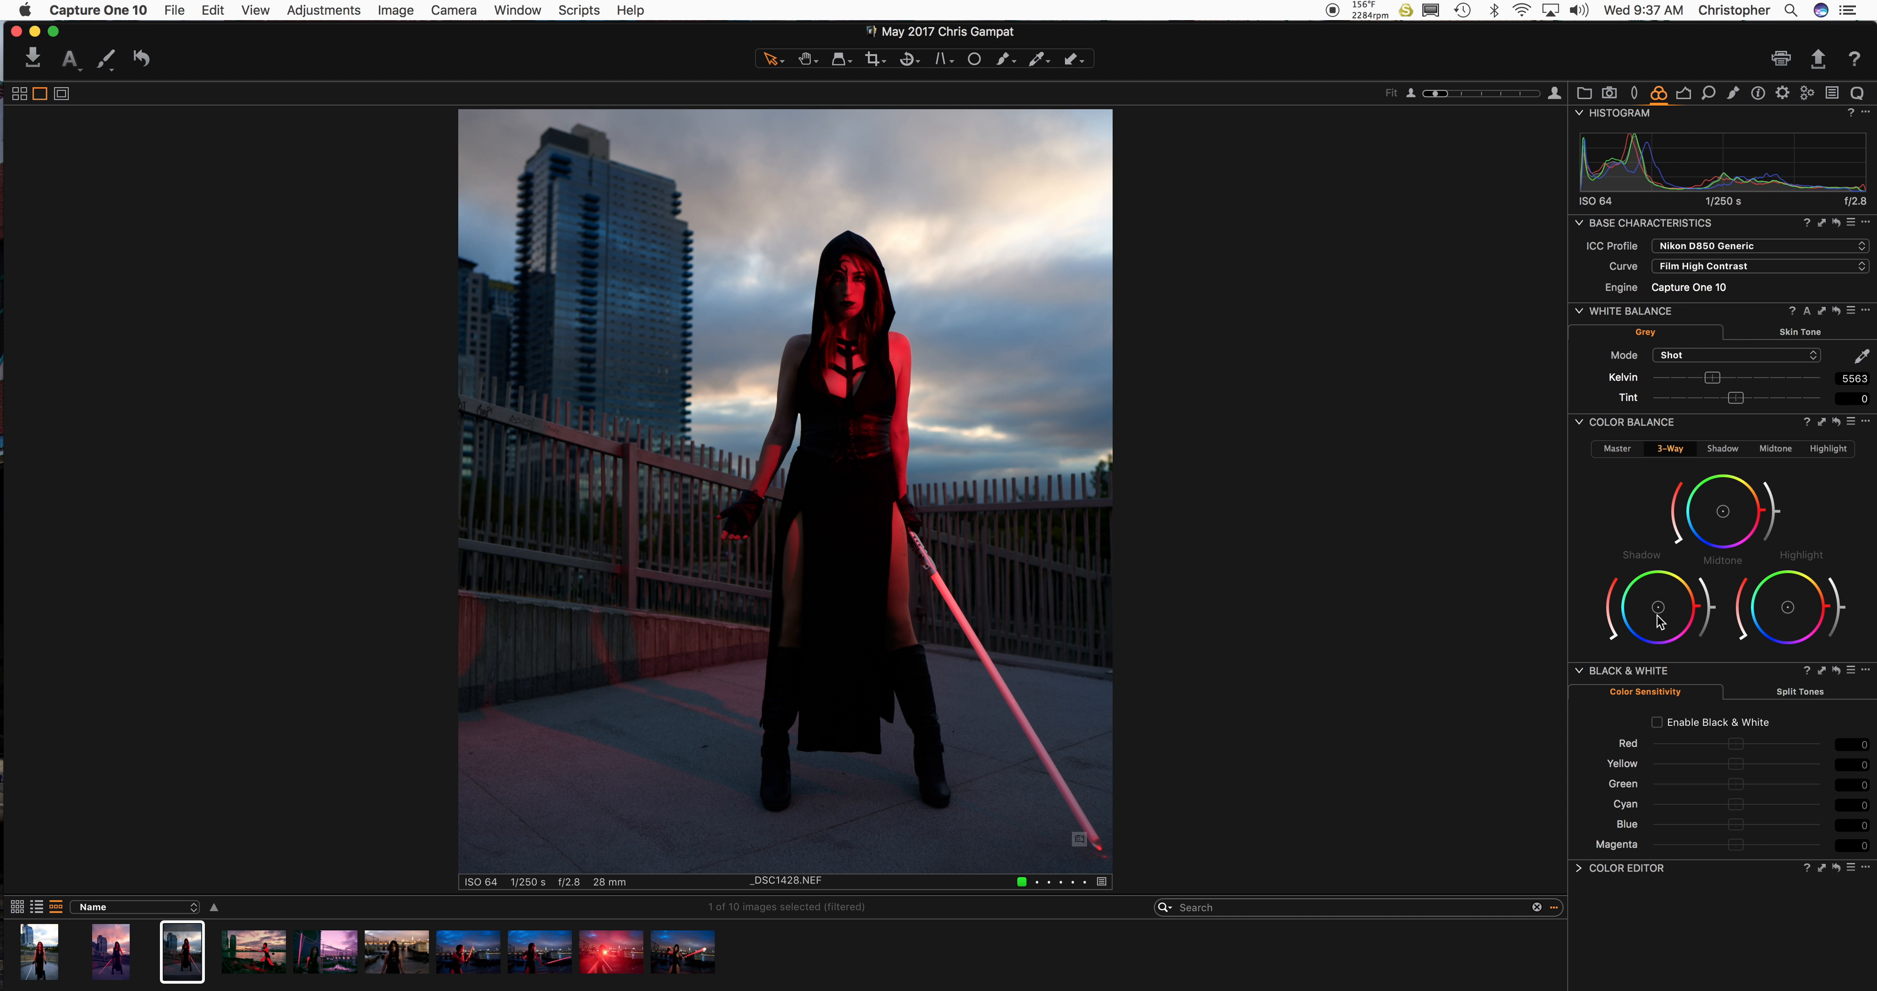
pyautogui.moveTo(1658, 613)
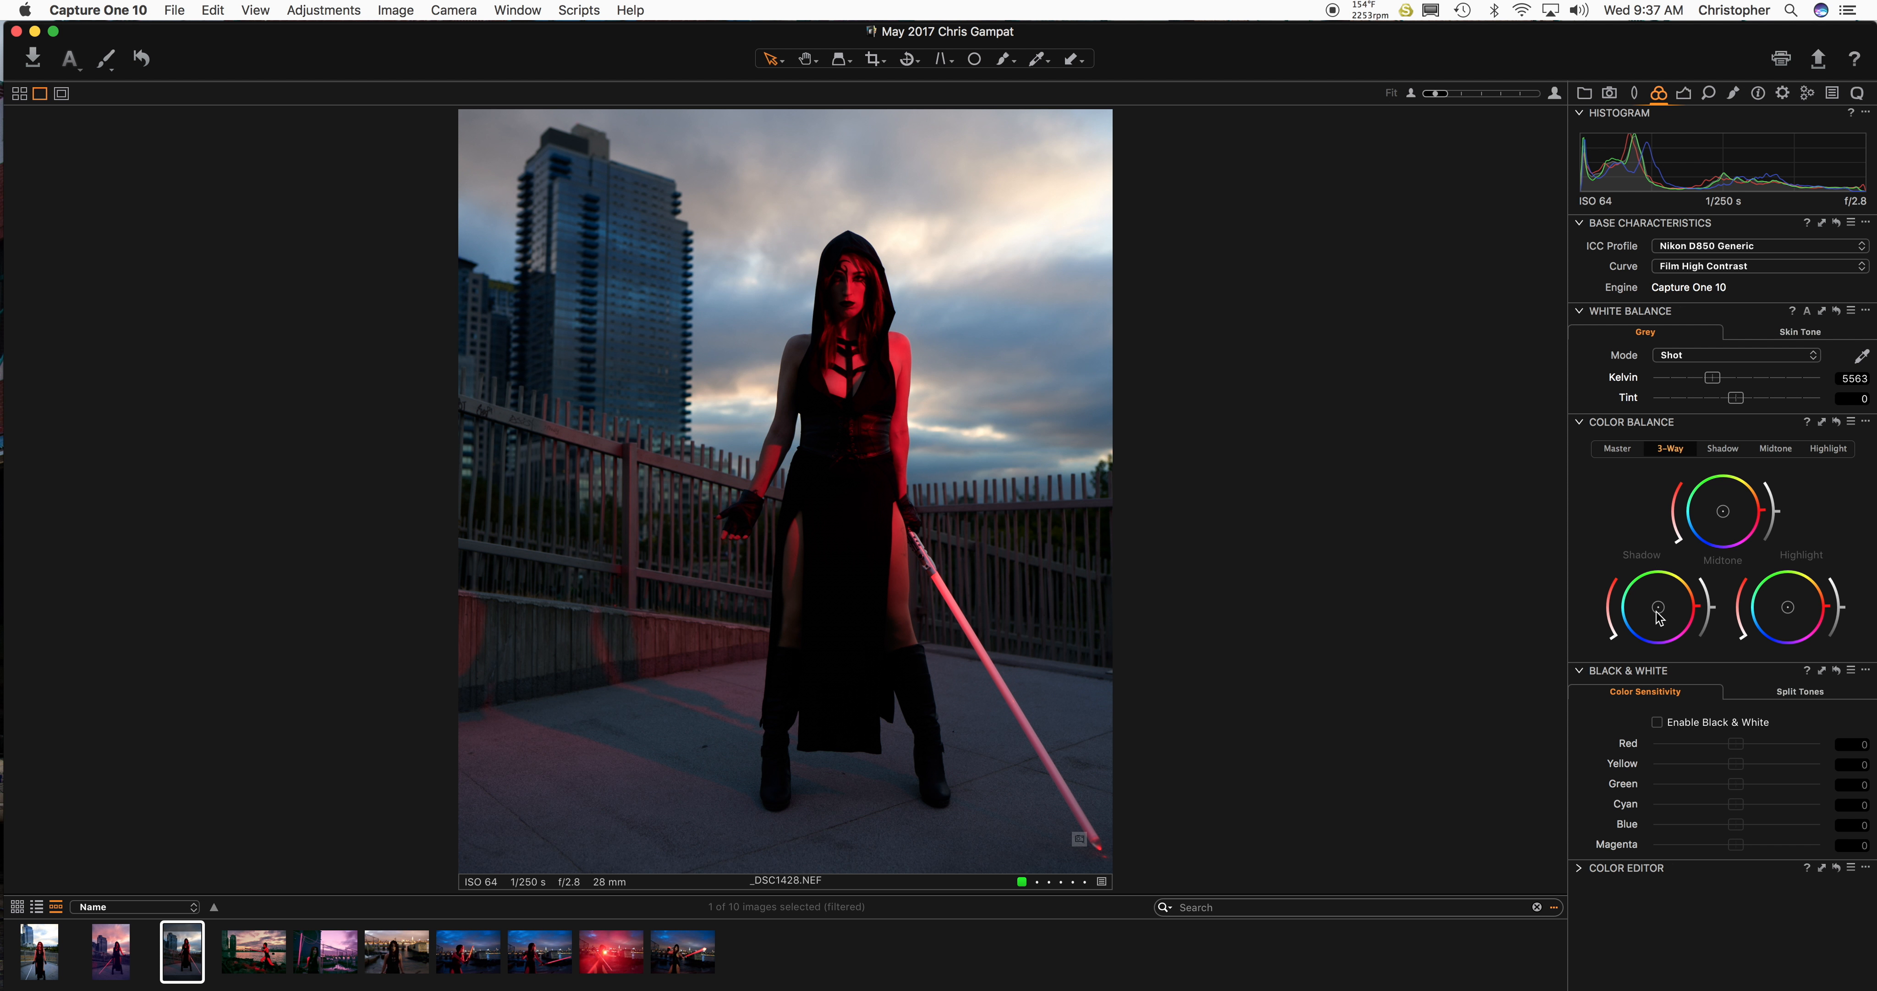
pyautogui.moveTo(1660, 611)
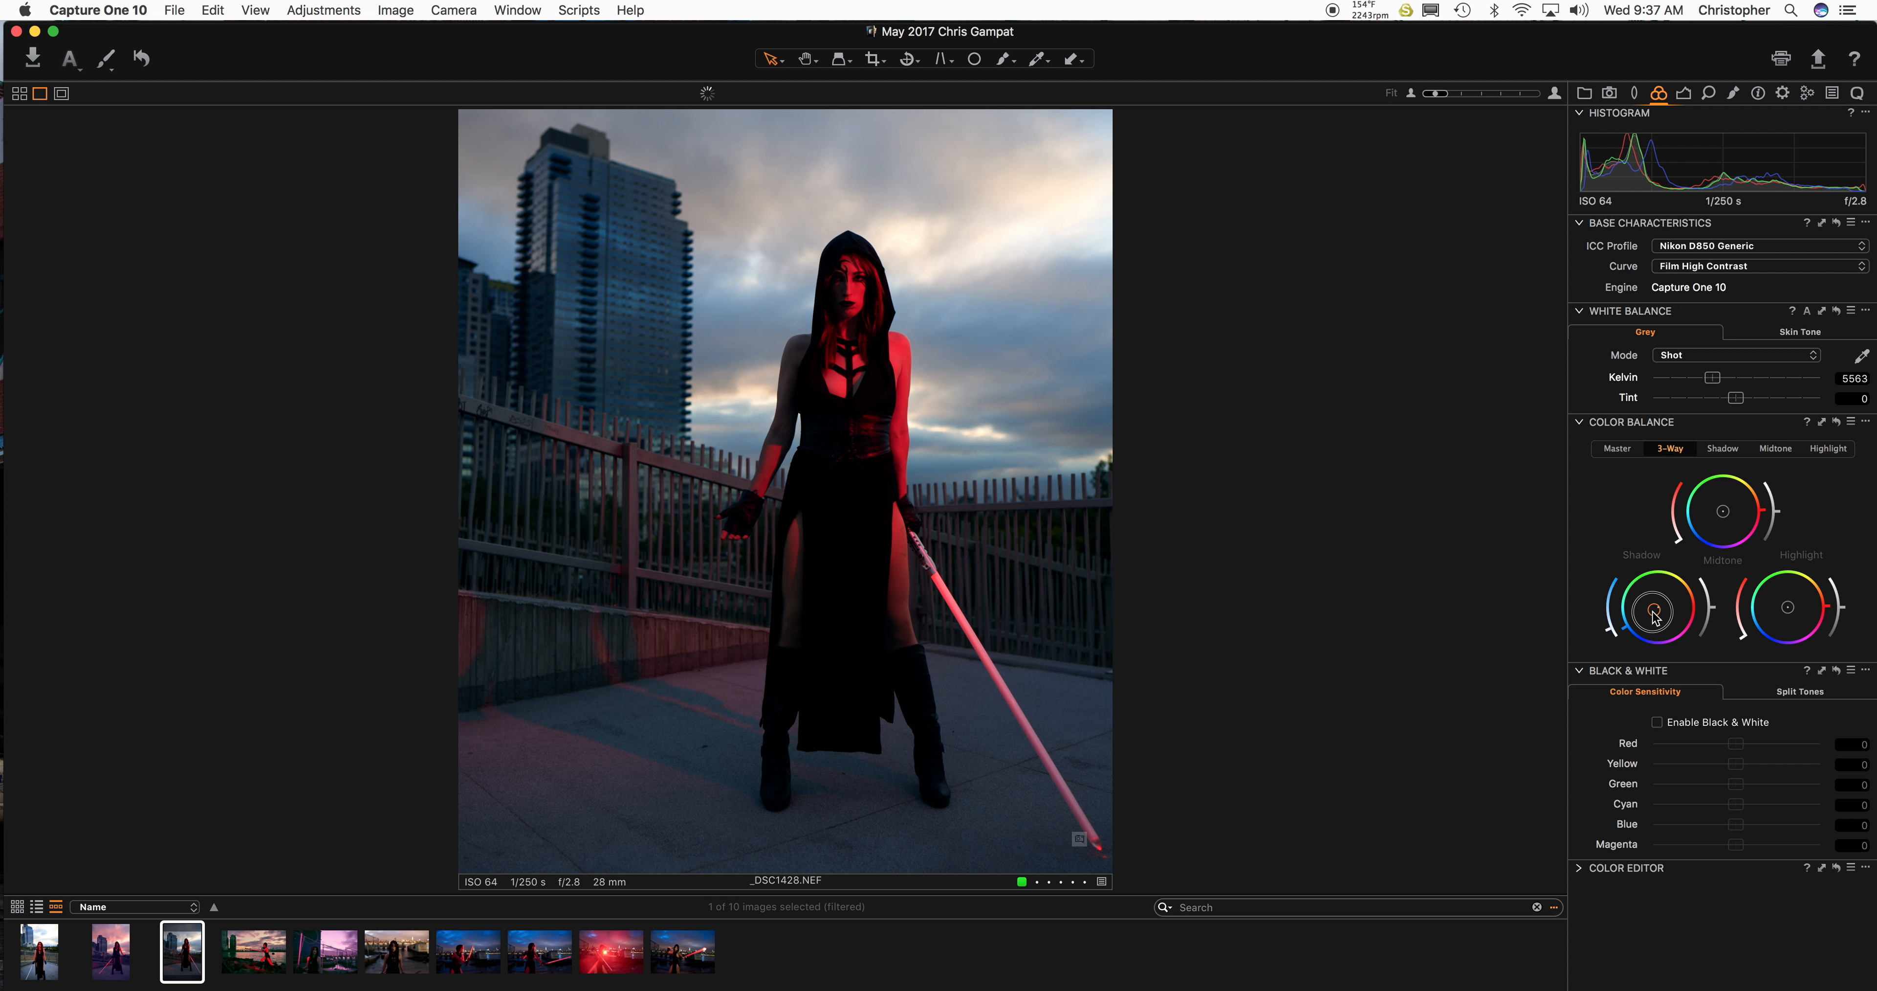
# In Color Balance 3-Way, tint shadows blue and warm highlights so the sky turns pink.
pyautogui.moveTo(1655, 611); pyautogui.dragTo(1651, 624)
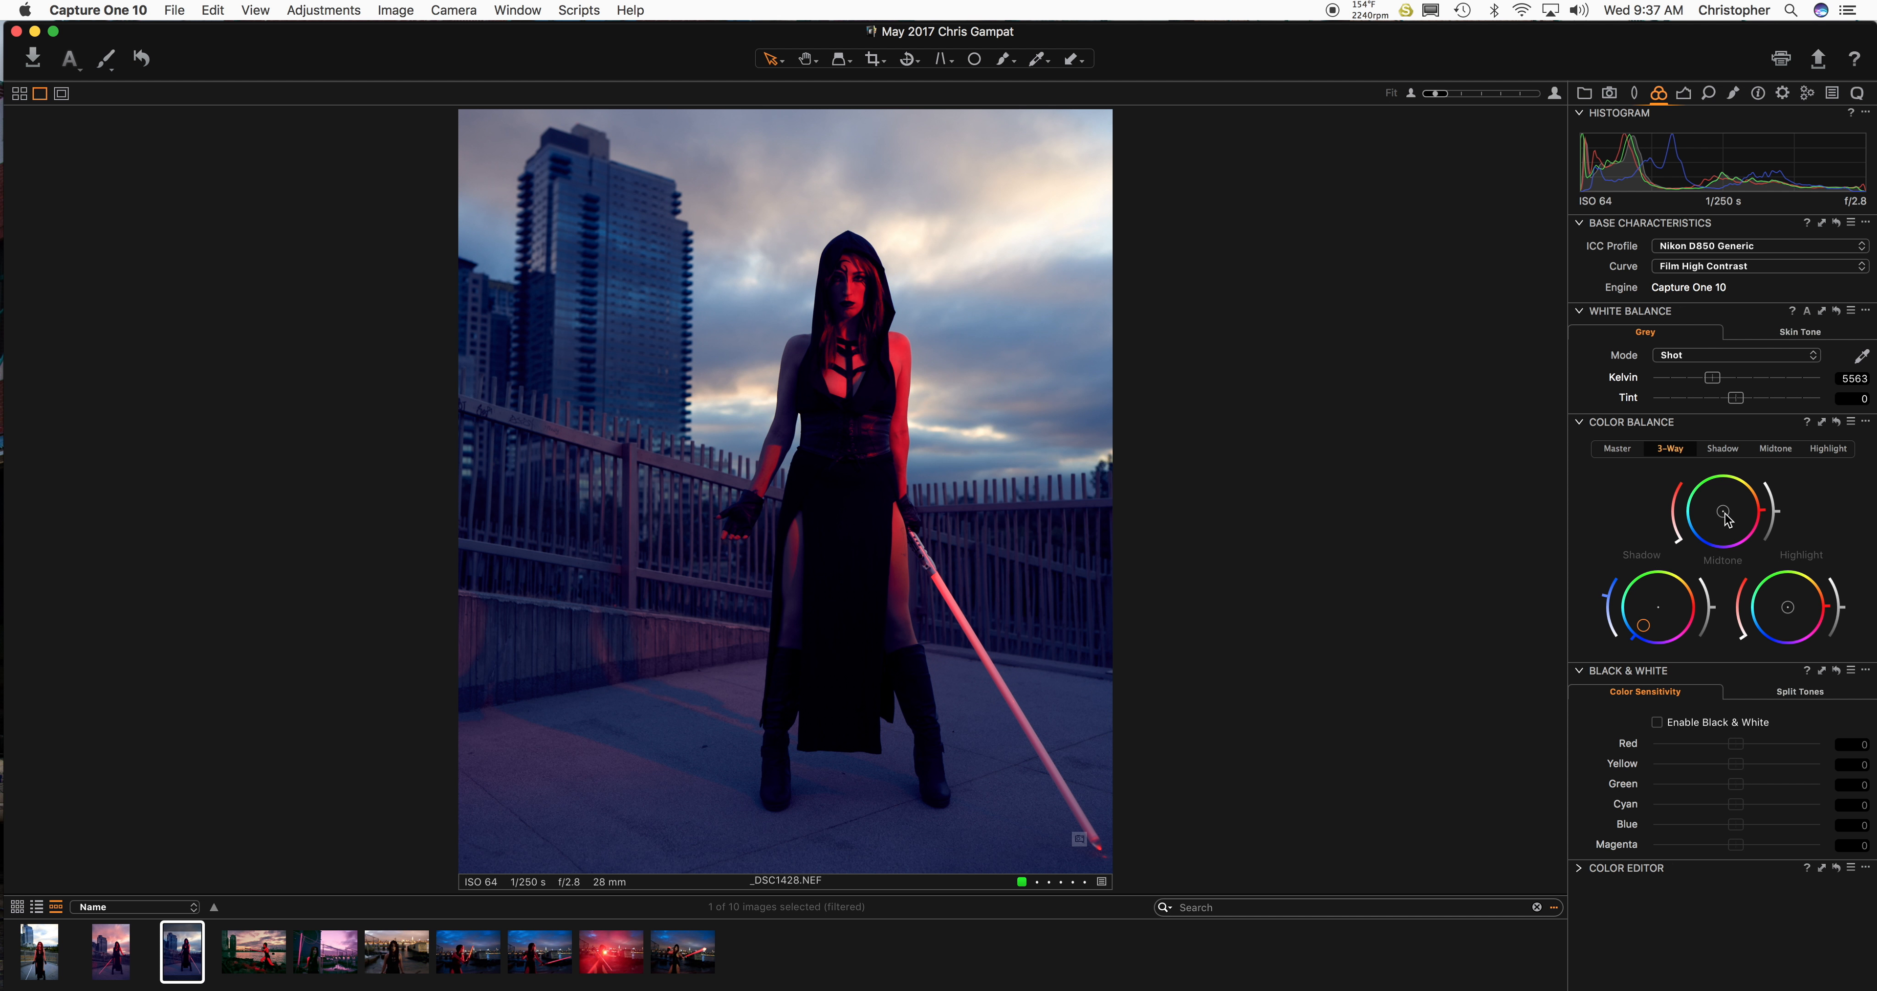
pyautogui.moveTo(1728, 517); pyautogui.dragTo(1744, 496)
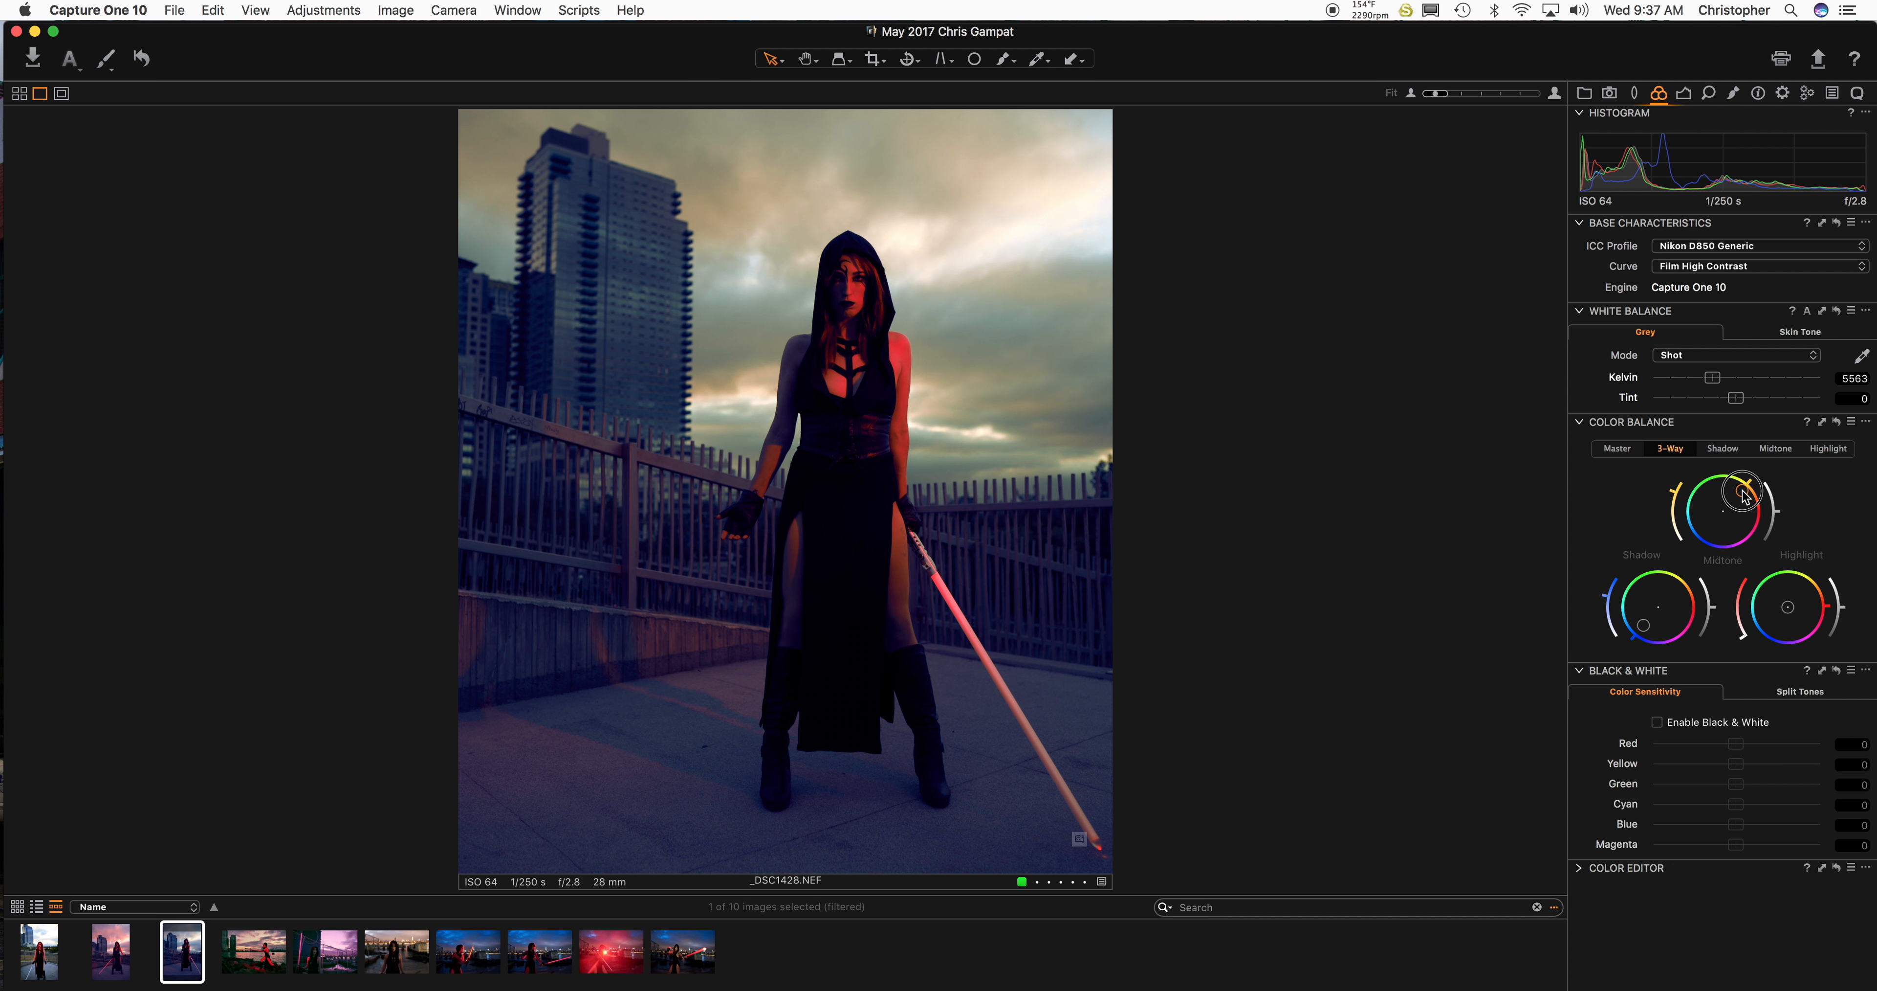
pyautogui.moveTo(1733, 491); pyautogui.dragTo(1725, 501)
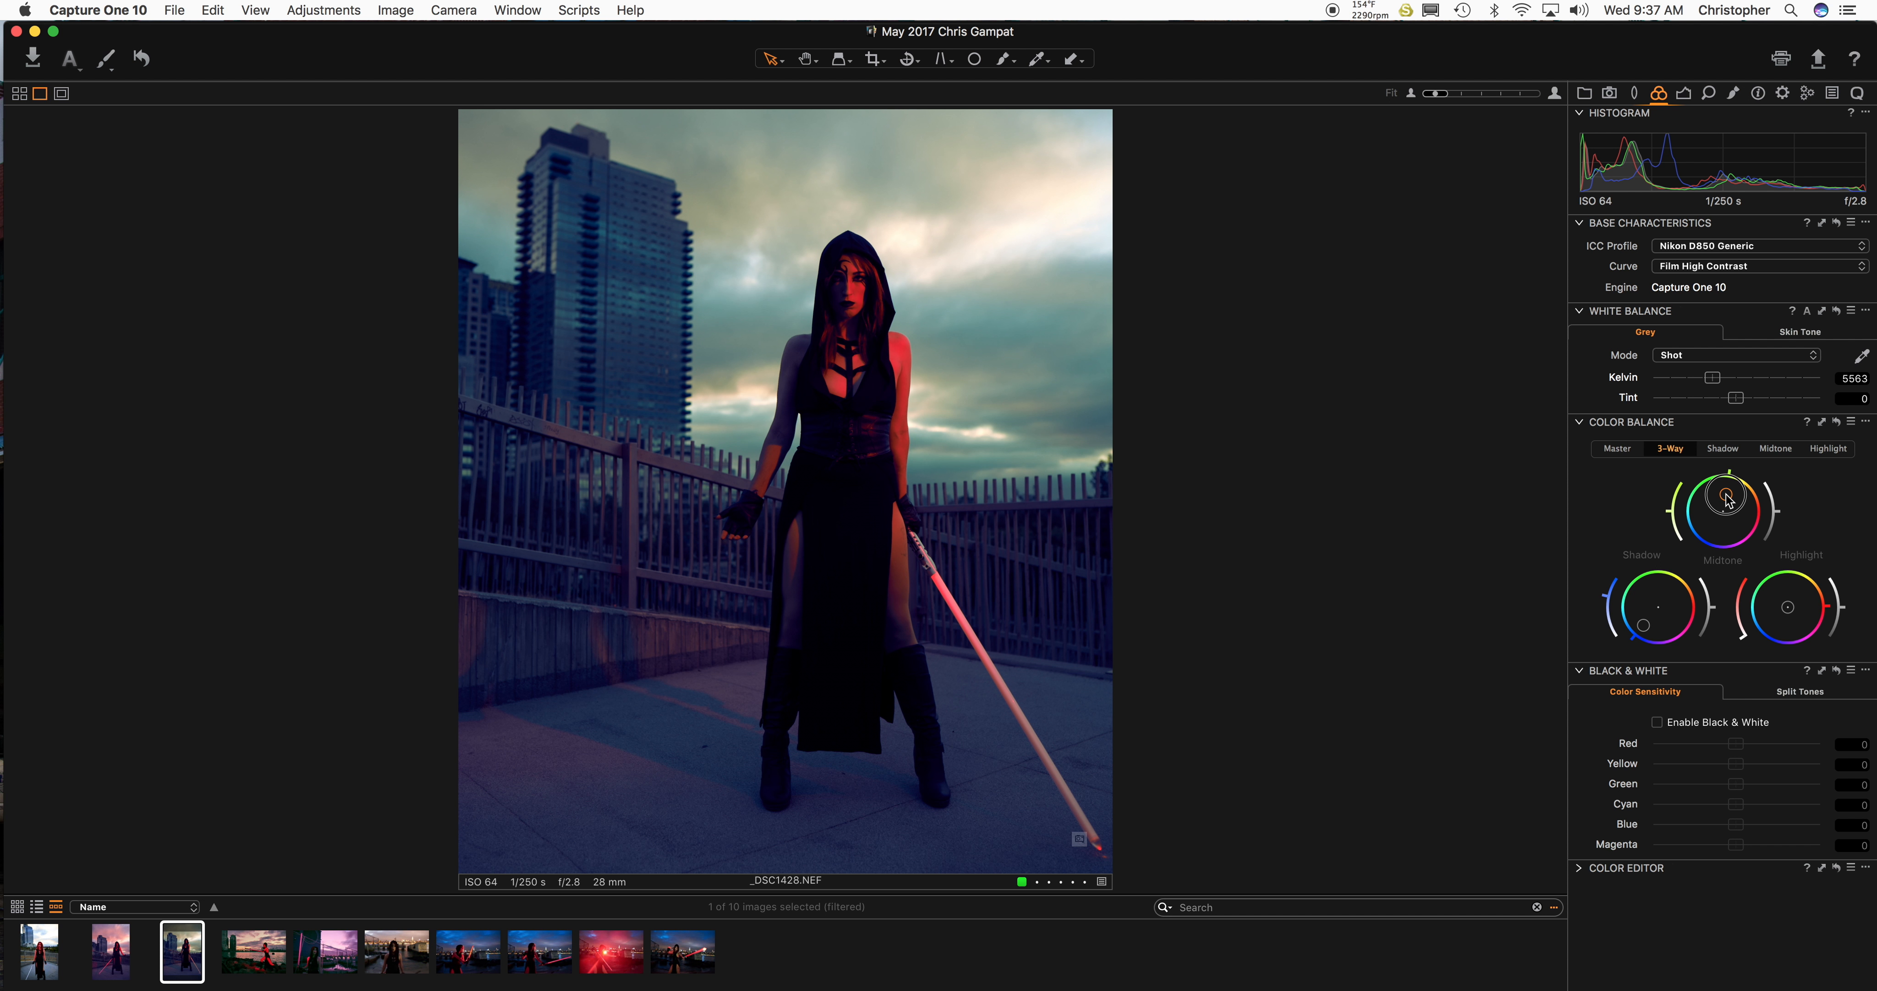
pyautogui.moveTo(1728, 499); pyautogui.dragTo(1741, 515)
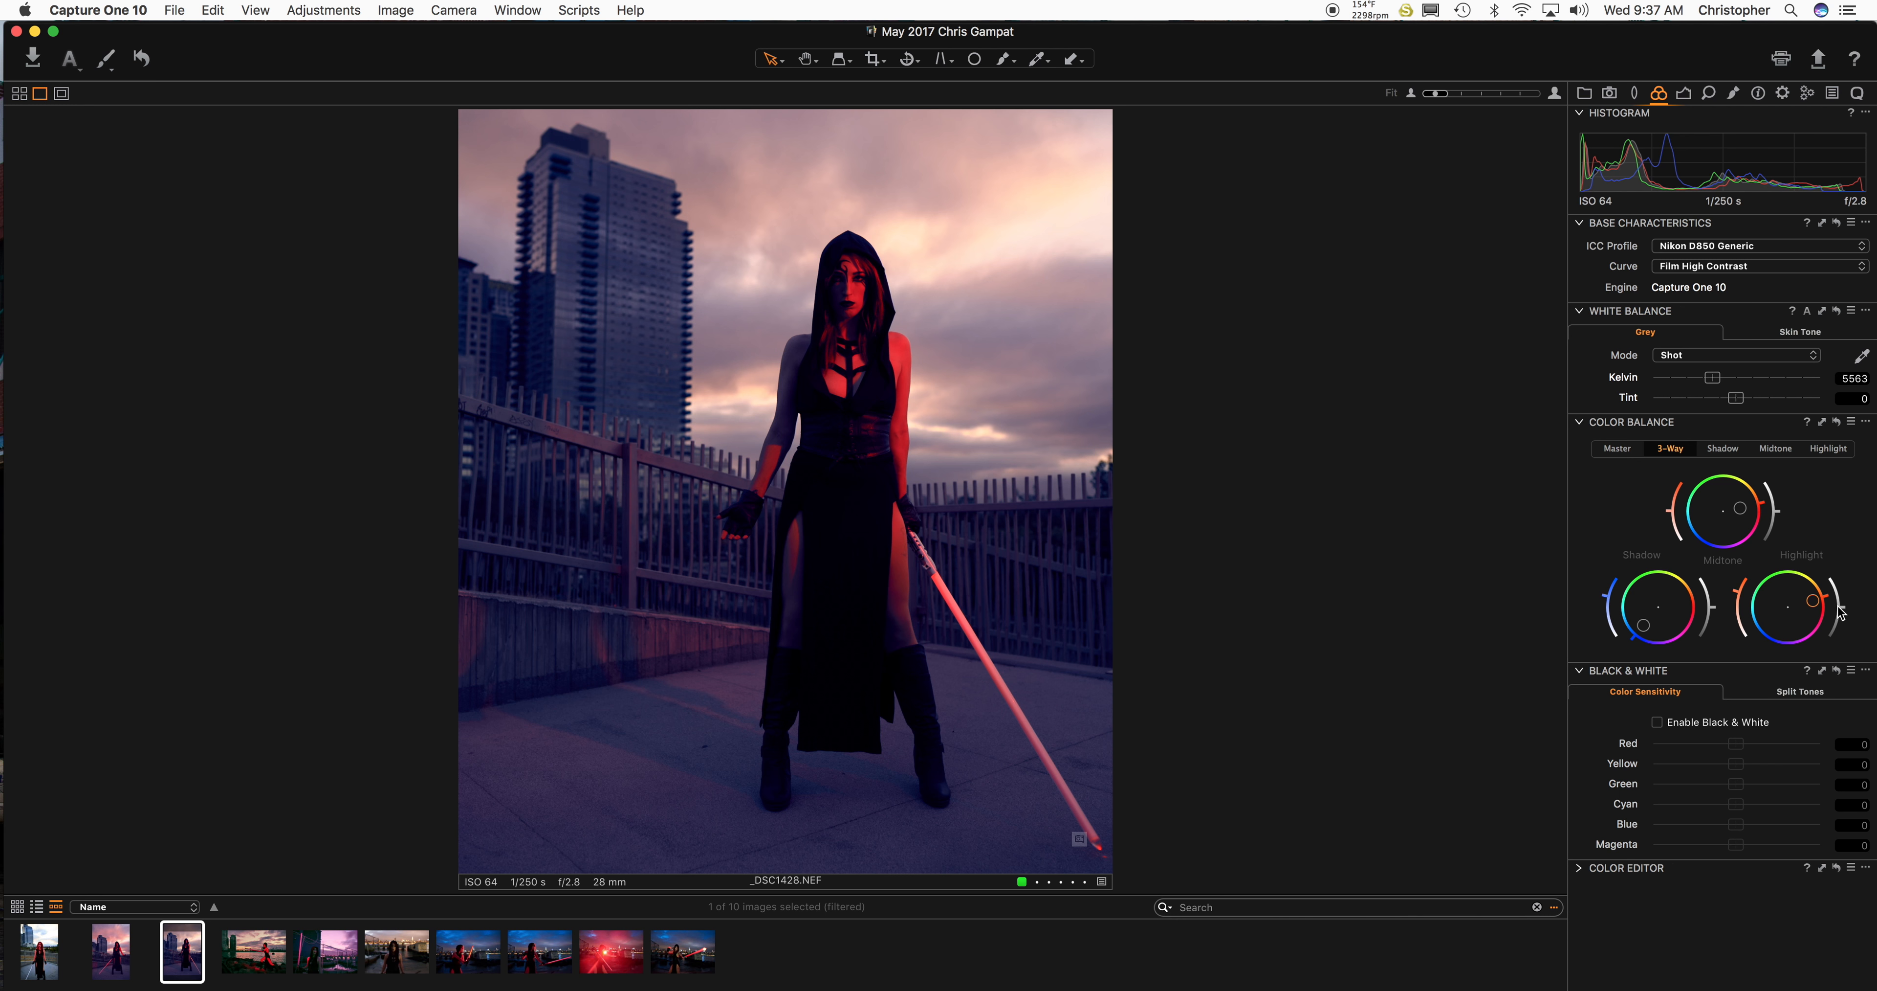
pyautogui.moveTo(1813, 599); pyautogui.dragTo(1847, 596)
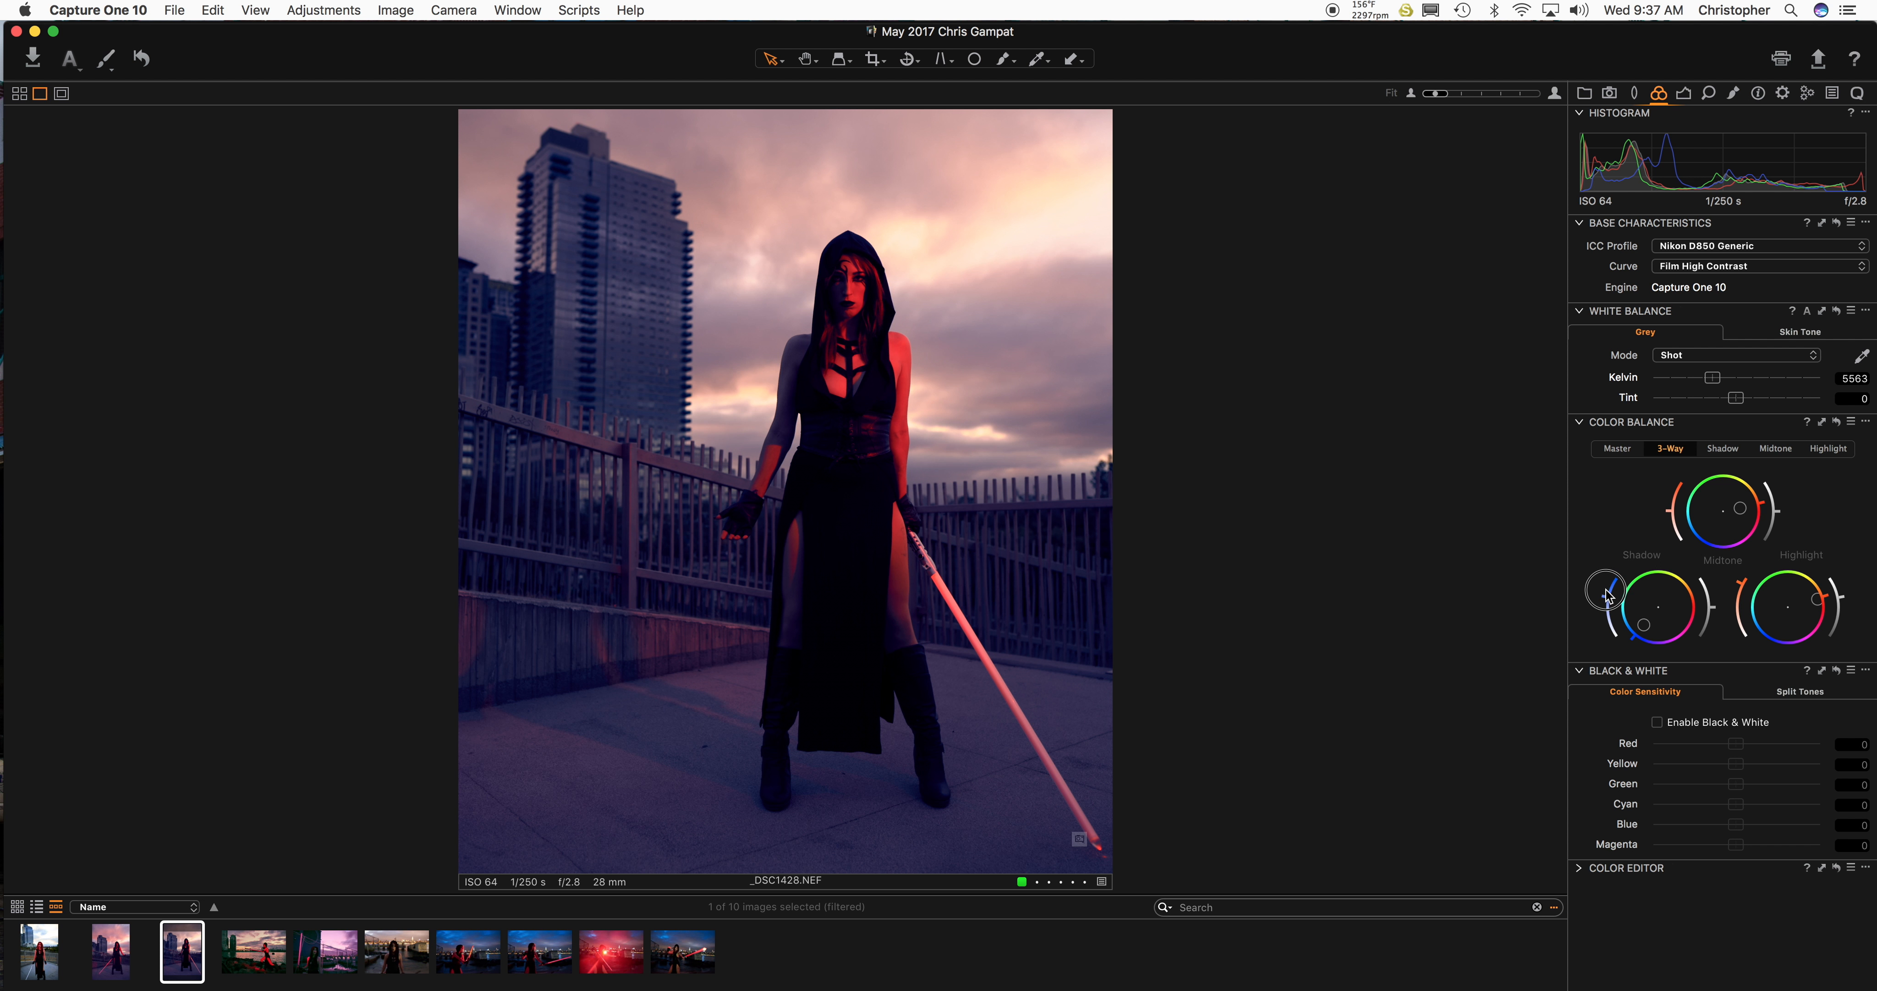
pyautogui.moveTo(1607, 587); pyautogui.dragTo(1599, 598)
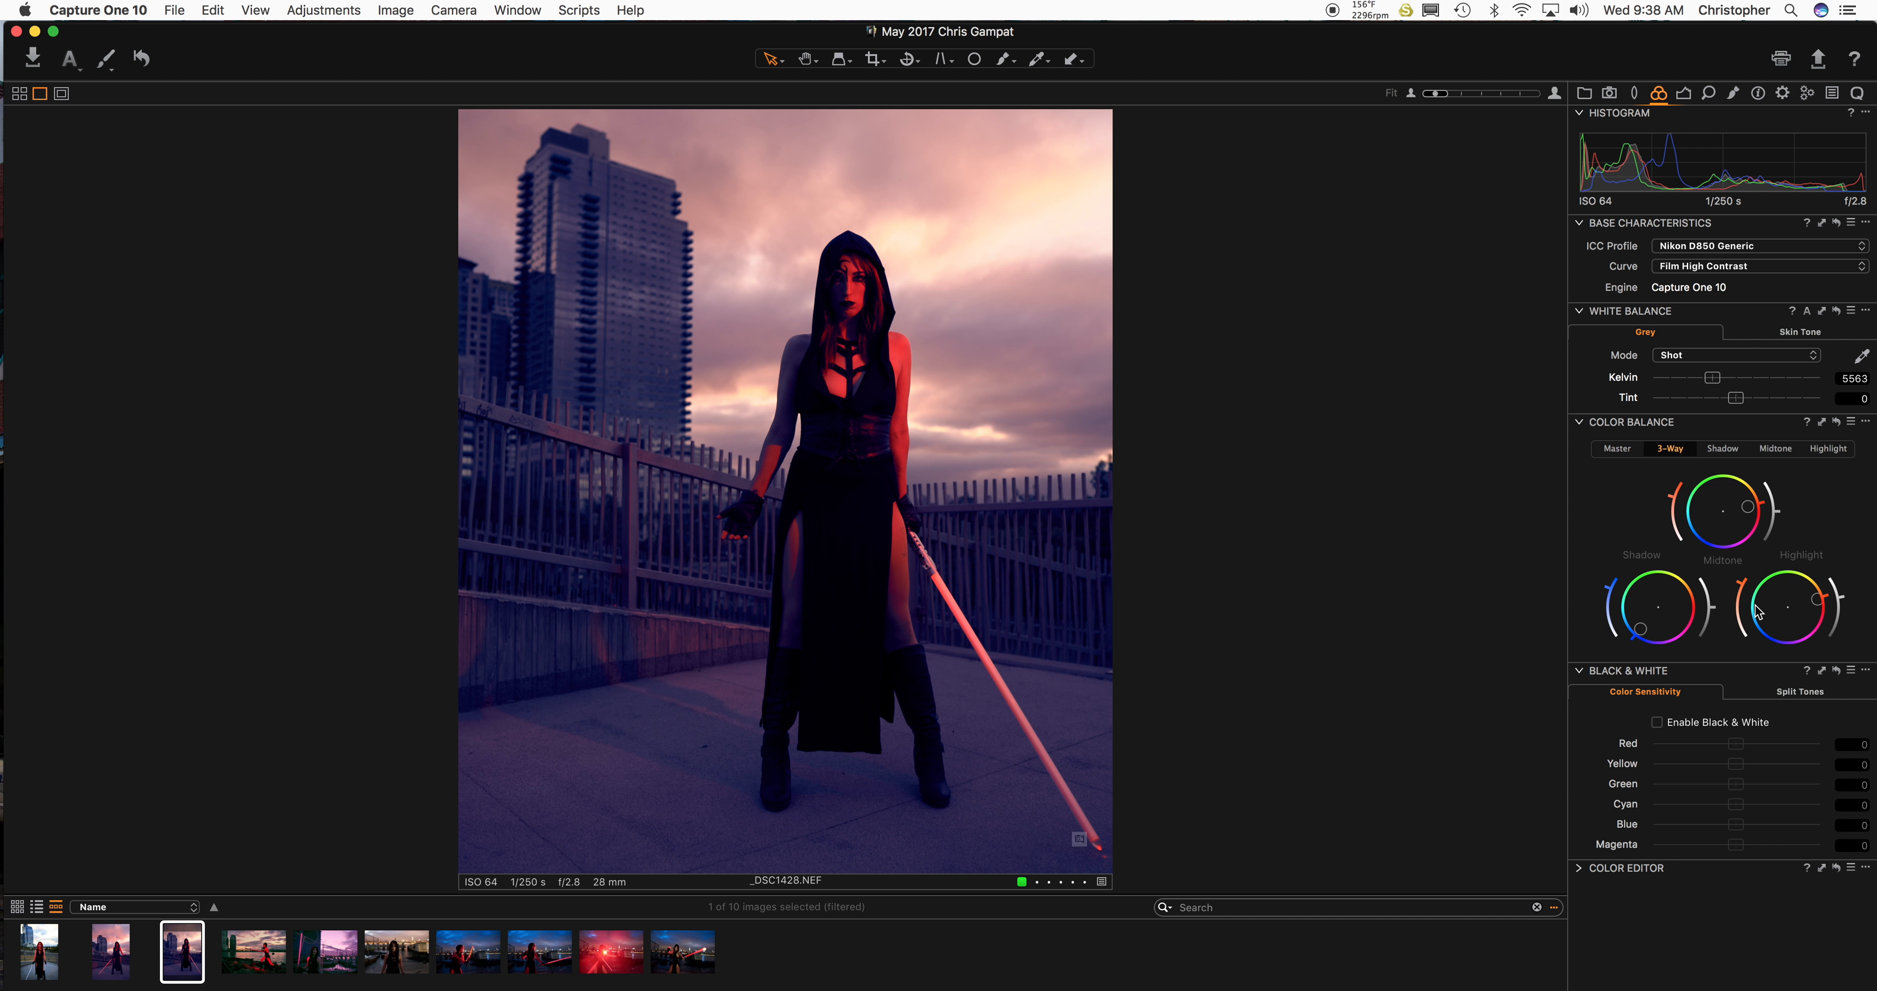
pyautogui.moveTo(1611, 595)
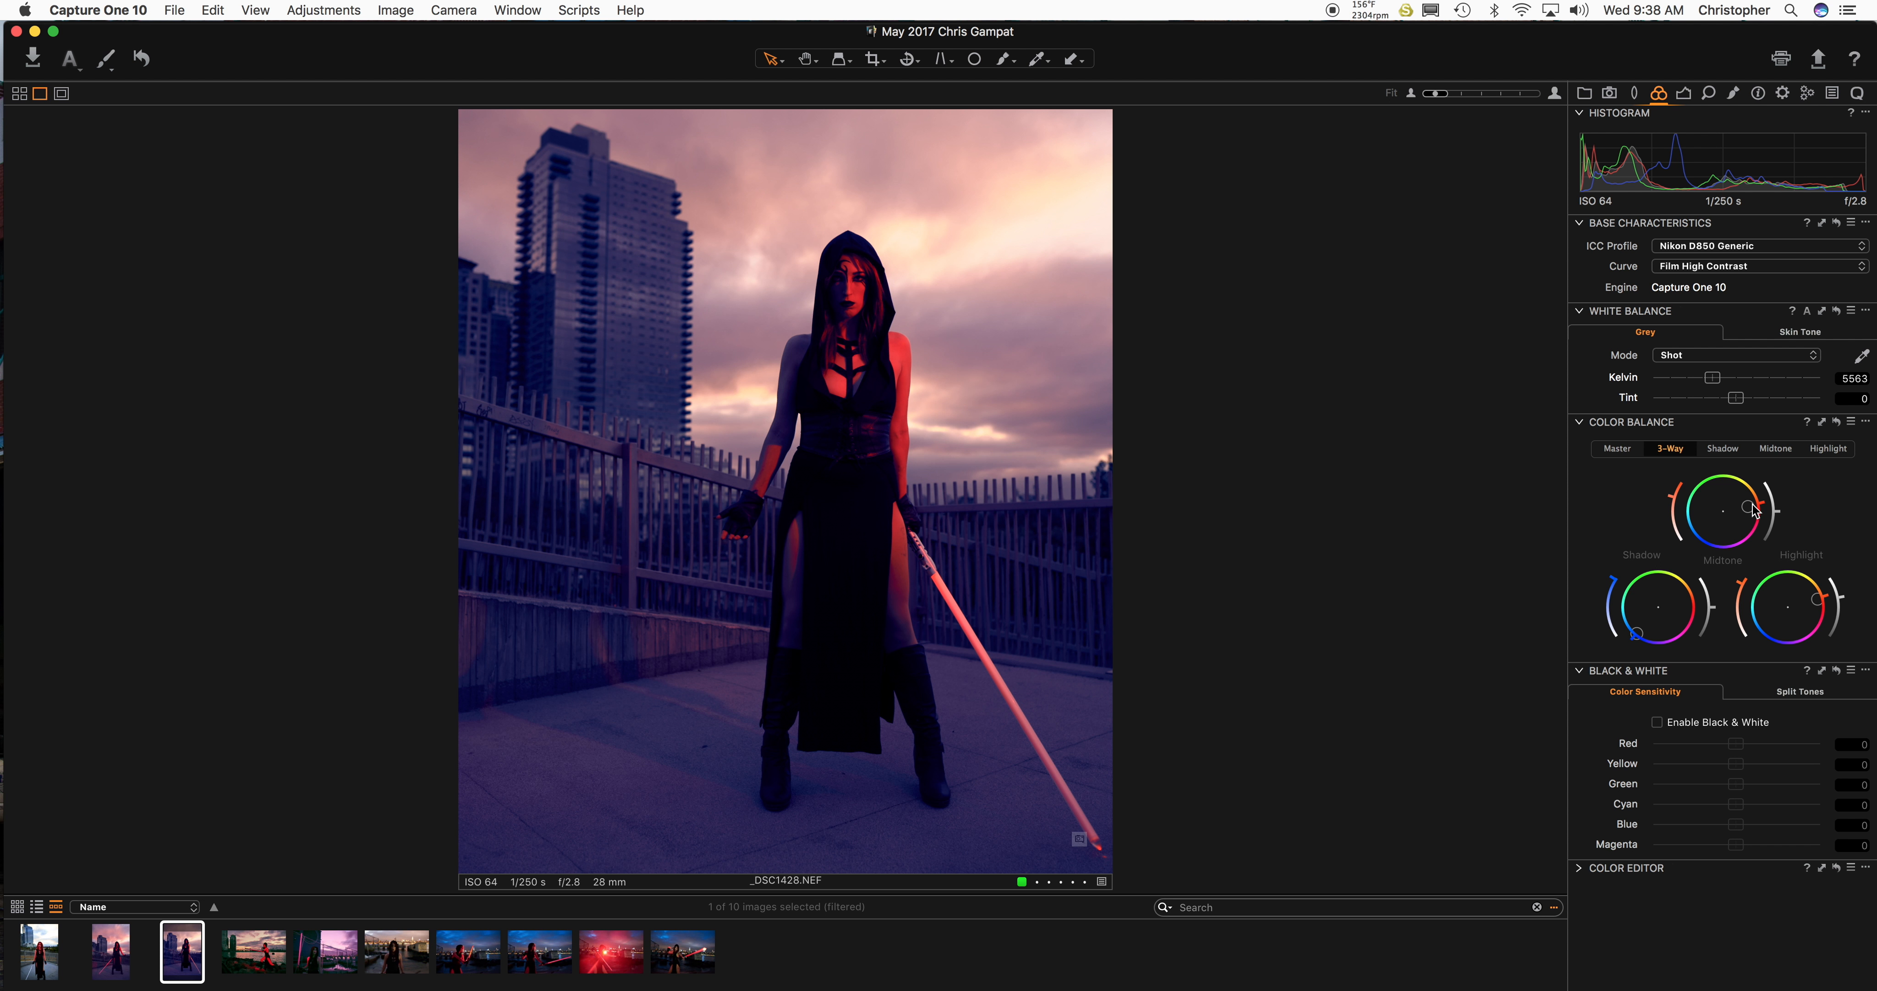
# Push the midtone wheel toward purple for purple-blue shadows.
pyautogui.moveTo(1750, 506); pyautogui.dragTo(1742, 529)
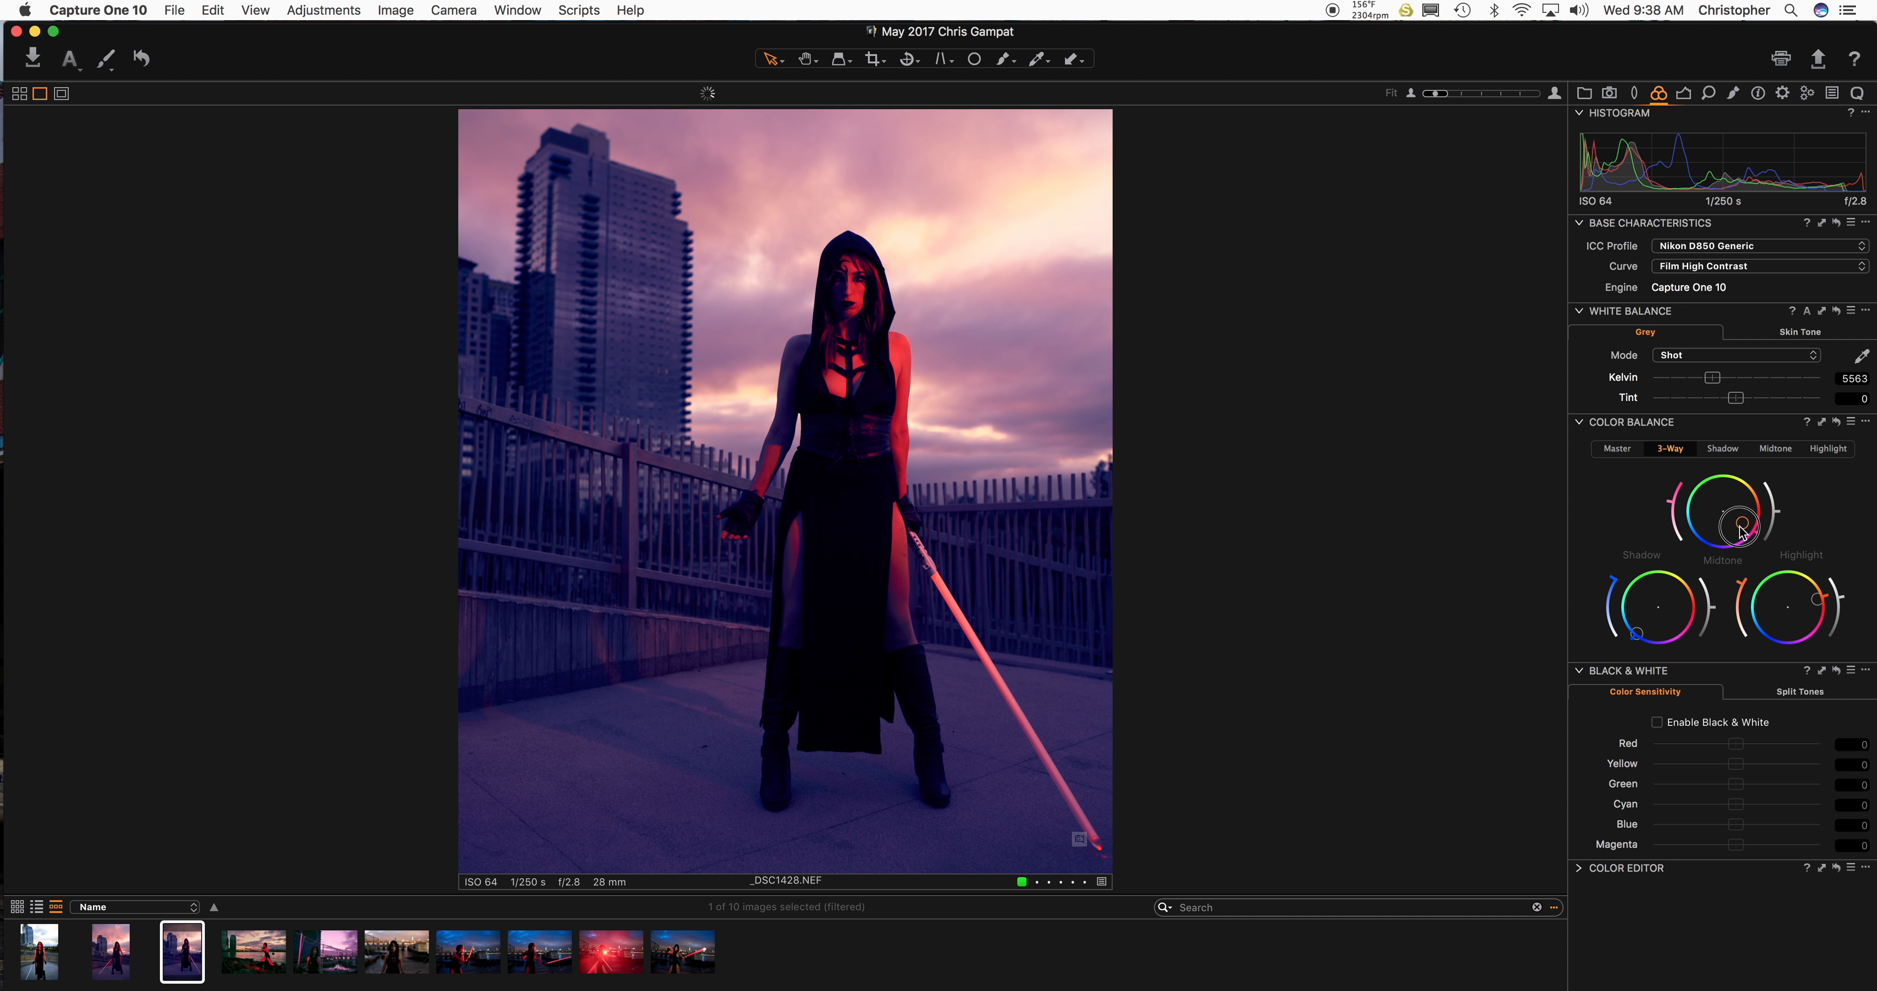
pyautogui.moveTo(1743, 531); pyautogui.dragTo(1724, 533)
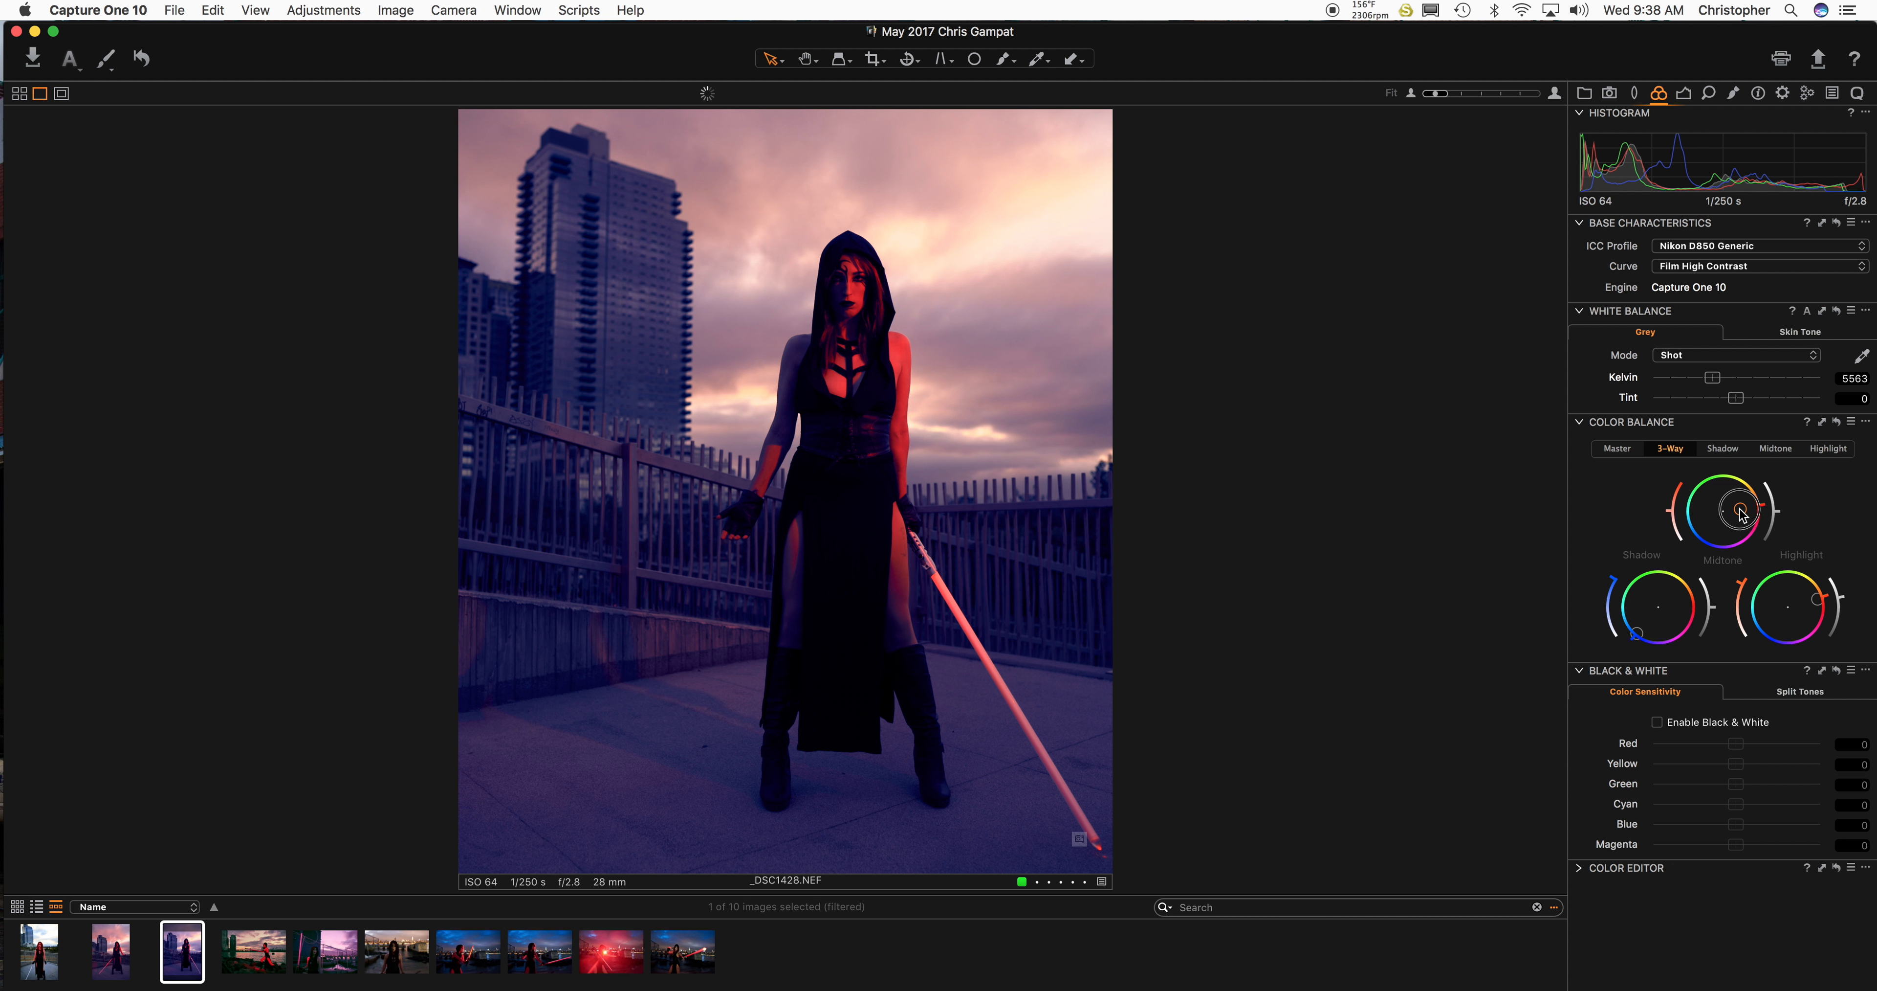
pyautogui.moveTo(1738, 503); pyautogui.dragTo(1748, 521)
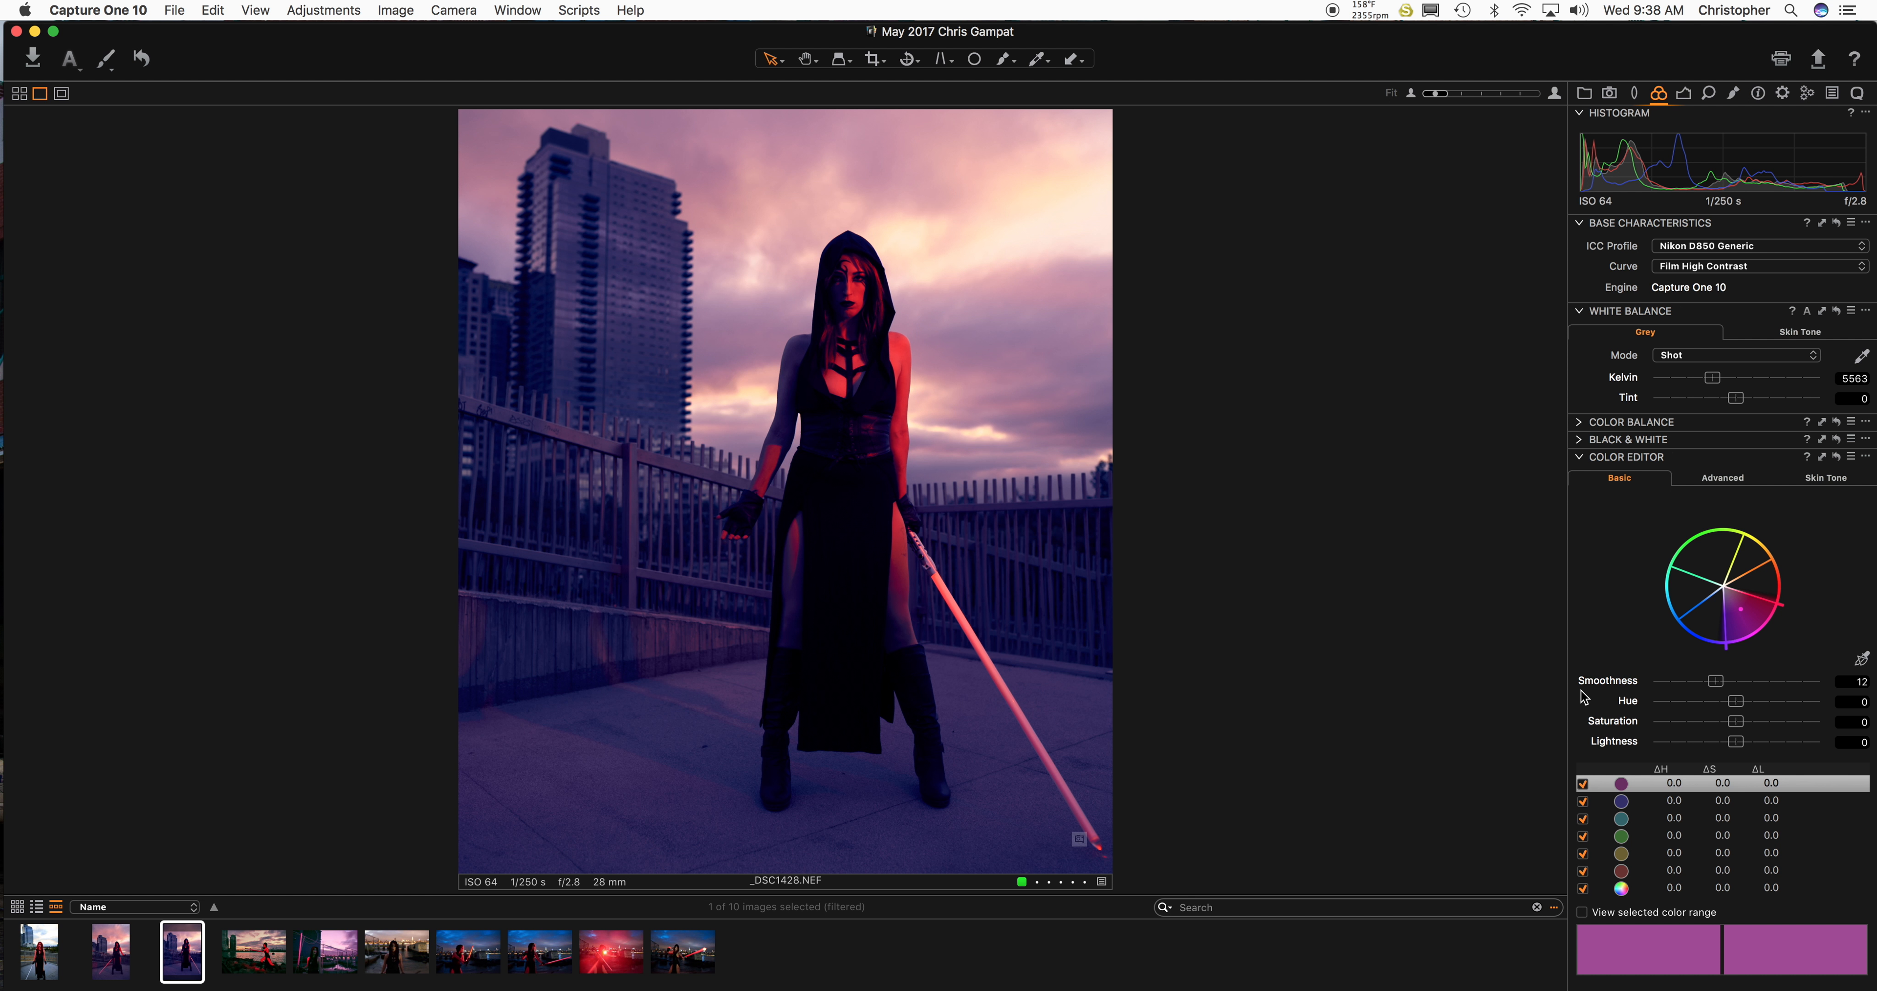
# With selected-range preview on, saturate the reds to 38.9 and the yellows to 36.4.
pyautogui.click(1622, 872)
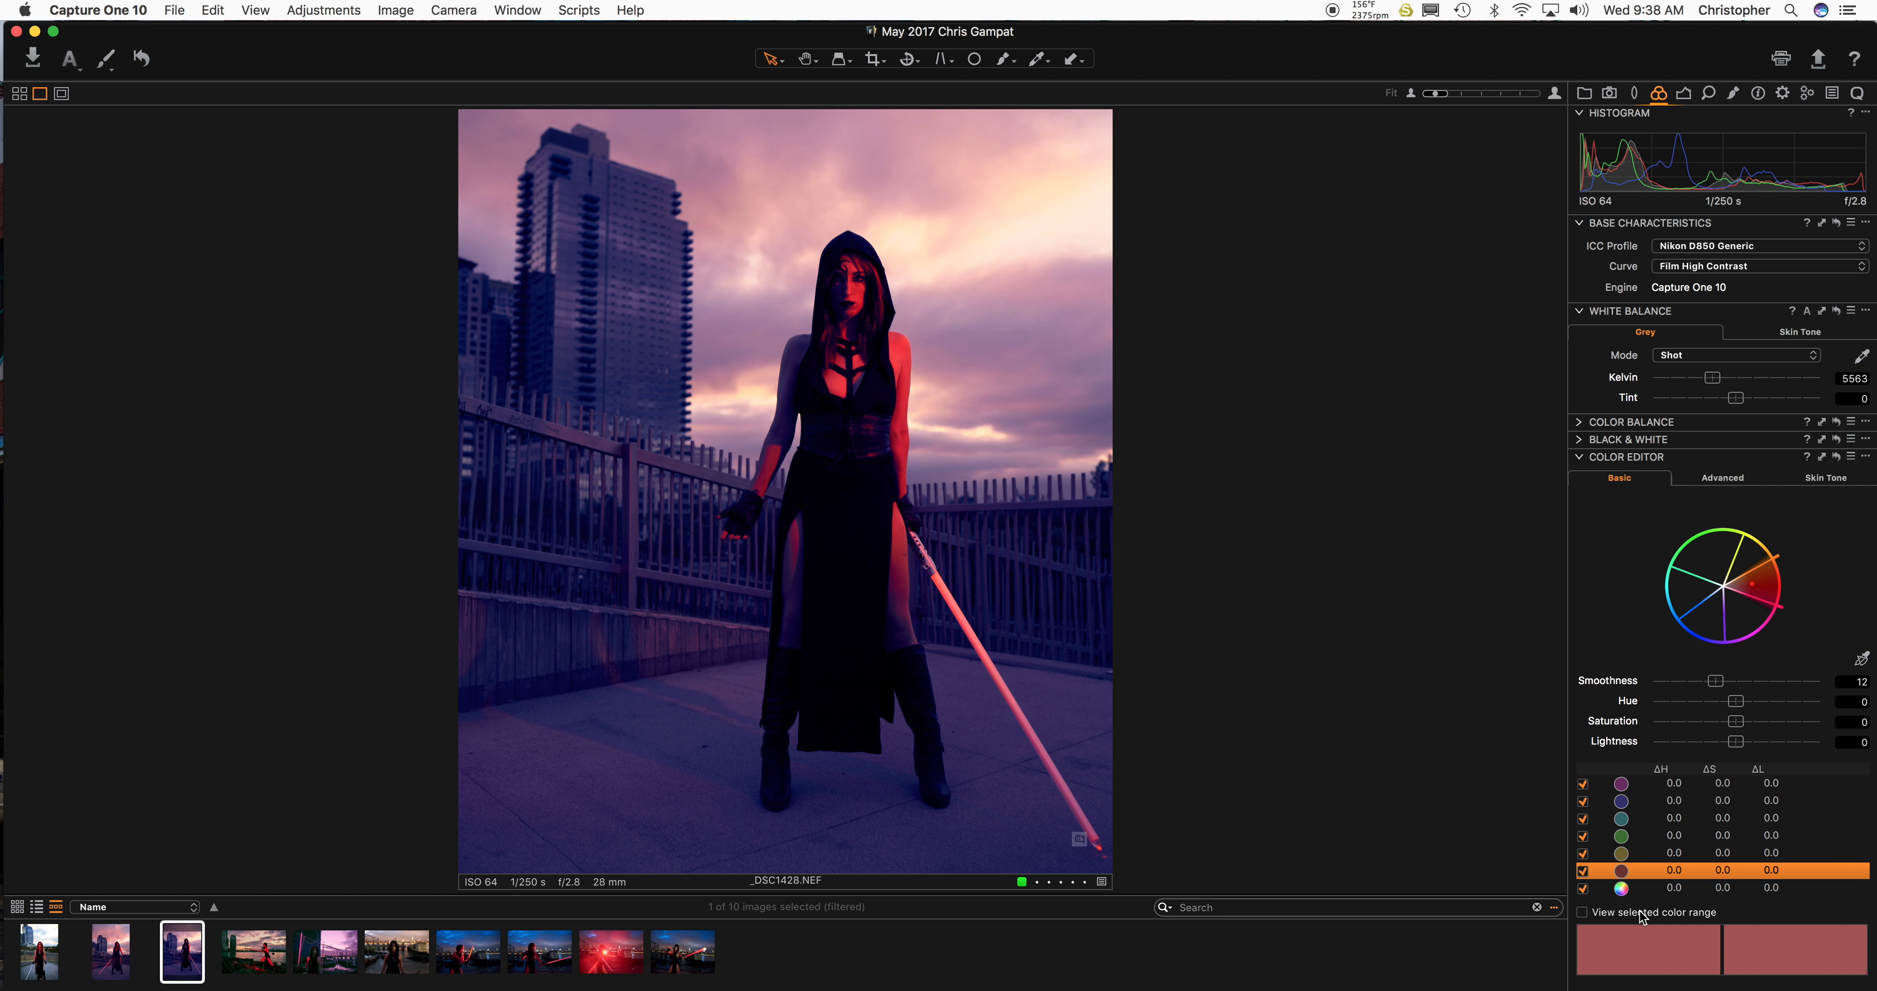
pyautogui.moveTo(1625, 922)
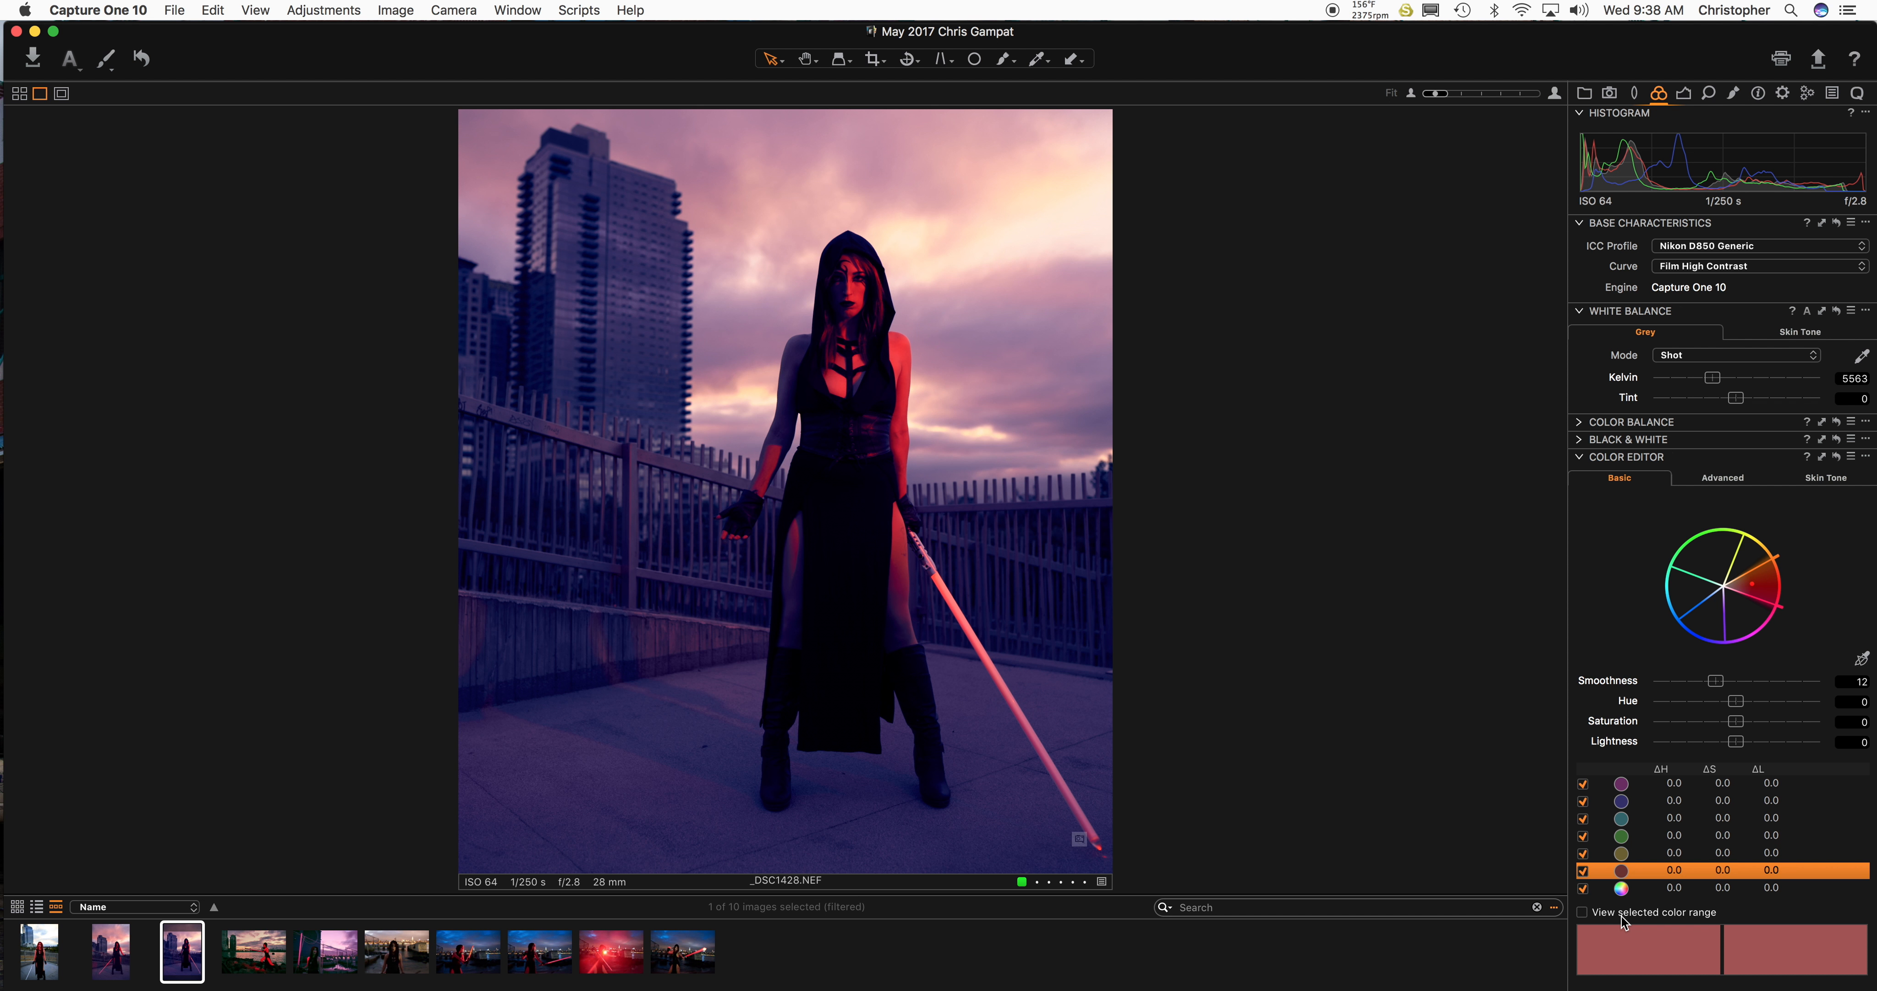
pyautogui.click(1582, 911)
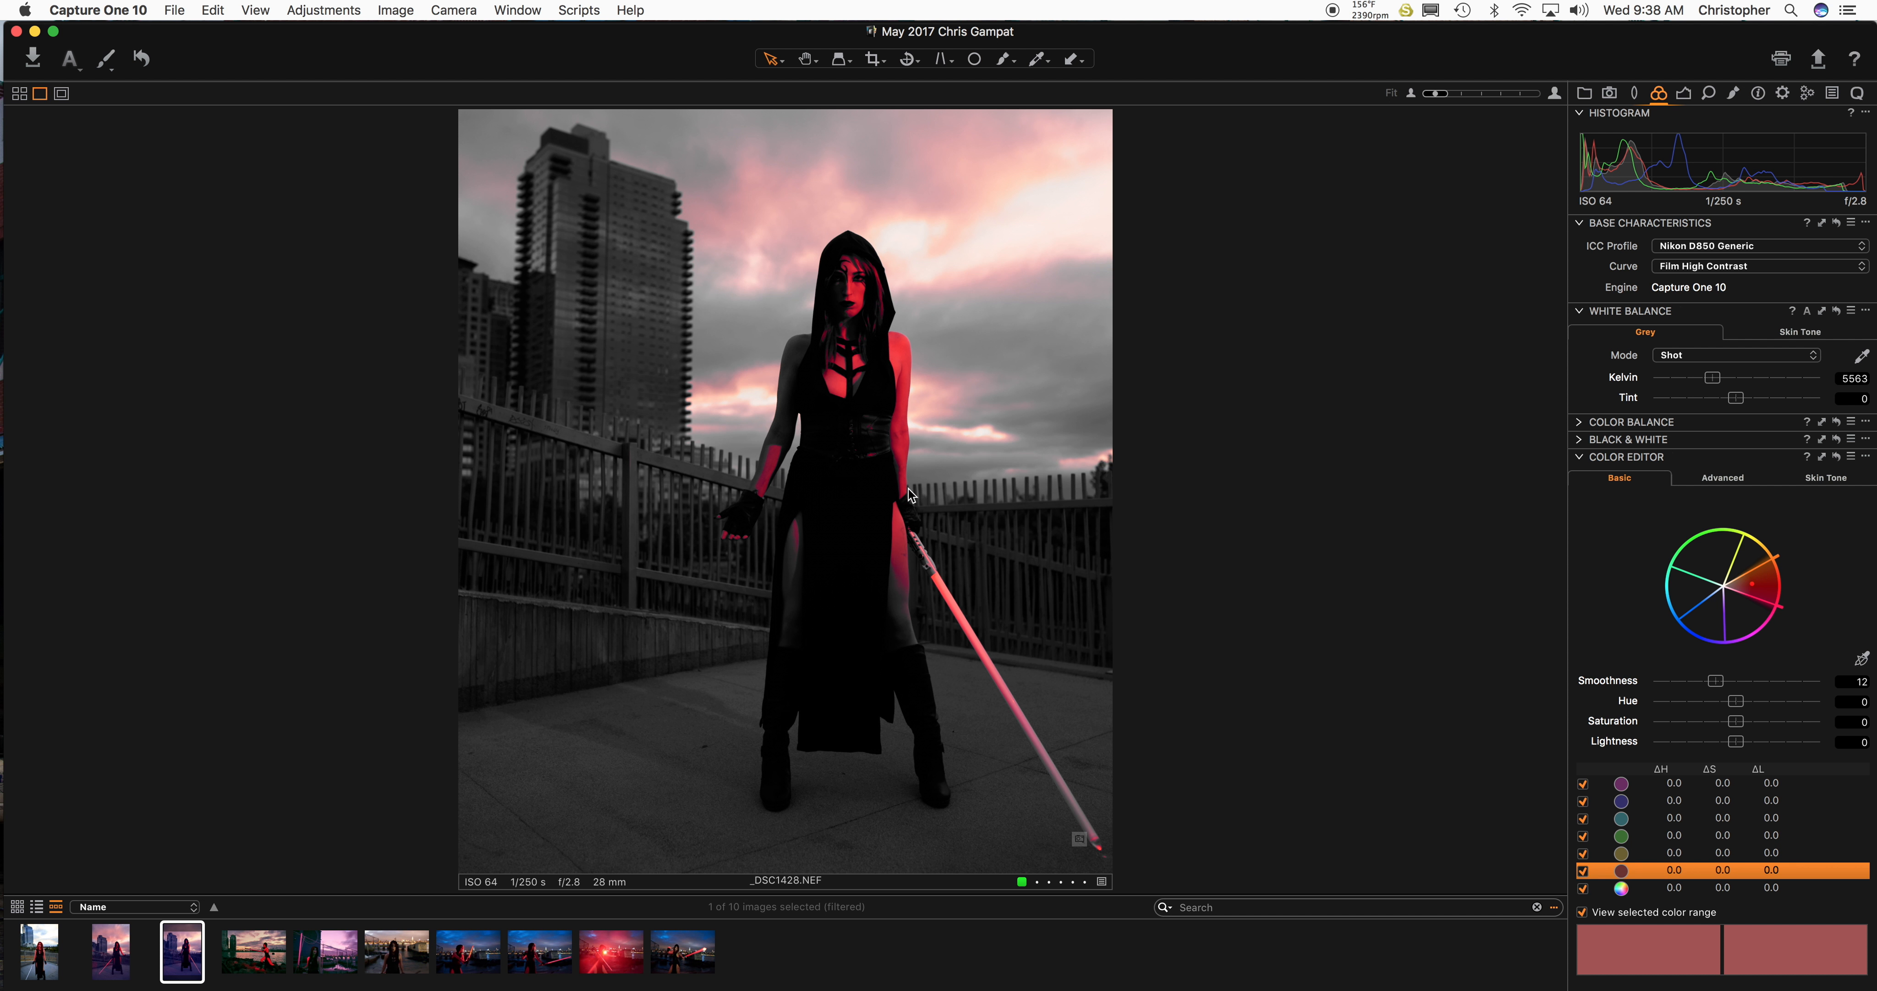
pyautogui.moveTo(1095, 224)
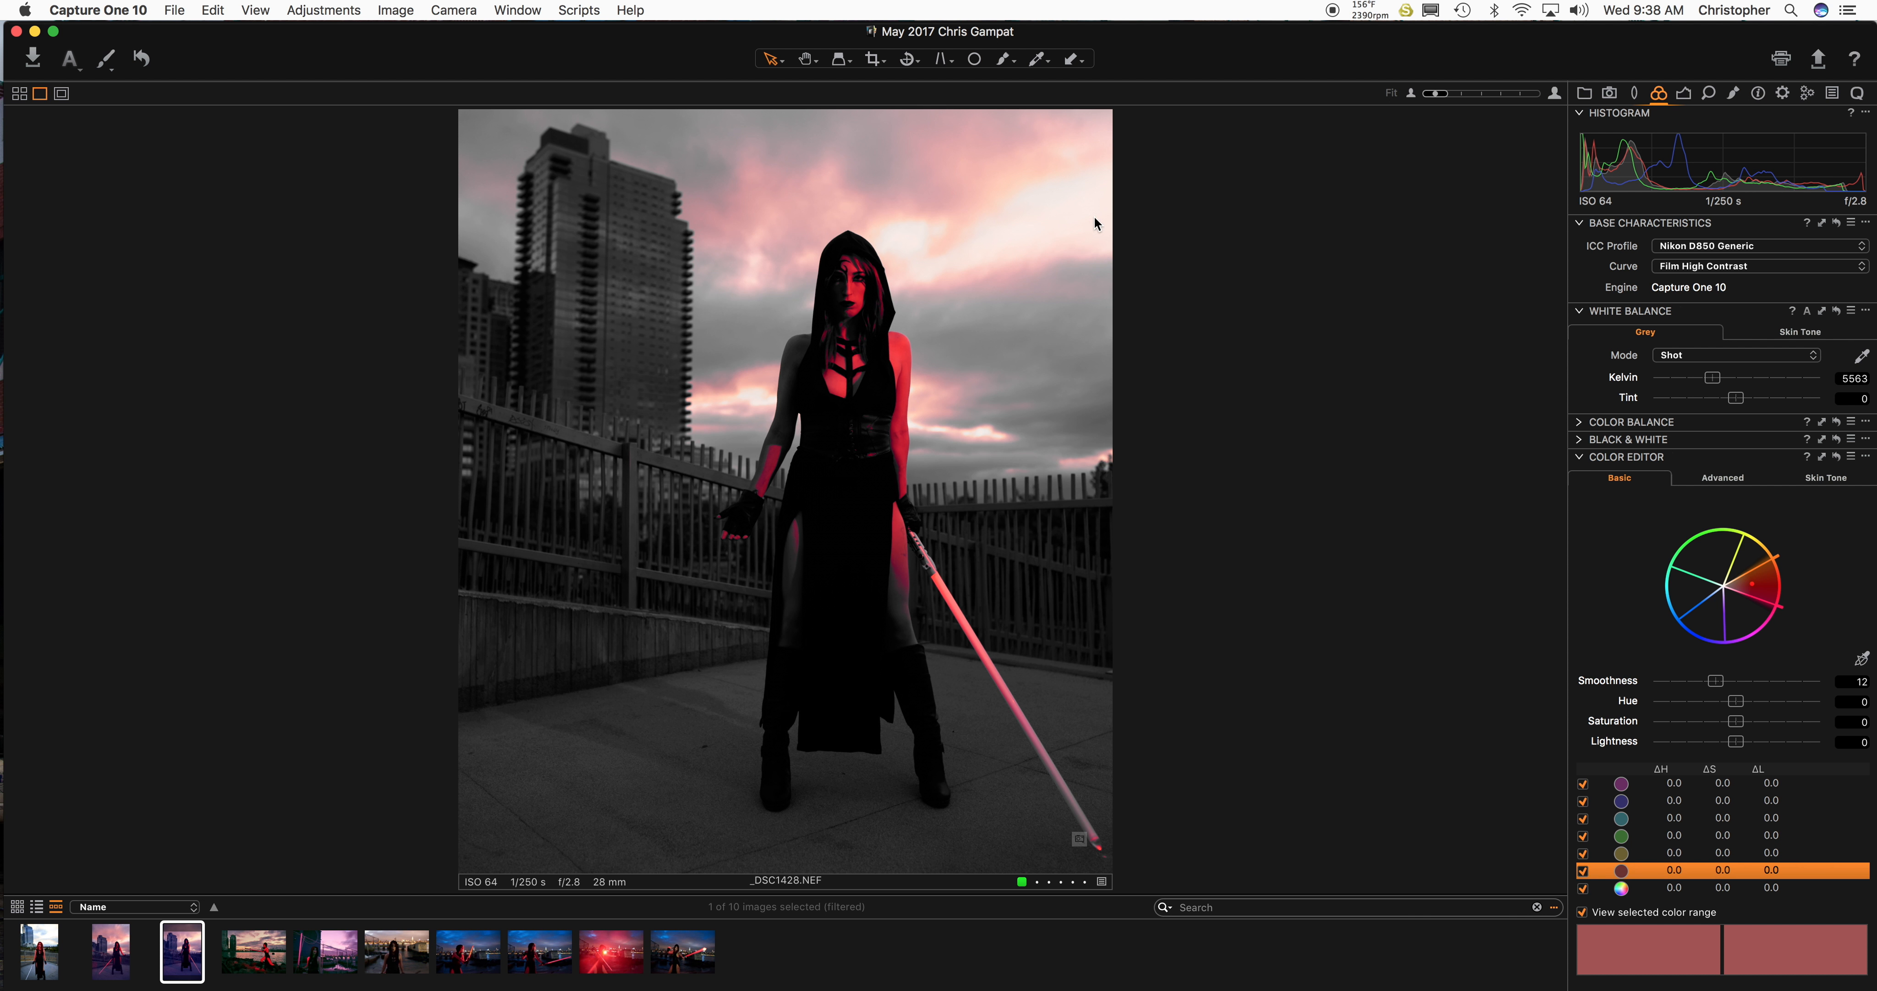
pyautogui.moveTo(767, 546)
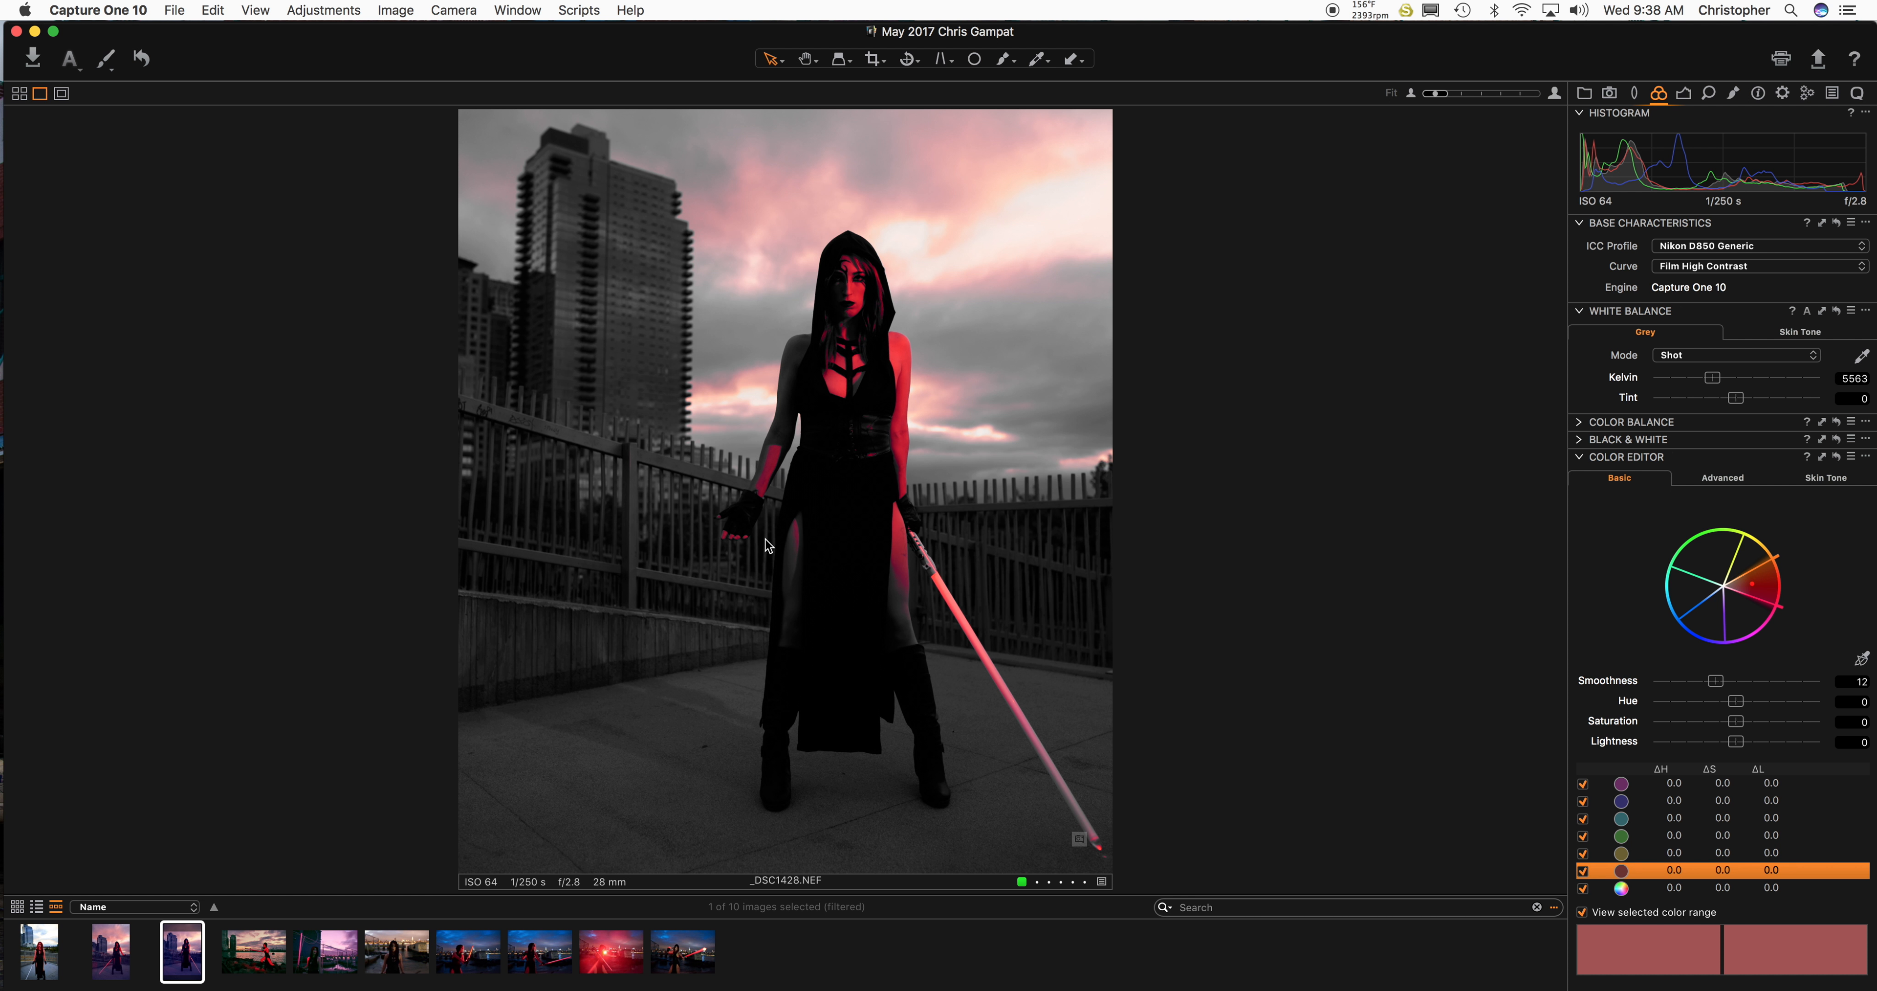
pyautogui.moveTo(1718, 688)
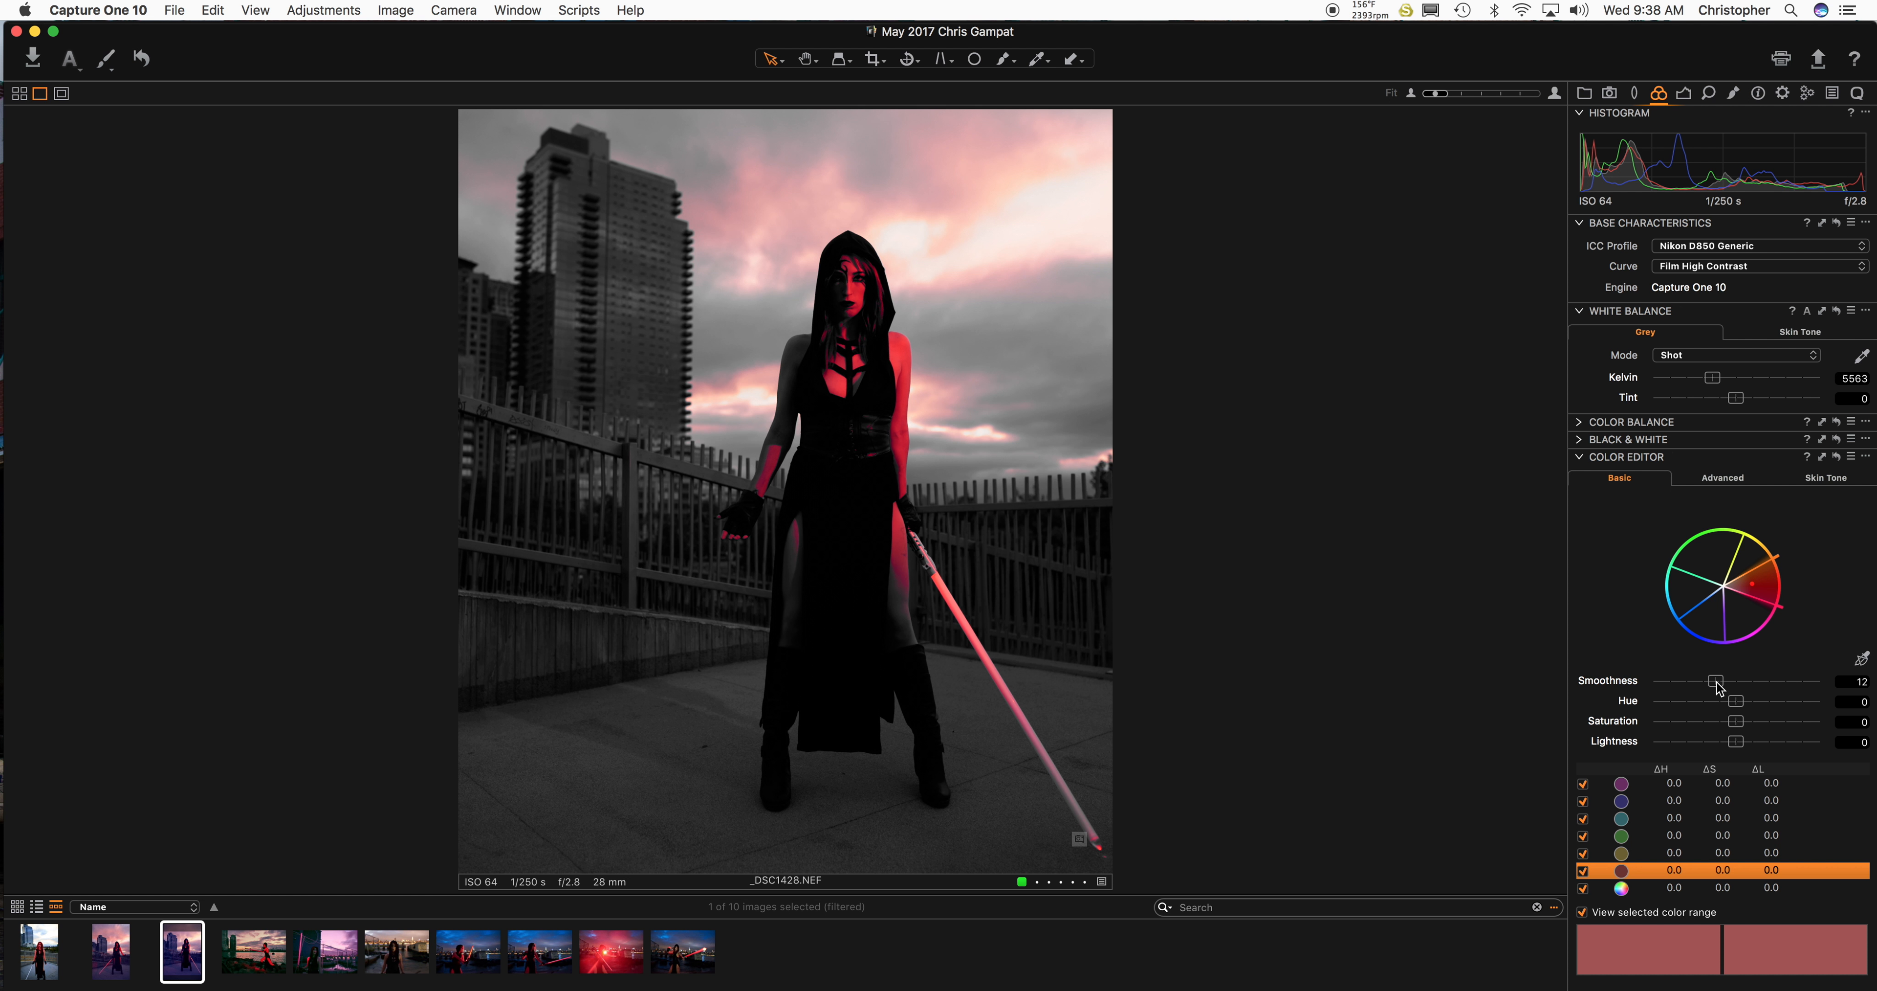
pyautogui.moveTo(1737, 721); pyautogui.dragTo(1778, 720)
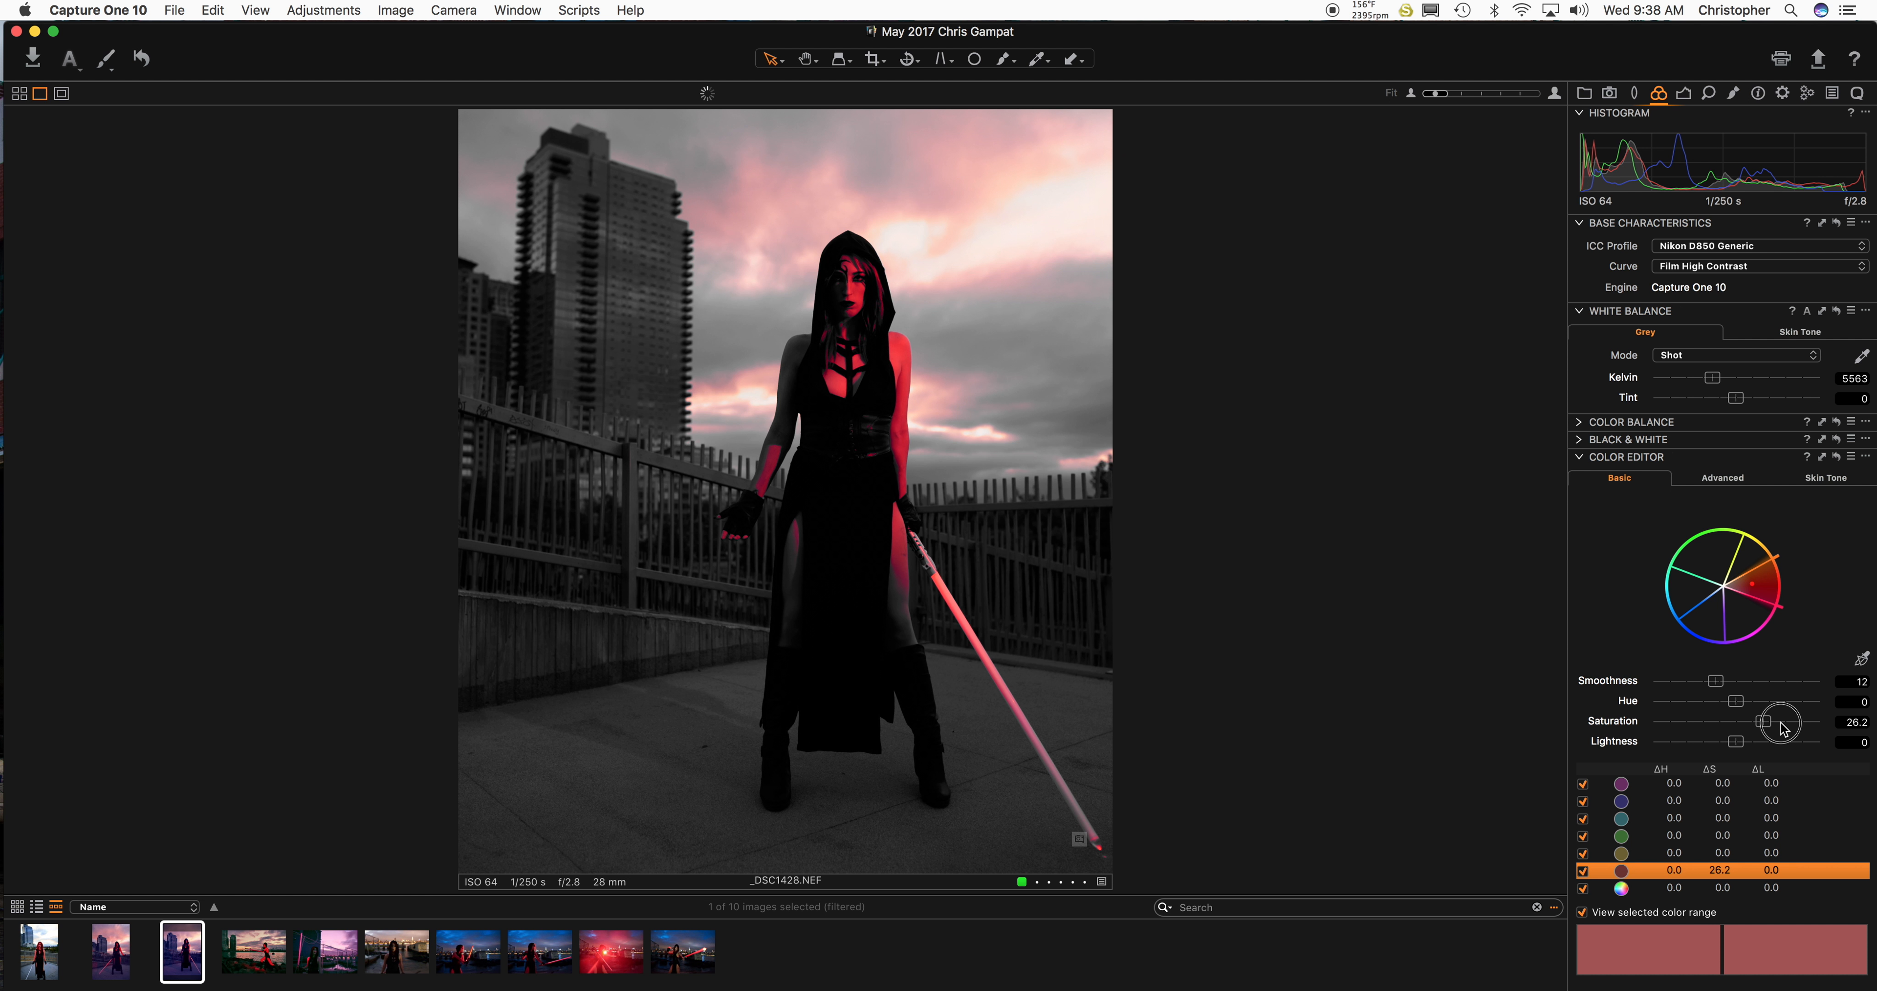
pyautogui.moveTo(1782, 719); pyautogui.dragTo(1738, 740)
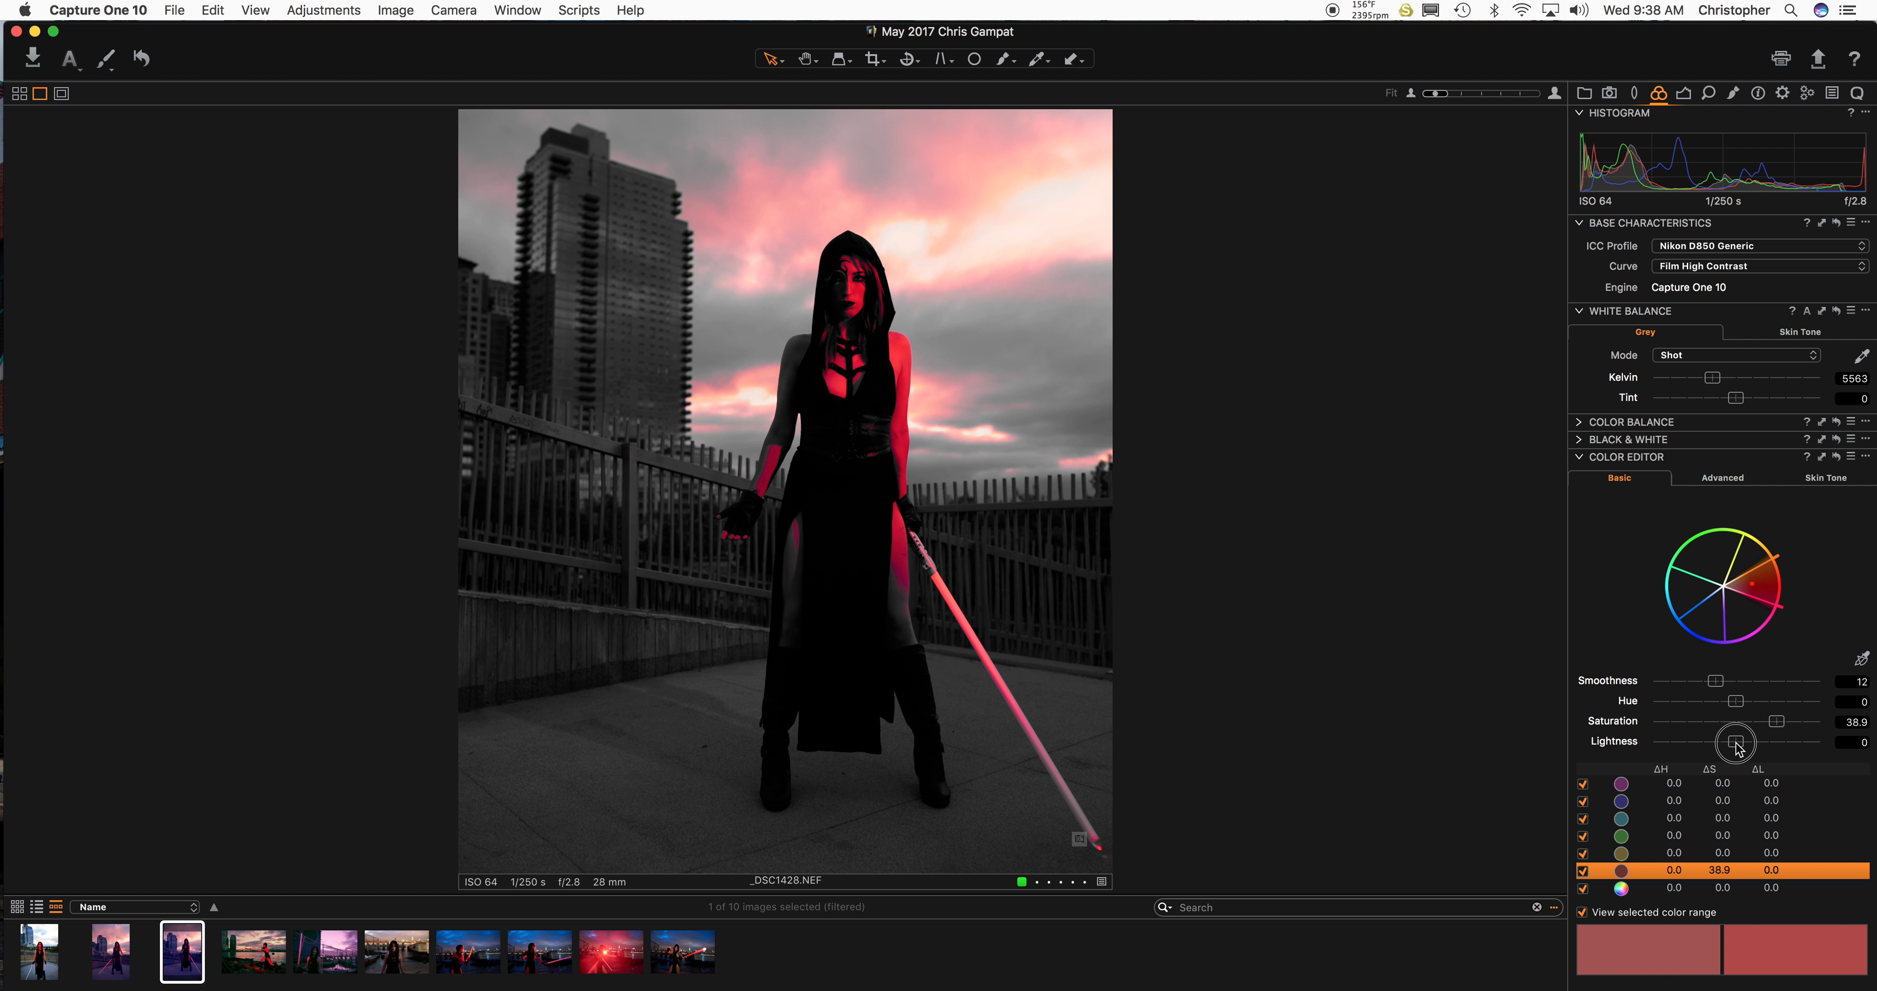
pyautogui.moveTo(1737, 741); pyautogui.dragTo(1692, 740)
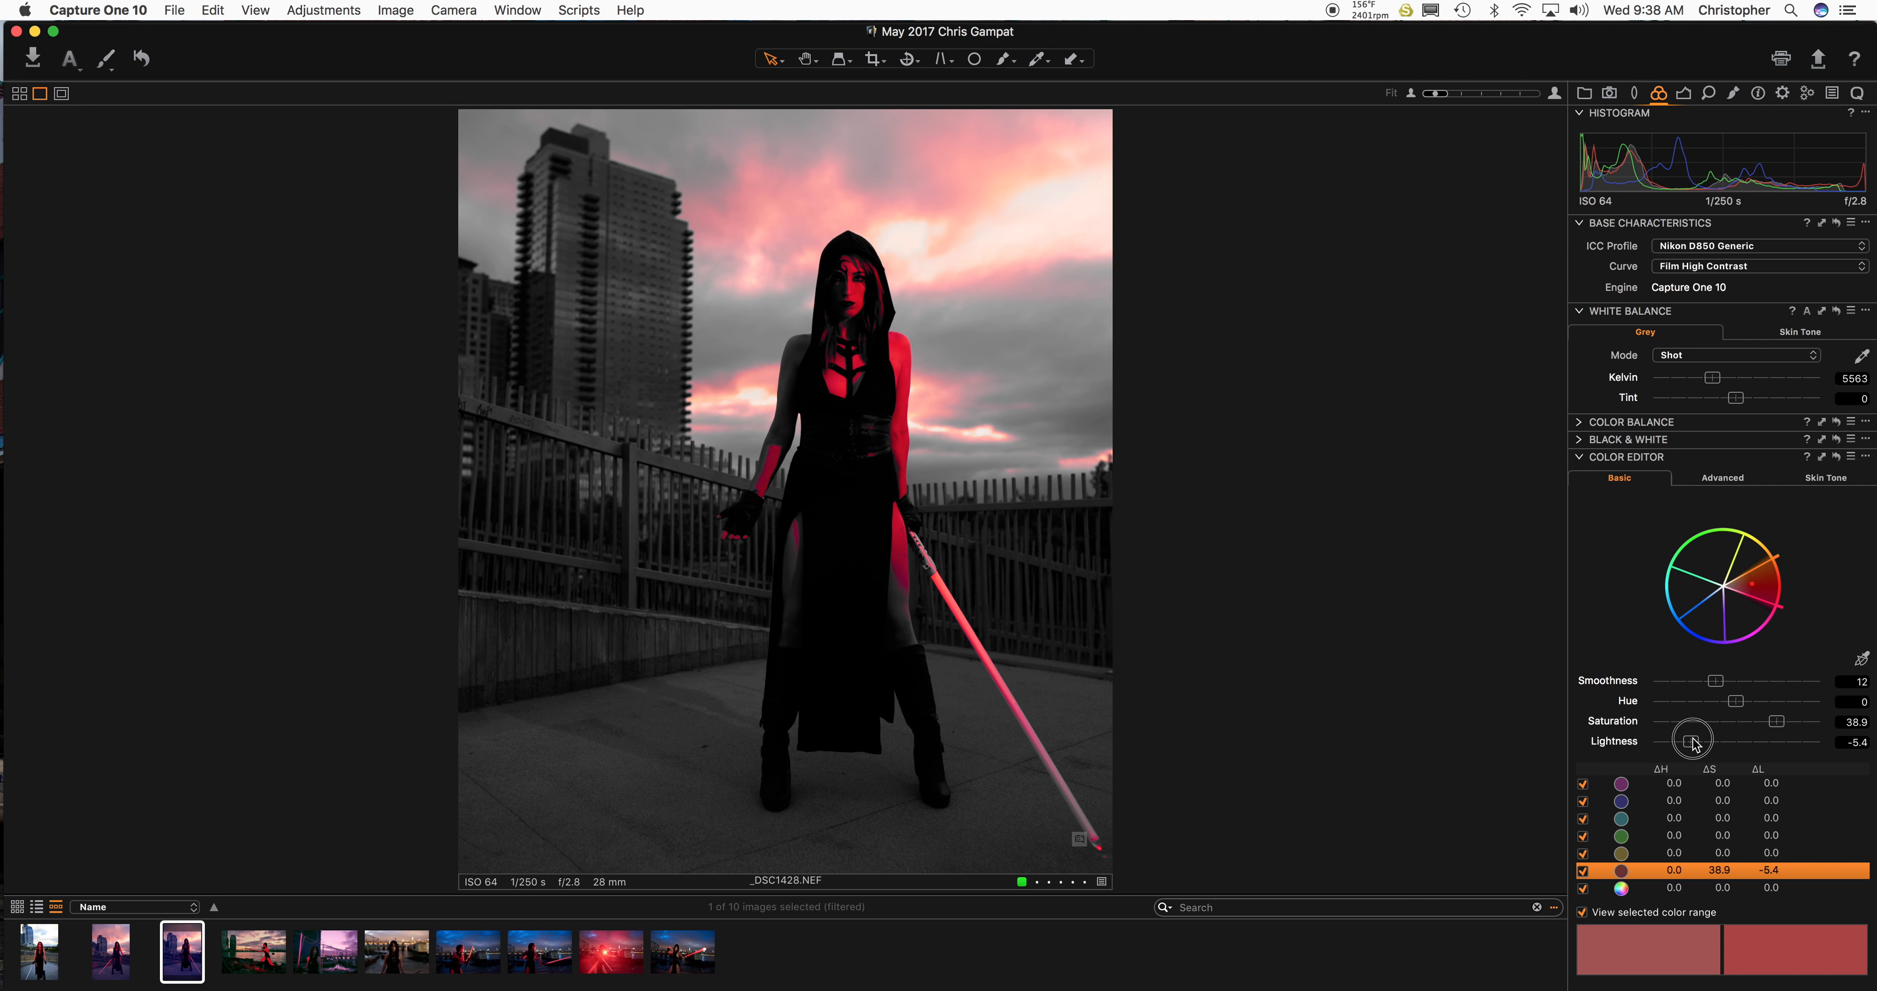
pyautogui.moveTo(1691, 741); pyautogui.dragTo(1698, 740)
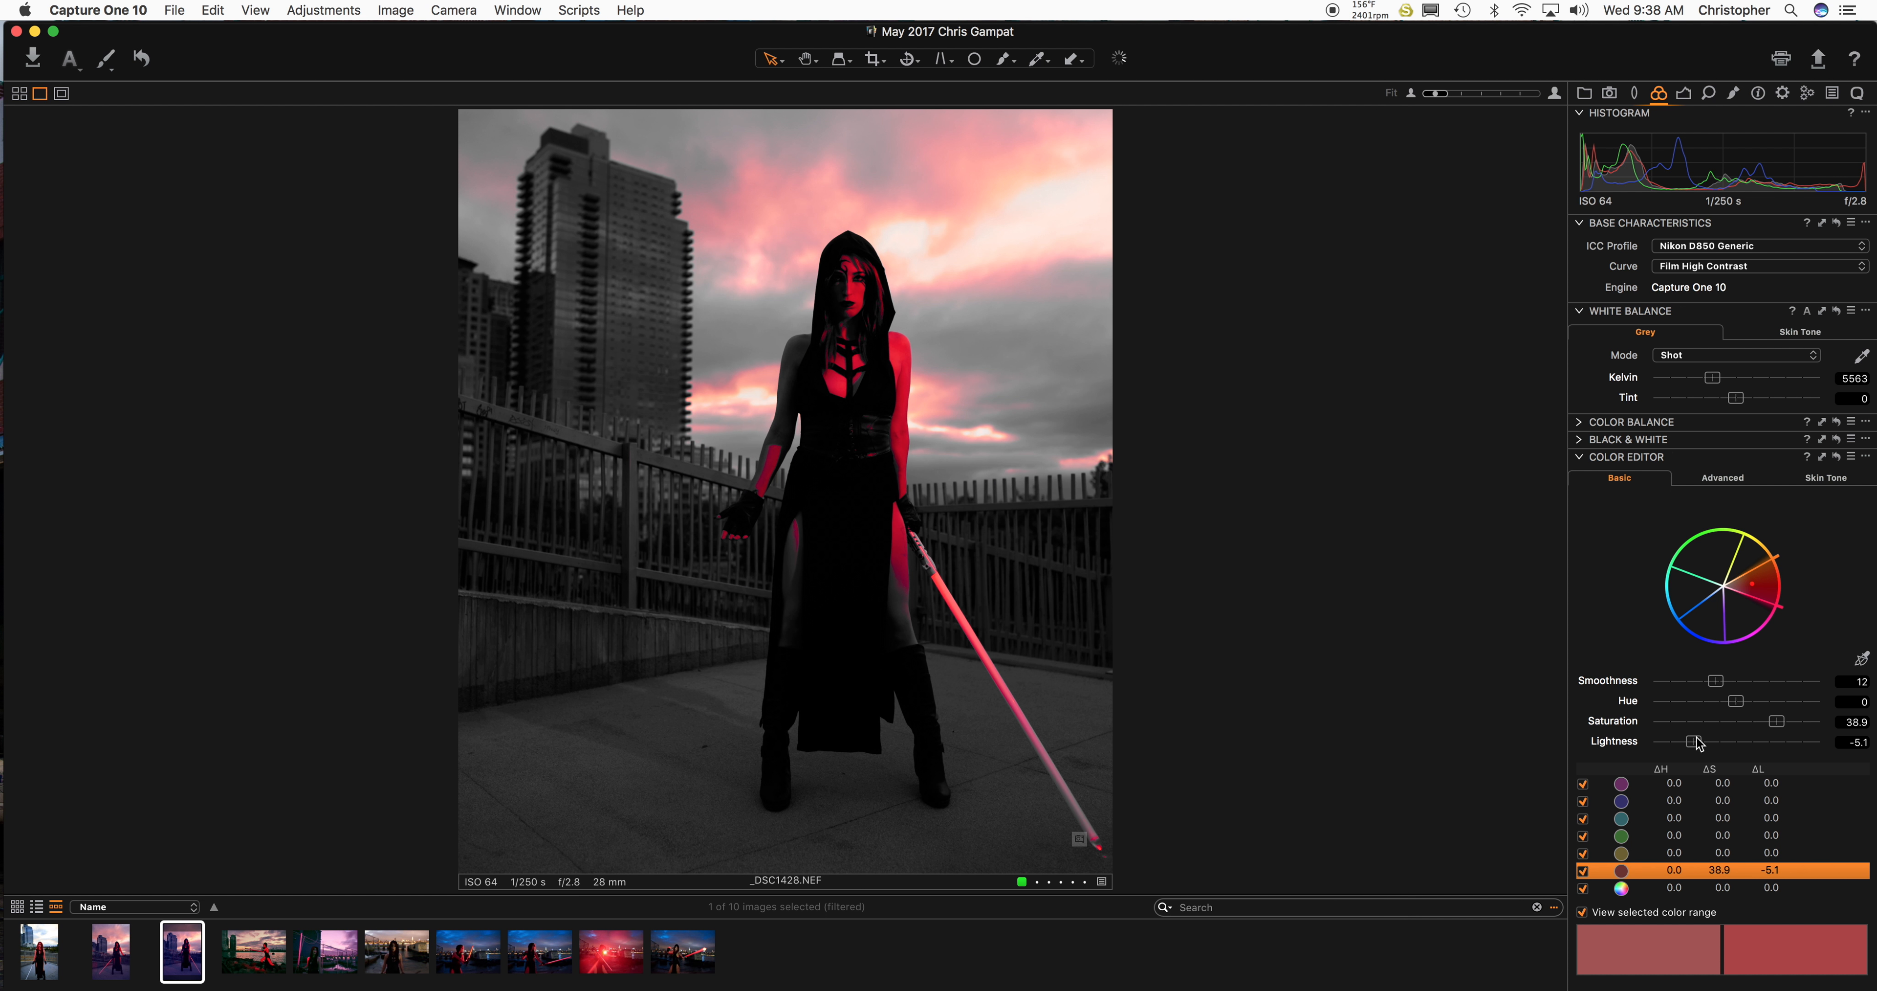
pyautogui.moveTo(1696, 742); pyautogui.dragTo(1744, 742)
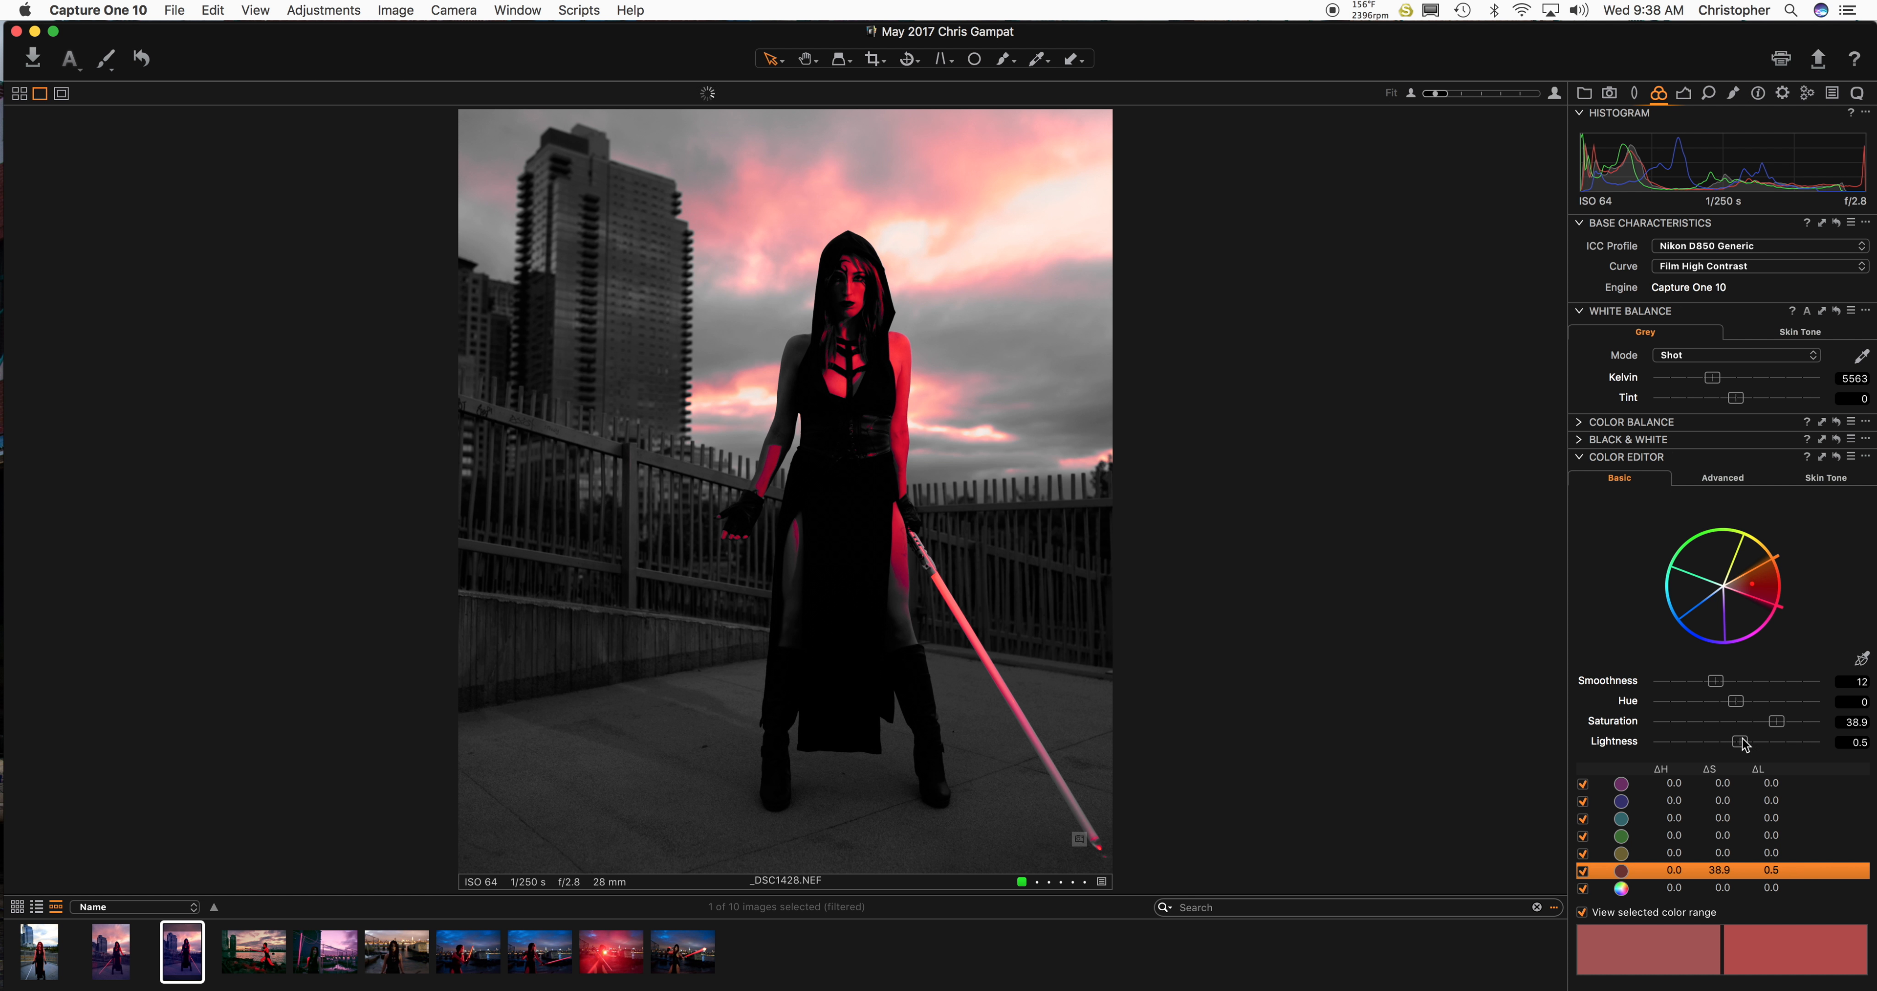
pyautogui.click(1622, 853)
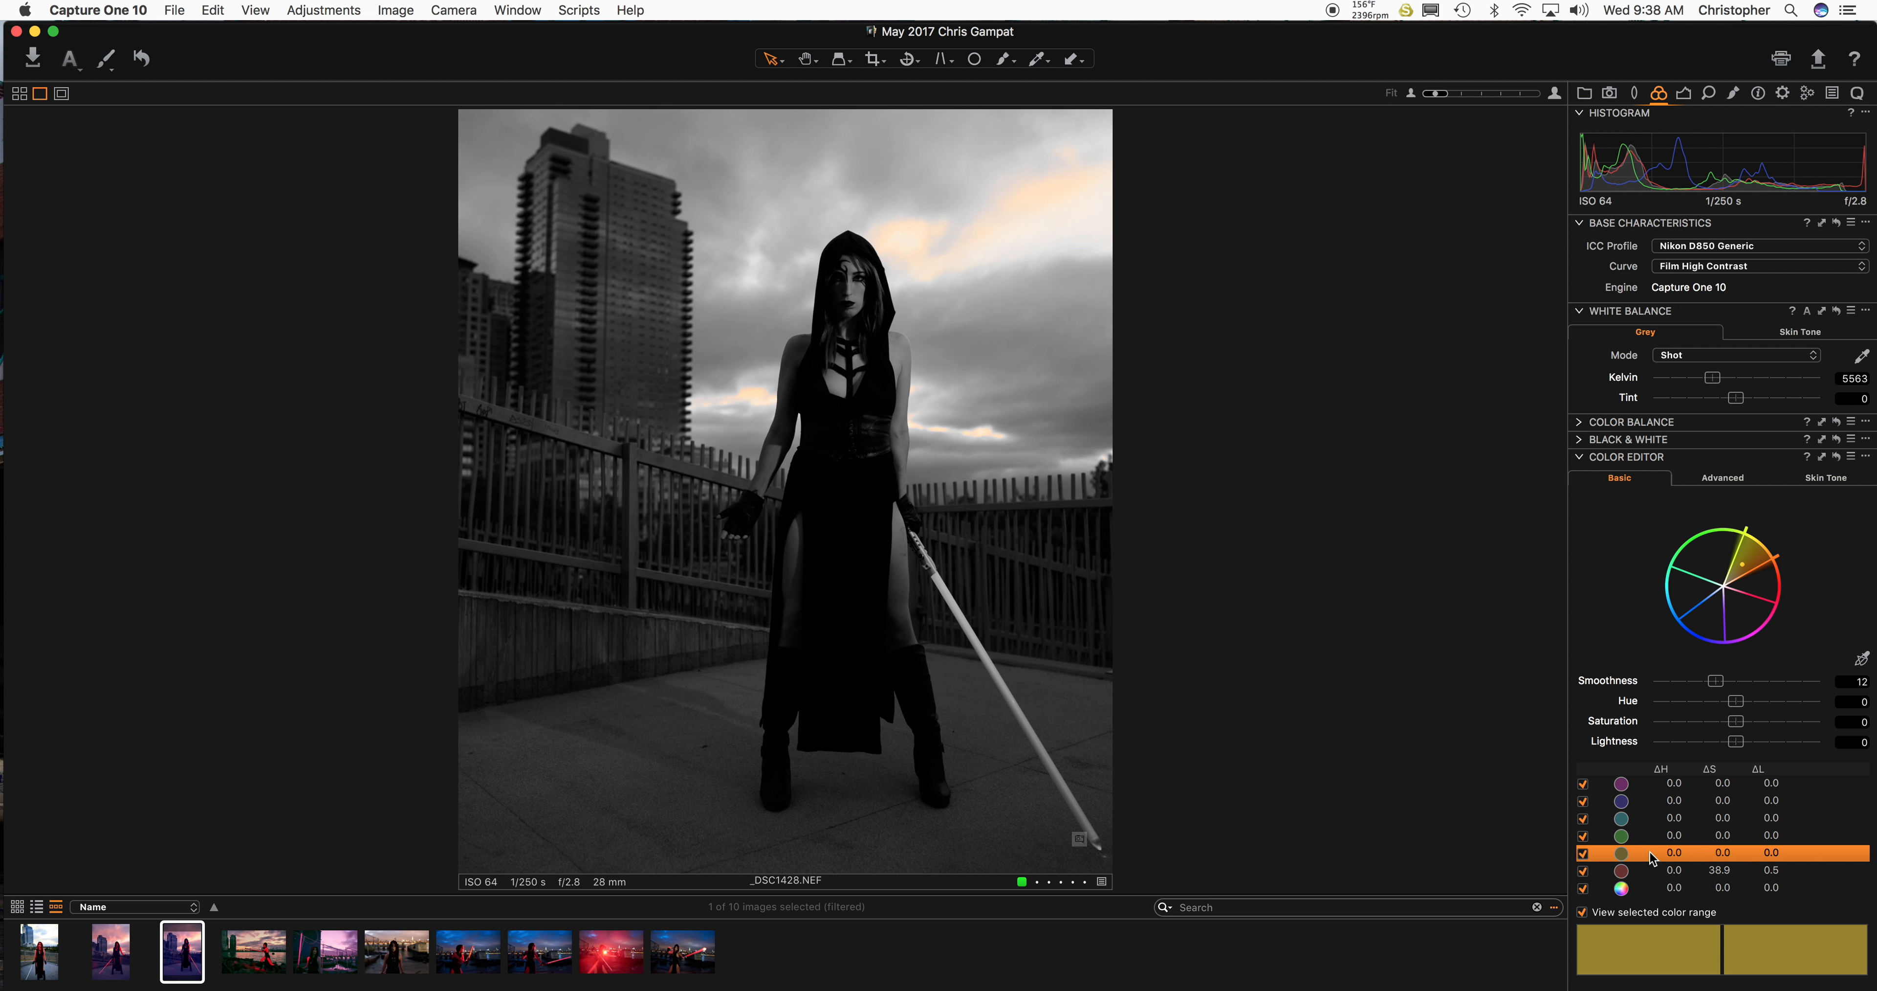
pyautogui.moveTo(1709, 735)
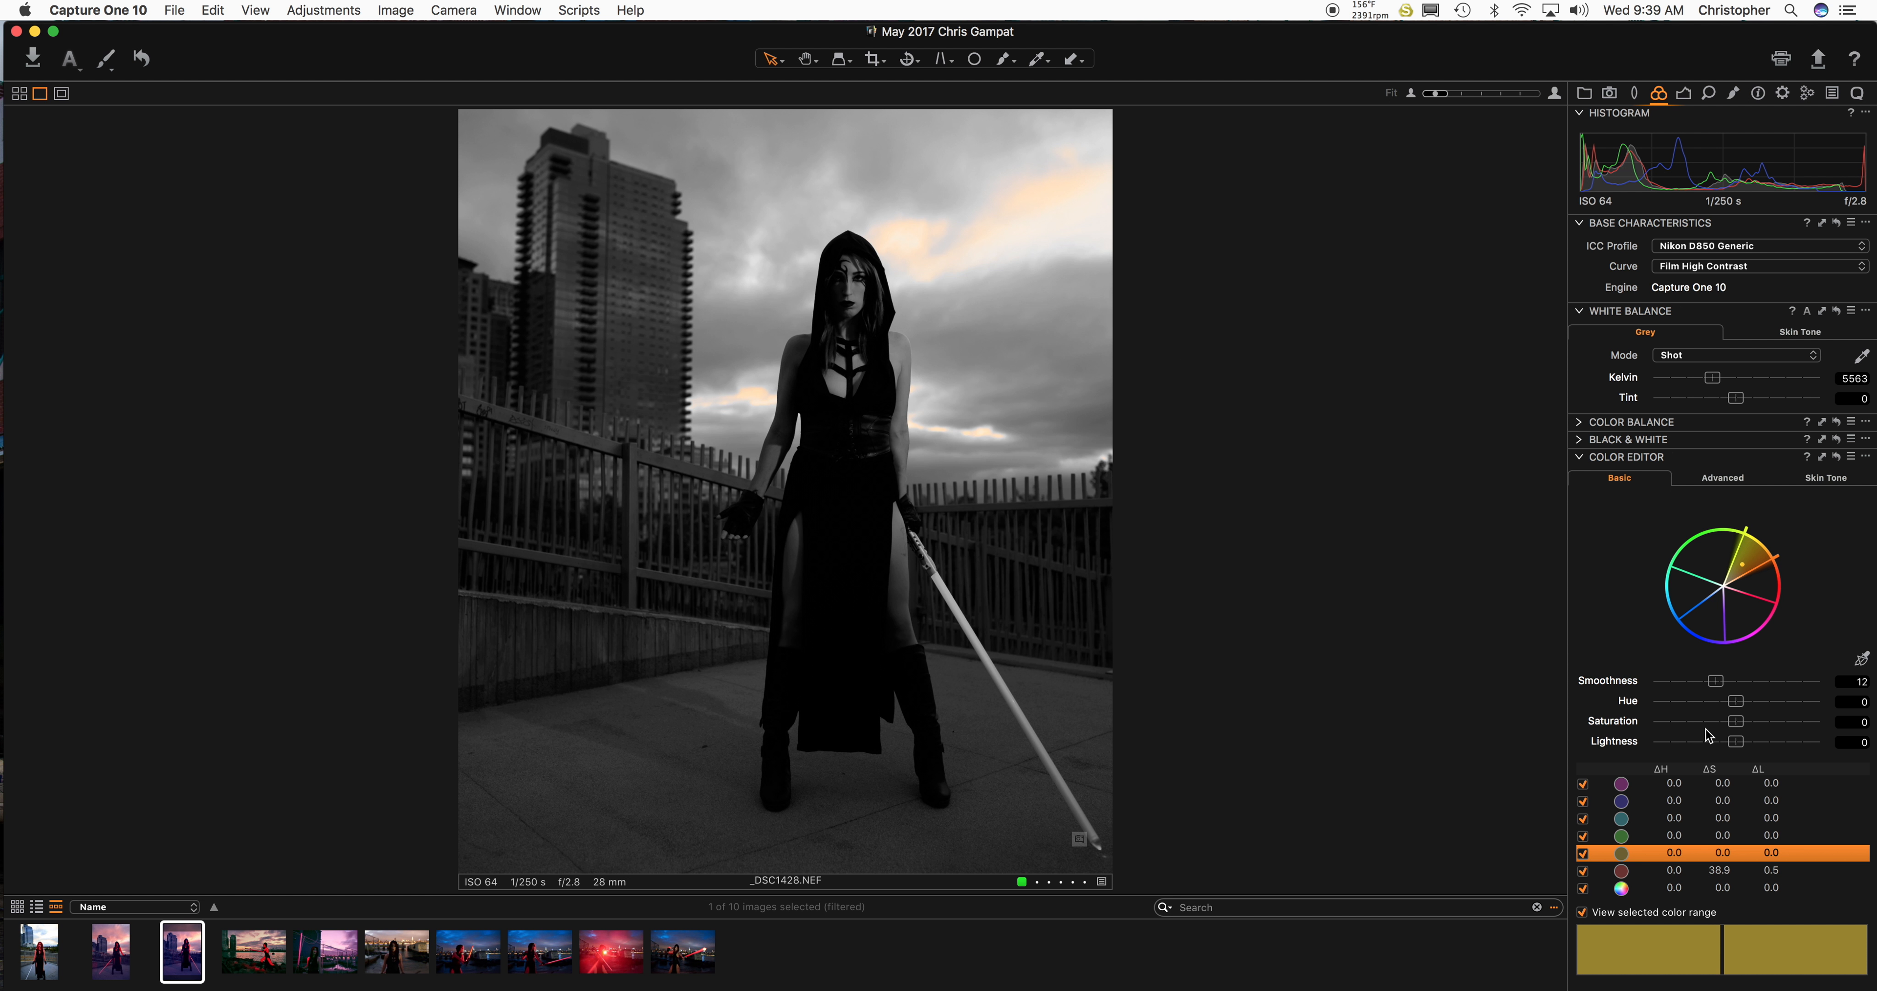
pyautogui.moveTo(1702, 721); pyautogui.dragTo(1777, 721)
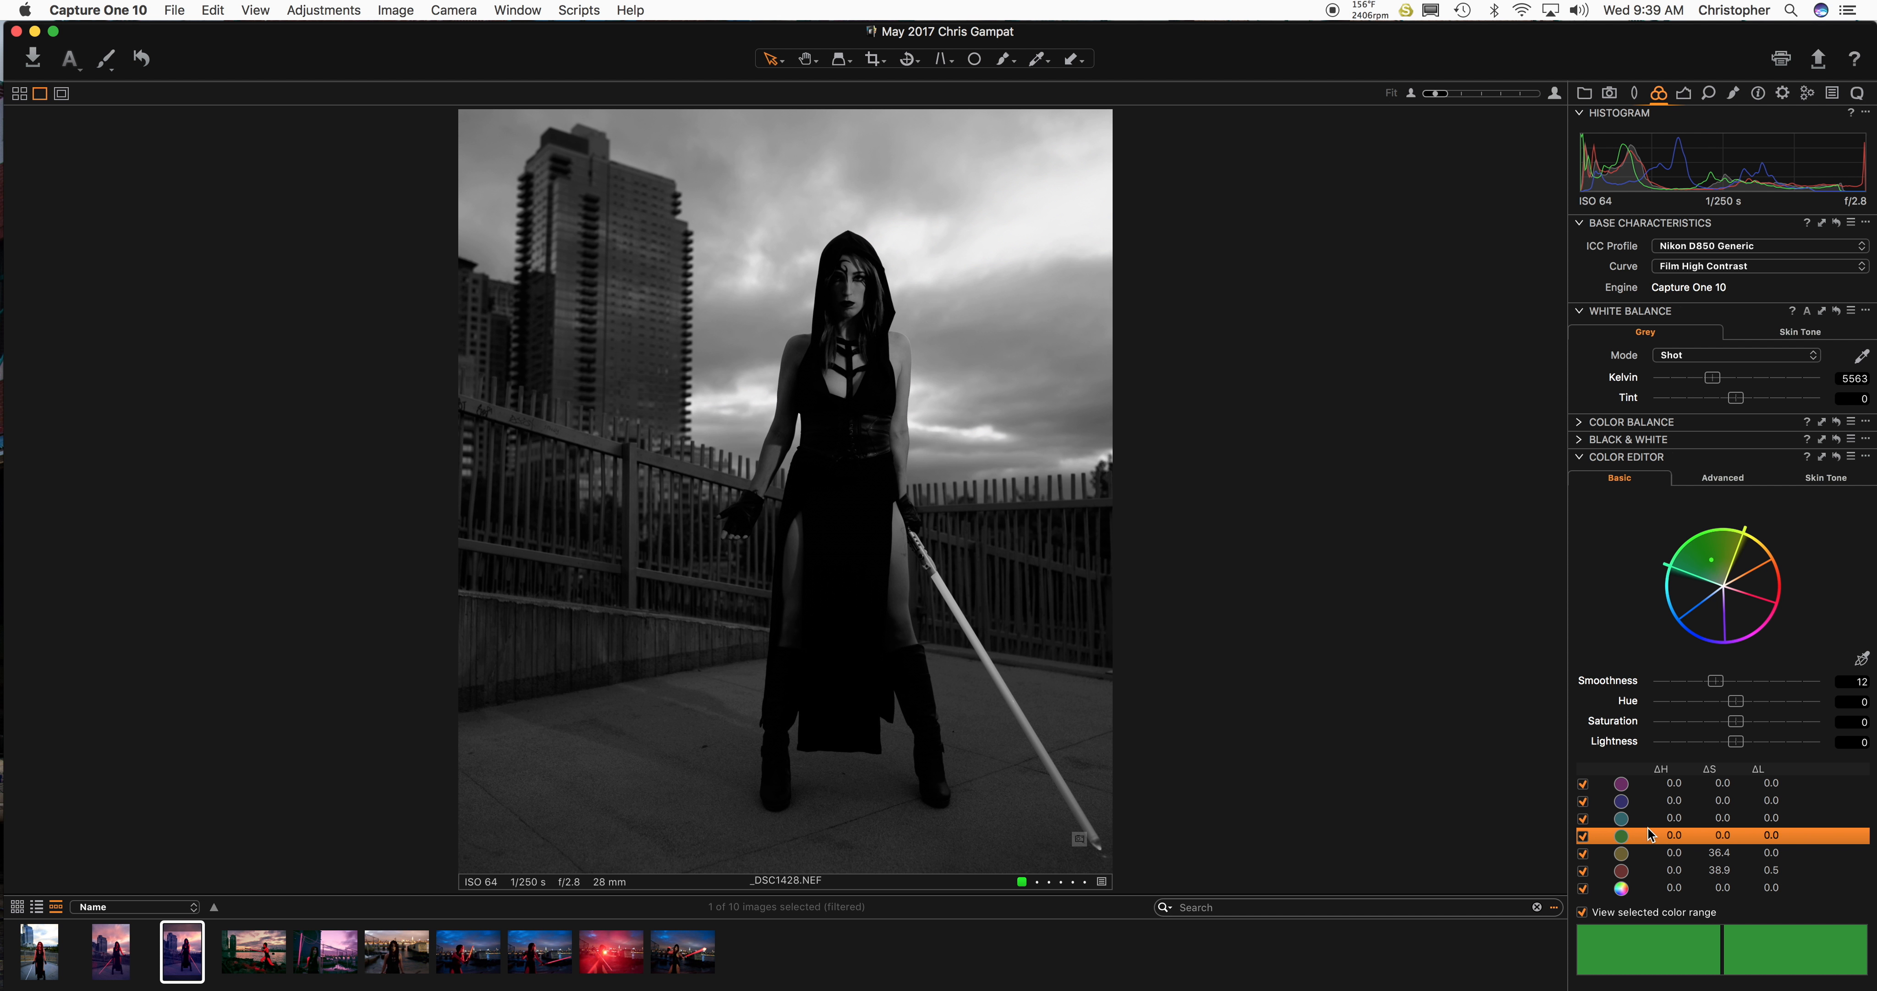
pyautogui.moveTo(1646, 825)
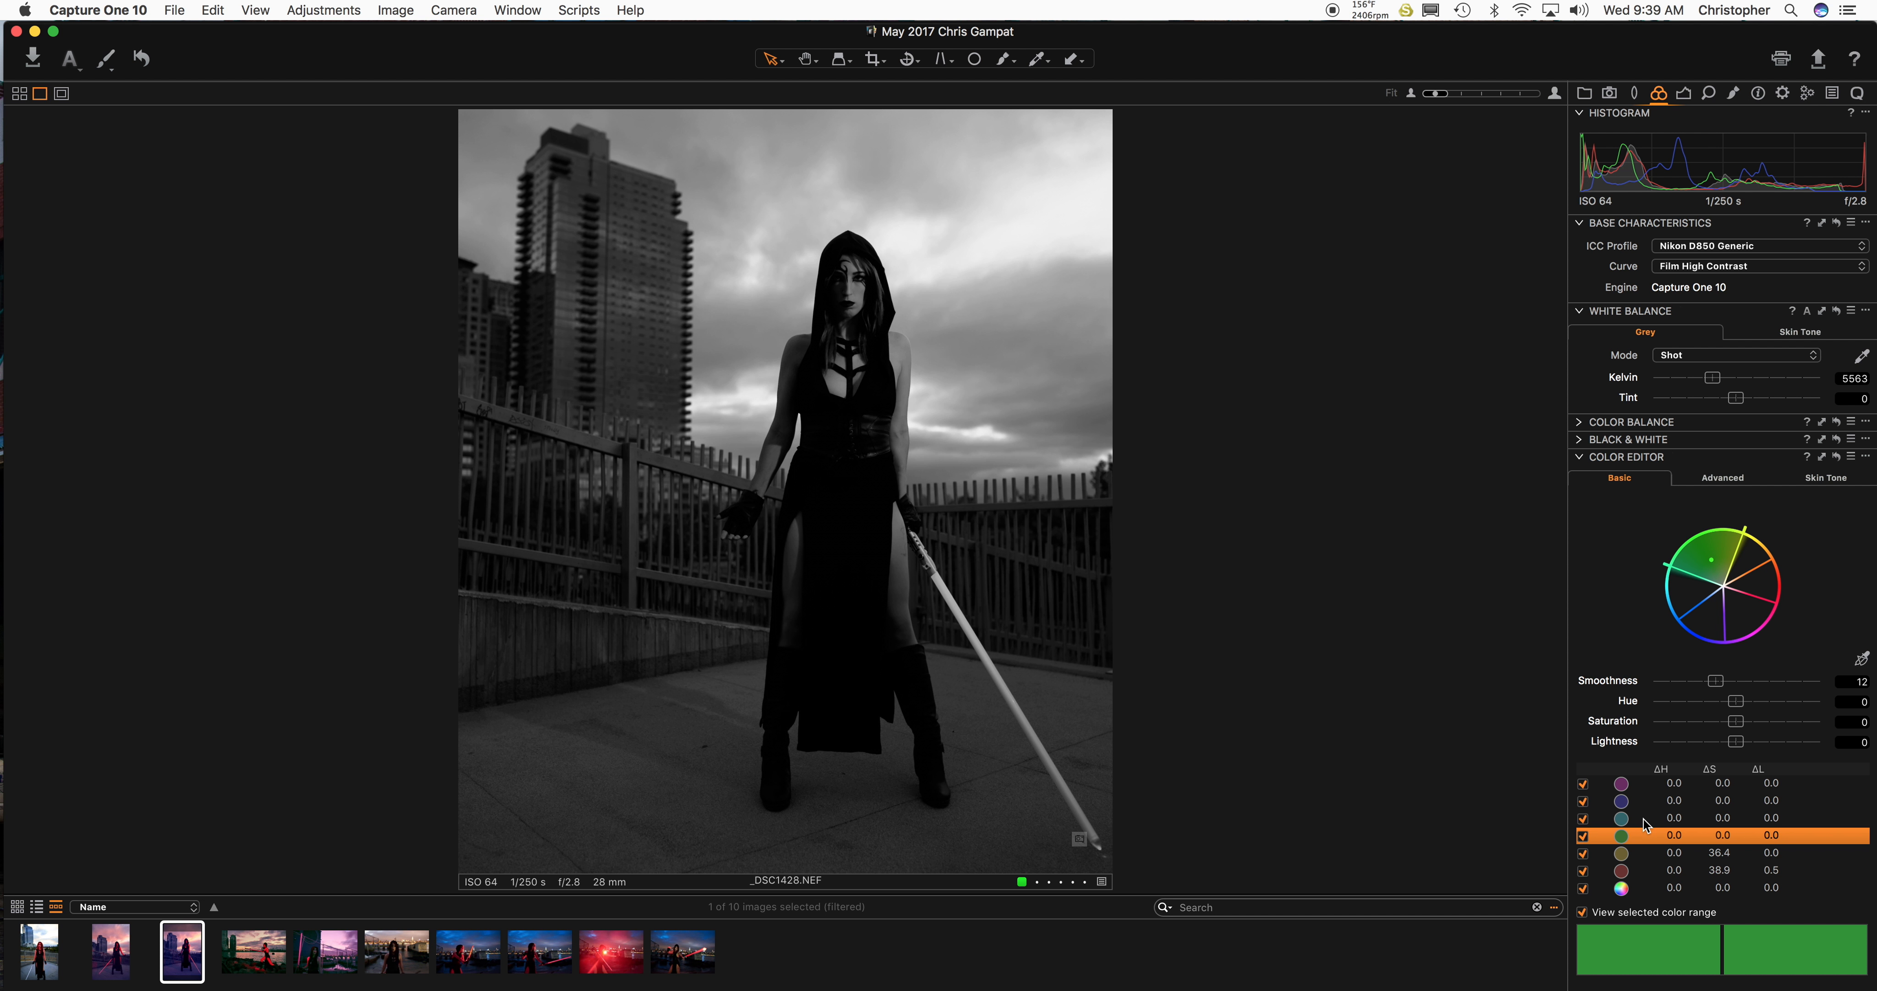
# Brighten the blue range slightly and shift its hue.
pyautogui.click(1622, 819)
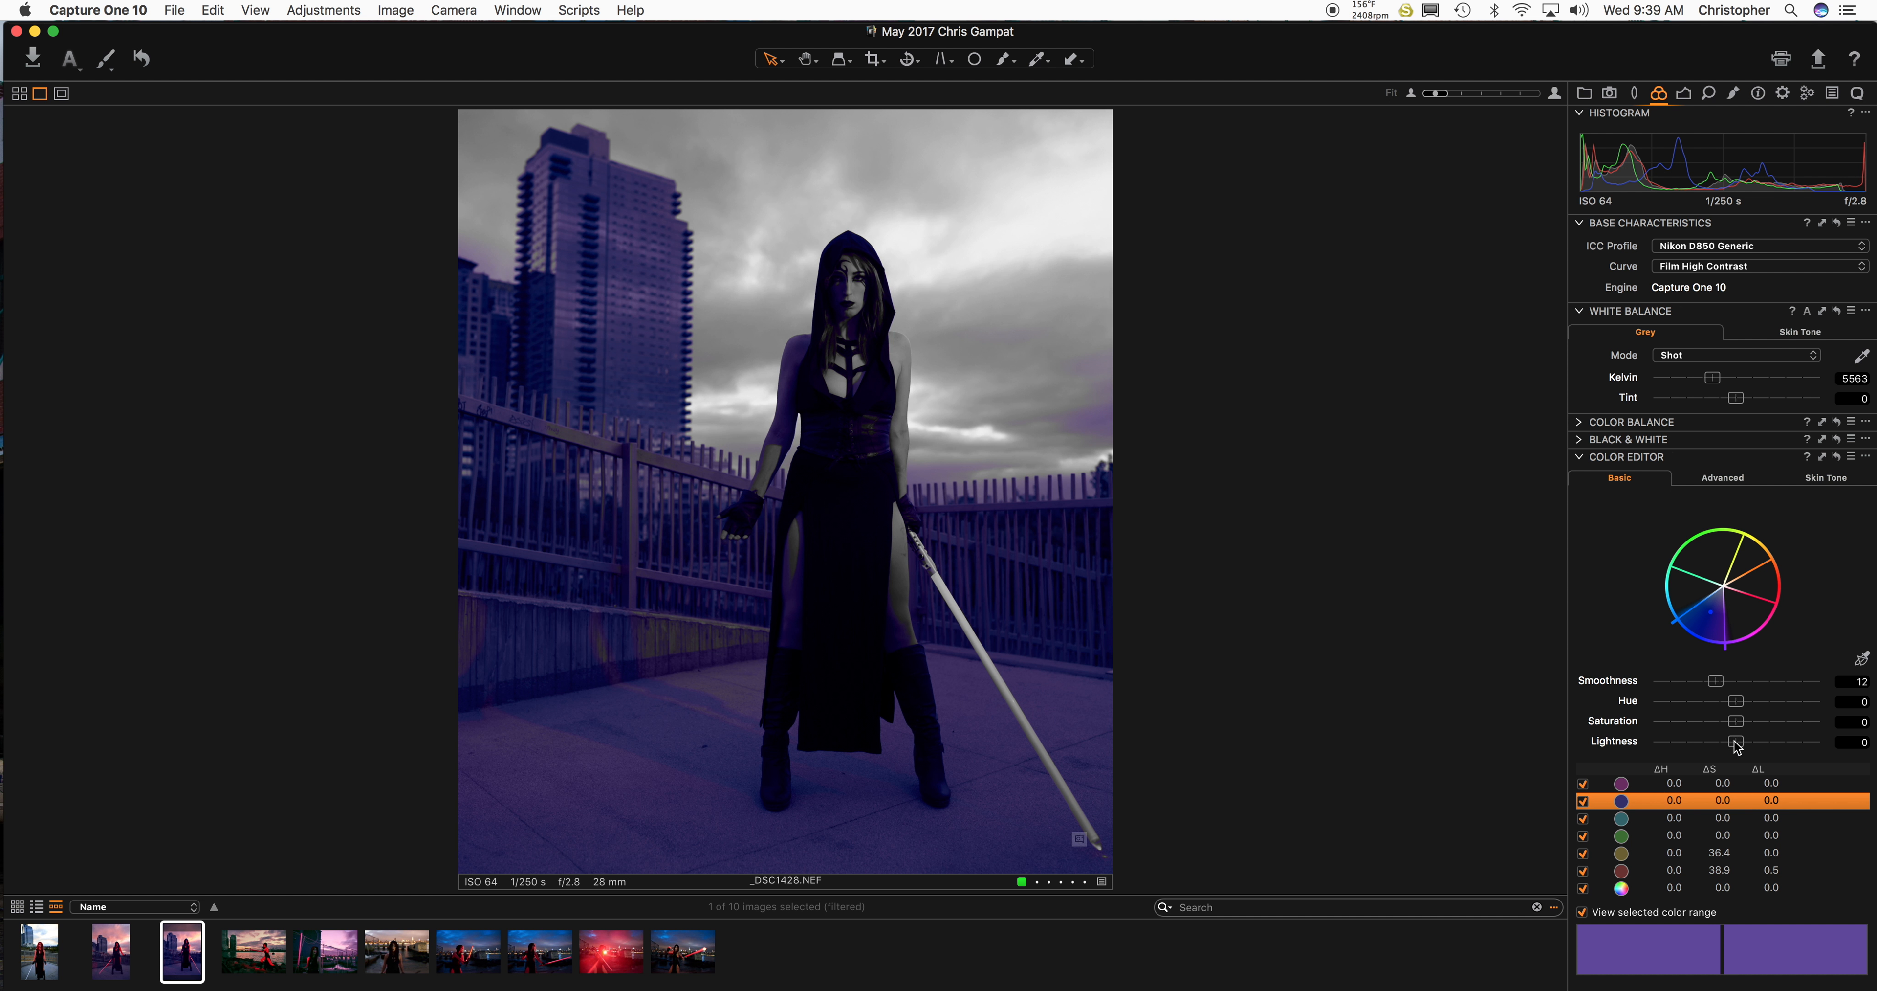
pyautogui.moveTo(1737, 720); pyautogui.dragTo(1776, 720)
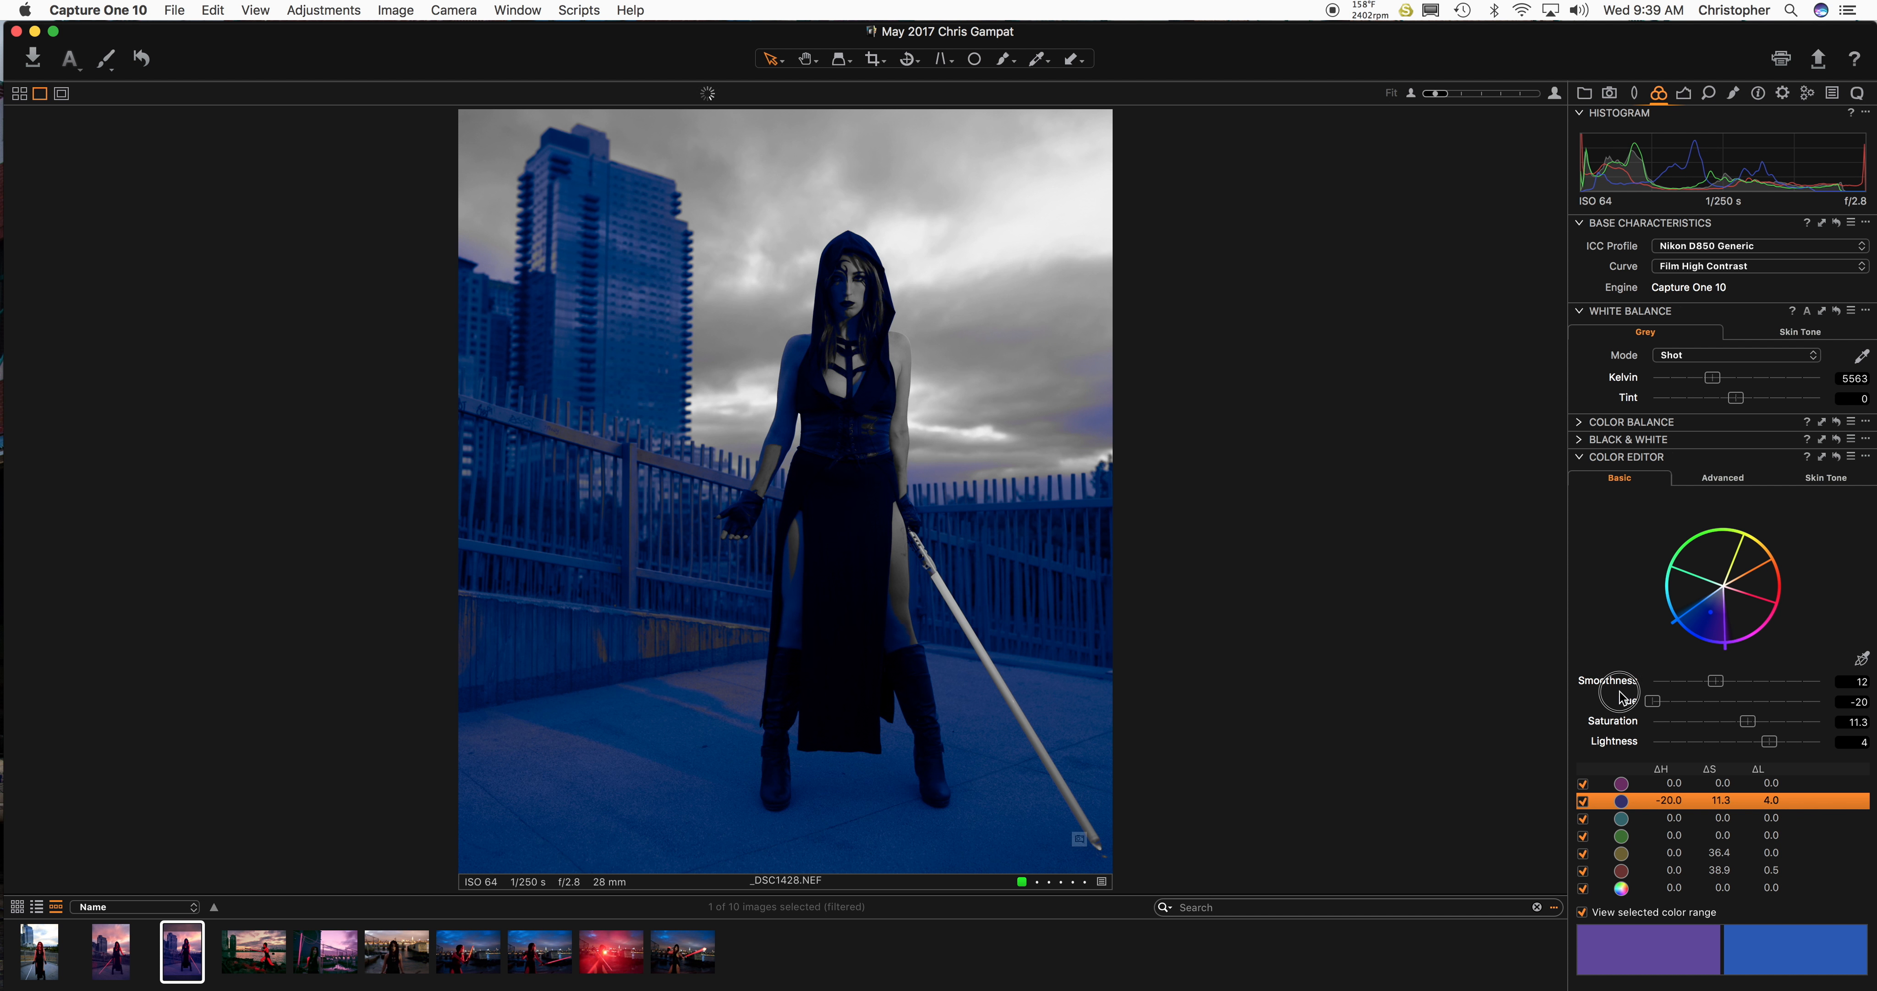
pyautogui.moveTo(1622, 701); pyautogui.dragTo(1736, 701)
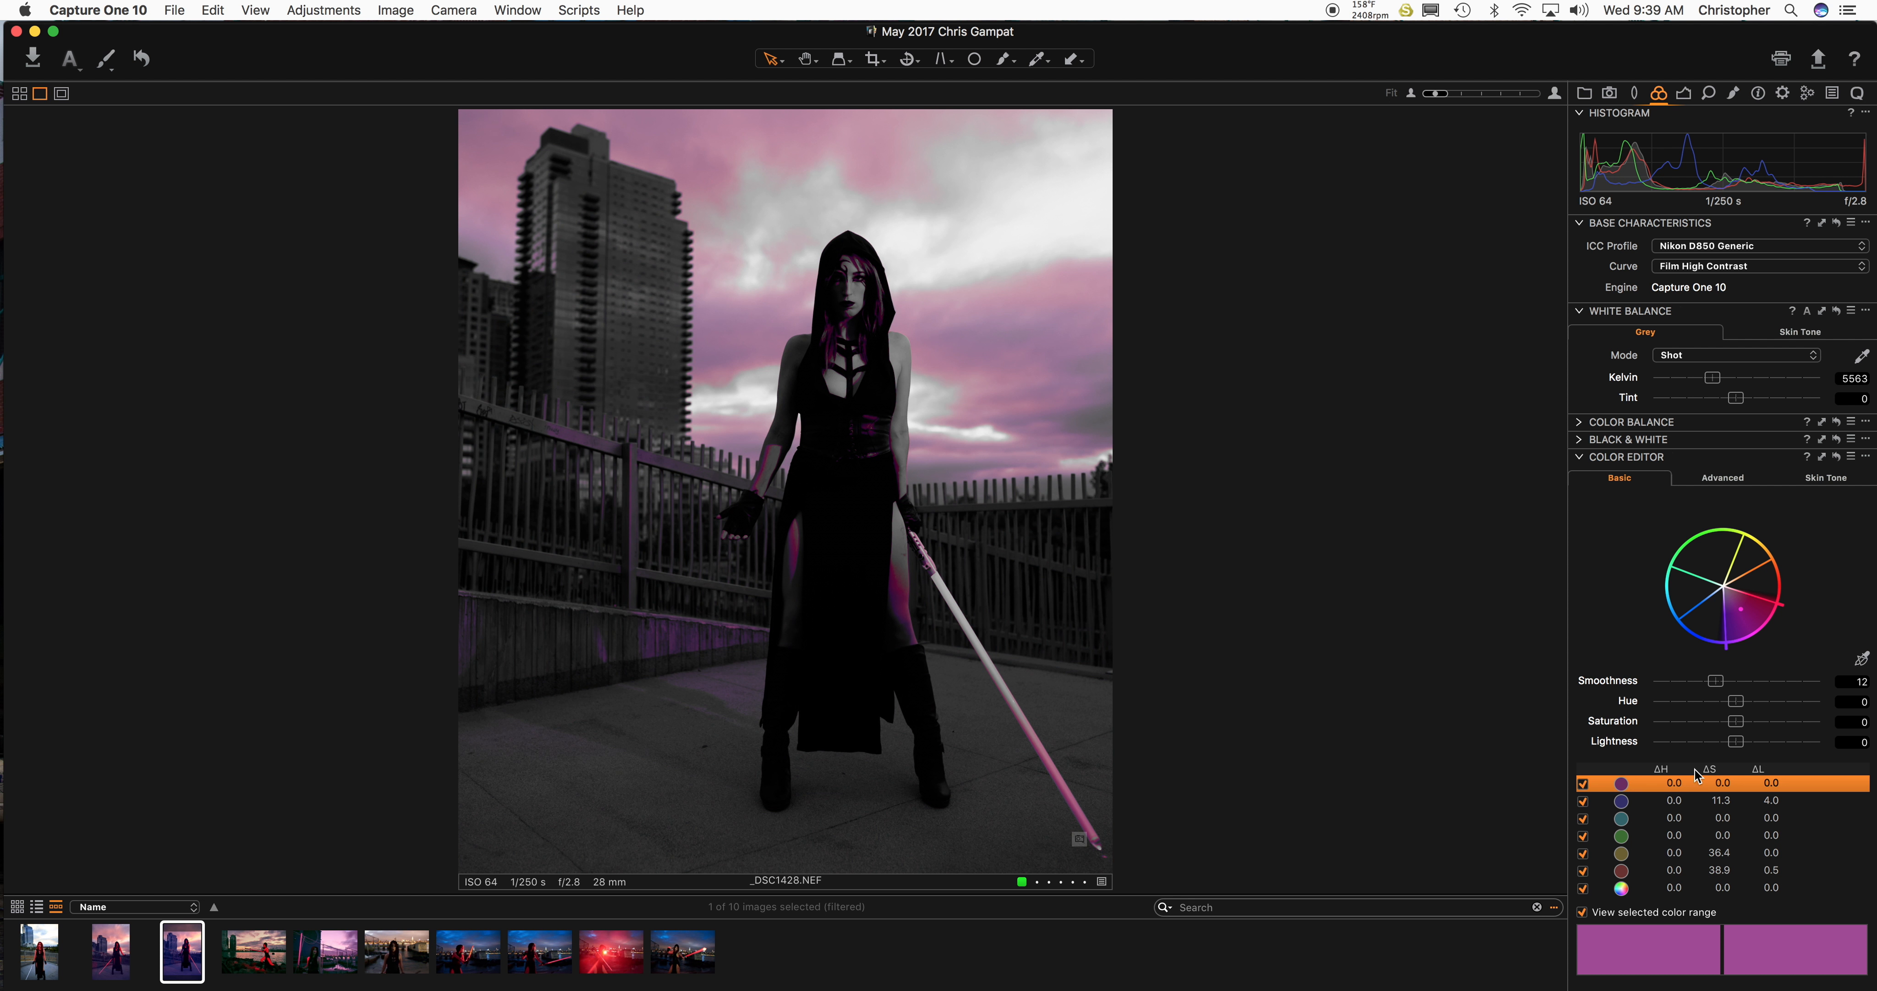
# Saturate the purple-magenta range to 28.4 and settle its hue at −8.
pyautogui.moveTo(1719, 720); pyautogui.dragTo(1766, 721)
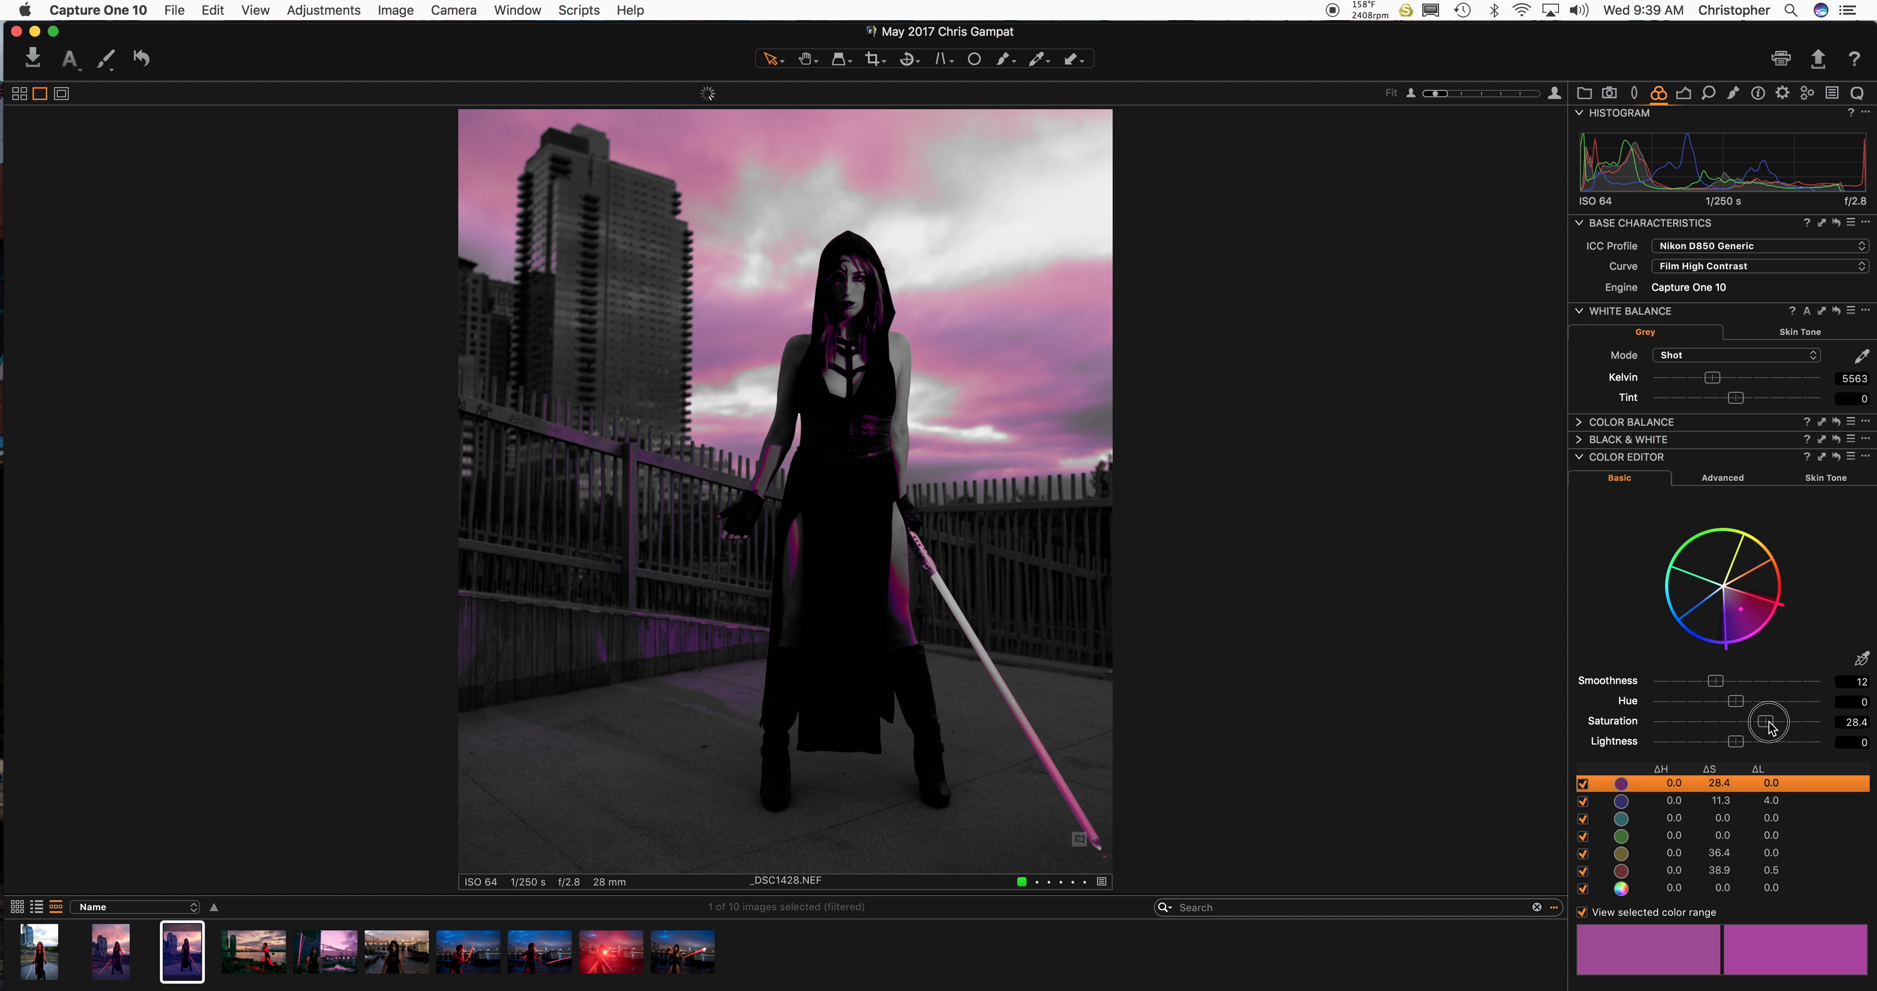
pyautogui.moveTo(1717, 701); pyautogui.dragTo(1812, 702)
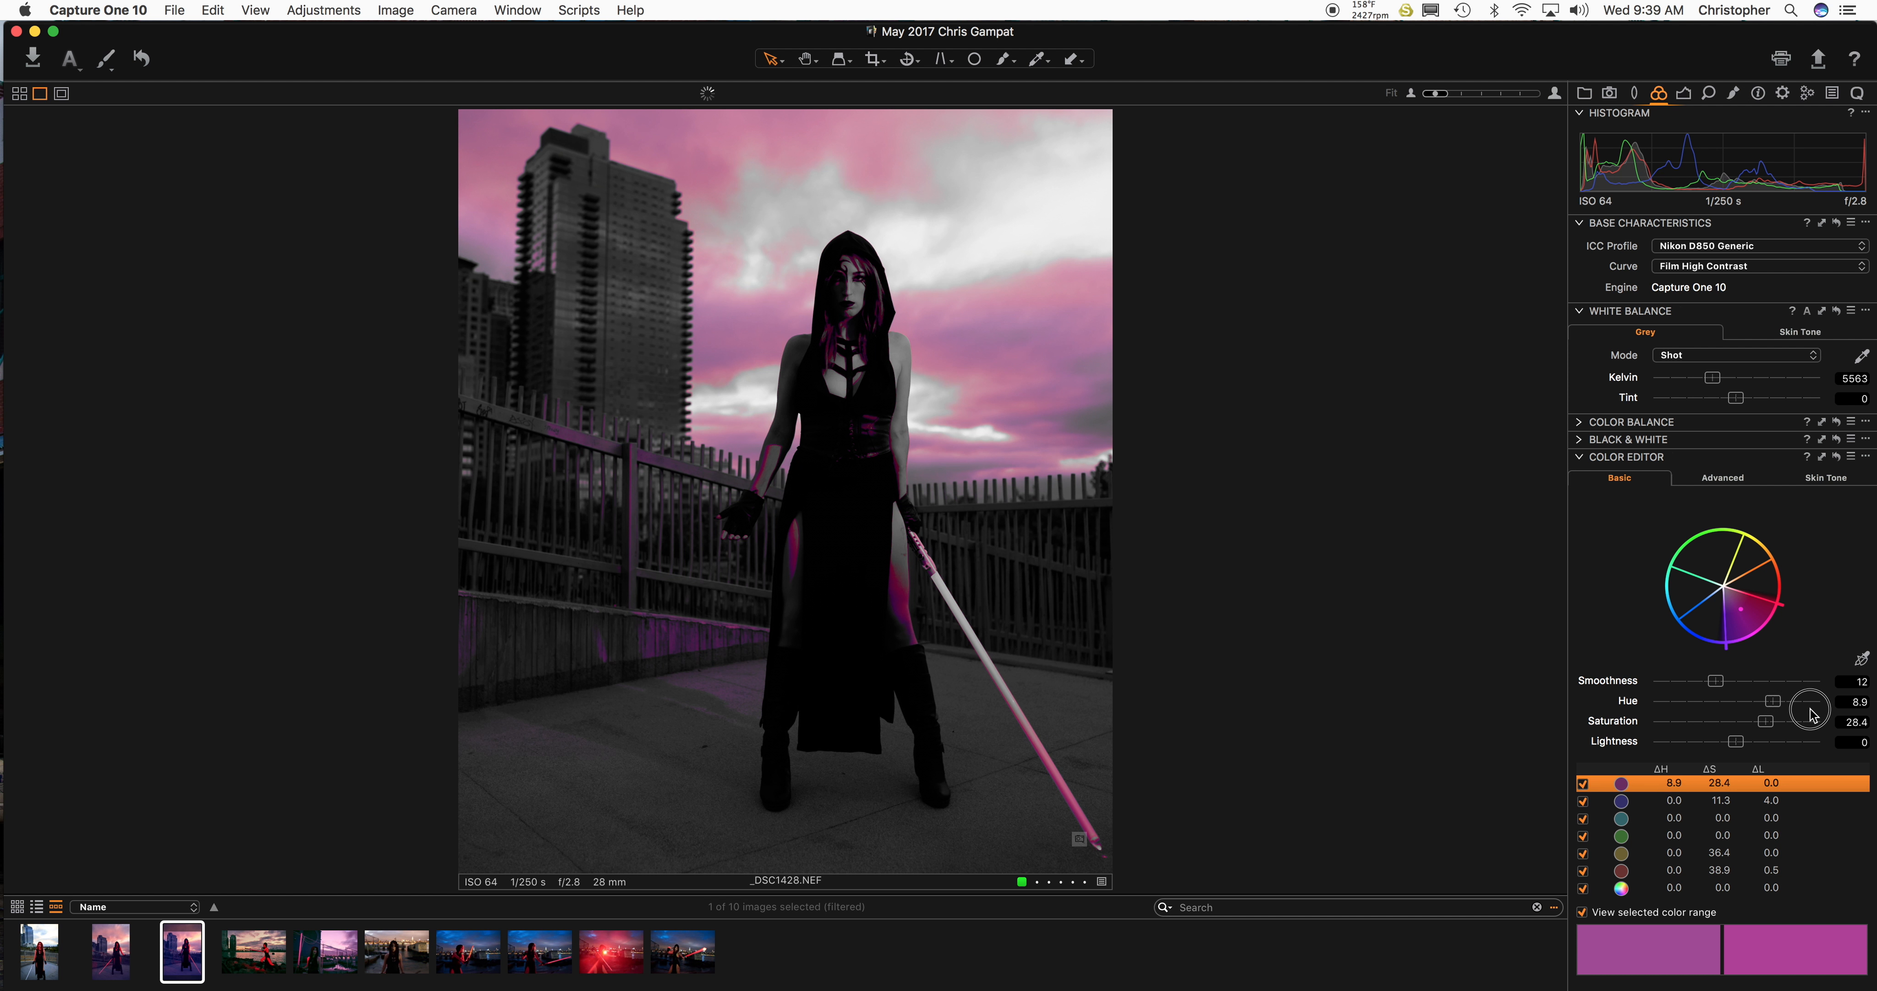
pyautogui.moveTo(1808, 707); pyautogui.dragTo(1649, 707)
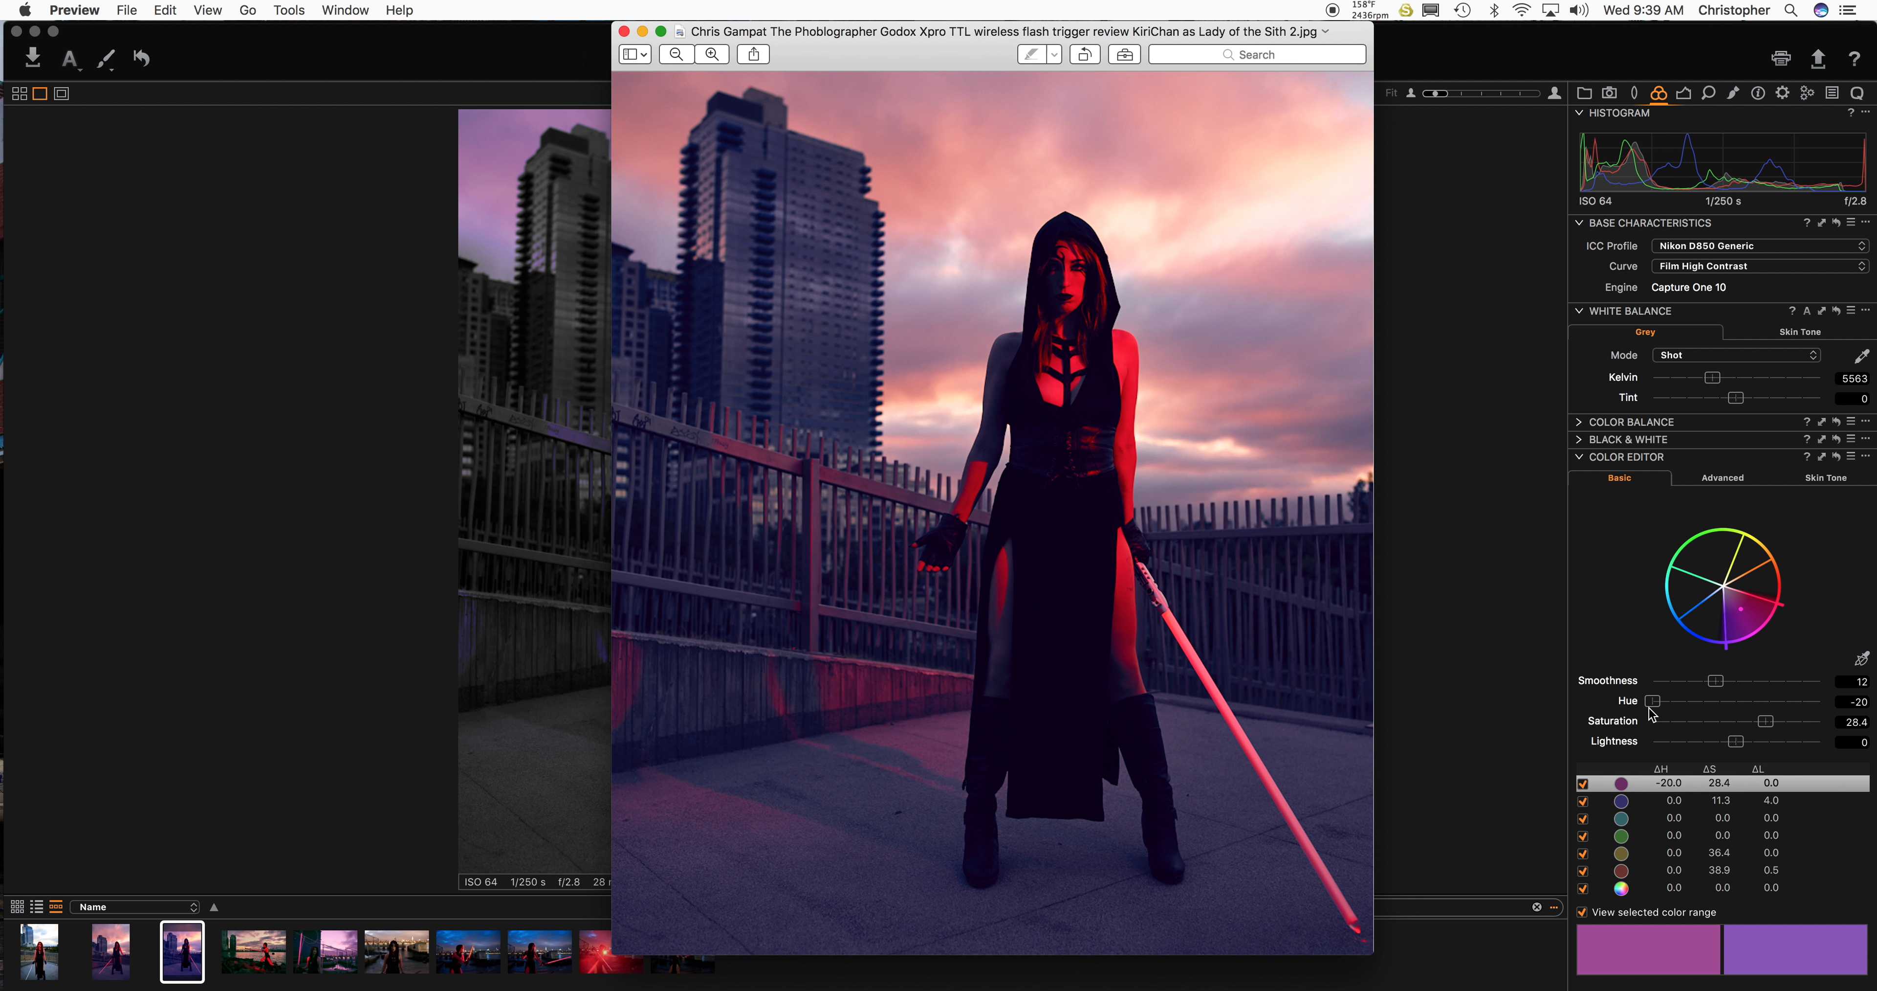
pyautogui.moveTo(1654, 701); pyautogui.dragTo(1696, 701)
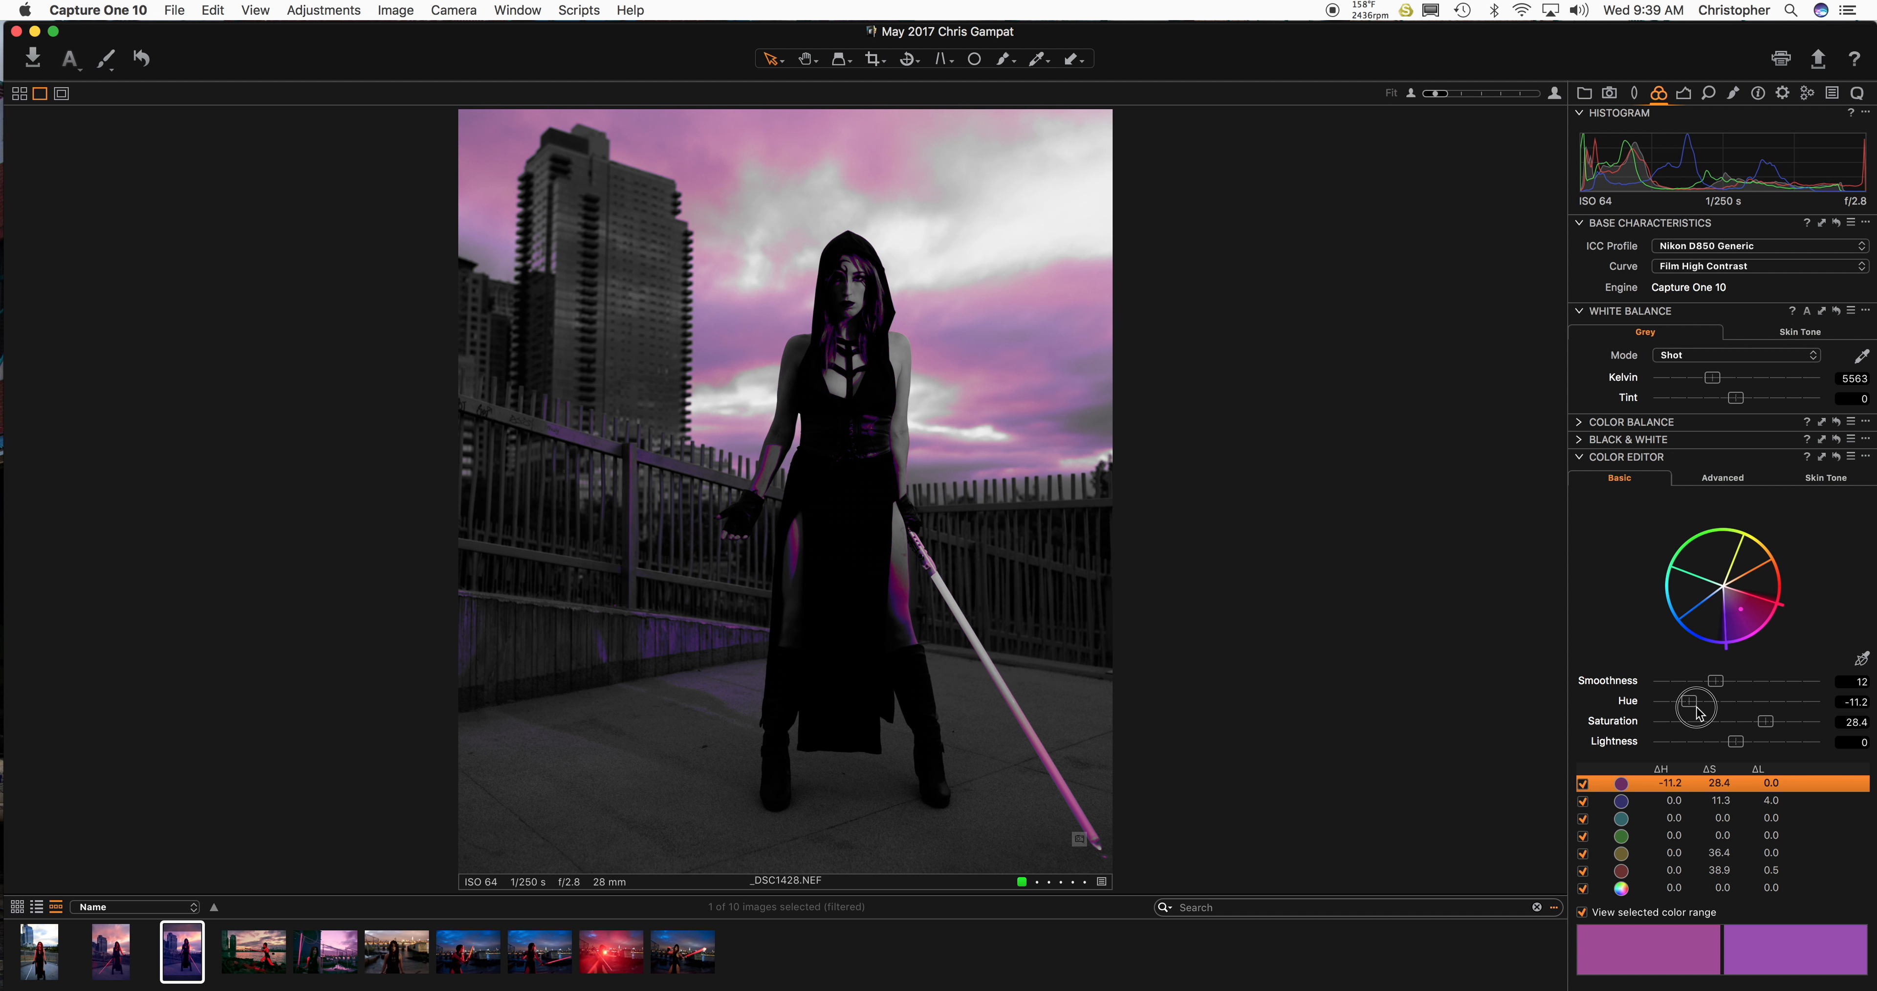
pyautogui.moveTo(1695, 701); pyautogui.dragTo(1694, 701)
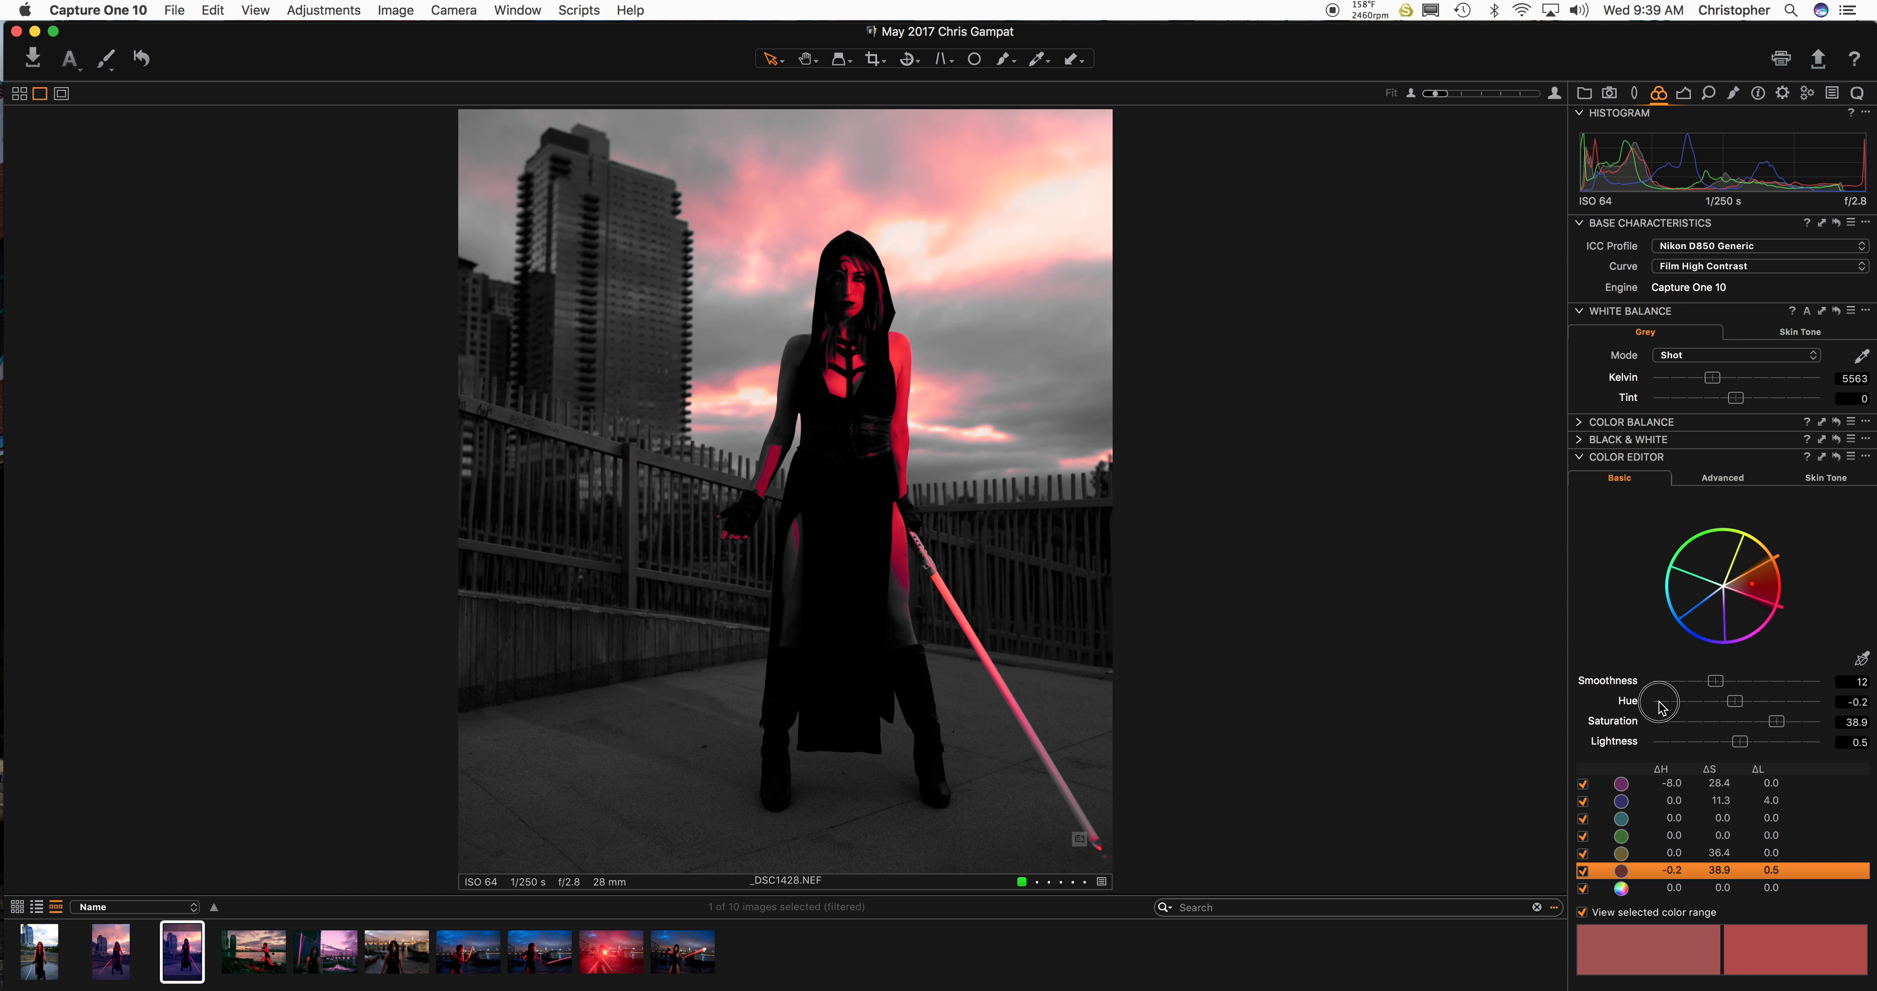
# Nudge the red range's hue back near neutral and turn off selected-range preview.
pyautogui.moveTo(1662, 701); pyautogui.dragTo(1820, 701)
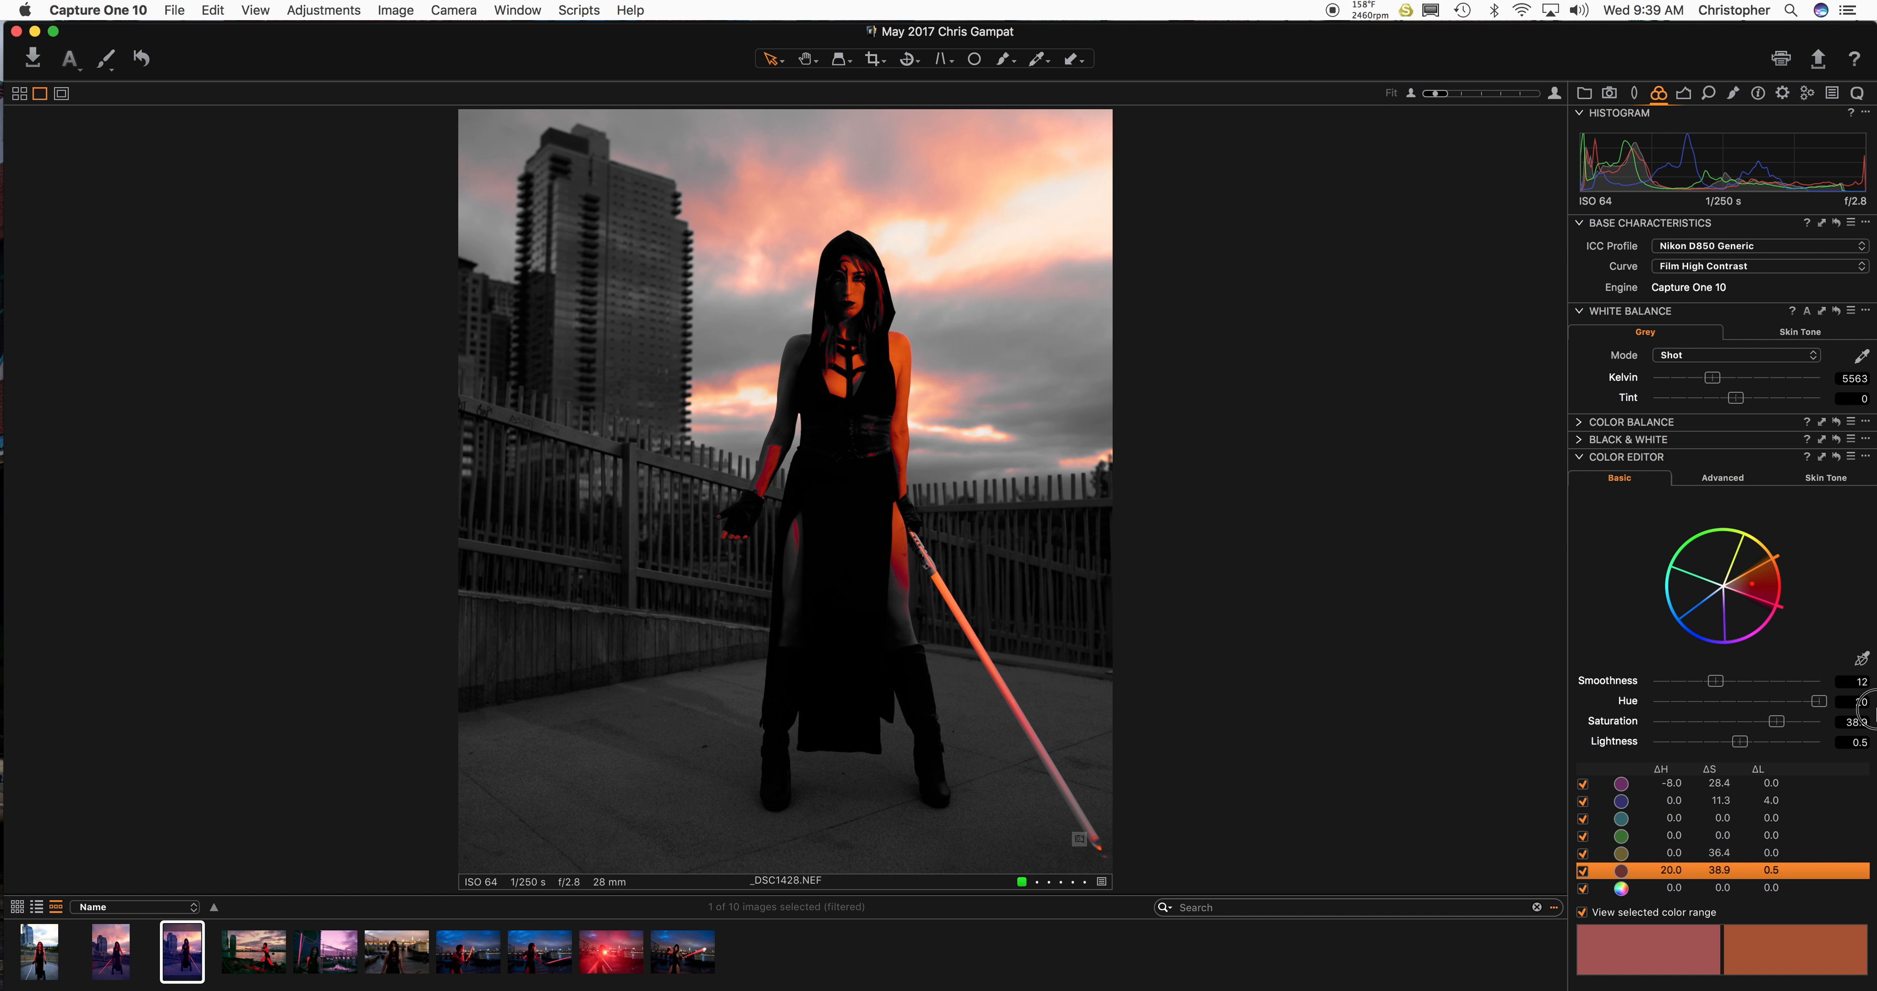
pyautogui.moveTo(1818, 701); pyautogui.dragTo(1734, 710)
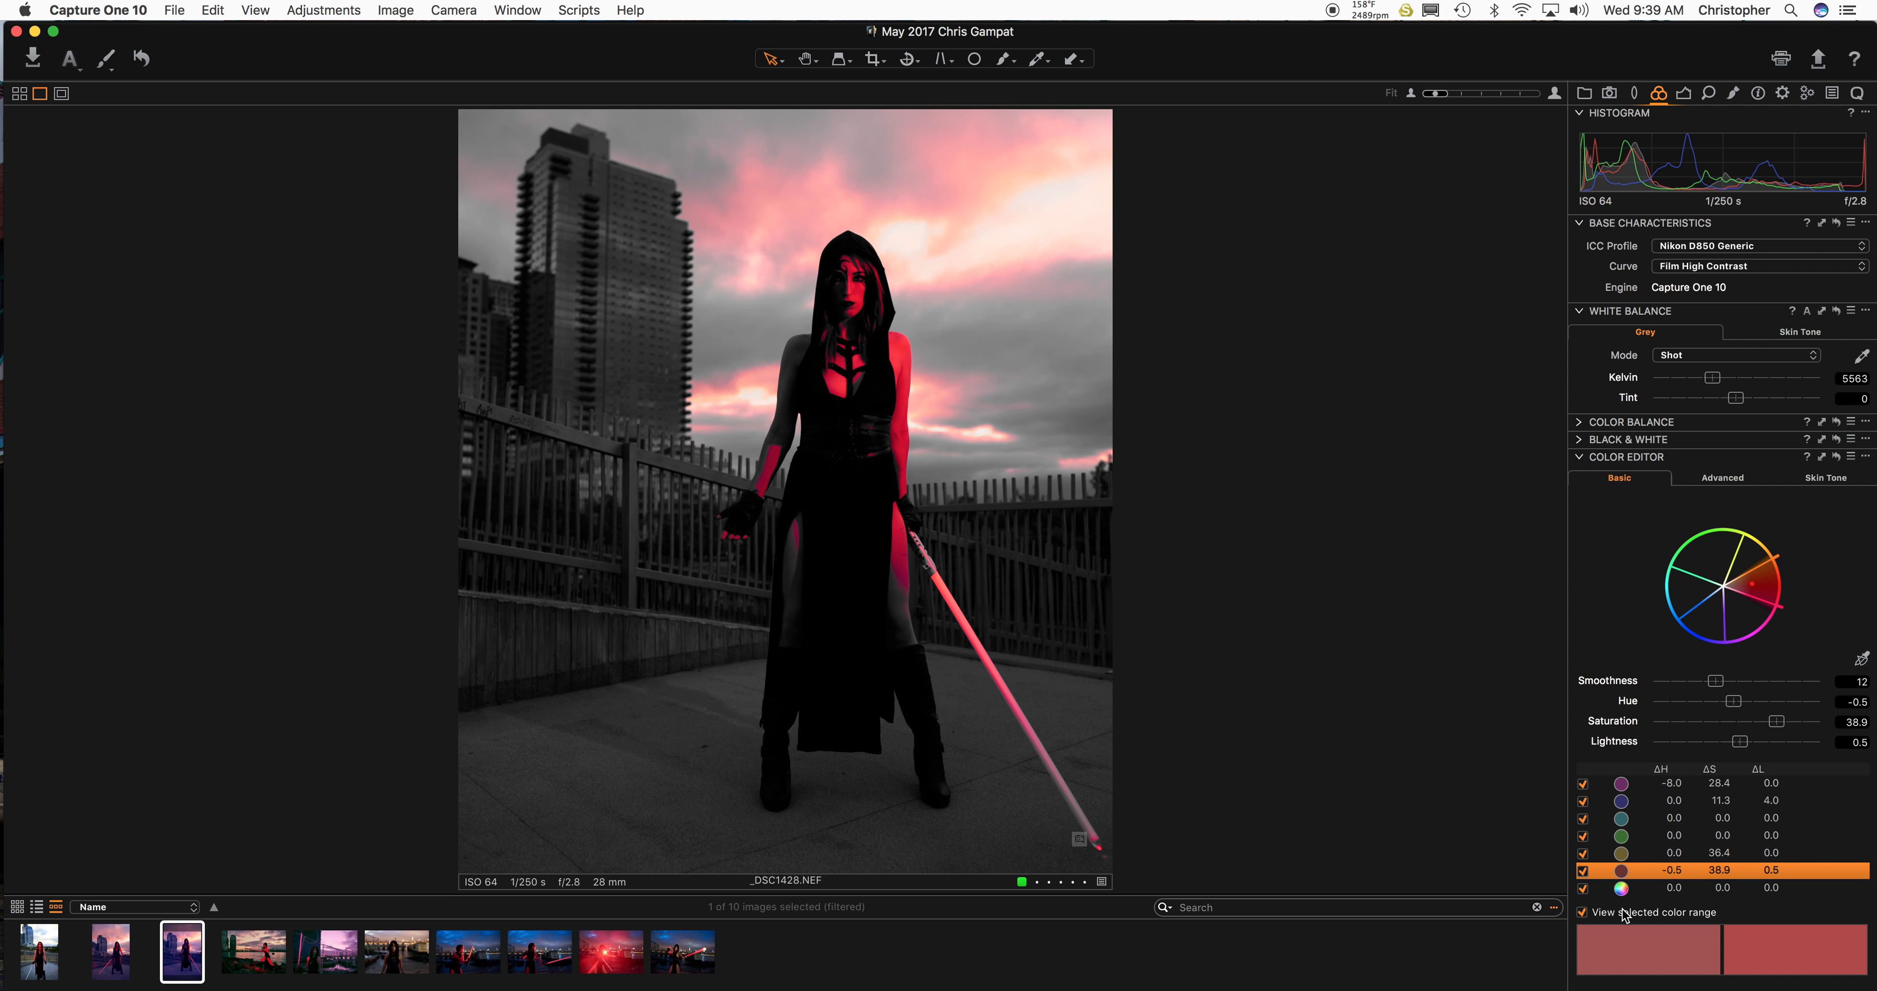
pyautogui.click(1583, 912)
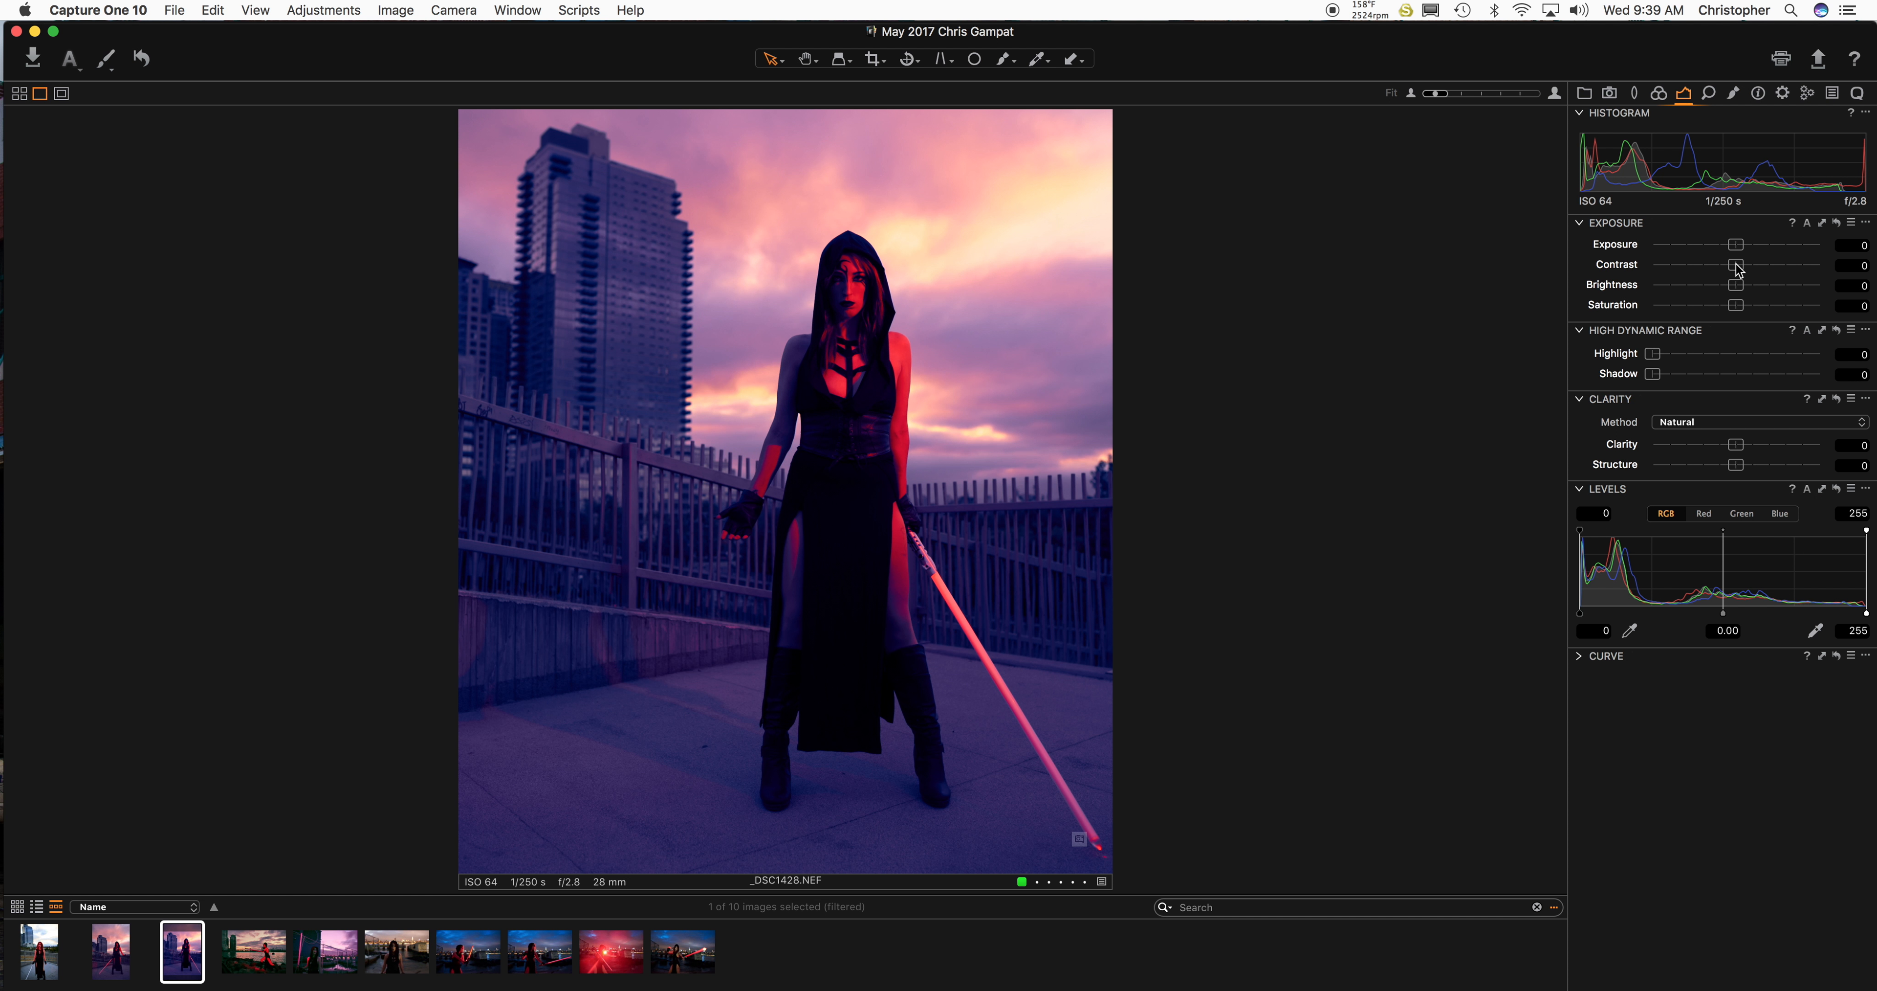
# Set Exposure −0.11, Contrast 1 and HDR Highlight recovery 53.
pyautogui.moveTo(1738, 265); pyautogui.dragTo(1722, 265)
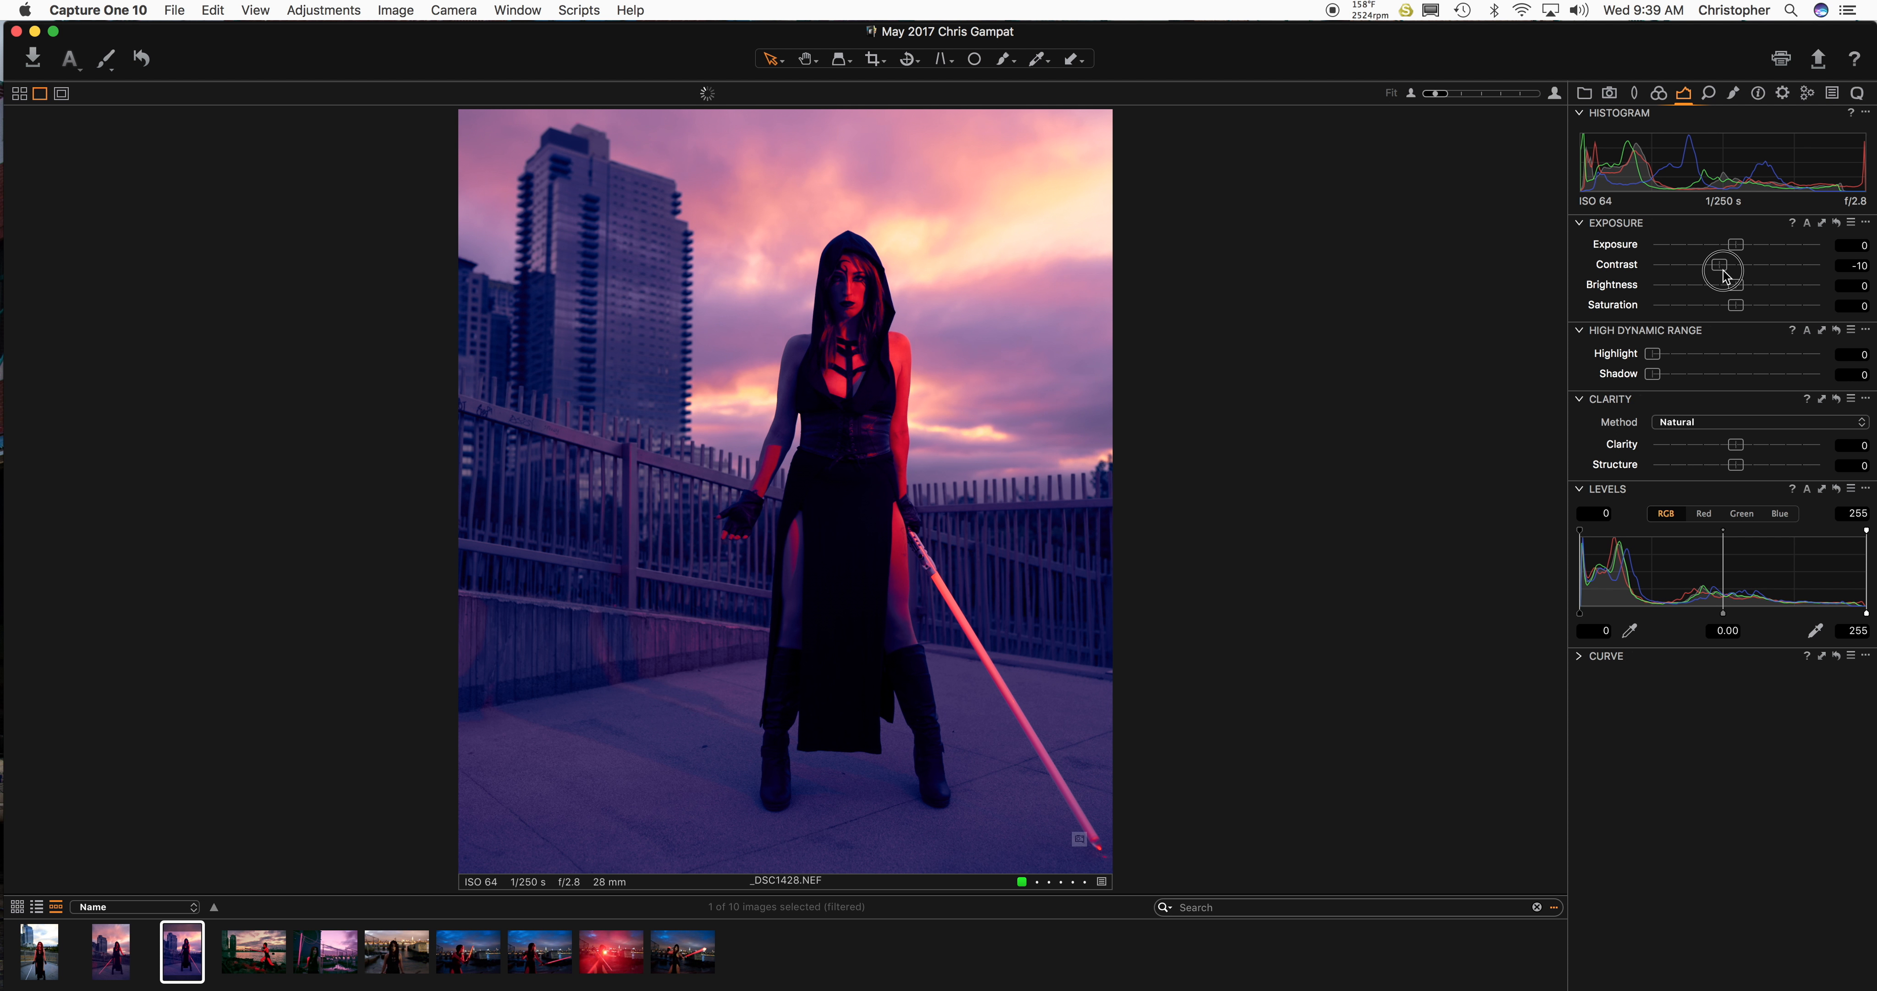
pyautogui.moveTo(1737, 245); pyautogui.dragTo(1748, 245)
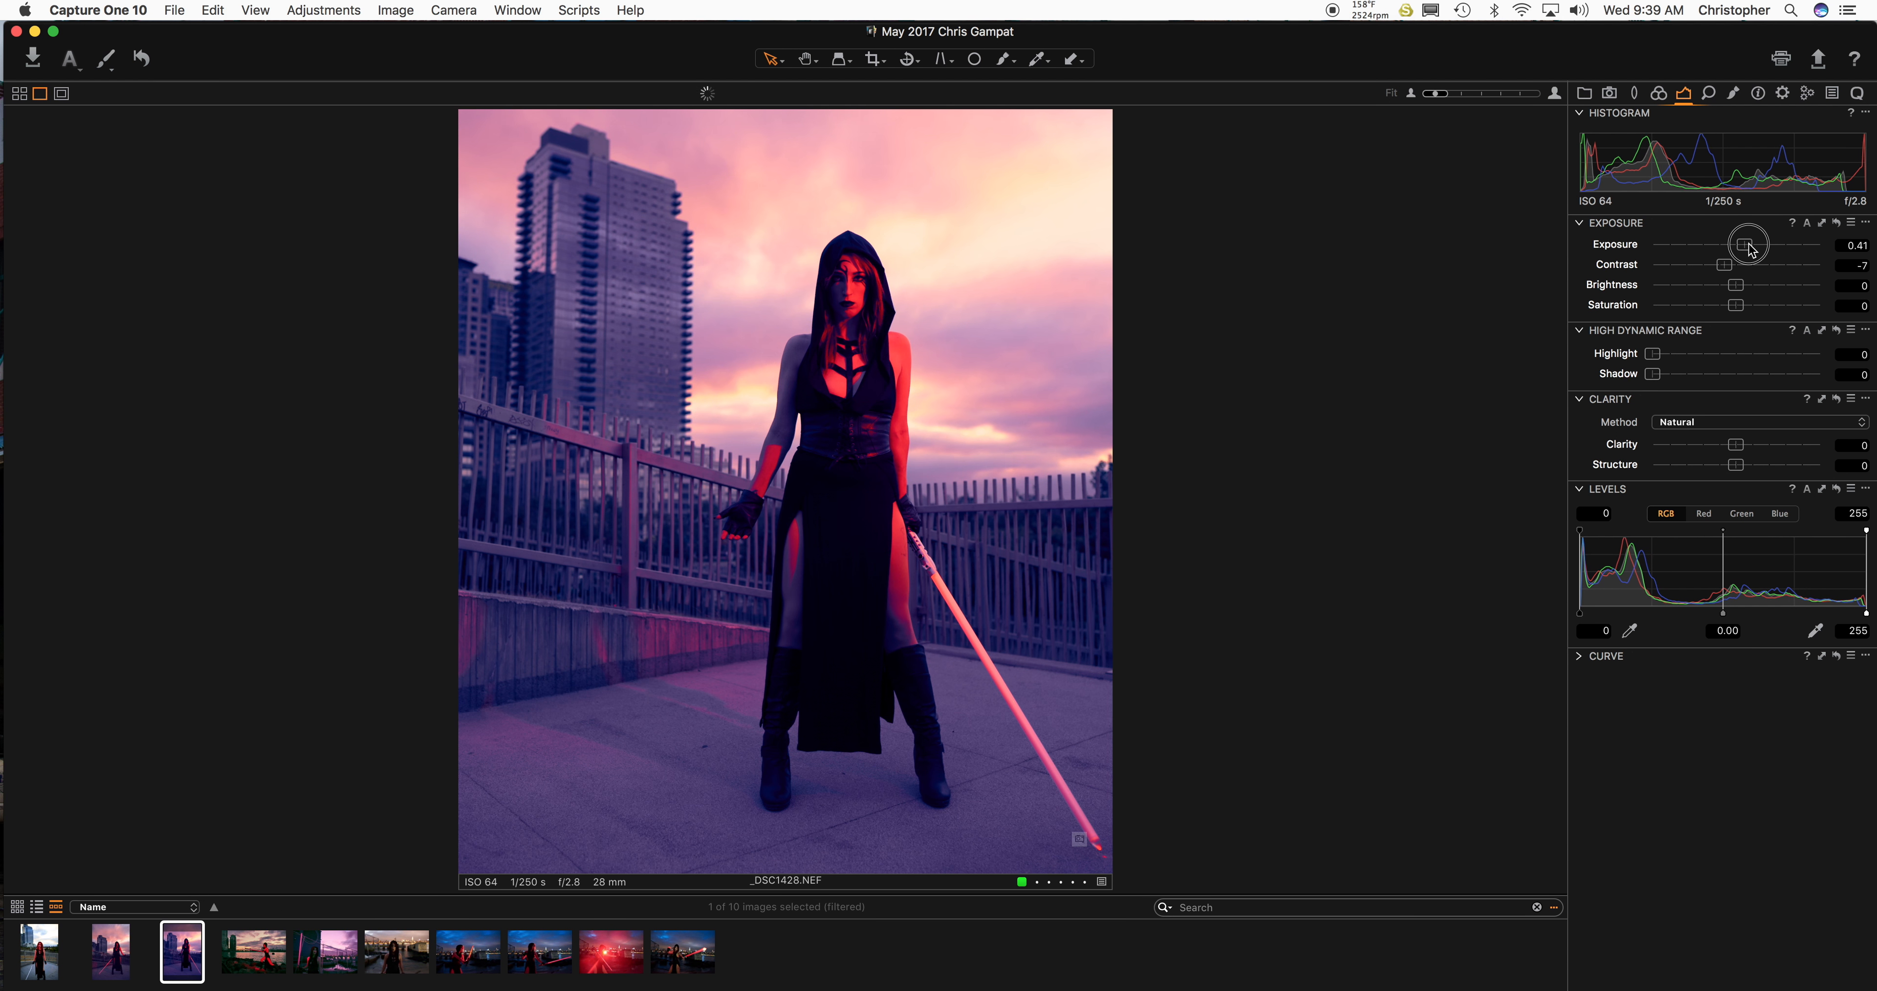
pyautogui.moveTo(1748, 244); pyautogui.dragTo(1727, 244)
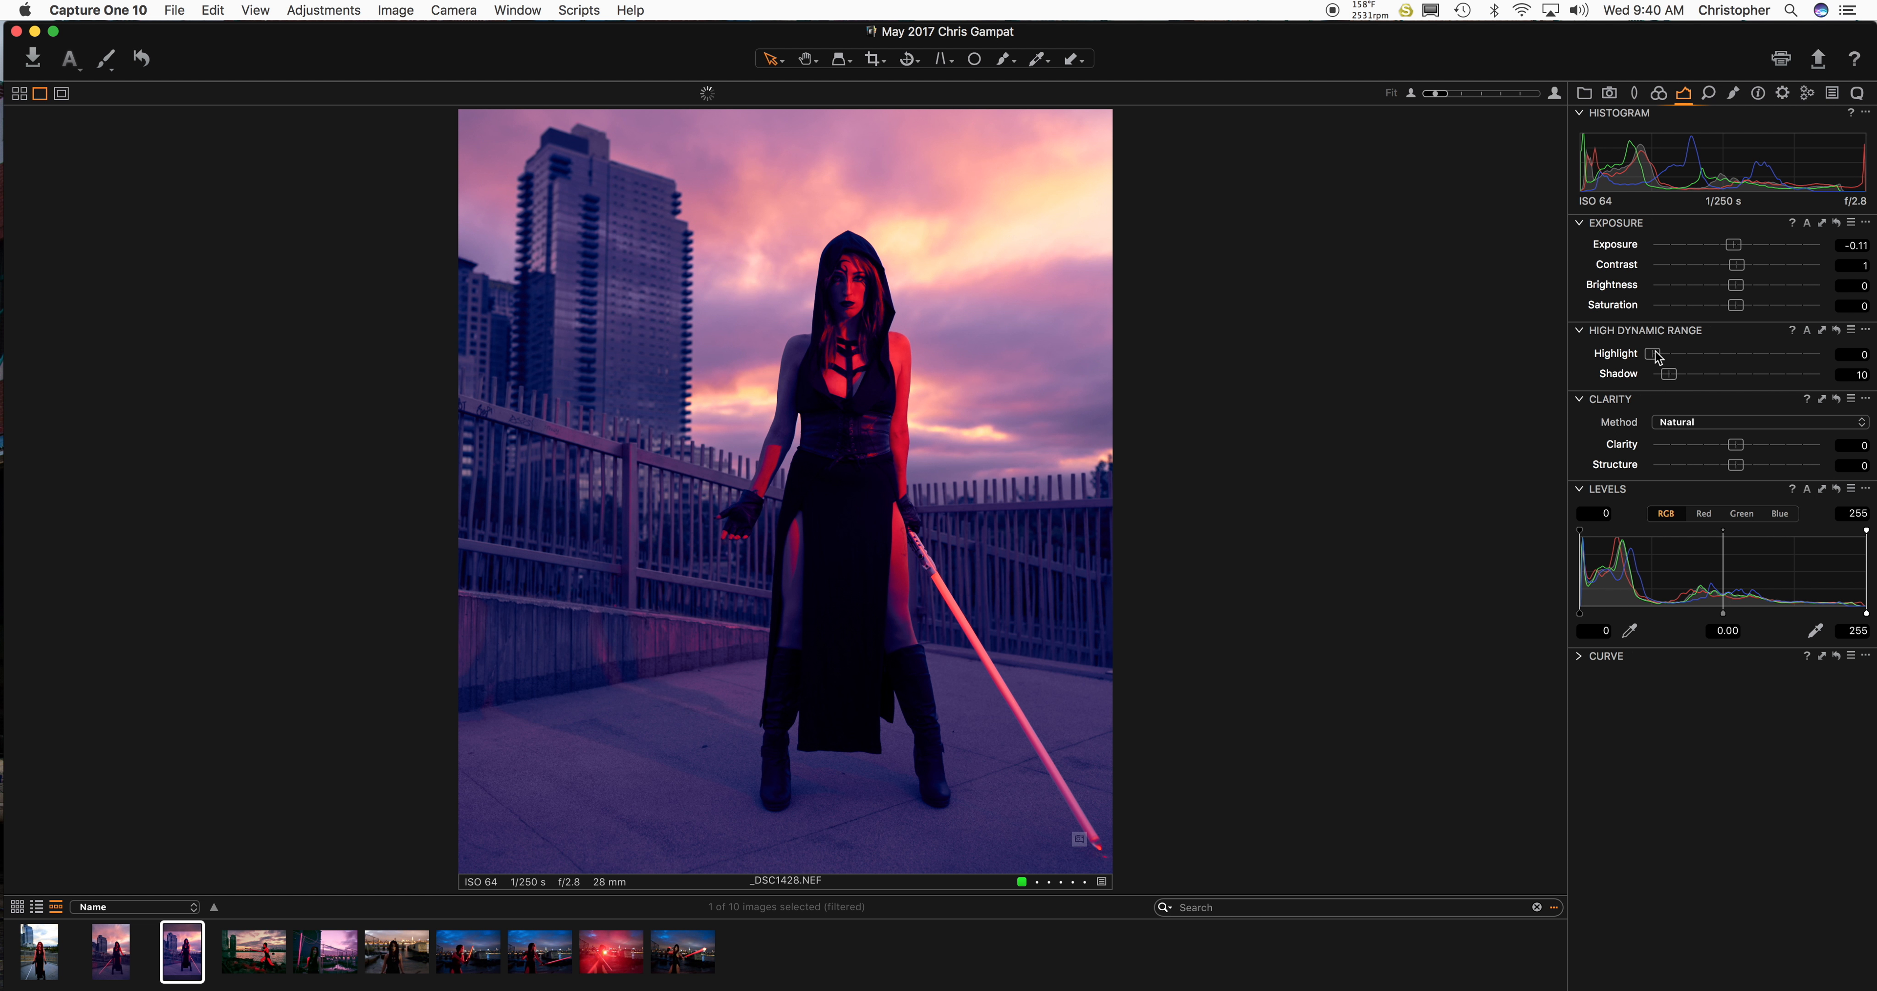
pyautogui.moveTo(1655, 357); pyautogui.dragTo(1740, 357)
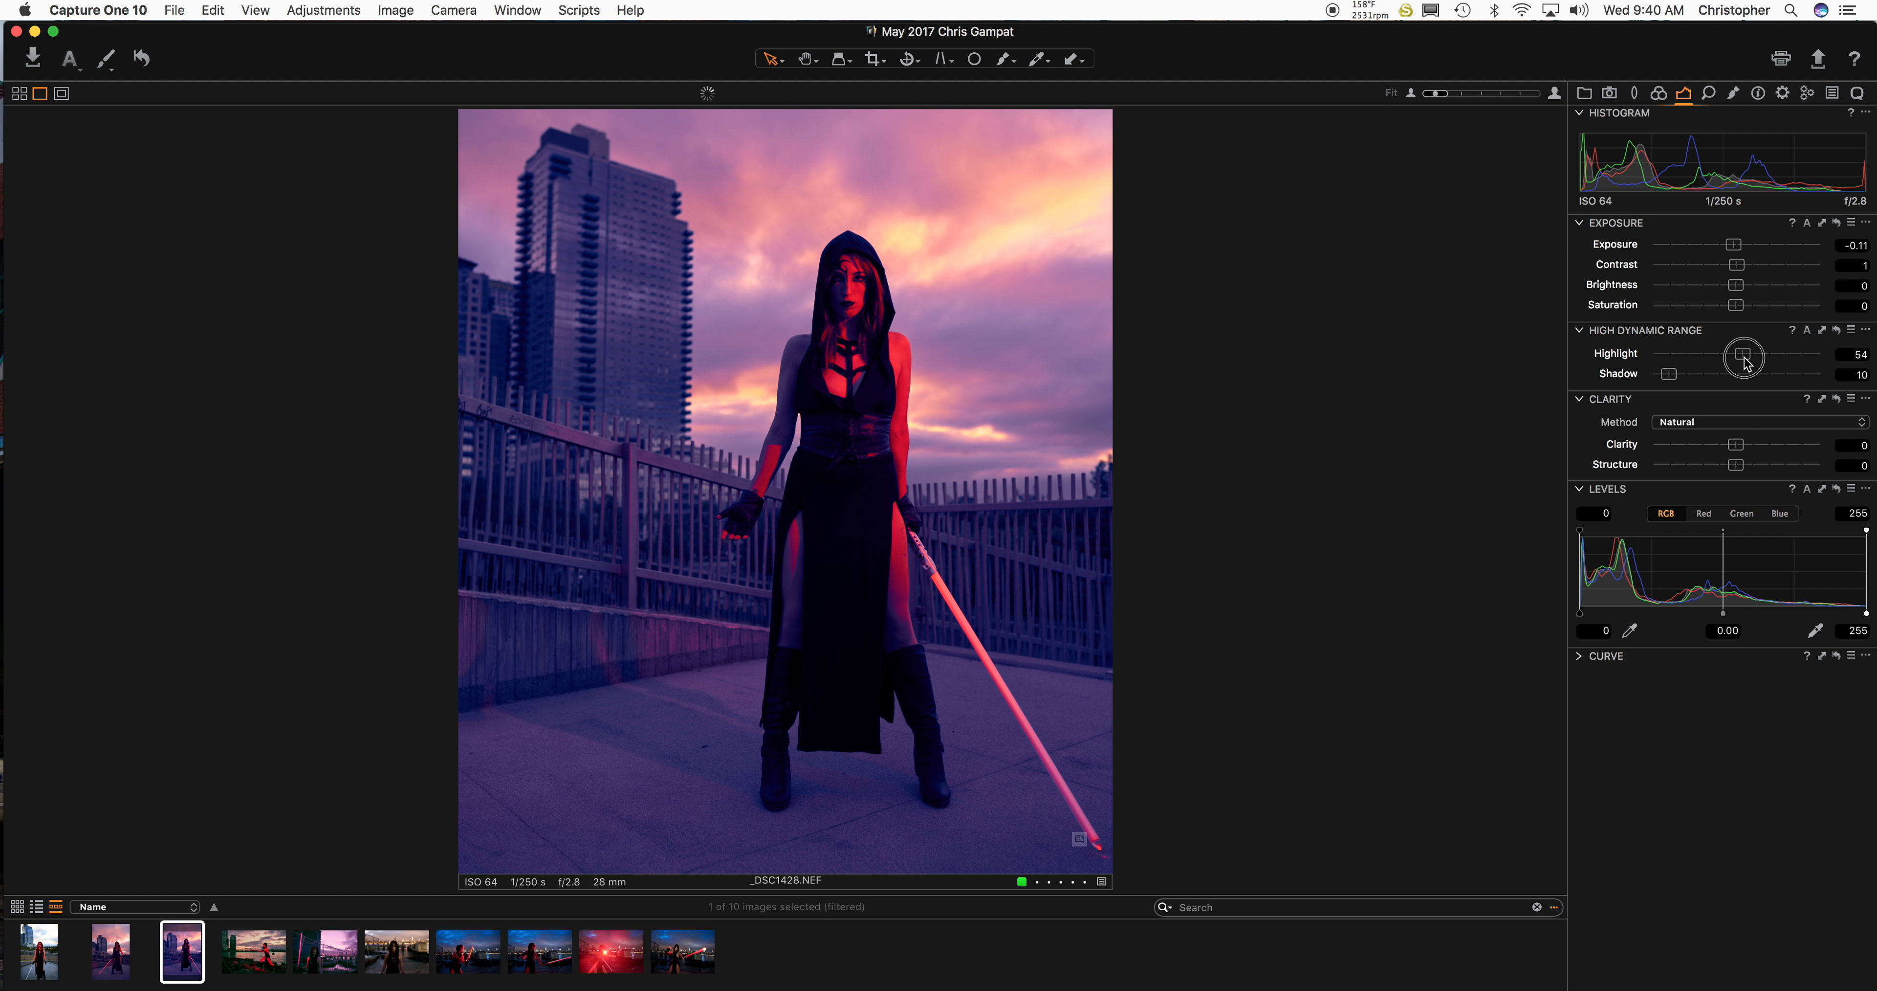
# Switch clarity to Punch at 13 with Structure 11 and Shadow 17, checking pavement detail.
pyautogui.click(1754, 422)
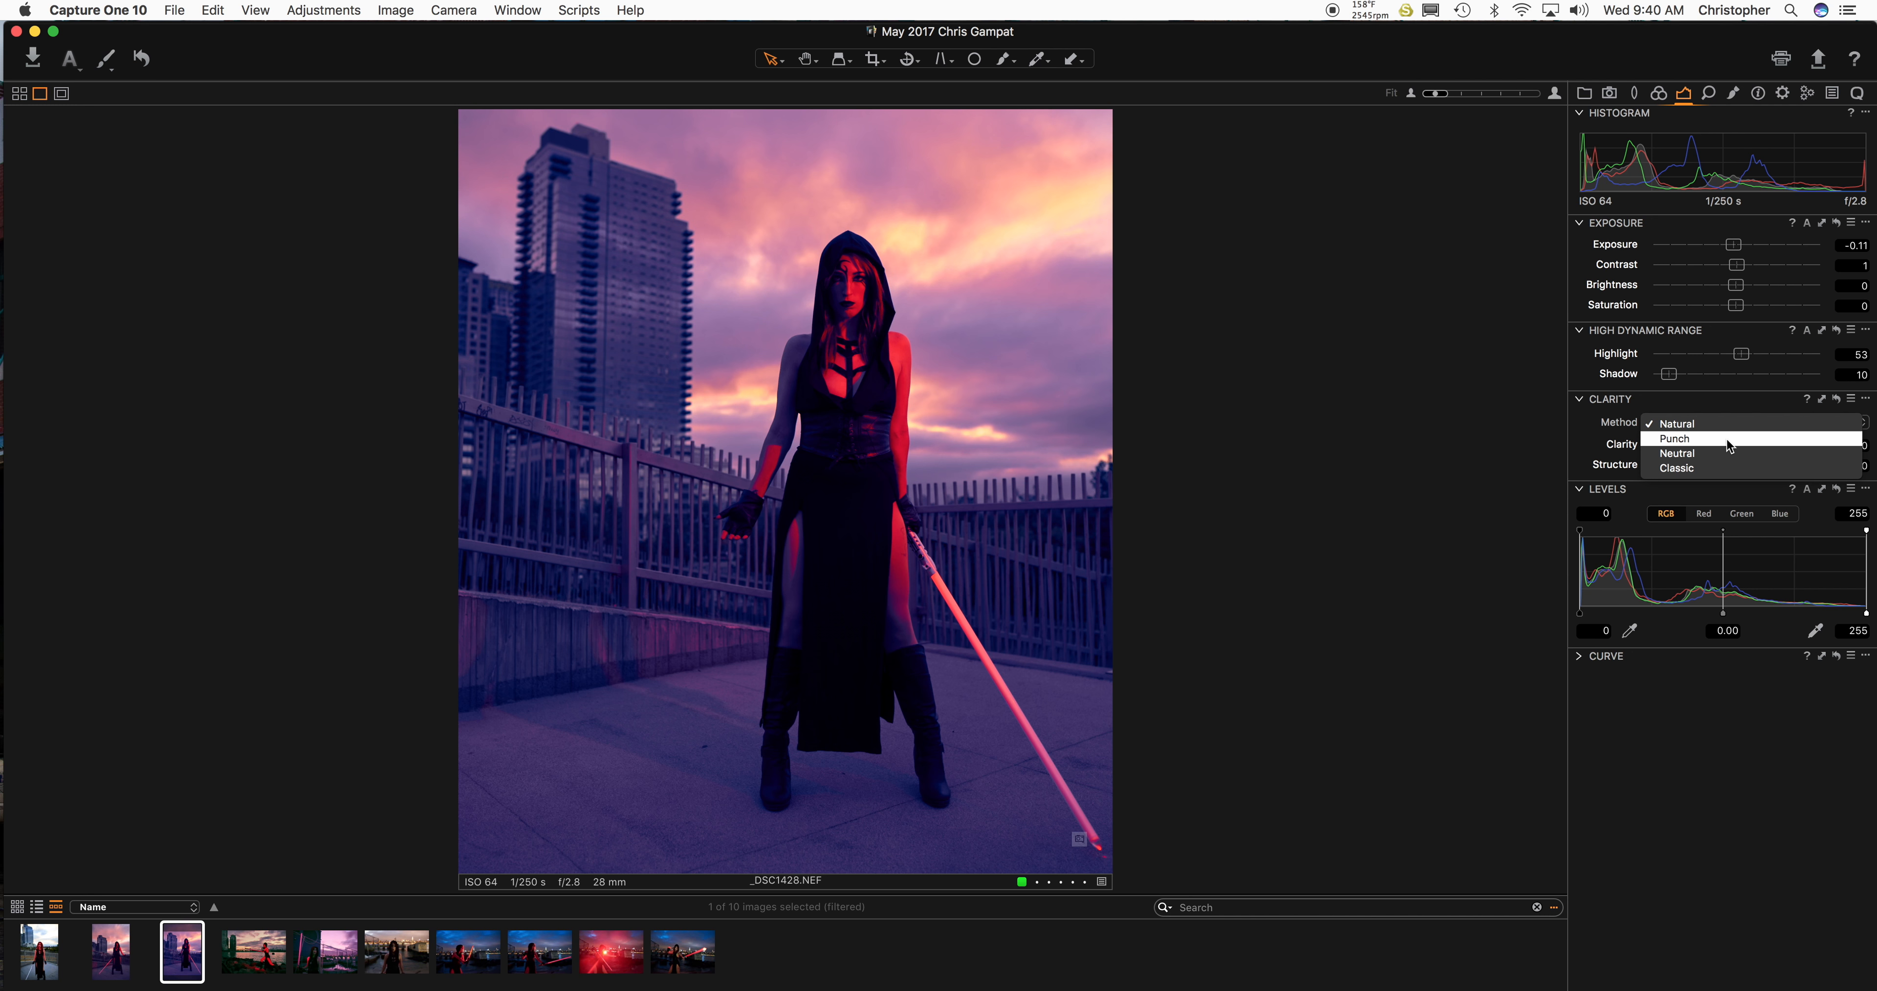
pyautogui.click(1674, 437)
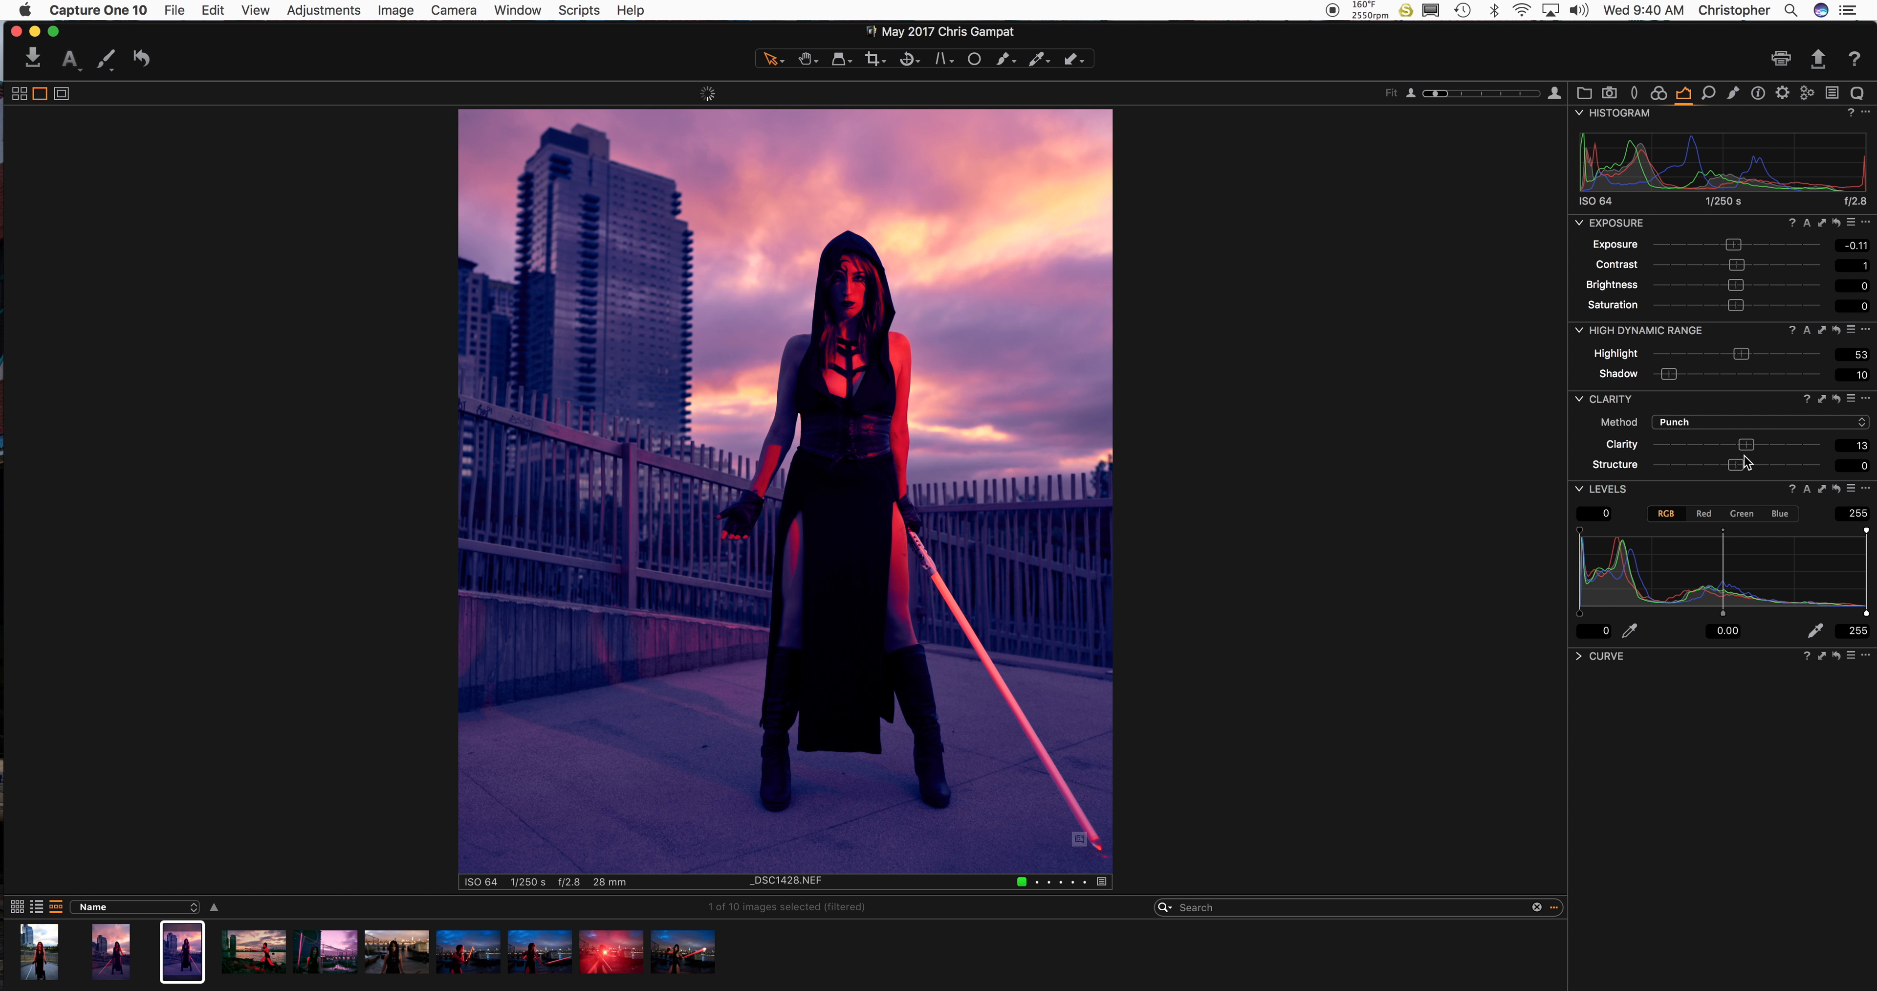
pyautogui.moveTo(1722, 463); pyautogui.dragTo(1749, 464)
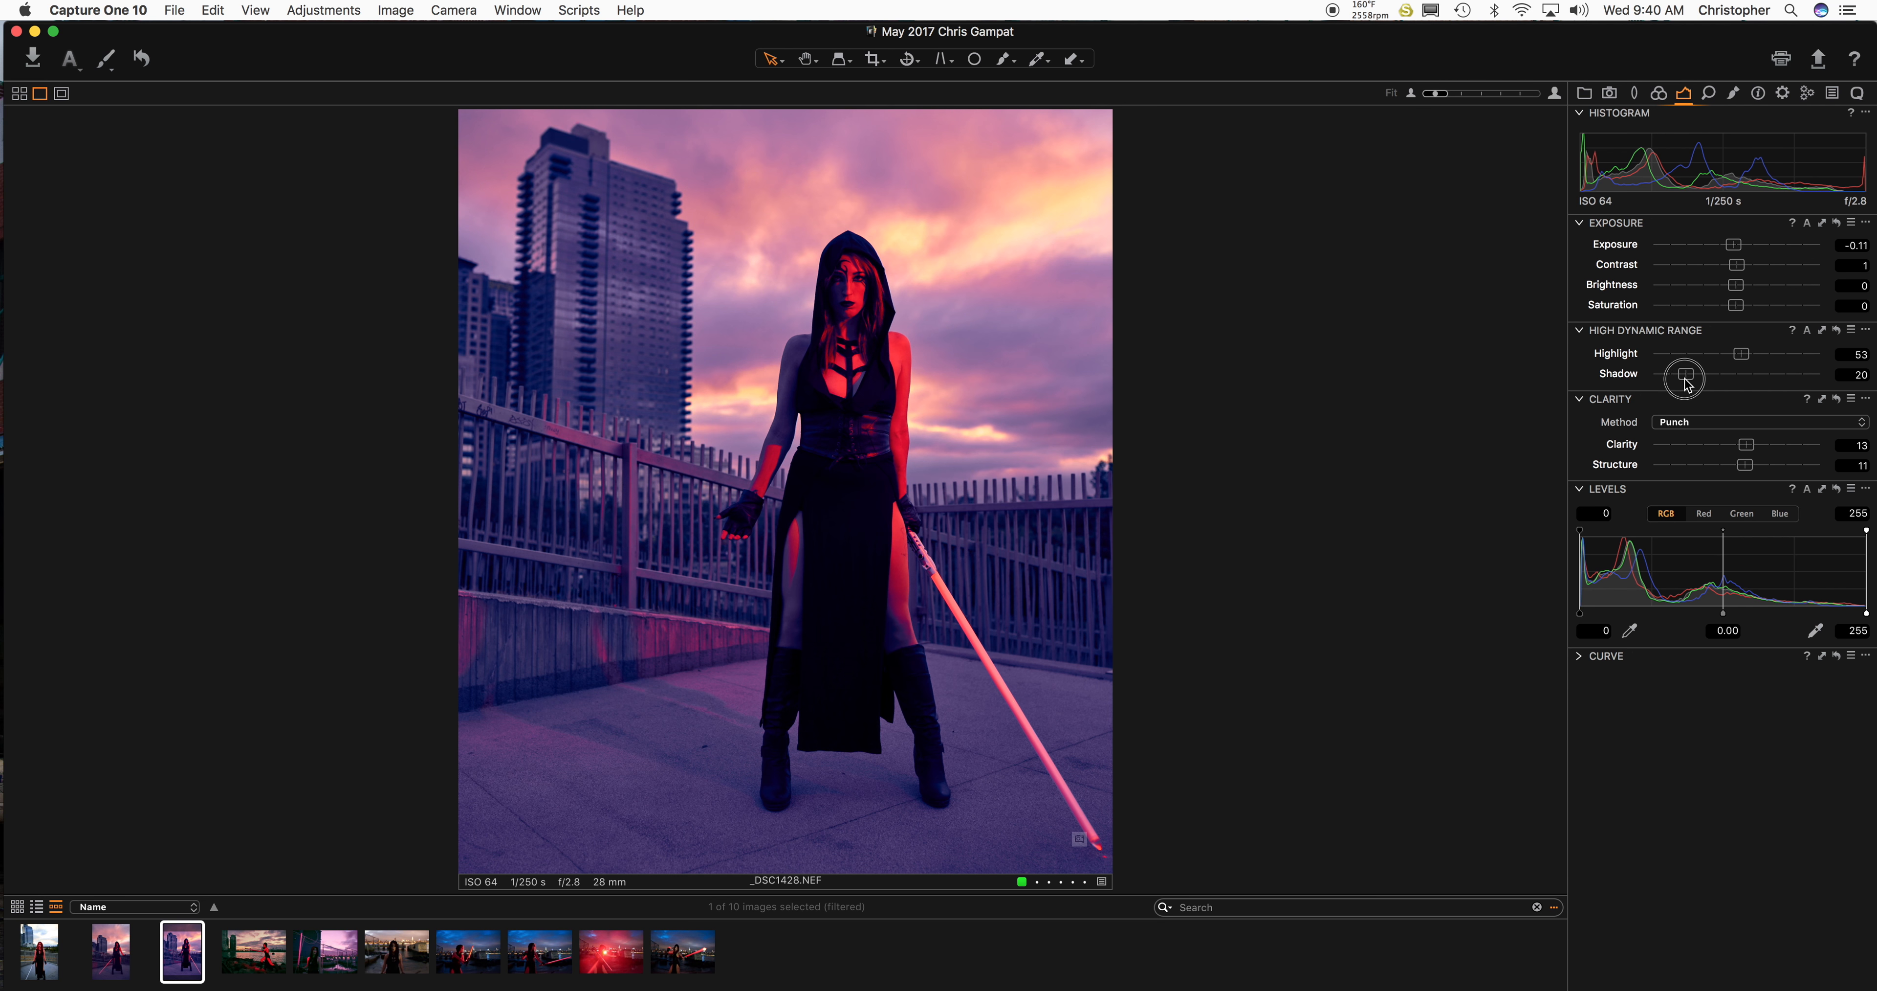
pyautogui.moveTo(1698, 382); pyautogui.dragTo(1682, 378)
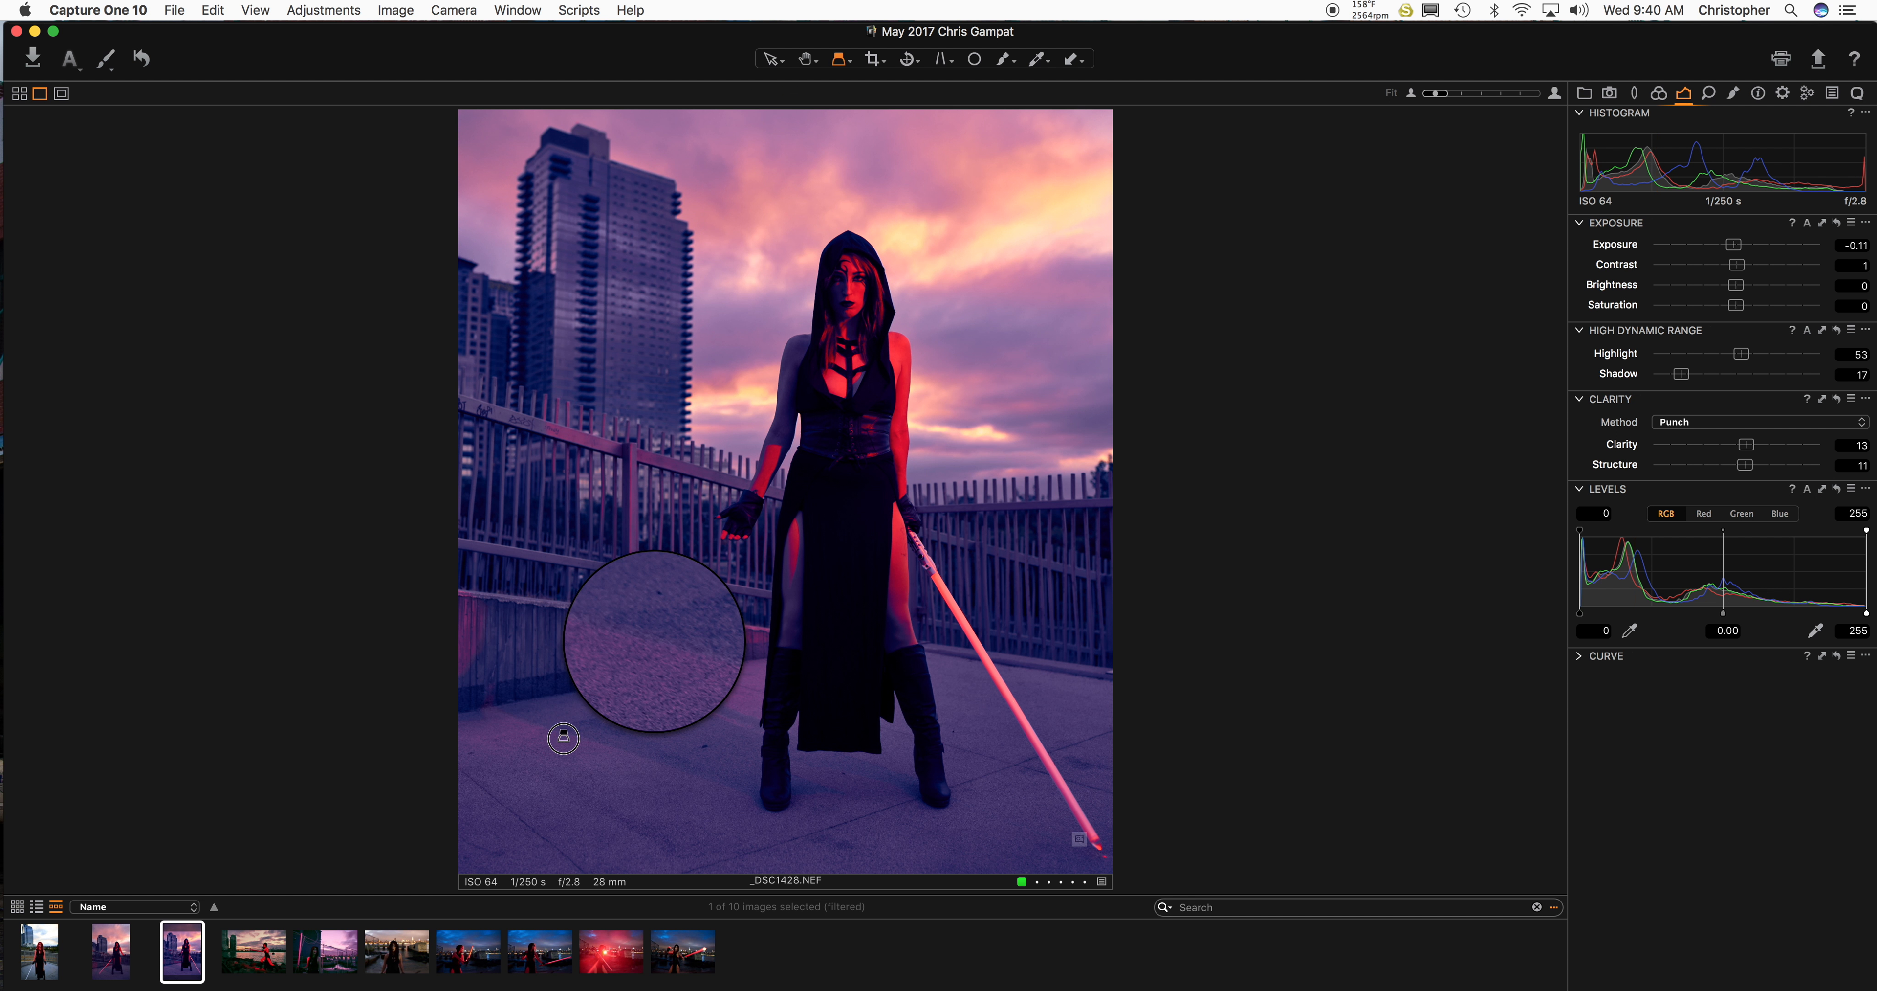
pyautogui.moveTo(564, 738); pyautogui.dragTo(583, 773)
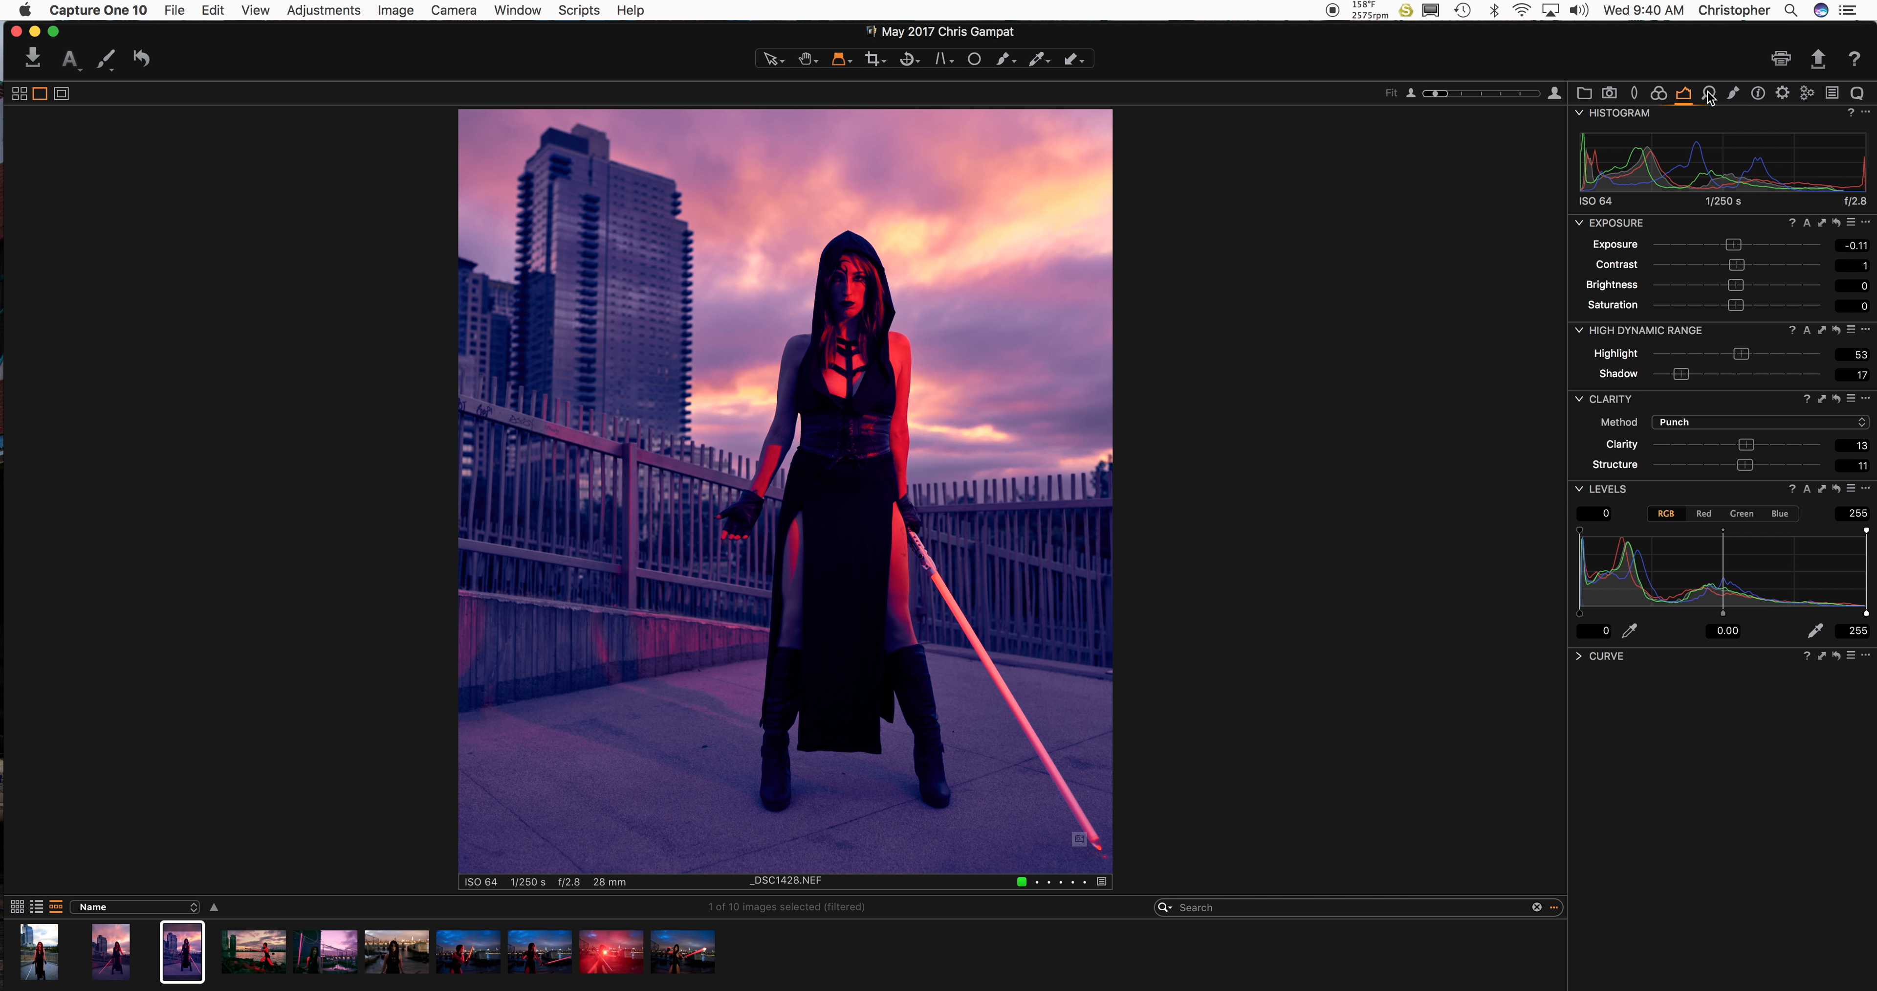
# In Color Editor Basic, lighten and desaturate the blue shadow tones.
pyautogui.click(1661, 94)
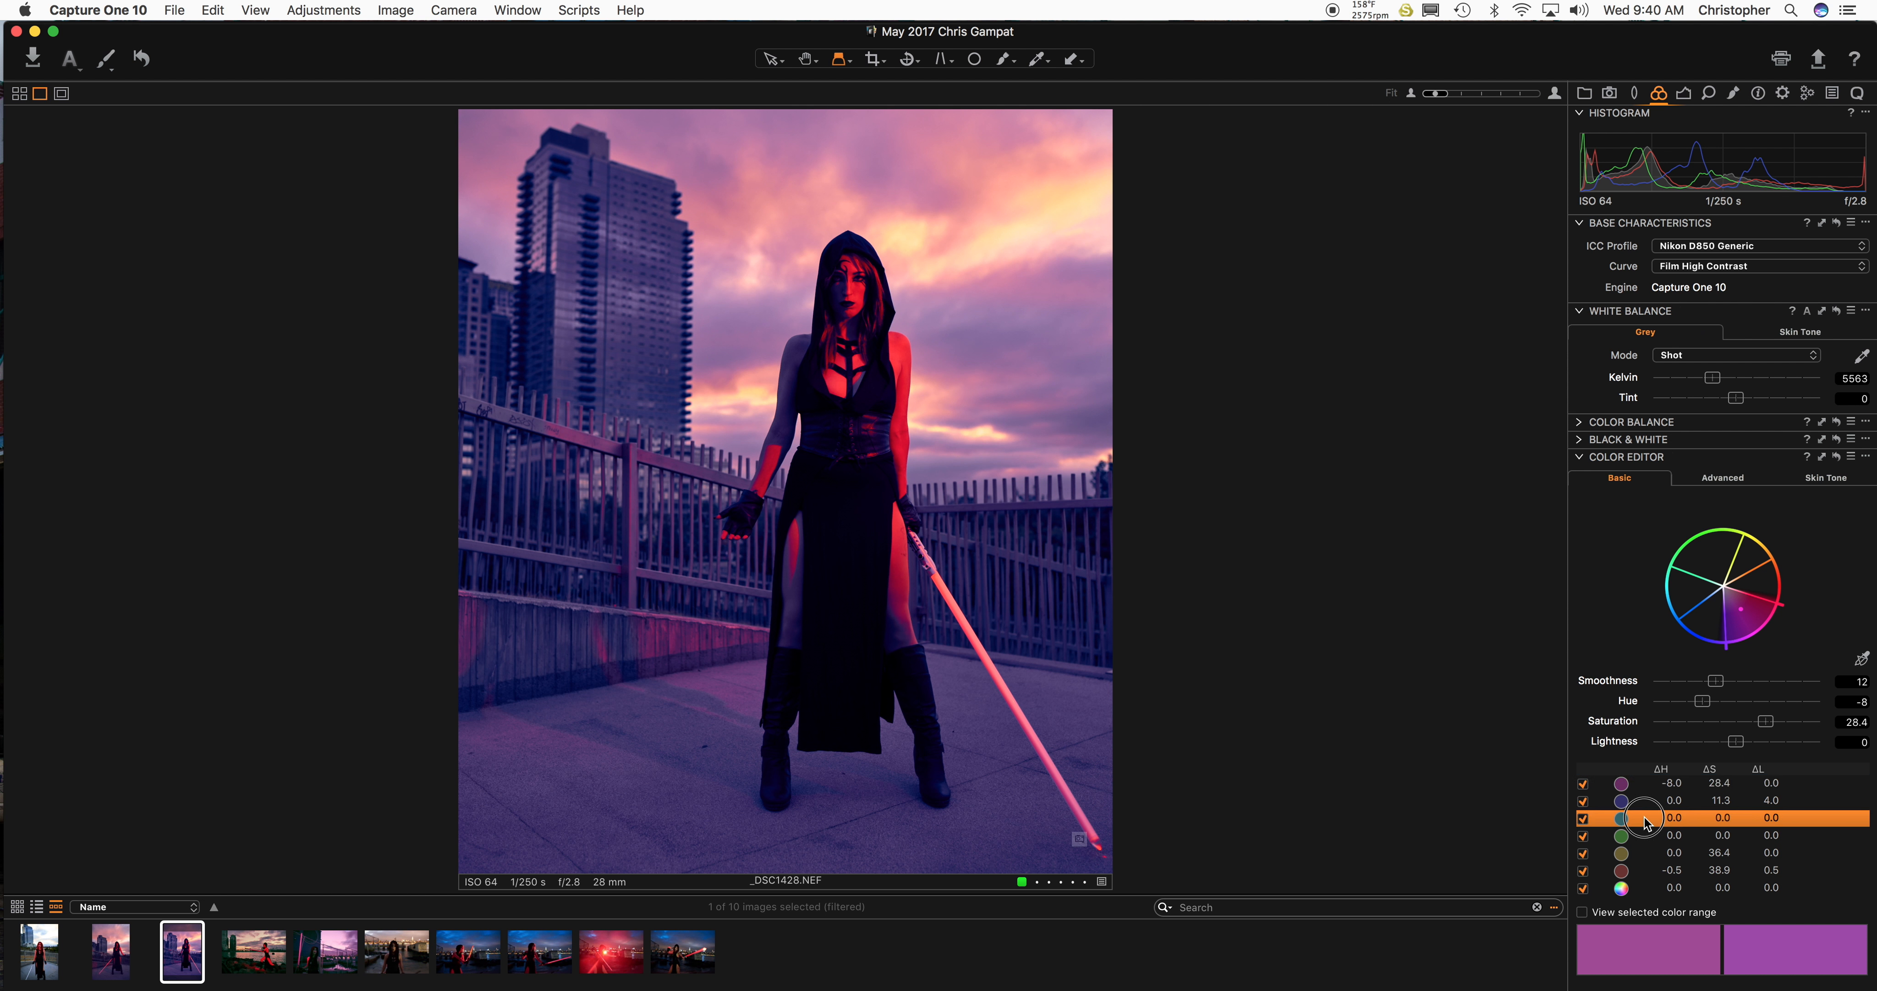
pyautogui.click(1622, 800)
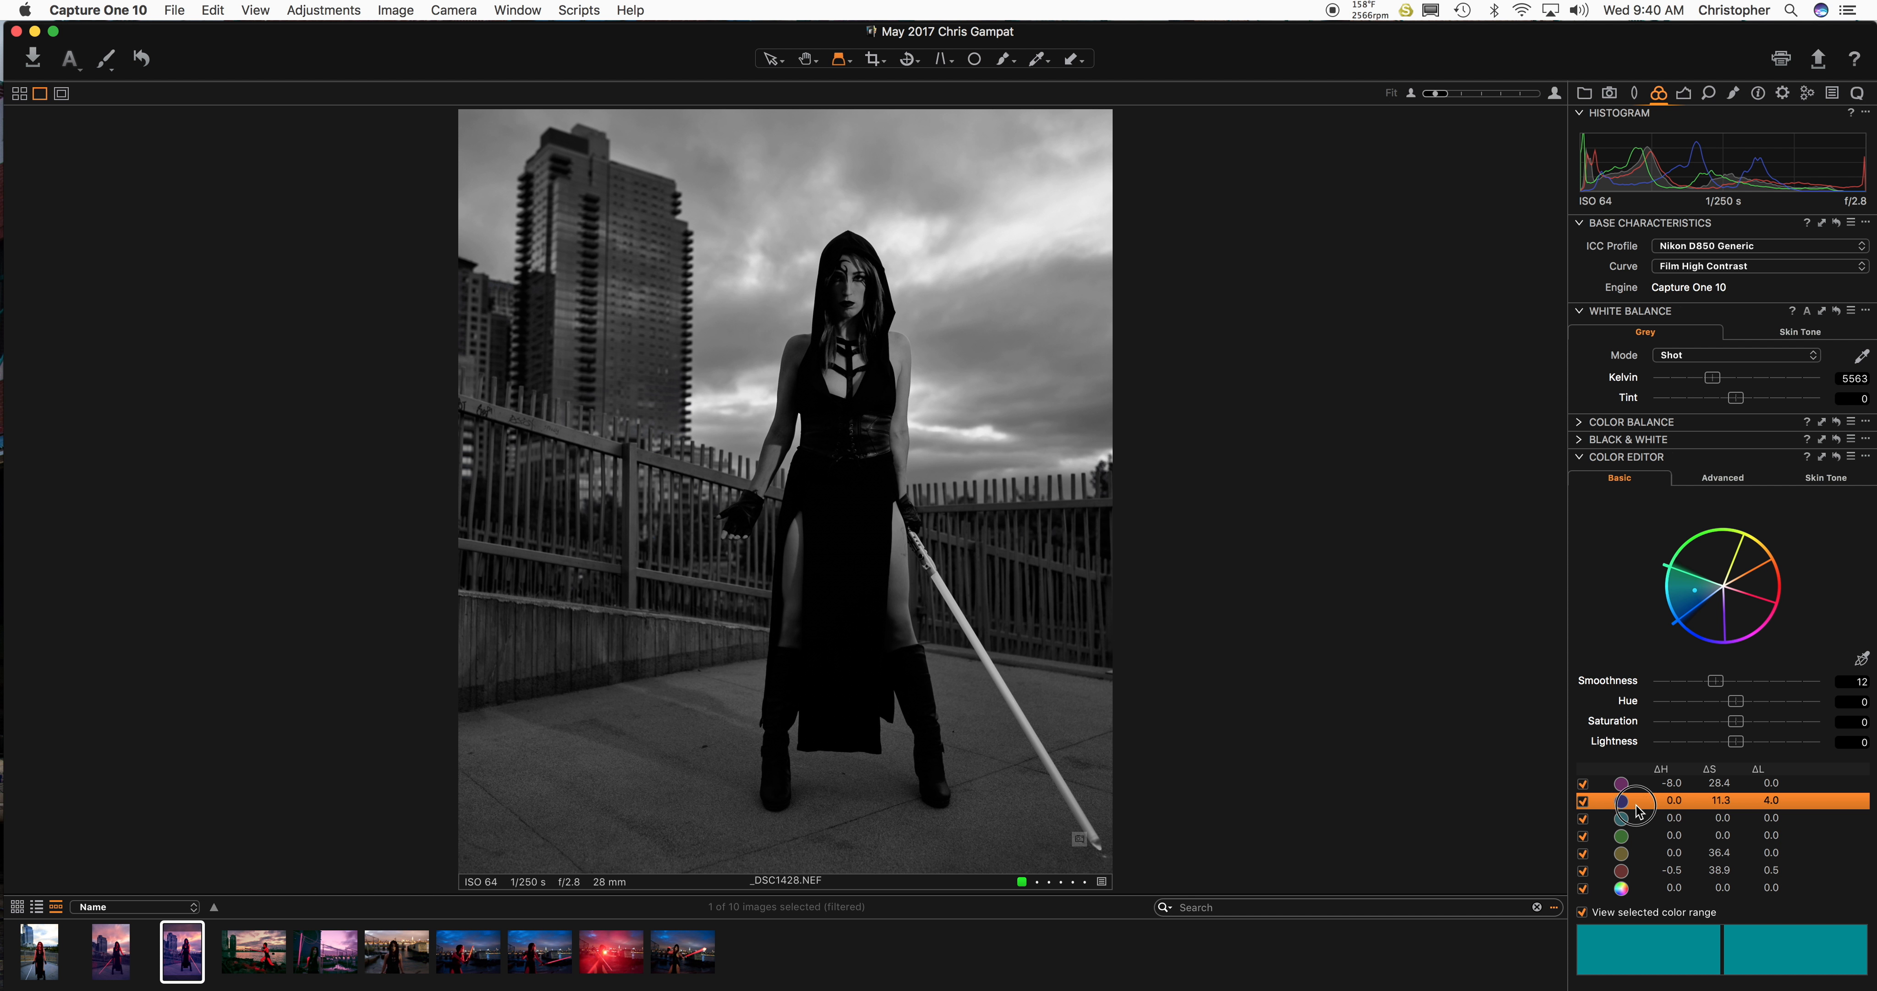
pyautogui.moveTo(1734, 722); pyautogui.dragTo(1747, 722)
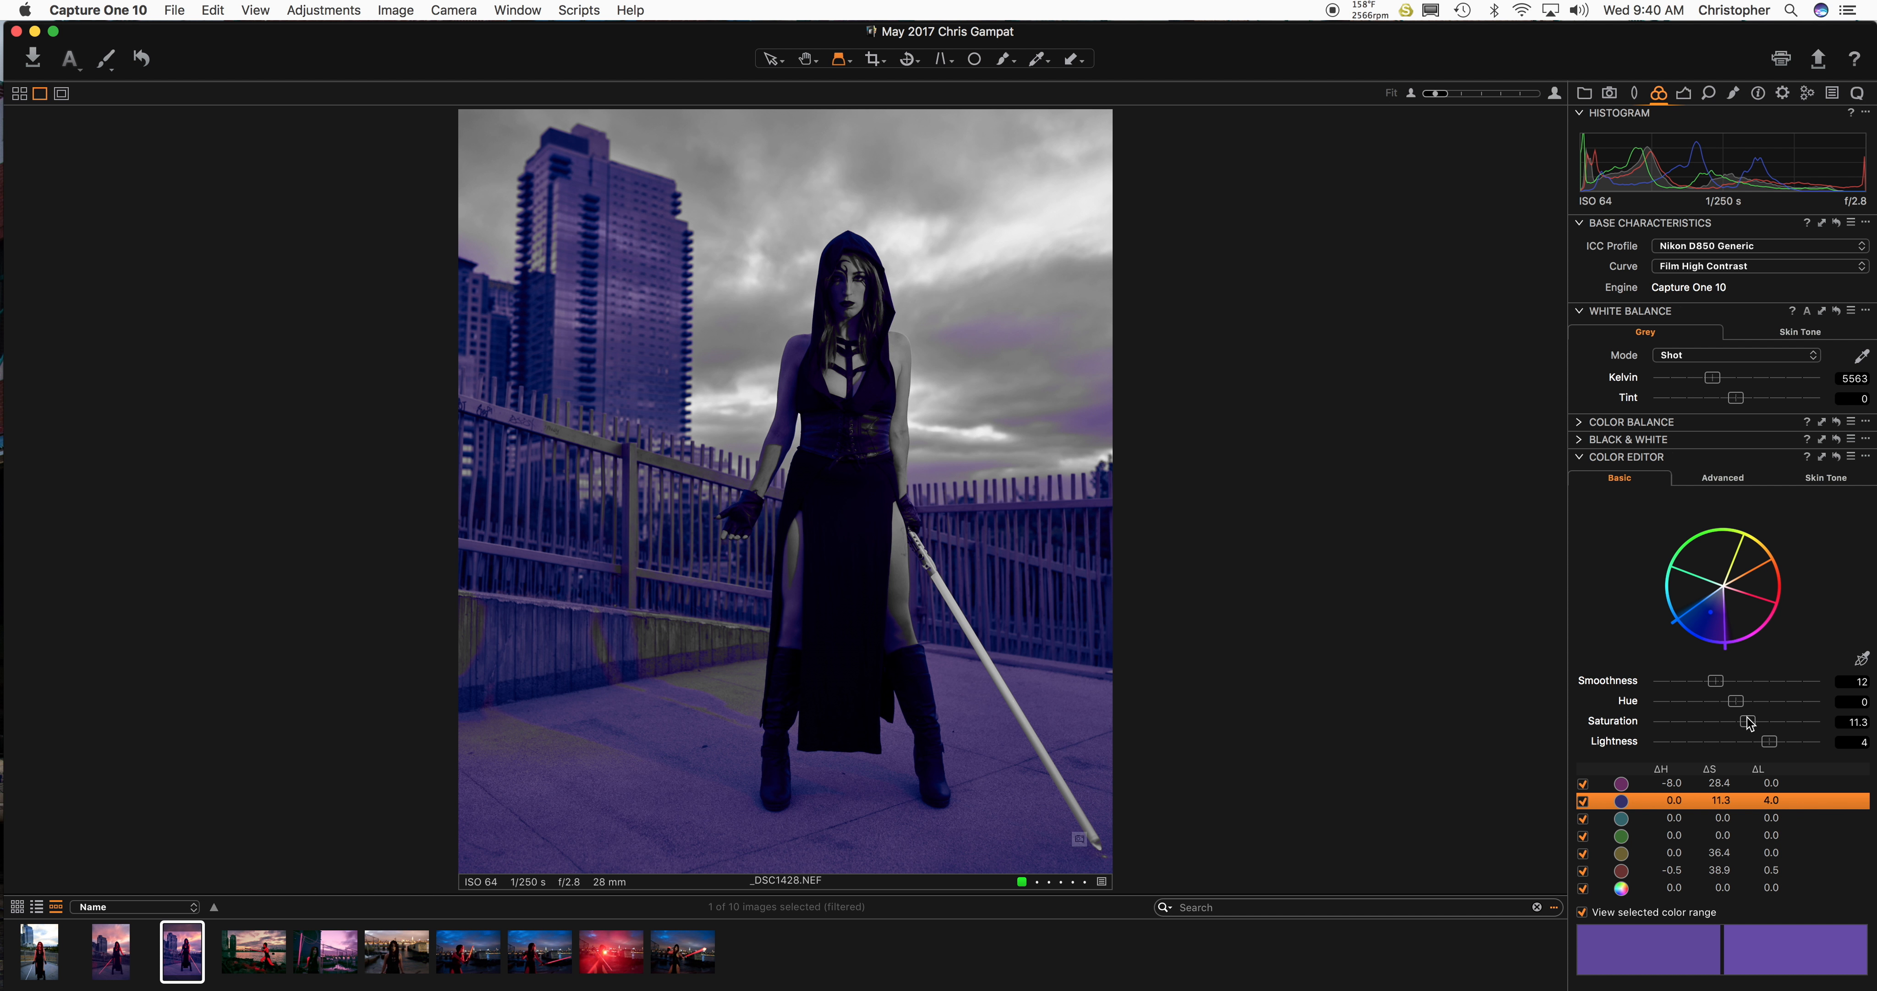
pyautogui.moveTo(1772, 740); pyautogui.dragTo(1818, 740)
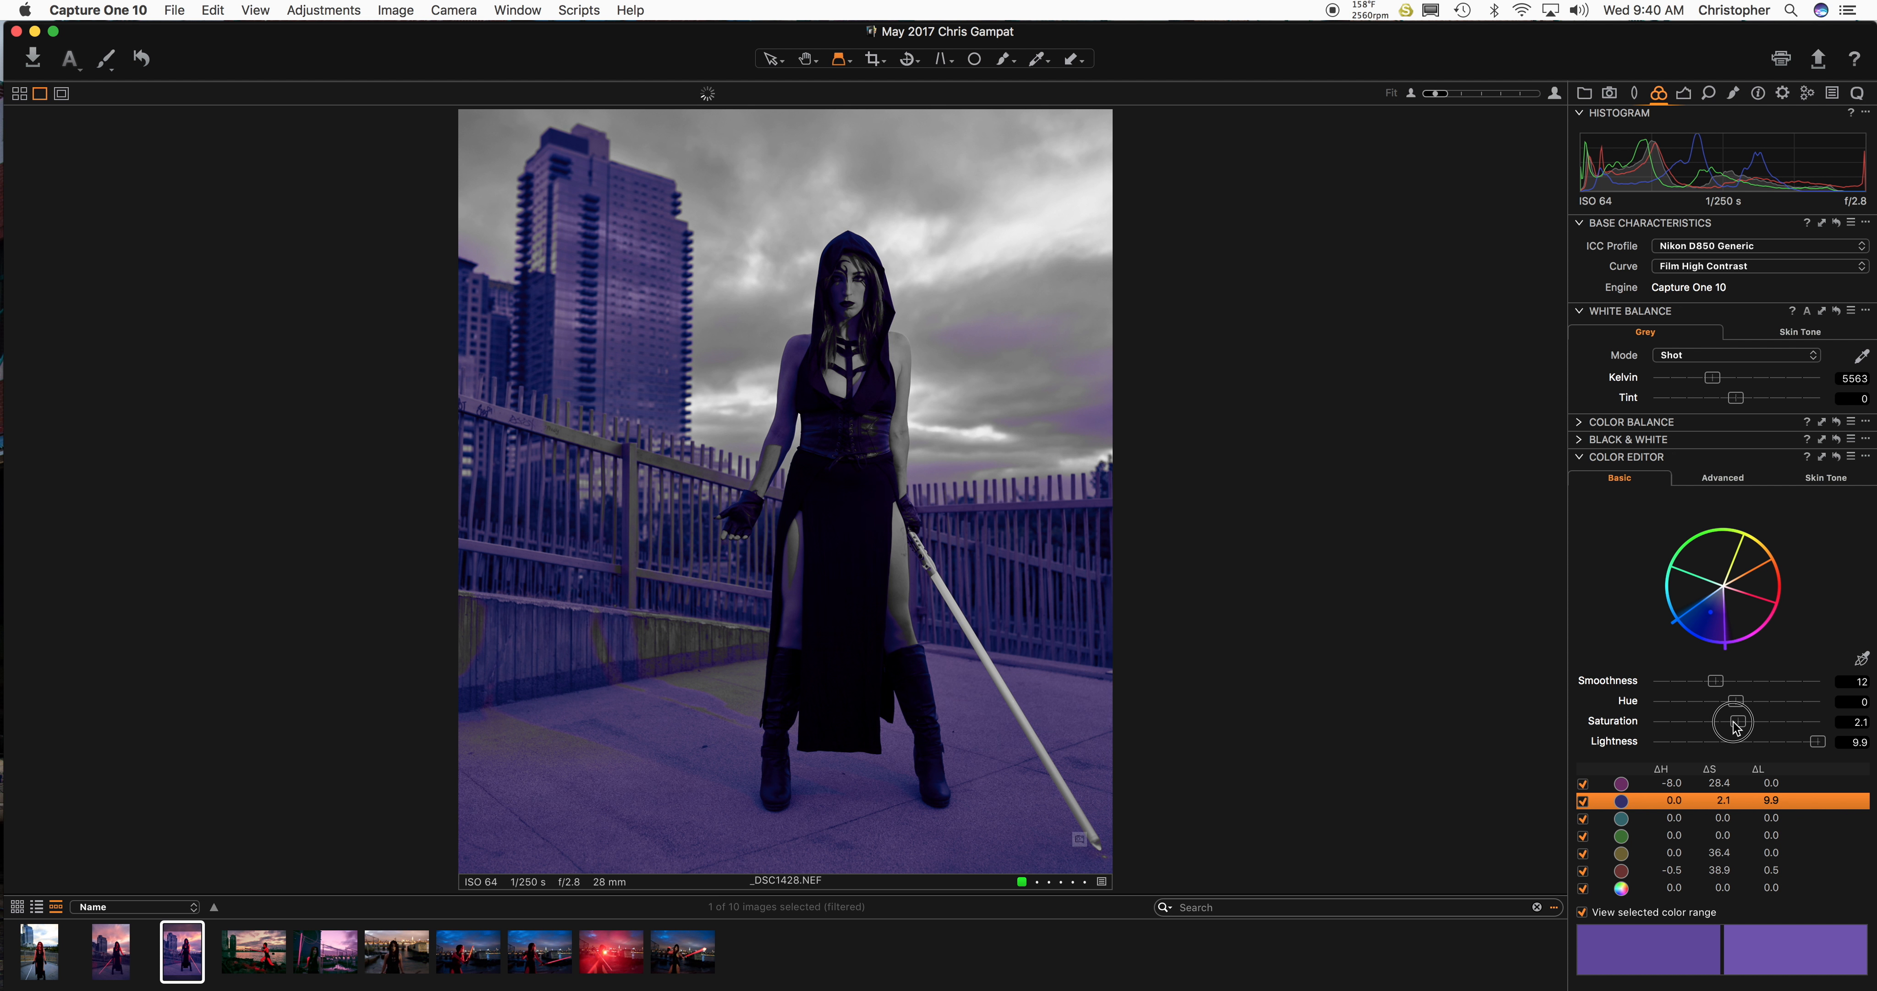
pyautogui.moveTo(1733, 719); pyautogui.dragTo(1738, 728)
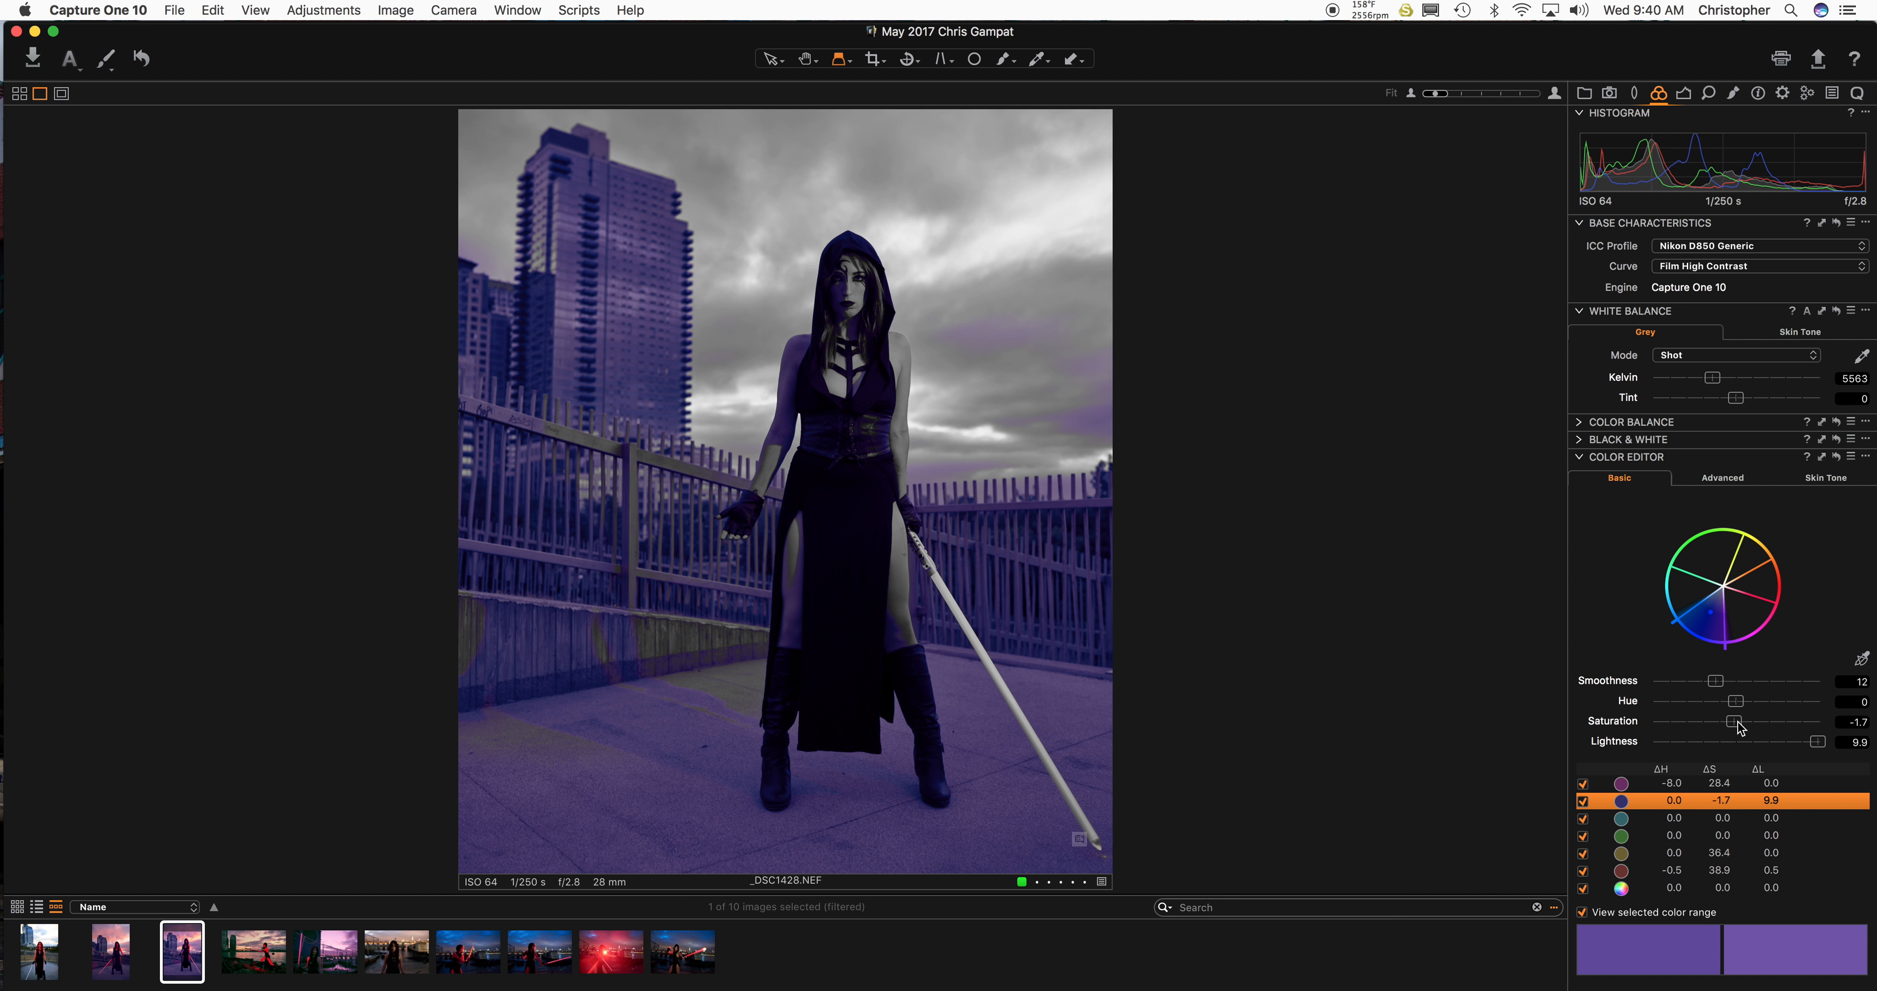
pyautogui.moveTo(1736, 720); pyautogui.dragTo(1717, 720)
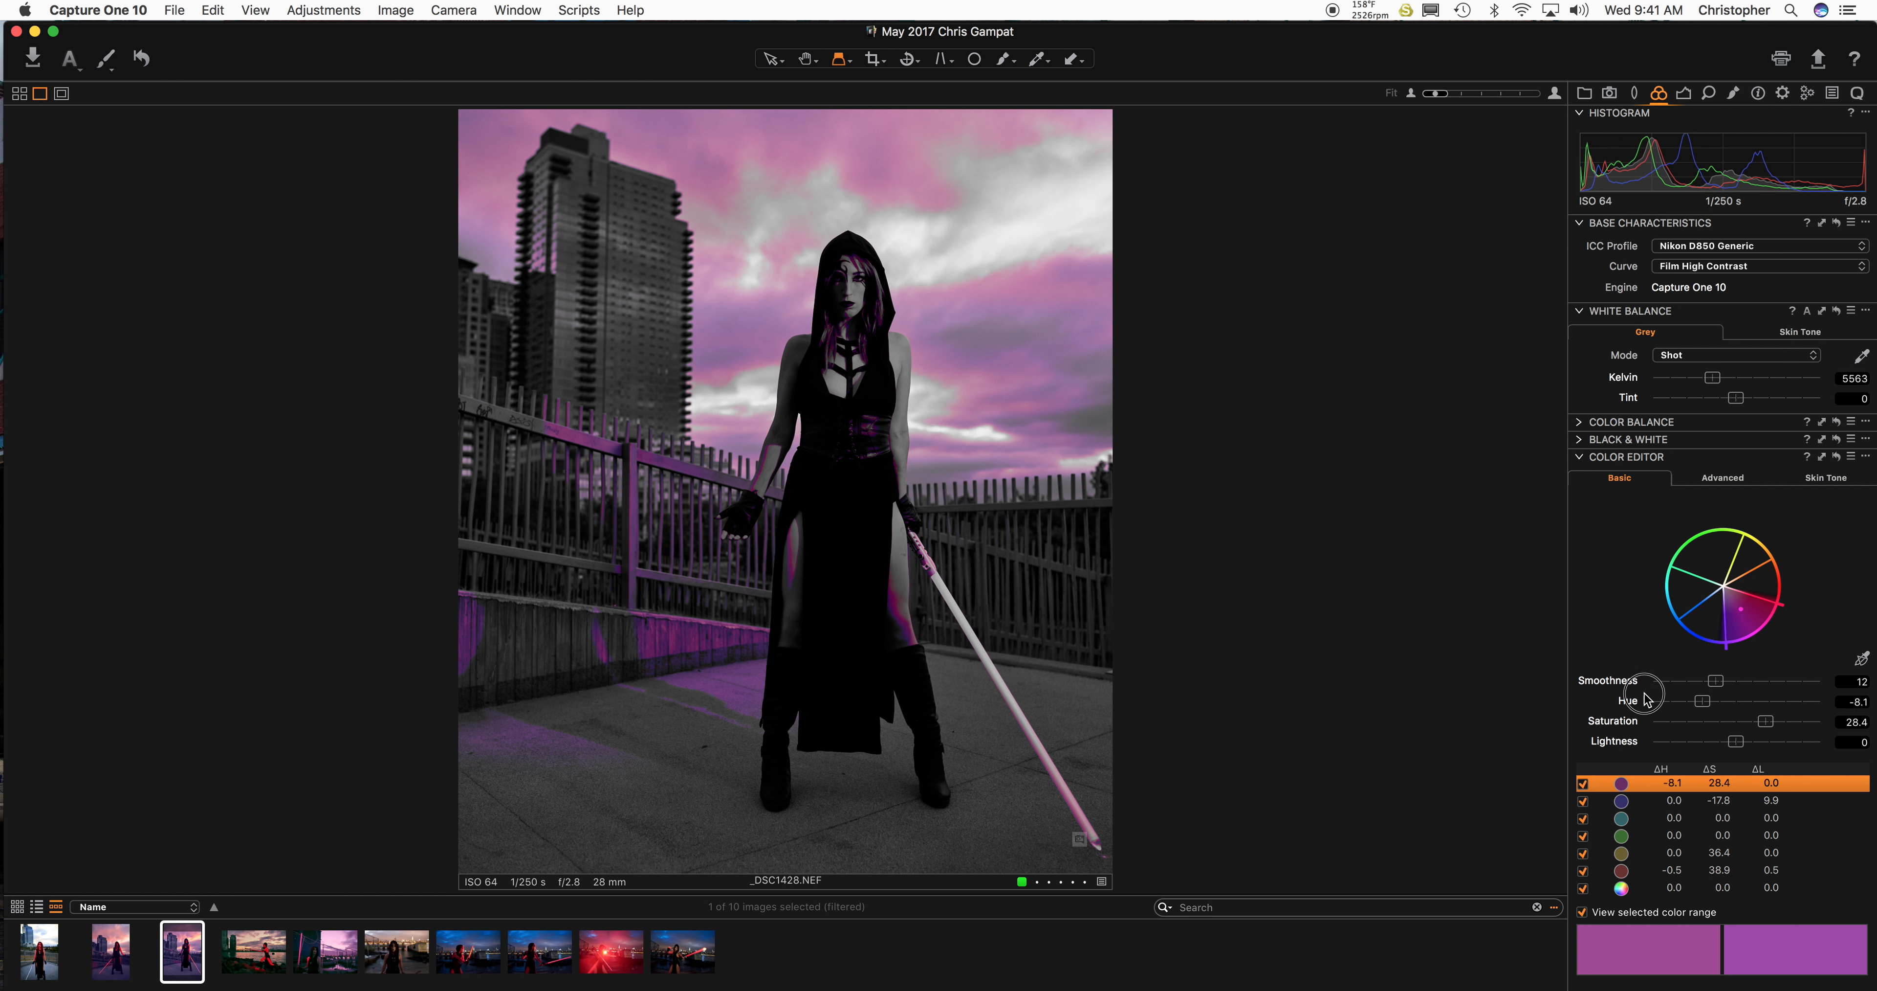
# Shift the purple range toward magenta and return to the full-colour preview.
pyautogui.moveTo(1703, 701); pyautogui.dragTo(1819, 701)
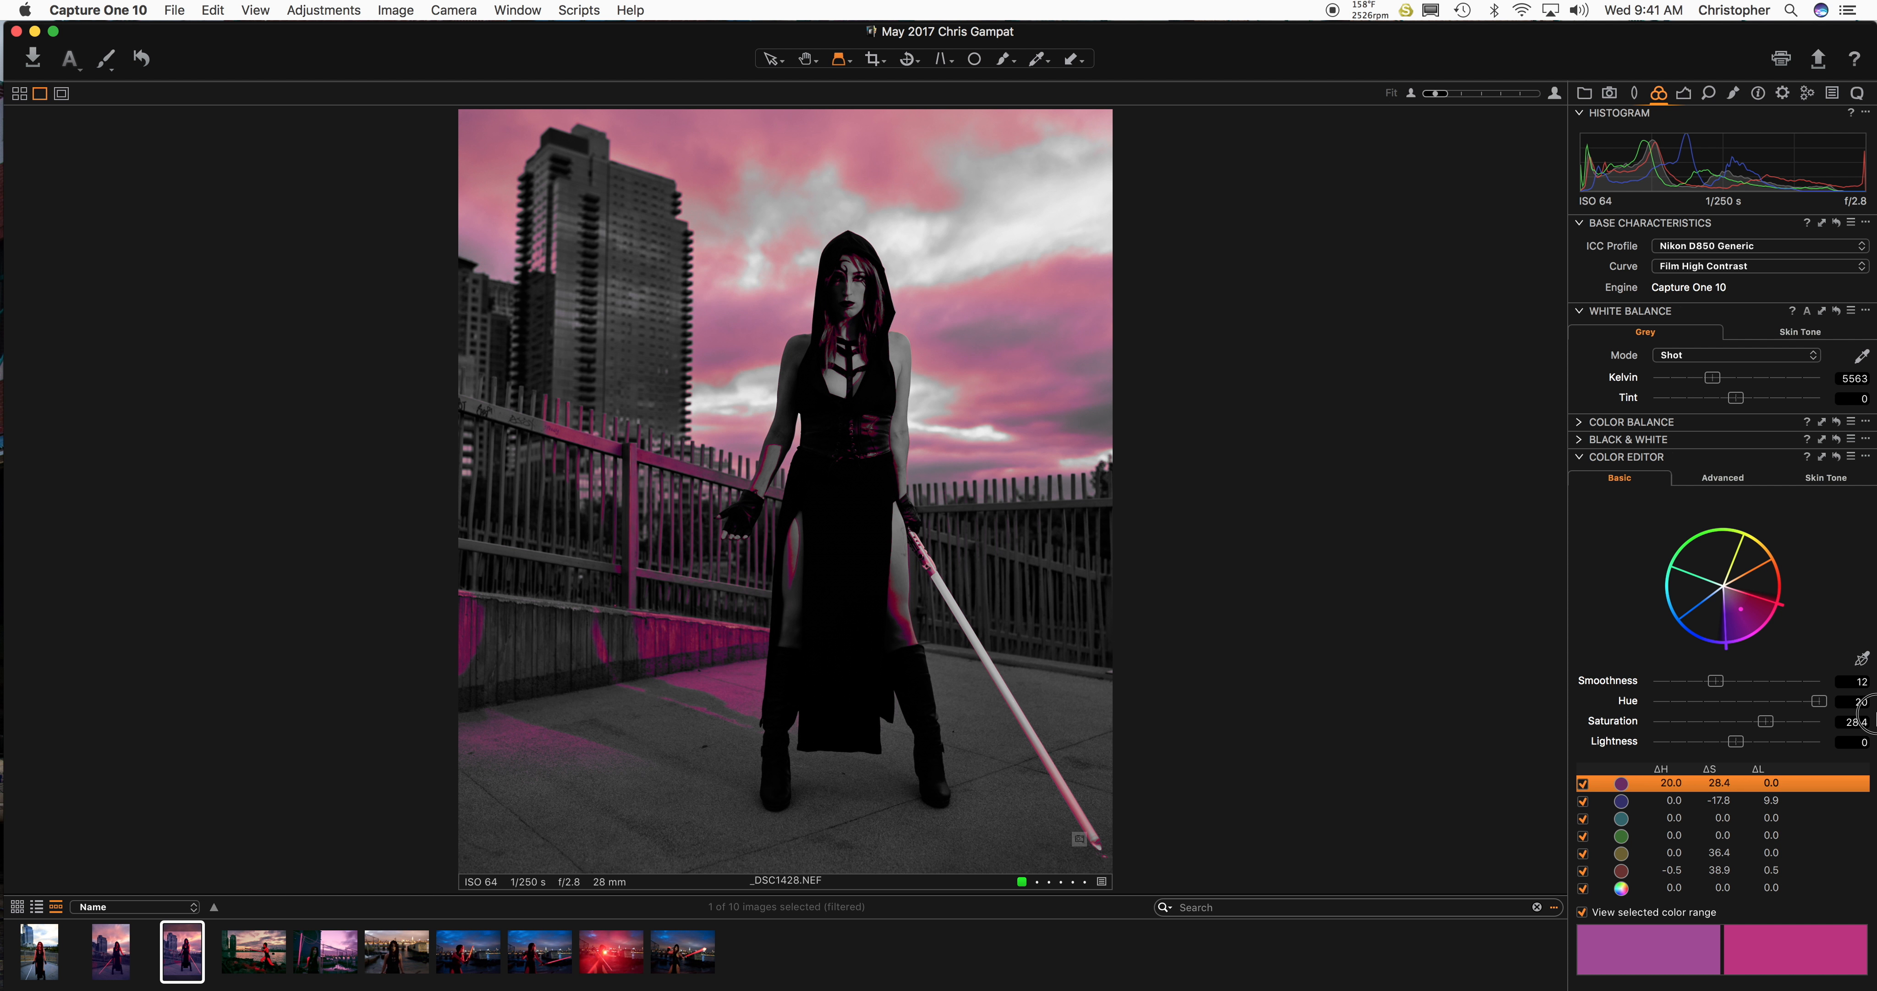
pyautogui.moveTo(1819, 701); pyautogui.dragTo(1812, 701)
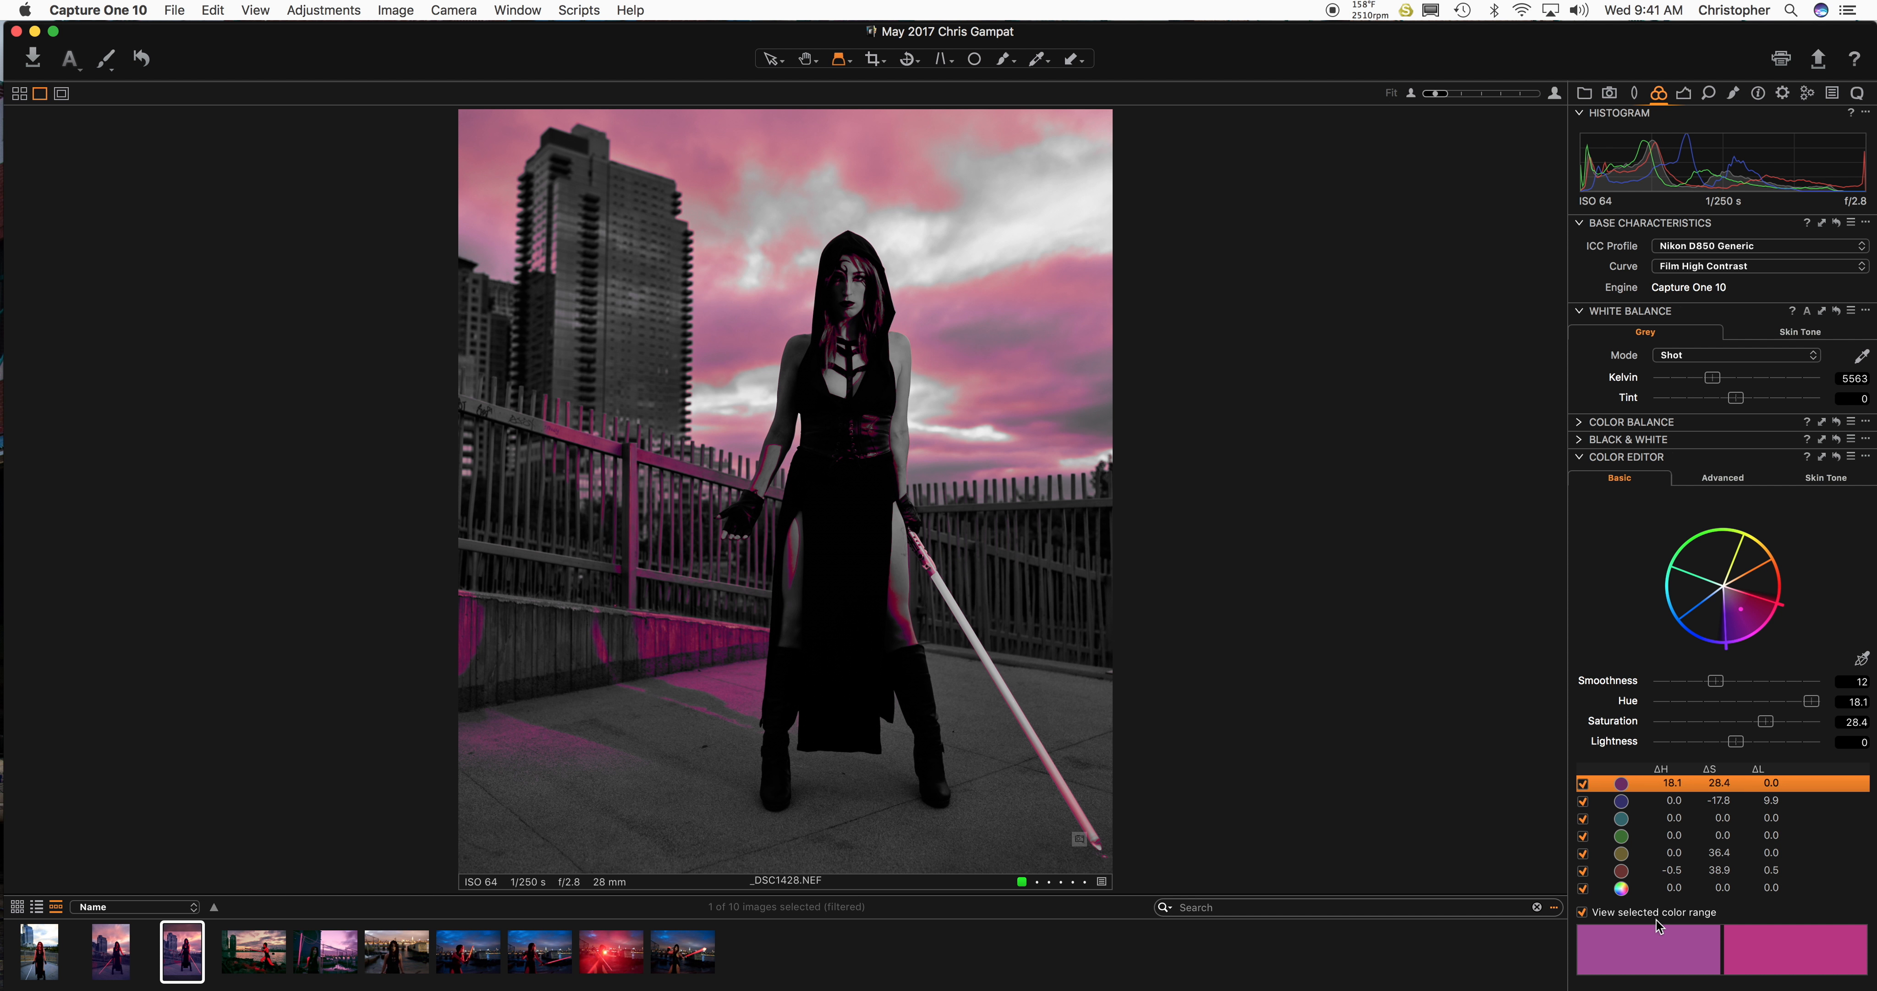
pyautogui.click(1583, 911)
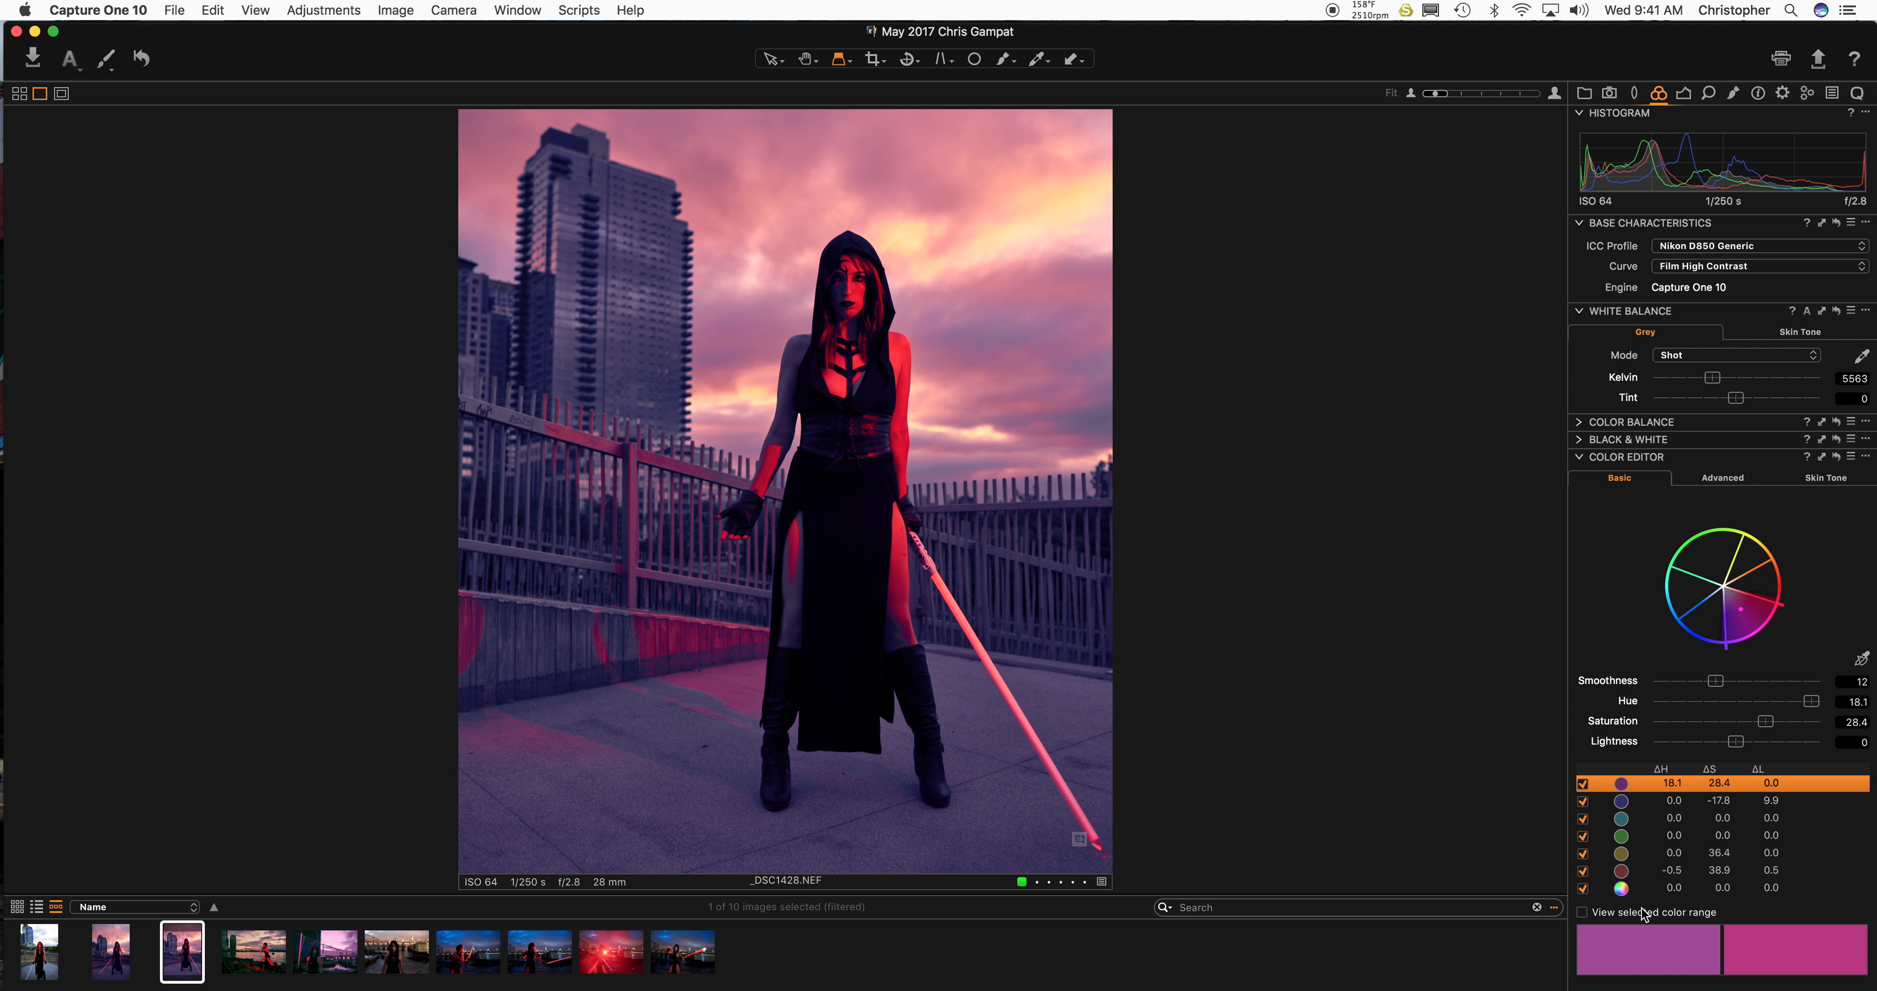
pyautogui.moveTo(1471, 688)
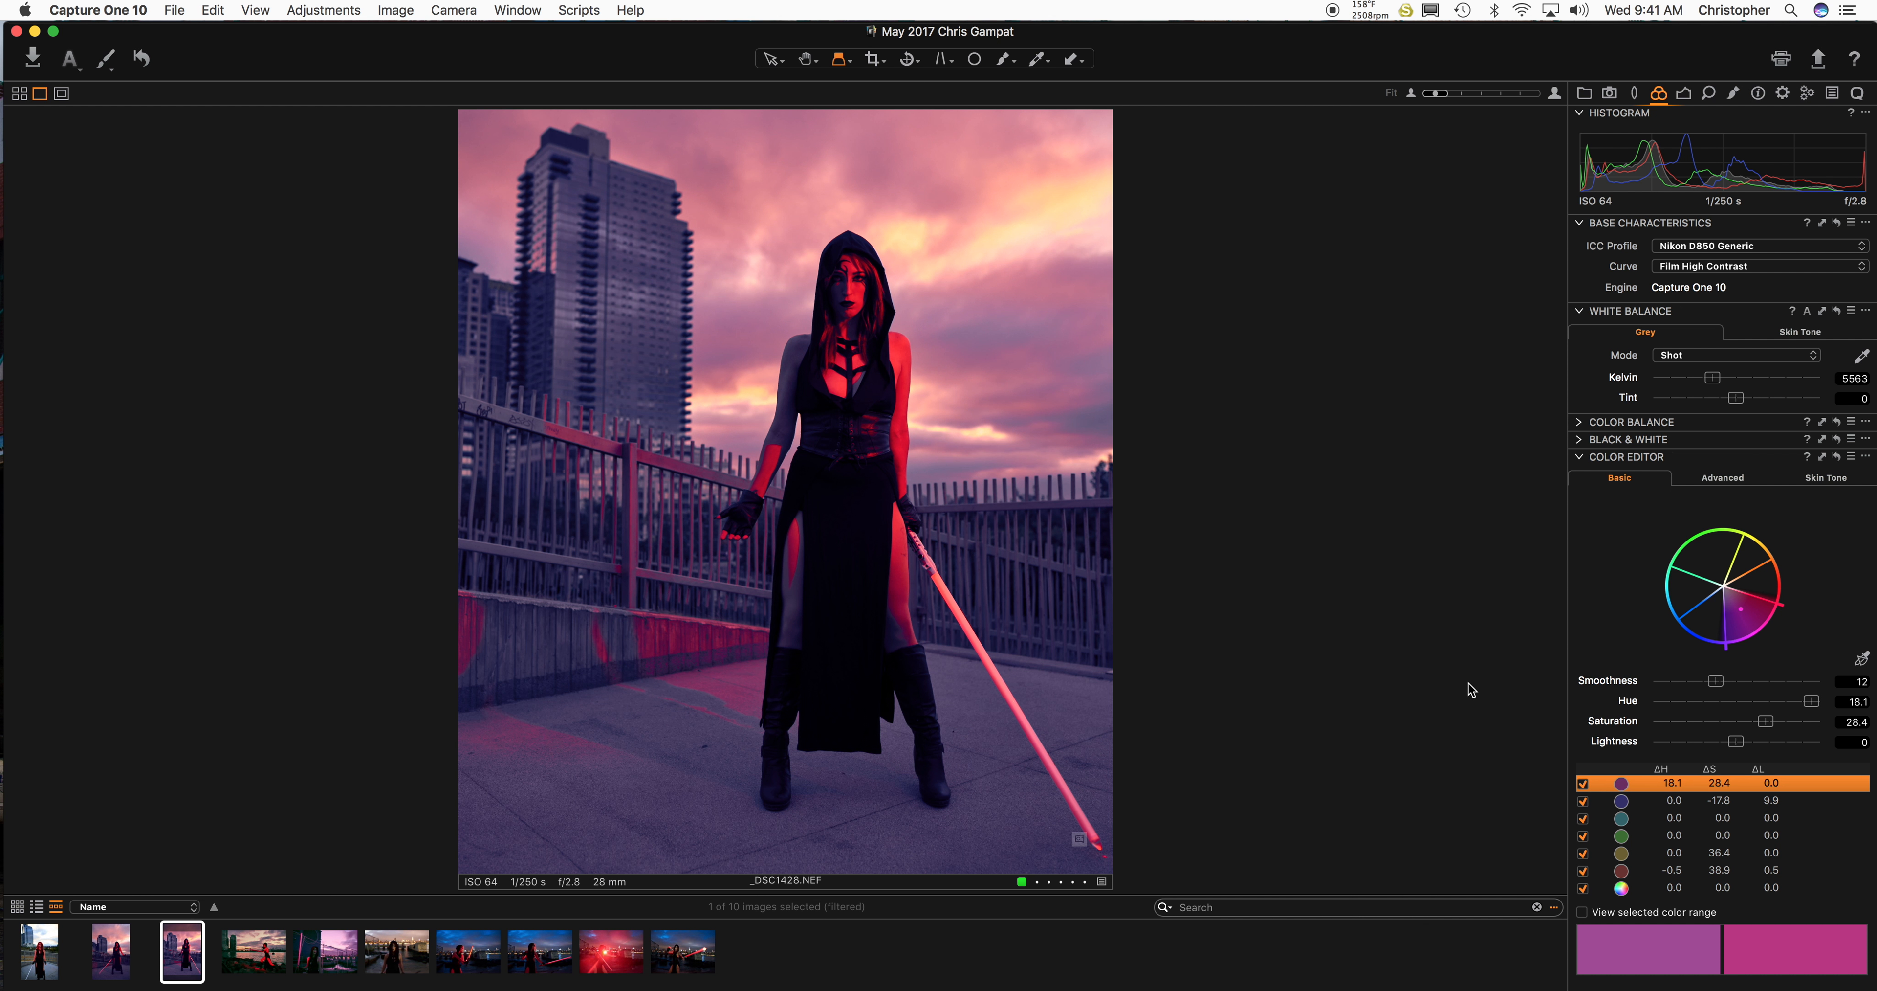
pyautogui.moveTo(1772, 728)
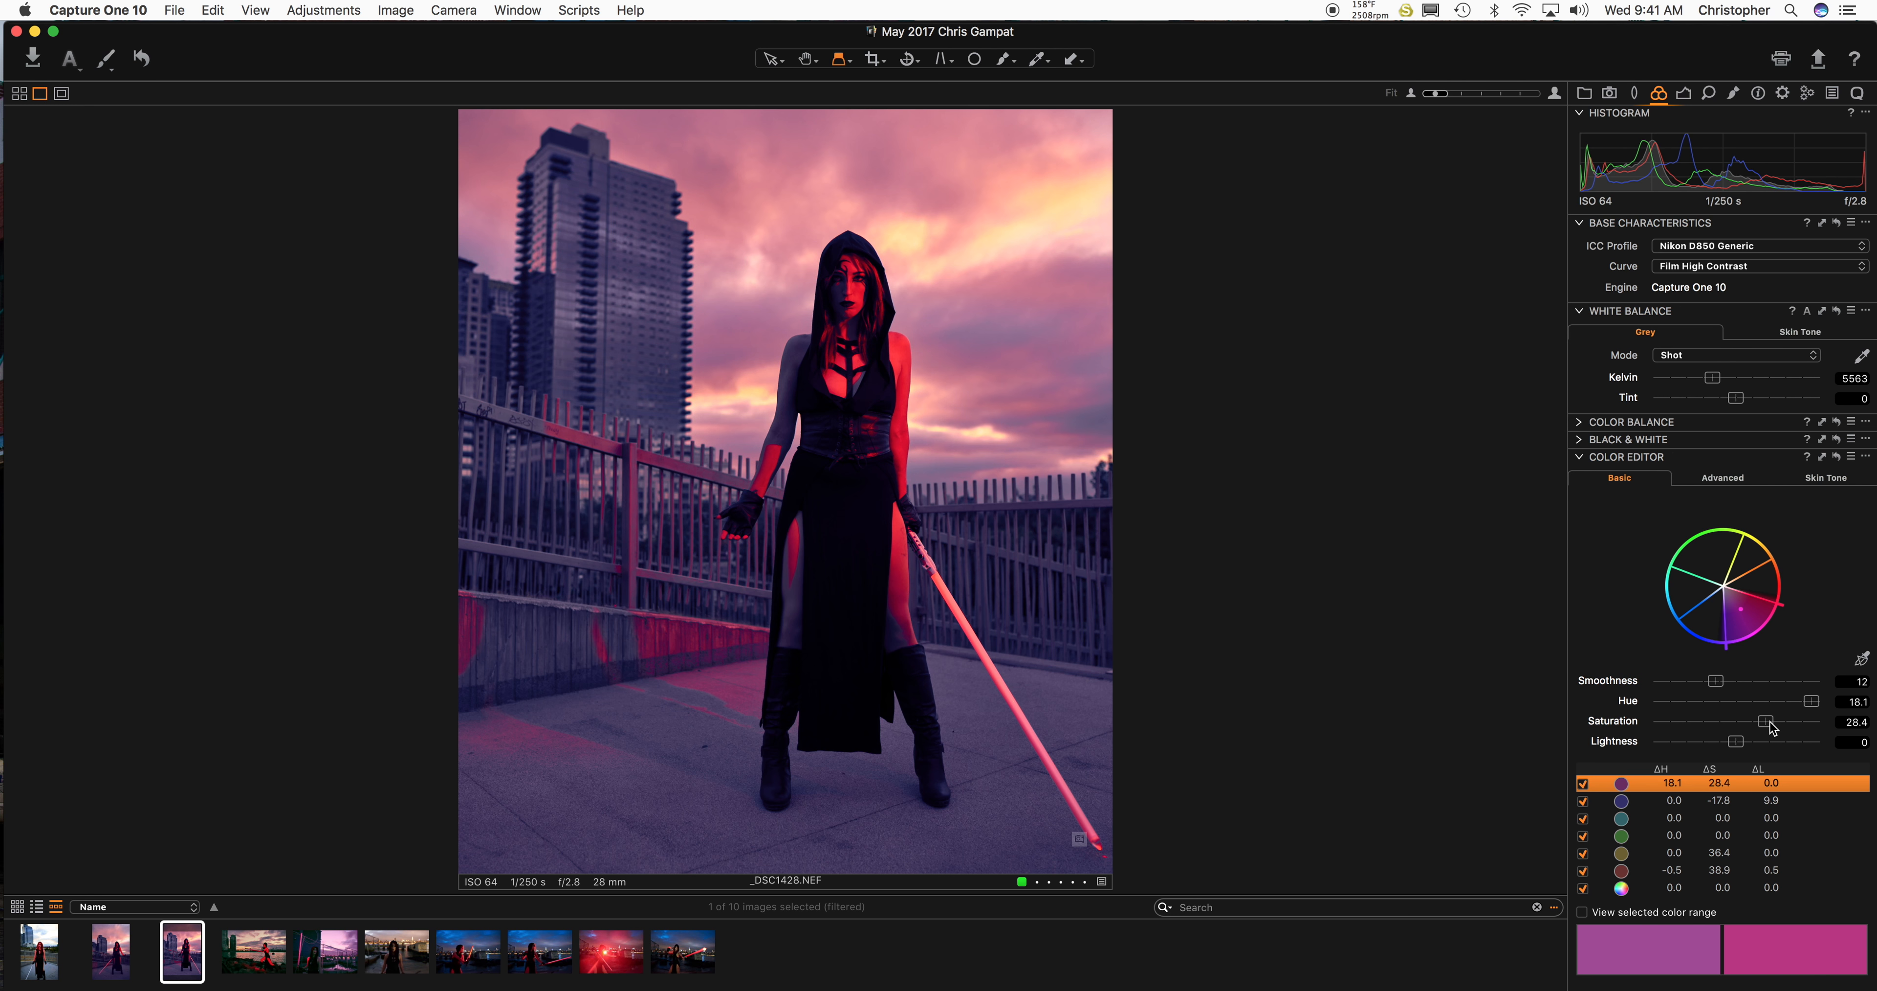
# Ease purple saturation to 10.4, mute the blues further and brighten the reds slightly.
pyautogui.moveTo(1767, 721); pyautogui.dragTo(1745, 721)
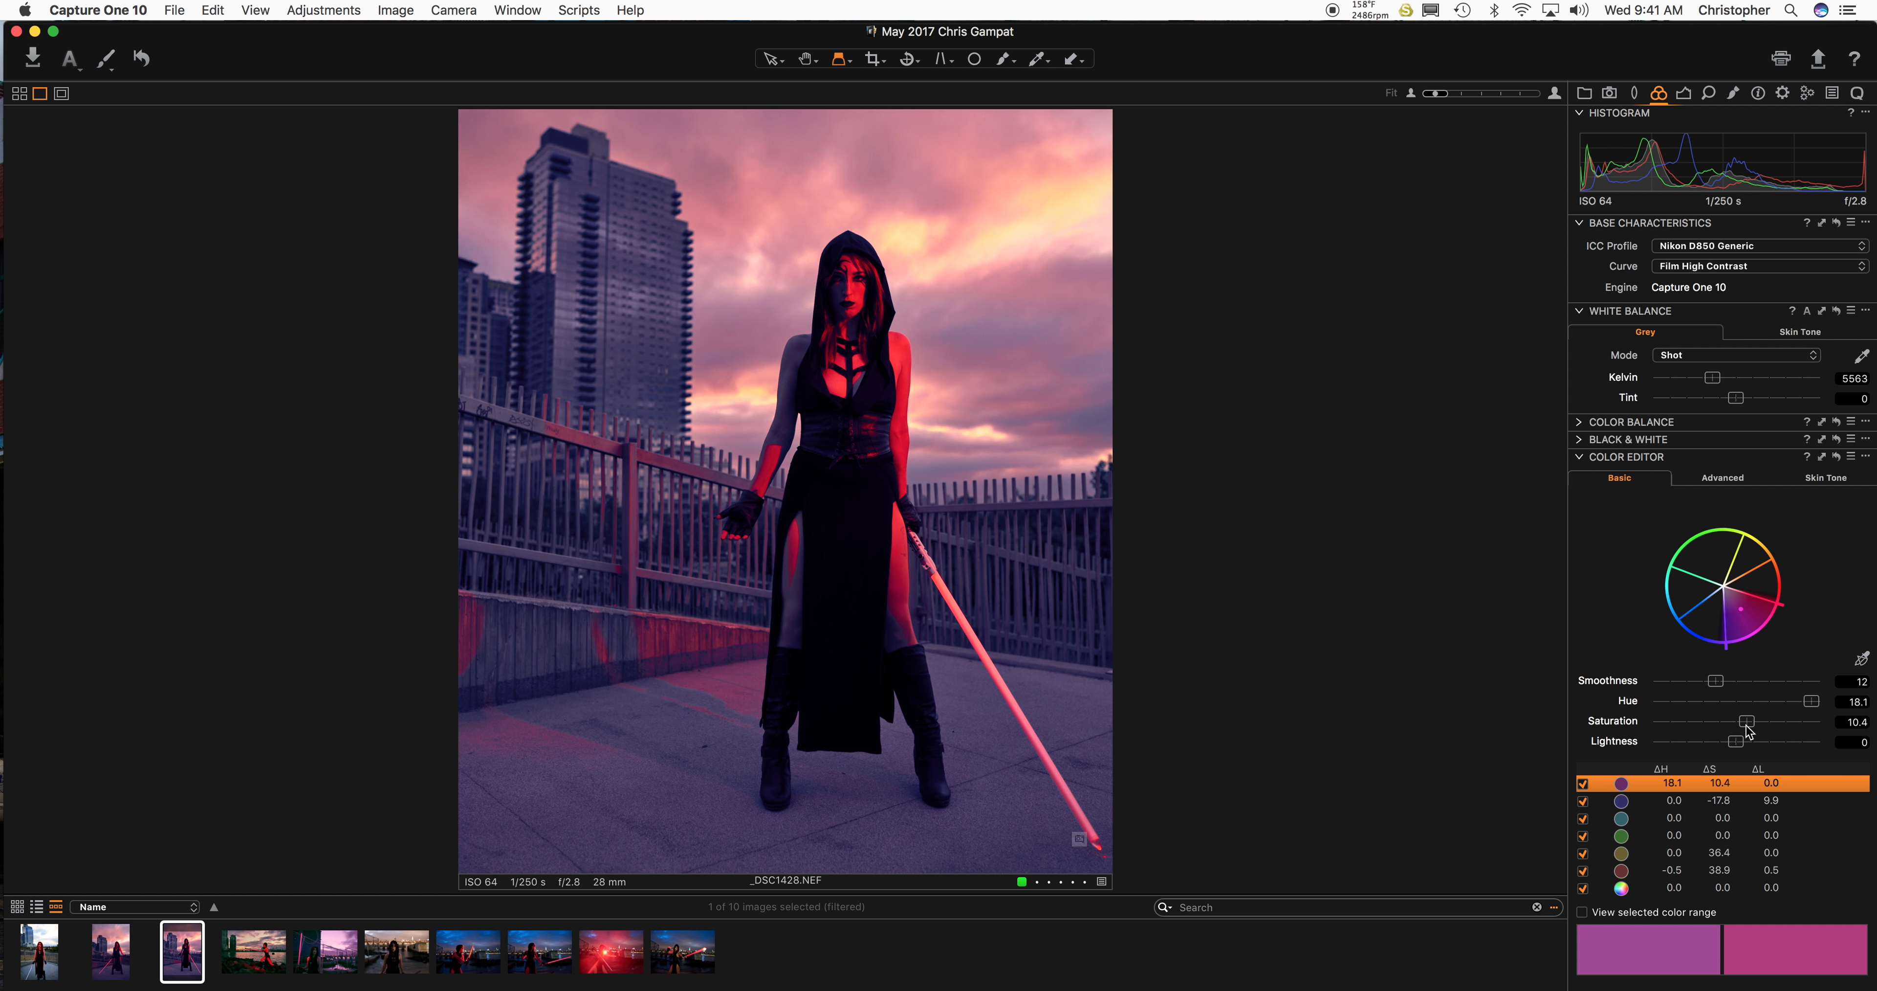
pyautogui.moveTo(1745, 721); pyautogui.dragTo(1705, 721)
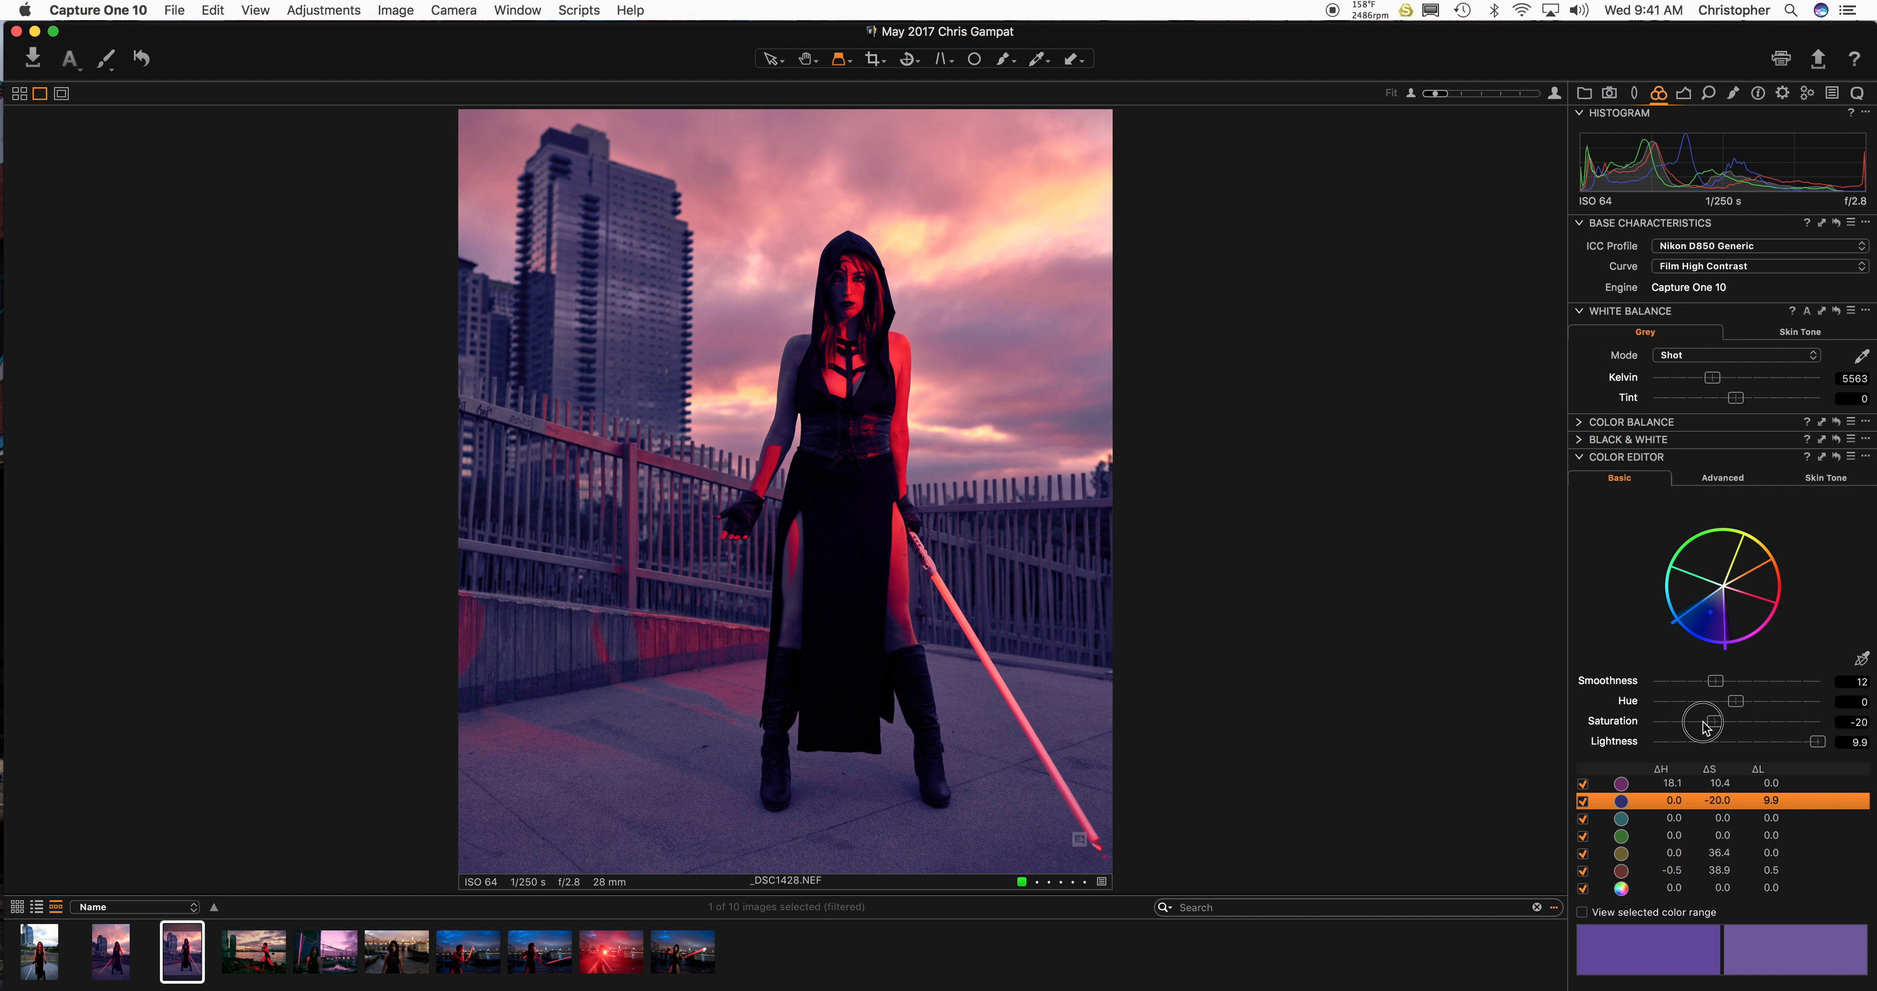
pyautogui.moveTo(1709, 720); pyautogui.dragTo(1718, 720)
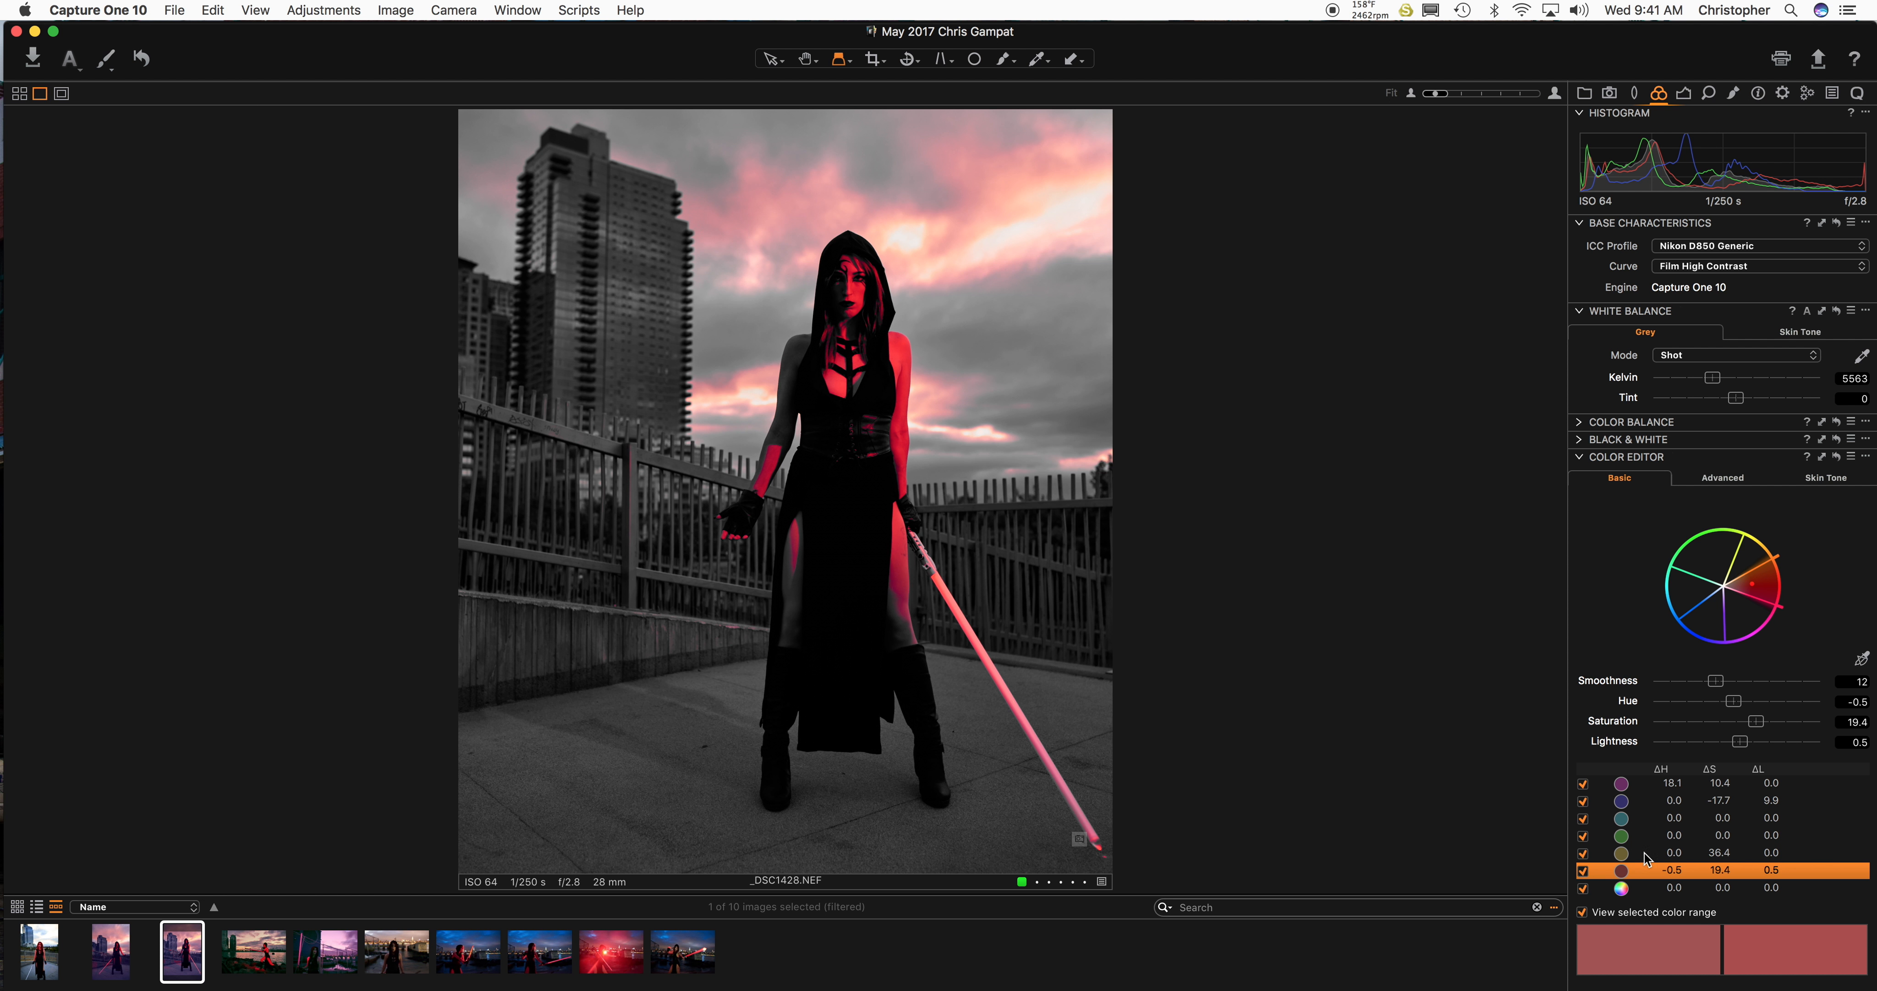
pyautogui.moveTo(1740, 740); pyautogui.dragTo(1784, 741)
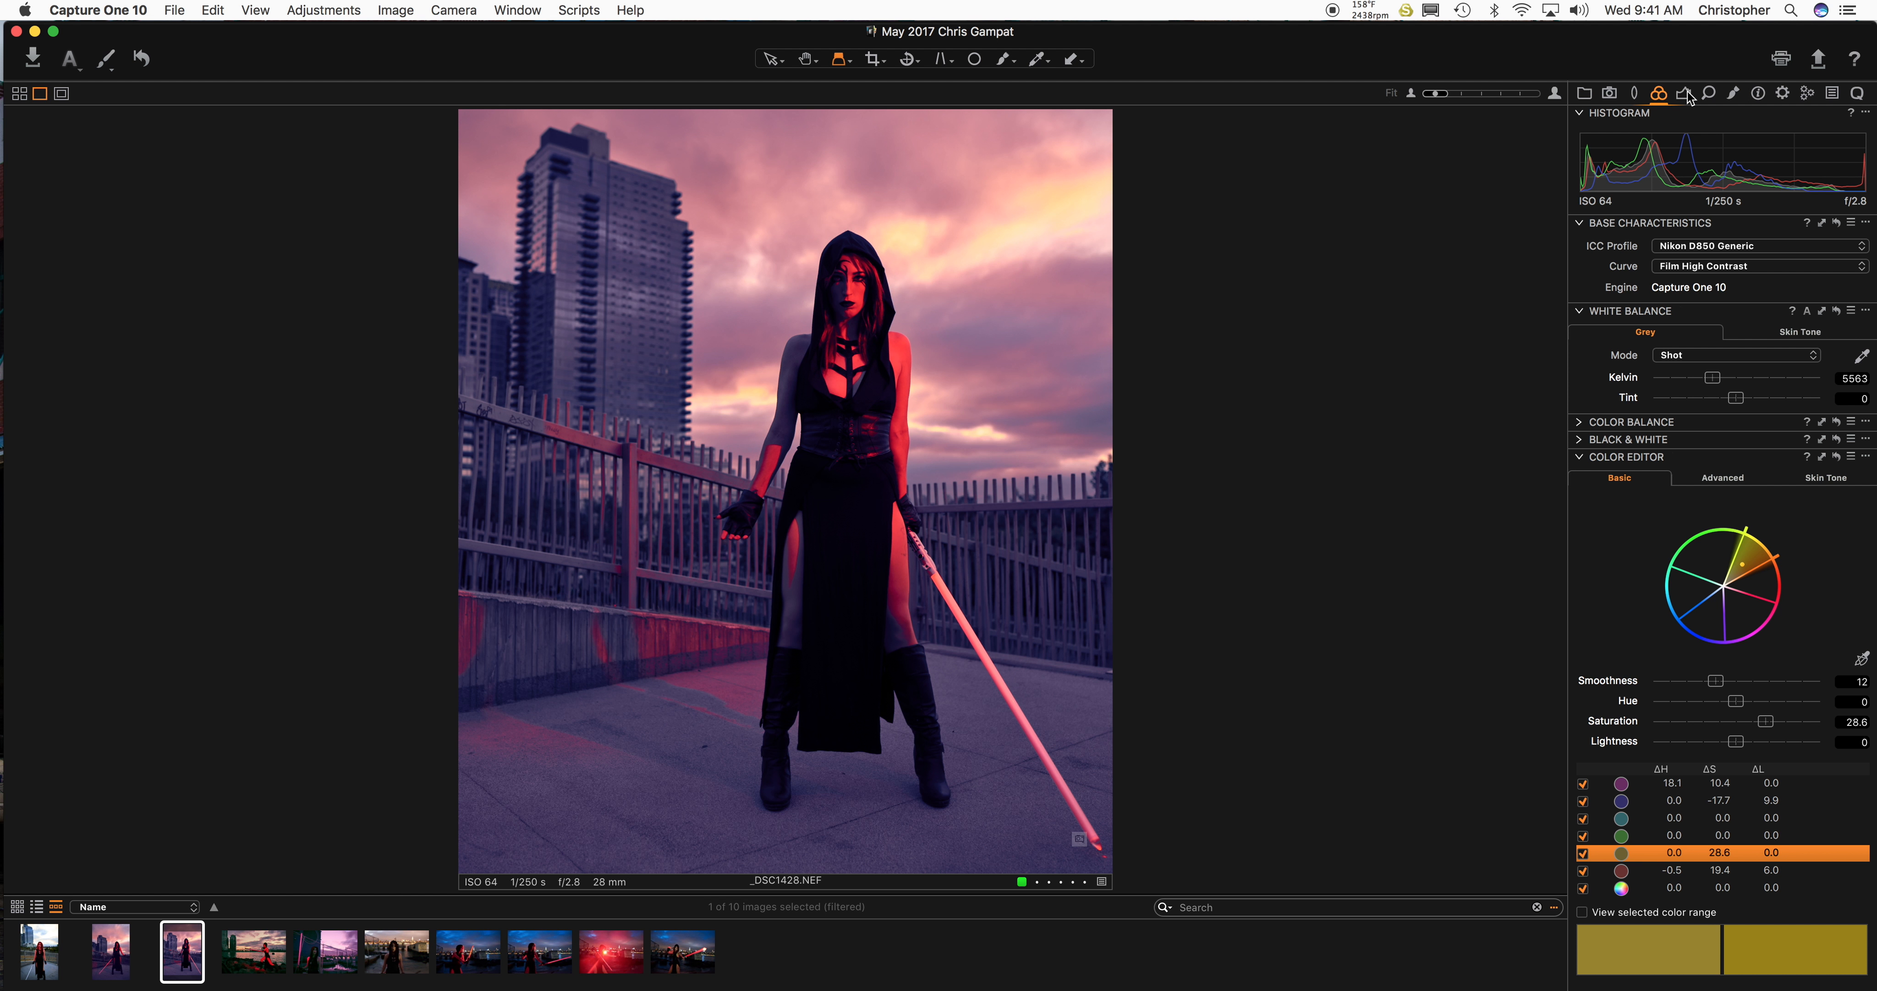
# Test overall Saturation at its extremes in the Exposure tool and return it to 0.
pyautogui.click(1621, 783)
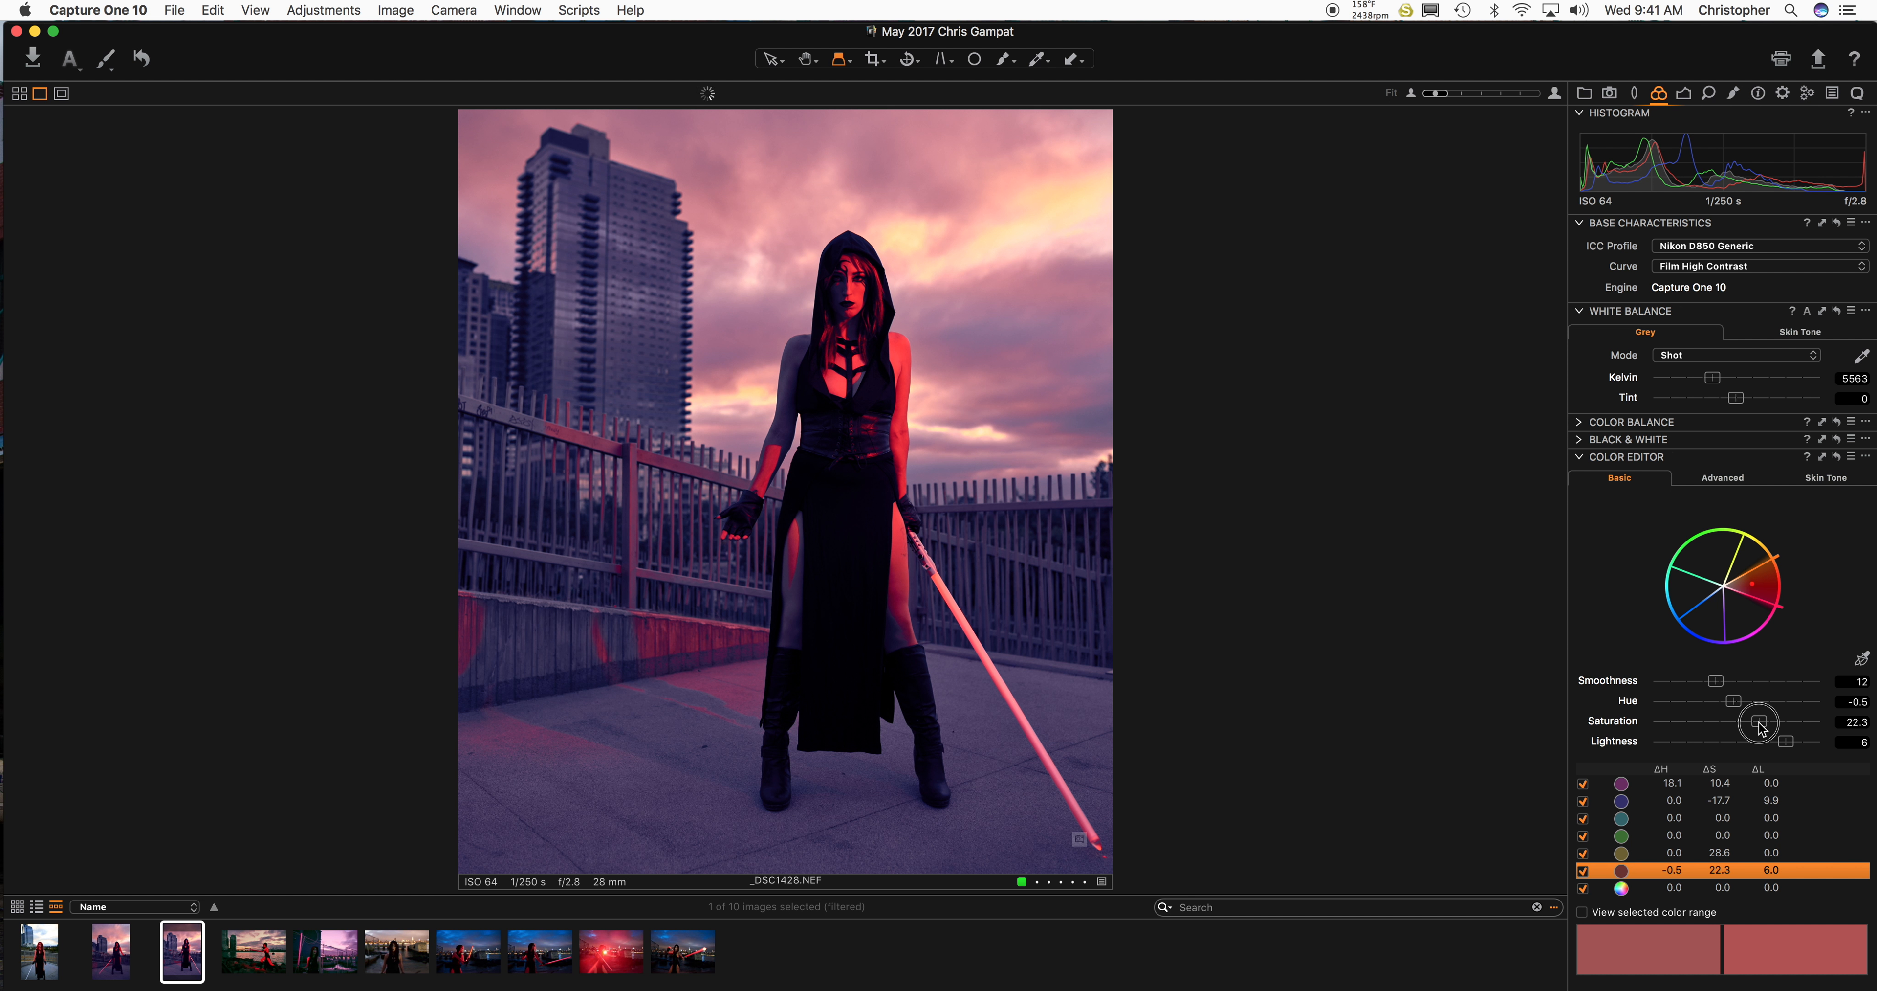
pyautogui.click(1659, 94)
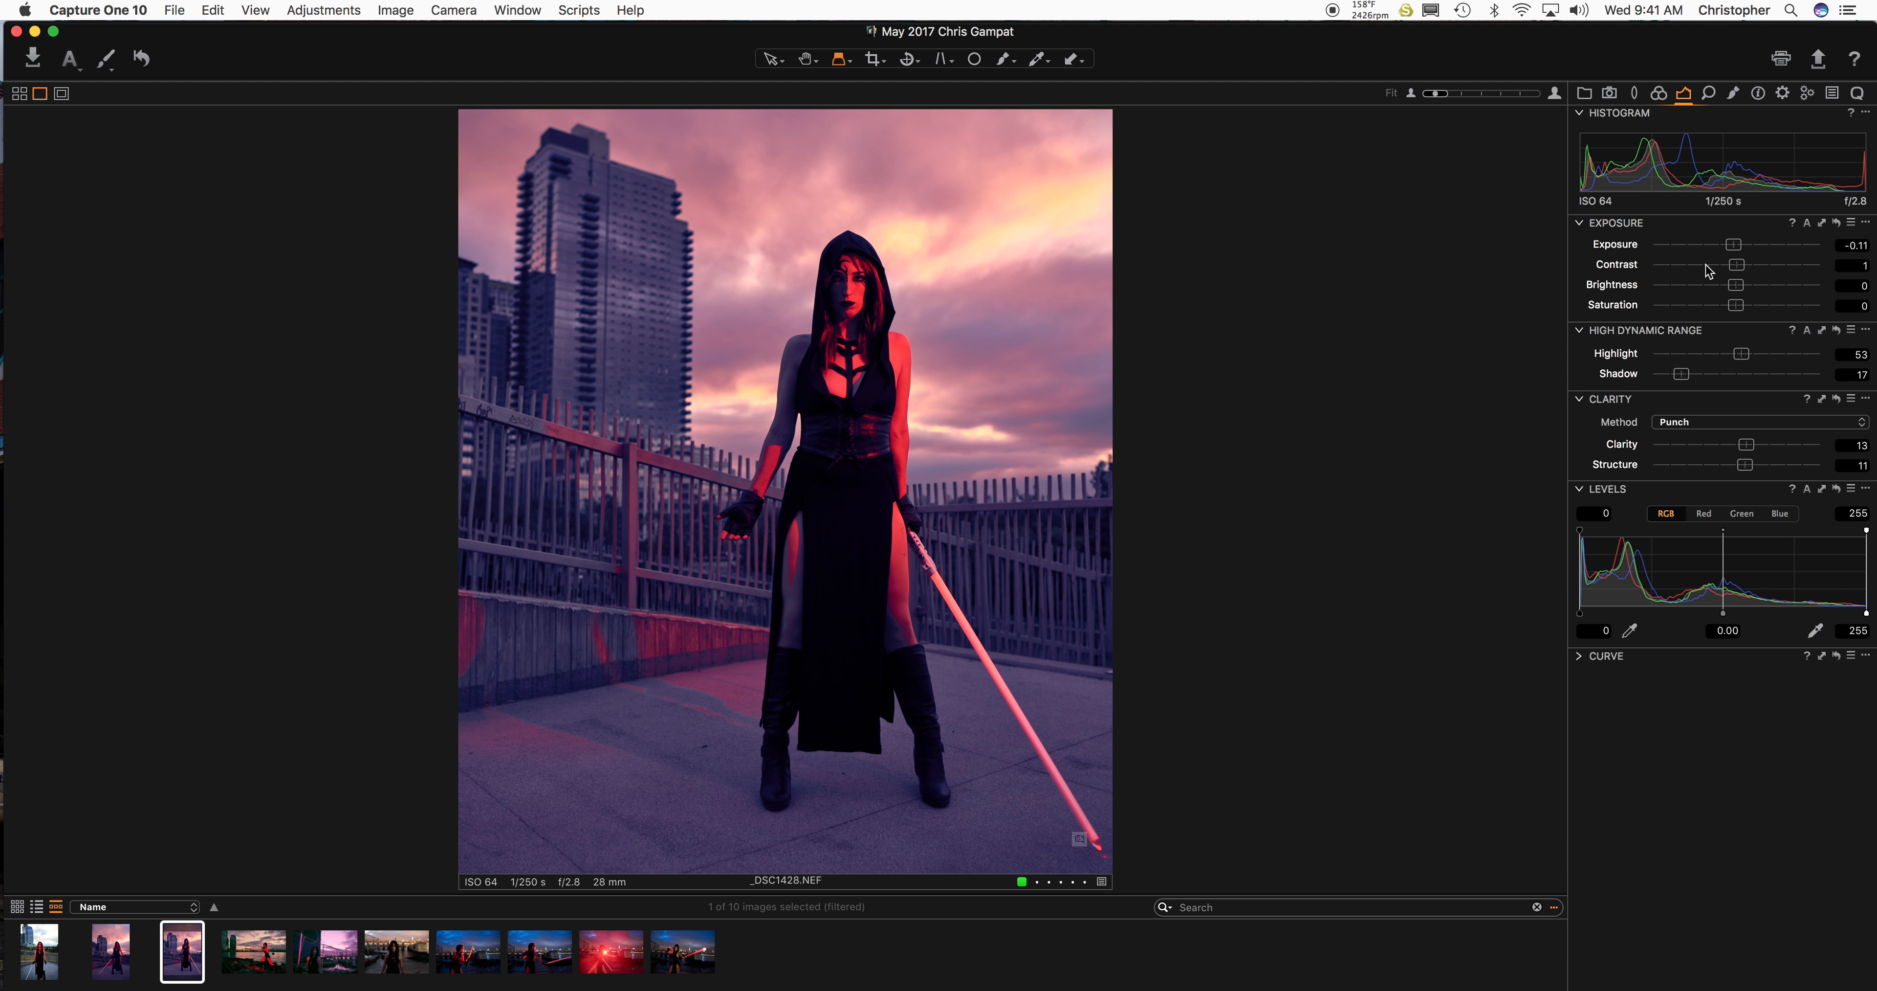
pyautogui.moveTo(1735, 310)
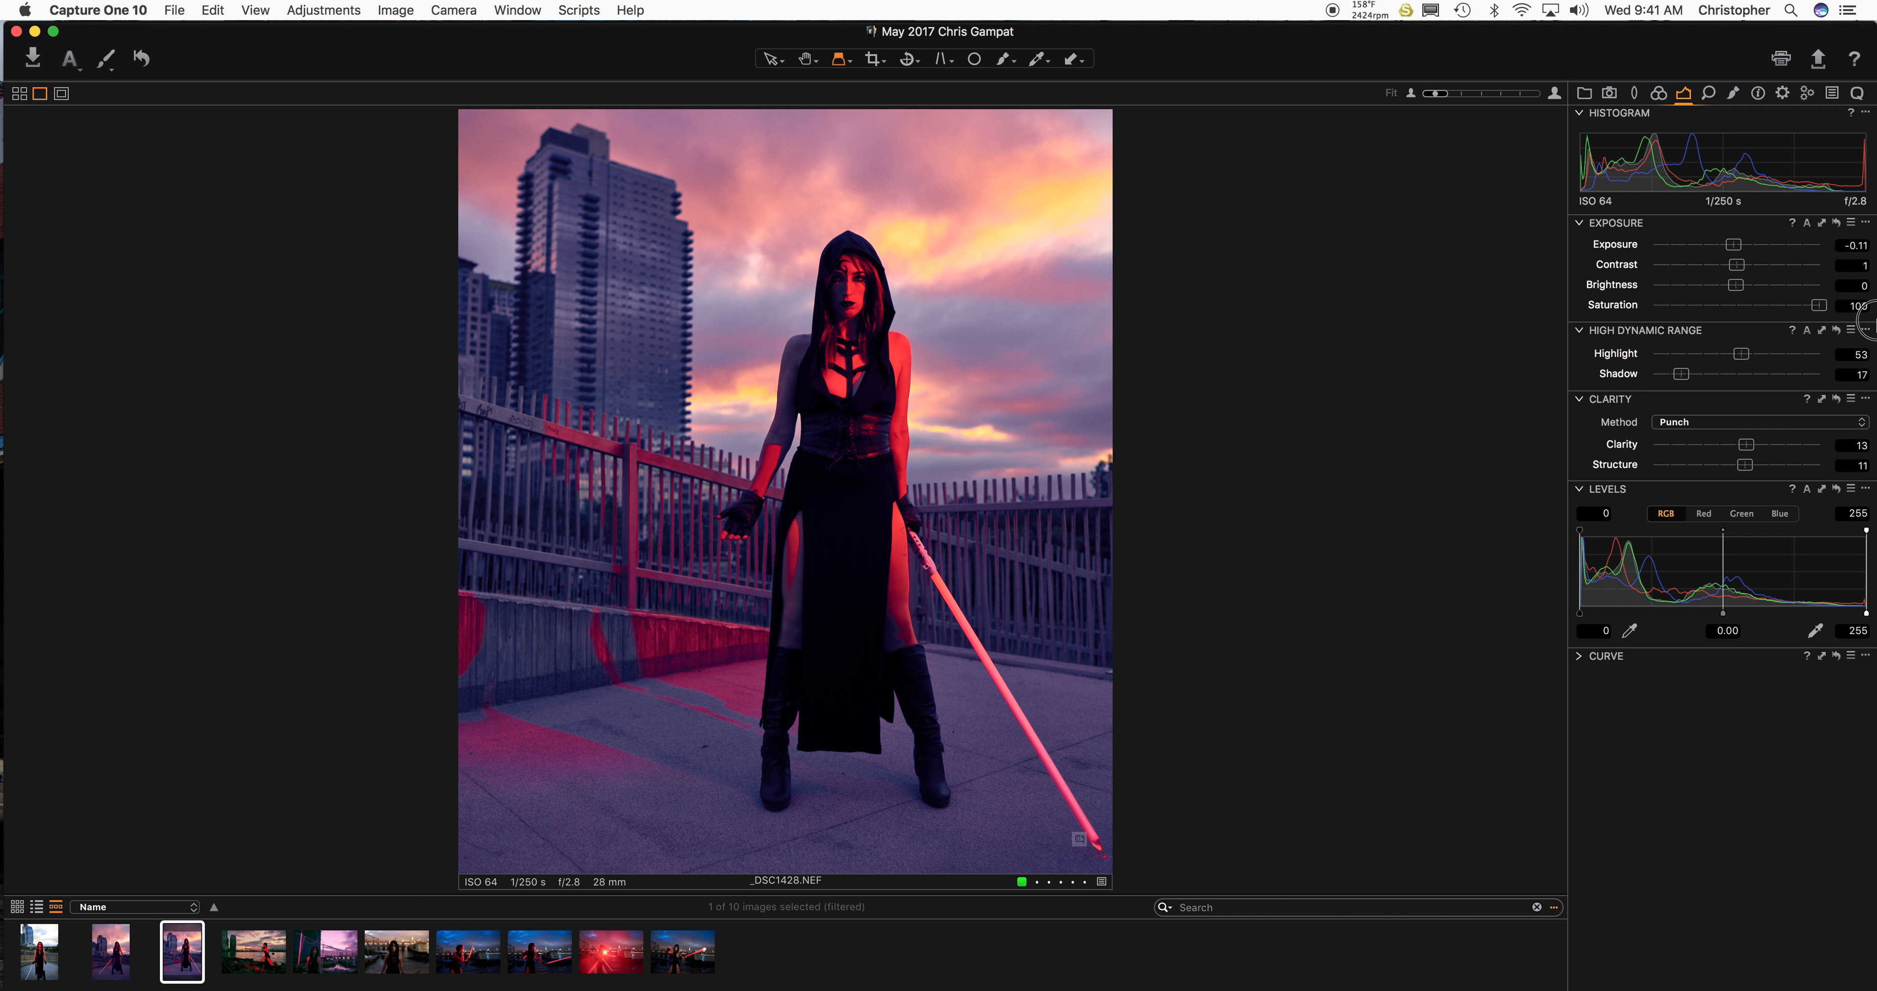
pyautogui.moveTo(1772, 305); pyautogui.dragTo(1654, 305)
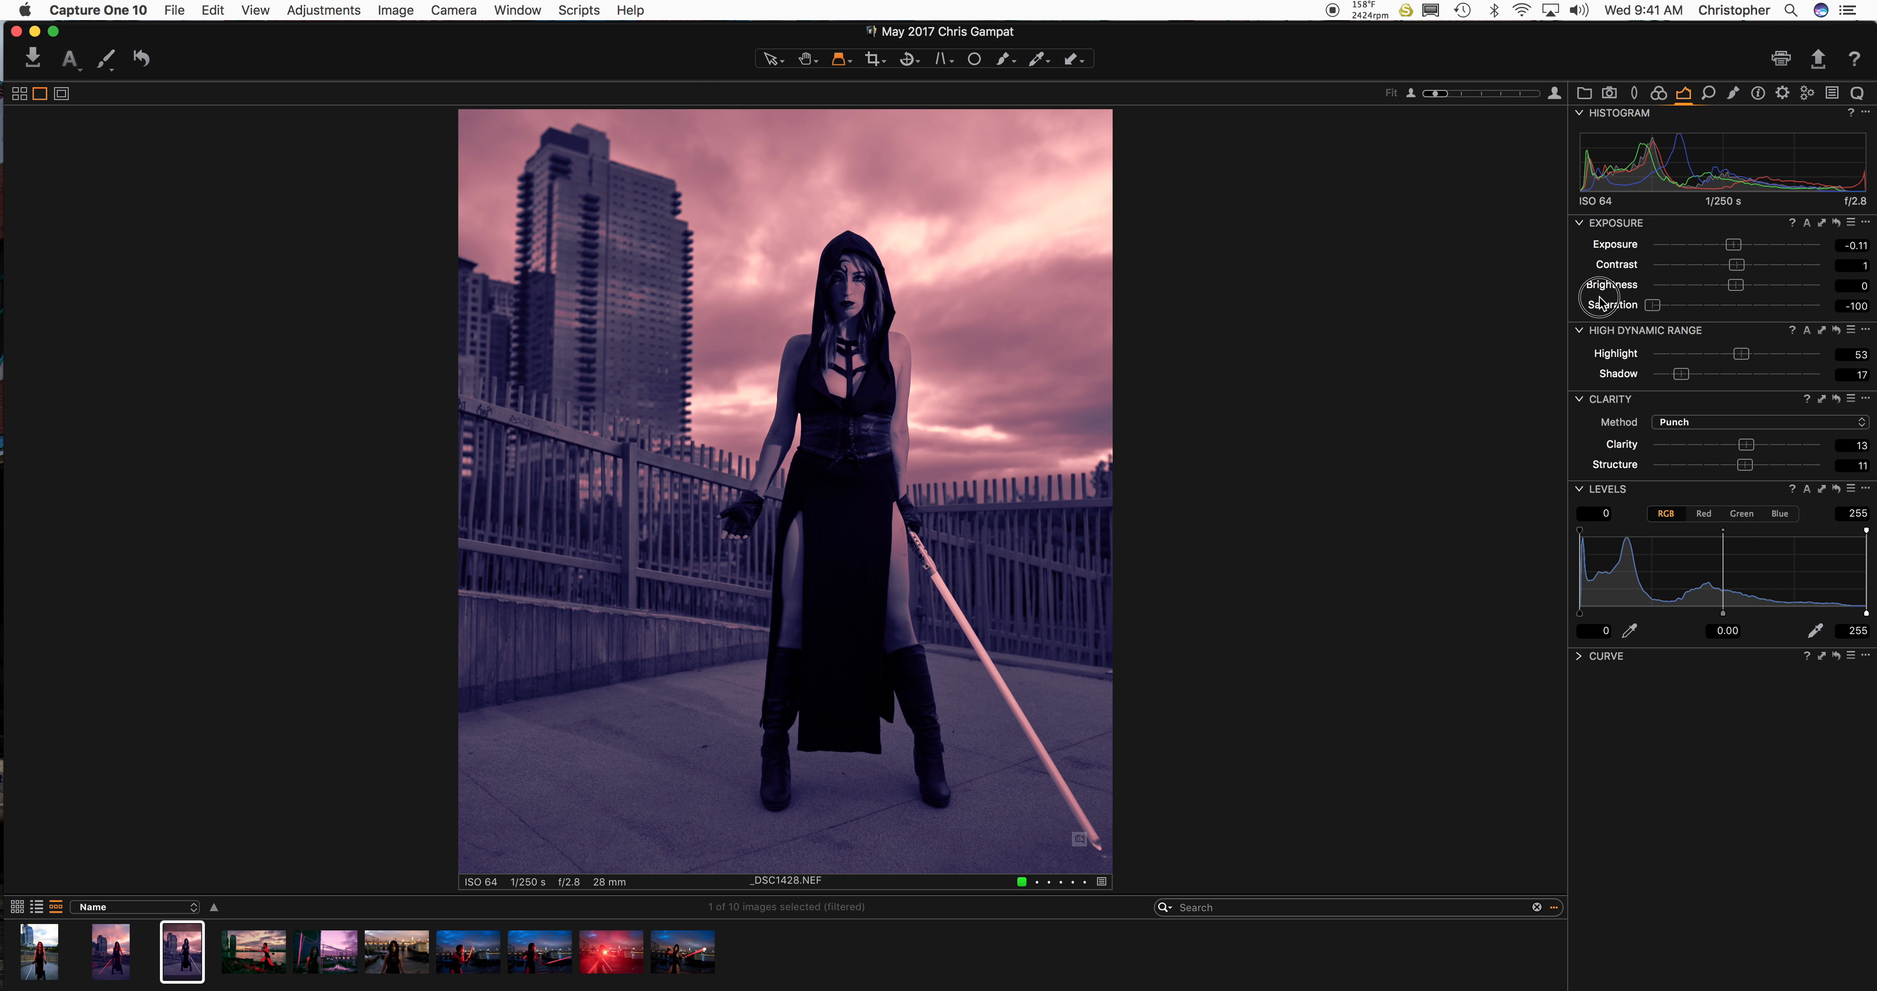
pyautogui.moveTo(1654, 305); pyautogui.dragTo(1733, 305)
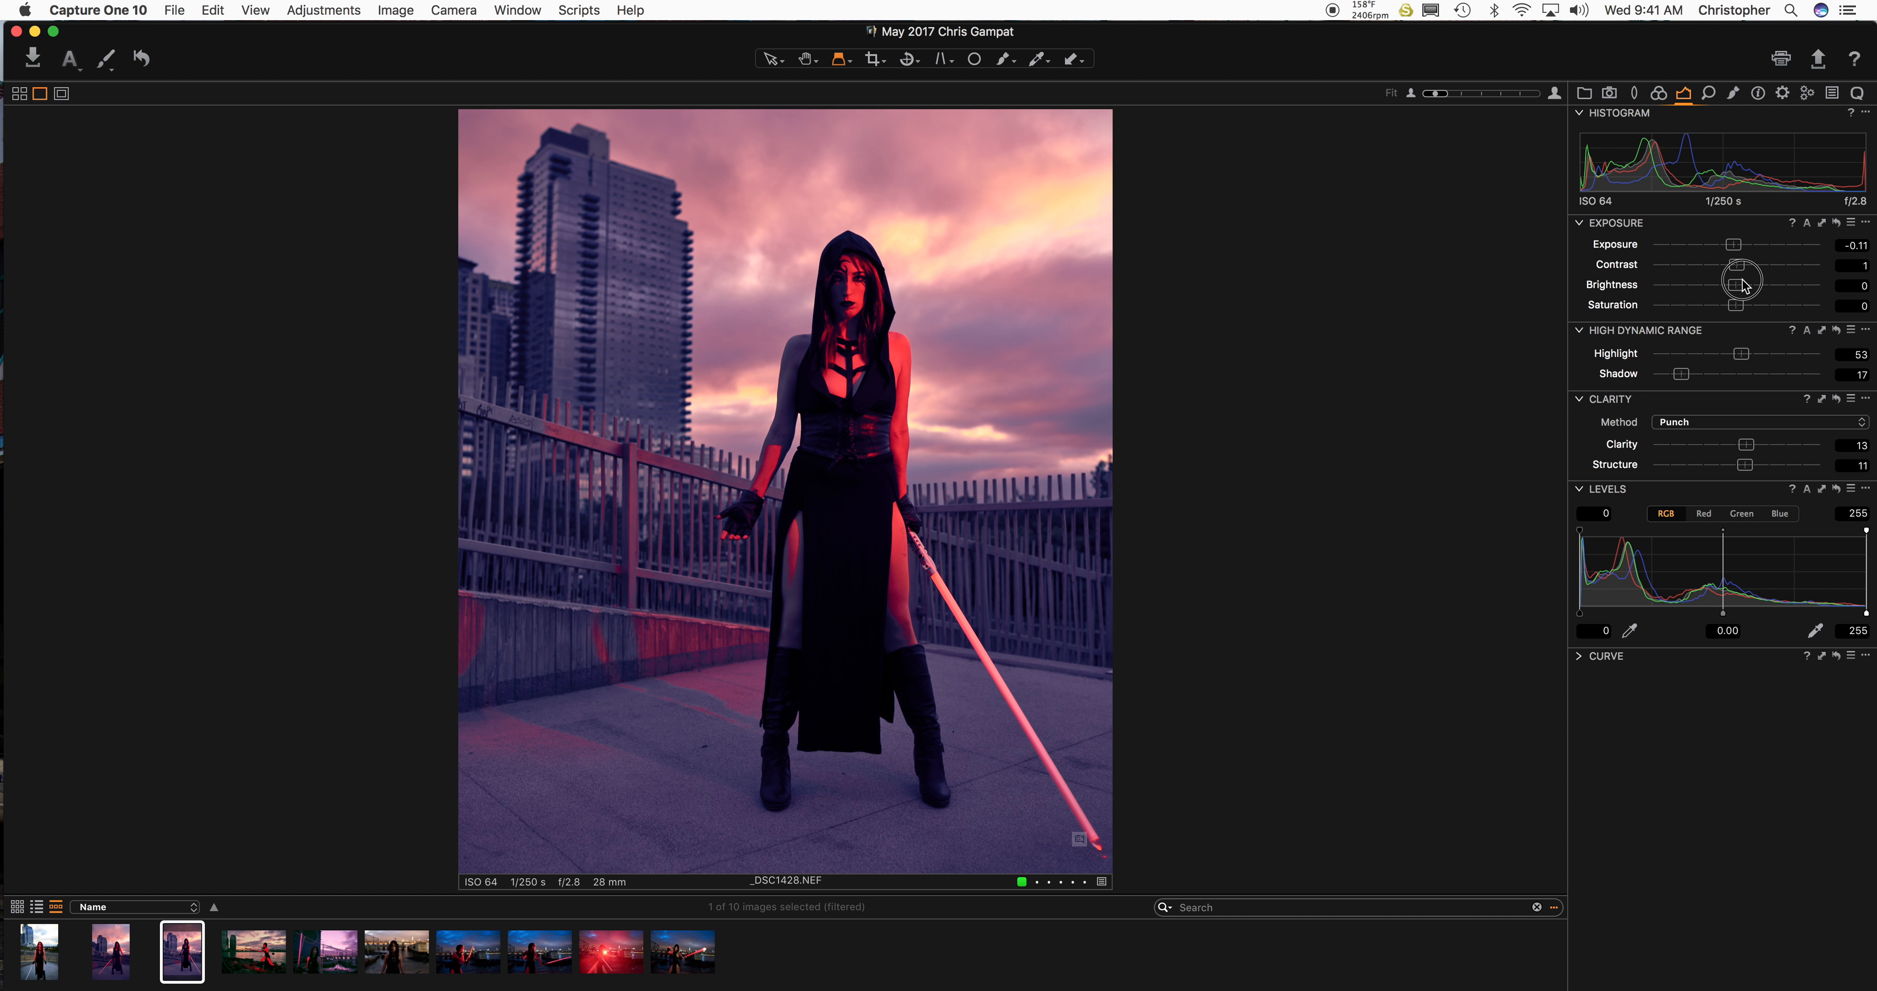
# Raise Brightness to 7 and Contrast to 13.
pyautogui.moveTo(1733, 283); pyautogui.dragTo(1740, 284)
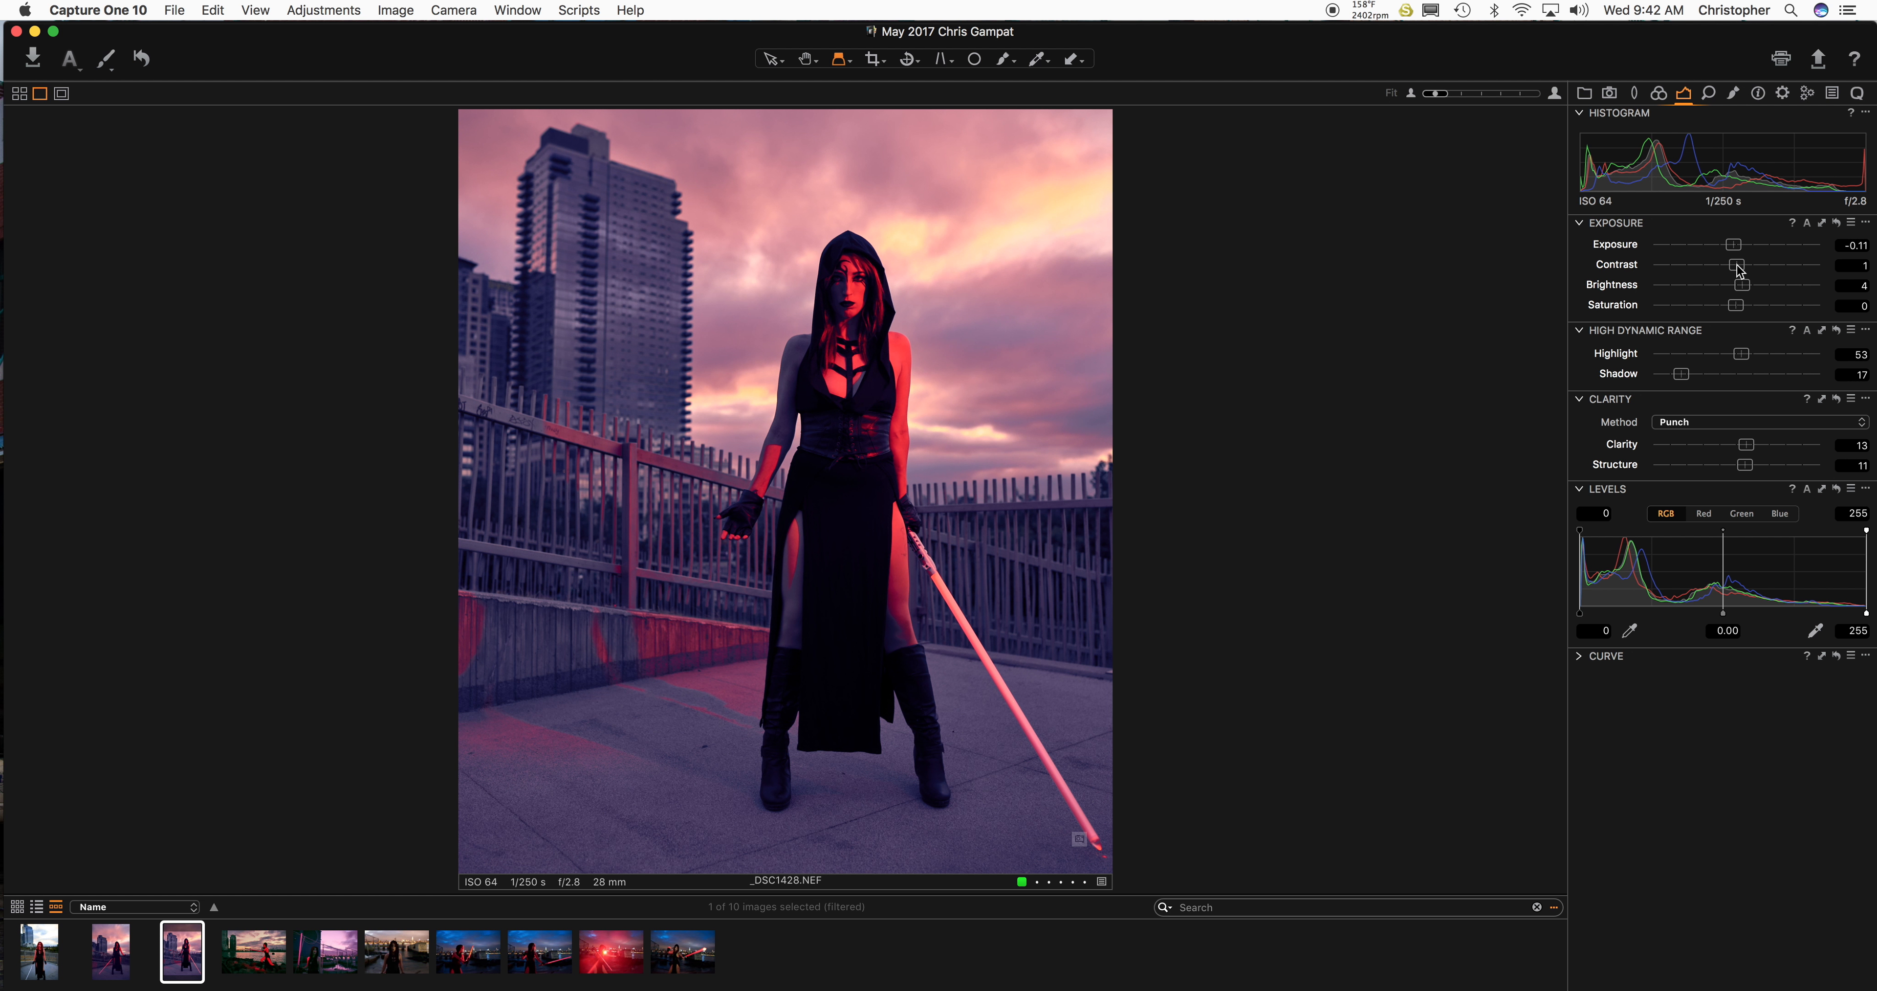
pyautogui.moveTo(1737, 265); pyautogui.dragTo(1756, 265)
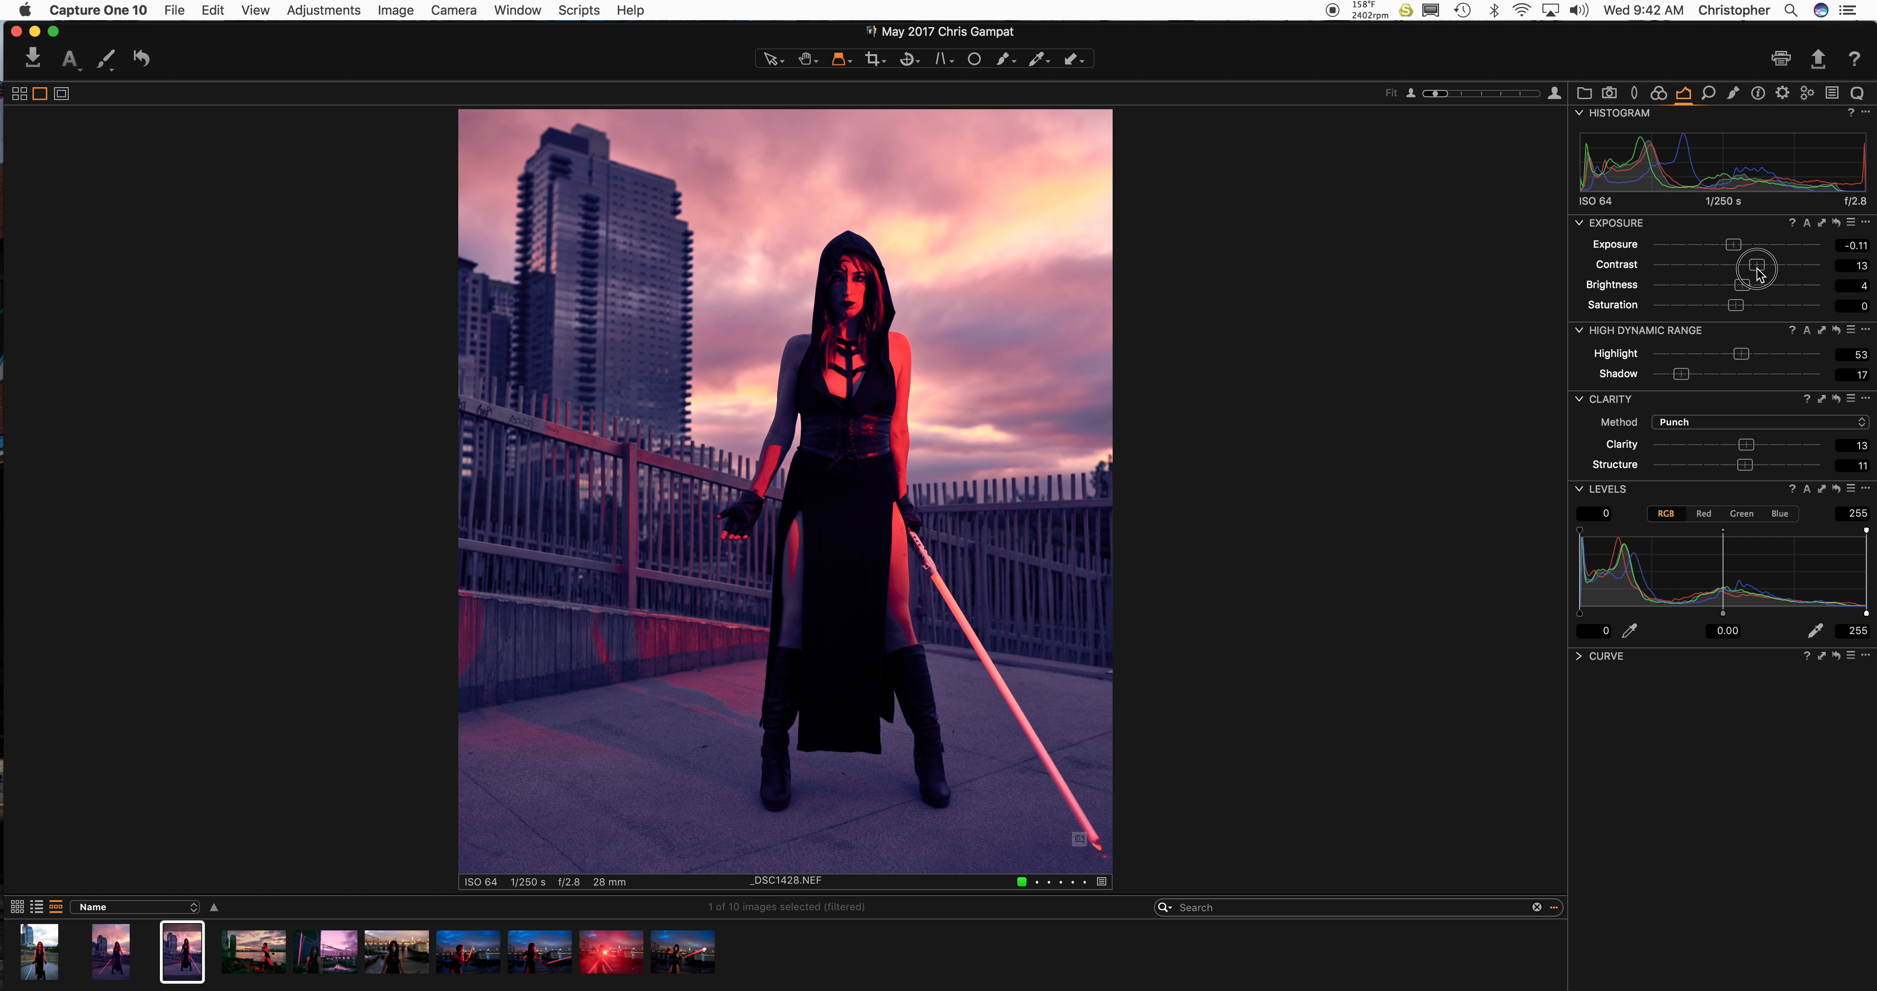
pyautogui.moveTo(1738, 283); pyautogui.dragTo(1760, 284)
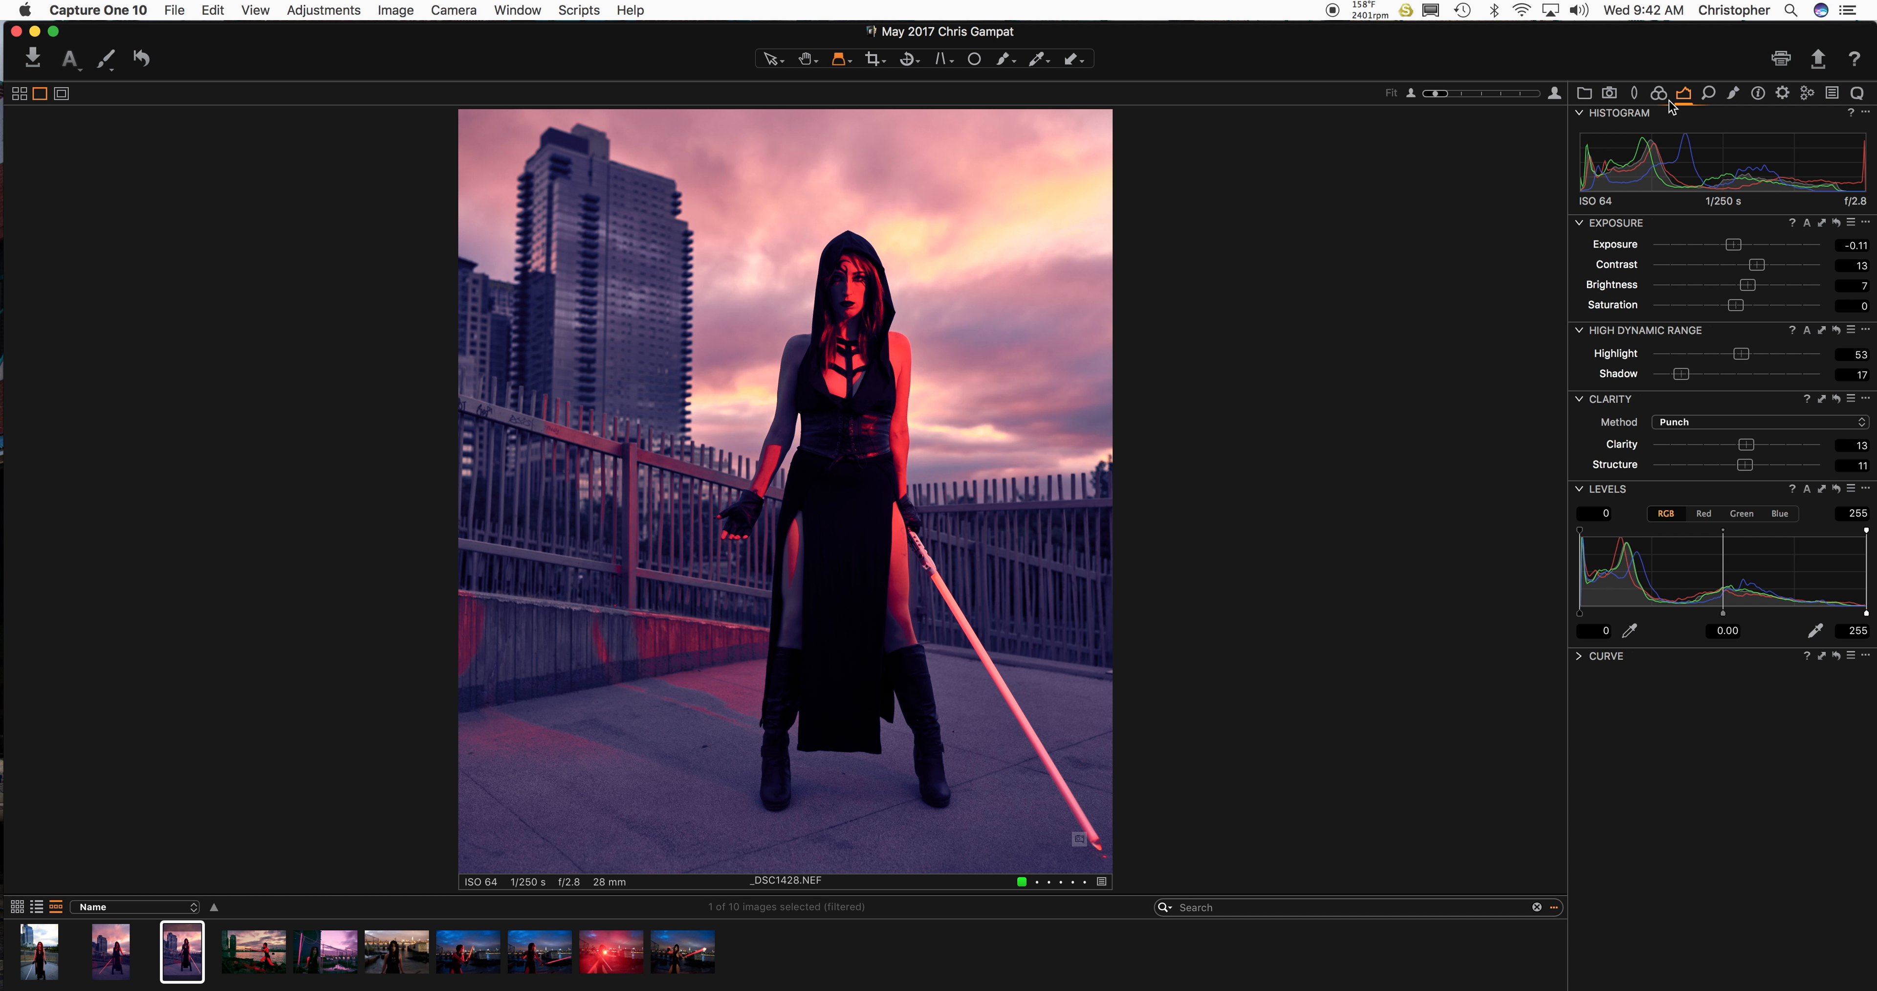
pyautogui.click(1709, 94)
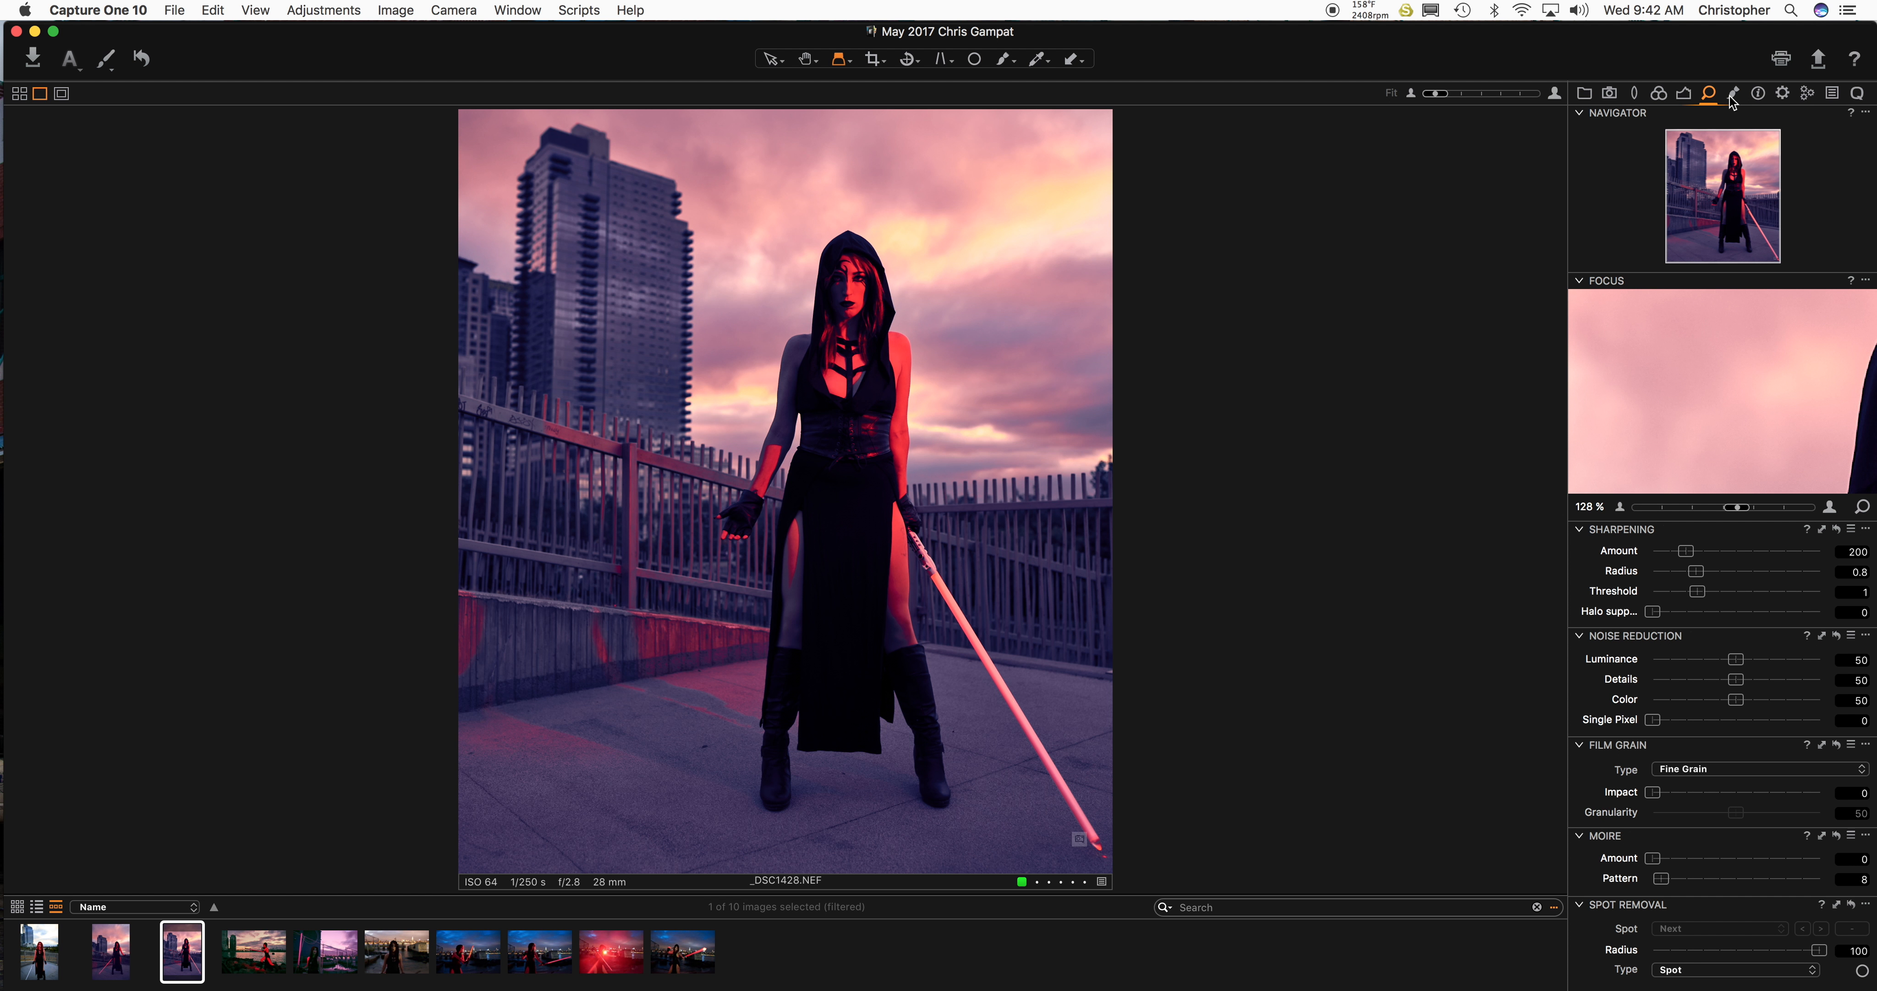
# Browse the Local Adjustments, Details and Lens tool tabs, ending back on the Color editor.
pyautogui.click(1732, 94)
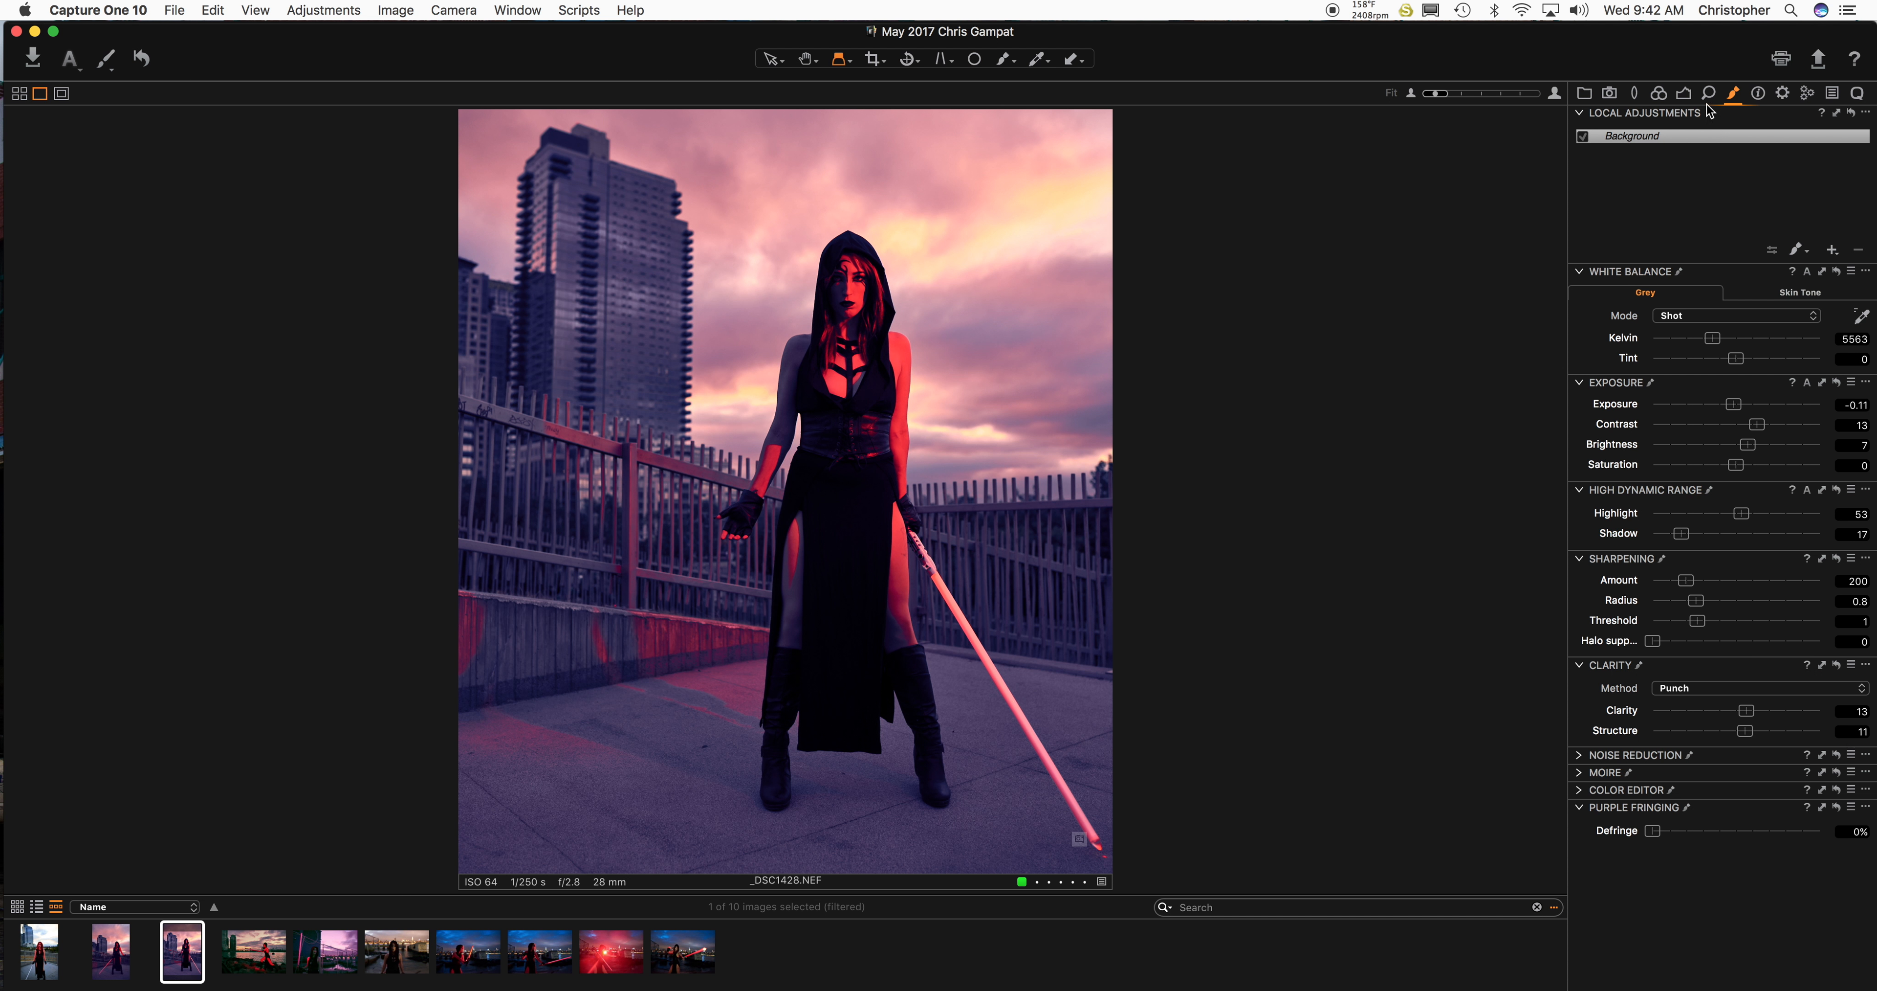
pyautogui.click(1658, 94)
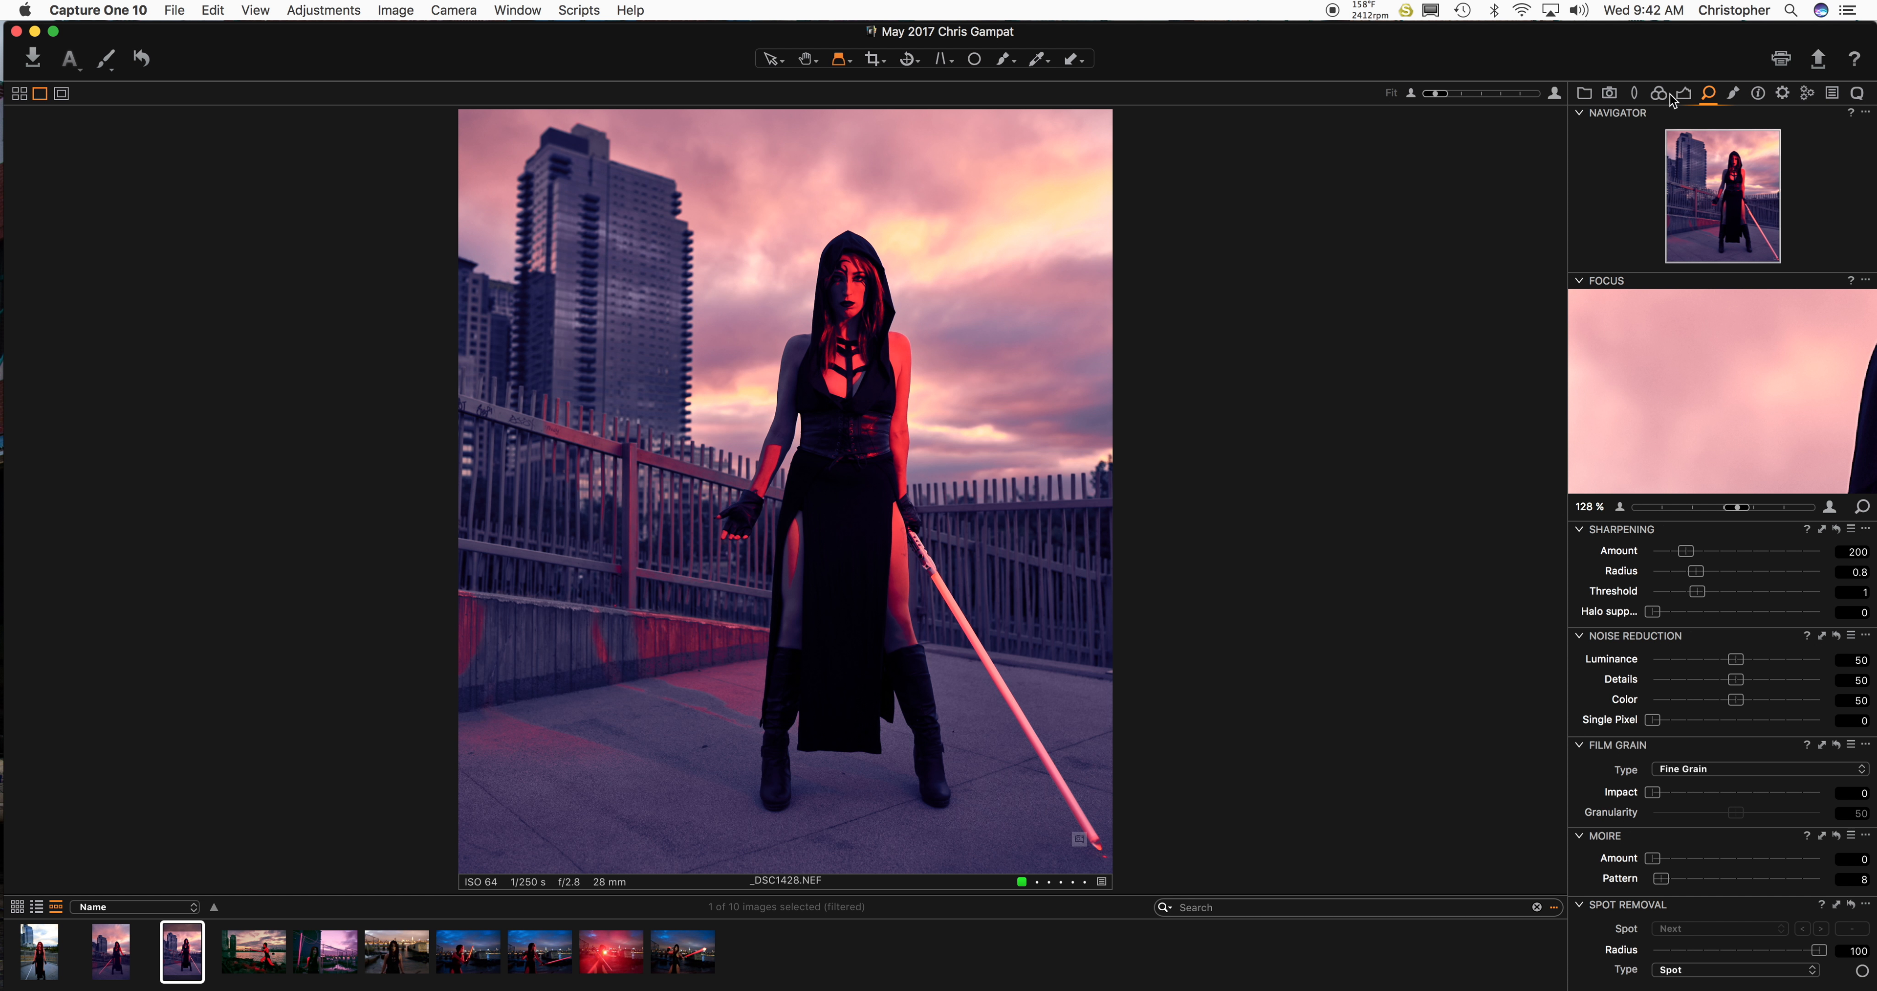
pyautogui.click(1633, 92)
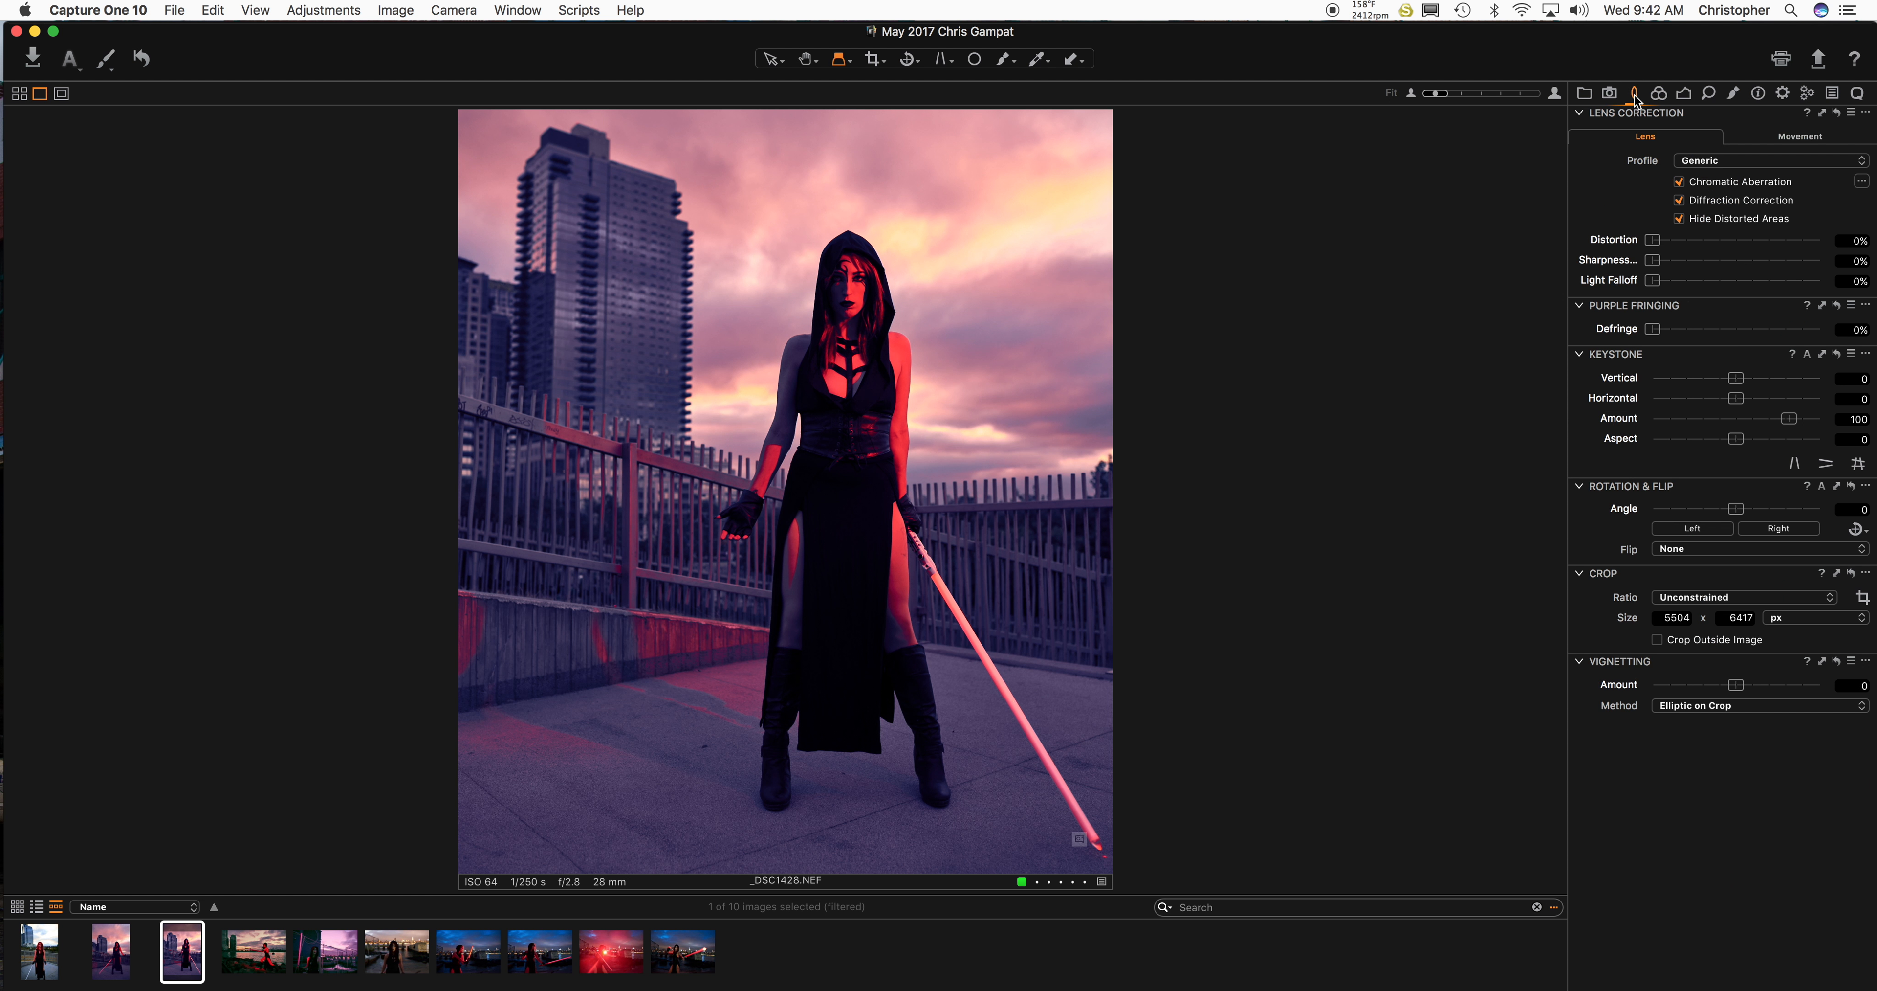
pyautogui.click(1659, 94)
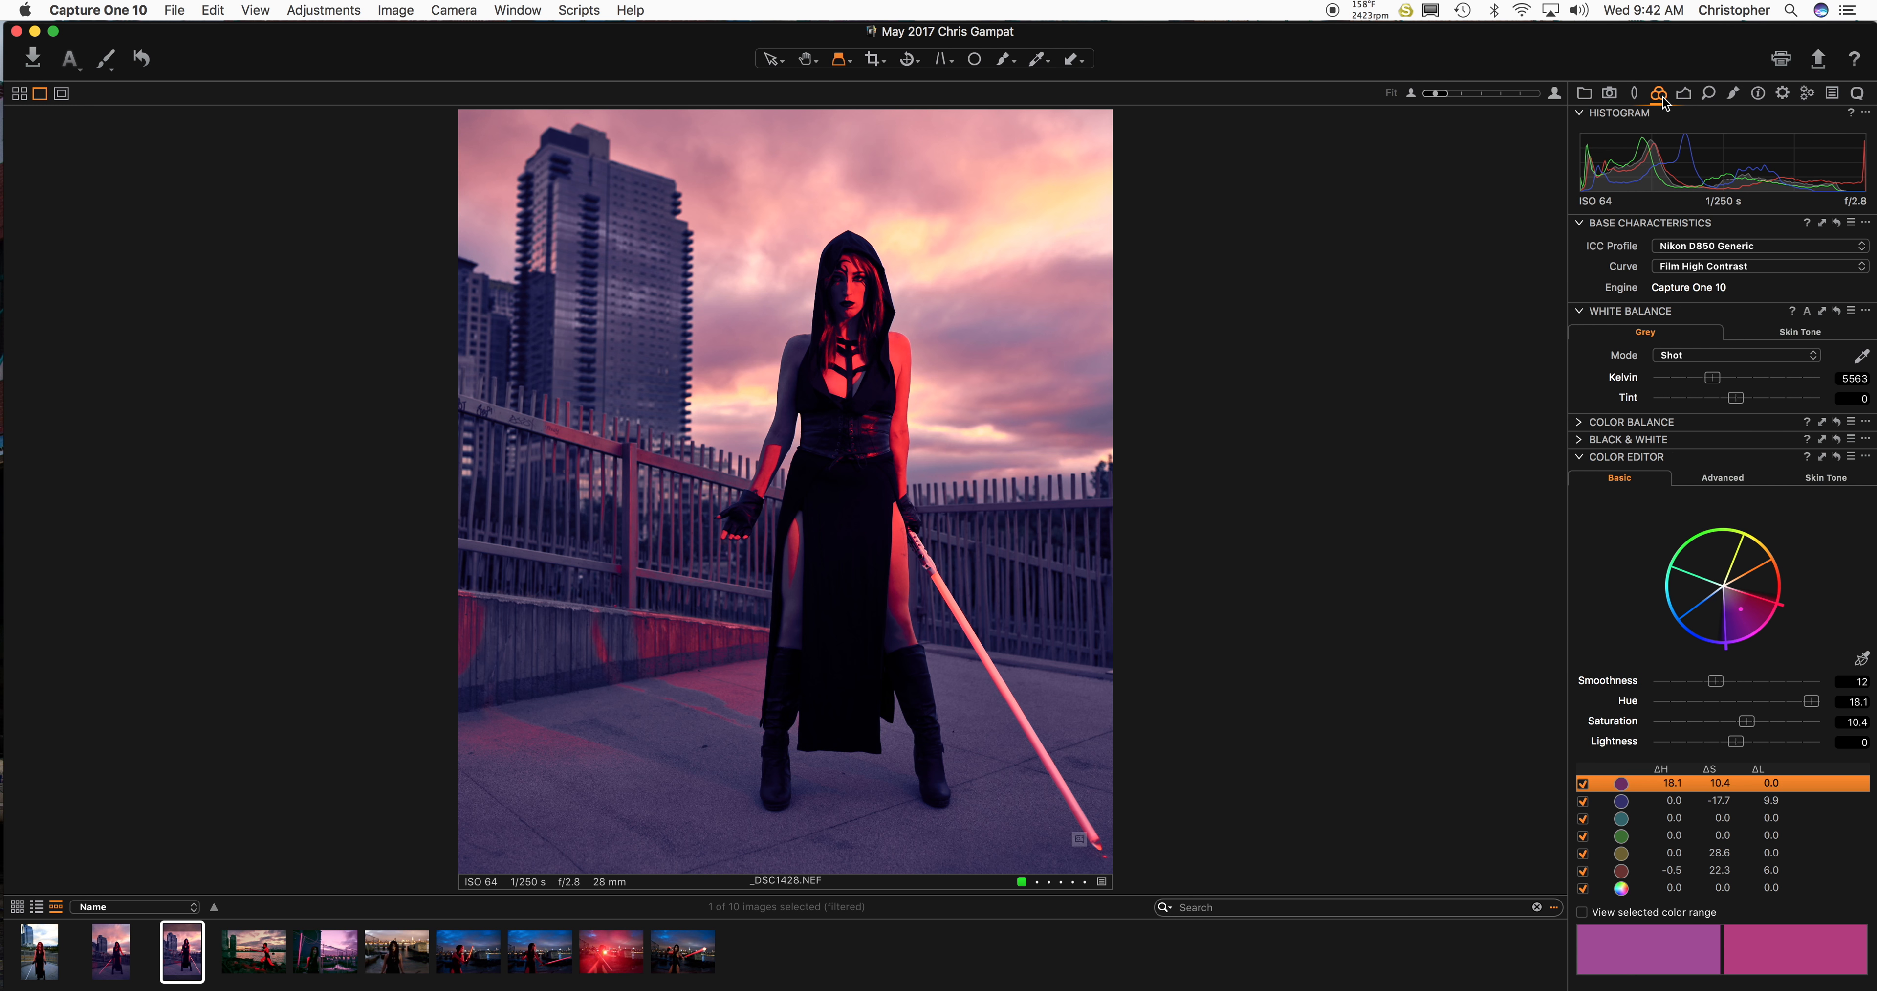
pyautogui.moveTo(1700, 697)
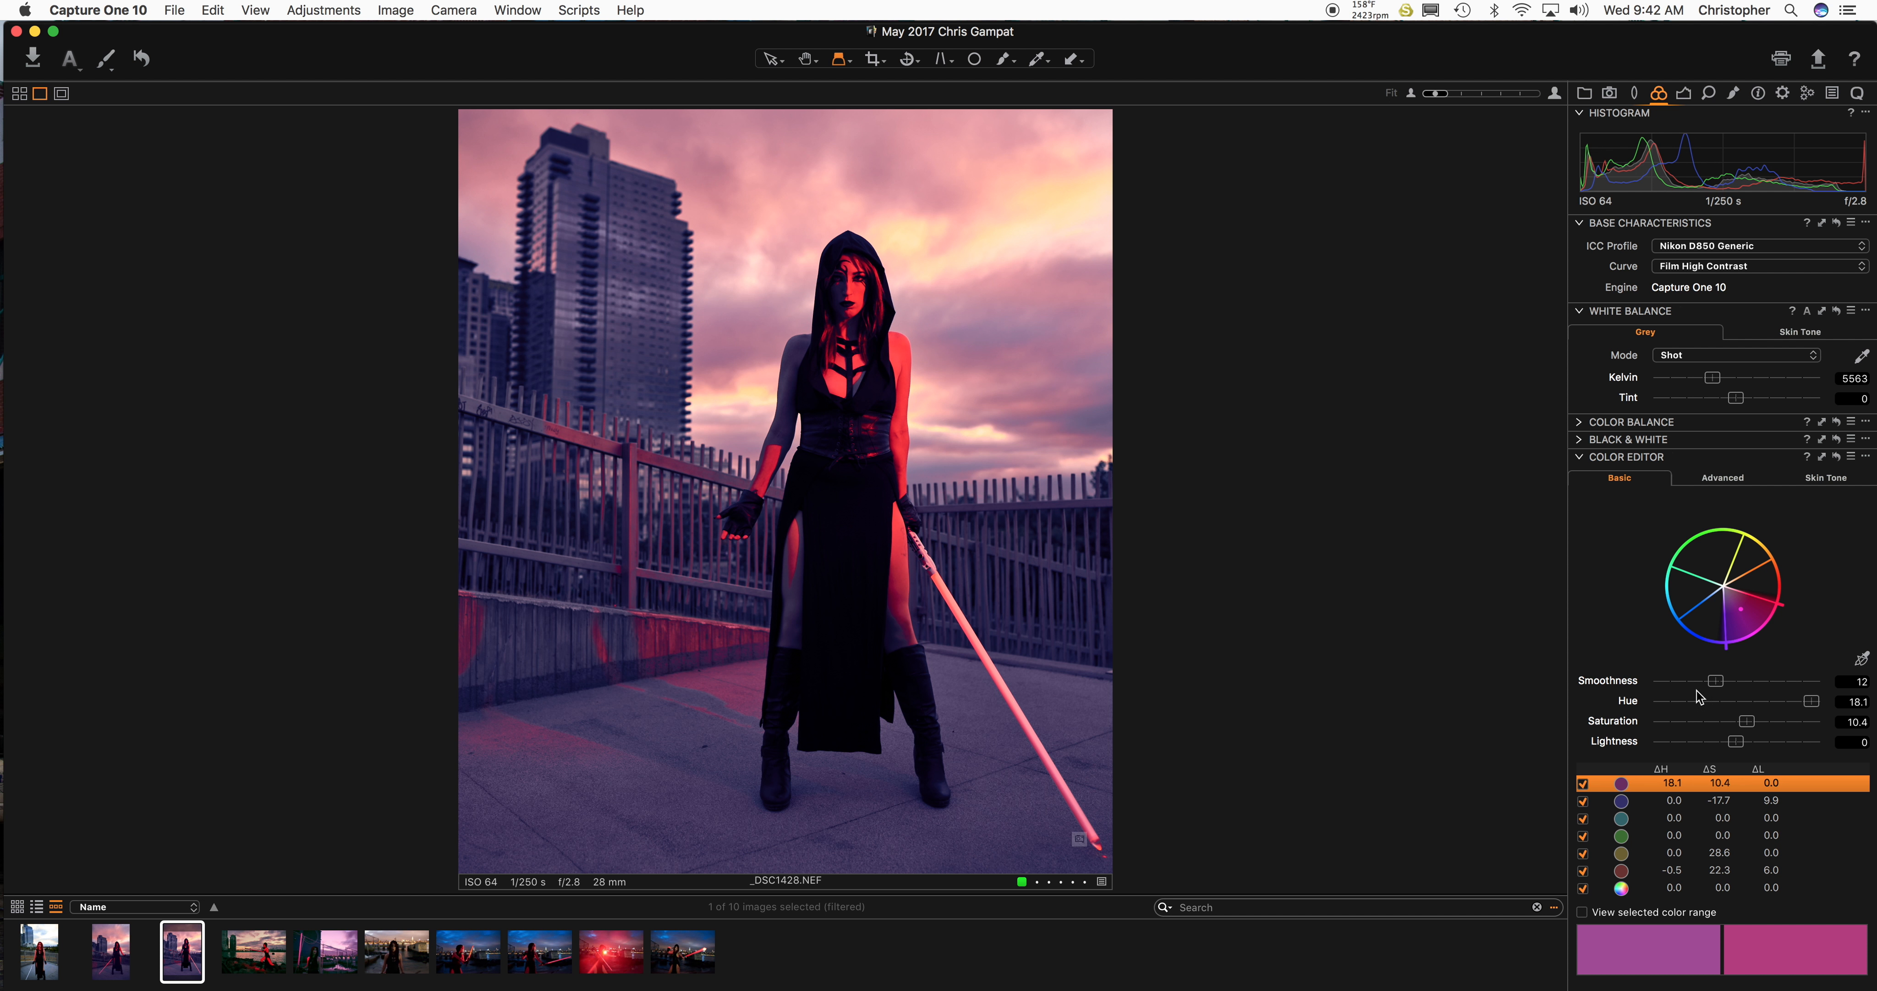
pyautogui.moveTo(1456, 437)
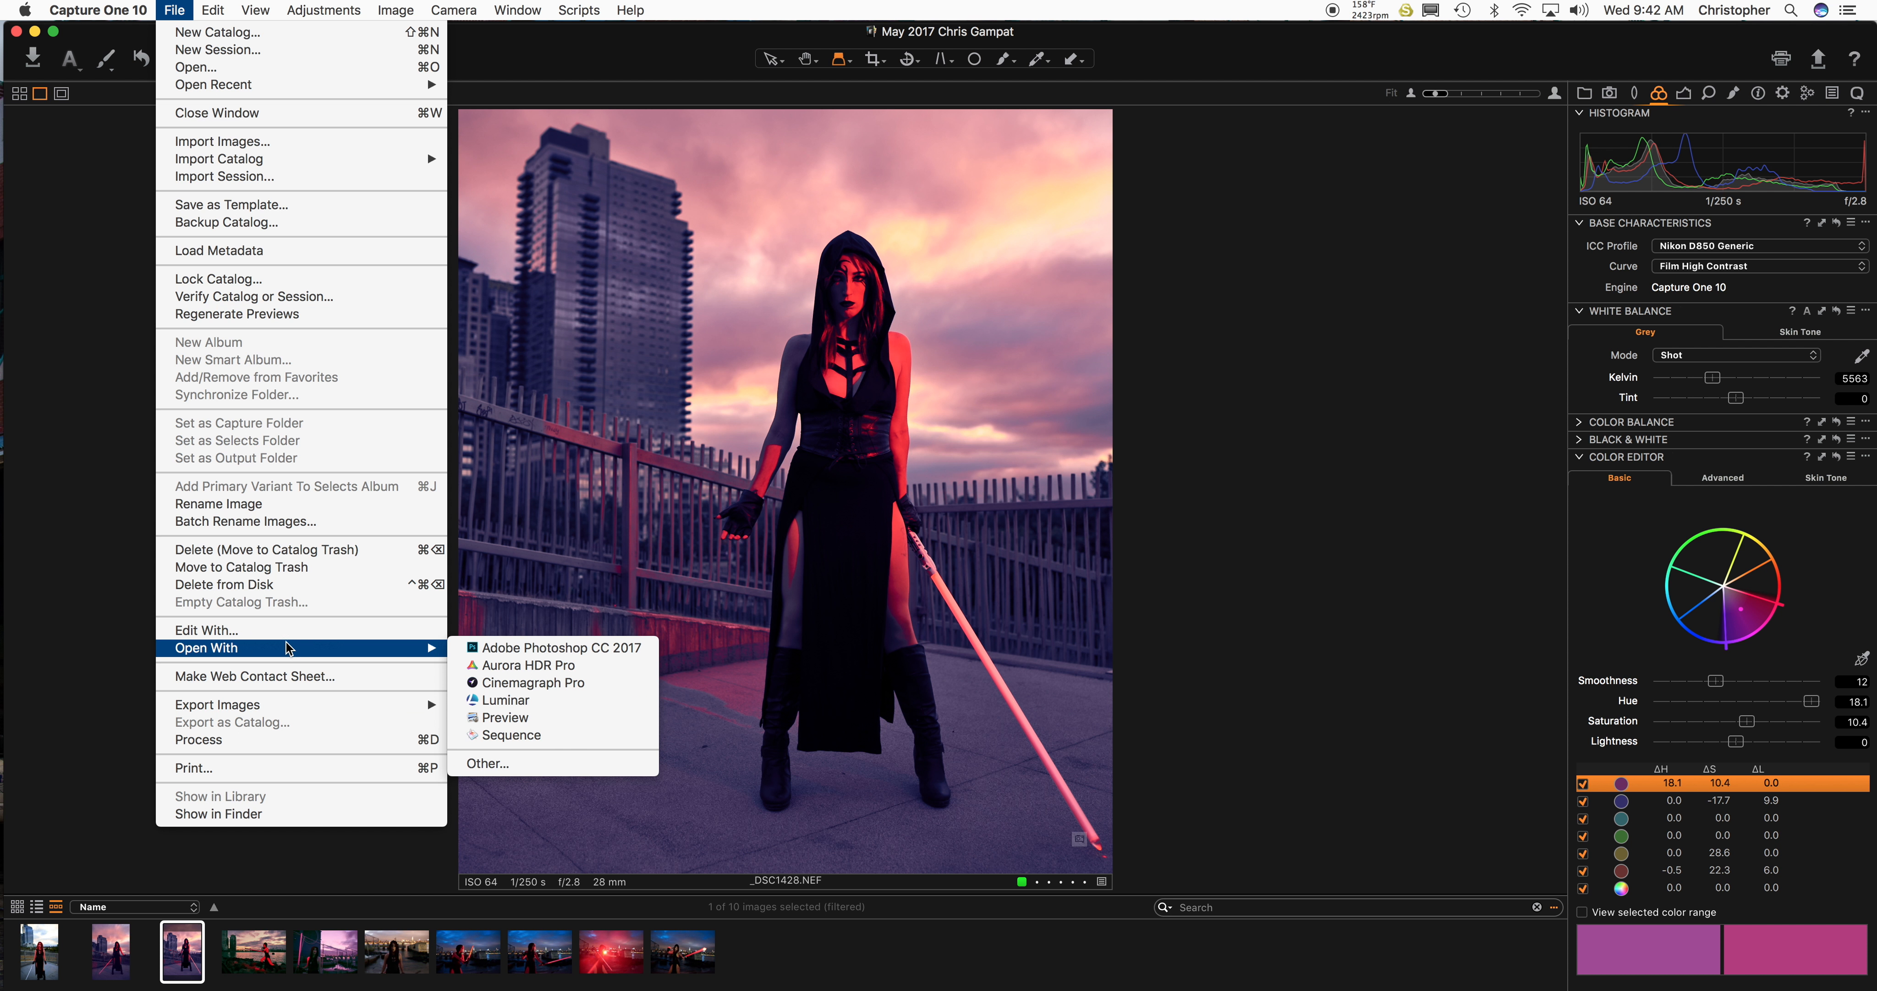
# Set the export destination to the Lightroom Classic CC vs Capture One Pro 10 video folder under October 2017.
pyautogui.click(1226, 455)
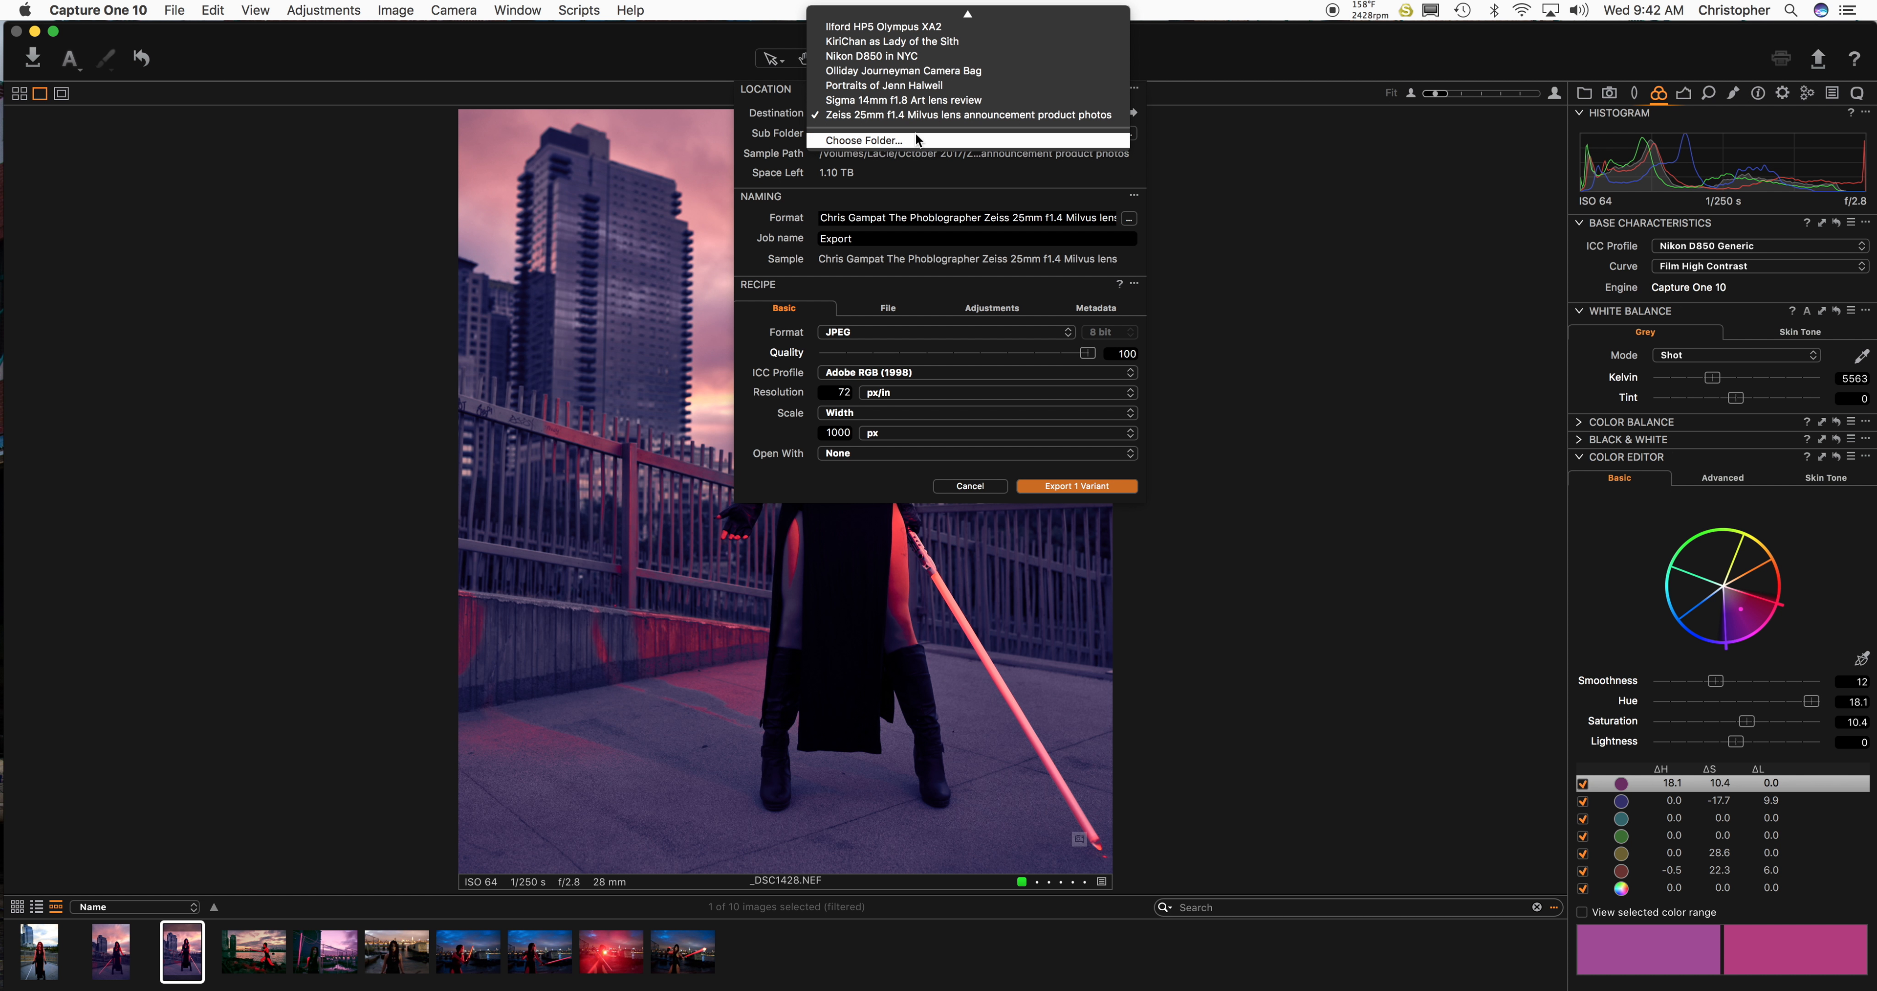
pyautogui.click(864, 140)
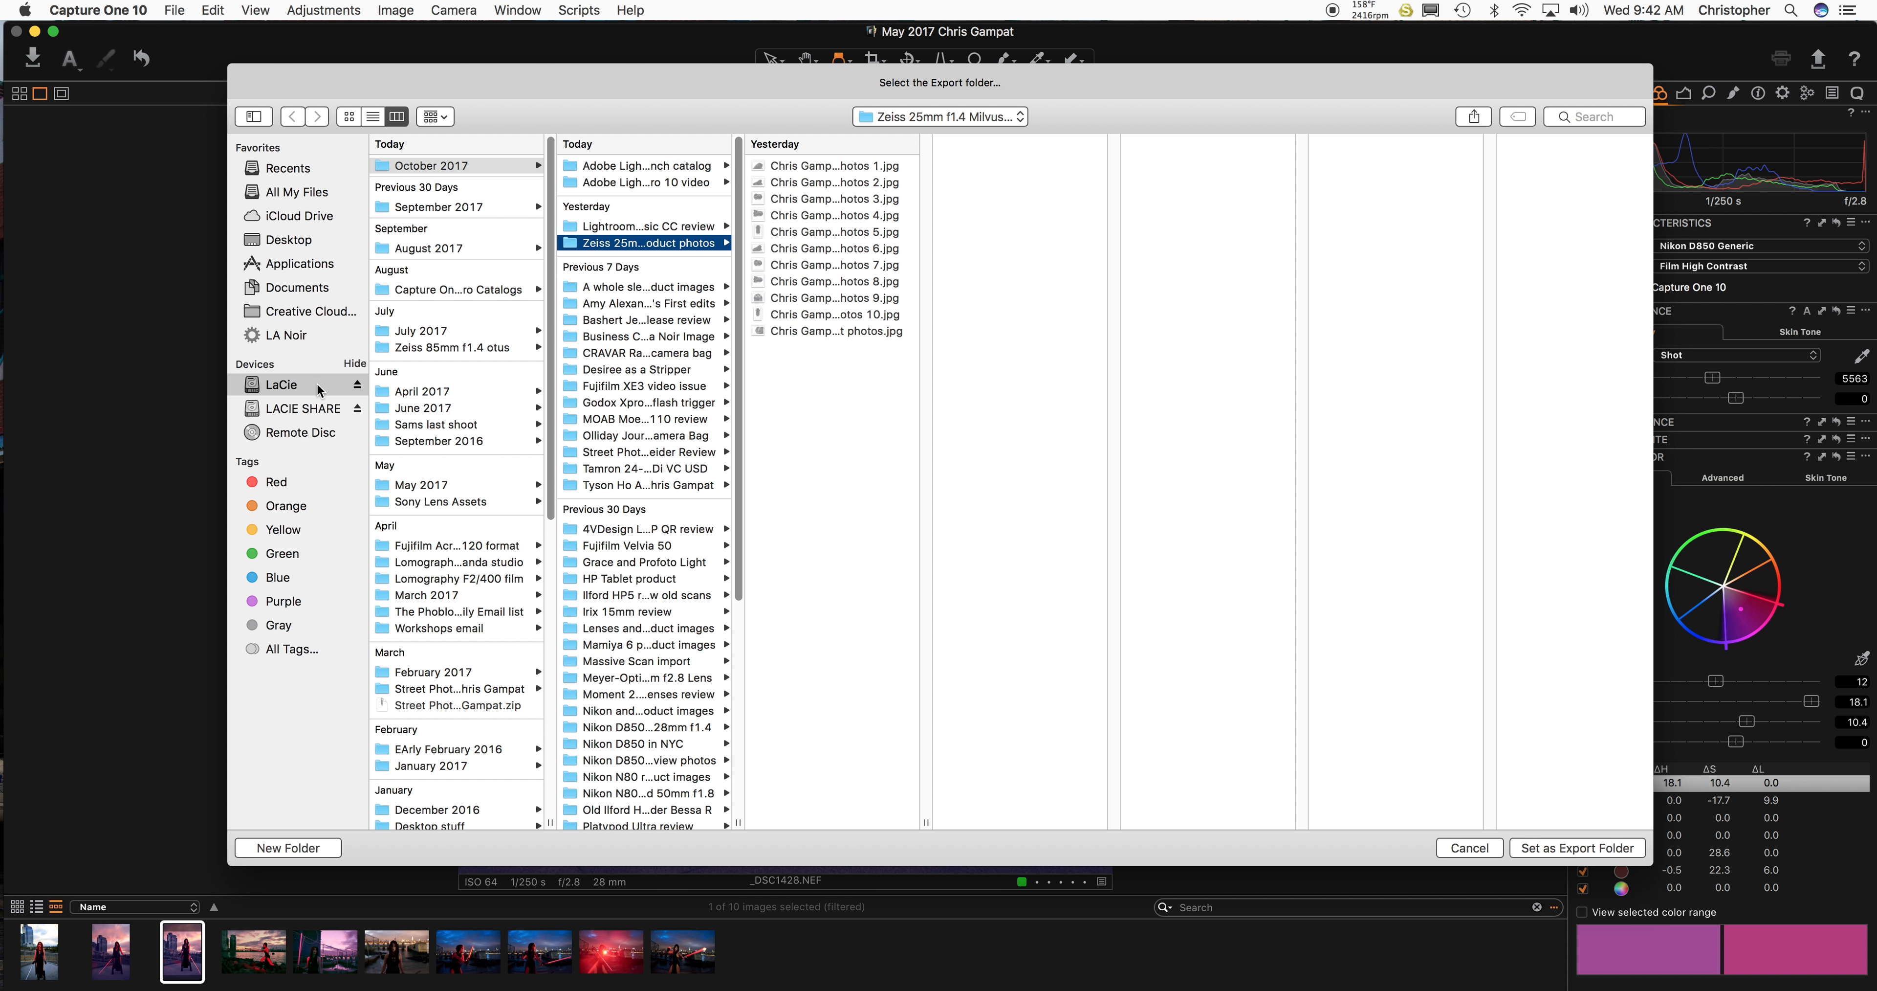
pyautogui.click(433, 166)
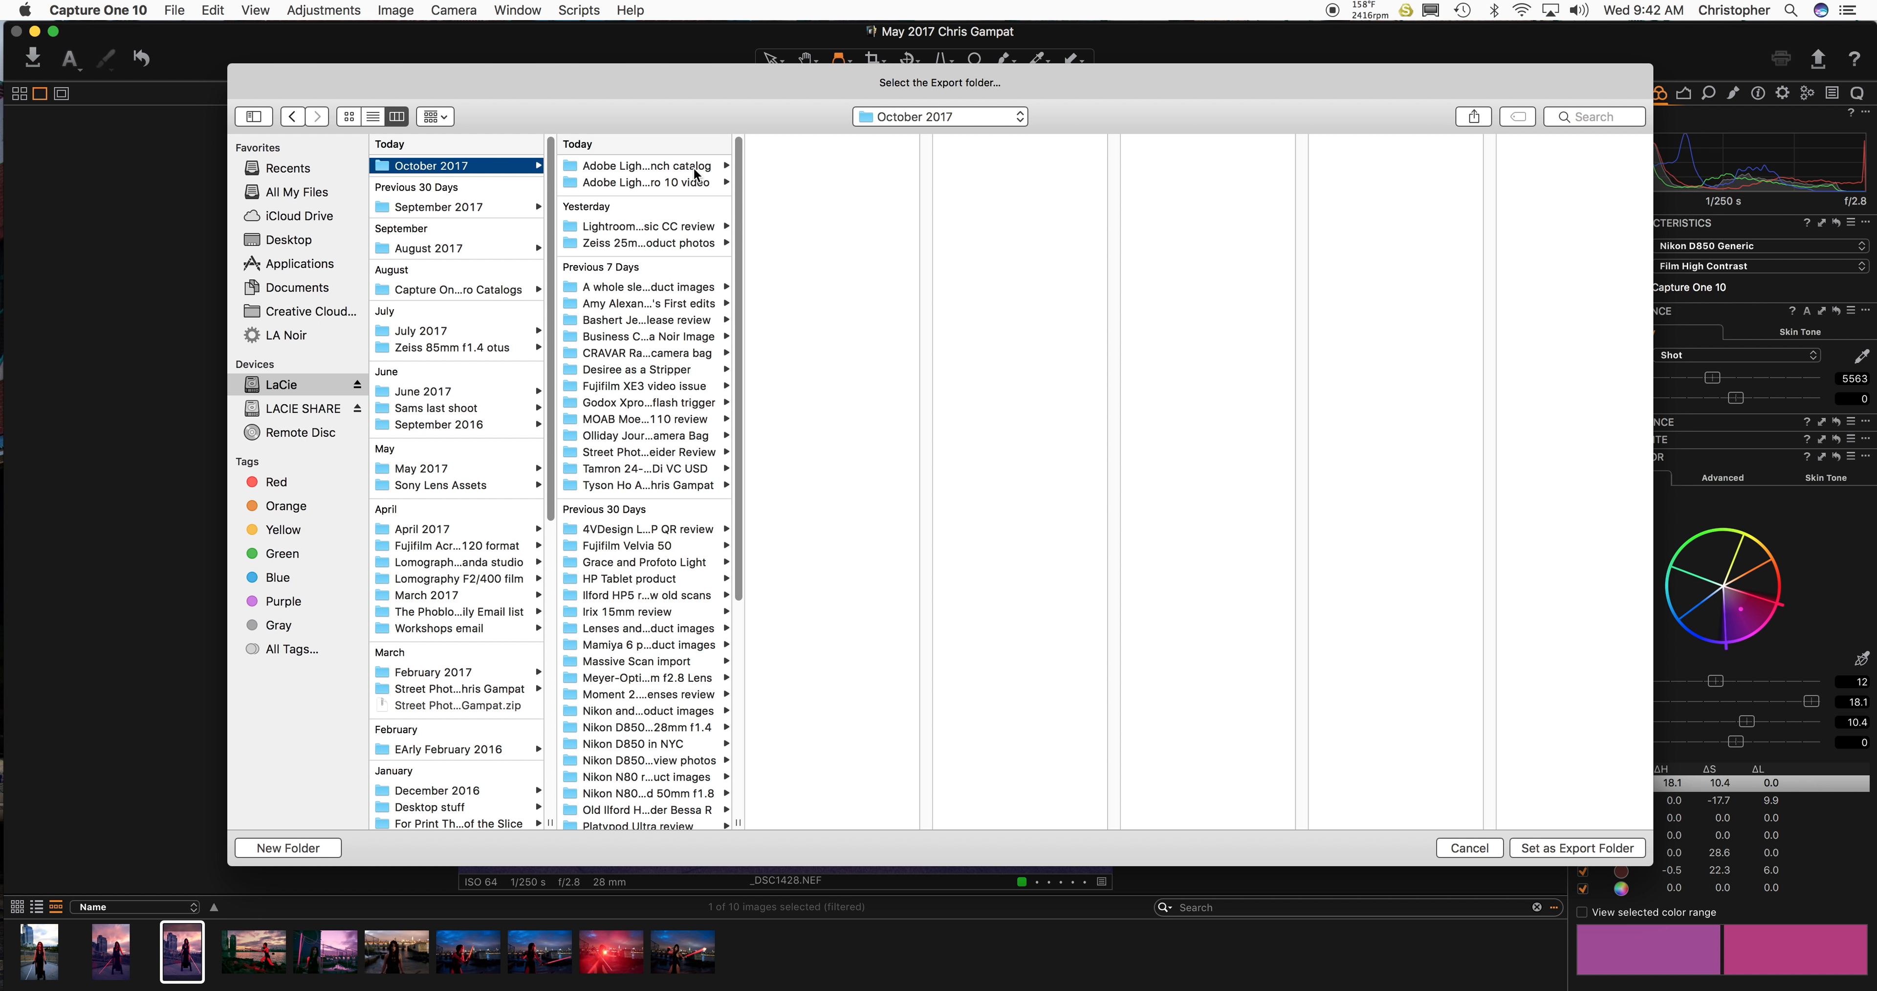
pyautogui.click(643, 182)
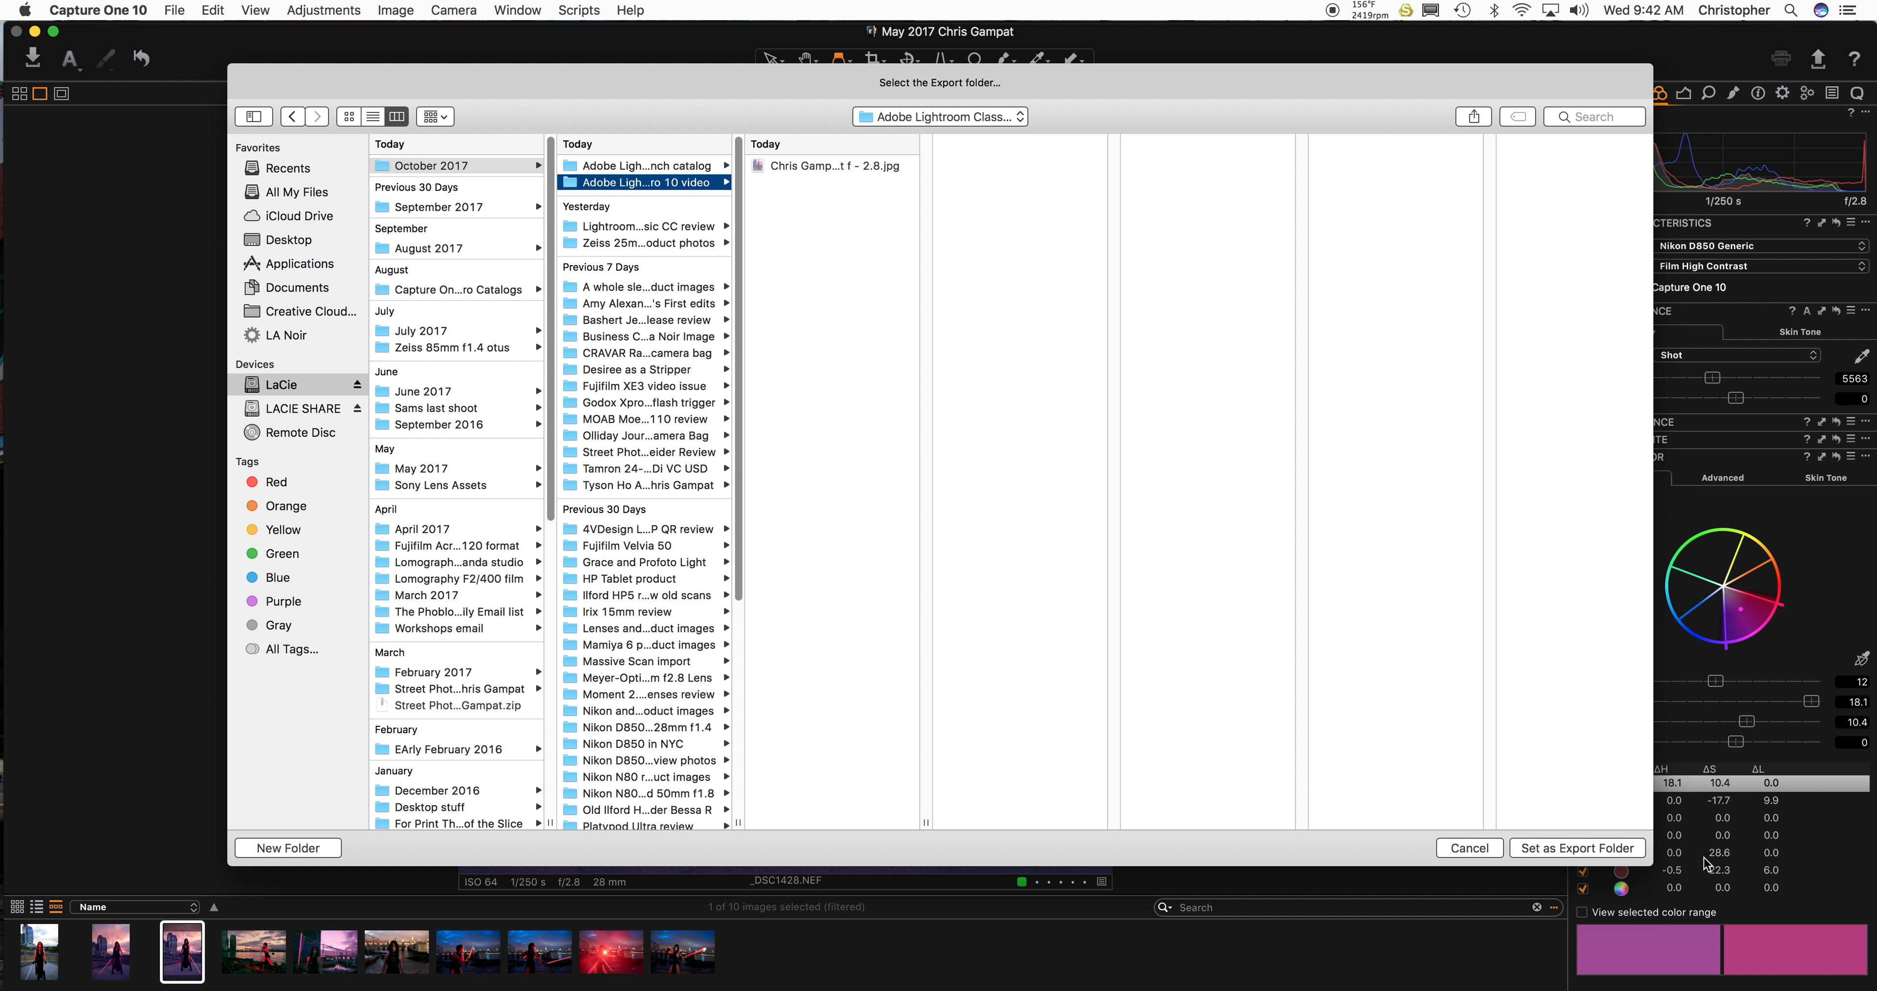
pyautogui.click(1575, 848)
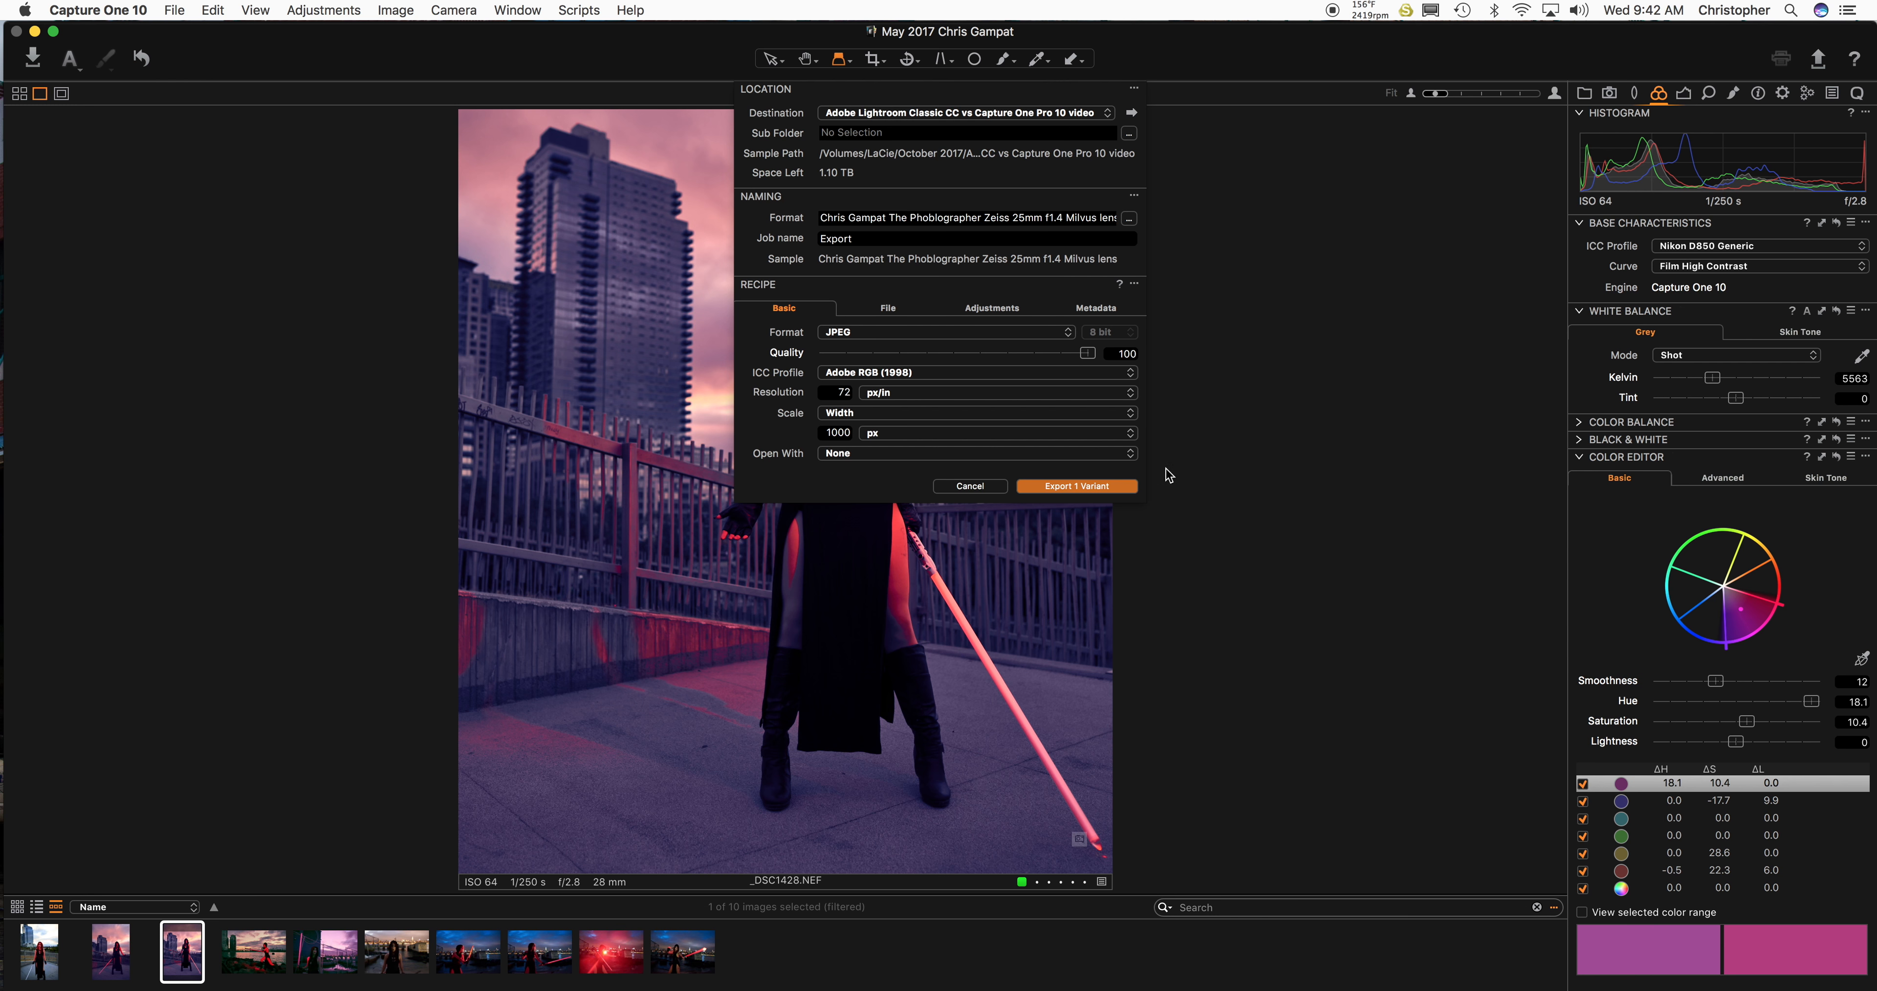
# Confirm the file naming format and export 1 variant as a quality-100 JPEG.
pyautogui.click(985, 217)
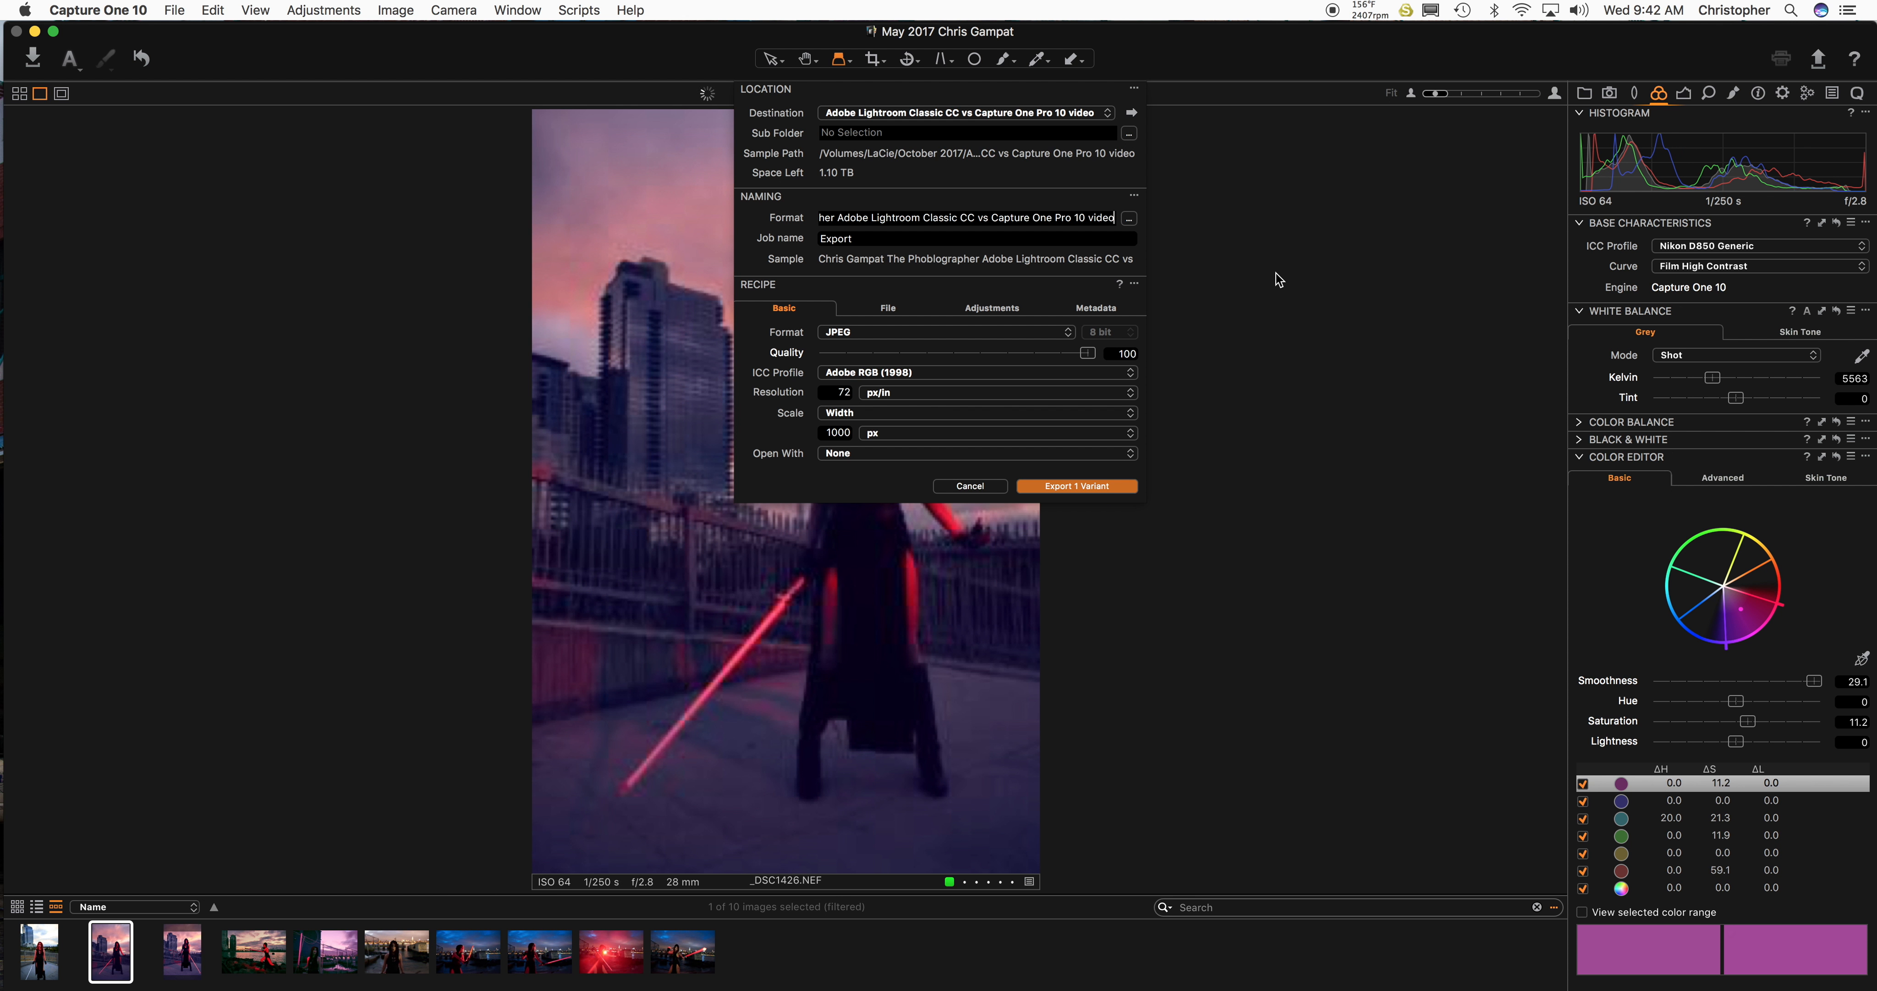
pyautogui.click(180, 949)
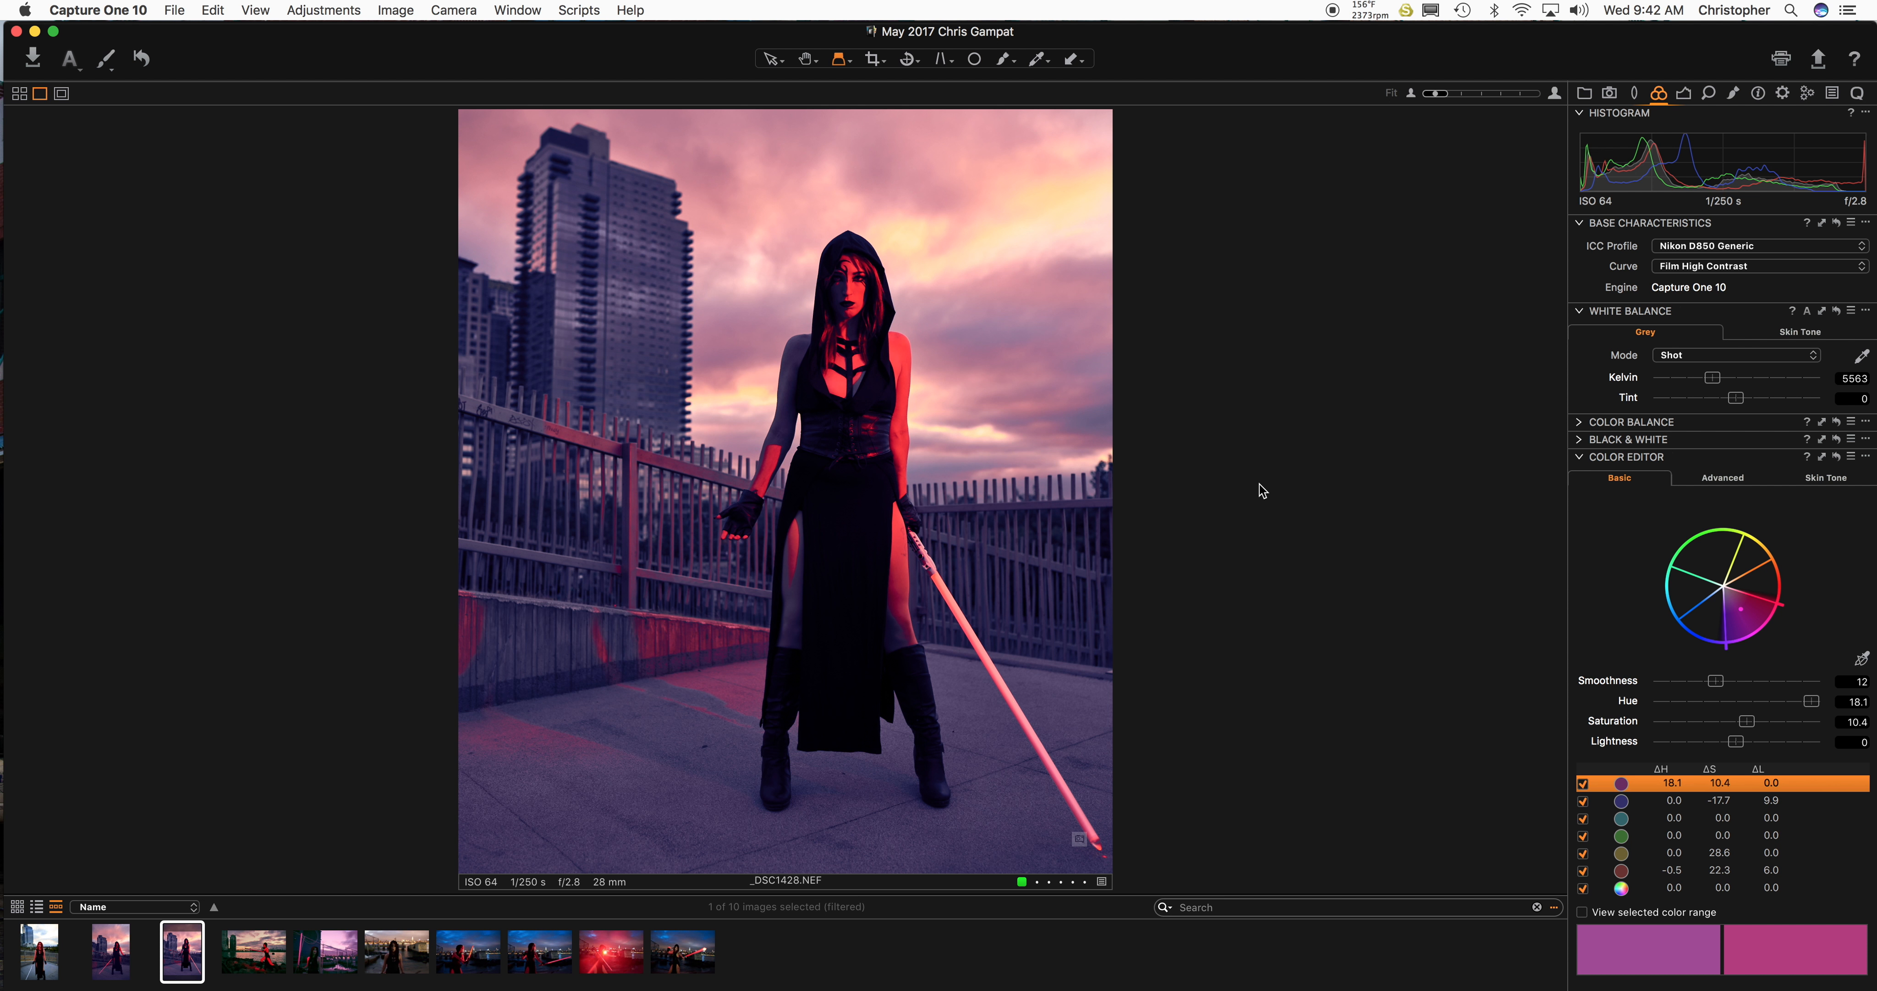
pyautogui.moveTo(1257, 490)
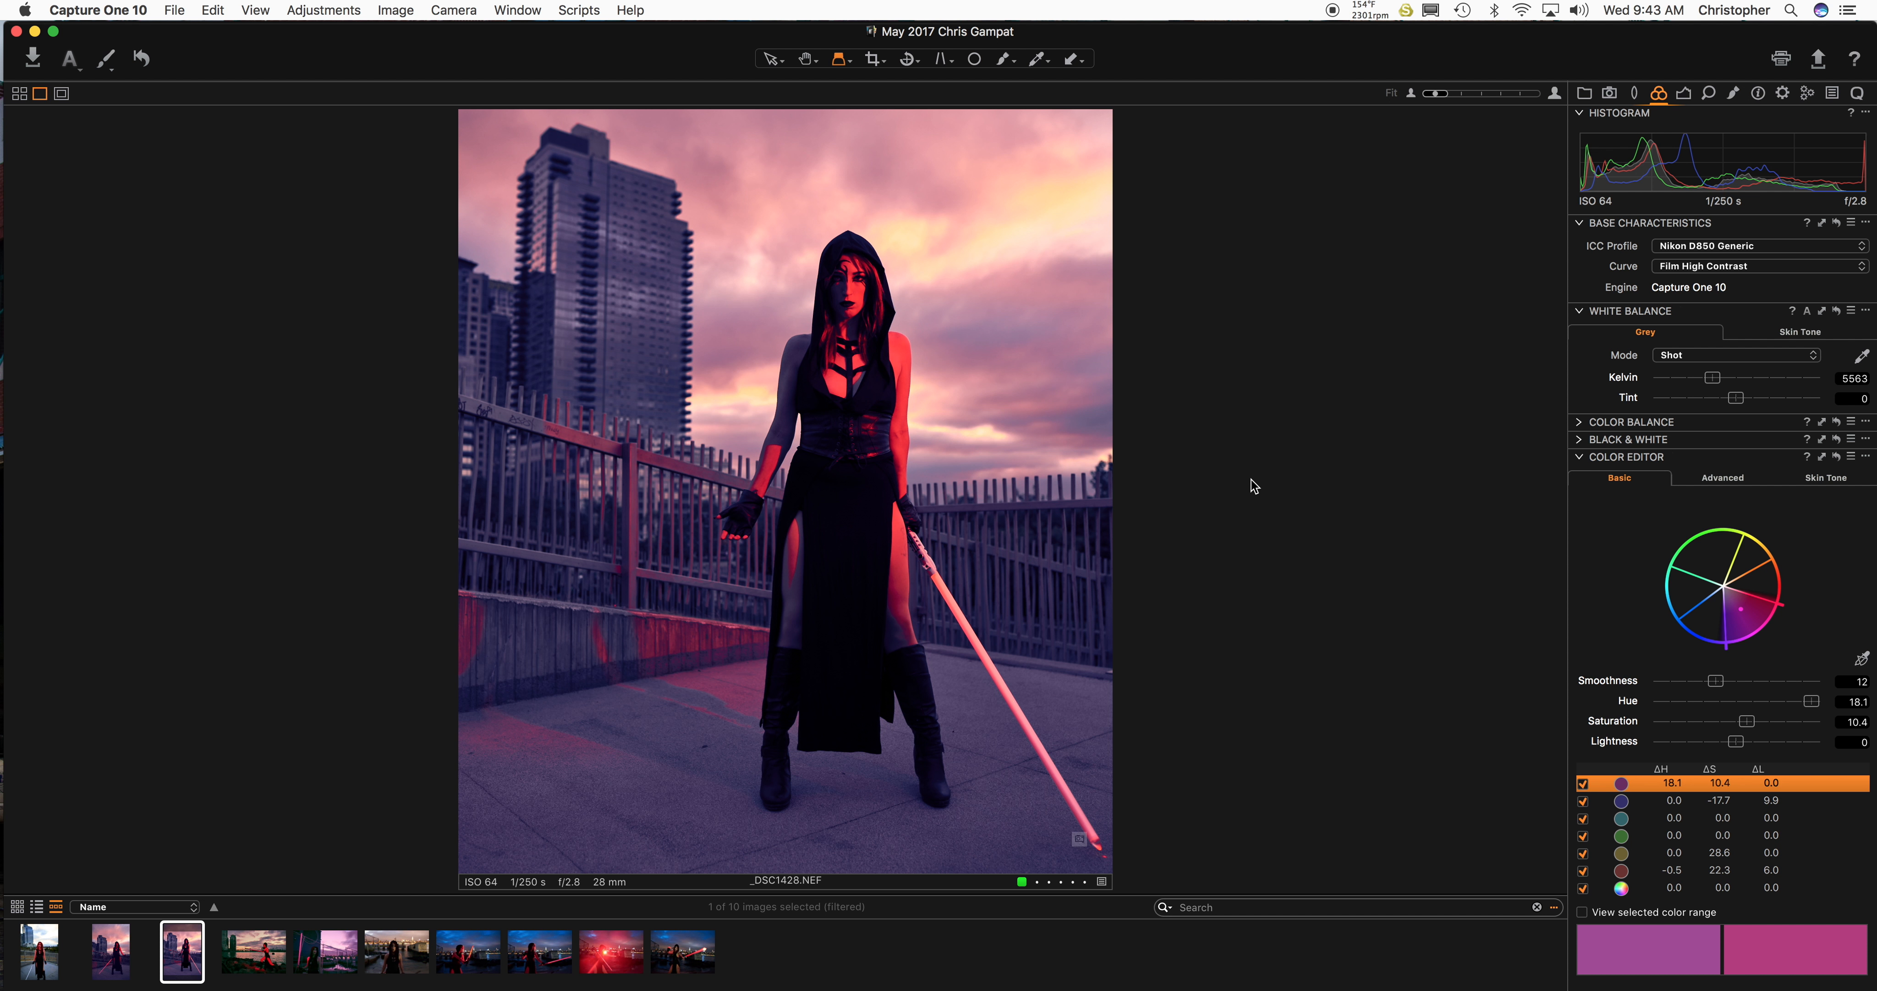
pyautogui.moveTo(1249, 496)
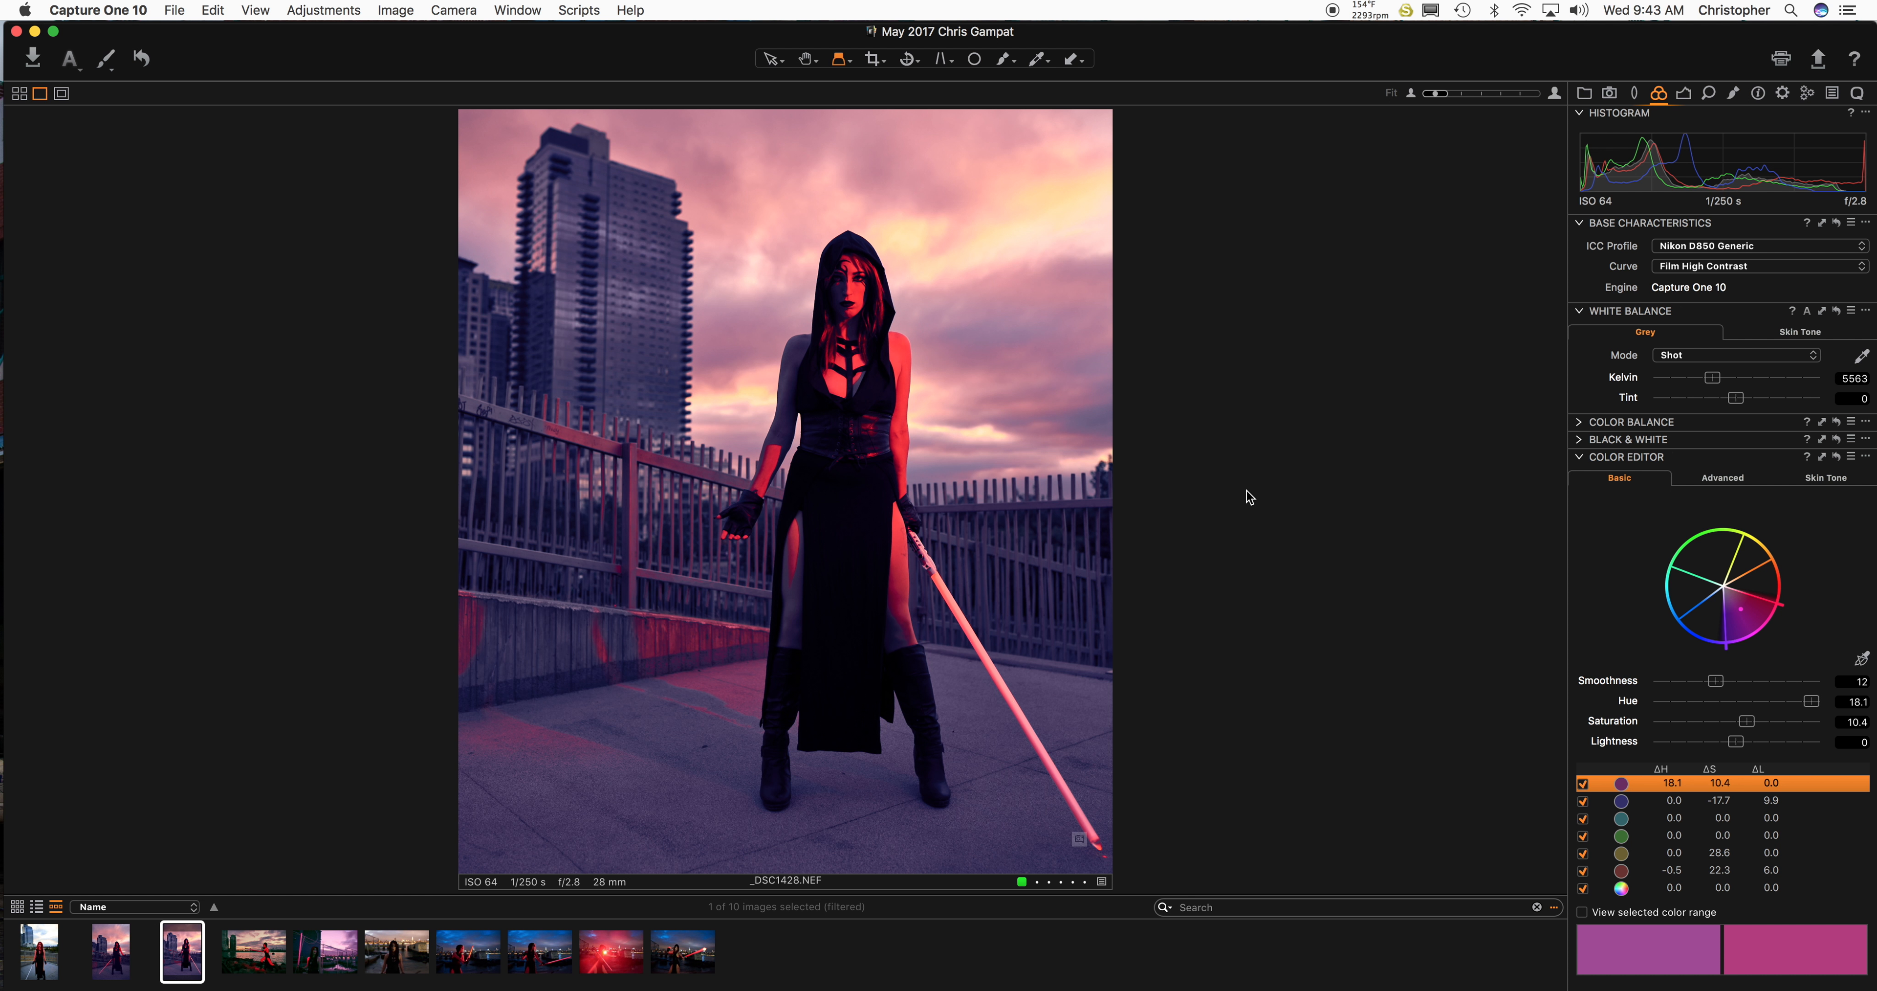
pyautogui.moveTo(147, 51)
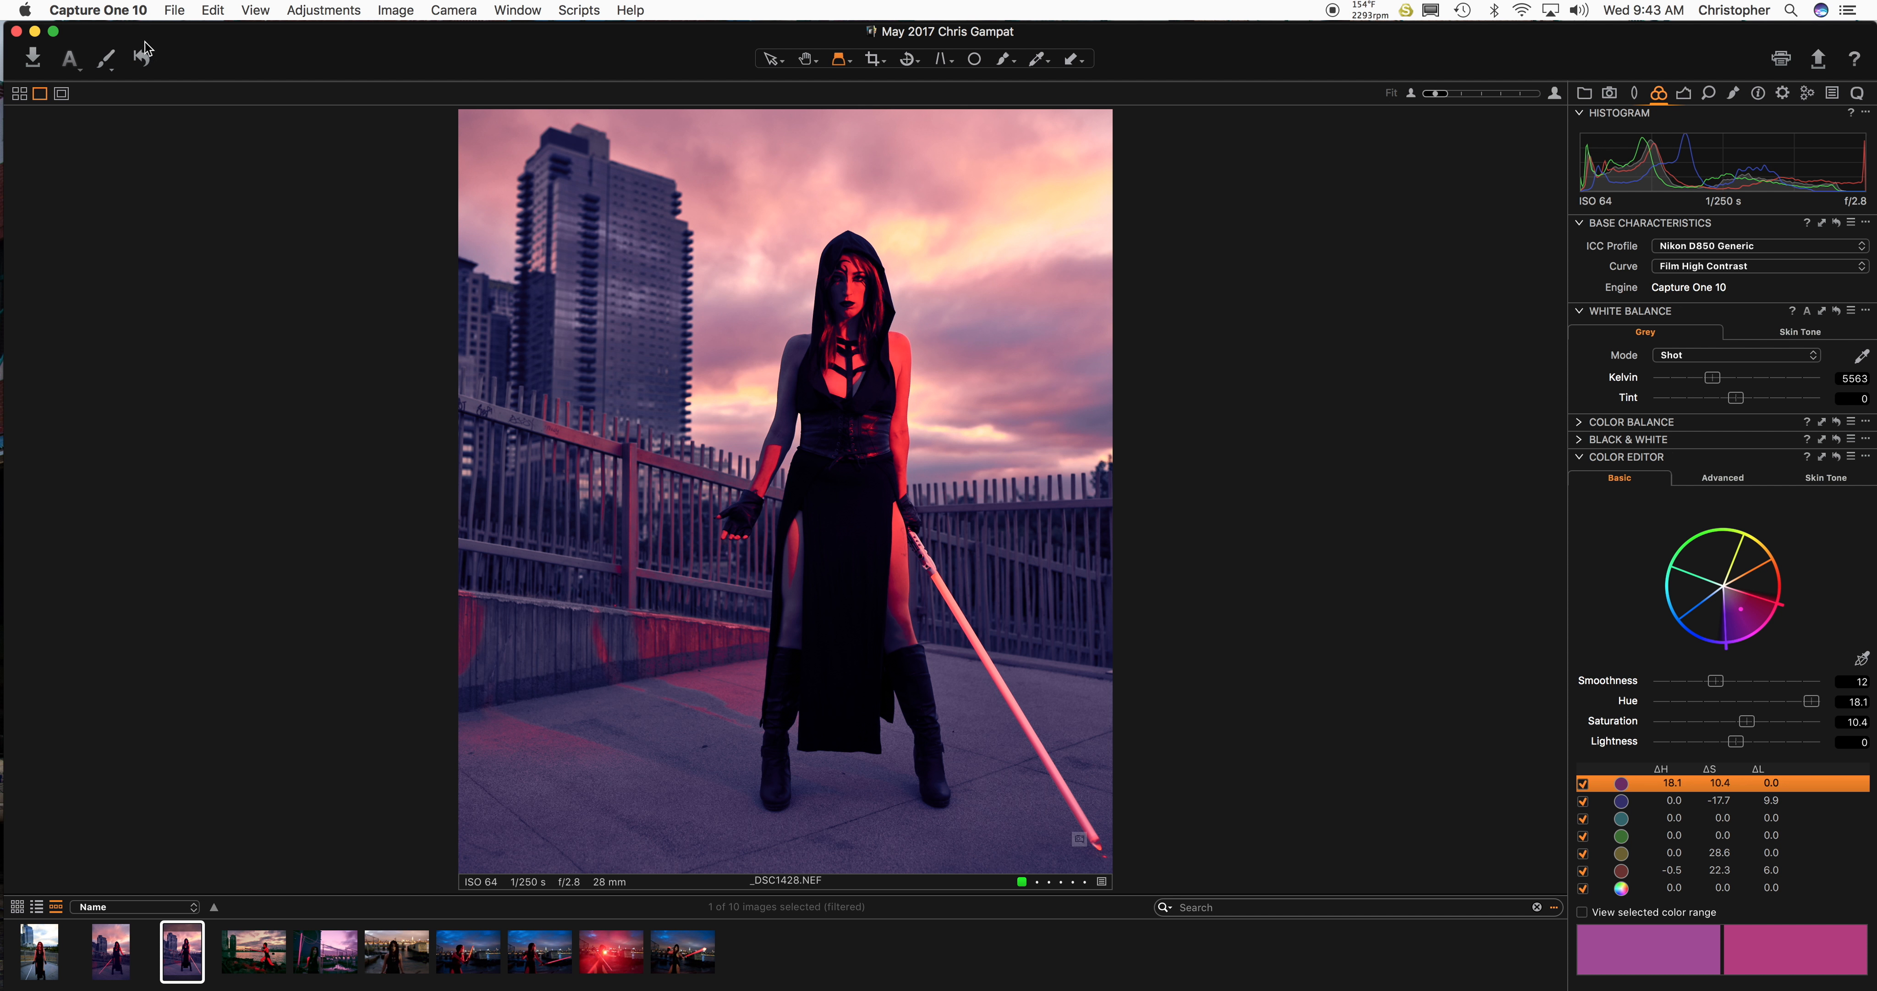